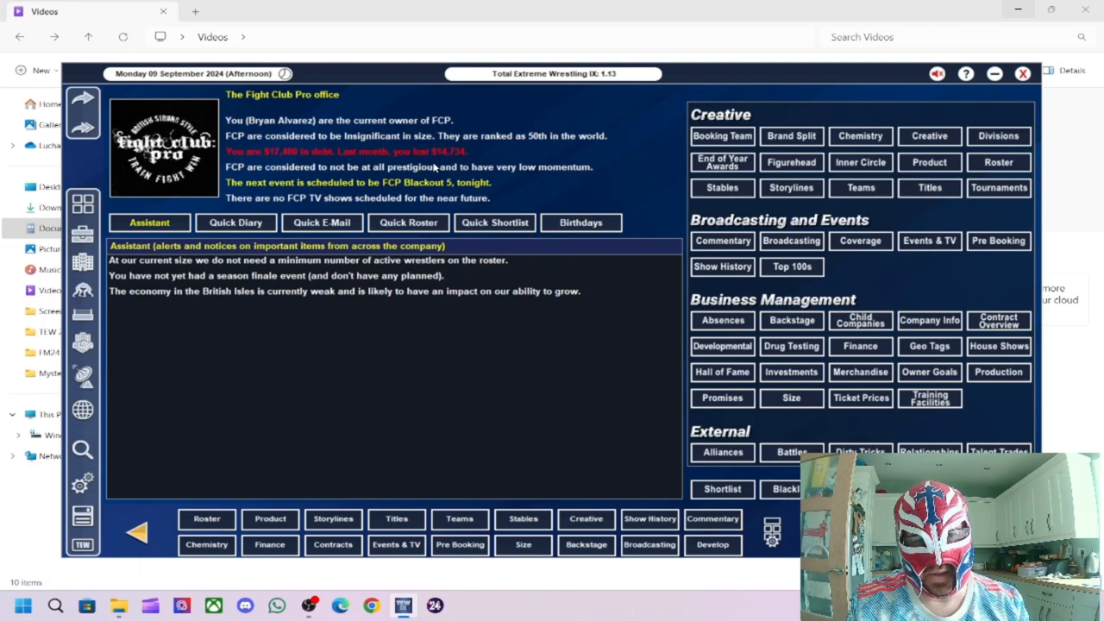
mouse_move(117, 99)
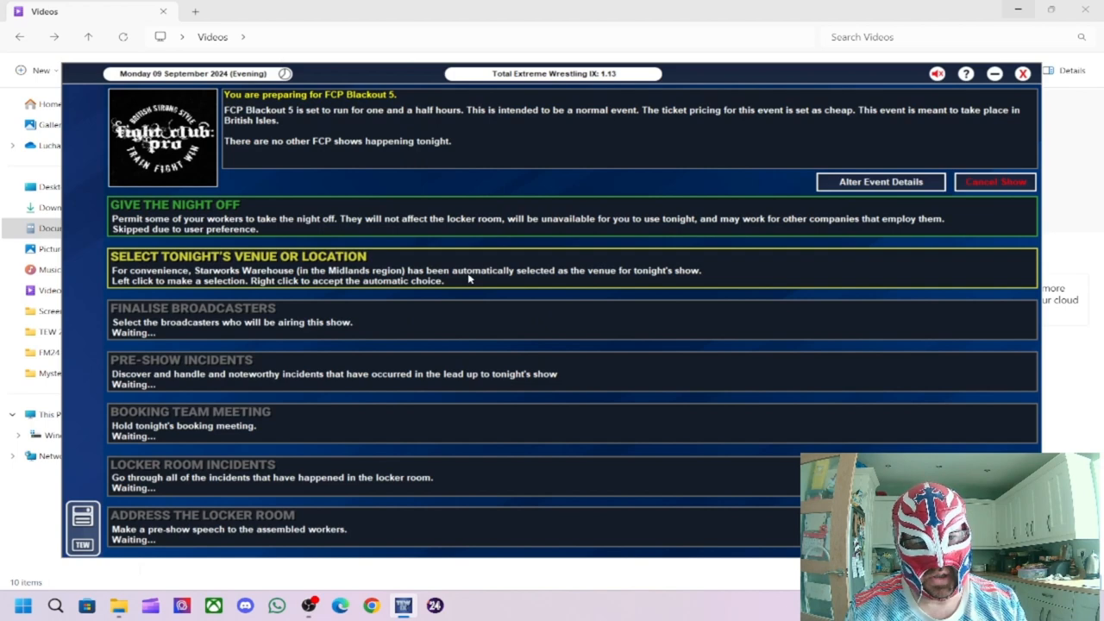
Step: Choose Starworks Warehouse as tonight's venue and confirm it
left_click(470, 276)
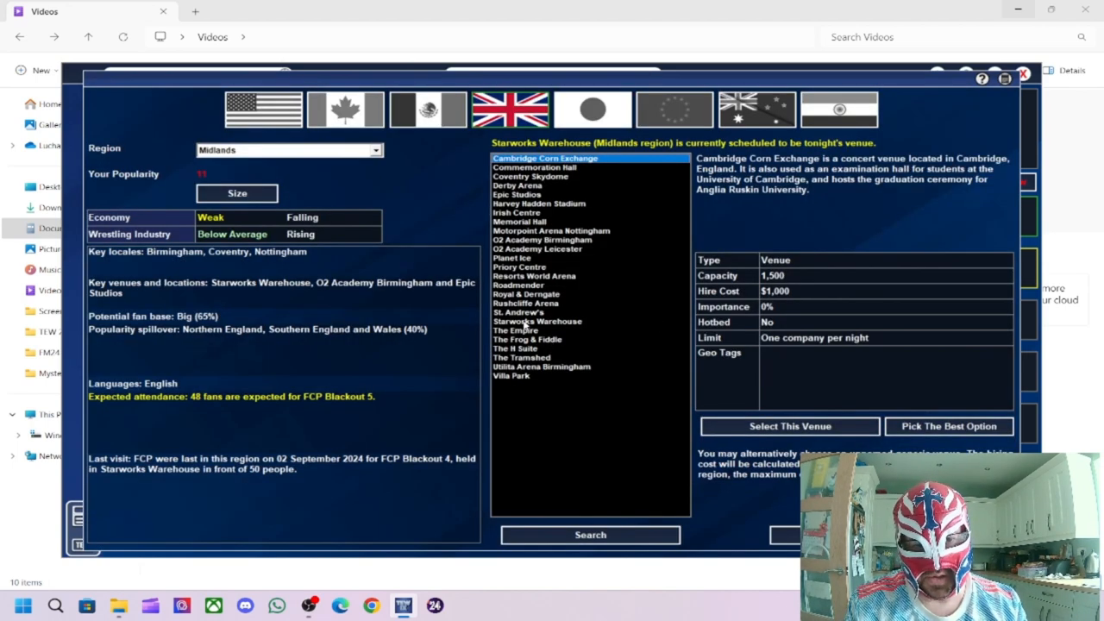
left_click(789, 425)
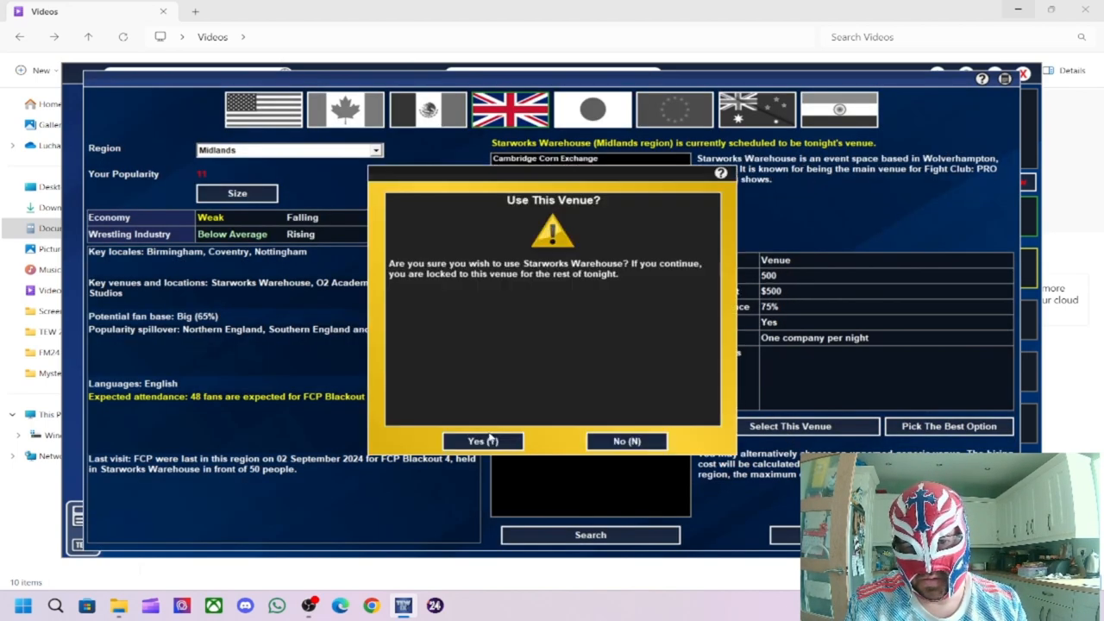
left_click(482, 441)
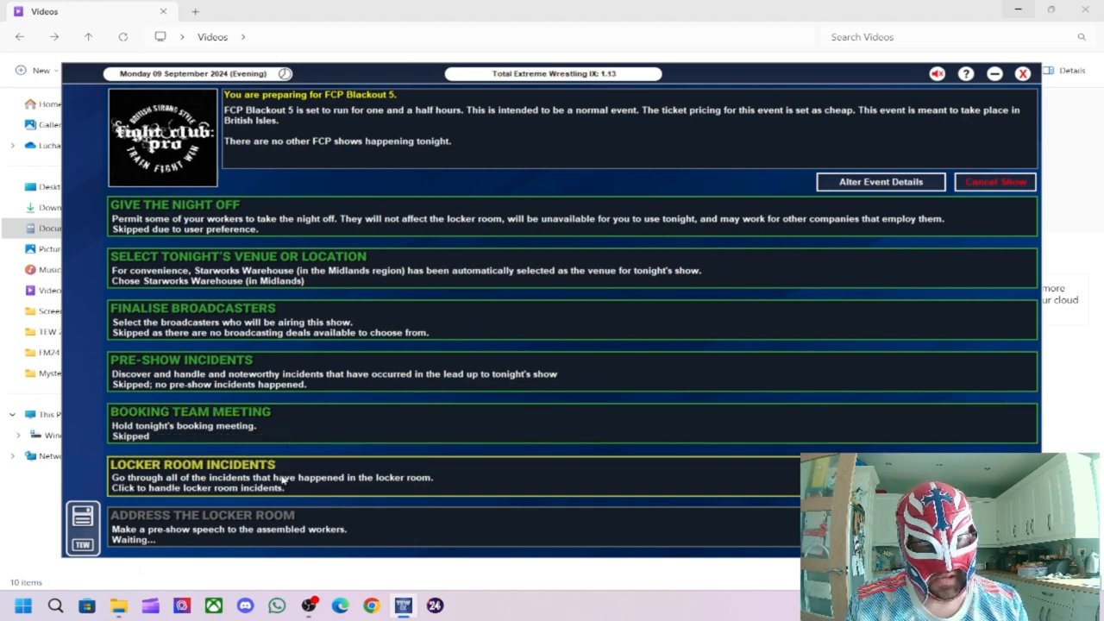
mouse_move(308, 466)
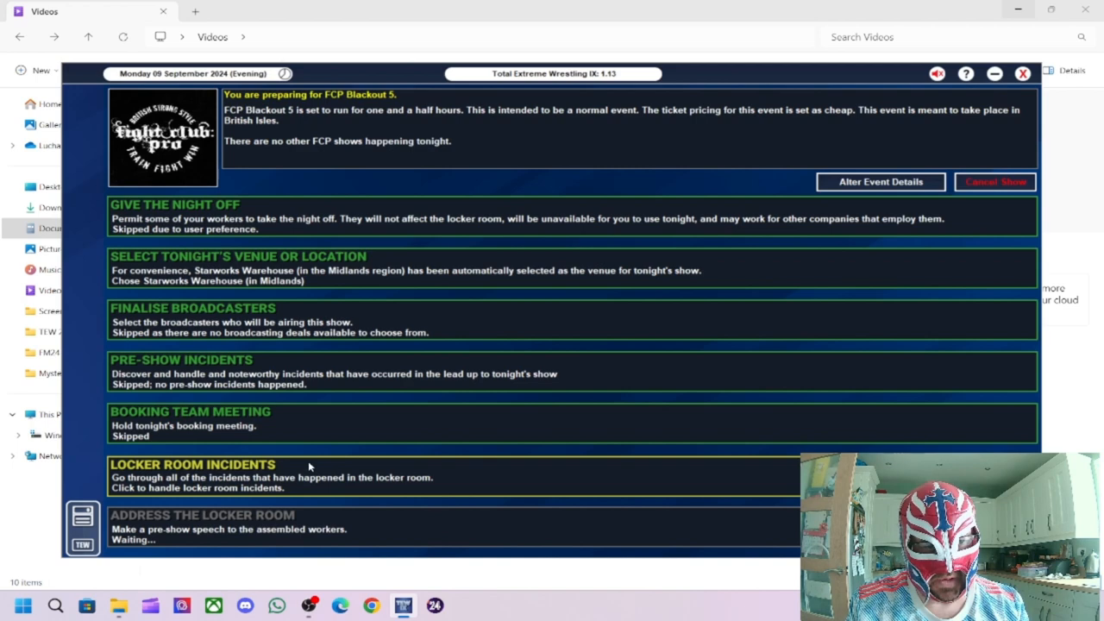
Step: Read the Joe Lando locker room incident report and dismiss it
left_click(192, 464)
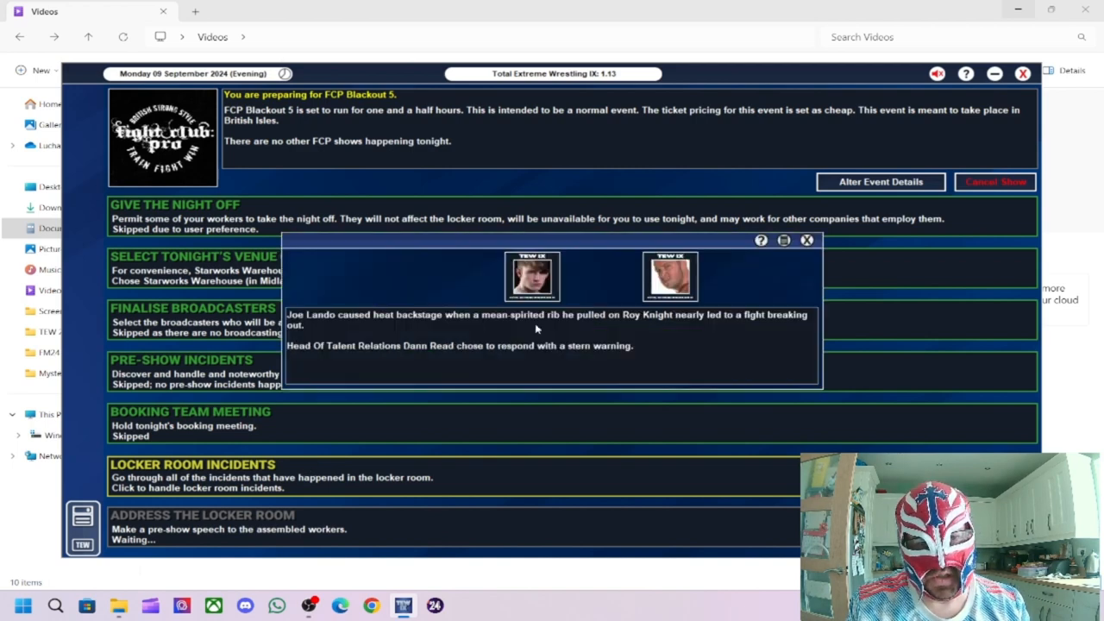
mouse_move(584, 356)
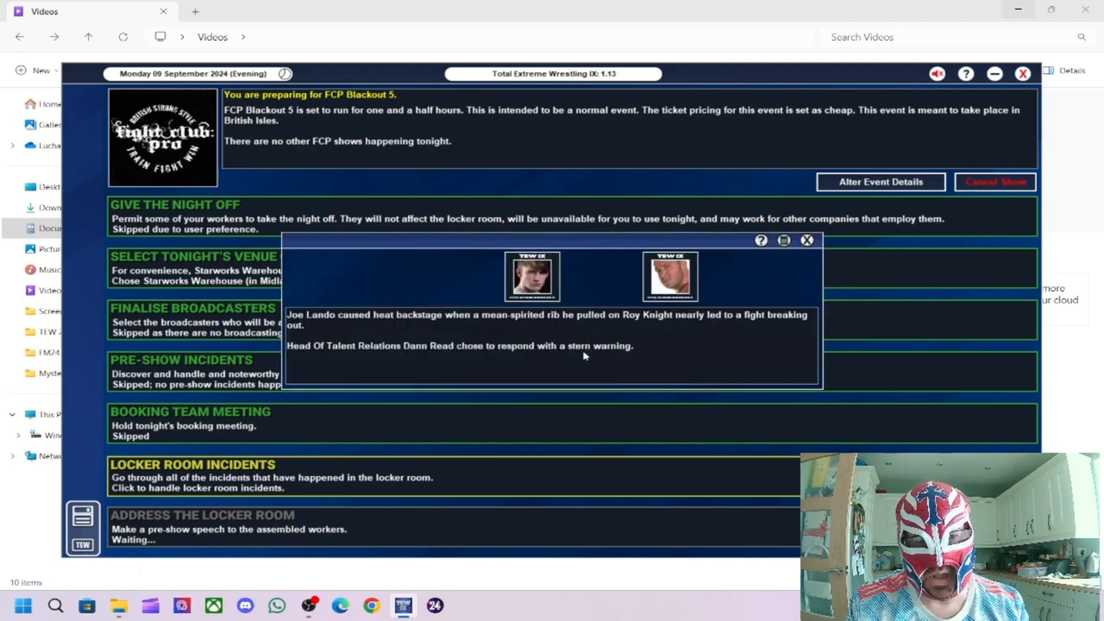
mouse_move(625, 335)
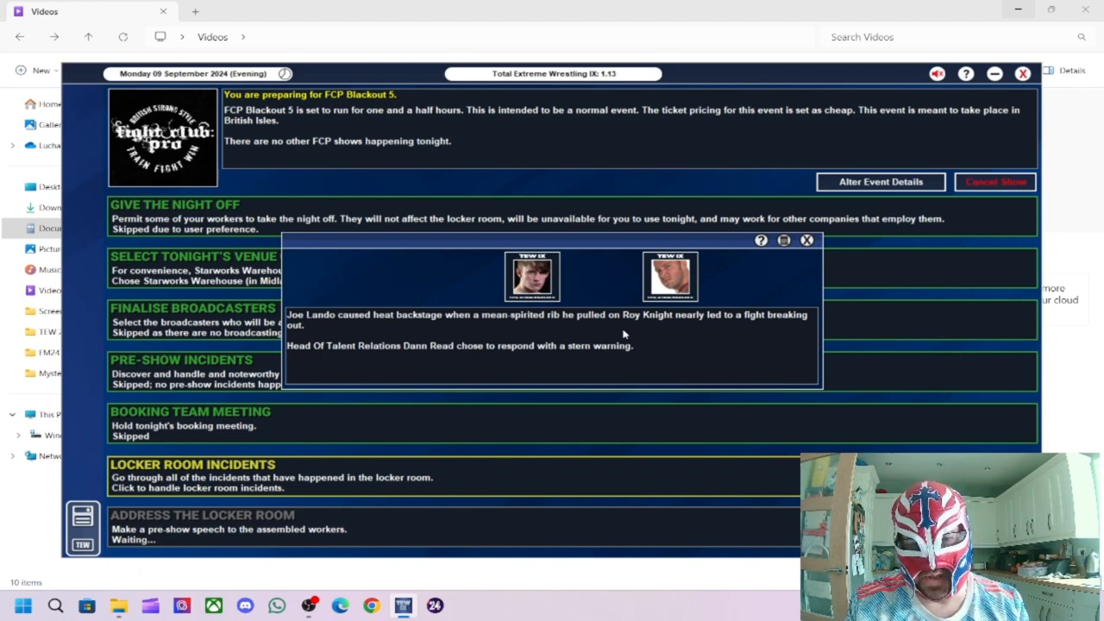
mouse_move(606, 357)
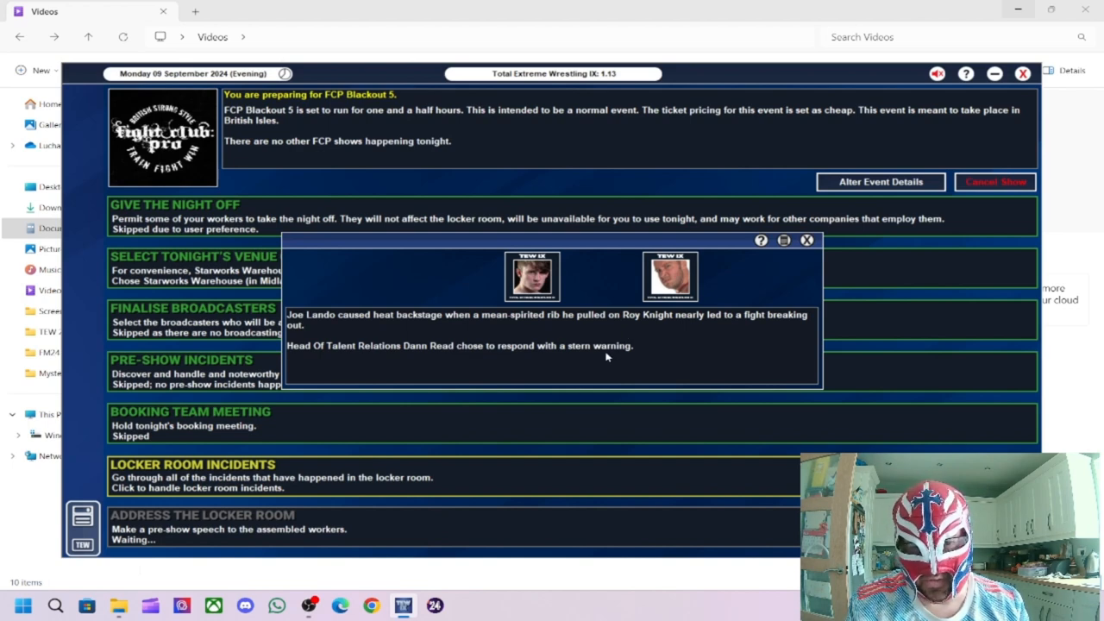
mouse_move(460, 341)
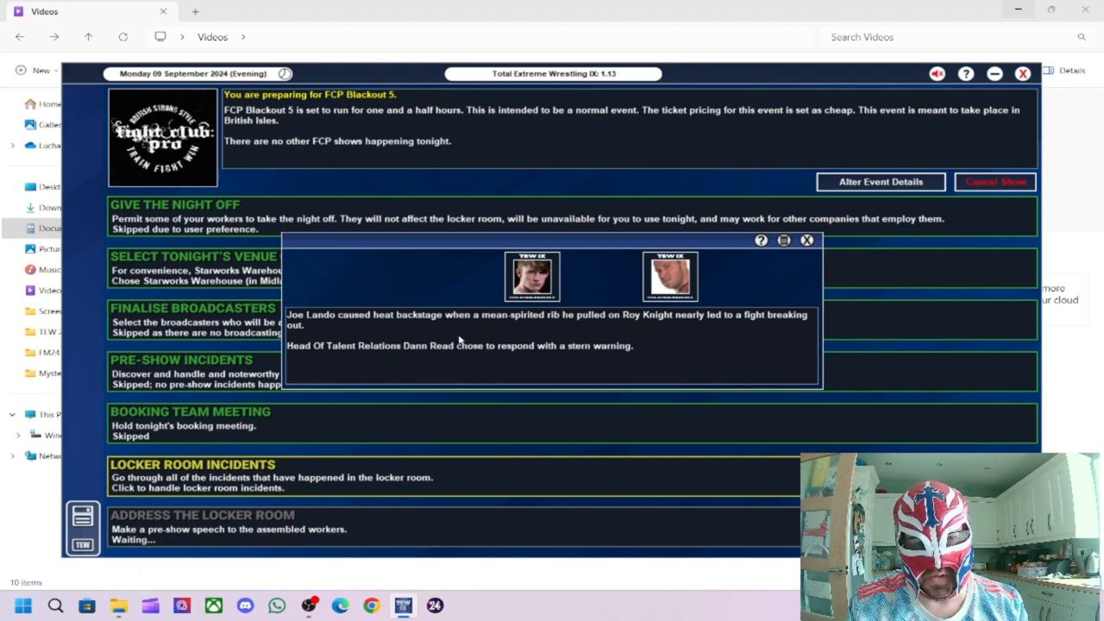
left_click(806, 240)
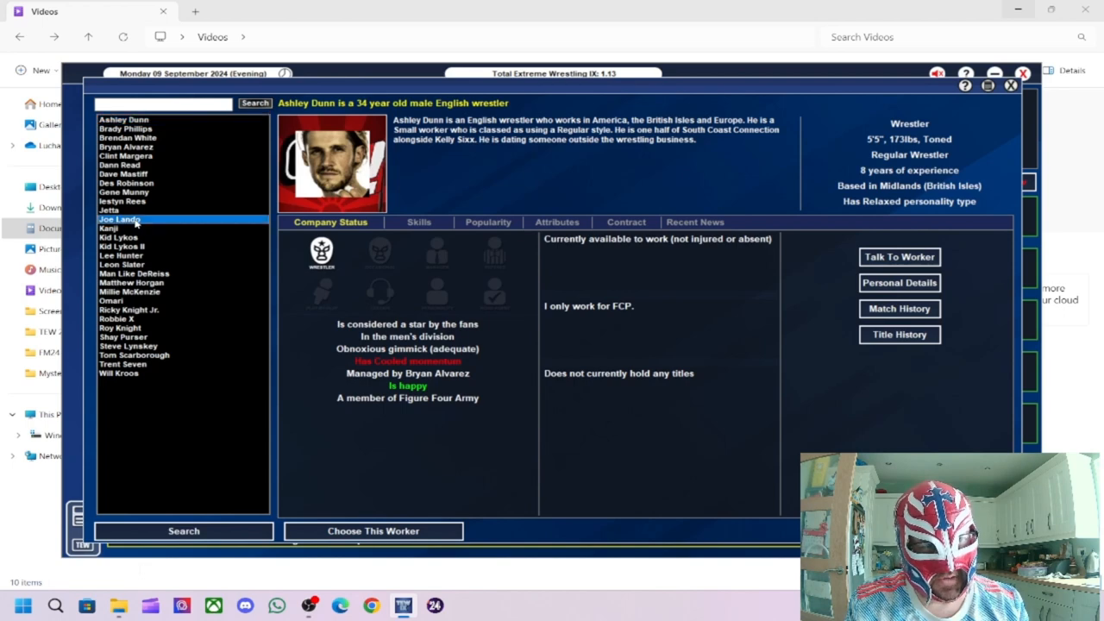
left_click(373, 530)
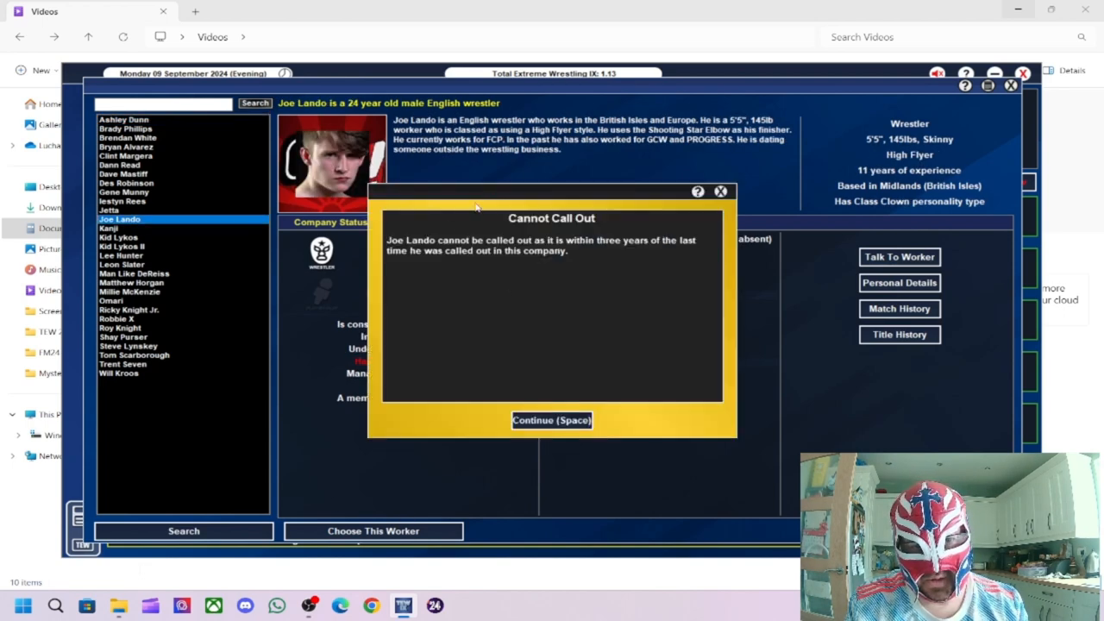
mouse_move(565, 254)
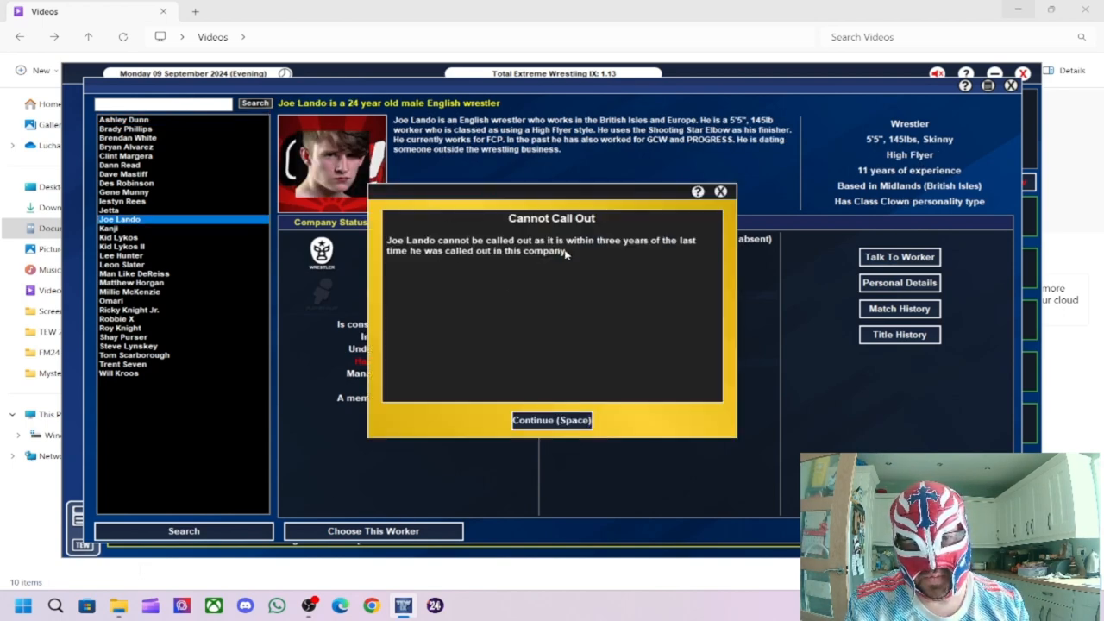
mouse_move(616, 256)
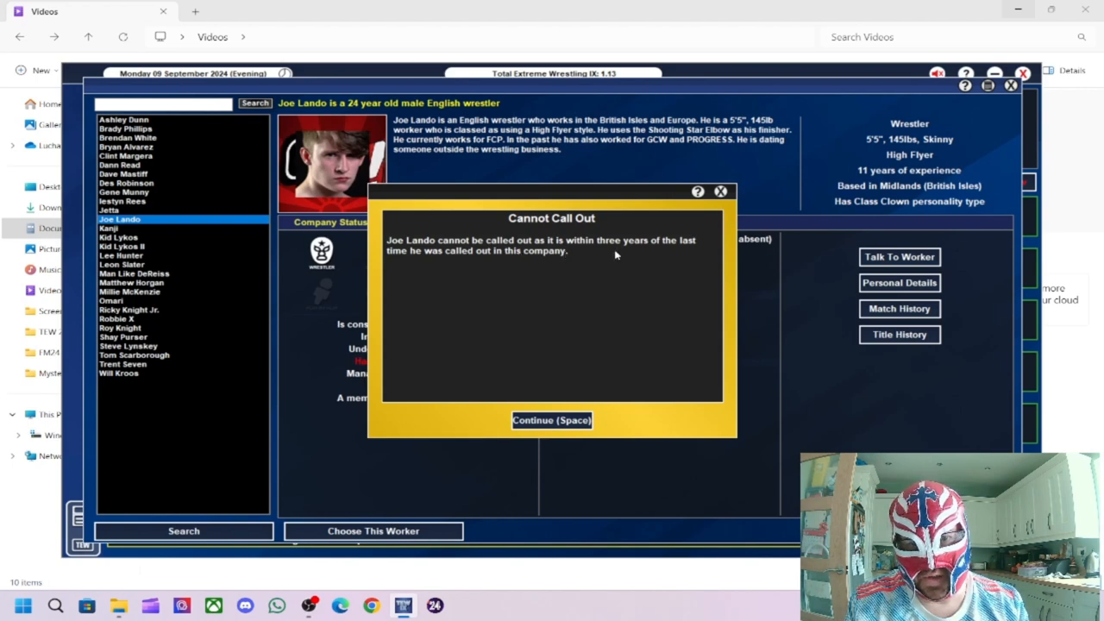
left_click(552, 420)
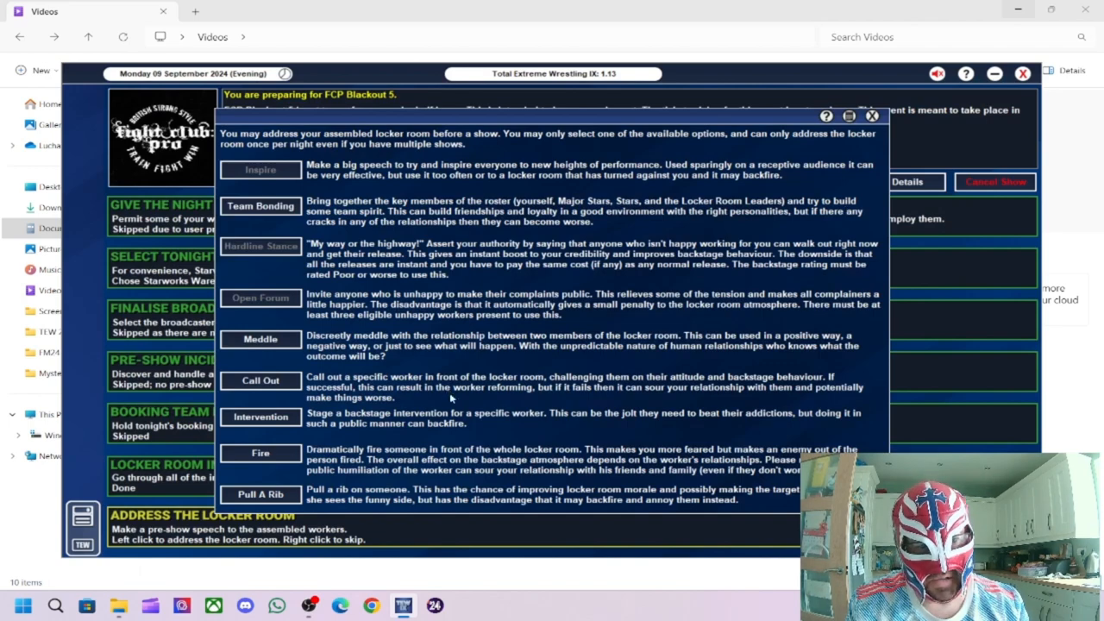
Step: Pull a Major Prank rib on Joe Lando and acknowledge its success and the completed pre-show
left_click(260, 494)
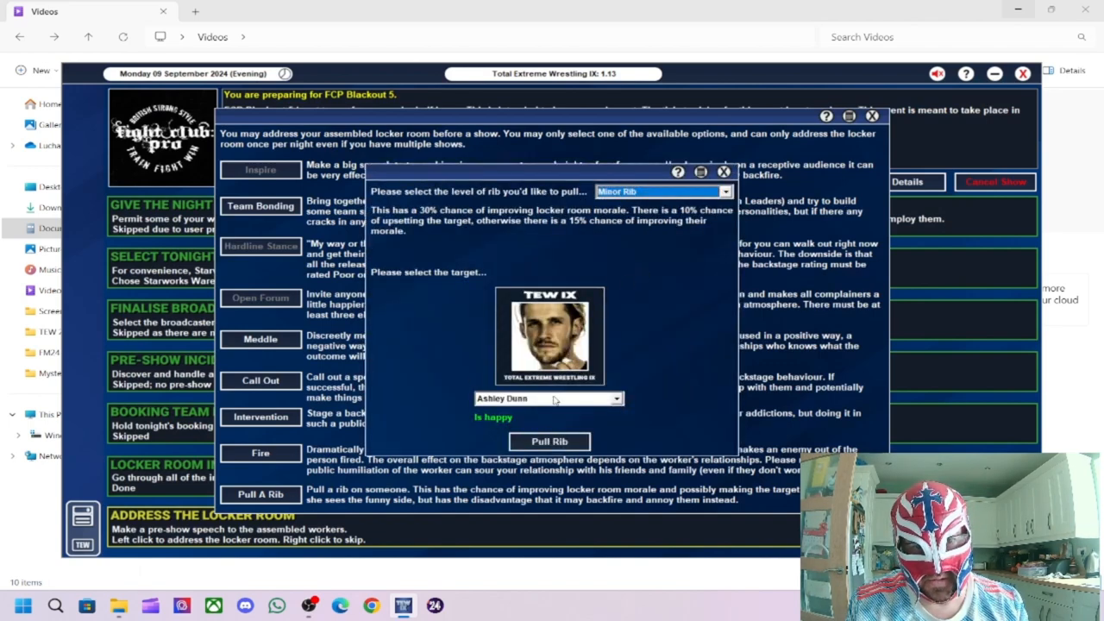
left_click(661, 190)
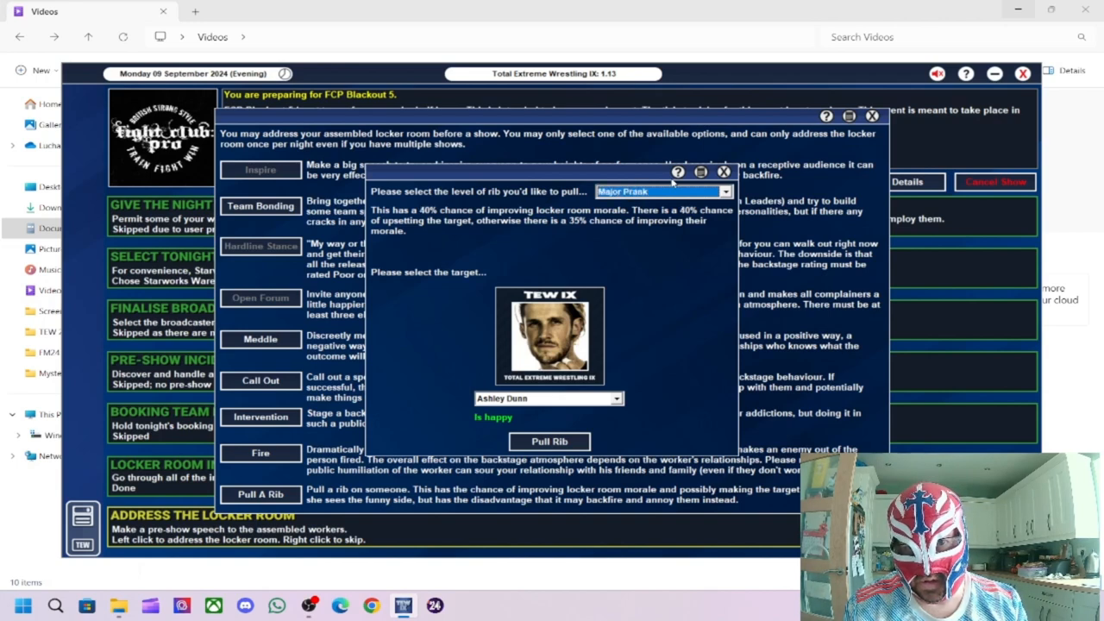
left_click(548, 398)
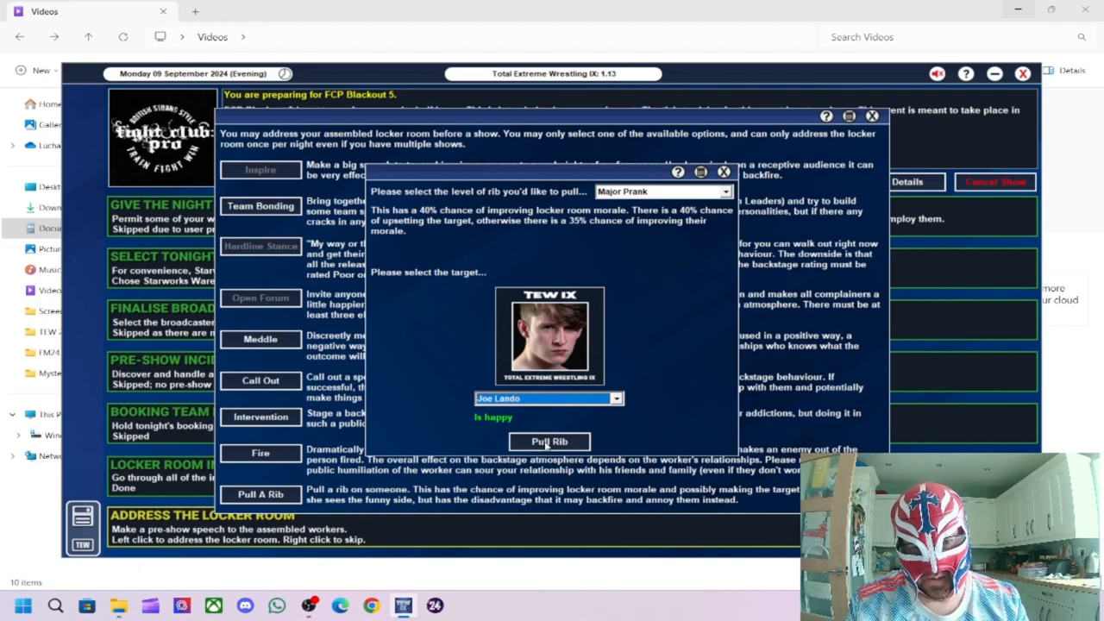
left_click(548, 440)
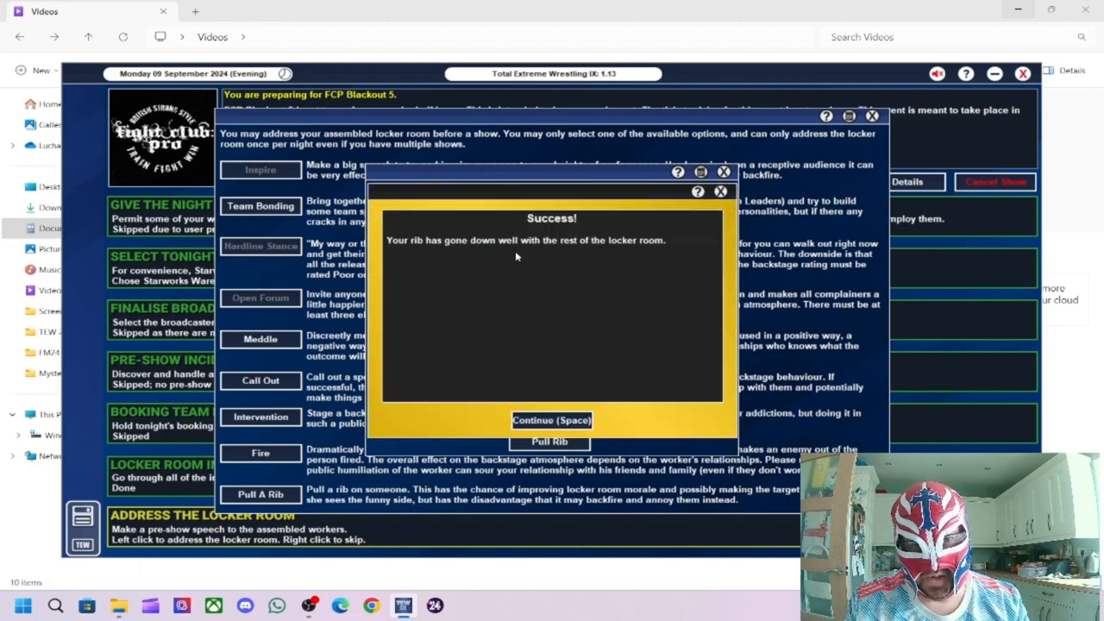
left_click(551, 420)
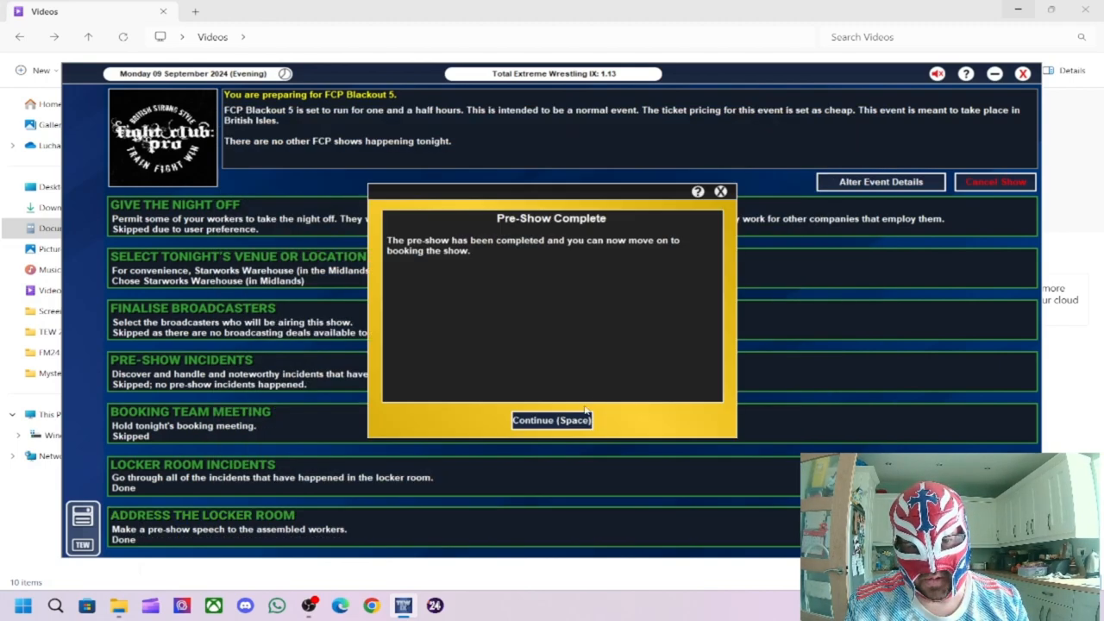
left_click(551, 420)
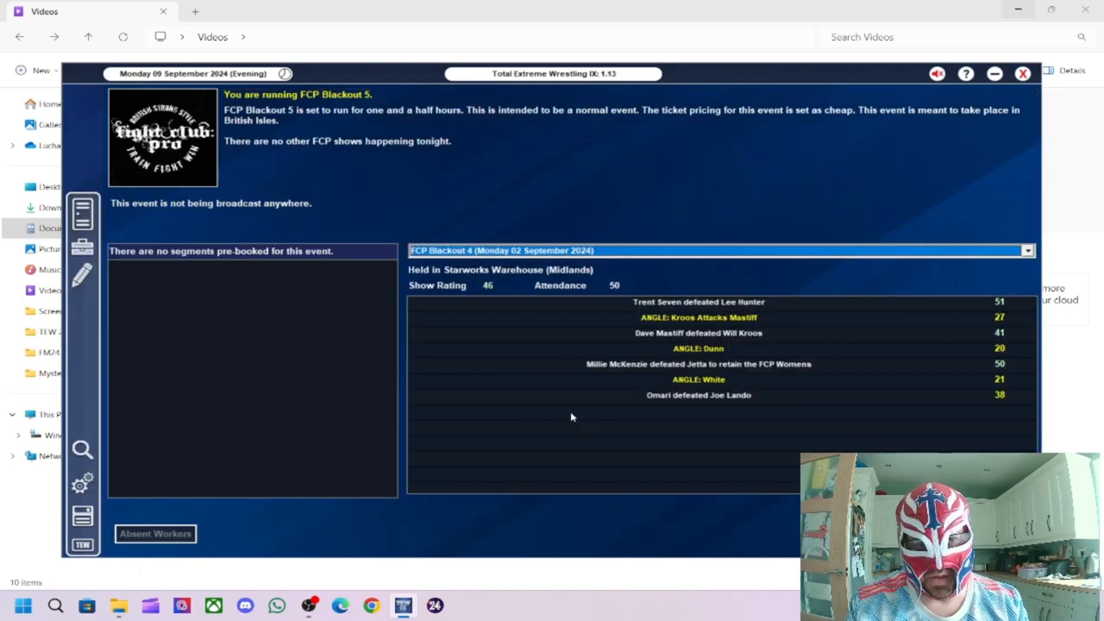
mouse_move(602, 264)
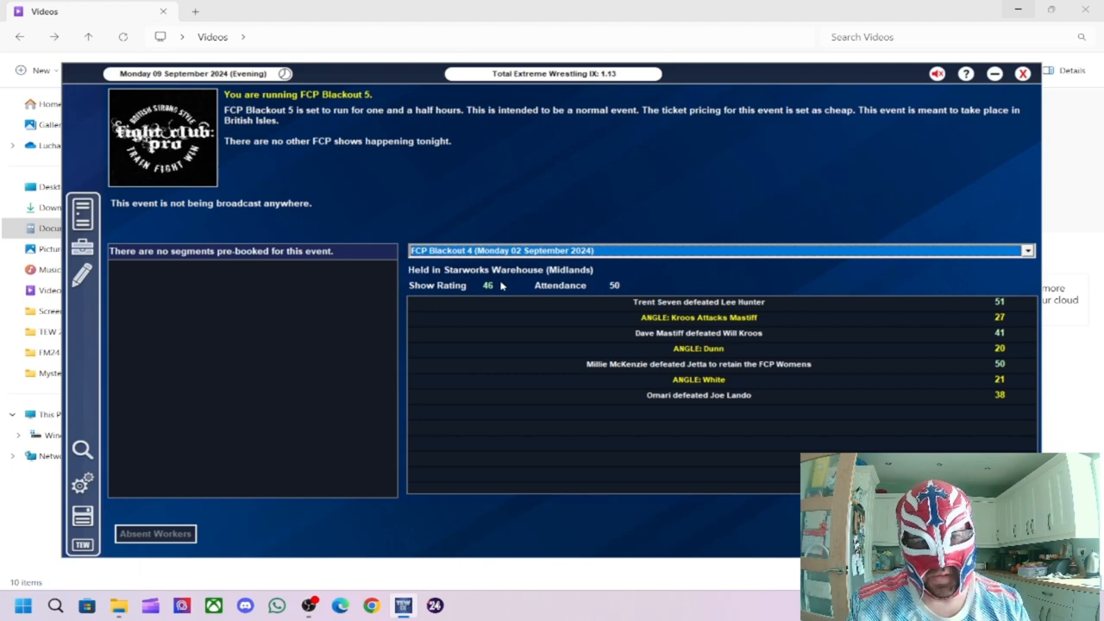
mouse_move(610, 298)
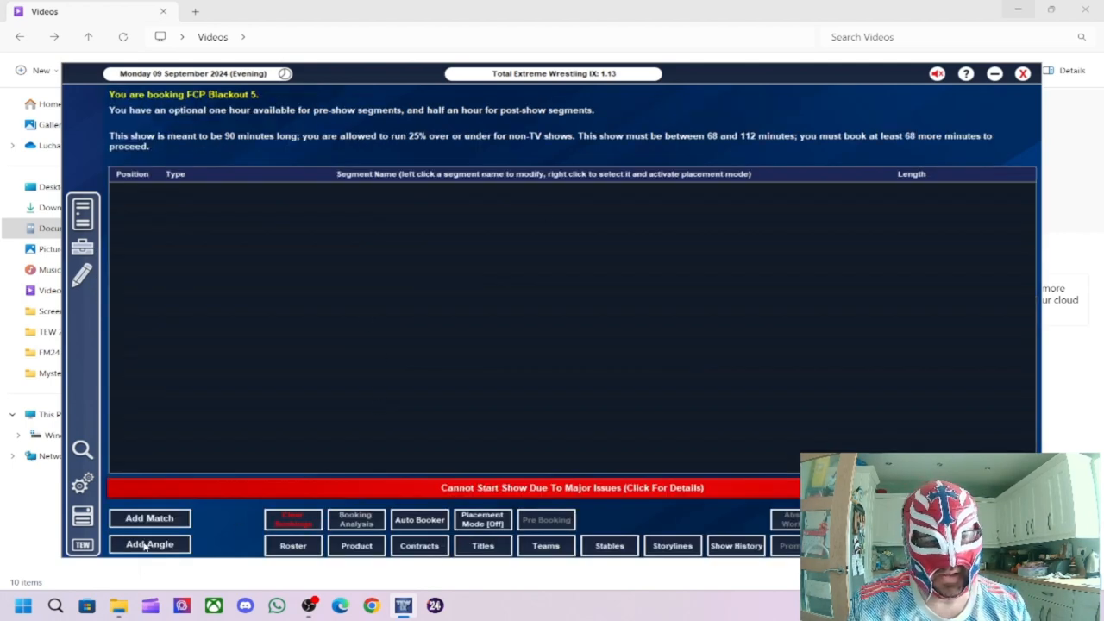
Step: Start a new 2 vs 2 match with Lykos Gym against Lee Hunter & Man Like DeReiss
left_click(149, 517)
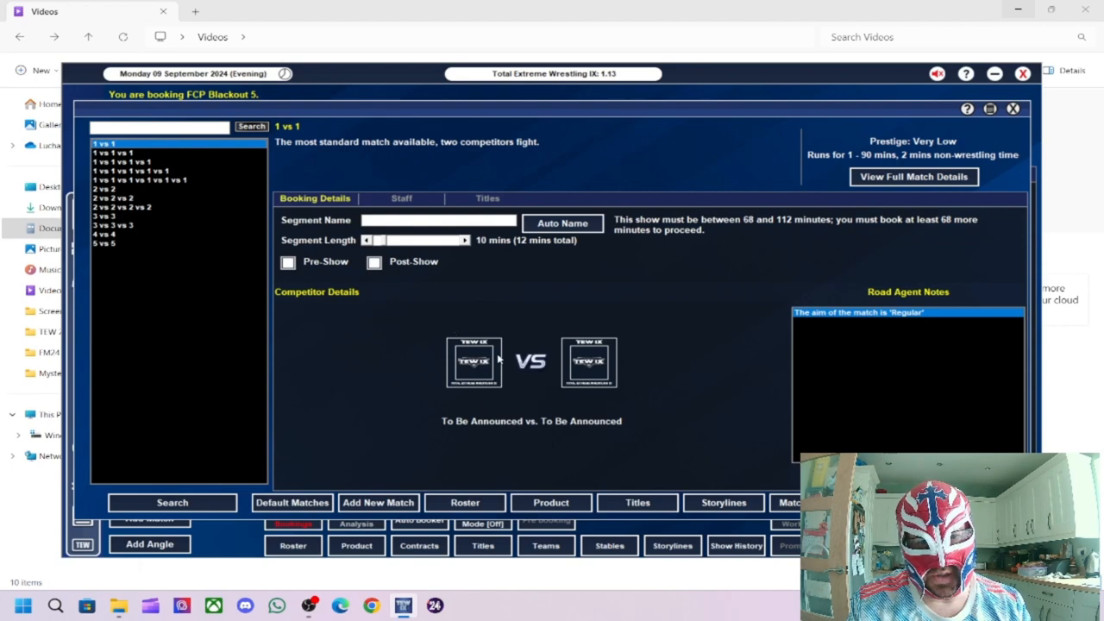
left_click(172, 502)
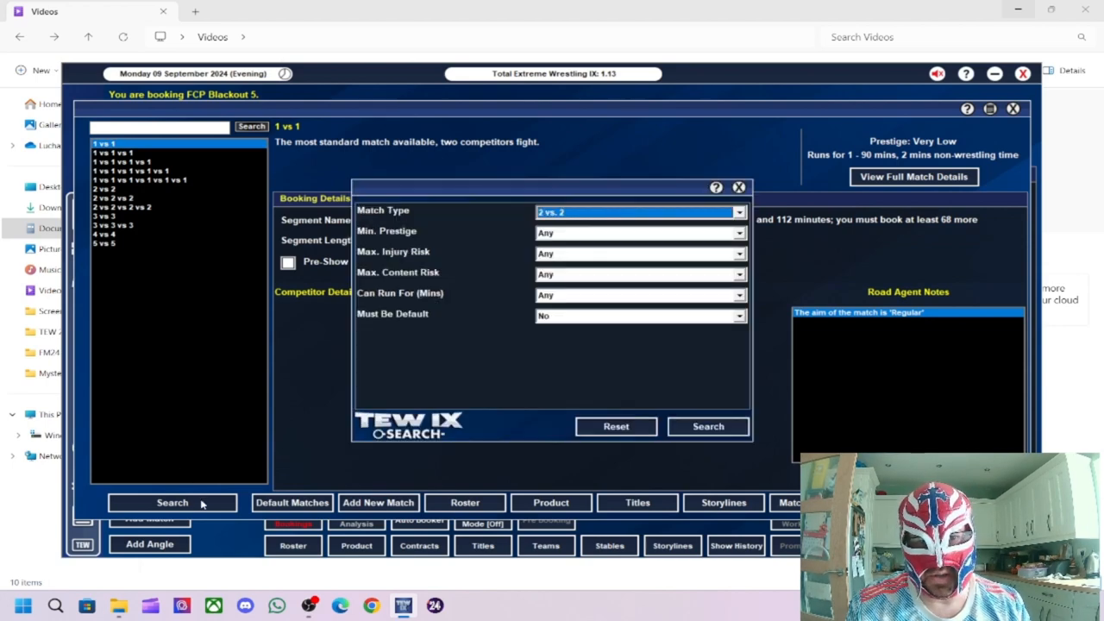
left_click(708, 426)
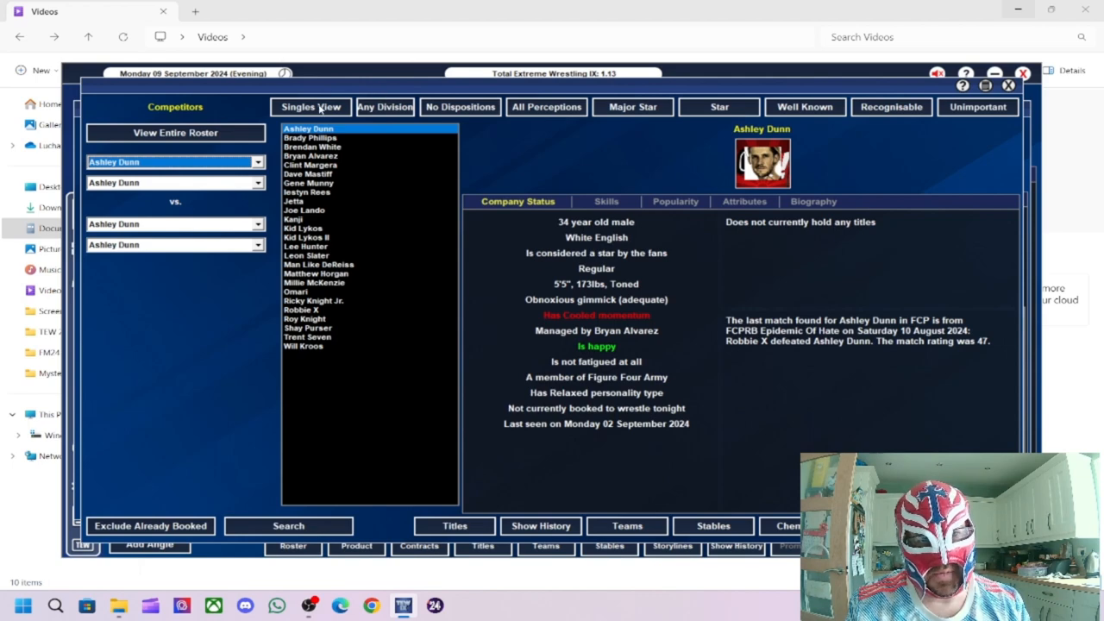
left_click(311, 107)
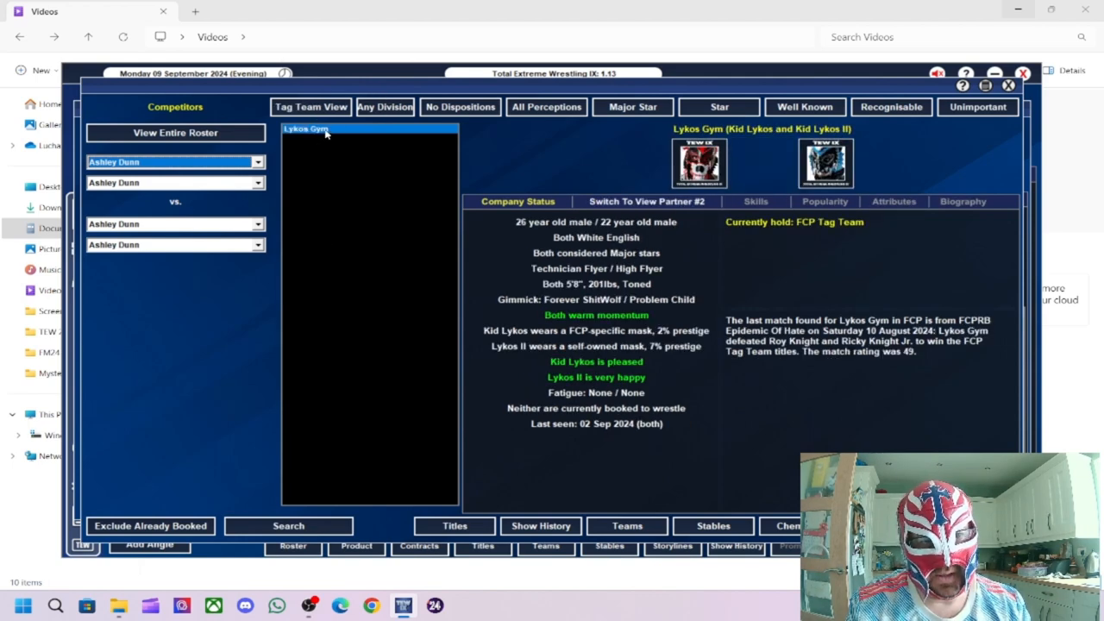
left_click(310, 106)
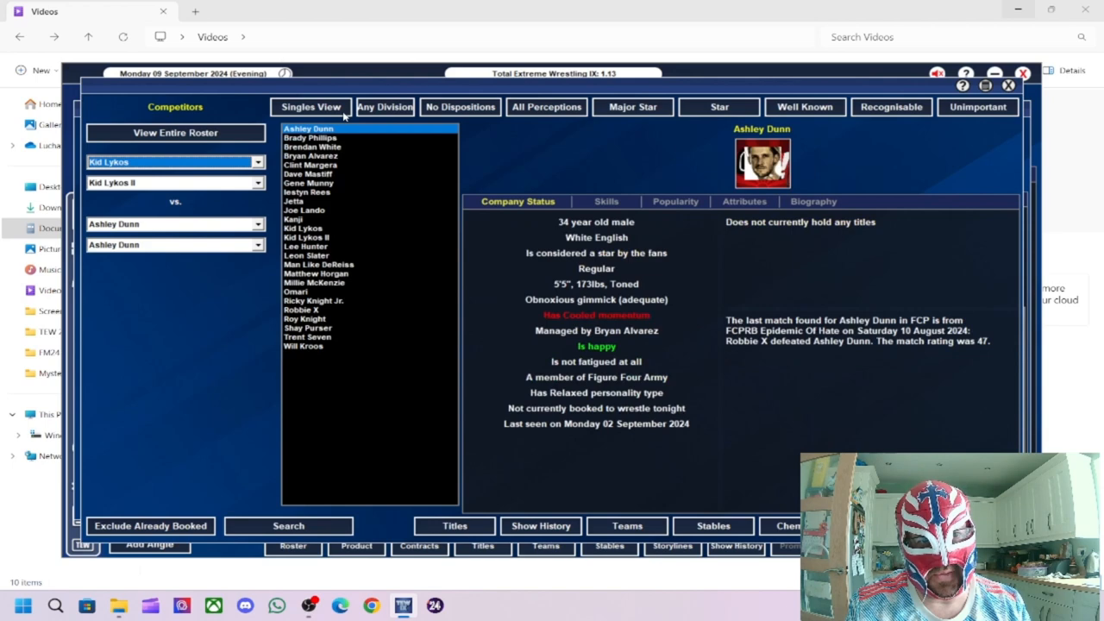
mouse_move(402, 107)
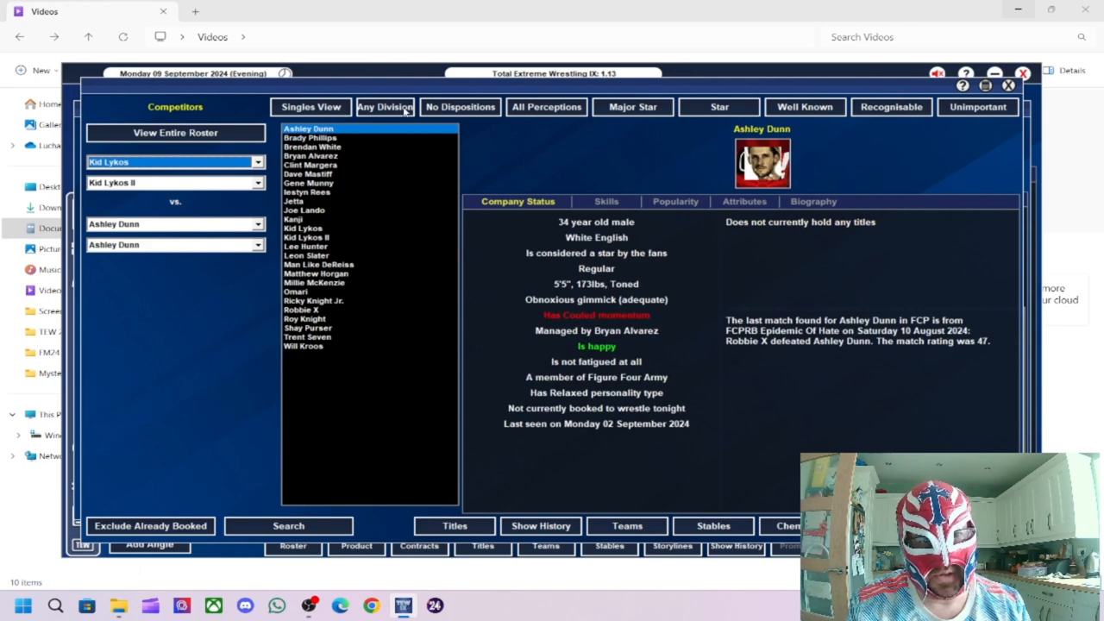
left_click(385, 106)
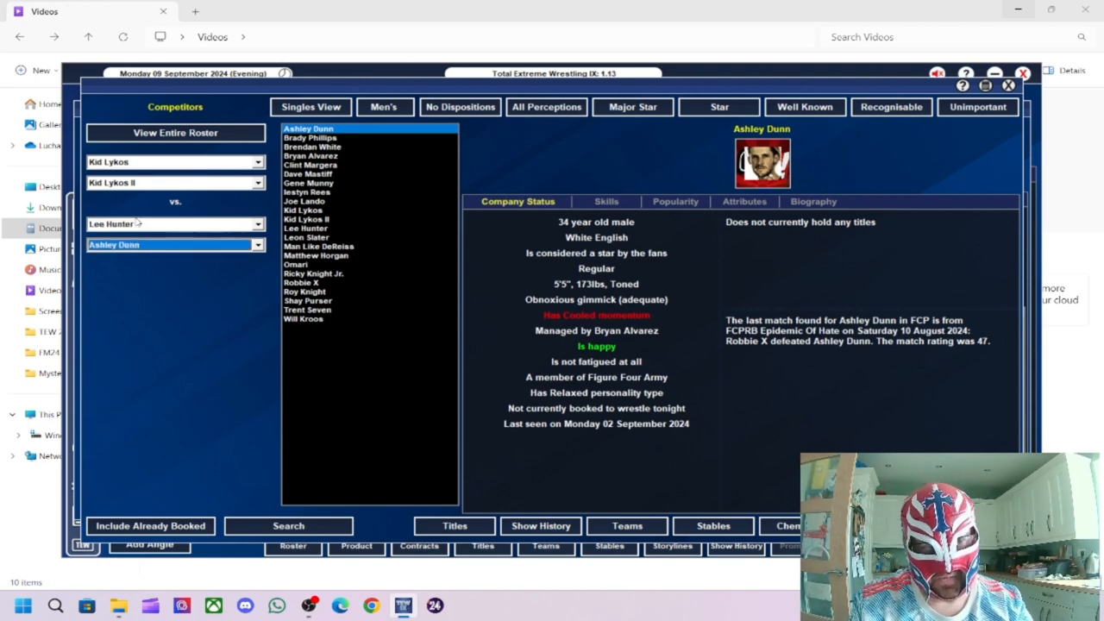
mouse_move(241, 309)
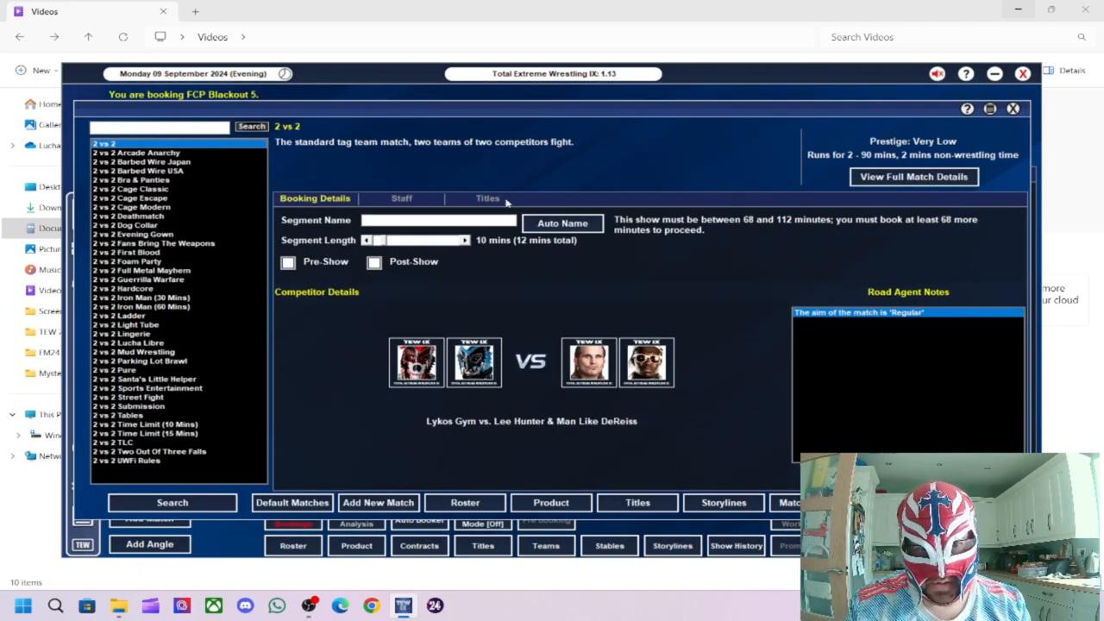
Step: Auto-name the match, lengthen it, note Kid Lykos as victor, and set its title status
left_click(562, 222)
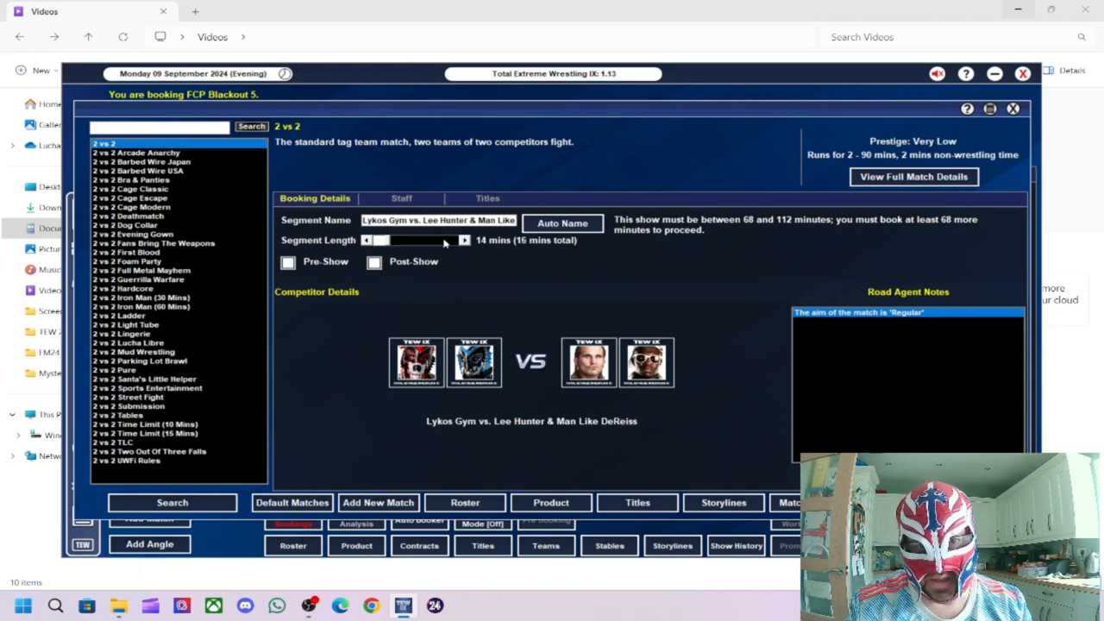
left_click(464, 240)
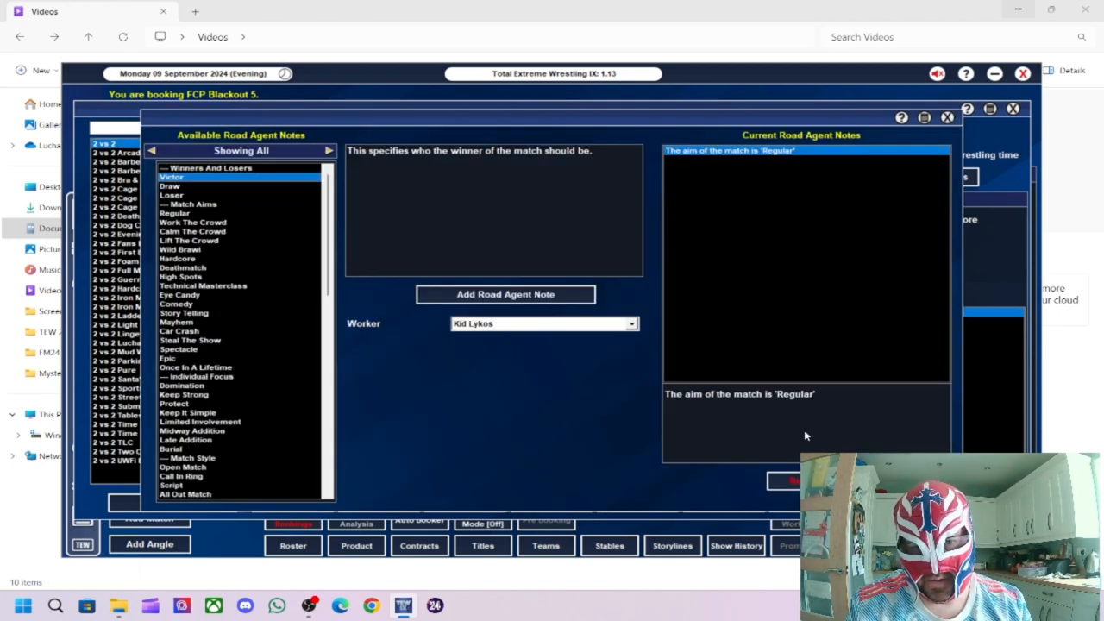
left_click(630, 323)
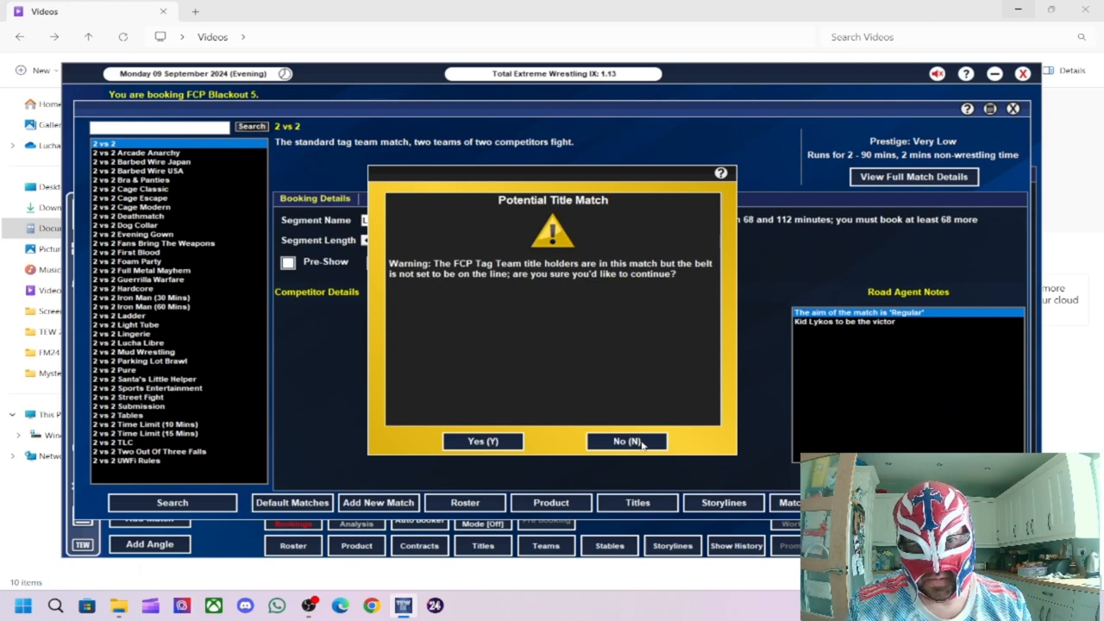
left_click(626, 441)
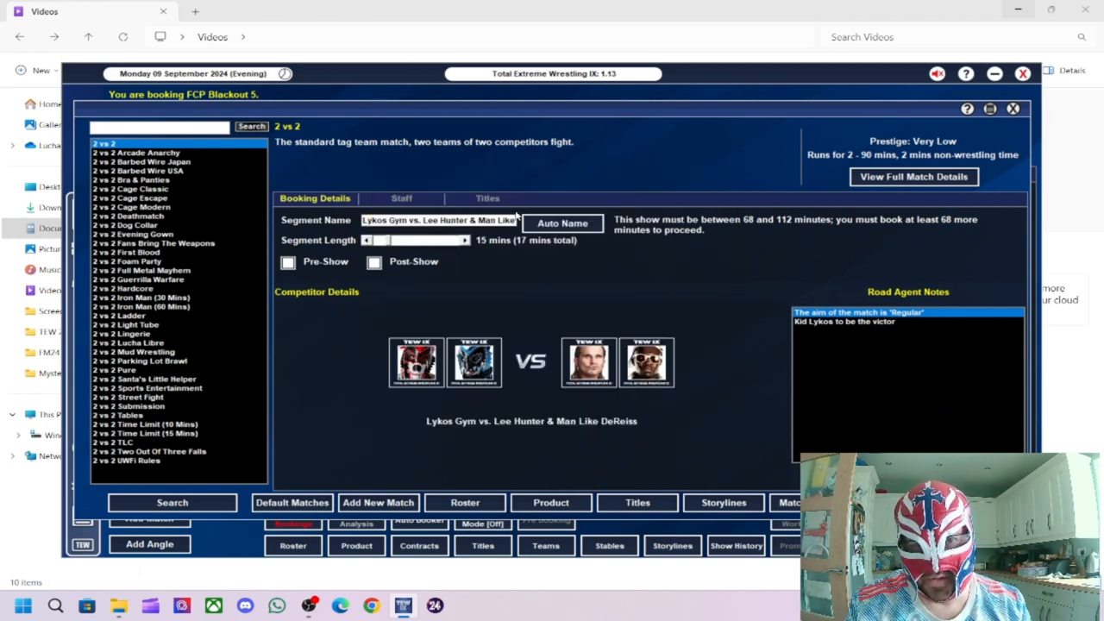
left_click(488, 198)
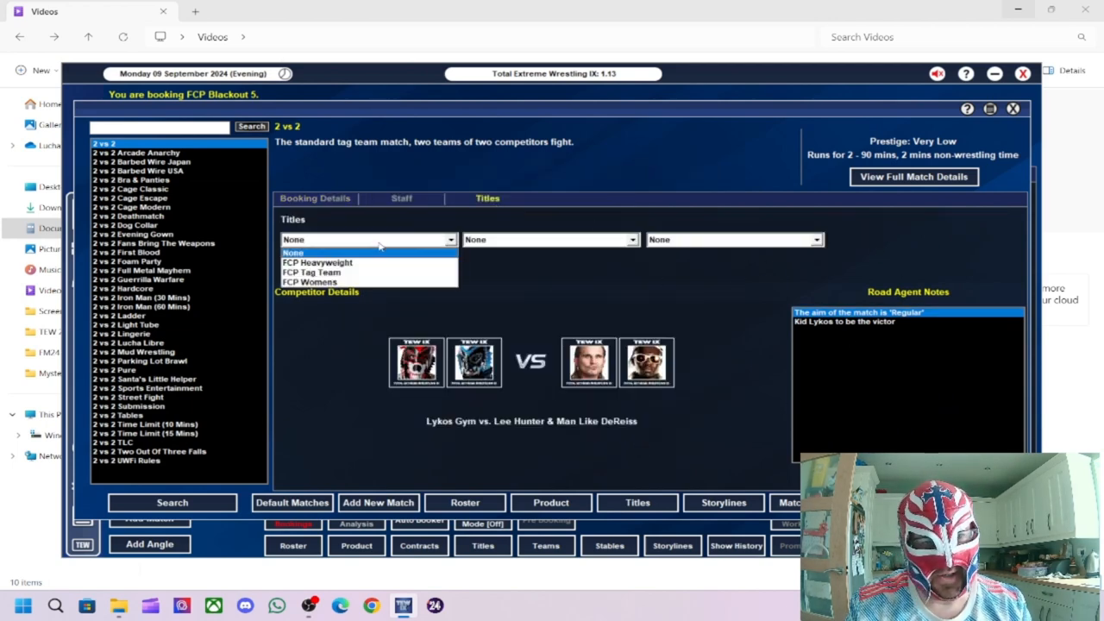
left_click(311, 271)
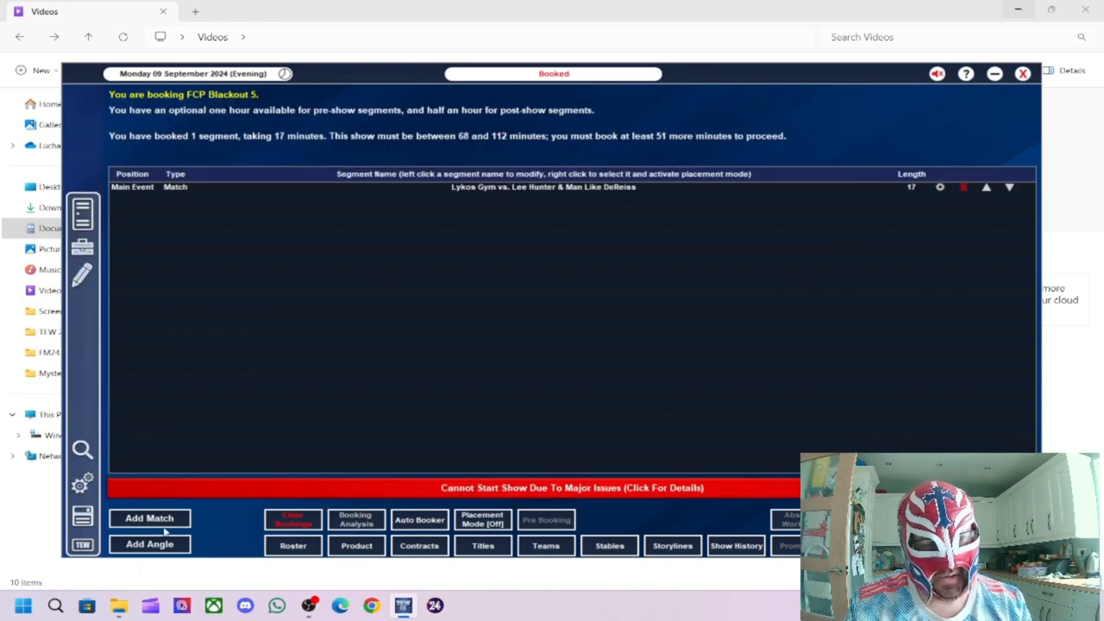
left_click(149, 545)
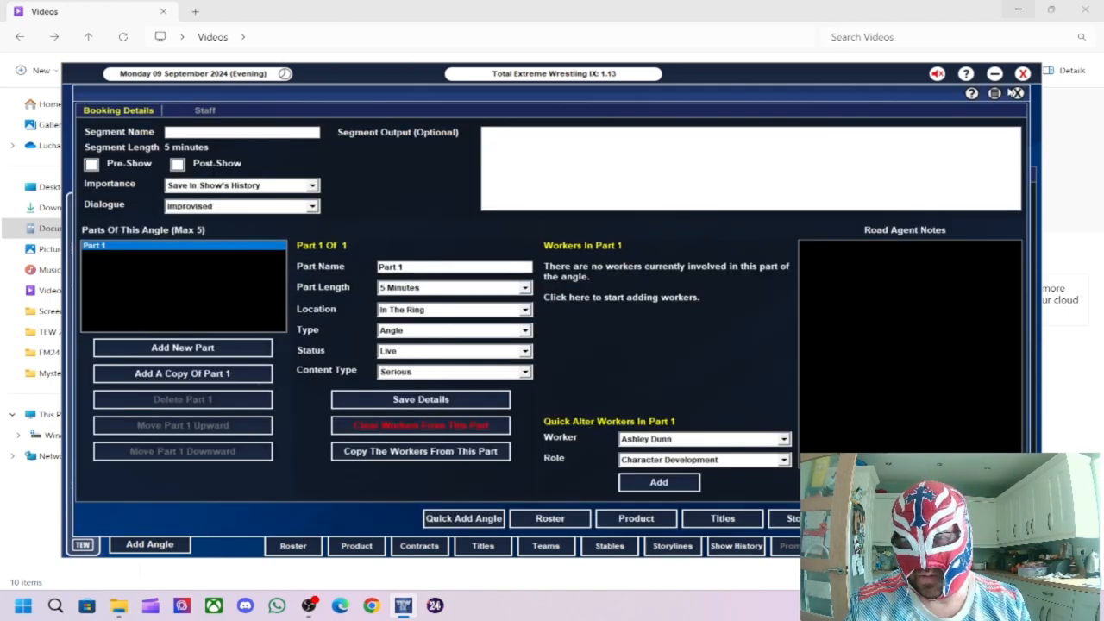
mouse_move(360, 217)
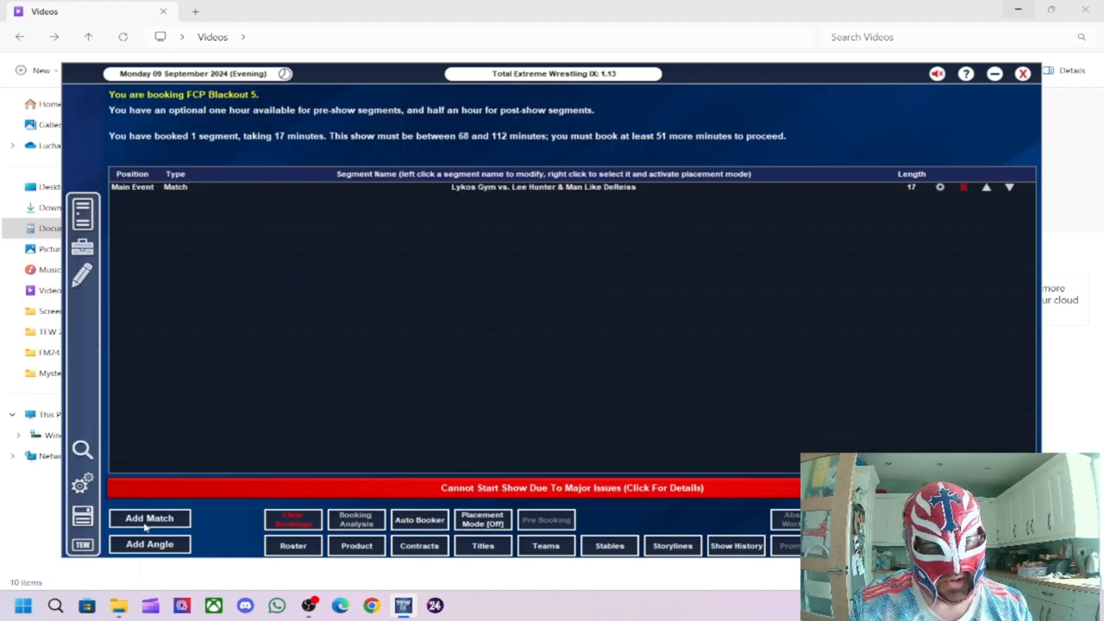
Step: Start a new 1 vs 1 match and filter the roster to the women's division
left_click(149, 518)
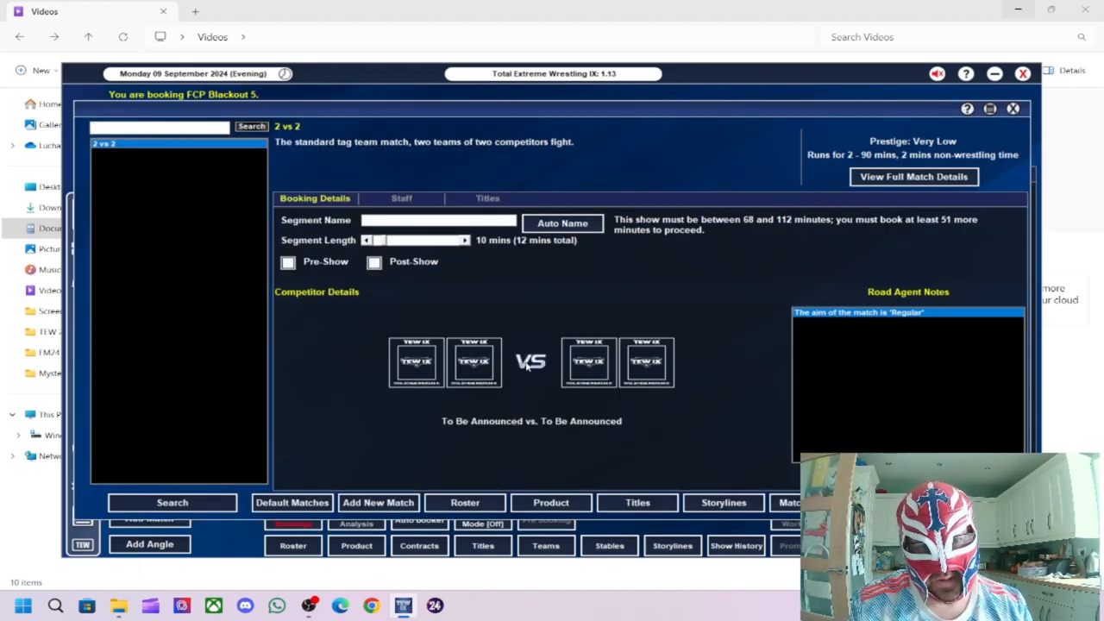
left_click(173, 502)
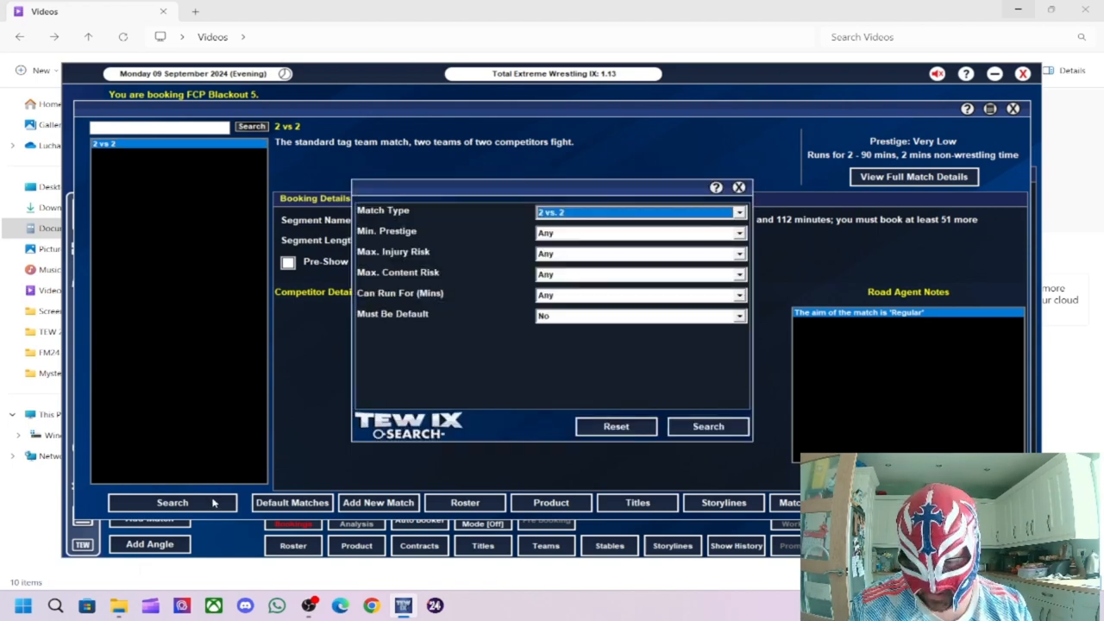
left_click(641, 212)
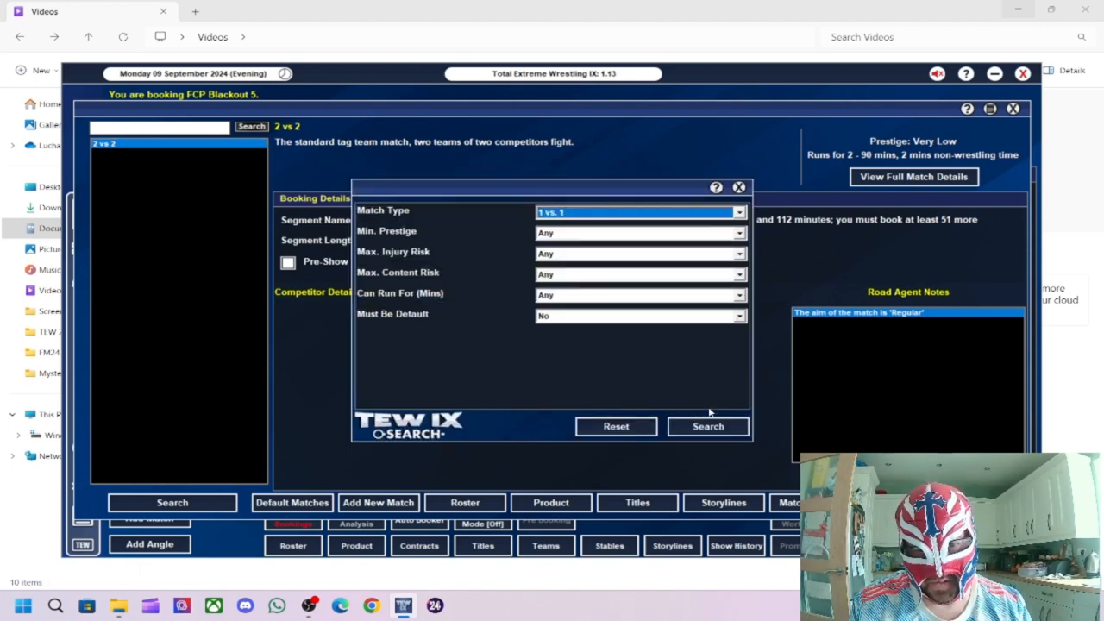
left_click(707, 426)
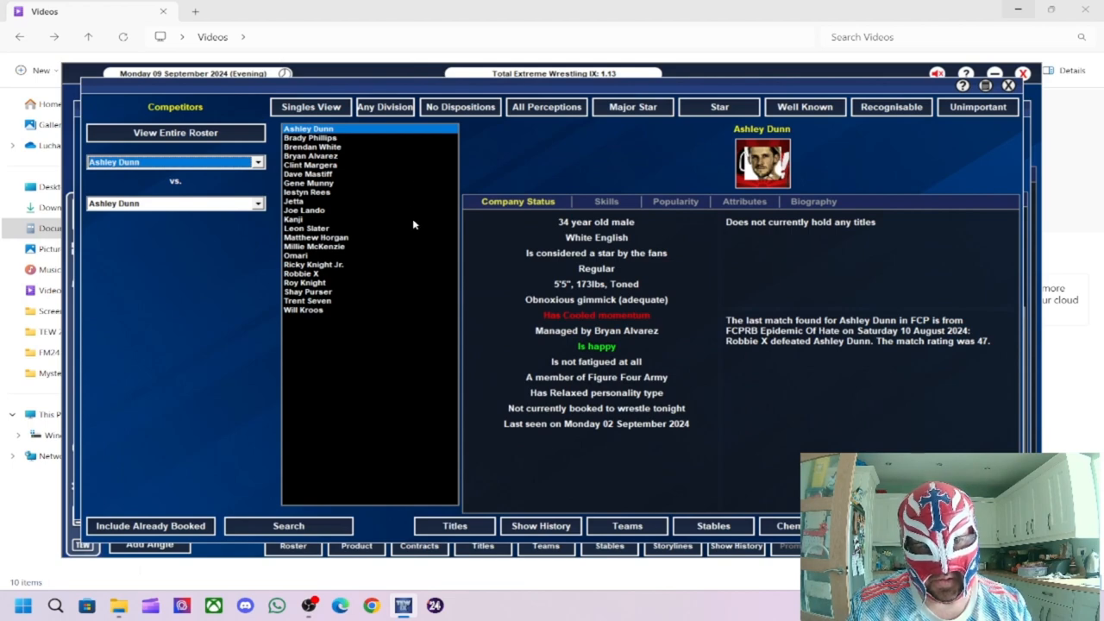
left_click(385, 106)
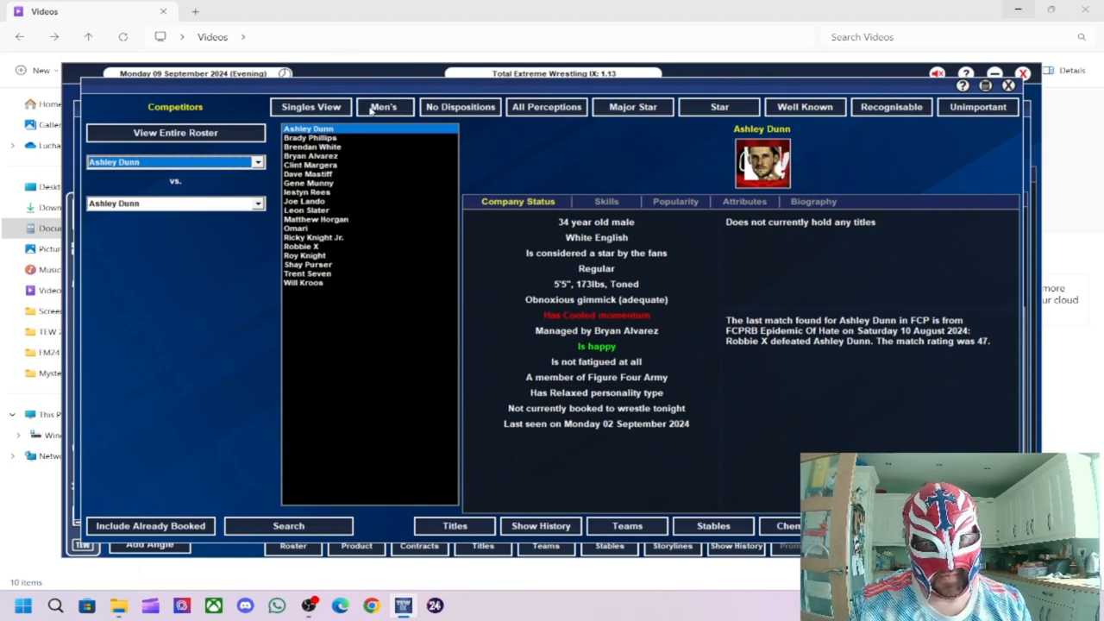
left_click(384, 106)
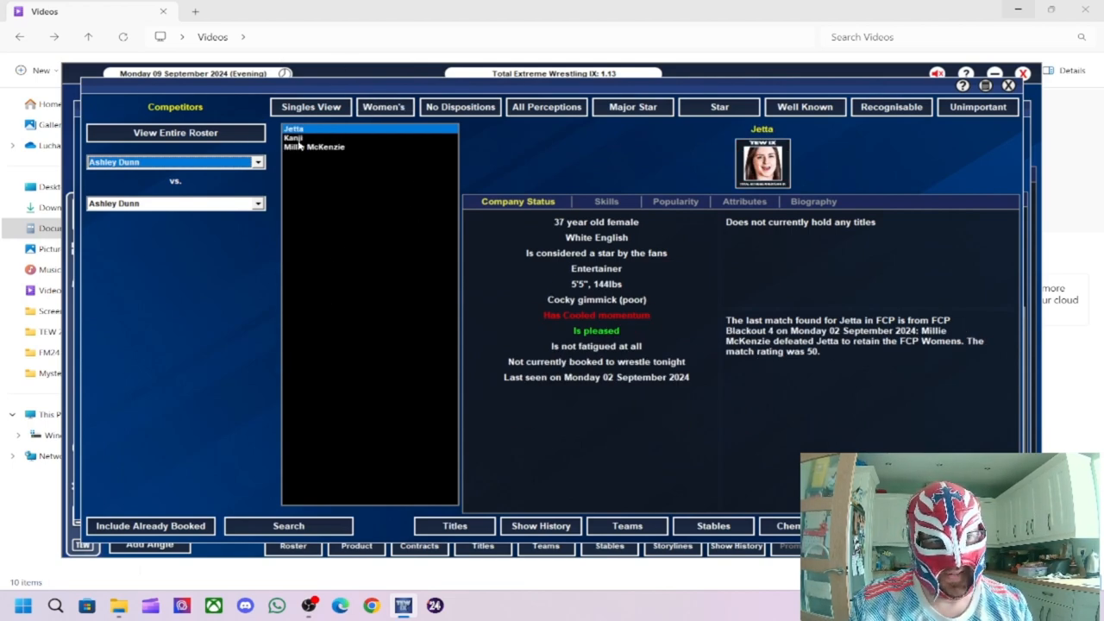
Step: Pick Kanji against Millie McKenzie, check their chemistry, and confirm the competitors
left_click(294, 138)
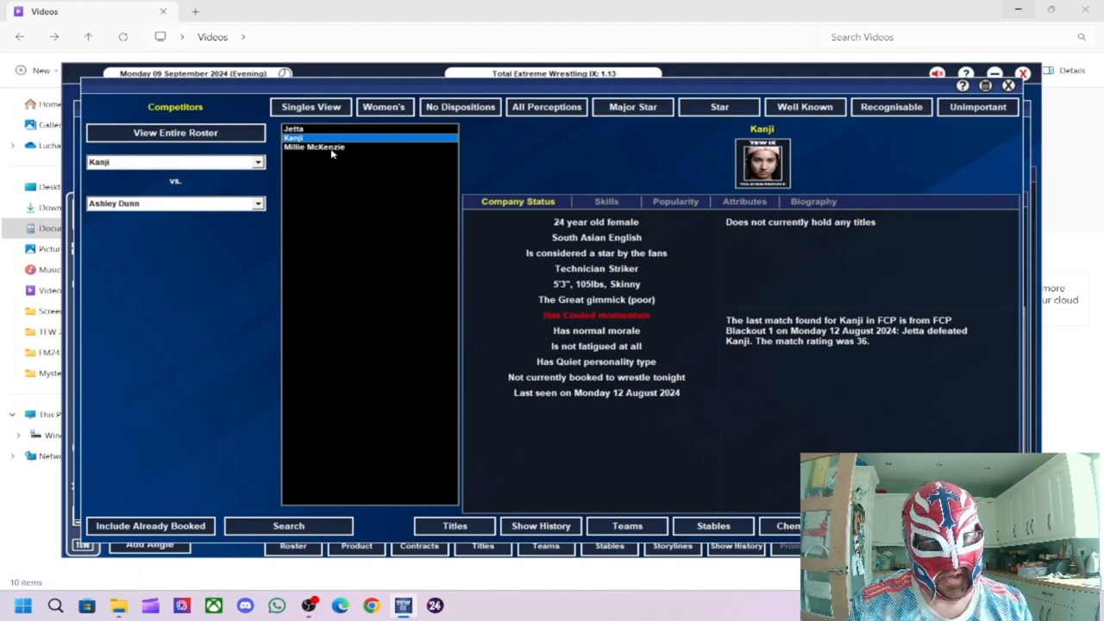
left_click(314, 146)
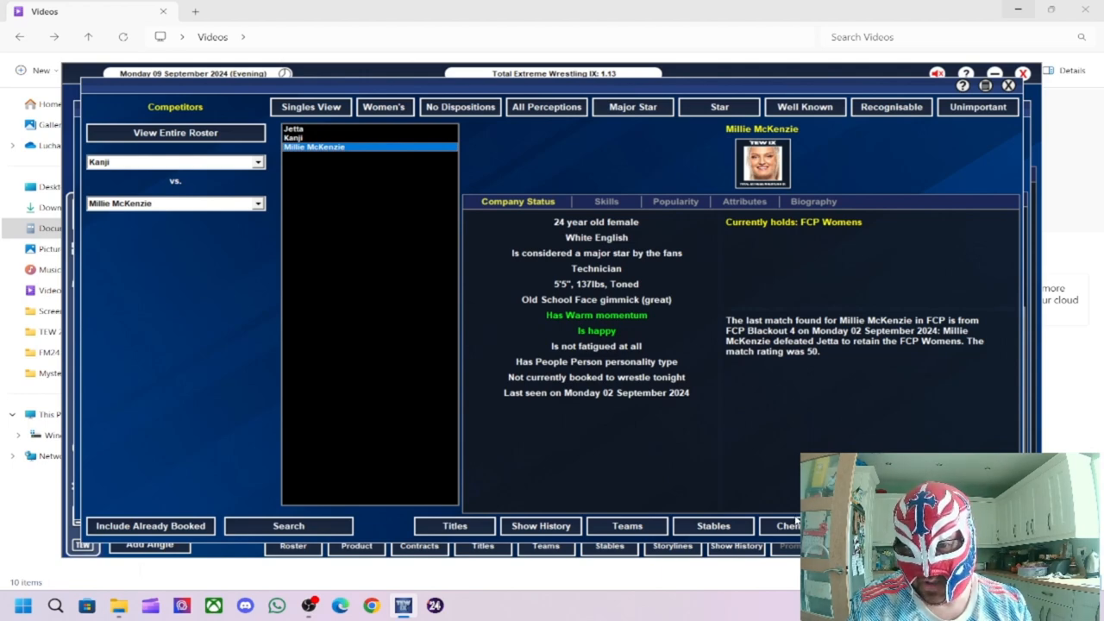
left_click(787, 525)
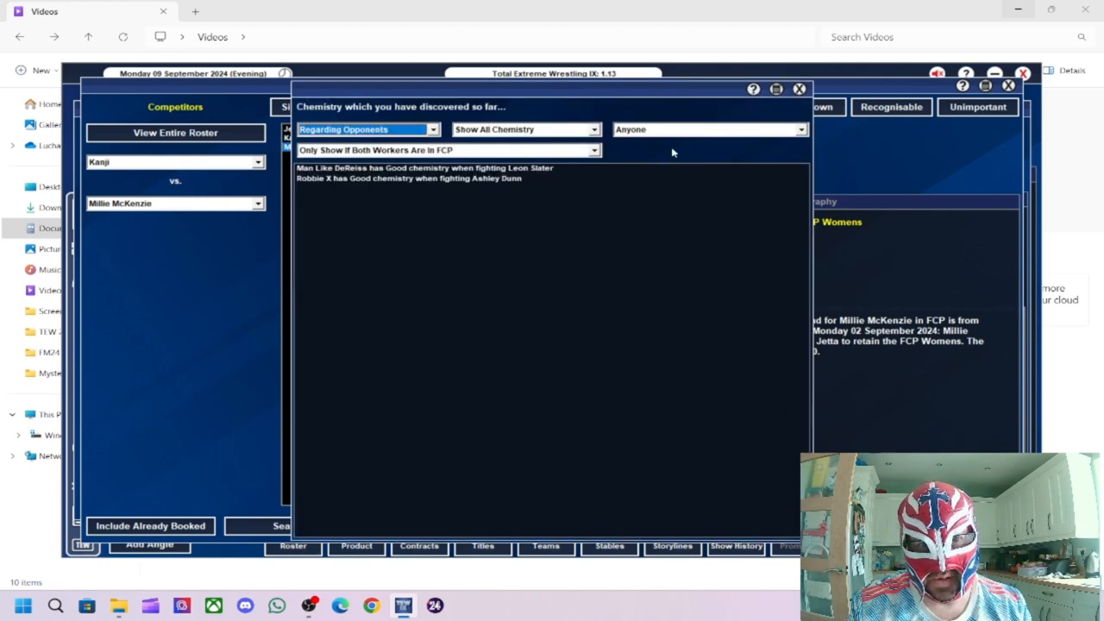
left_click(797, 89)
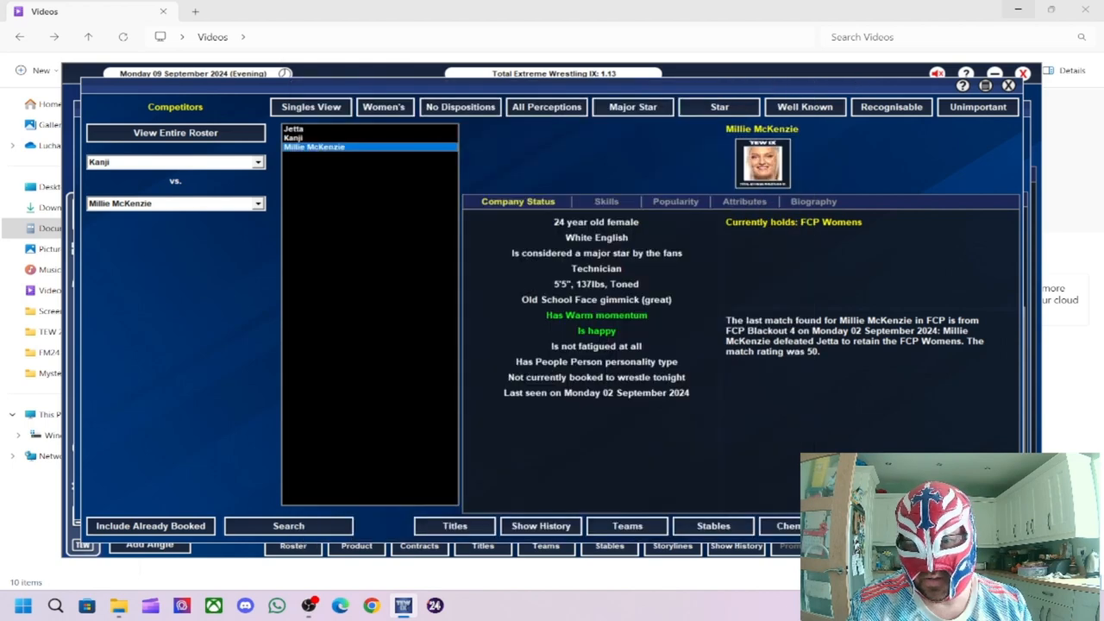
left_click(288, 526)
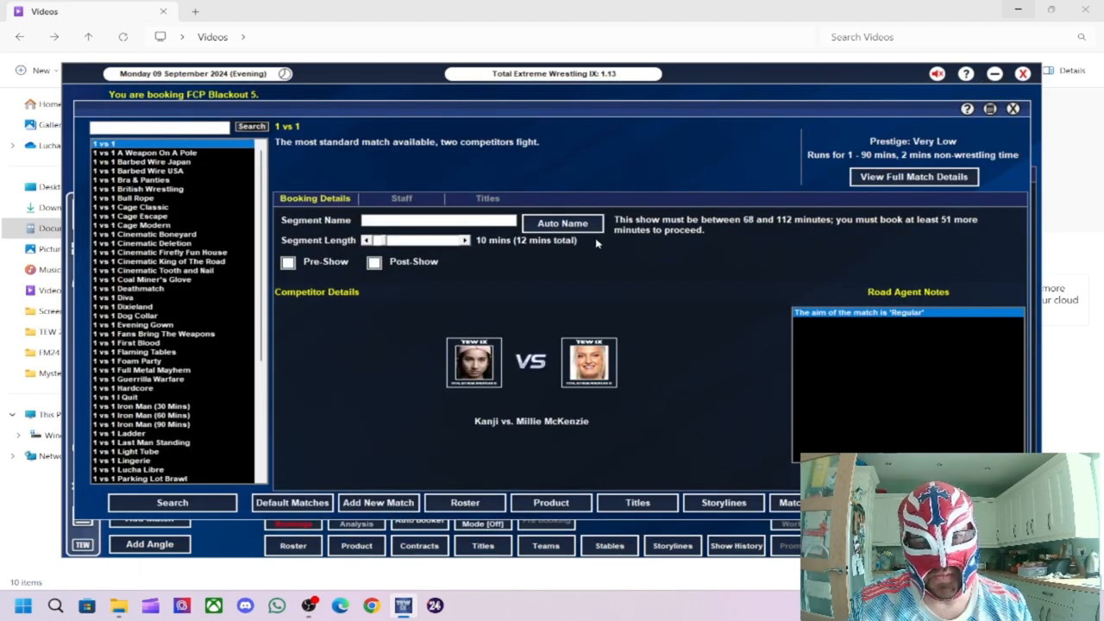
Step: Review the promotion's championships, including the FCP Tag Team title, in the titles overview
left_click(638, 502)
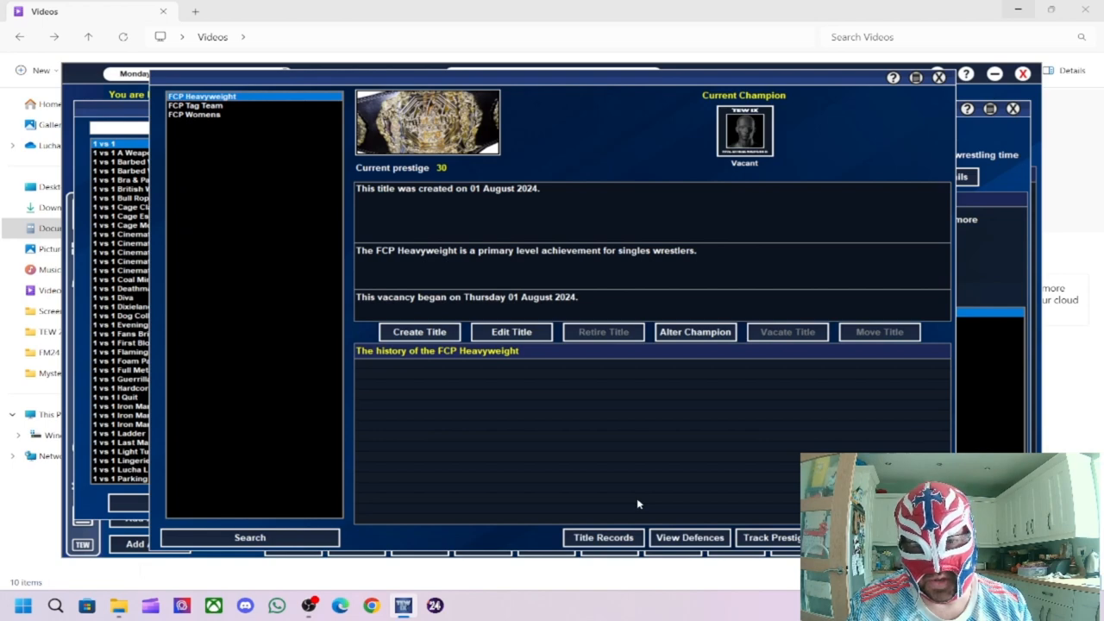
left_click(196, 105)
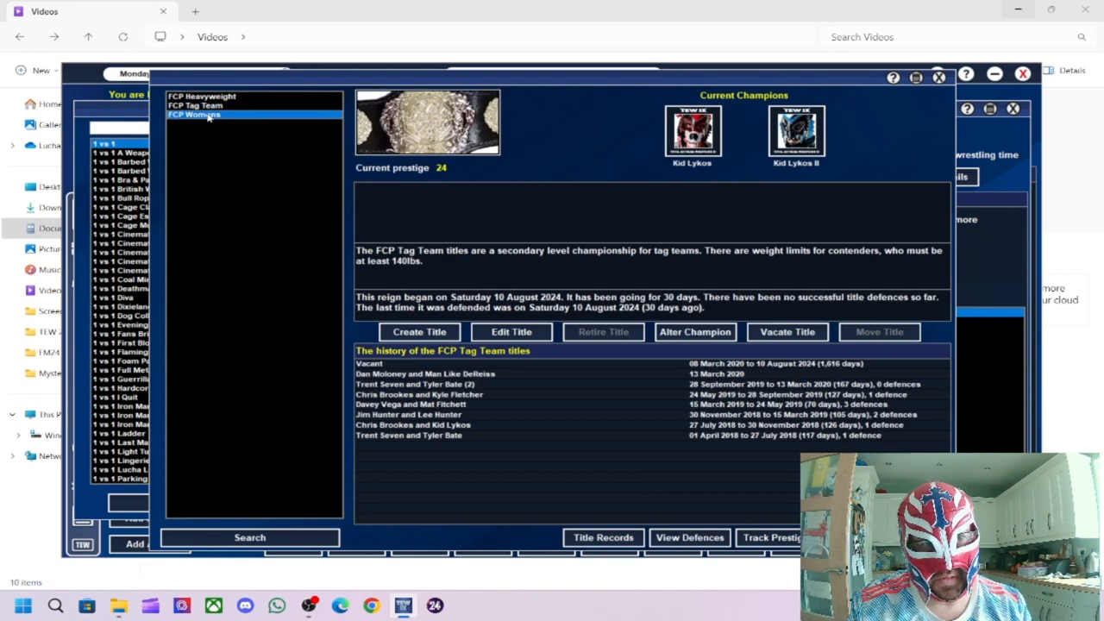
left_click(194, 114)
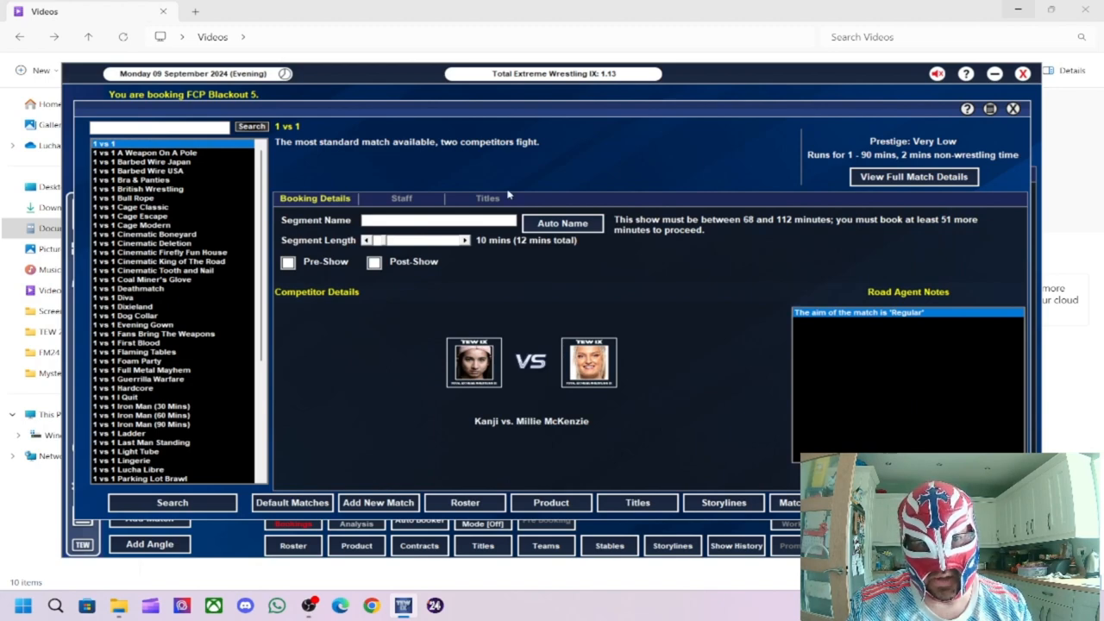
Step: Put the FCP Womens title at stake, auto-name the match, and lengthen it to 15 minutes
left_click(487, 198)
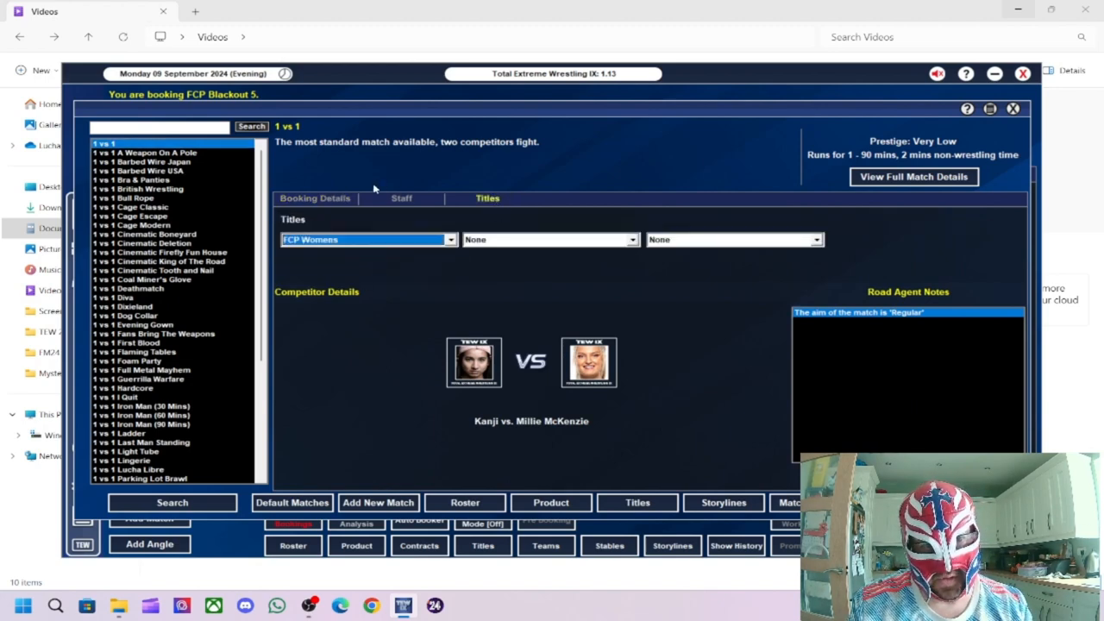
left_click(315, 197)
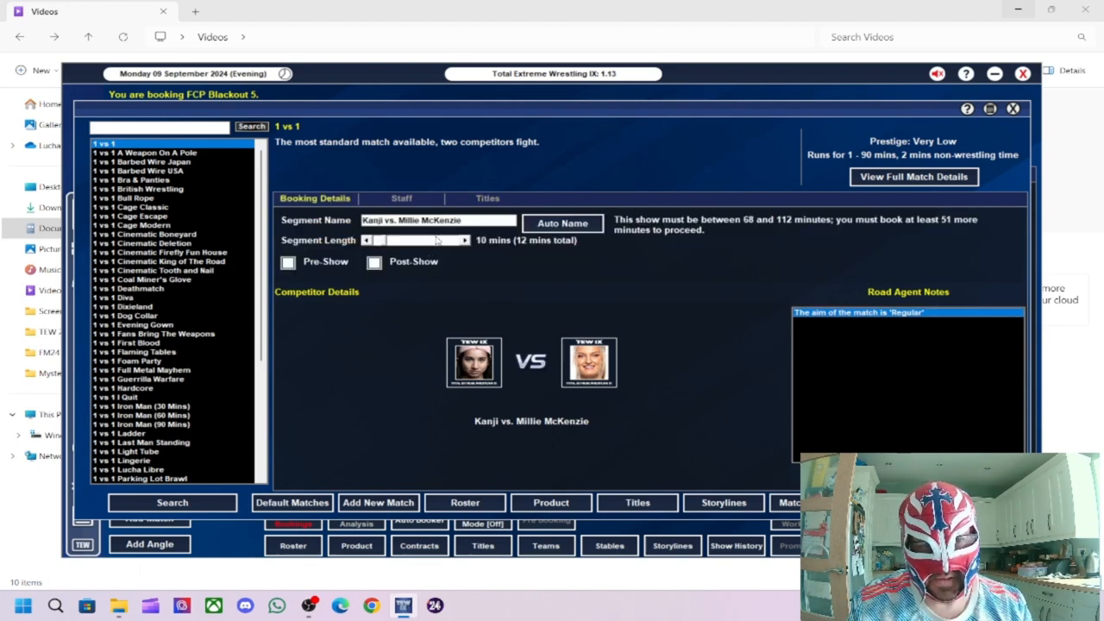
left_click(464, 240)
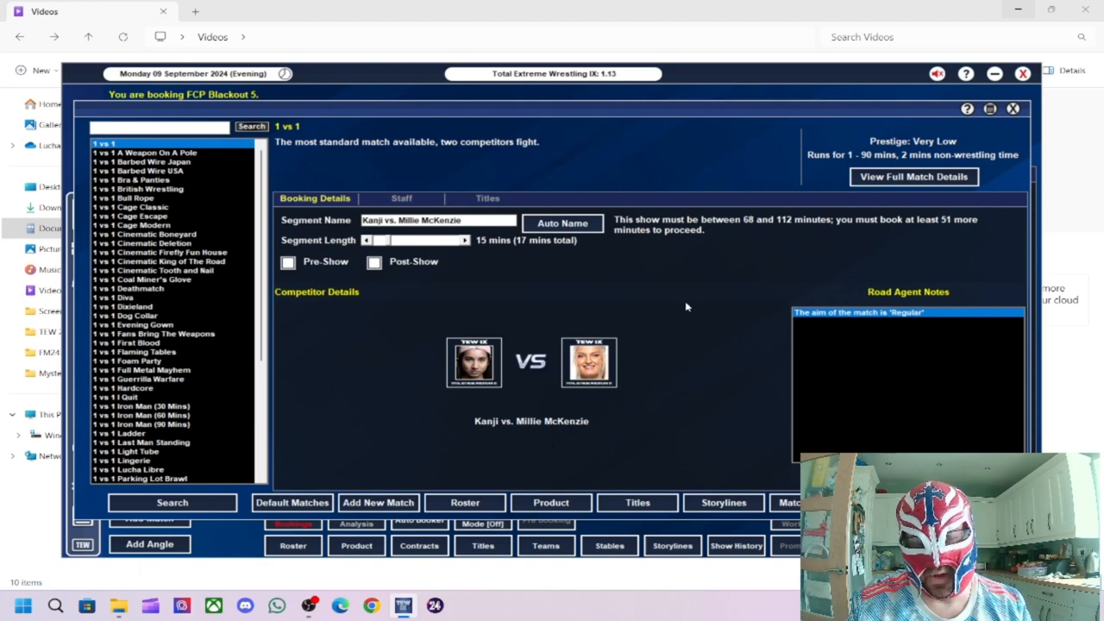
mouse_move(871, 347)
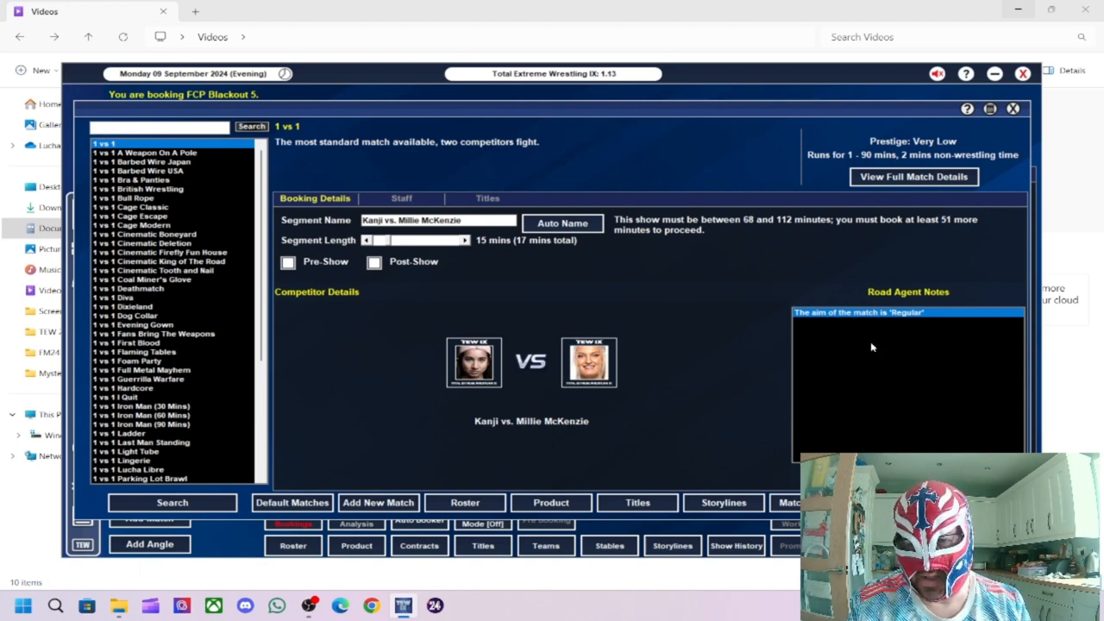
mouse_move(714, 236)
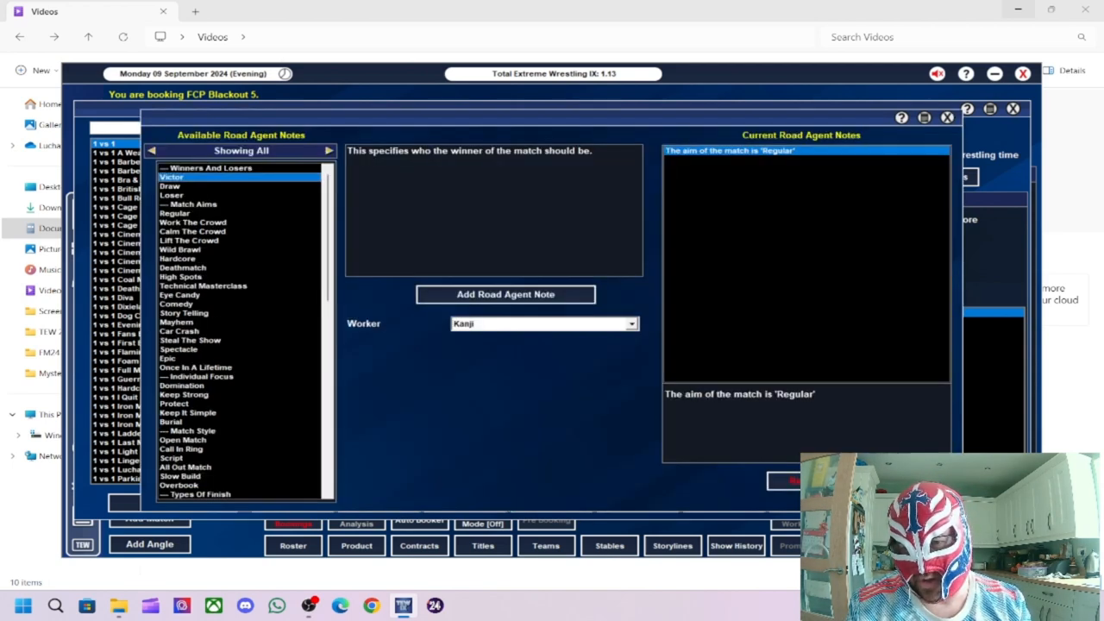
Step: Set Millie McKenzie as winner and try a keep-strong note for Kanji, which is refused
left_click(631, 323)
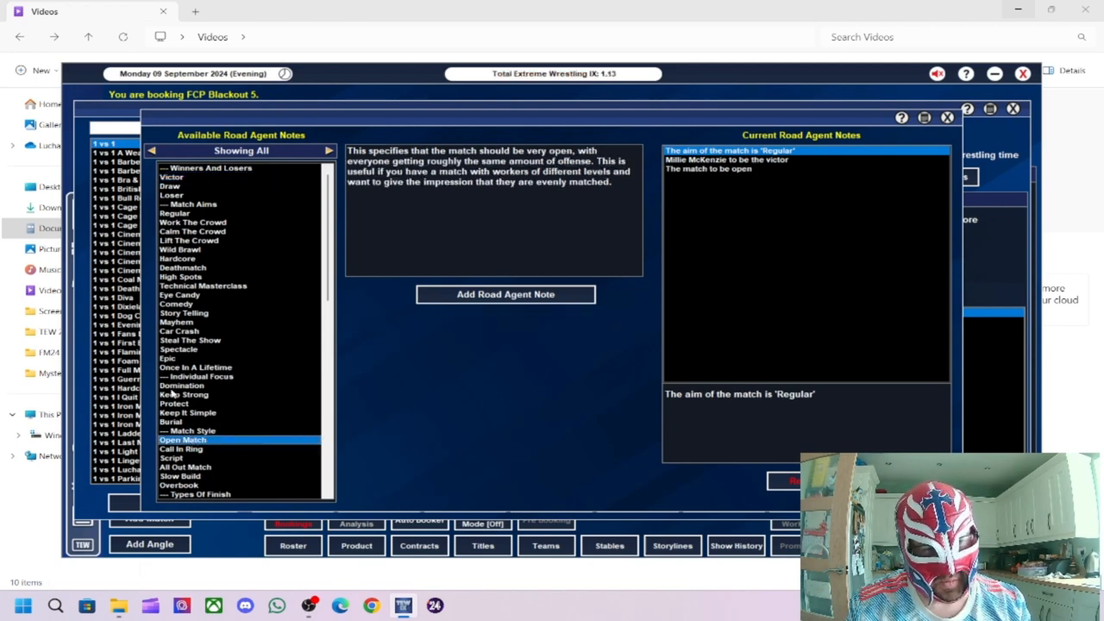
left_click(183, 395)
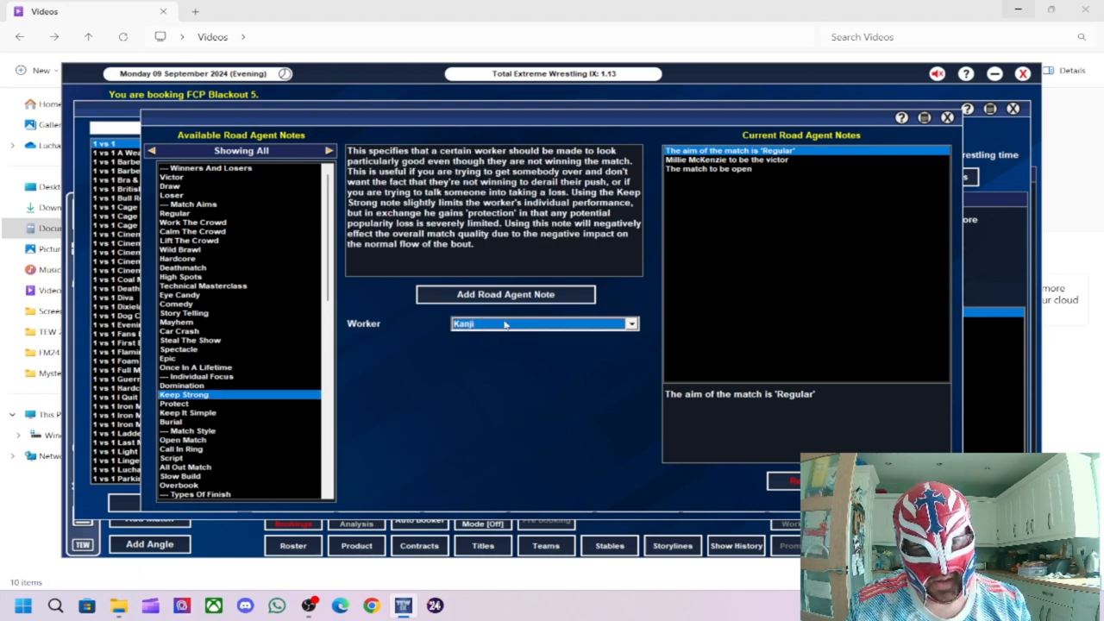
left_click(506, 294)
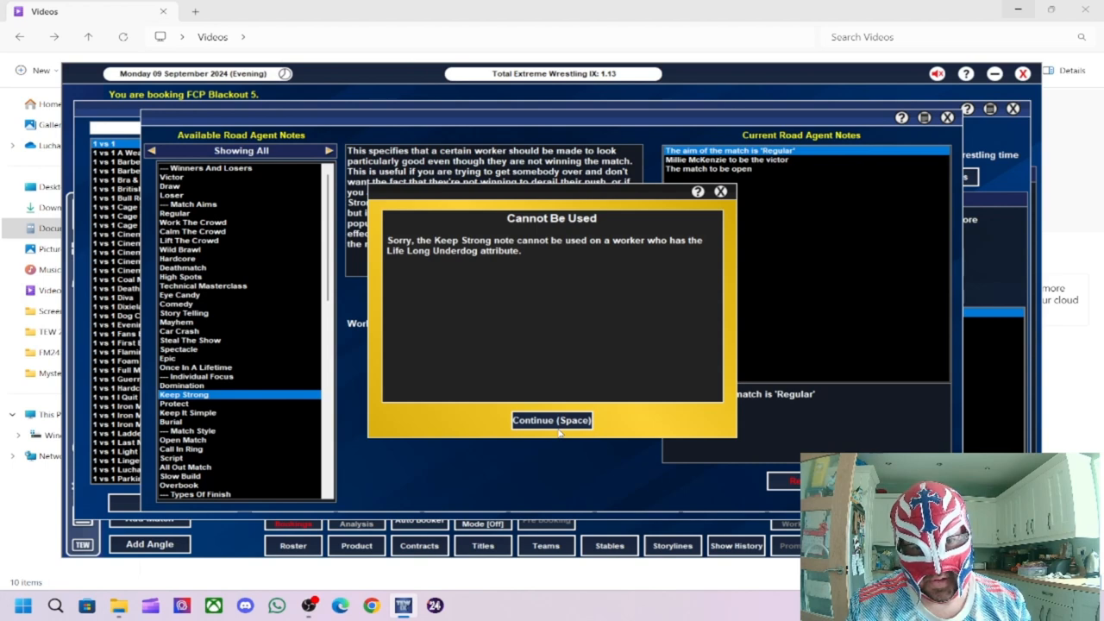
left_click(551, 420)
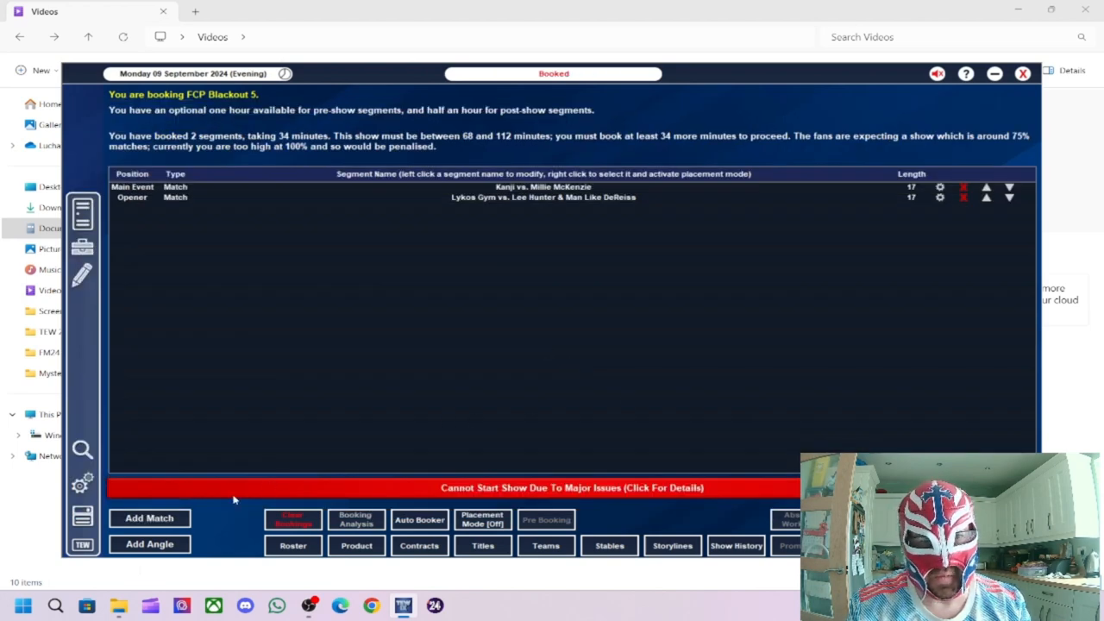
Step: Create the 'Millie Attacks Kanji' angle with Millie McKenzie as attacker and Kanji added
left_click(149, 544)
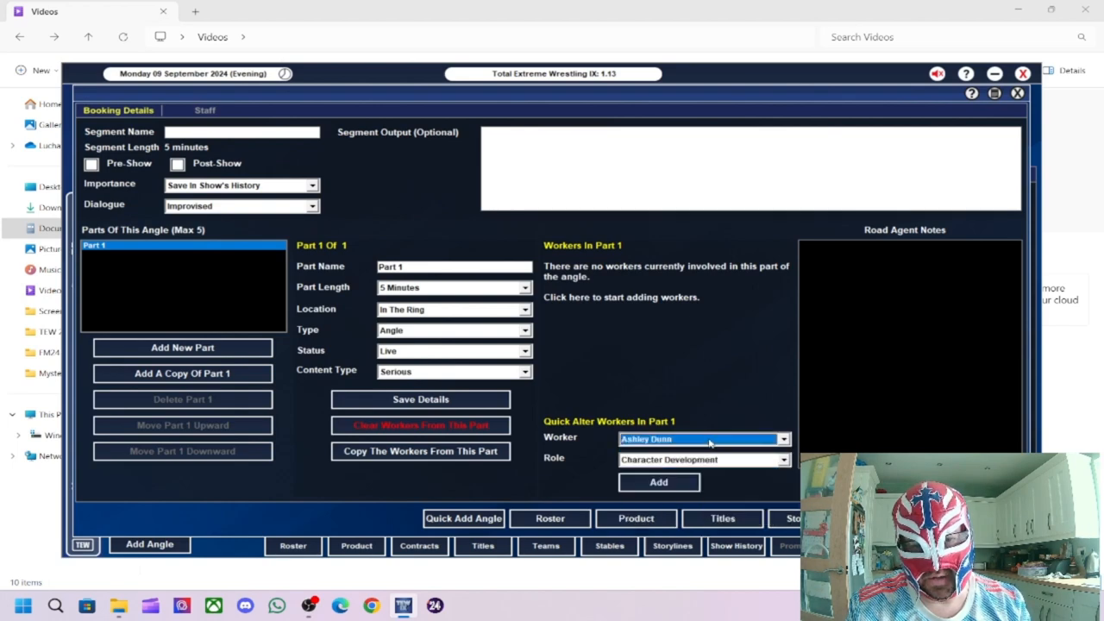
left_click(702, 438)
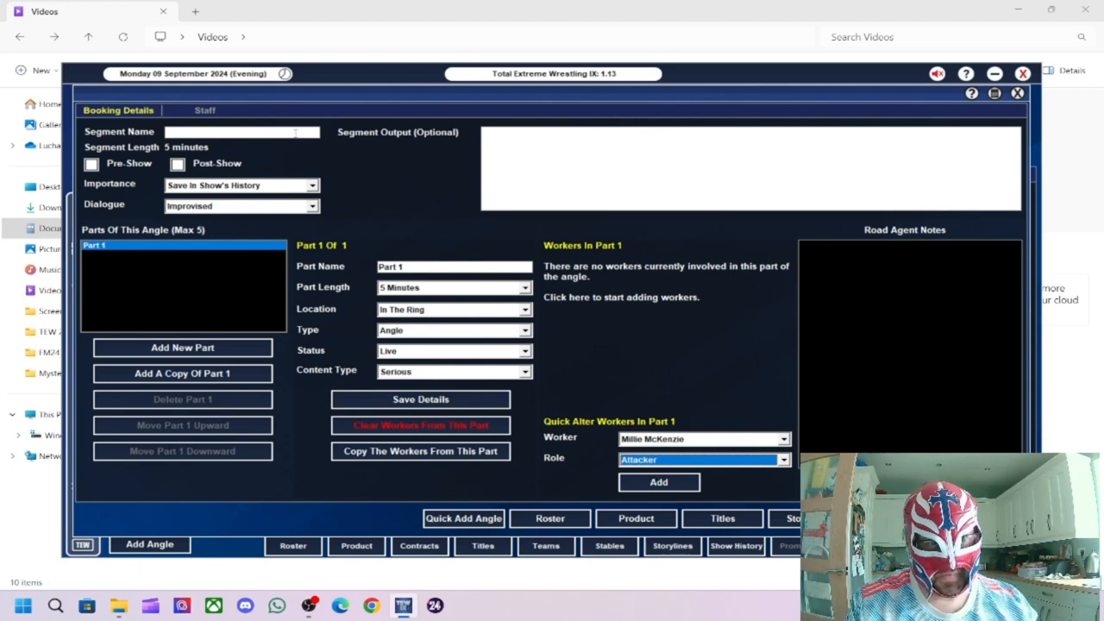
type("Millie Attacks Kam")
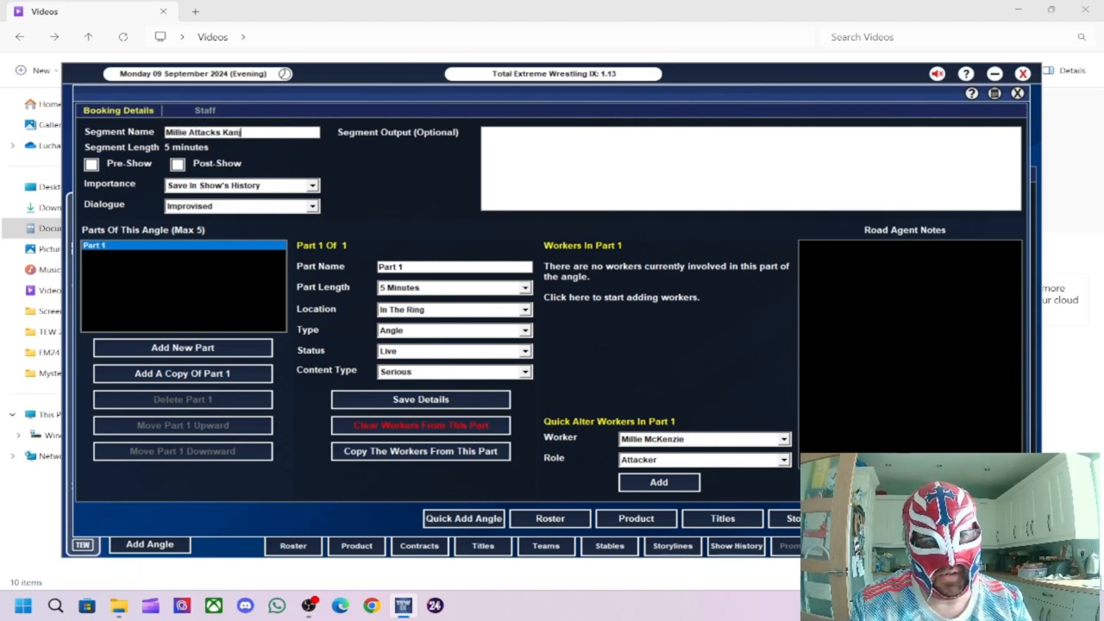
type("ji")
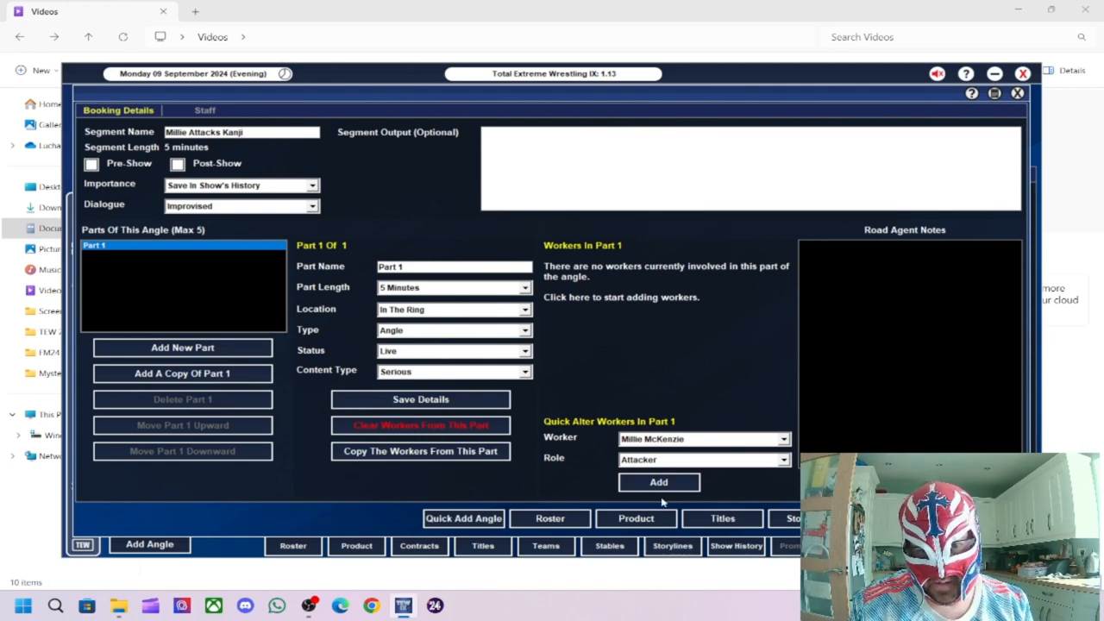
left_click(658, 482)
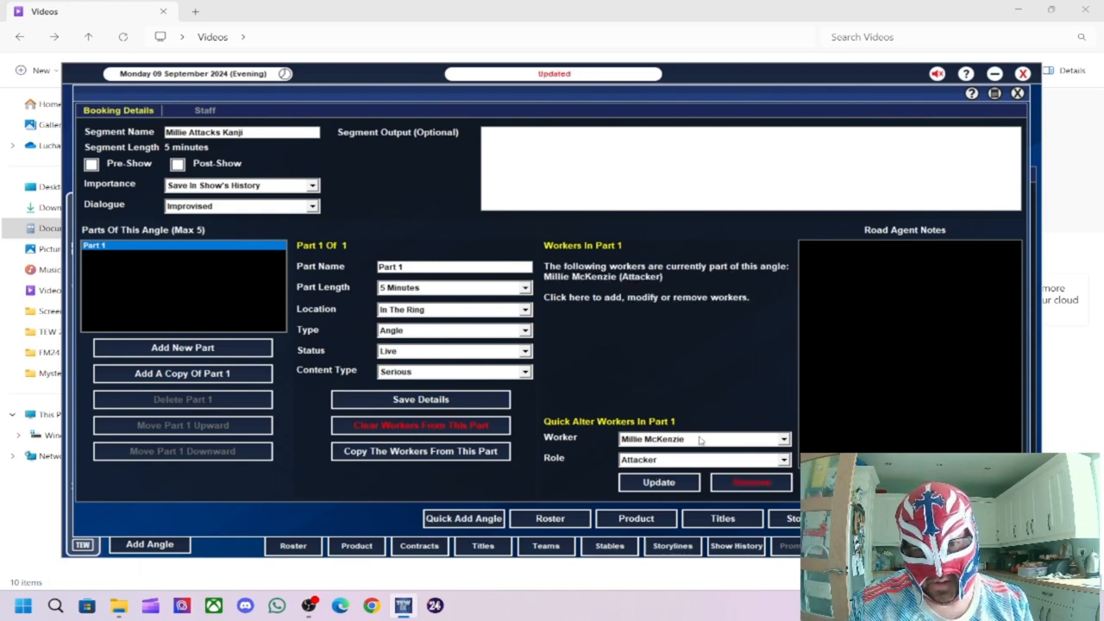
left_click(699, 439)
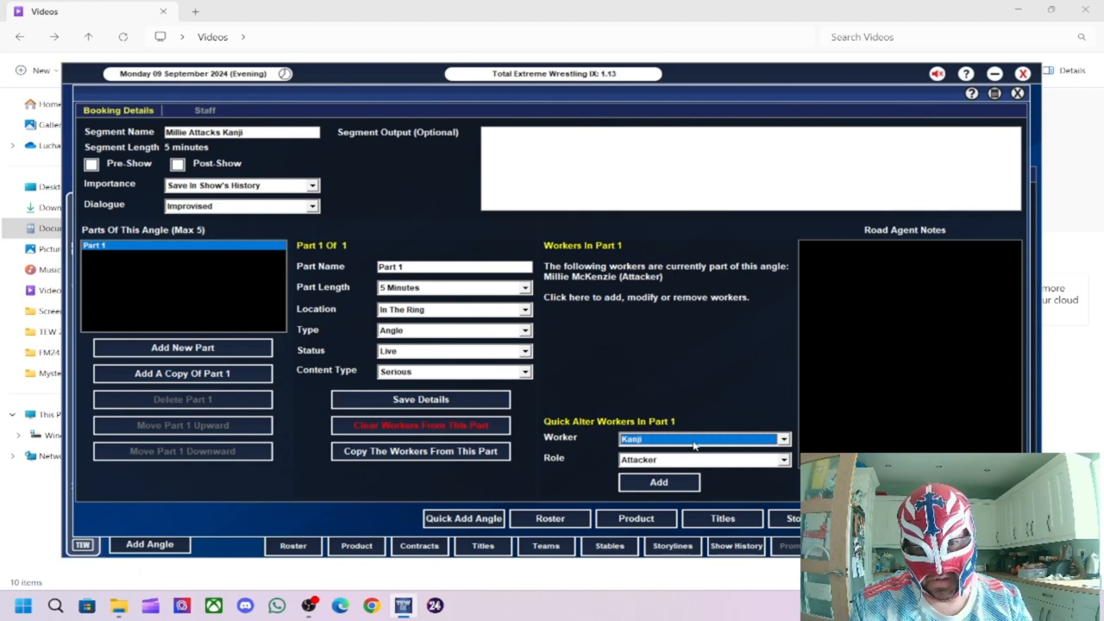
left_click(658, 482)
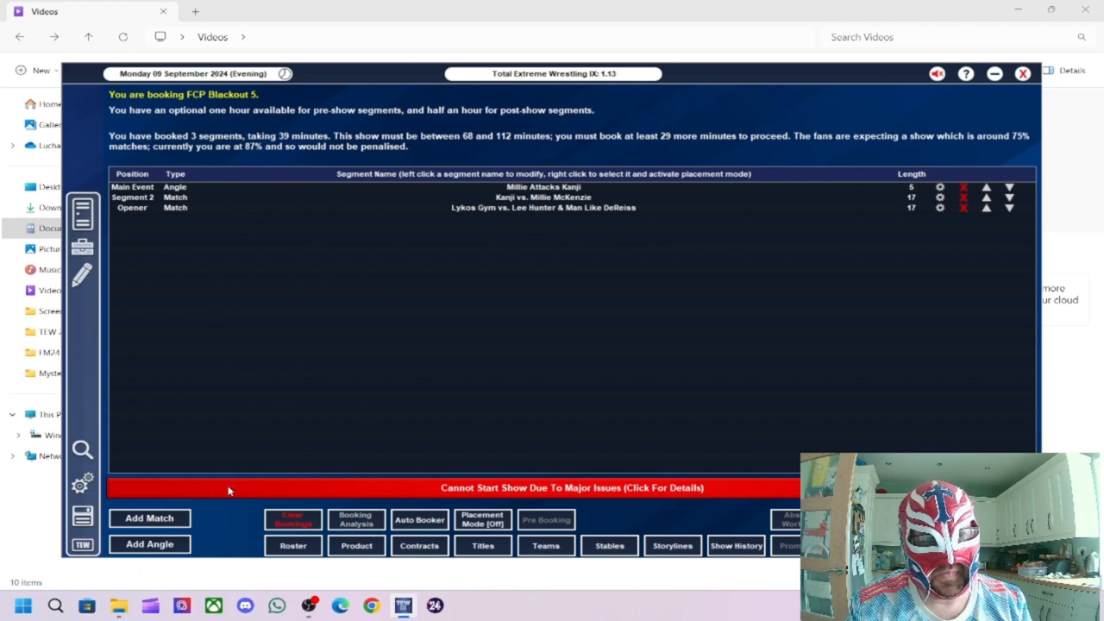
mouse_move(360, 123)
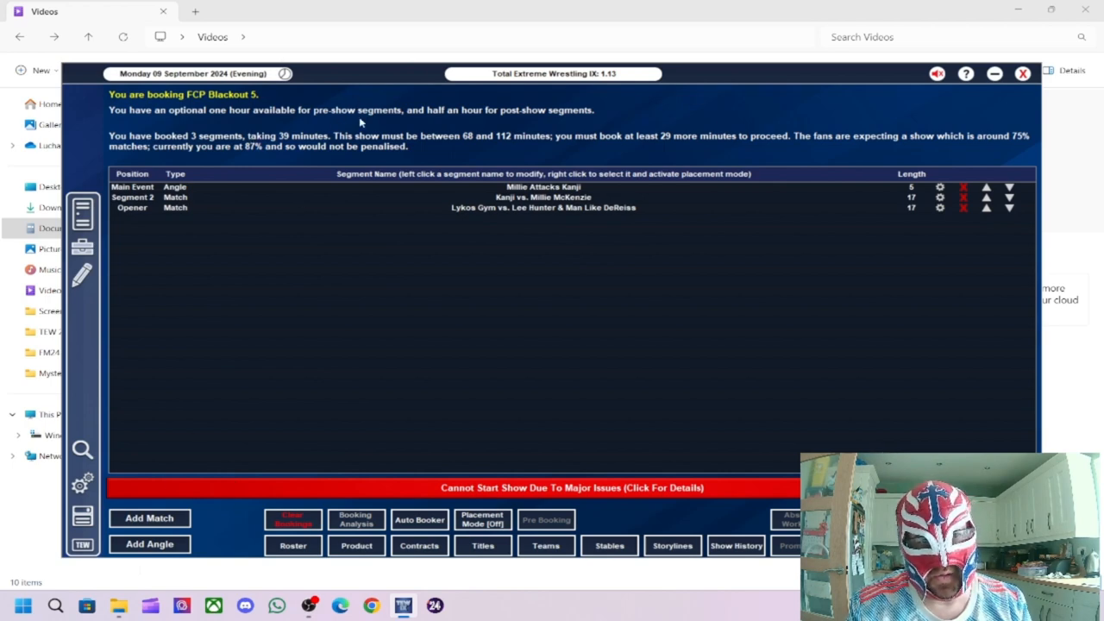
mouse_move(107, 443)
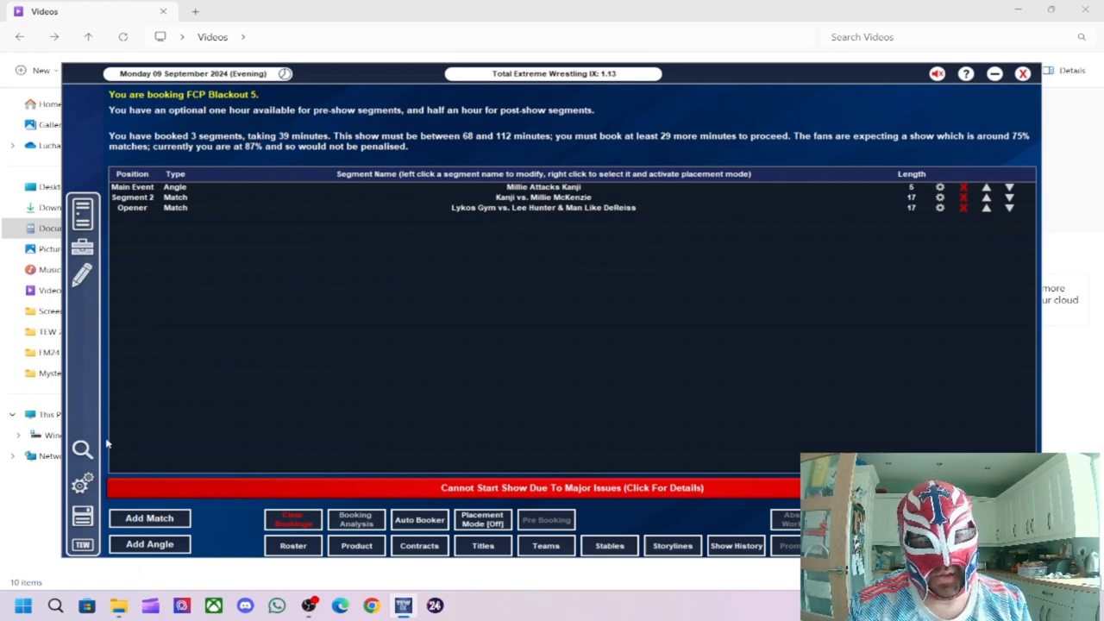
Step: Book Will Kroos vs. Dave Mastiff as a singles match and confirm into its road agent notes
left_click(149, 518)
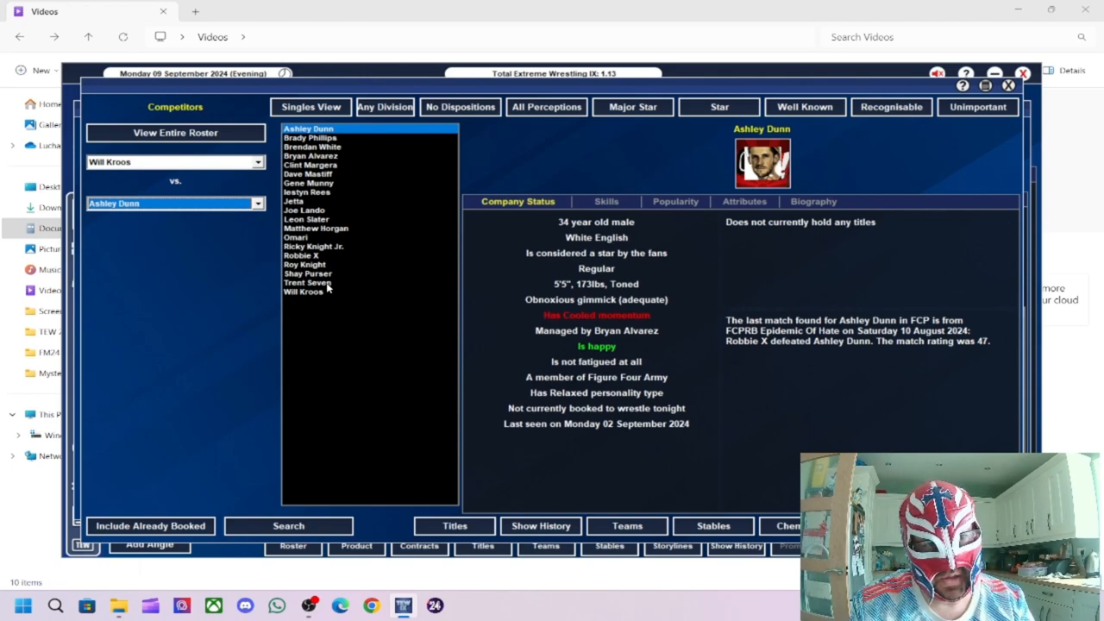
left_click(316, 228)
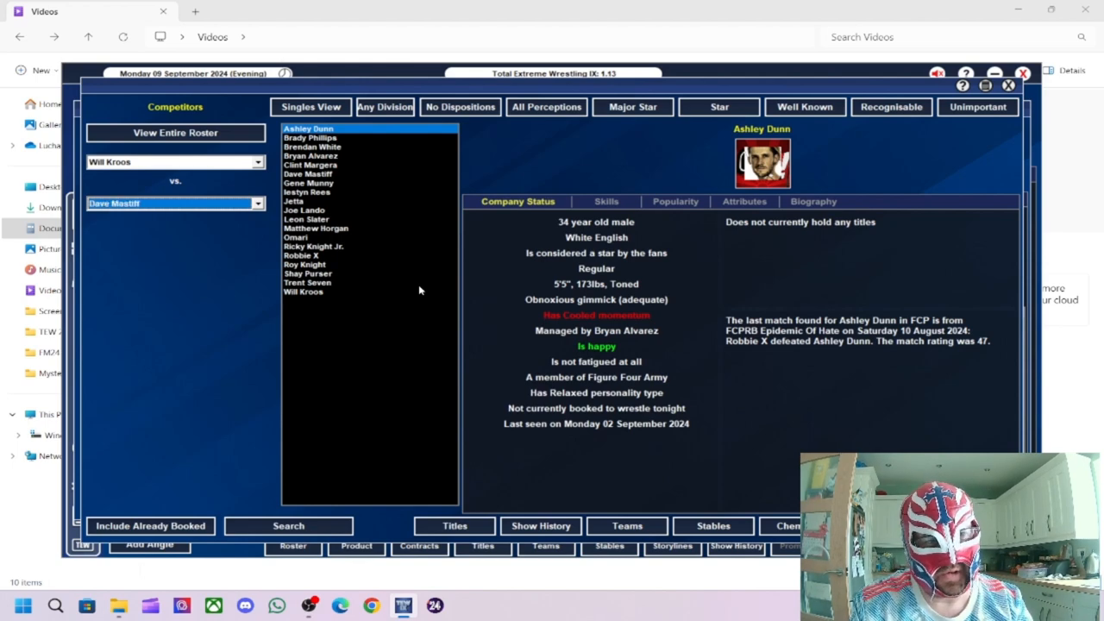
left_click(289, 525)
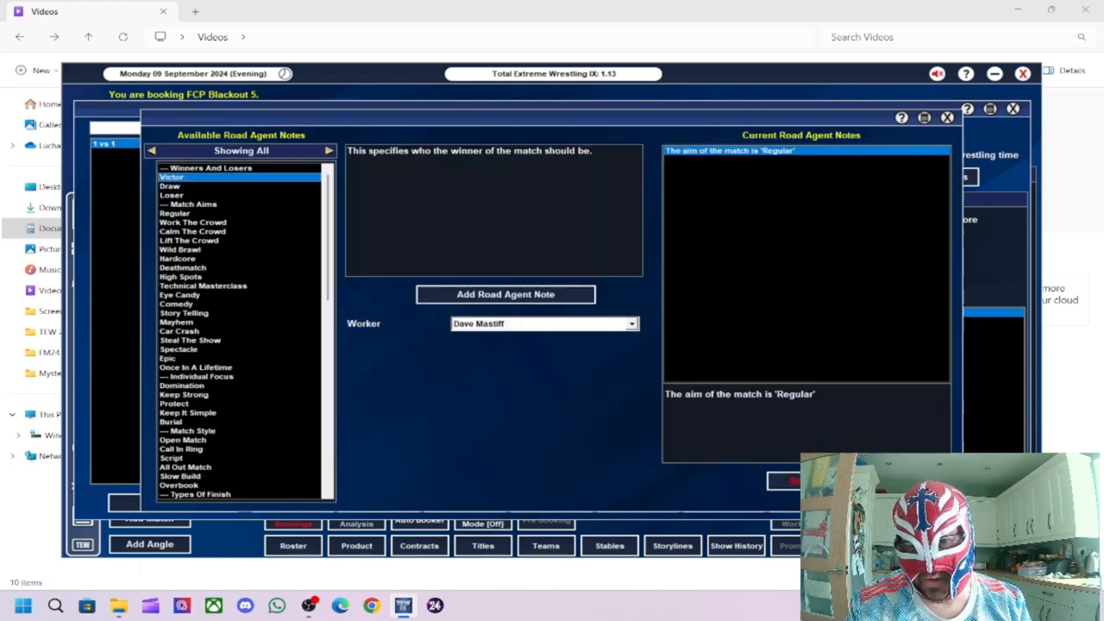
Step: Note Will Kroos as victor with Open Match and Intentional Count Out Finish
left_click(631, 323)
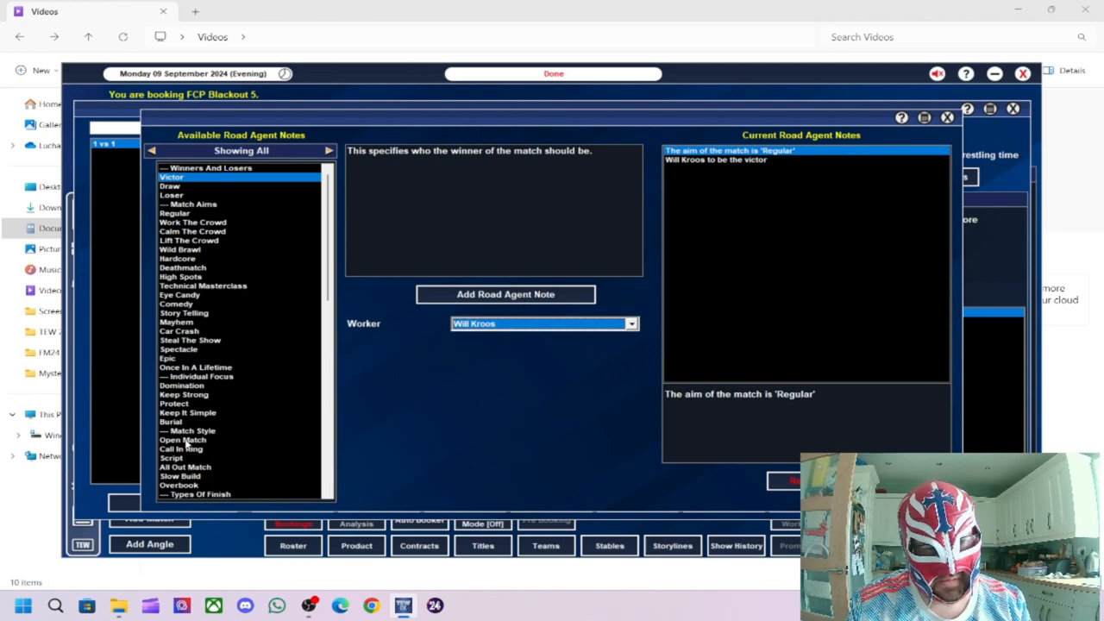
left_click(182, 440)
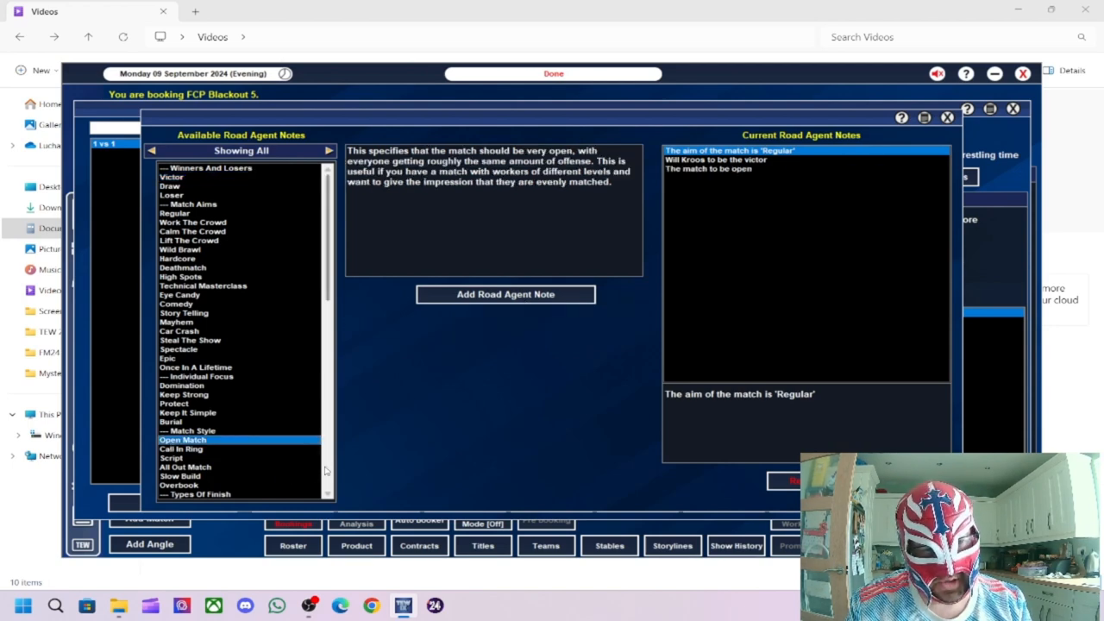
scroll("down", 3)
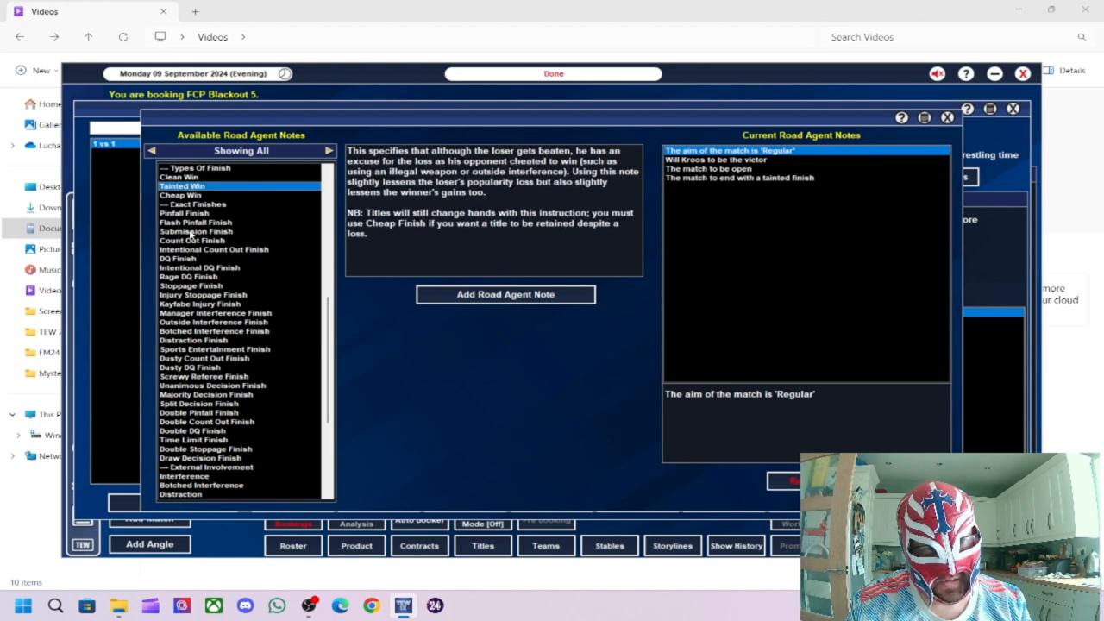
left_click(213, 249)
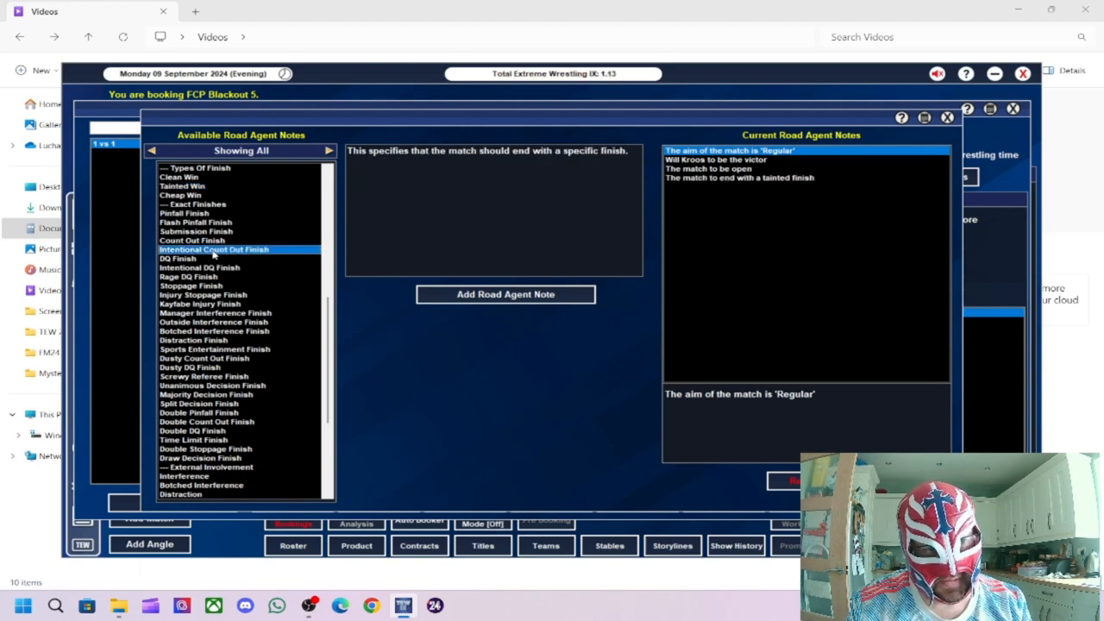
left_click(506, 294)
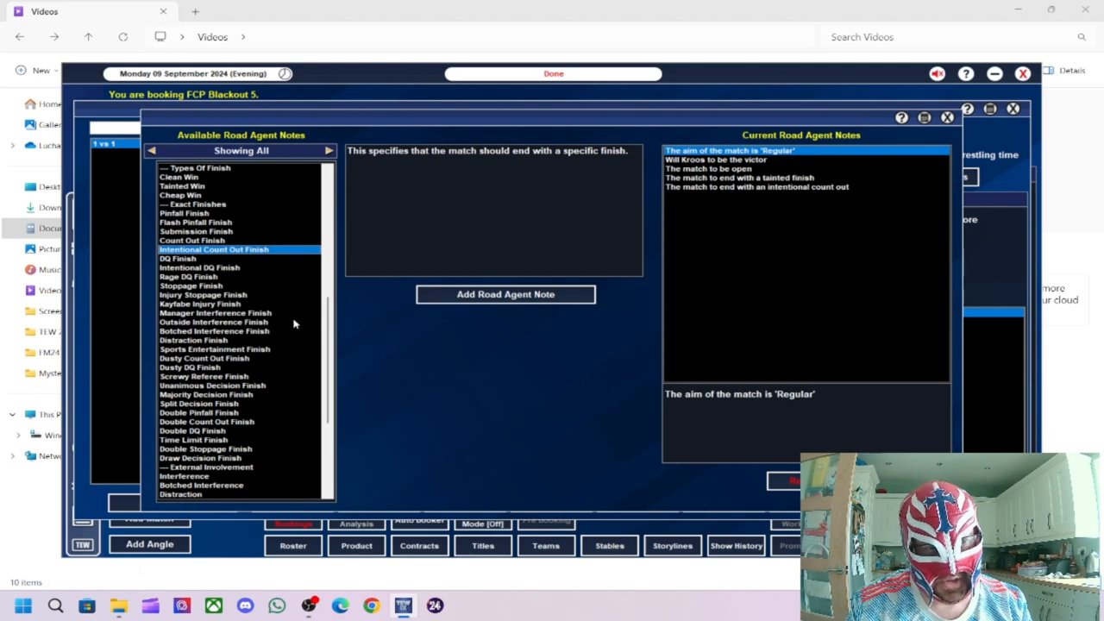
mouse_move(215, 478)
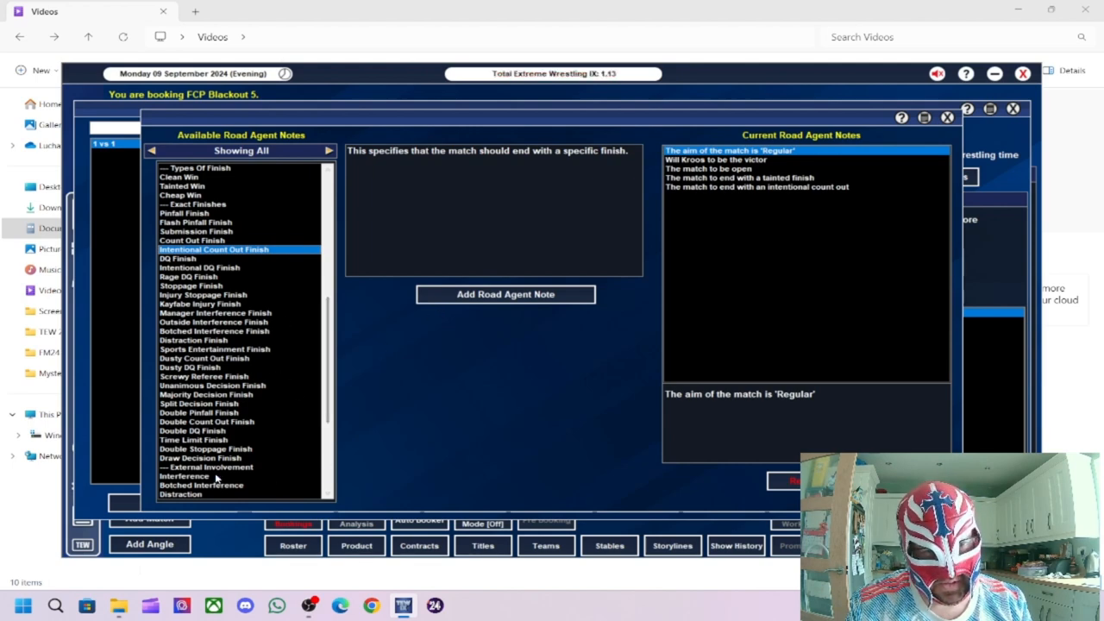
Step: Add Interference by Joe Lando for Dave Mastiff and finalise the main event booking
left_click(184, 476)
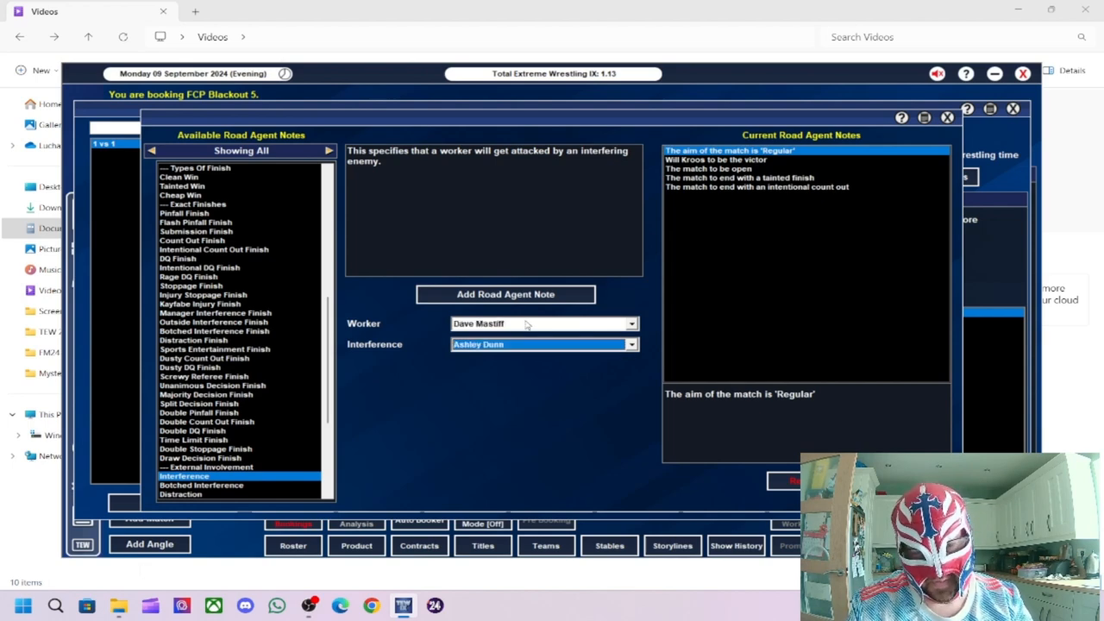
left_click(544, 344)
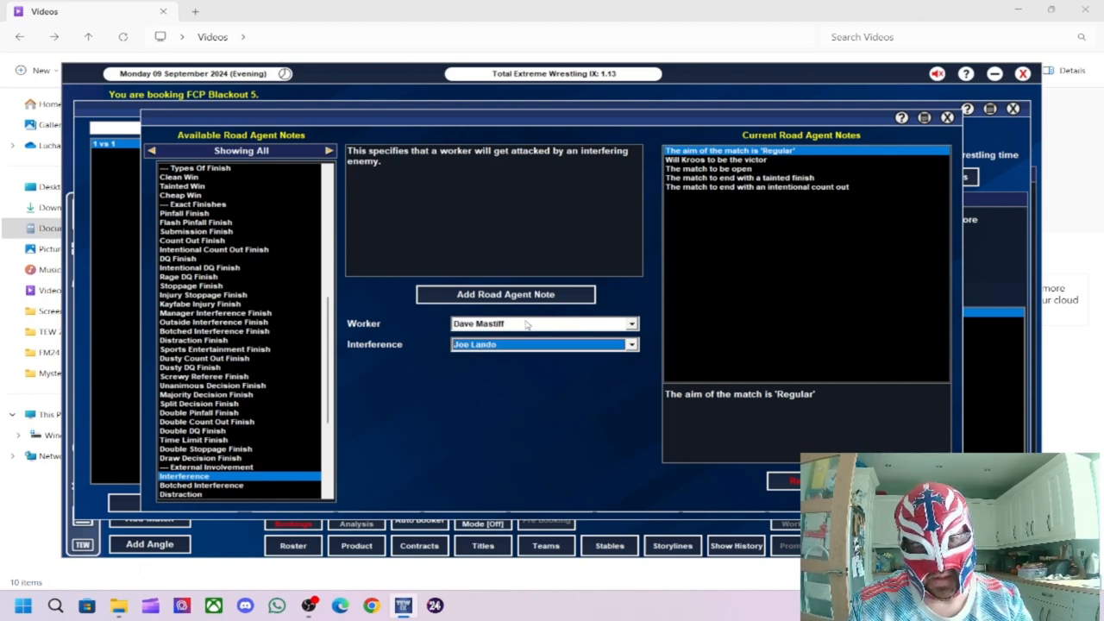
left_click(506, 294)
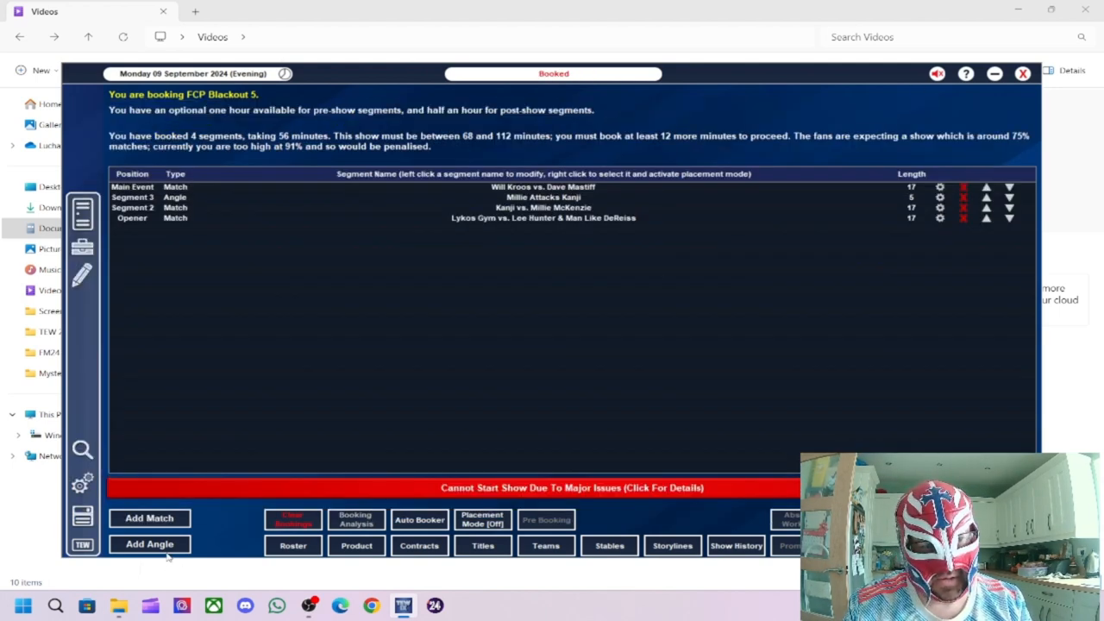
Step: Create a new angle with Joe Lando and Will Kroos as attackers and Dave Mastiff as victim
left_click(149, 544)
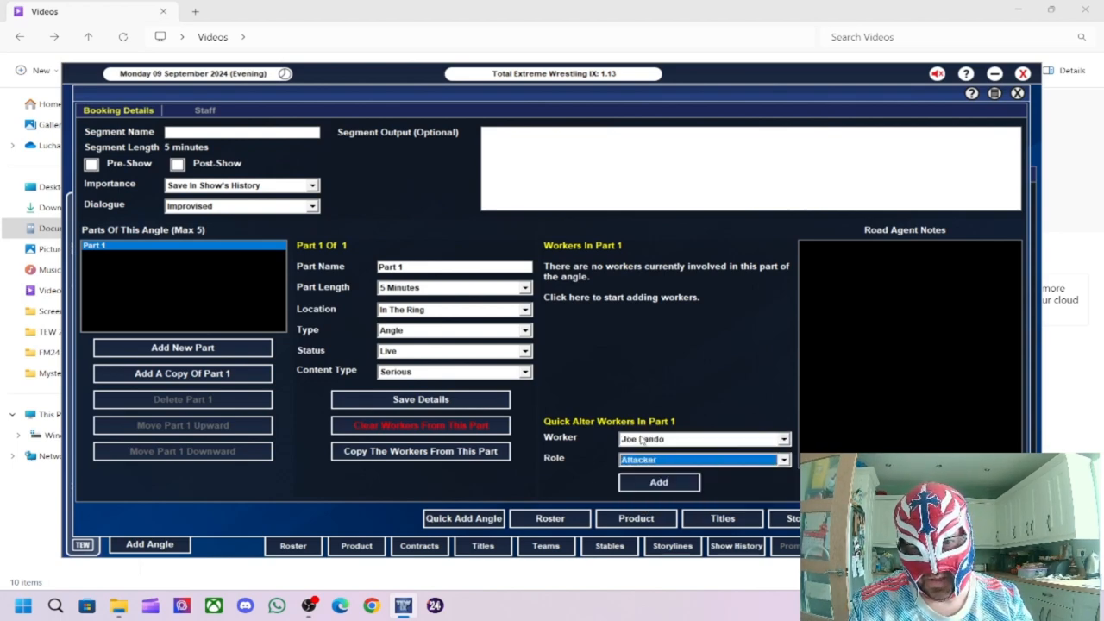
left_click(781, 439)
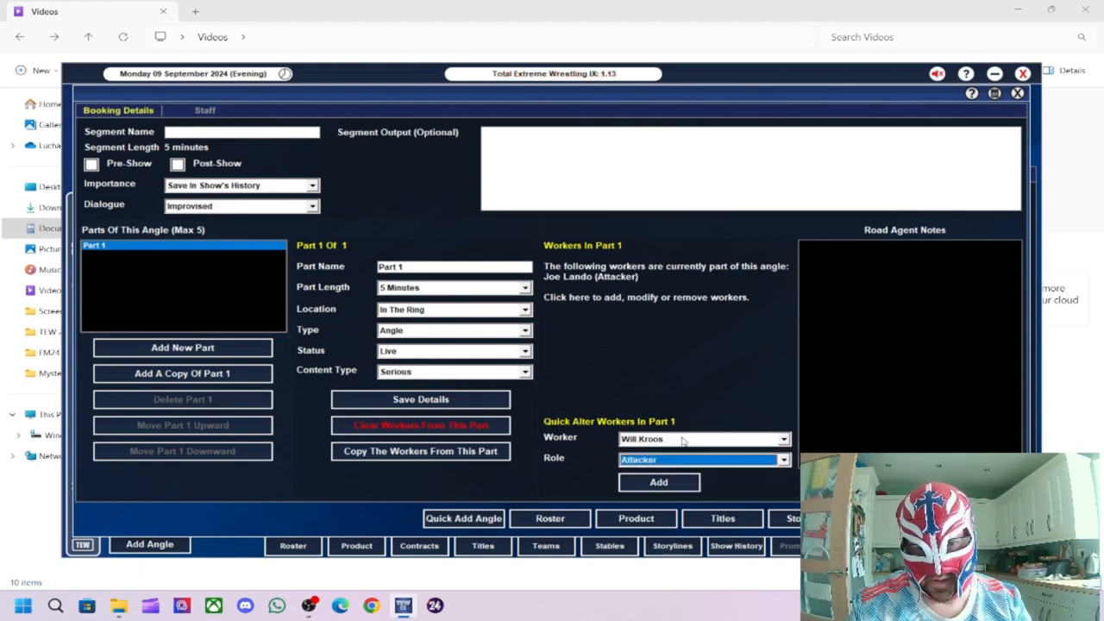
left_click(658, 481)
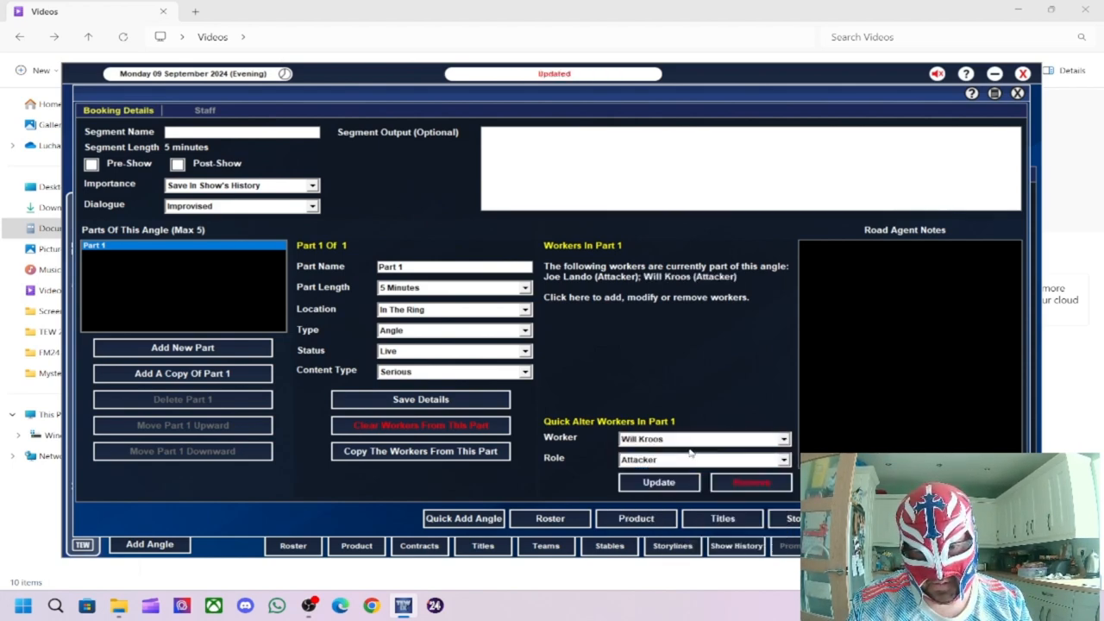
left_click(698, 439)
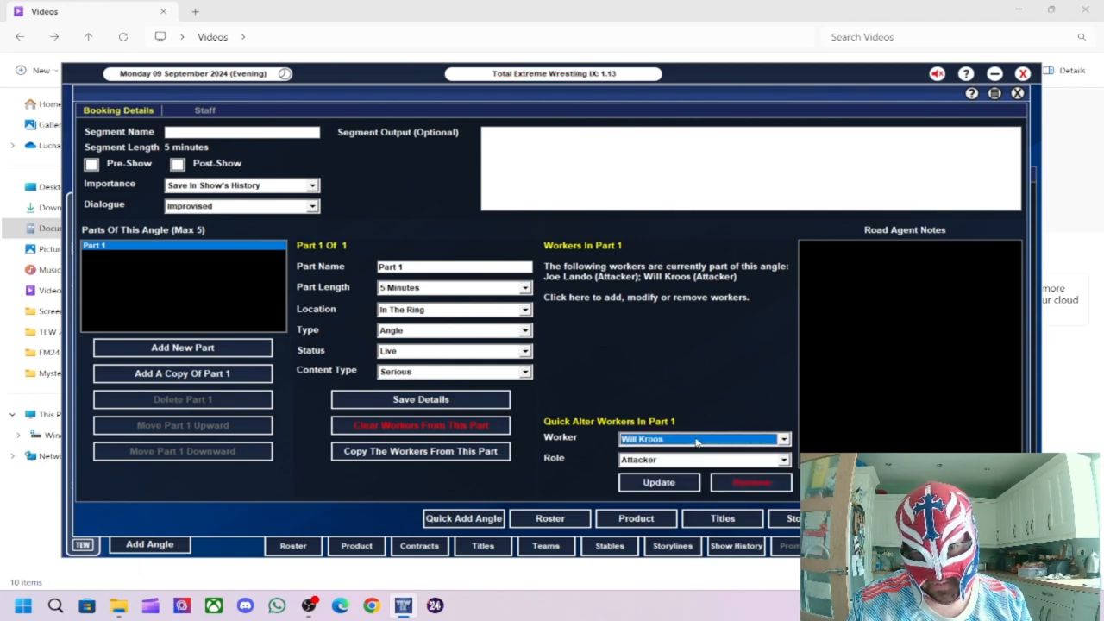
left_click(699, 438)
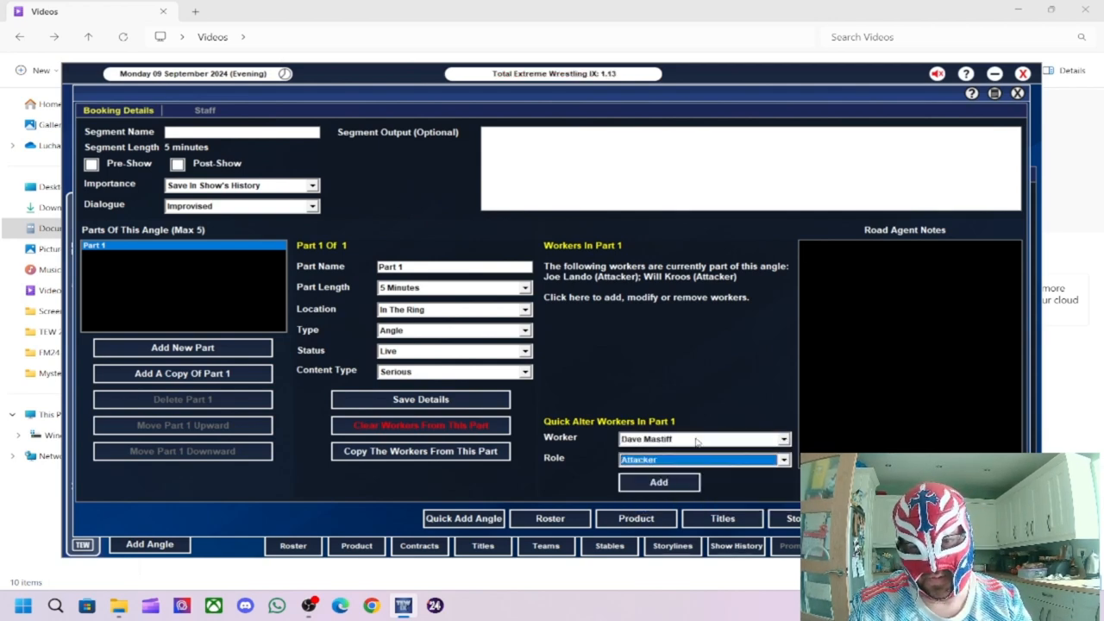
left_click(658, 481)
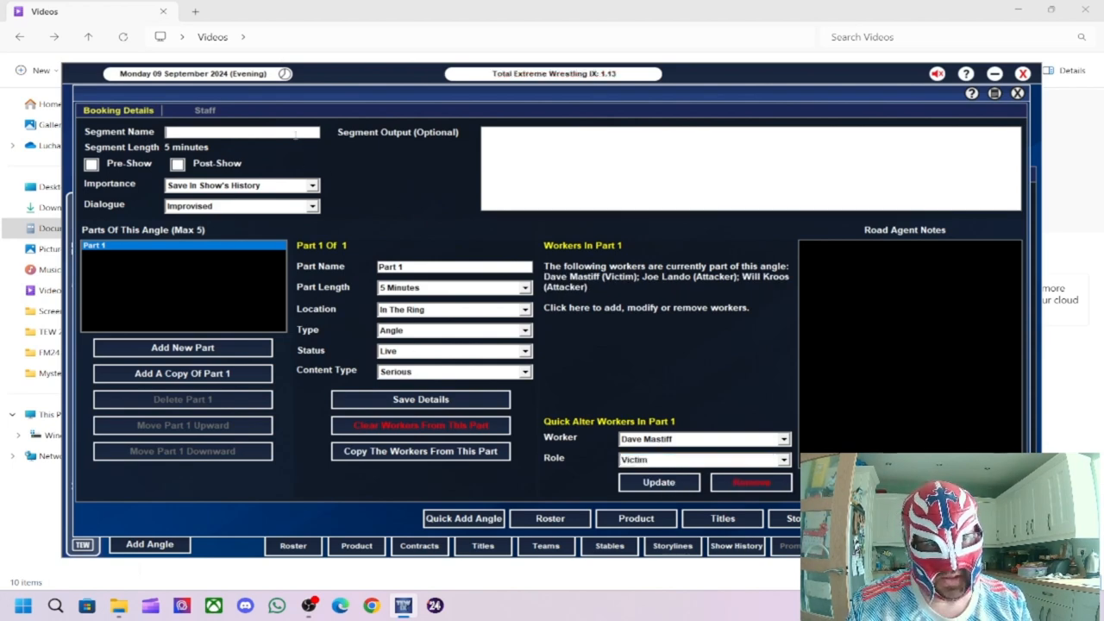
Step: Name the angle 'Kroos & Lando Attack Mastiff'
type("KK")
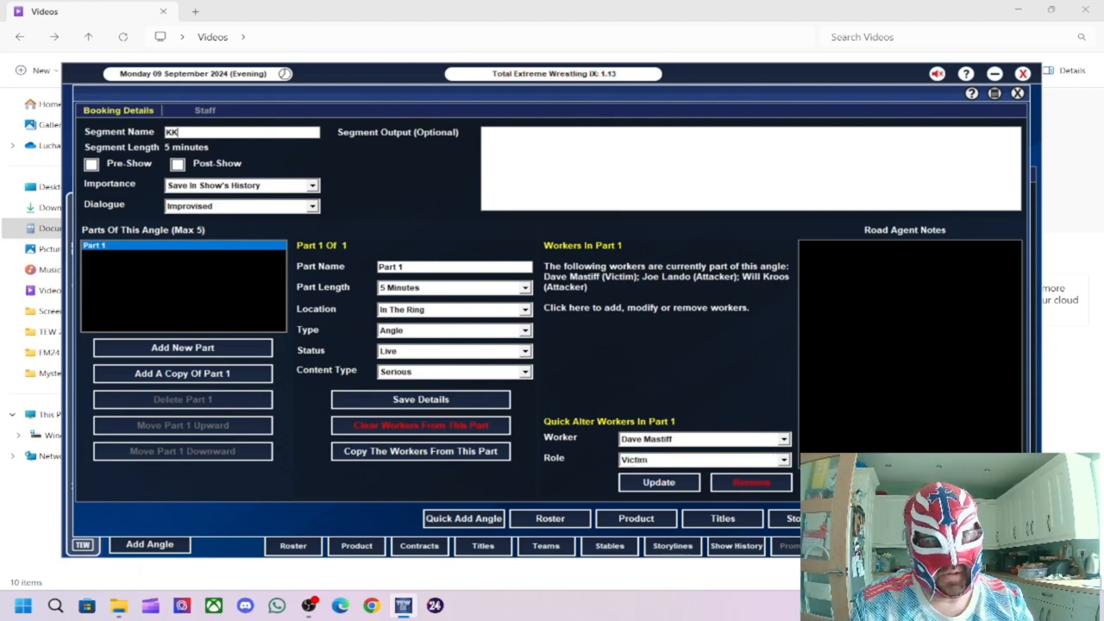
type("Kroos & L")
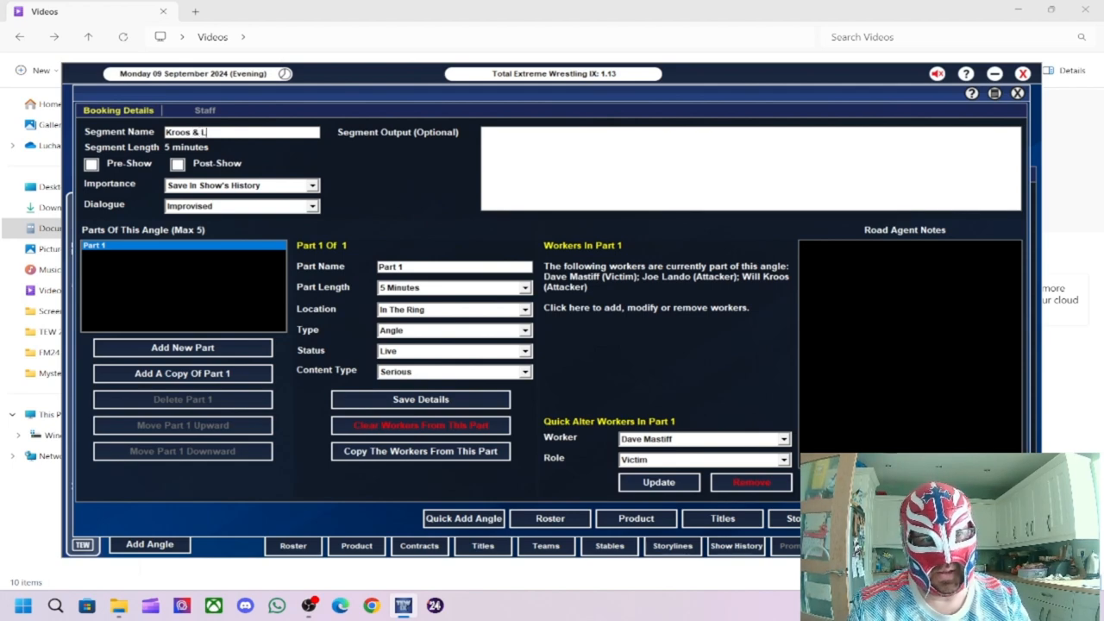
type("and")
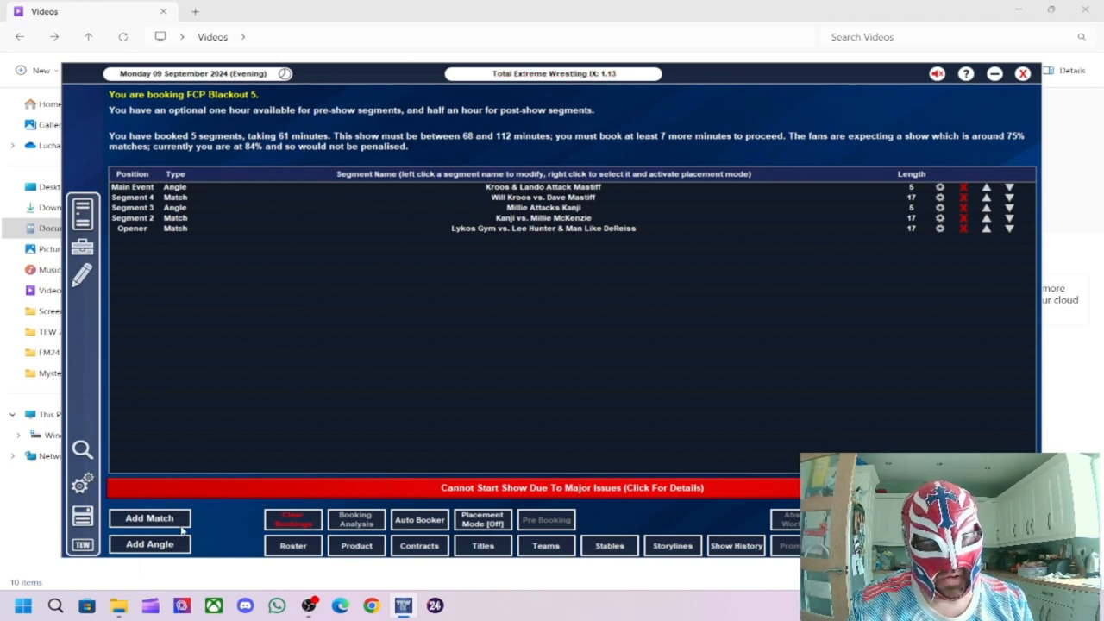
Step: Start booking the next match and filter Trent Seven's opponent list to the Men's division
left_click(148, 517)
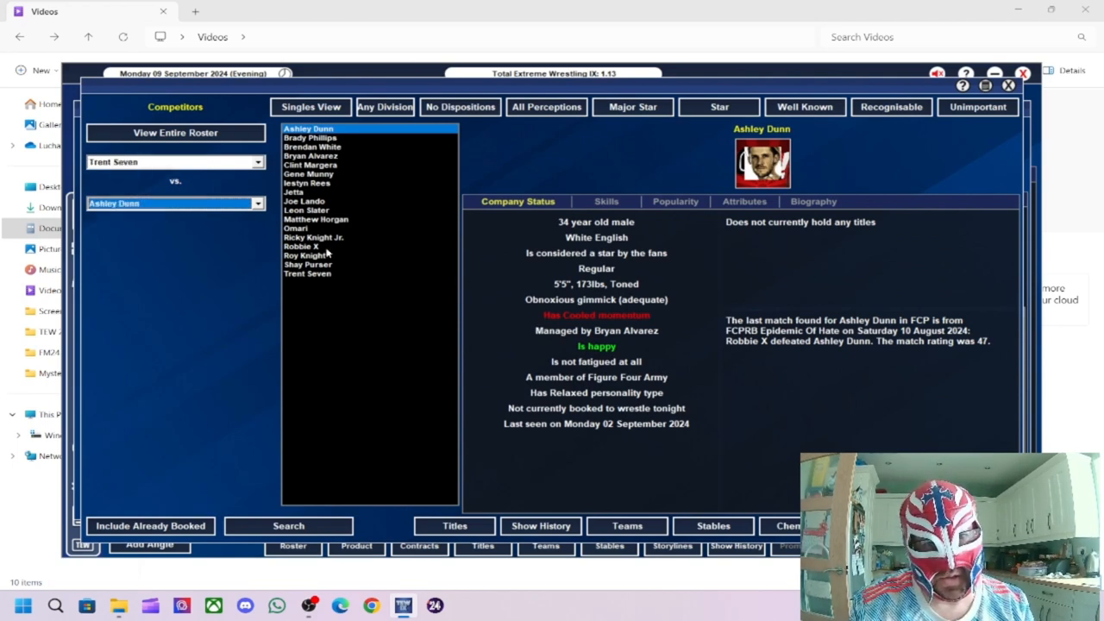
mouse_move(390, 90)
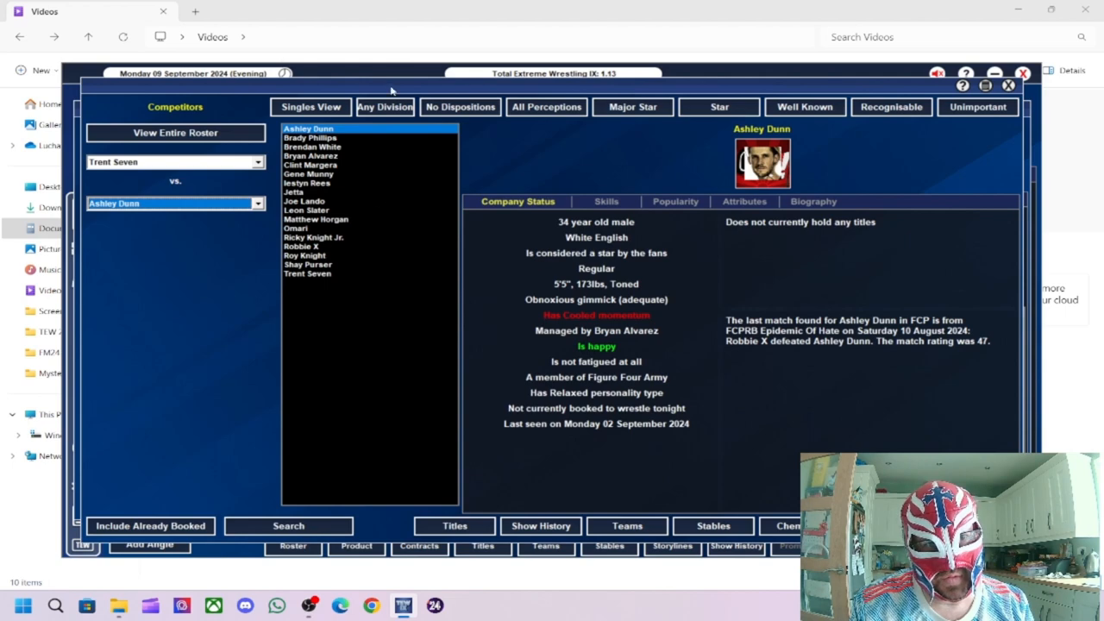
left_click(385, 106)
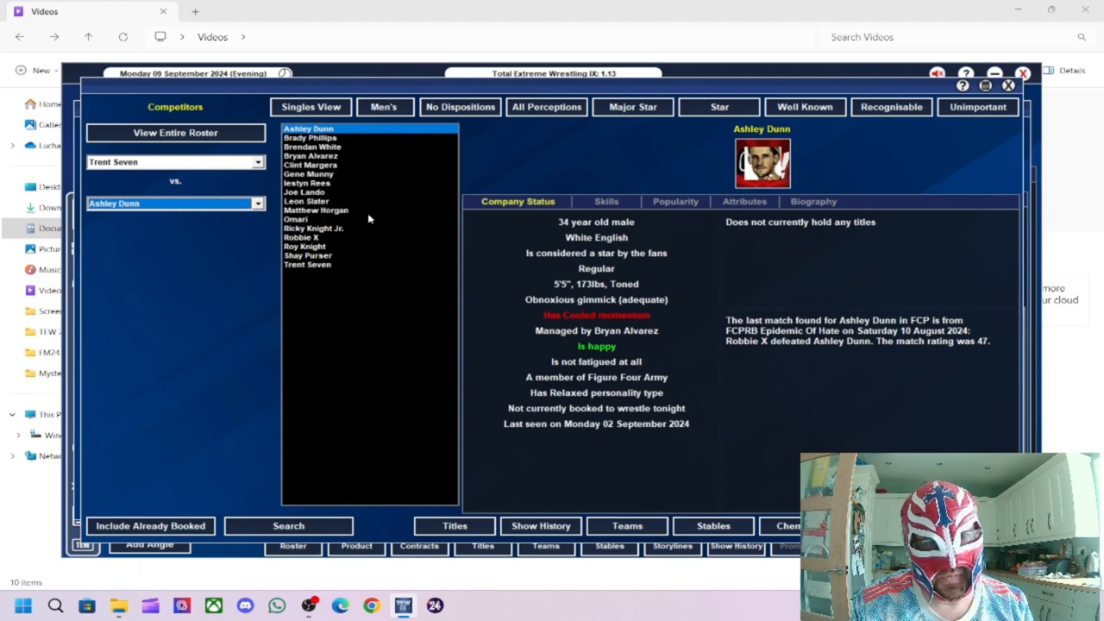
mouse_move(397, 164)
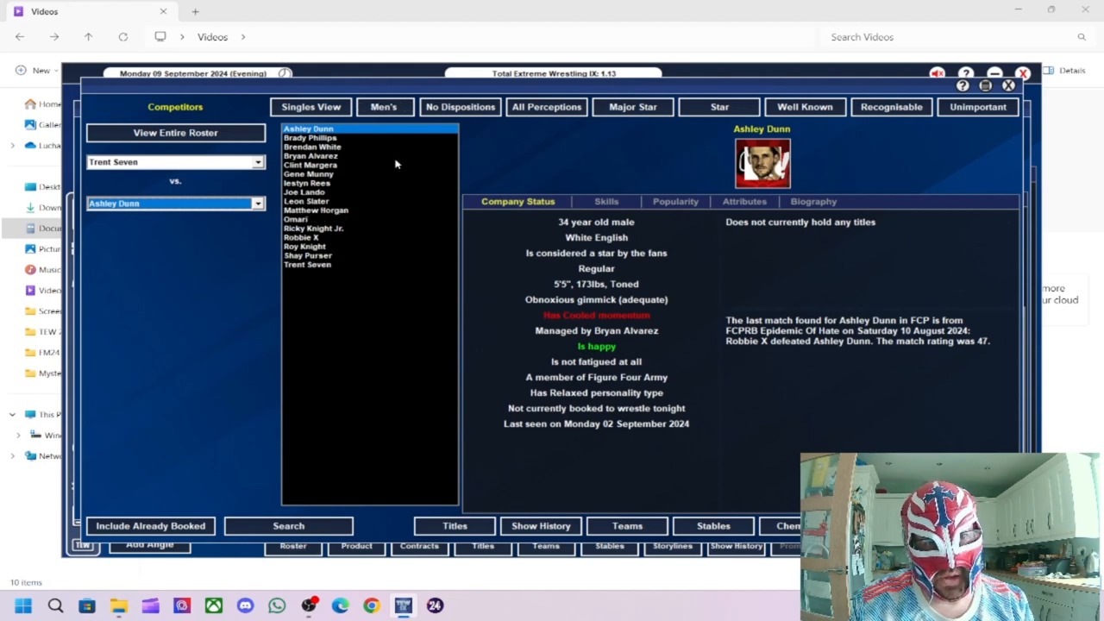
mouse_move(321, 212)
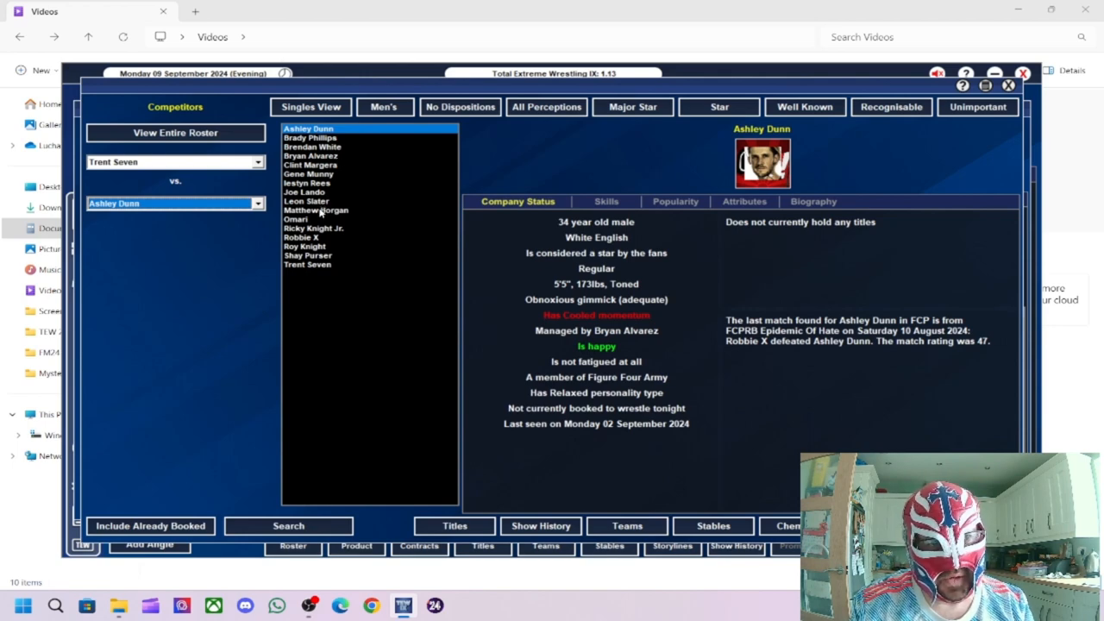
mouse_move(321, 242)
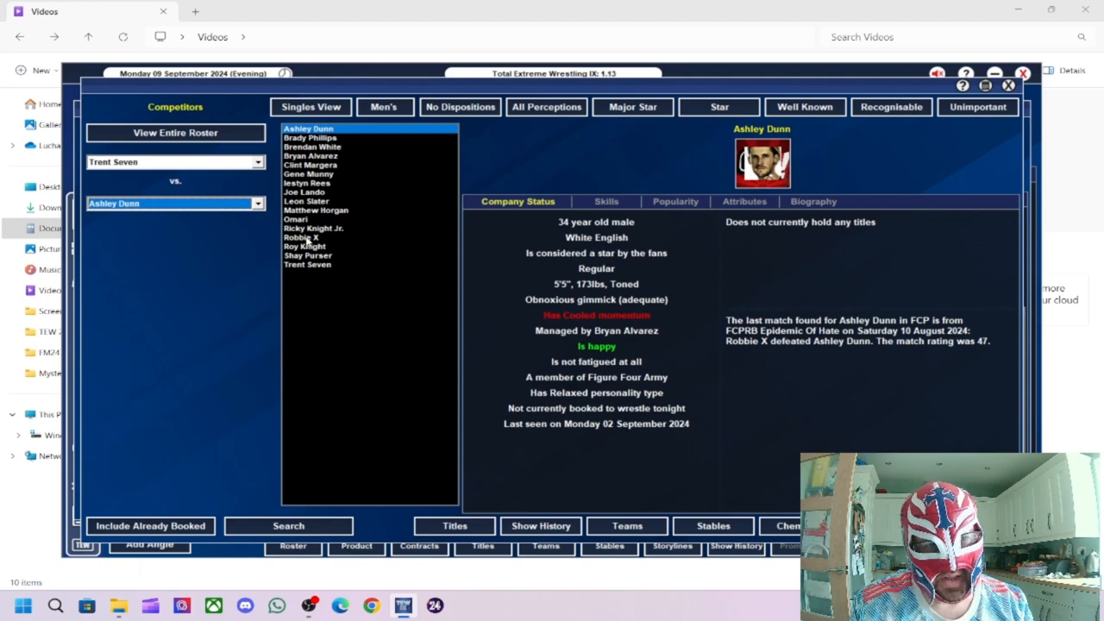
mouse_move(309, 210)
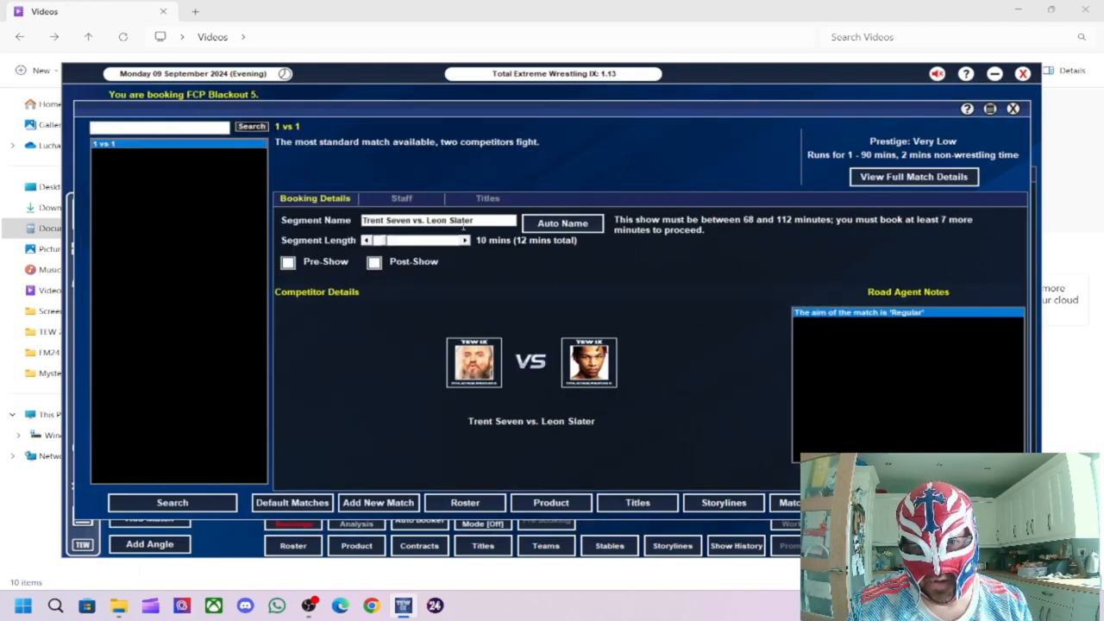
Step: Lengthen Trent Seven vs. Leon Slater to a 20-minute main event
left_click(465, 239)
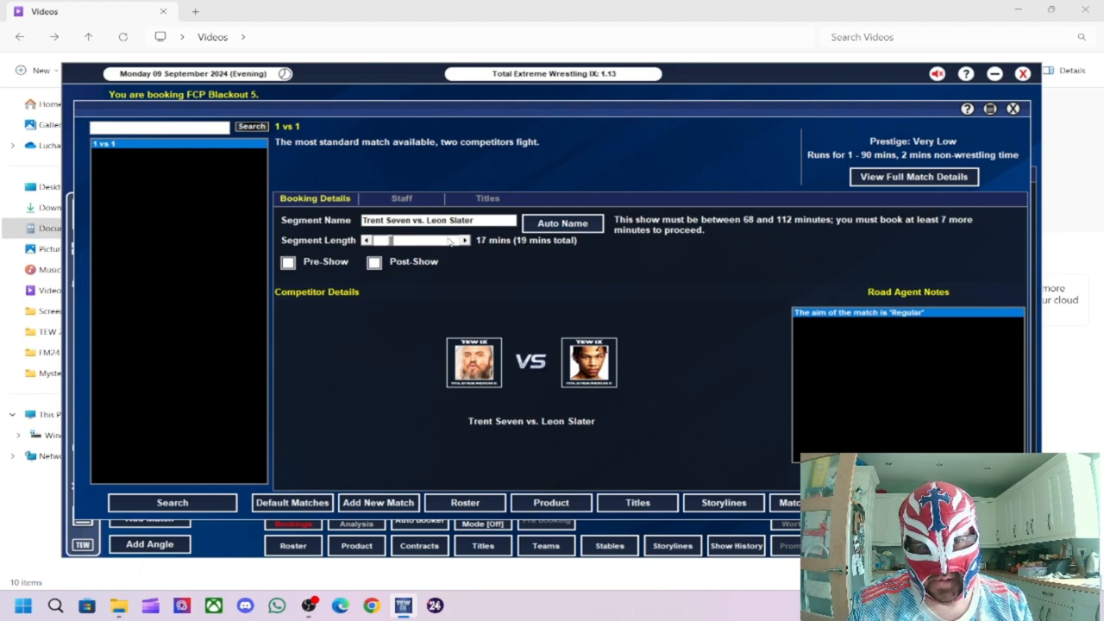
left_click(464, 239)
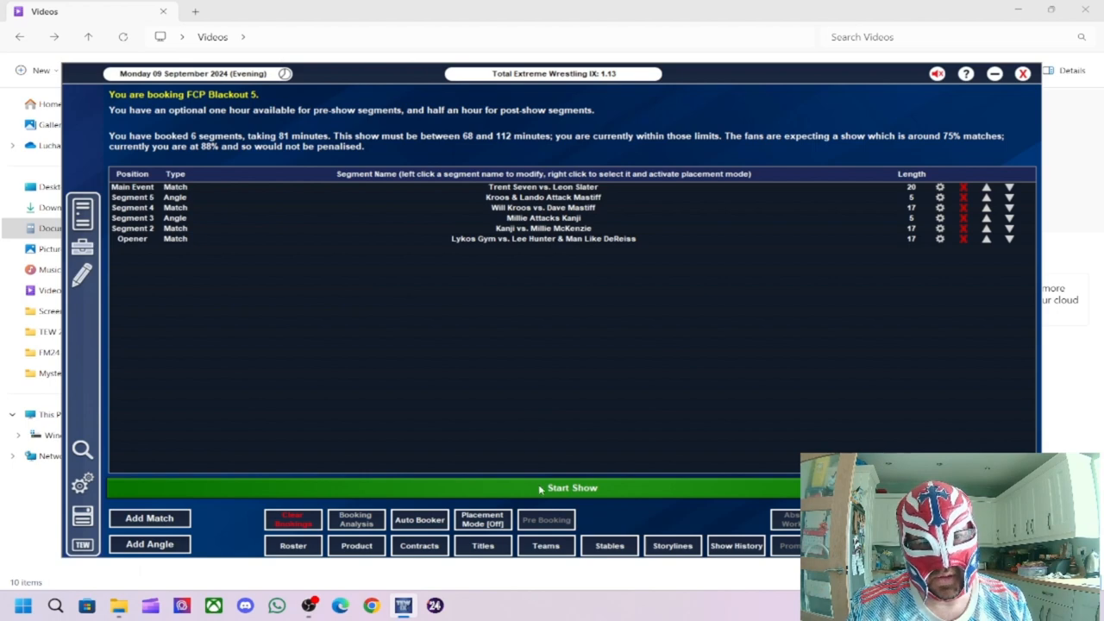
Step: Start FCP Blackout 5 and view the opener's result, Lykos Gym winning at rating 51
left_click(572, 488)
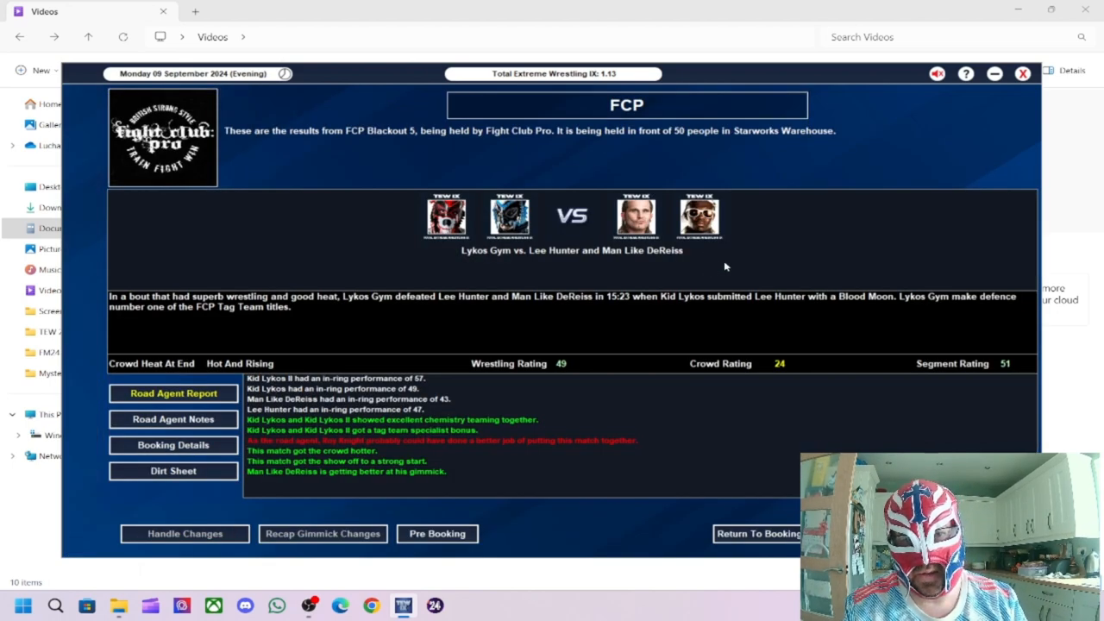
mouse_move(738, 269)
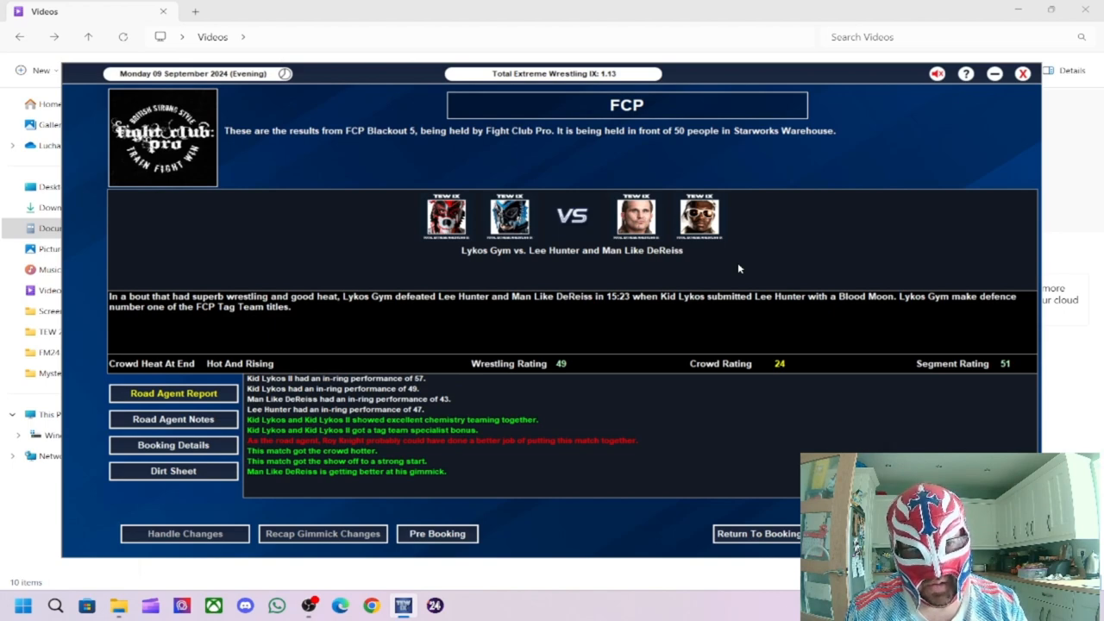
mouse_move(617, 362)
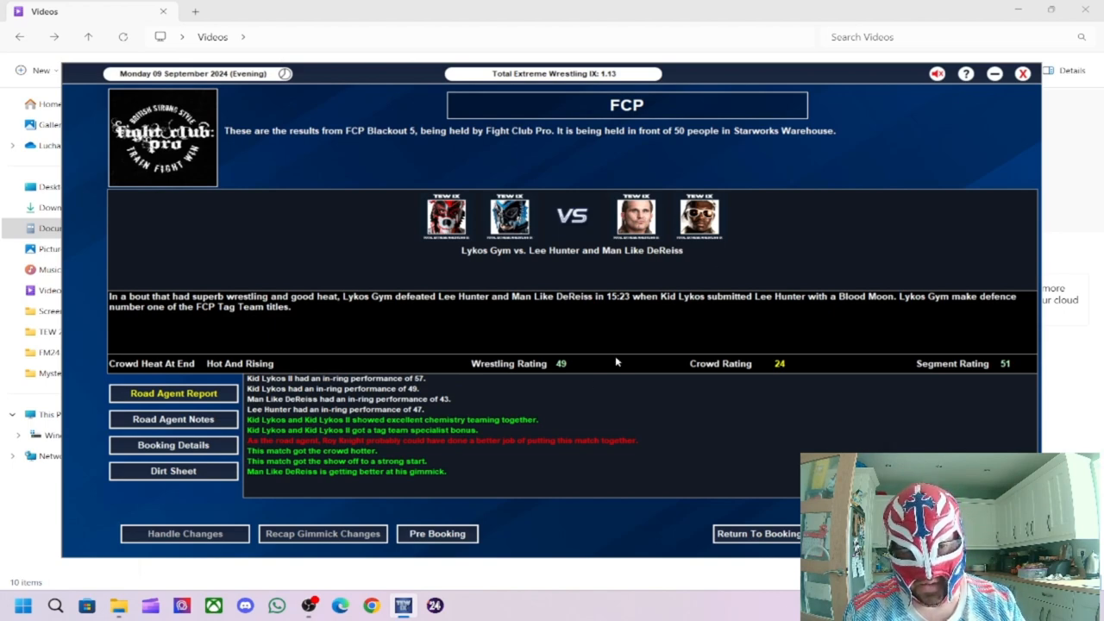
mouse_move(767, 377)
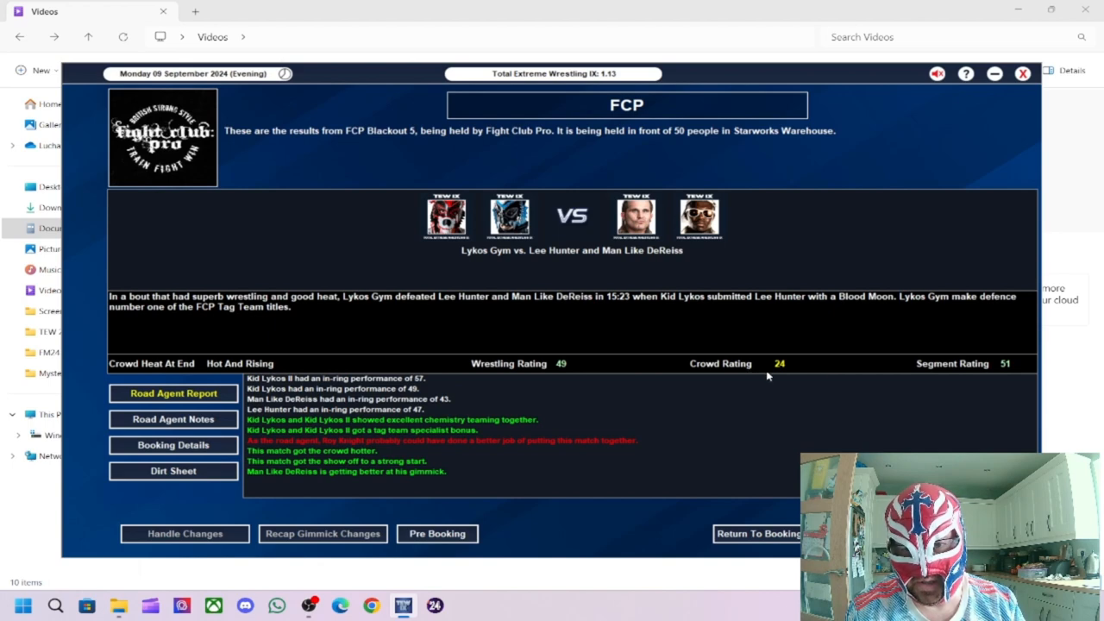
mouse_move(434, 427)
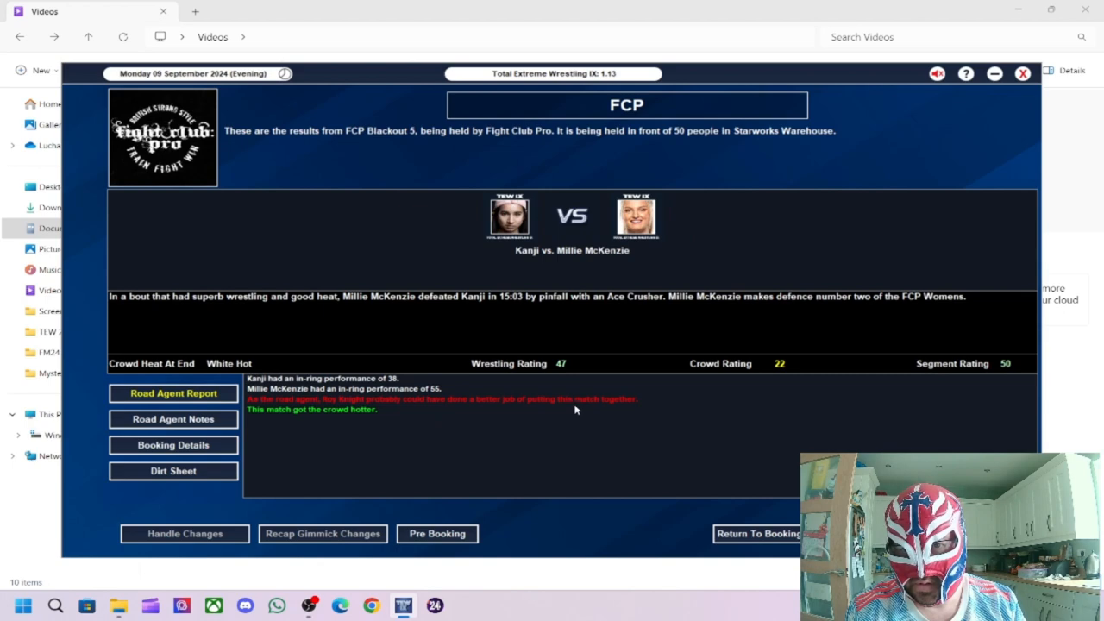
mouse_move(608, 446)
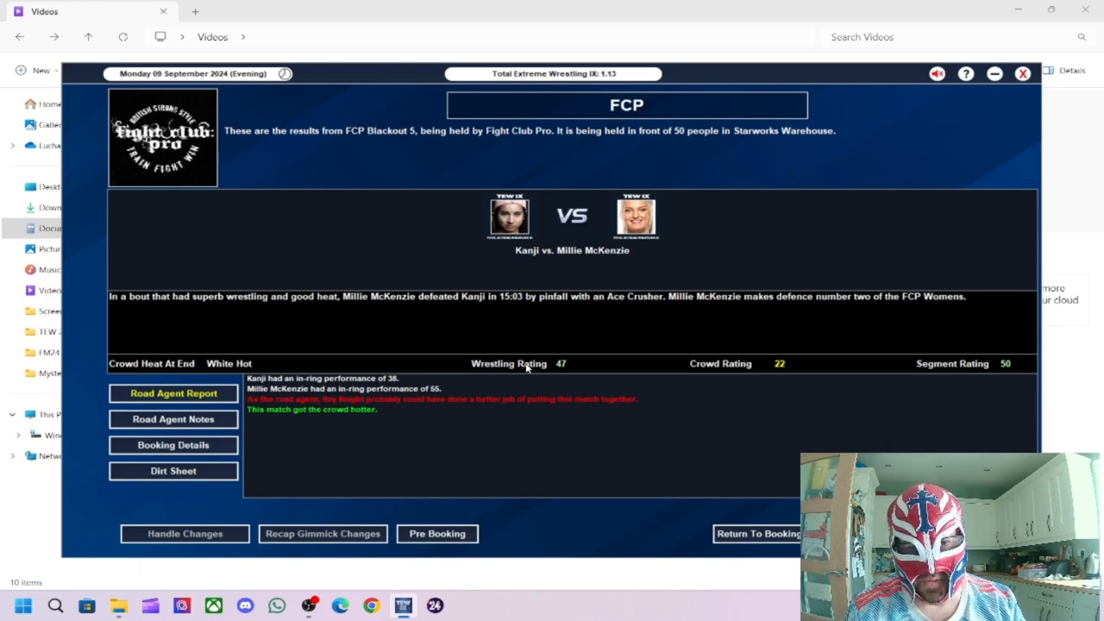
mouse_move(414, 390)
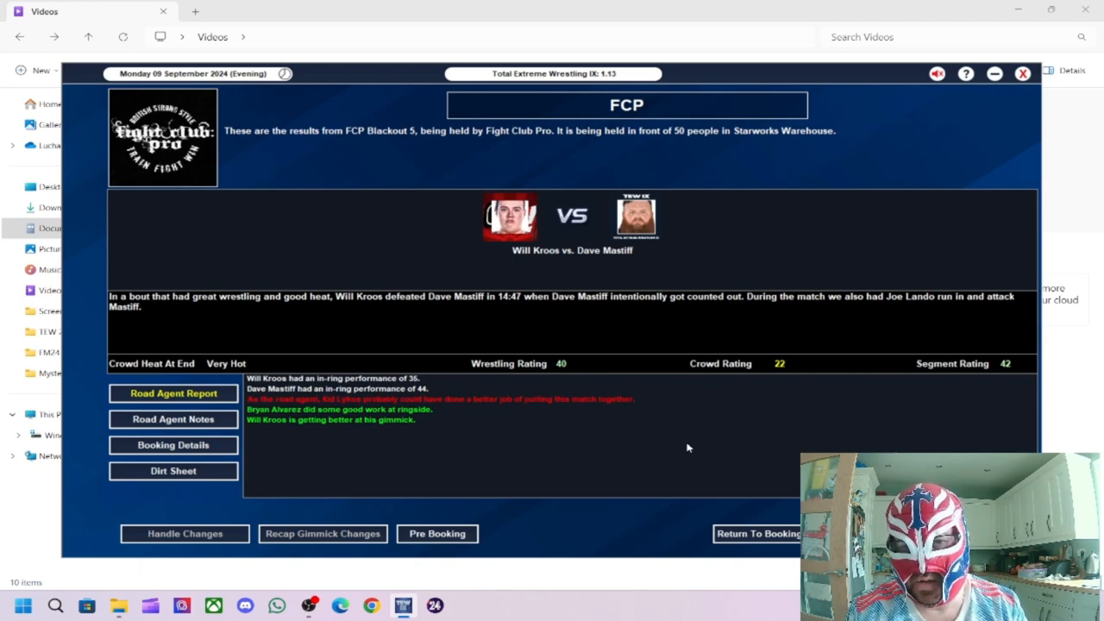
mouse_move(643, 316)
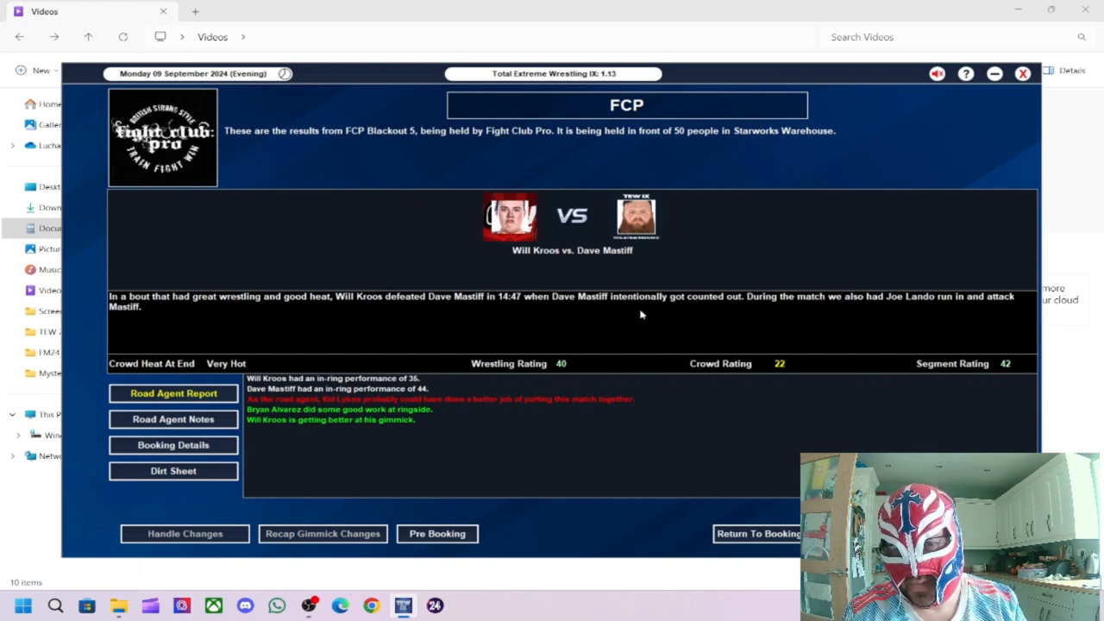
mouse_move(834, 325)
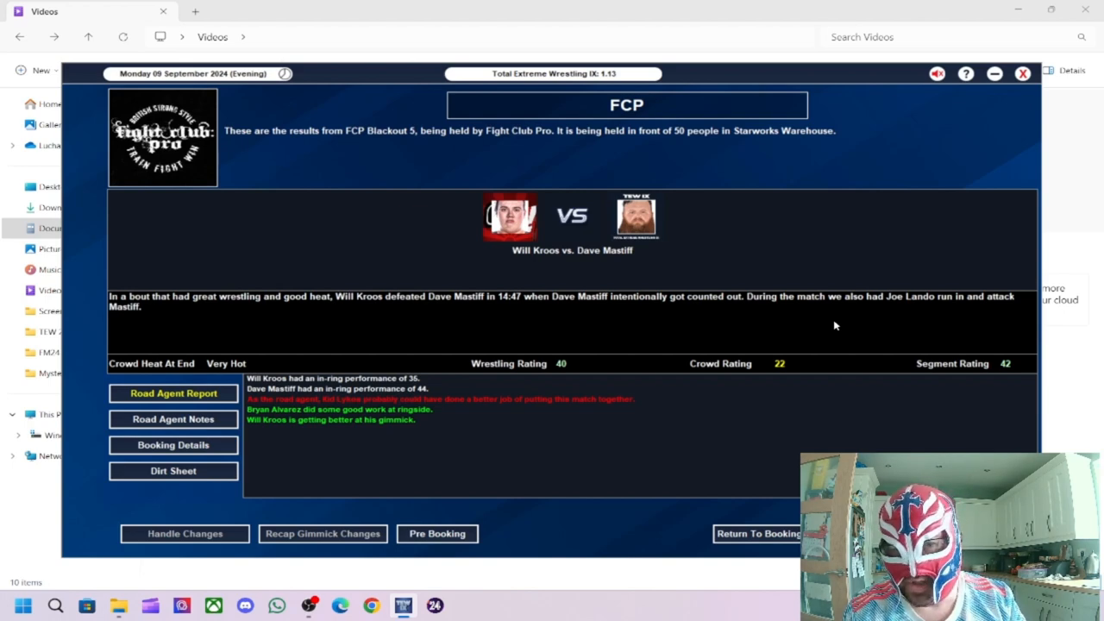
mouse_move(813, 297)
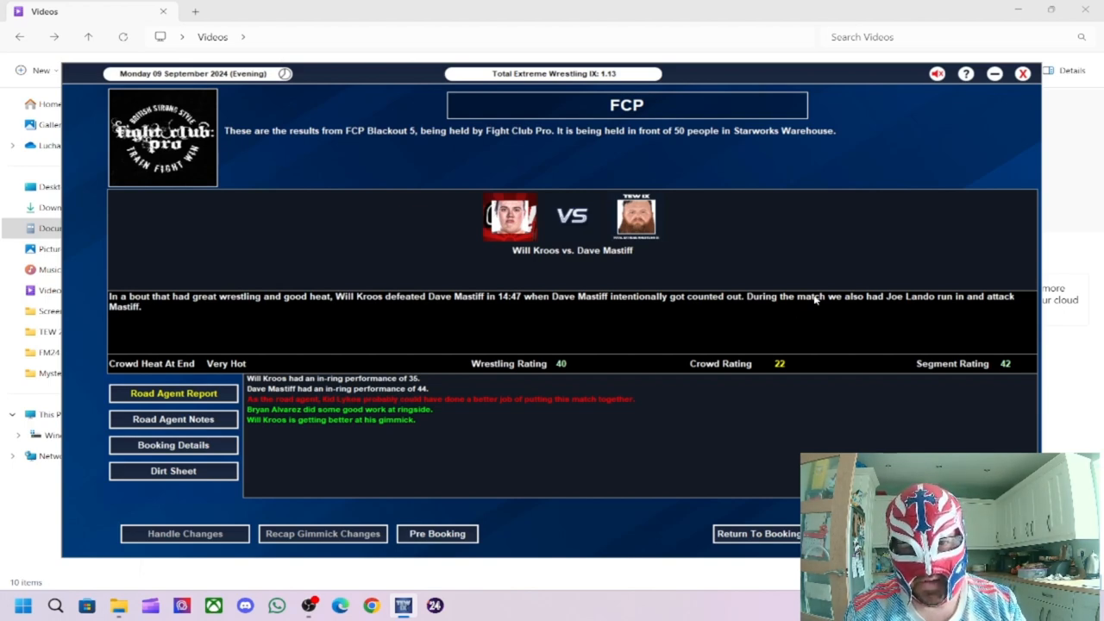
mouse_move(611, 310)
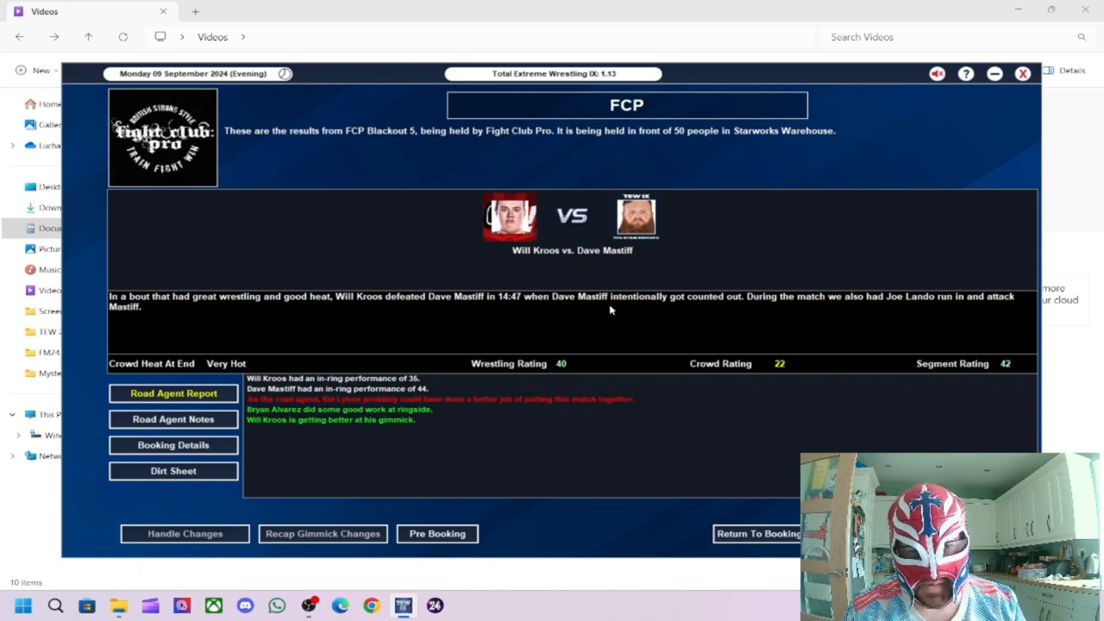
mouse_move(637, 319)
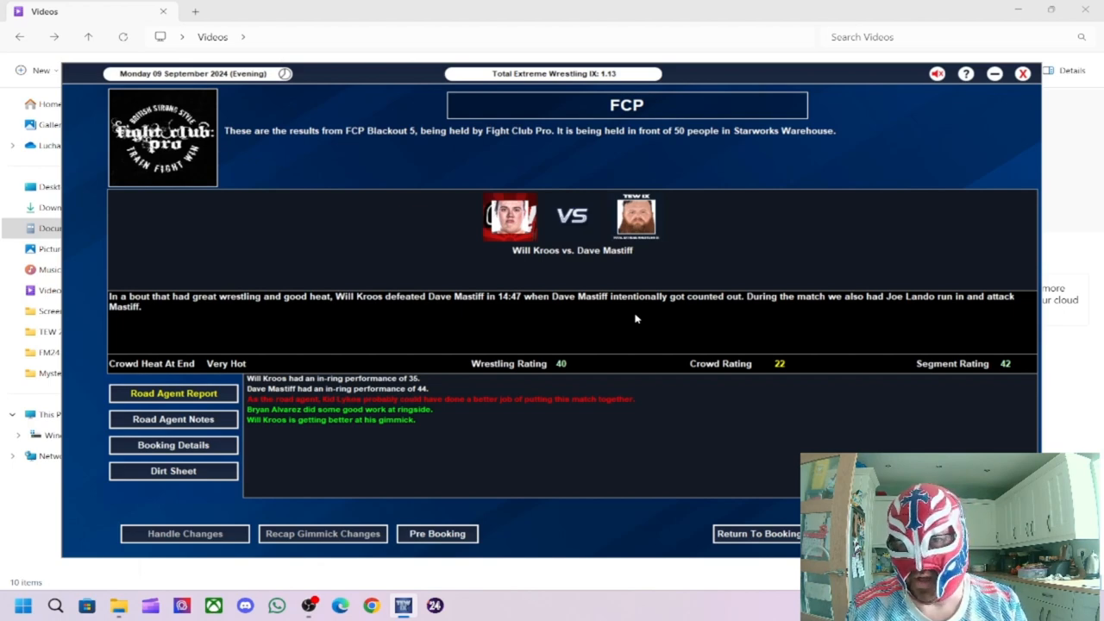
mouse_move(642, 325)
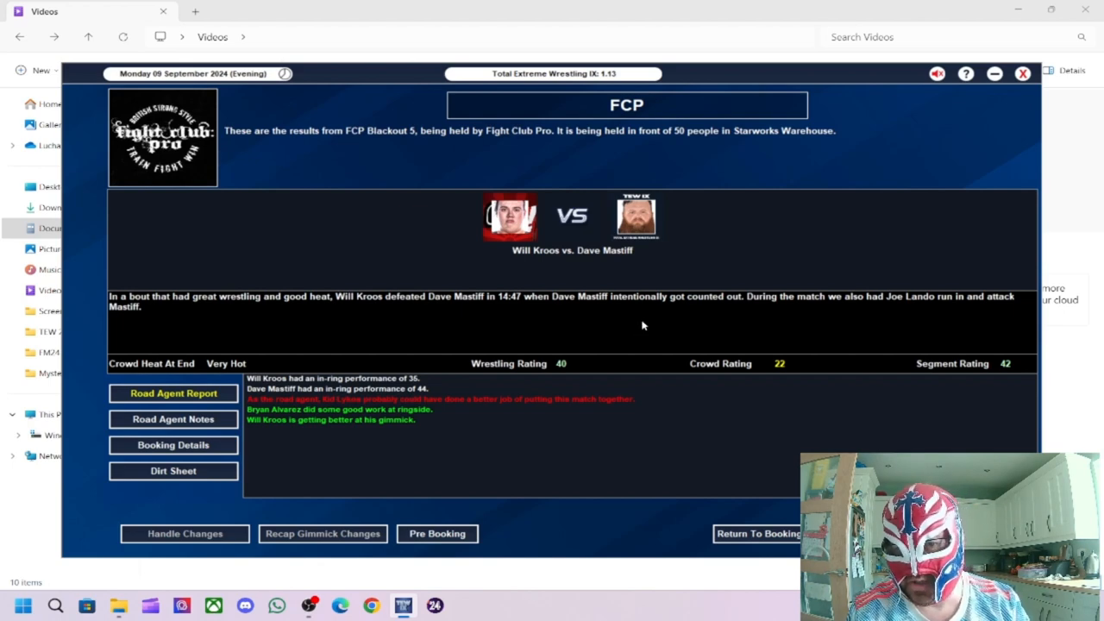
mouse_move(470, 412)
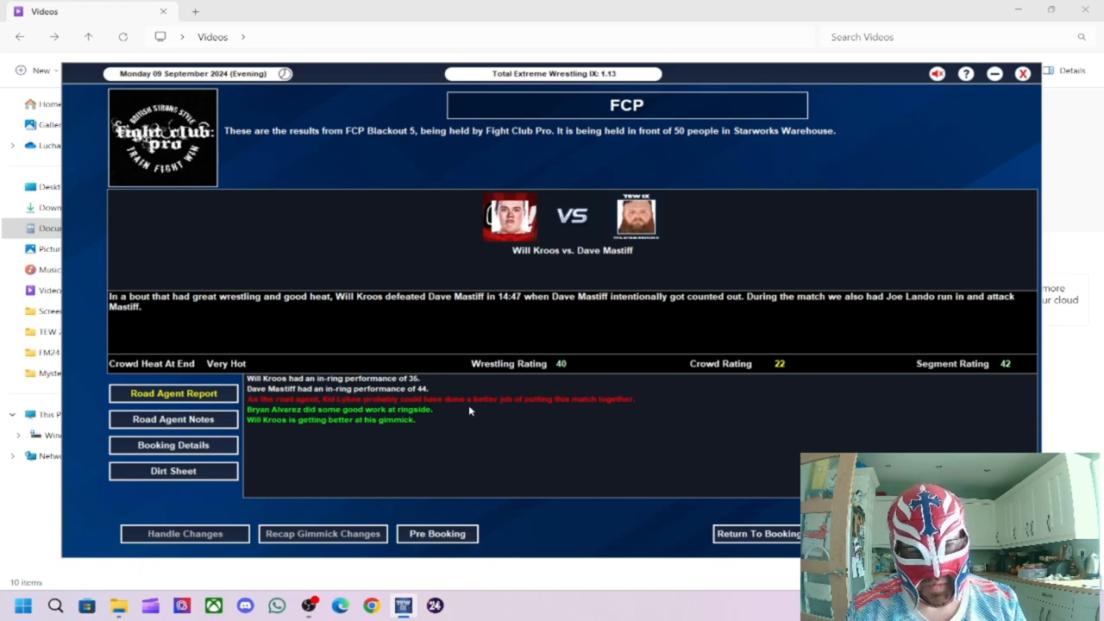
mouse_move(616, 363)
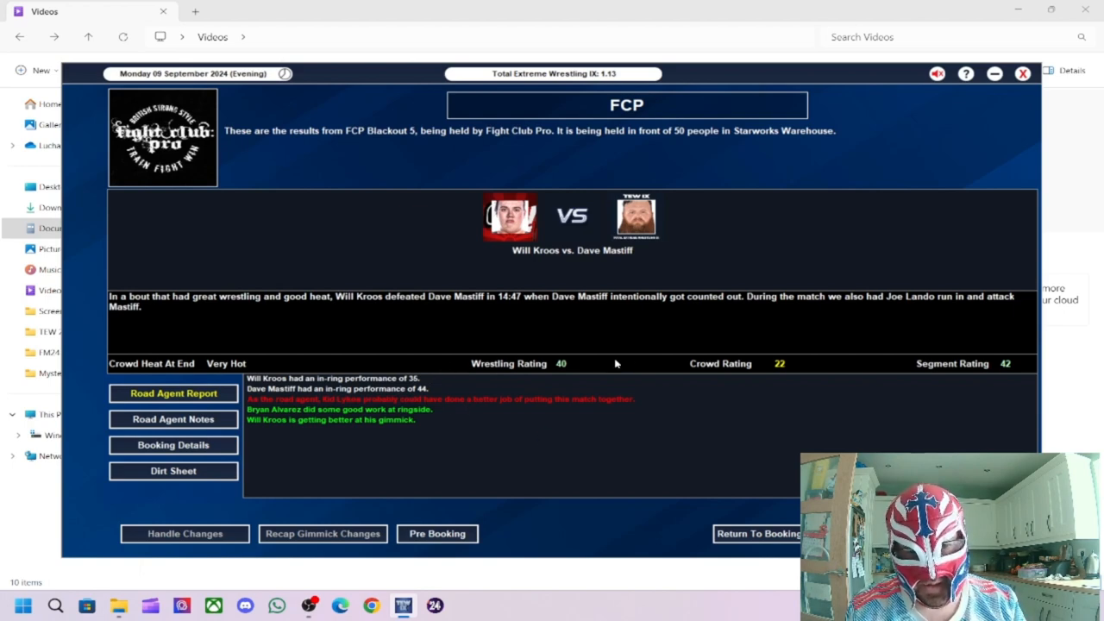
mouse_move(528, 415)
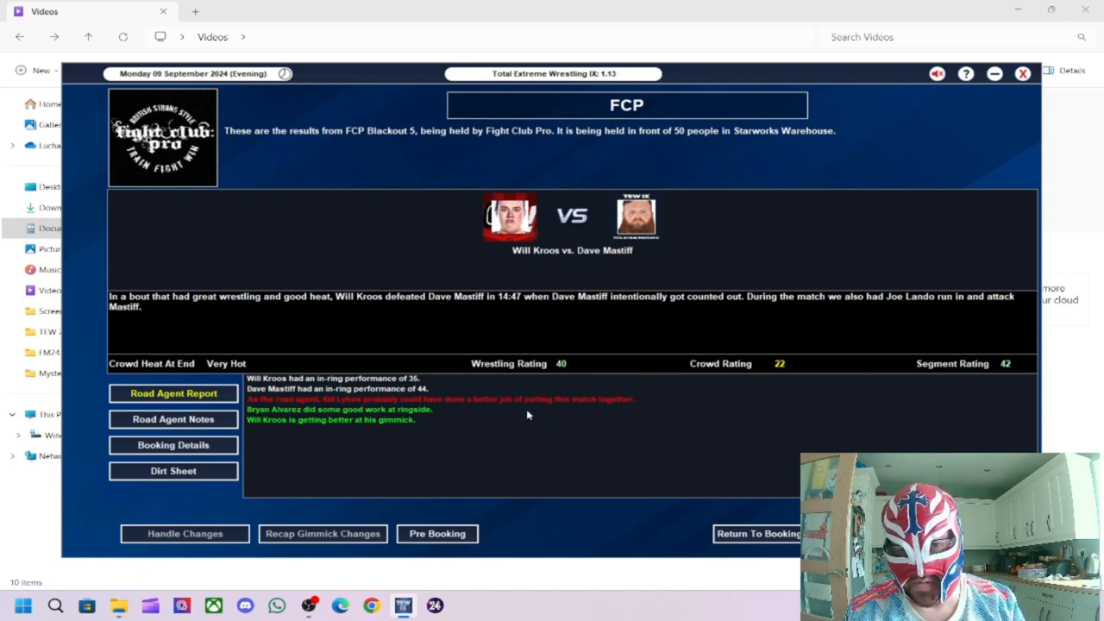
mouse_move(422, 398)
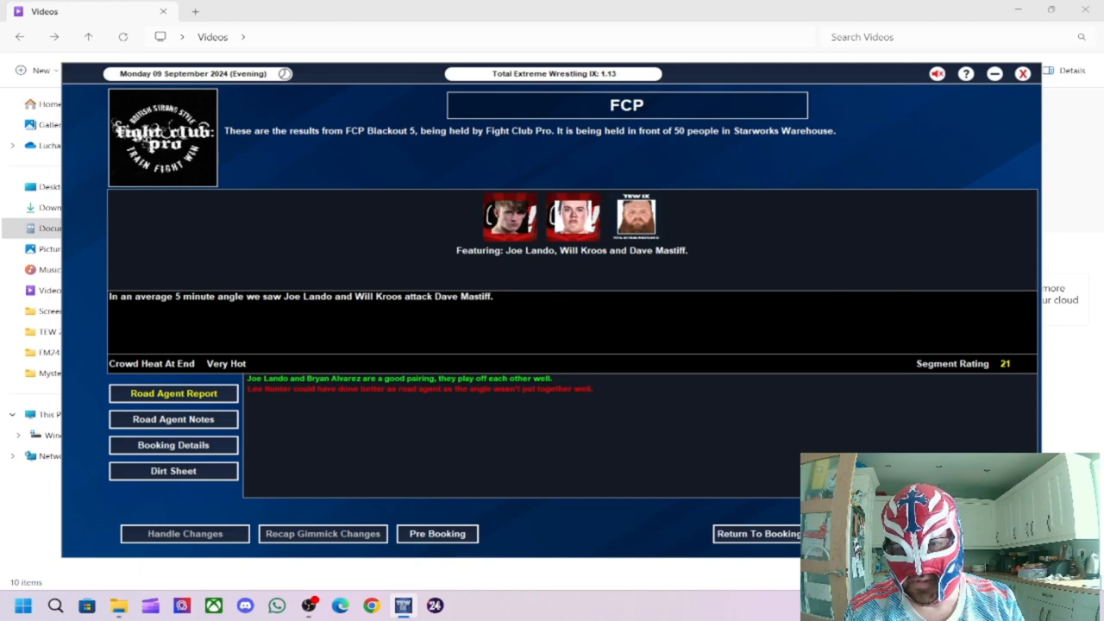
mouse_move(543, 441)
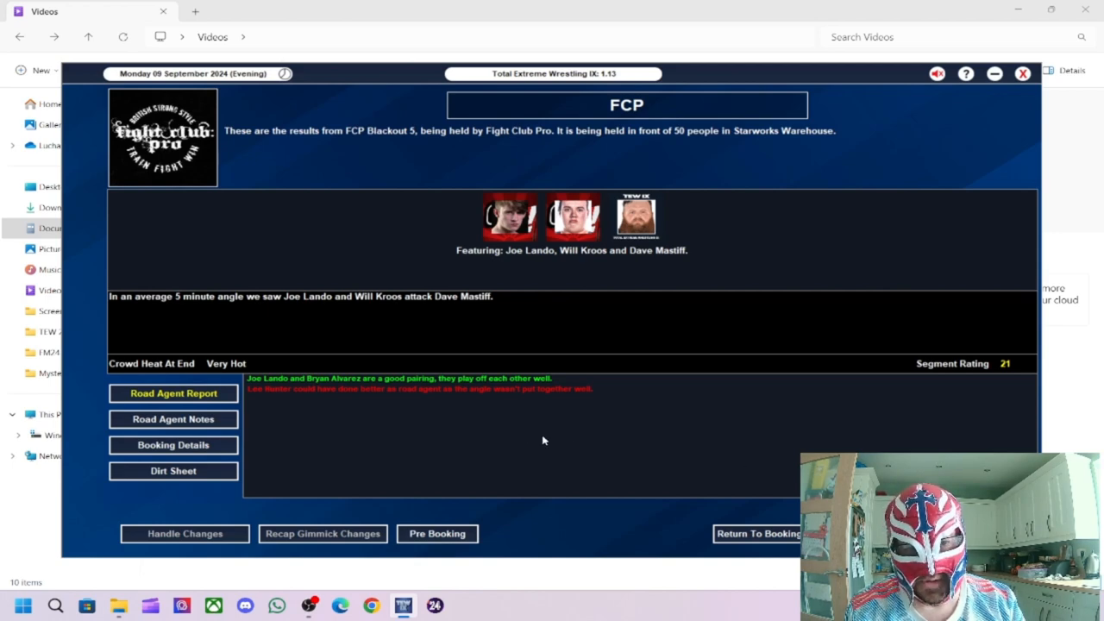
mouse_move(375, 394)
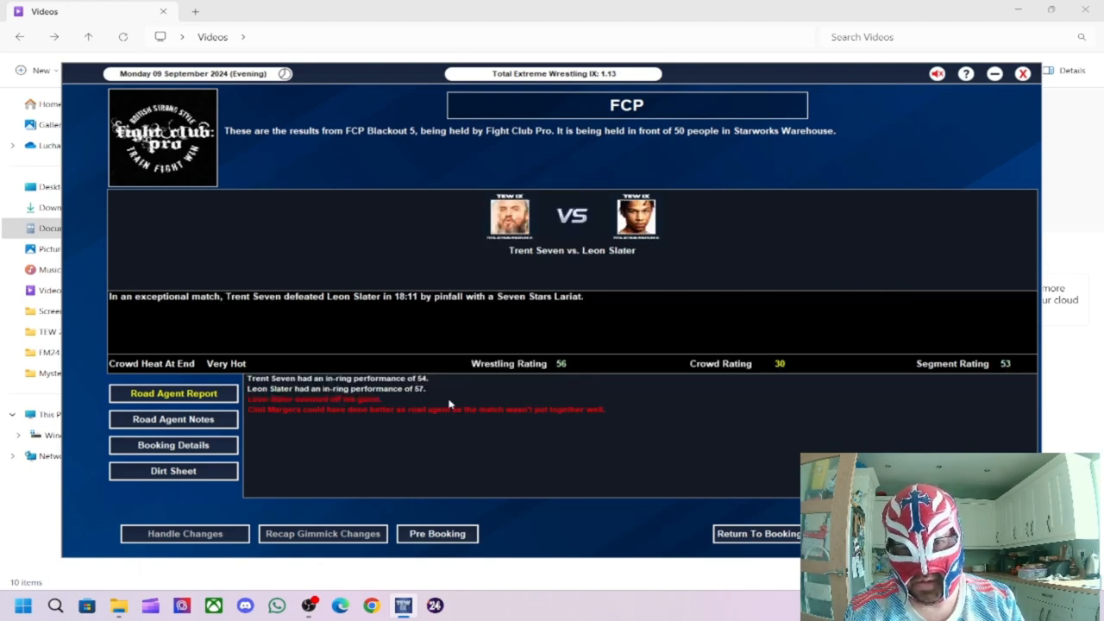
mouse_move(358, 290)
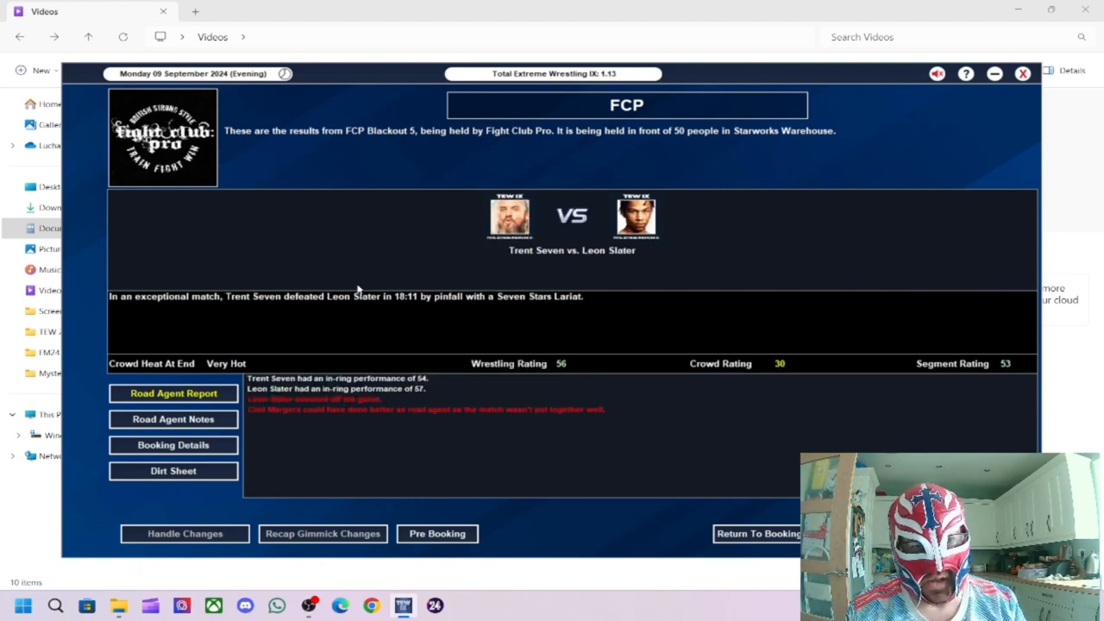
mouse_move(534, 318)
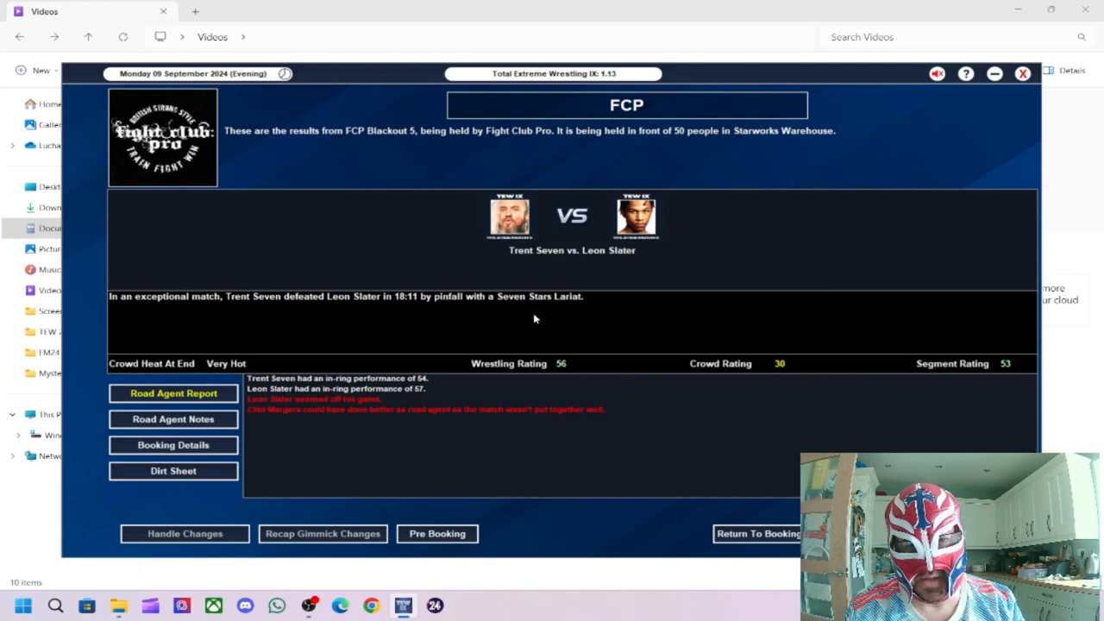
mouse_move(514, 398)
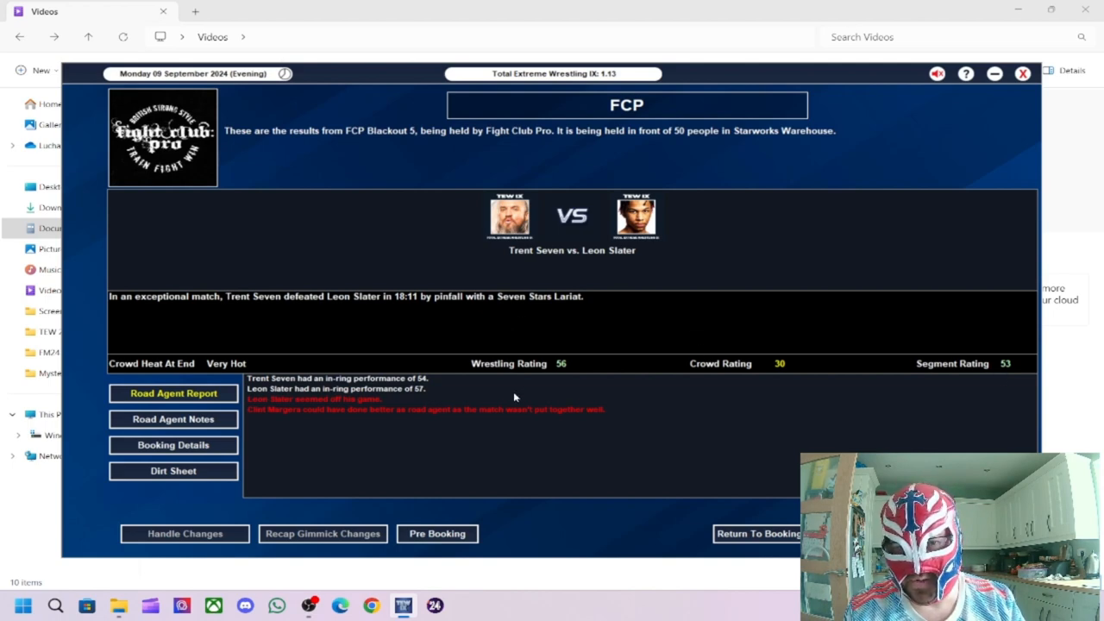
mouse_move(373, 388)
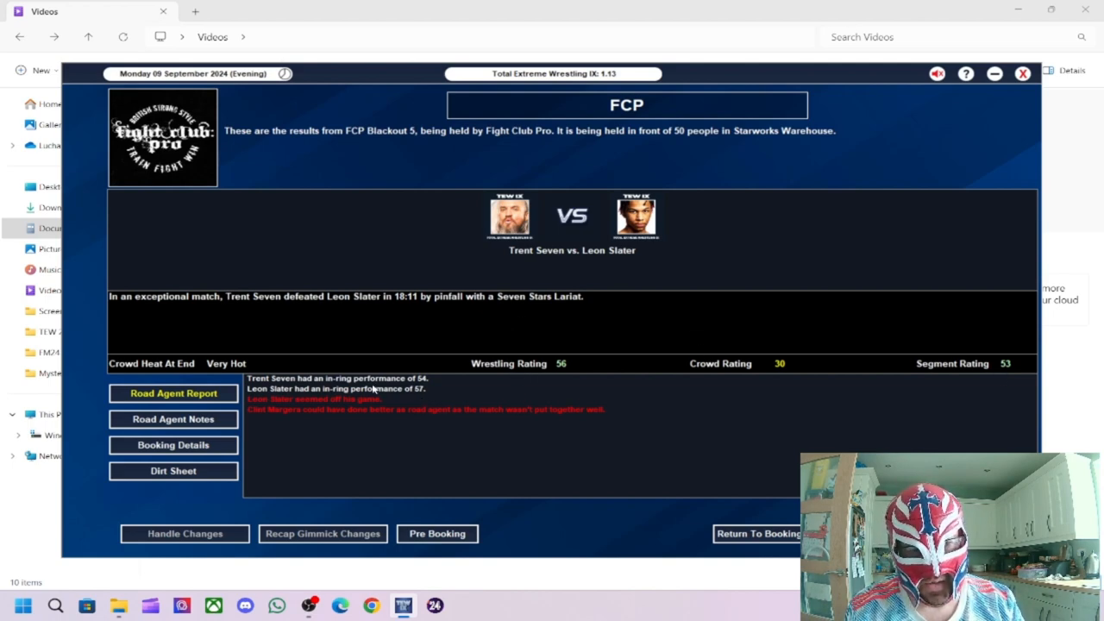
mouse_move(443, 397)
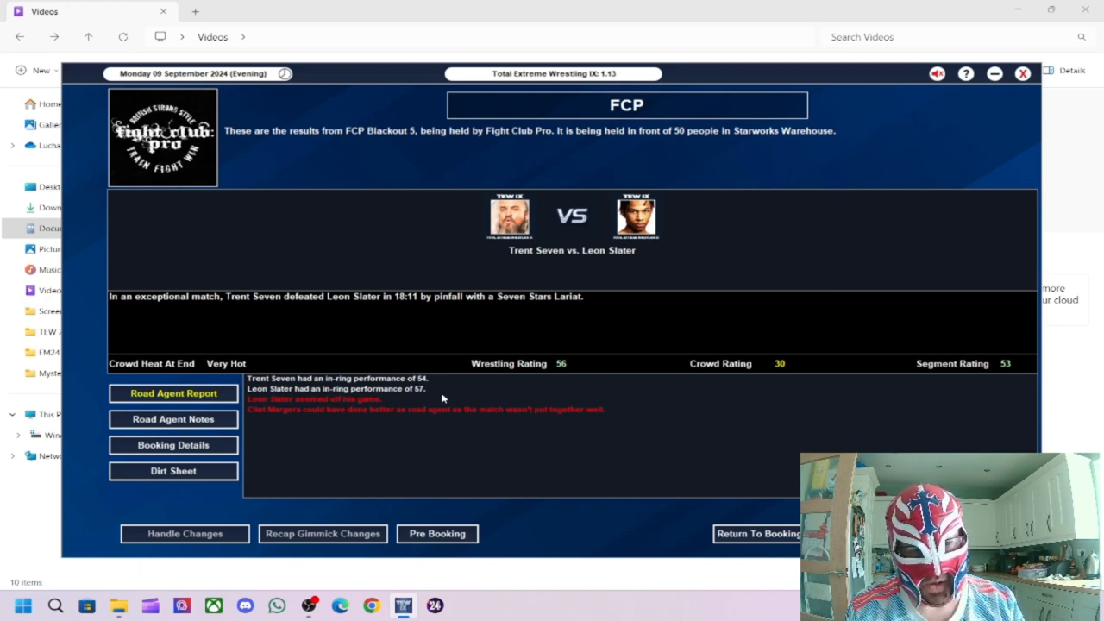
mouse_move(692, 452)
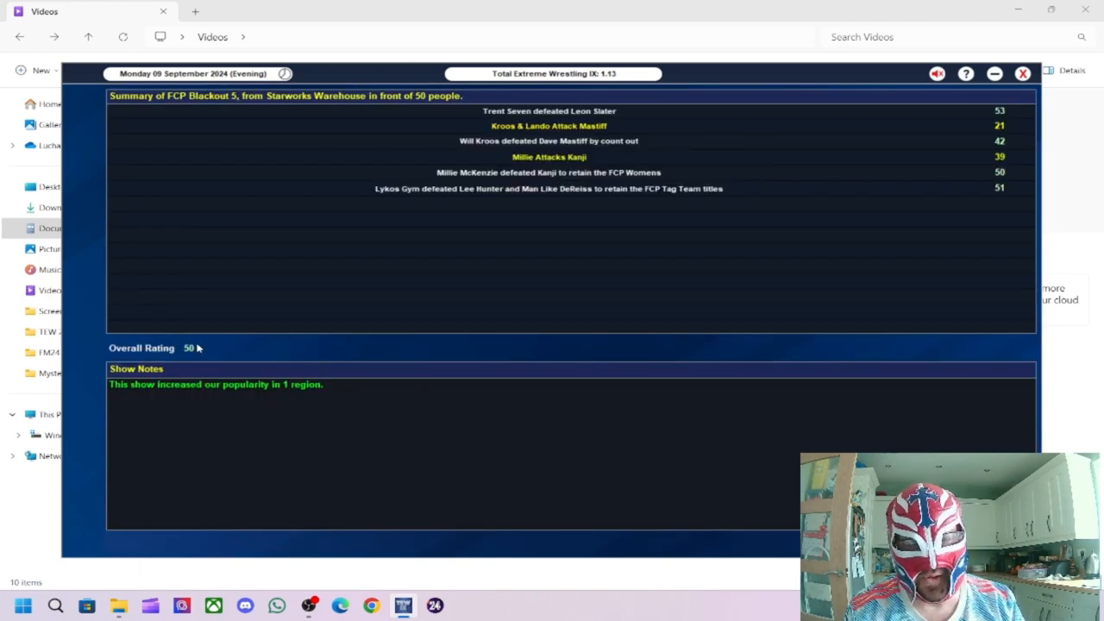
mouse_move(361, 337)
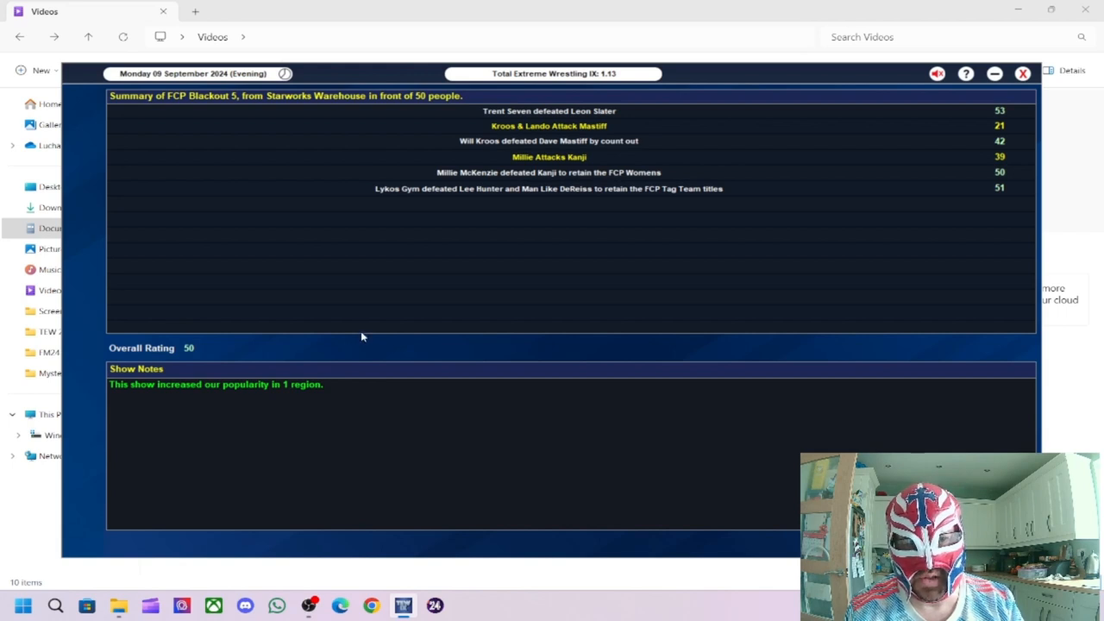
mouse_move(407, 134)
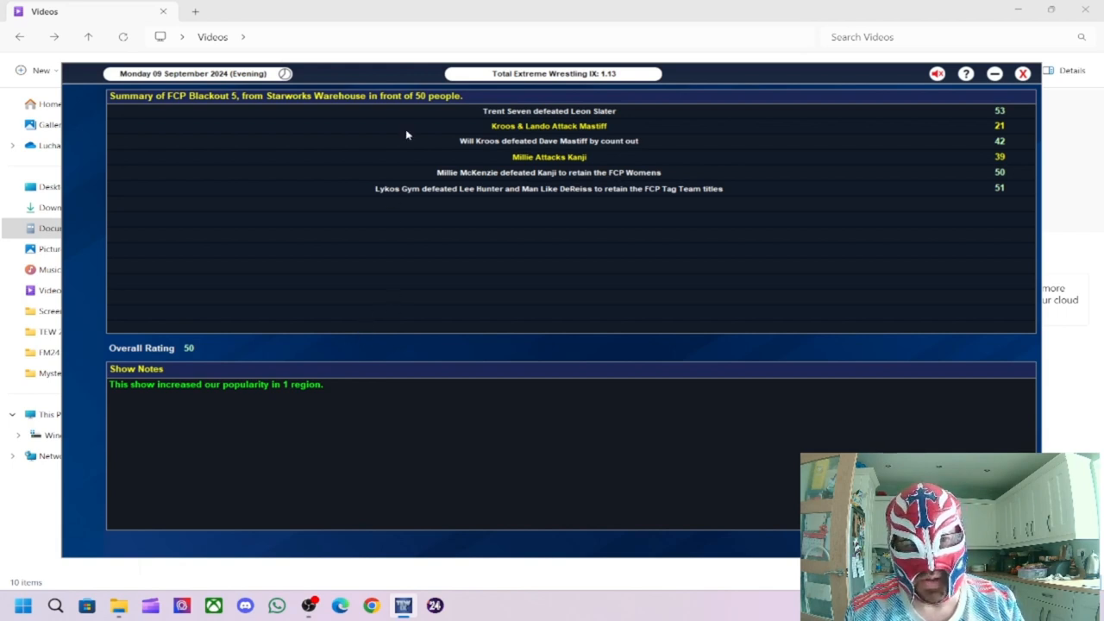
mouse_move(399, 54)
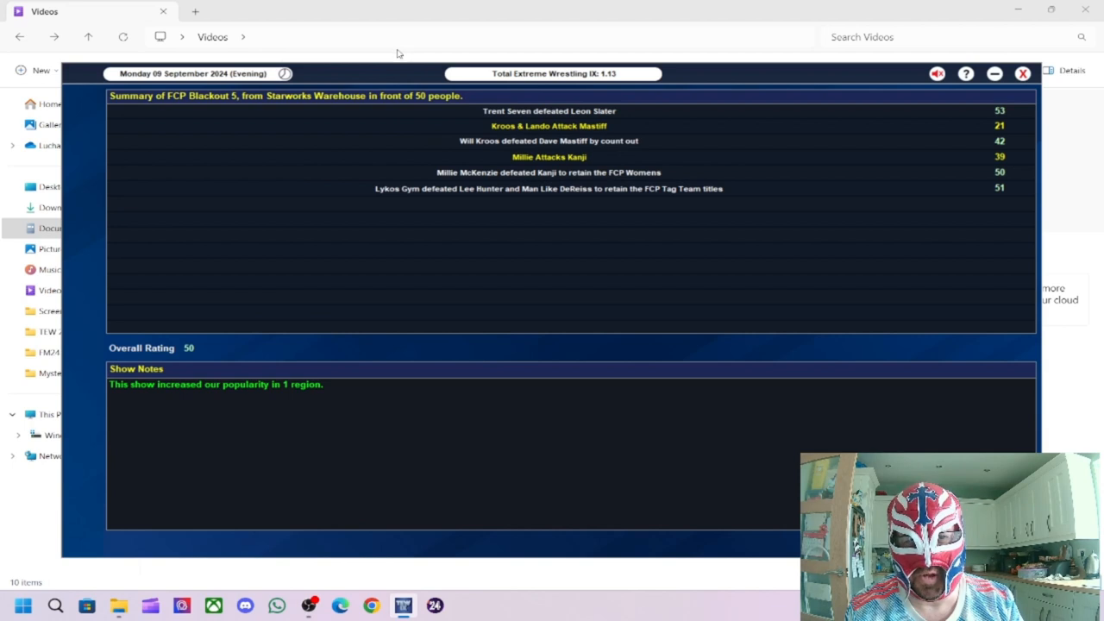
mouse_move(239, 511)
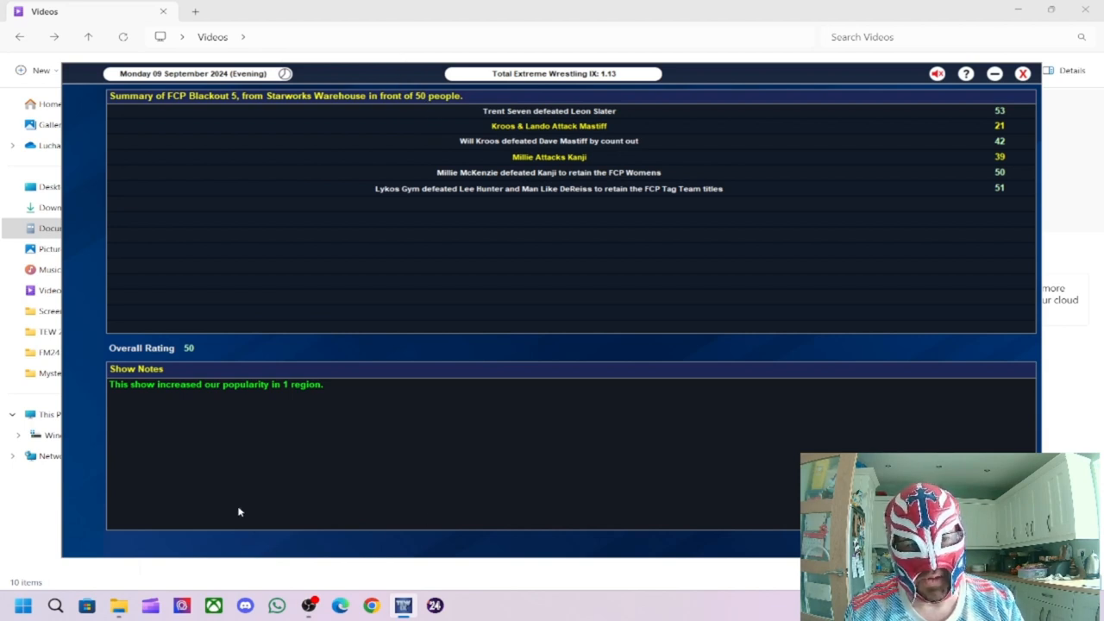
mouse_move(270, 438)
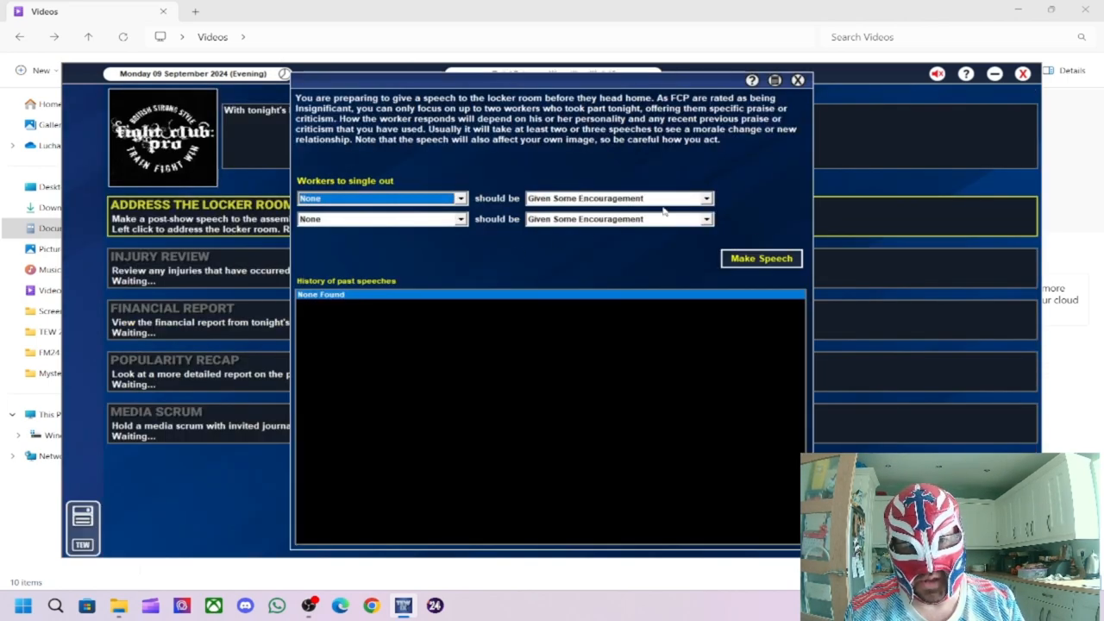
Step: Exit the locker room speech without making one, confirming with Yes
left_click(798, 80)
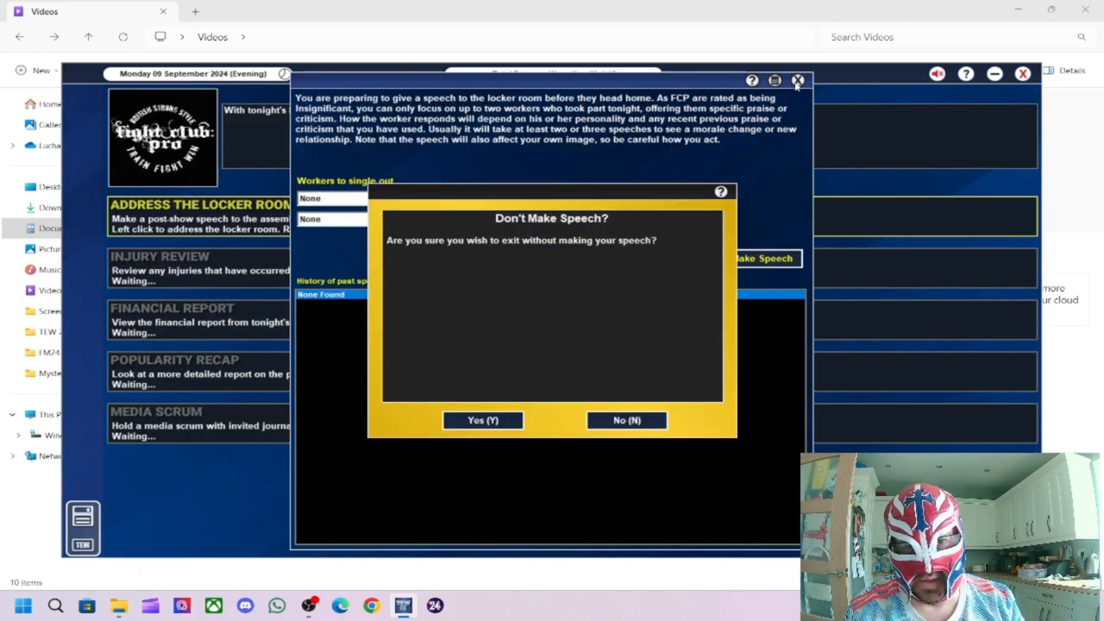
left_click(482, 420)
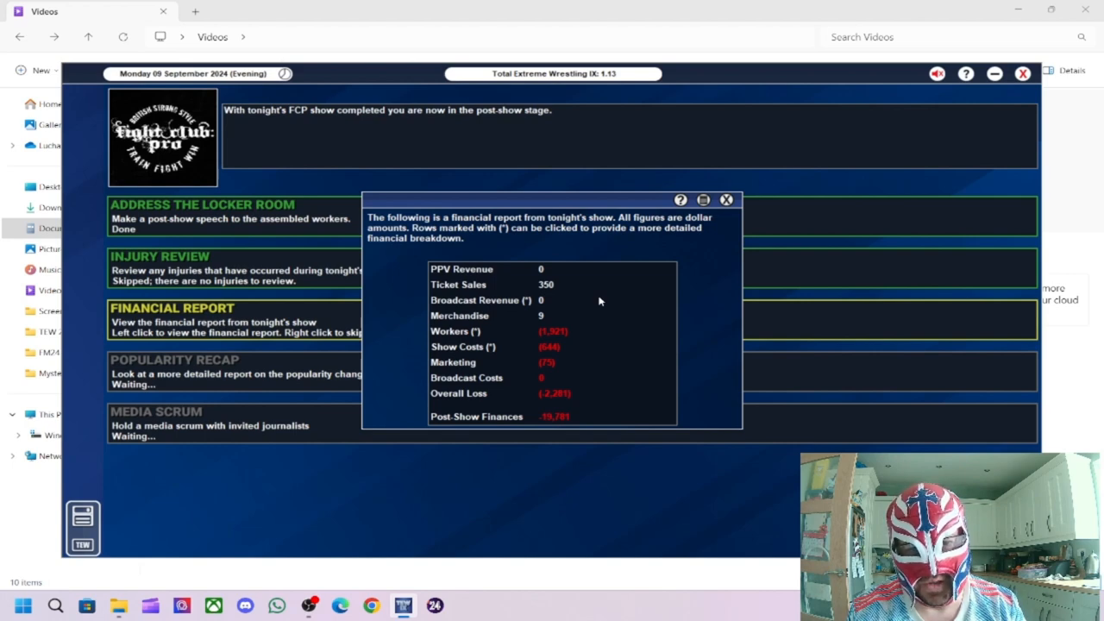
mouse_move(552, 368)
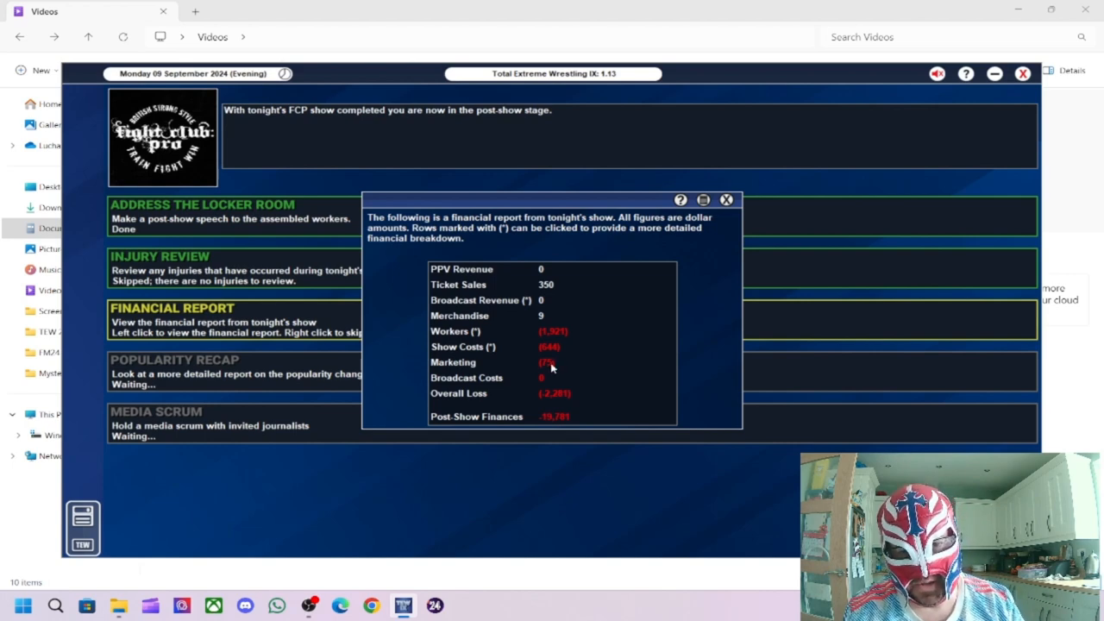
mouse_move(563, 401)
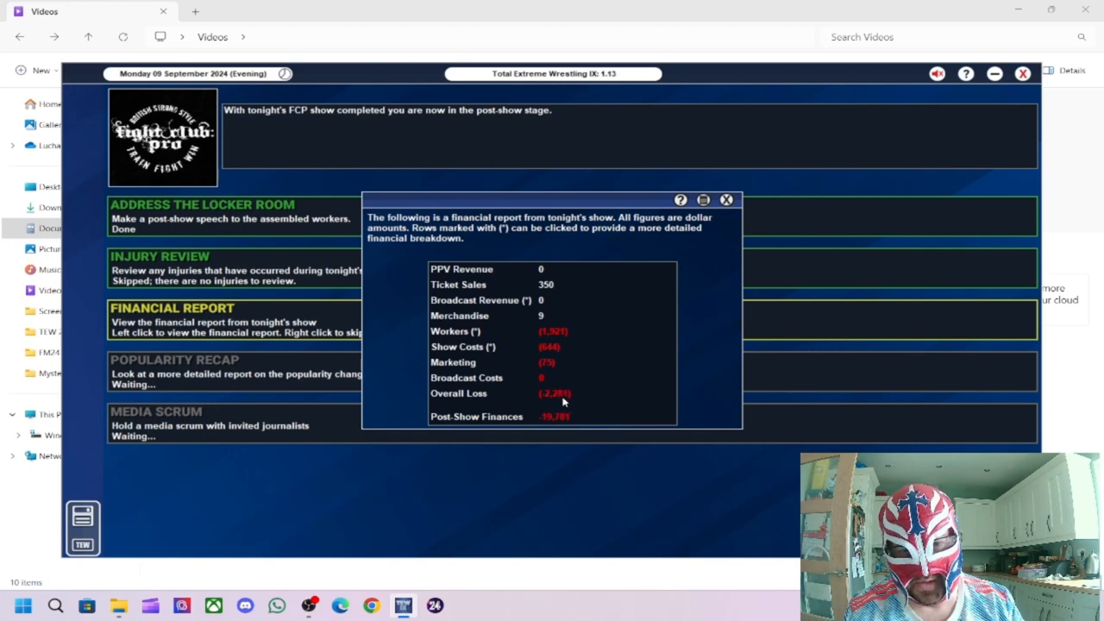
mouse_move(581, 313)
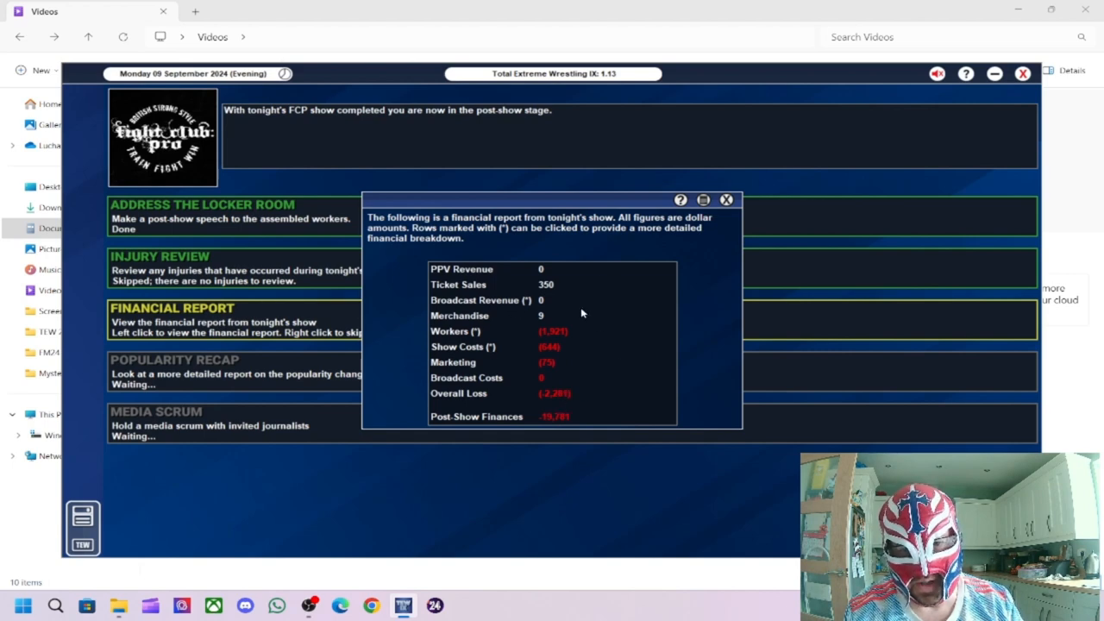
mouse_move(604, 408)
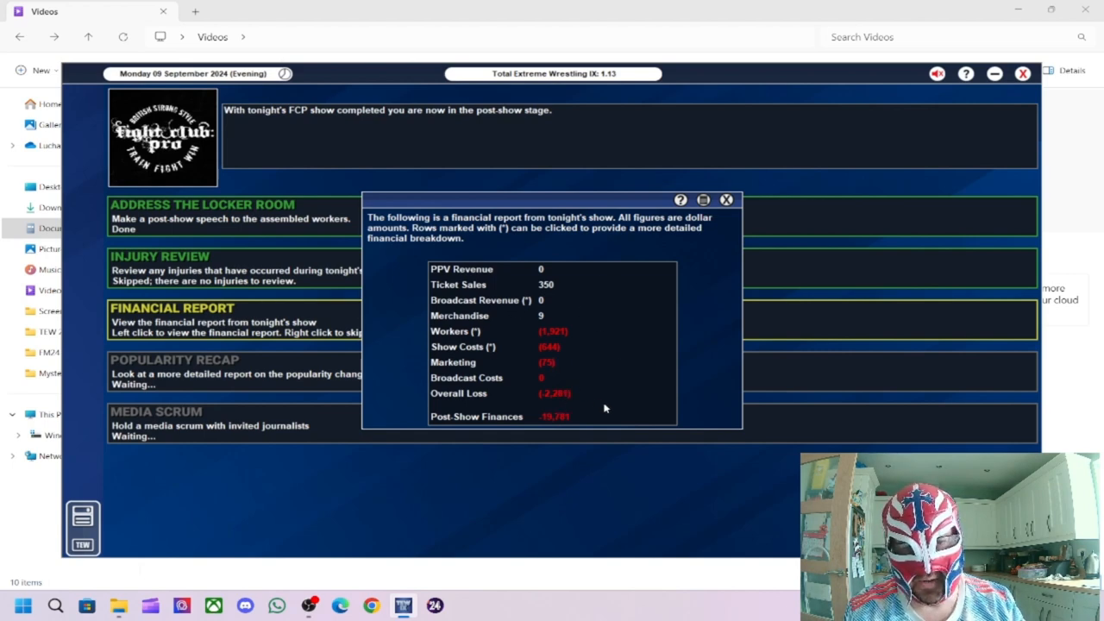
mouse_move(660, 395)
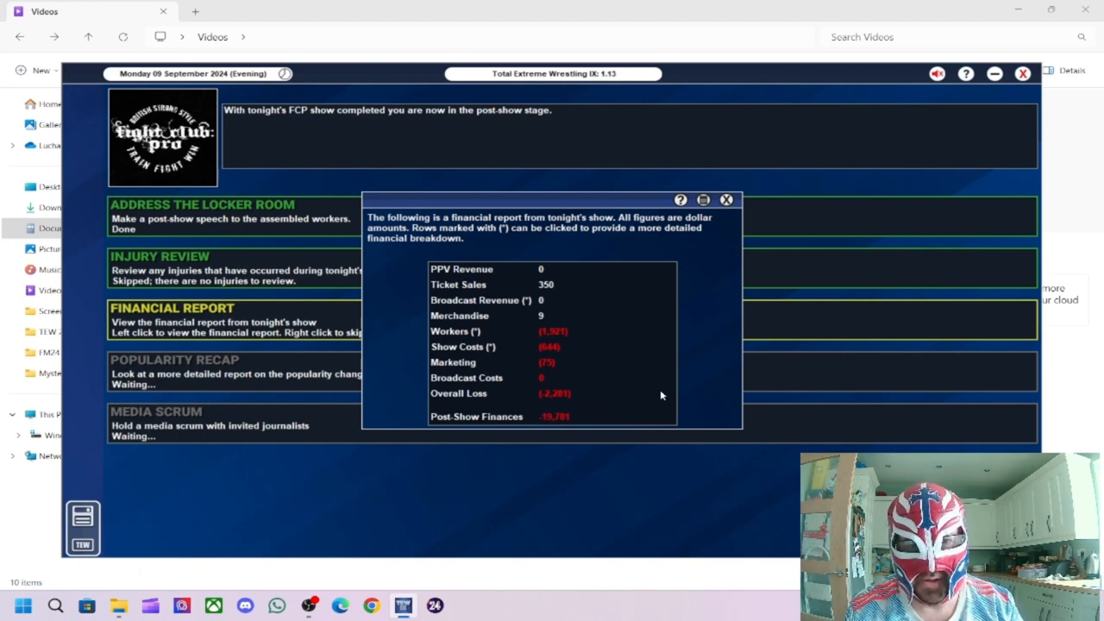
mouse_move(697, 300)
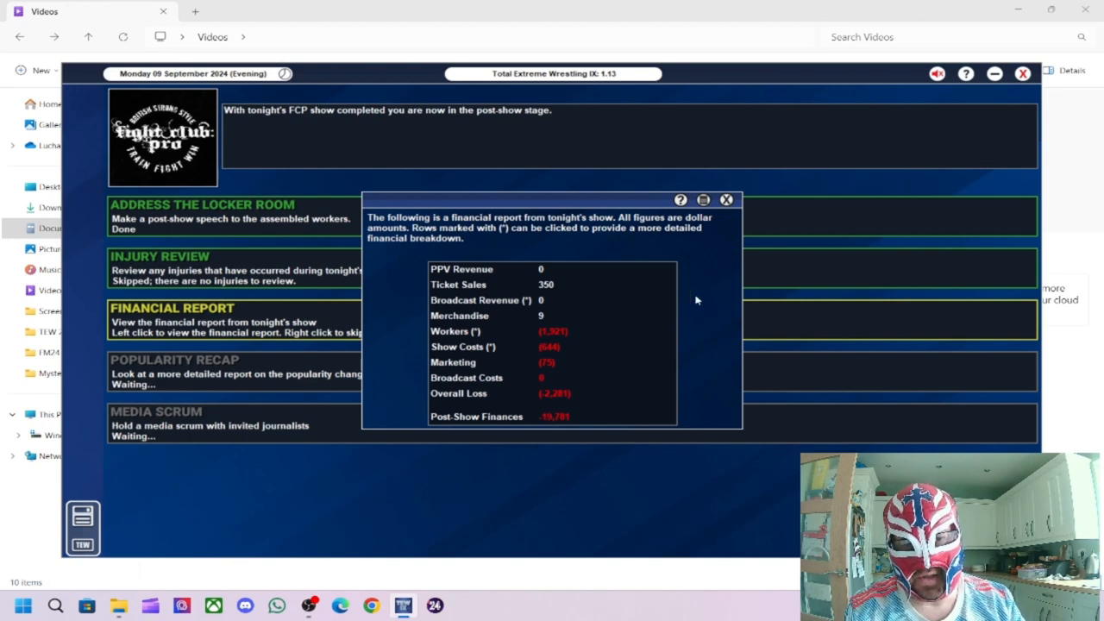
mouse_move(727, 274)
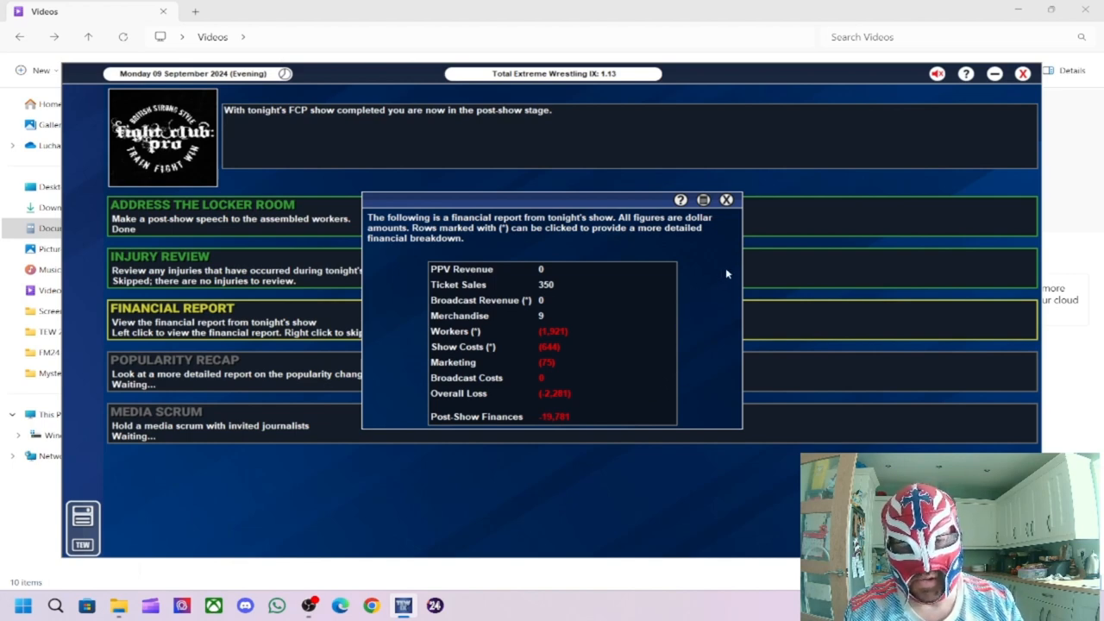
mouse_move(687, 284)
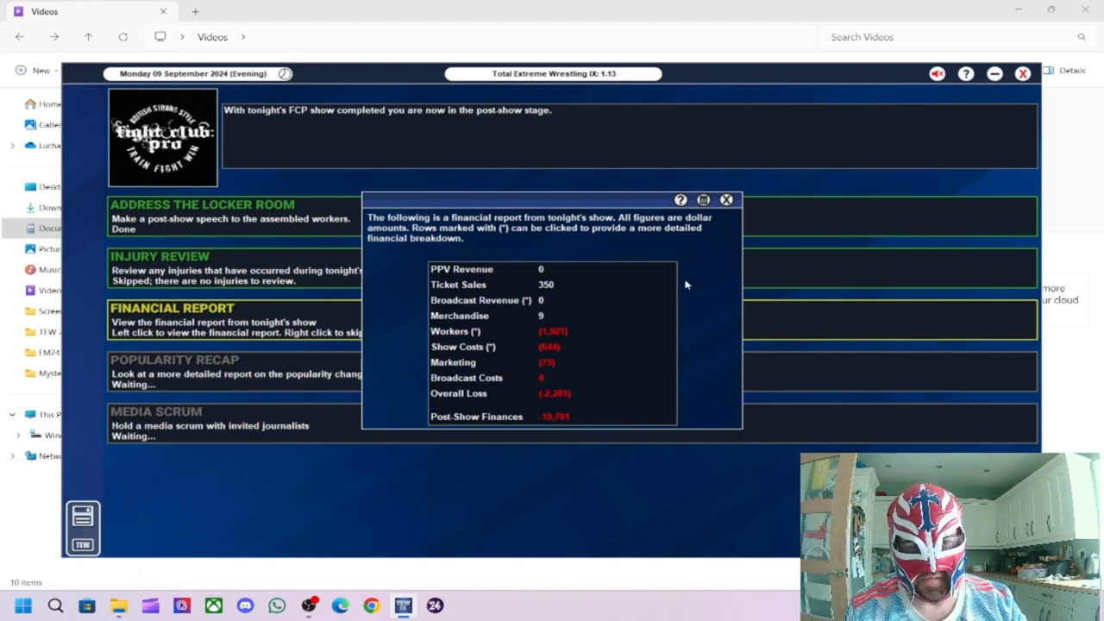
Step: Close the financial report and the popularity recap, completing the post-show stage
left_click(727, 199)
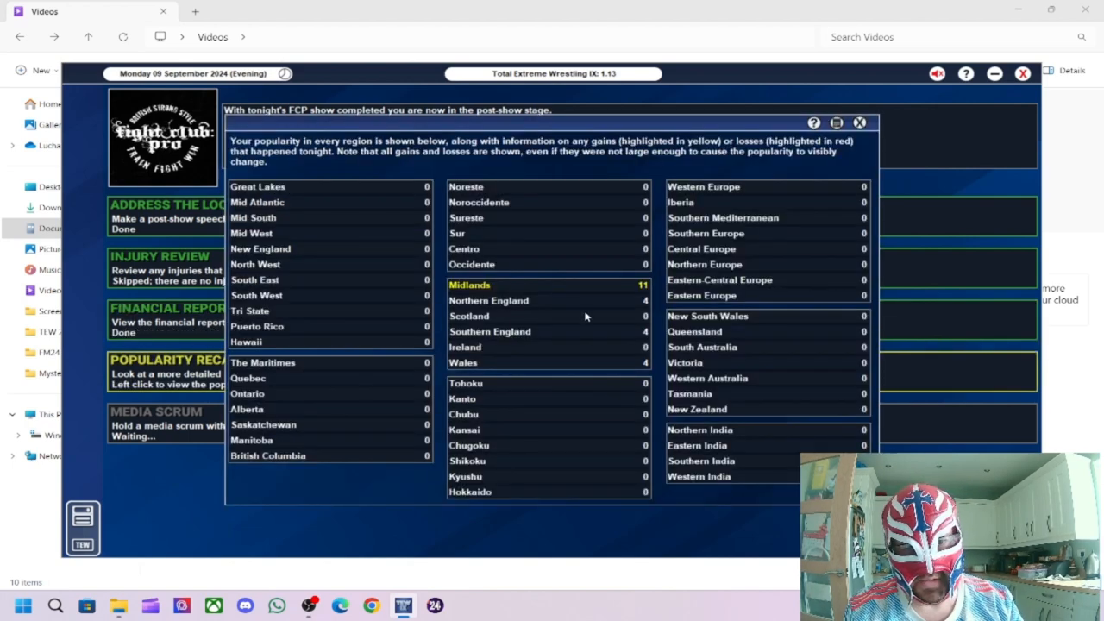
mouse_move(892, 155)
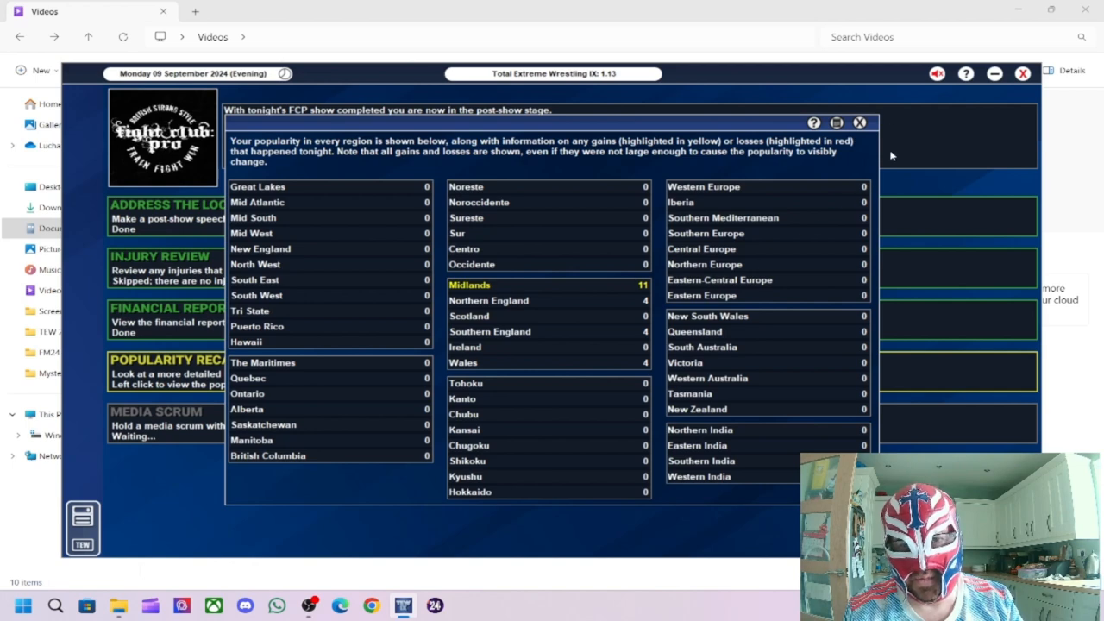
left_click(860, 122)
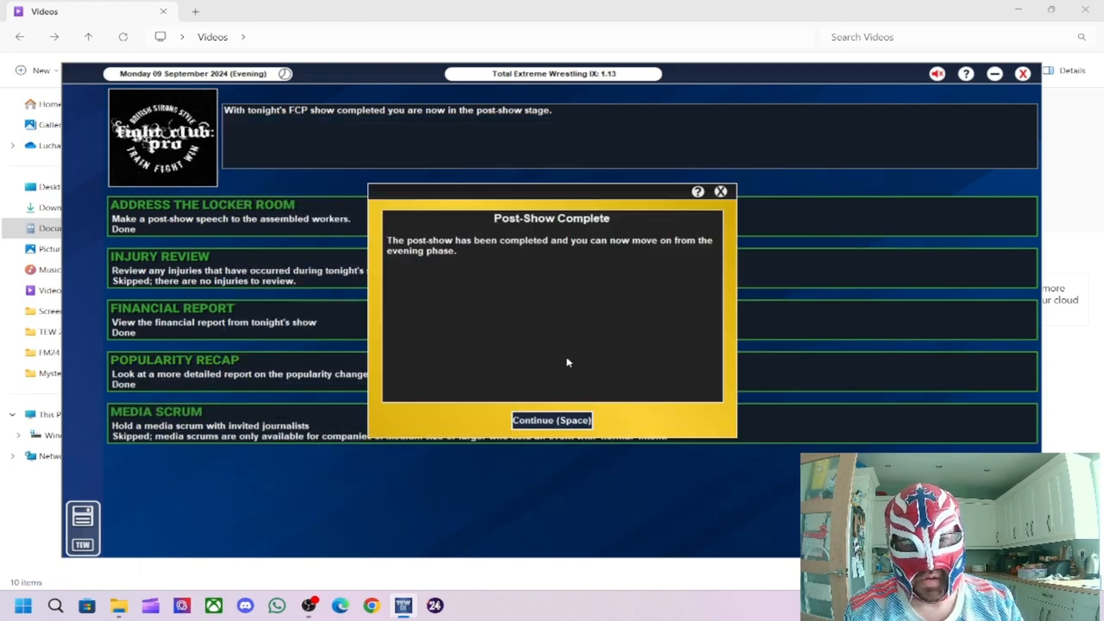
Step: Continue past post-show completion and give Dave Mastiff a bonus to clear his morale alert
left_click(551, 420)
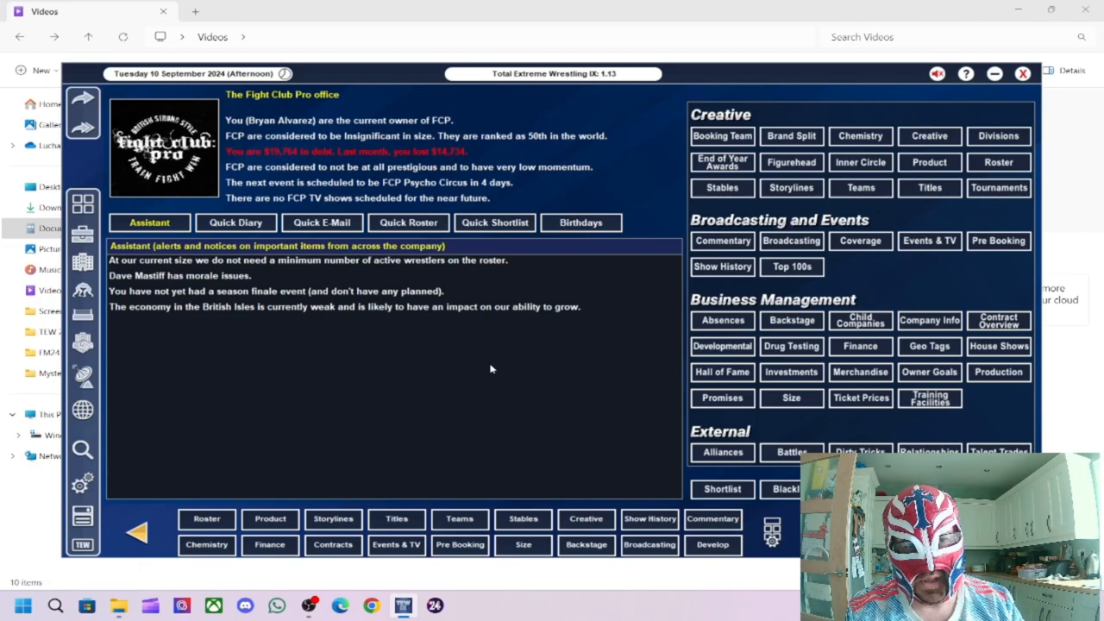
mouse_move(565, 364)
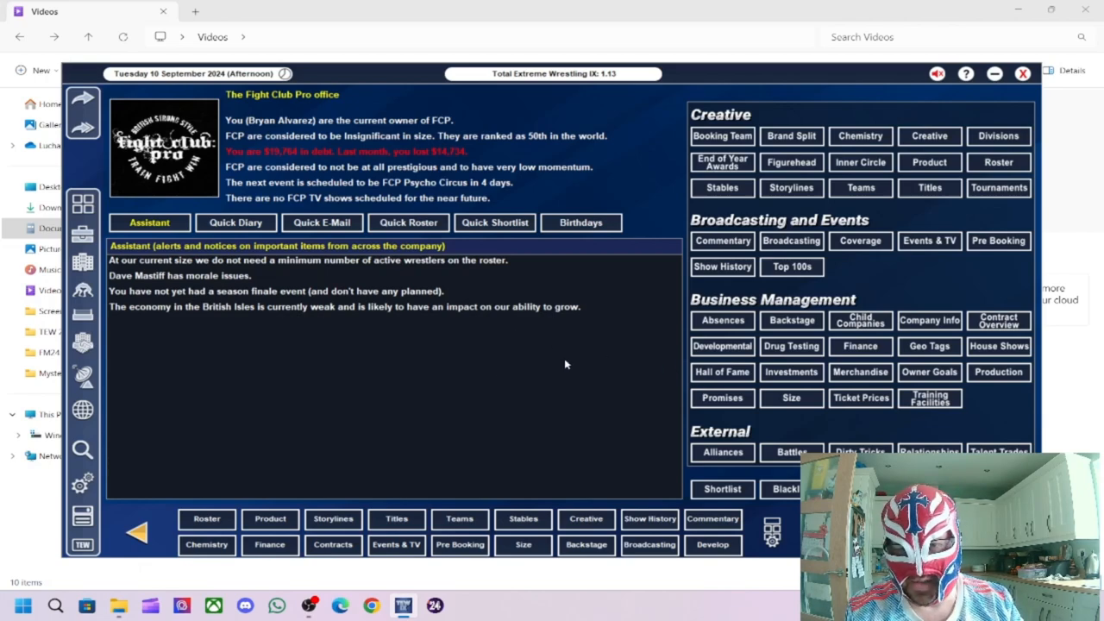
mouse_move(207, 281)
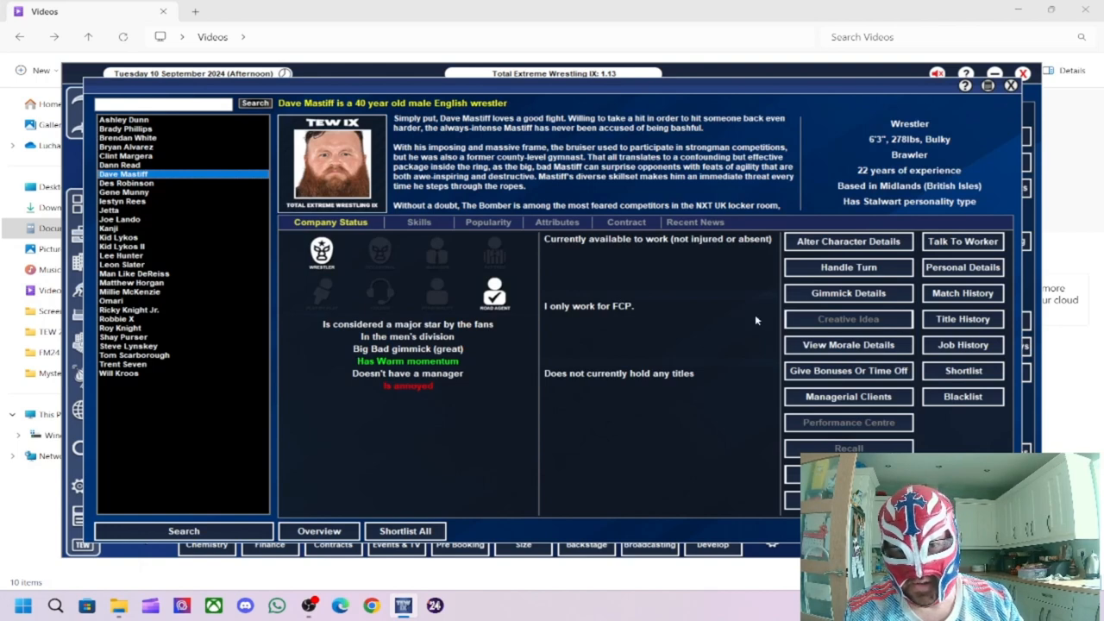
left_click(848, 370)
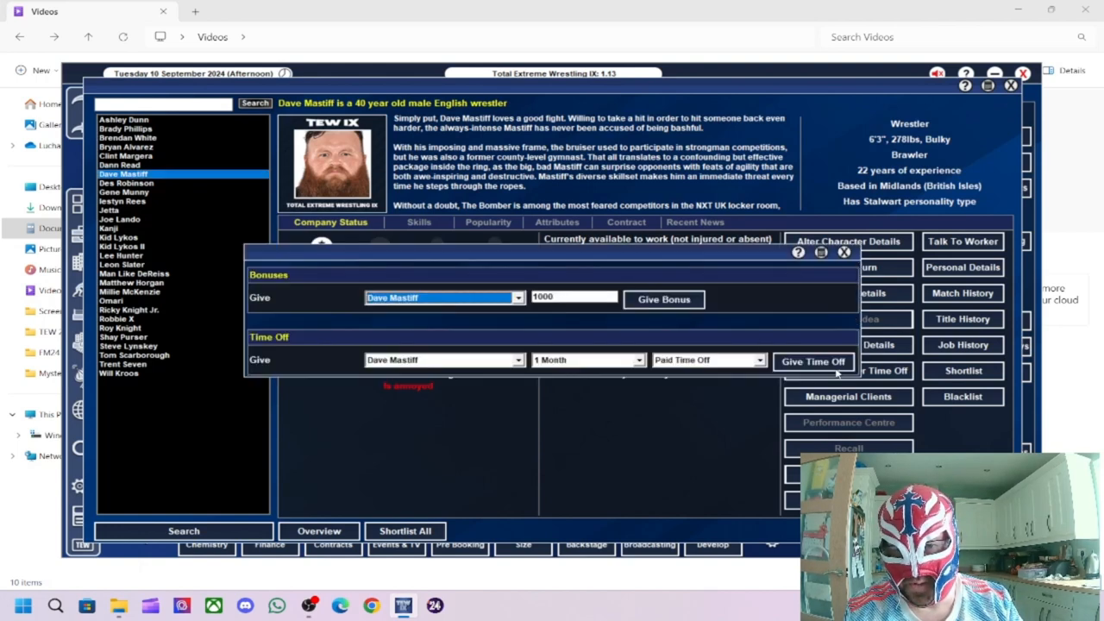
left_click(664, 299)
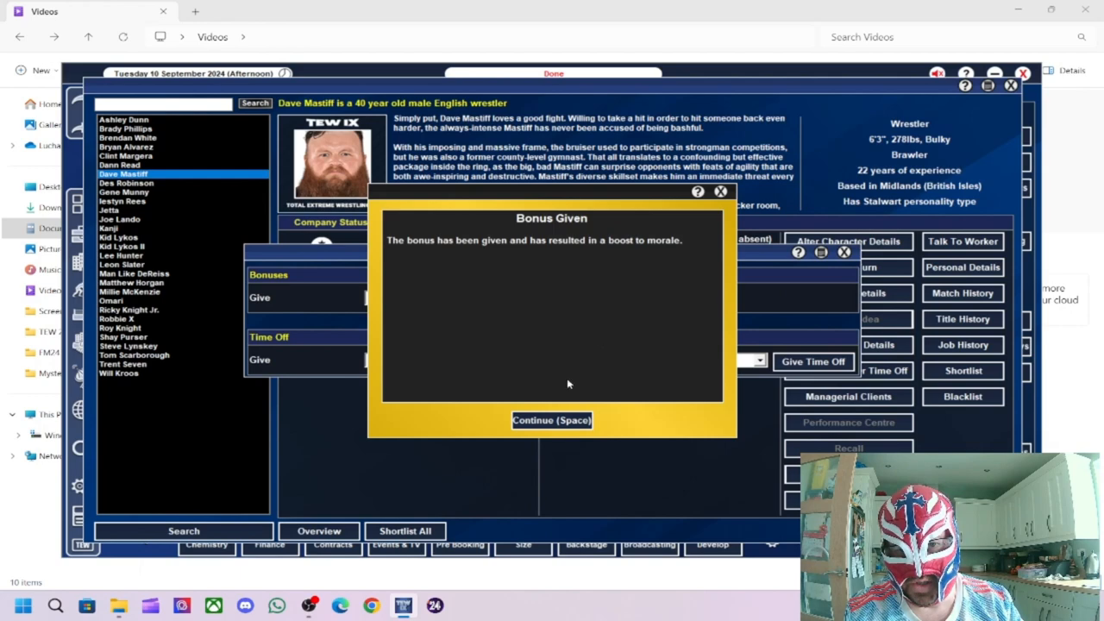
left_click(551, 420)
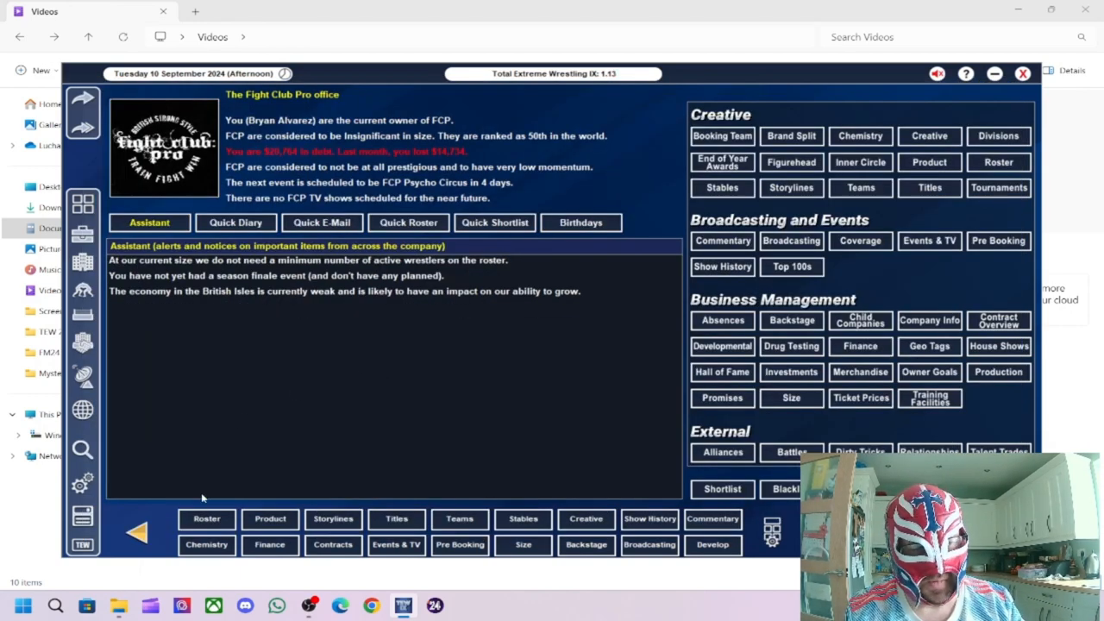
mouse_move(590, 301)
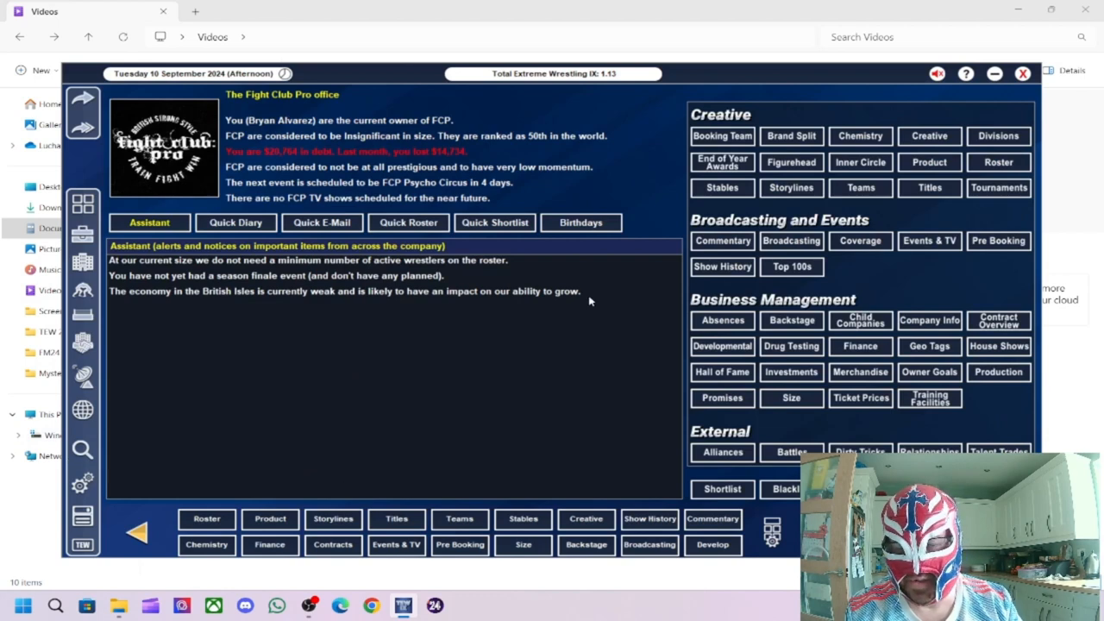
mouse_move(449, 345)
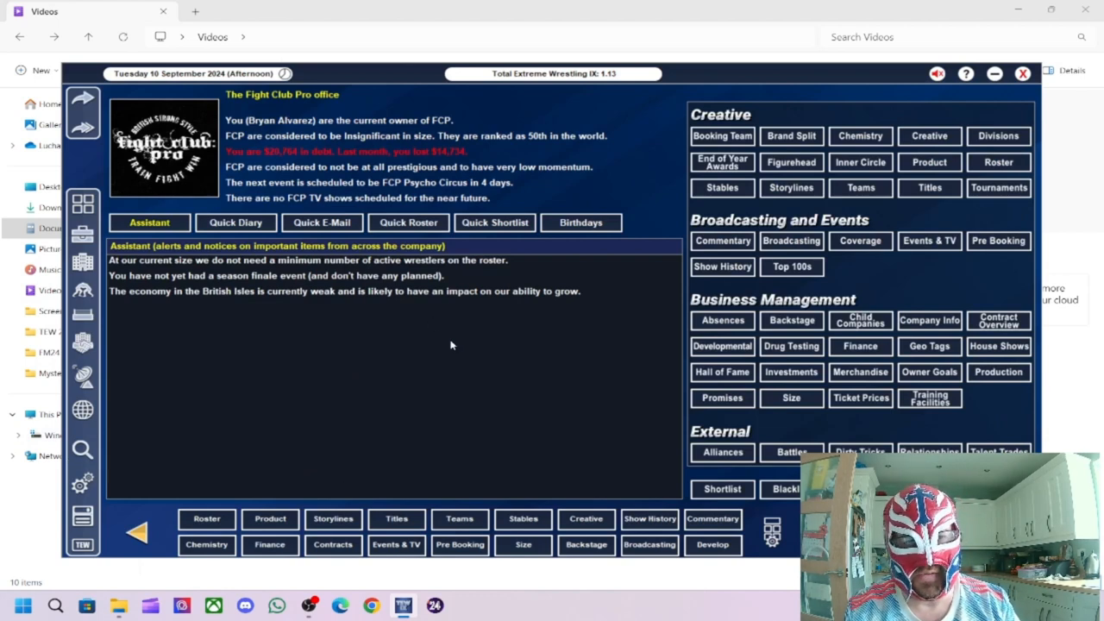
mouse_move(470, 361)
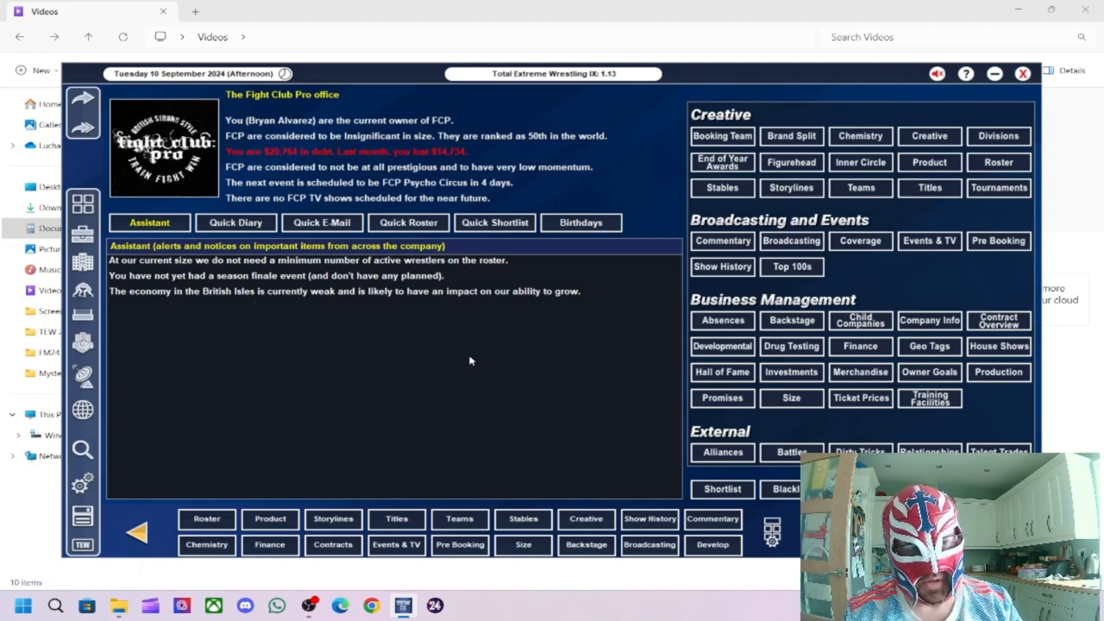
mouse_move(665, 332)
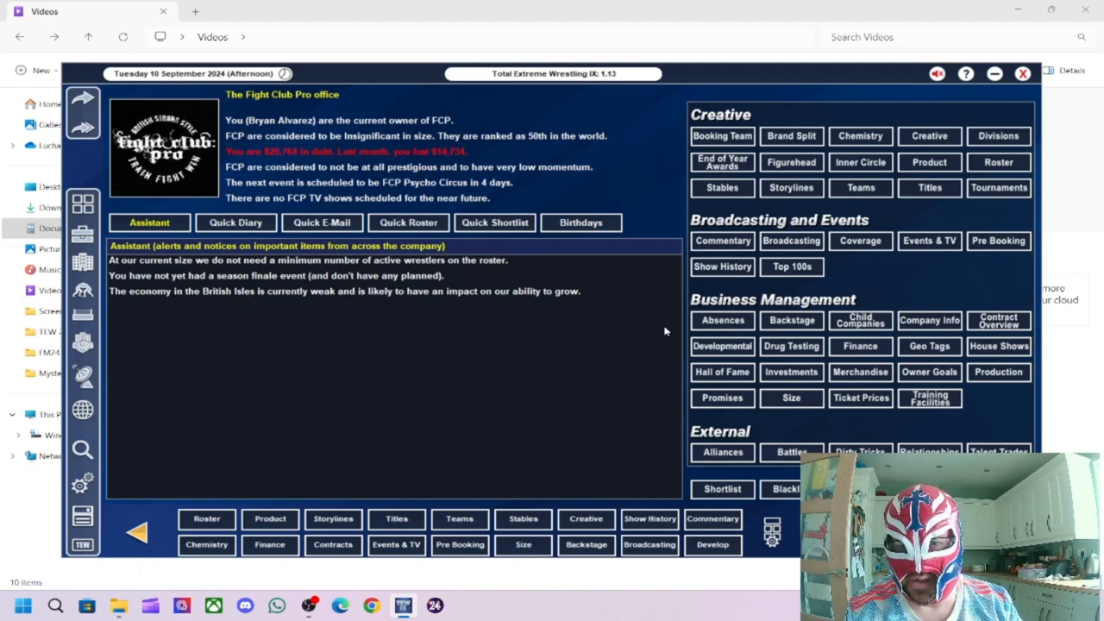
mouse_move(854, 291)
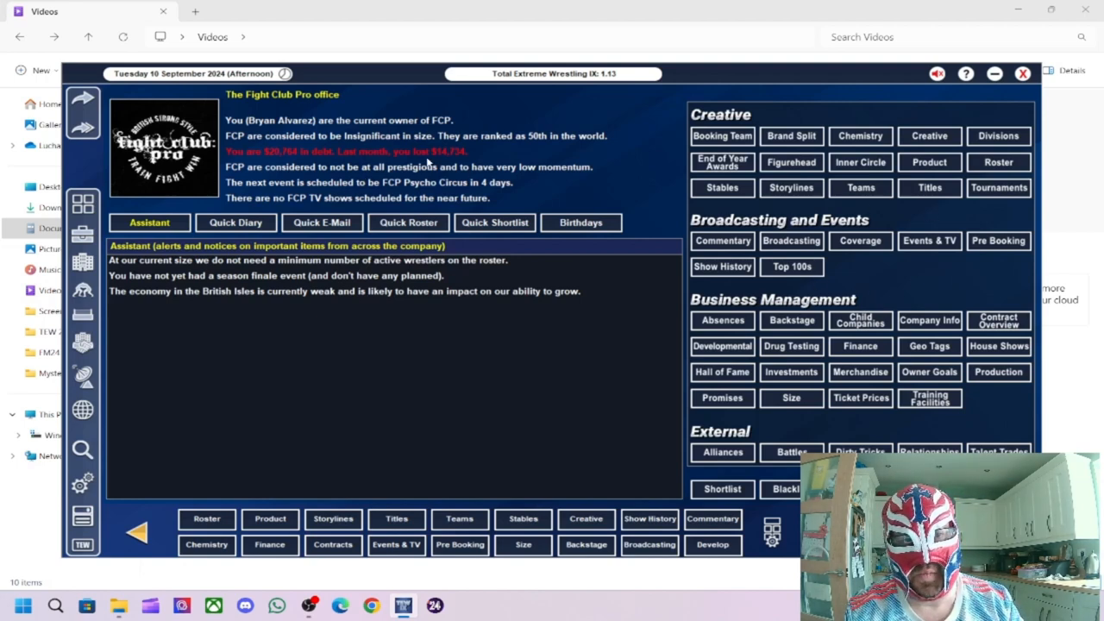
mouse_move(475, 187)
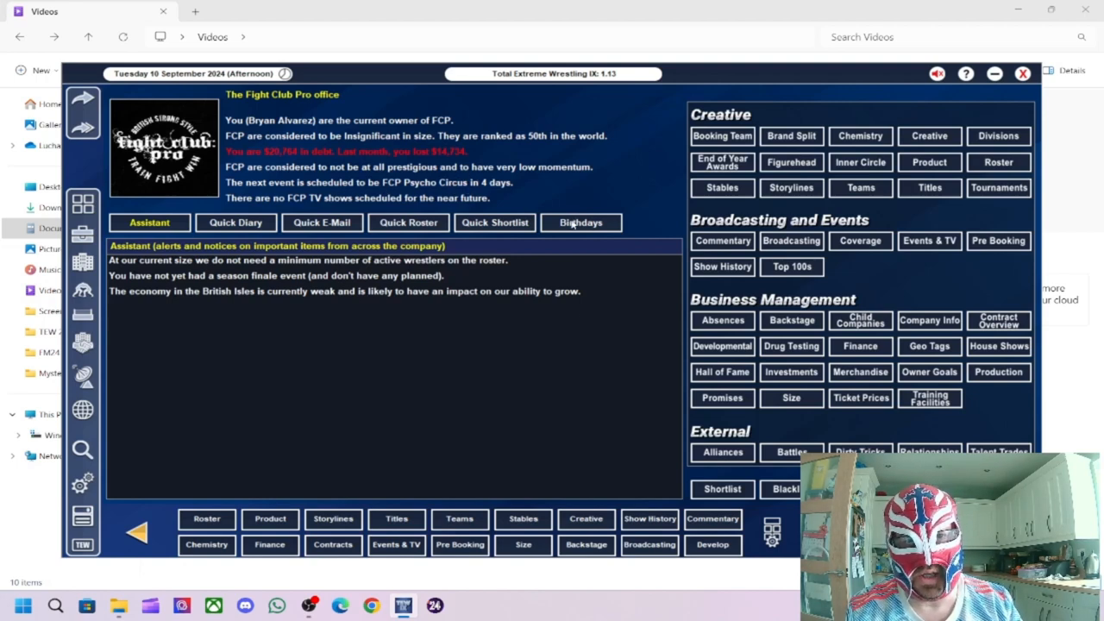
mouse_move(552, 394)
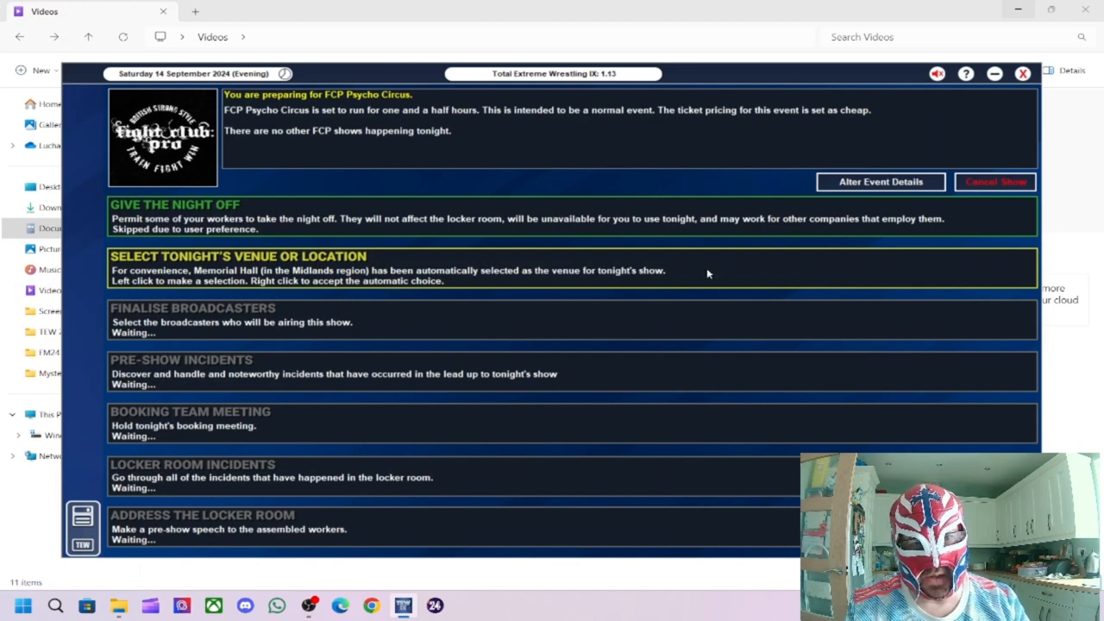
mouse_move(474, 281)
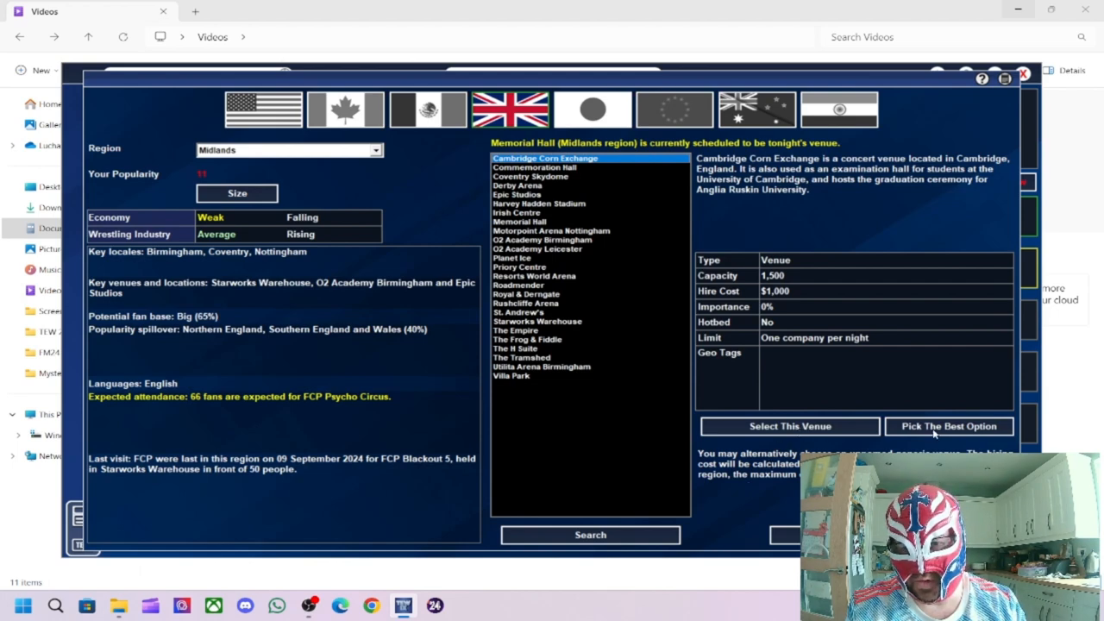
Step: Pick the best venue, a generic Midlands one, and finish the booking team meeting
left_click(949, 425)
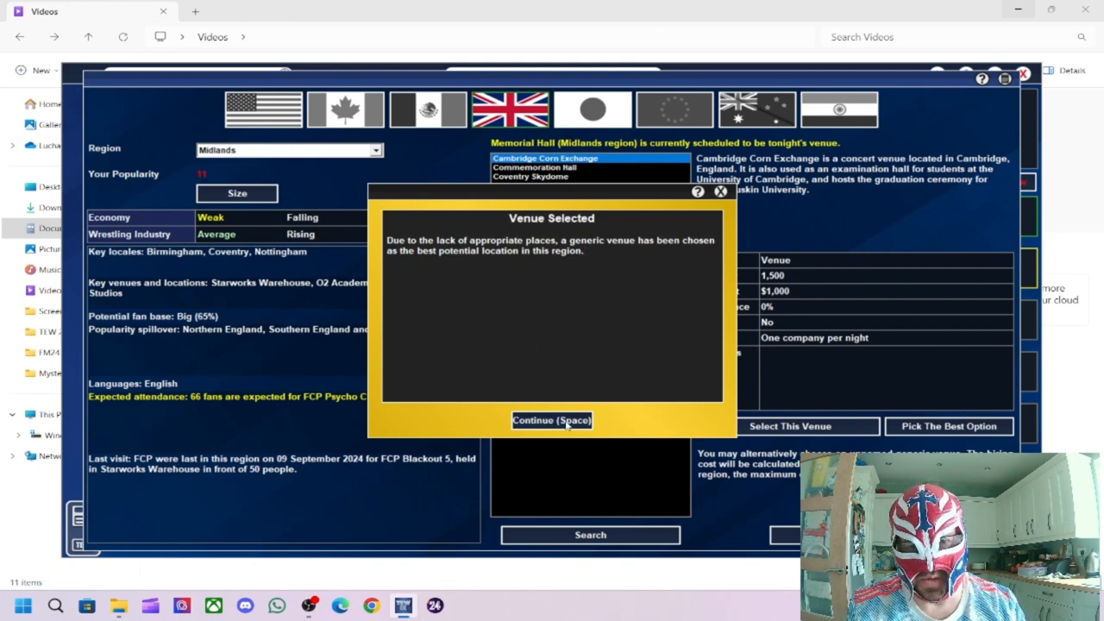
left_click(551, 420)
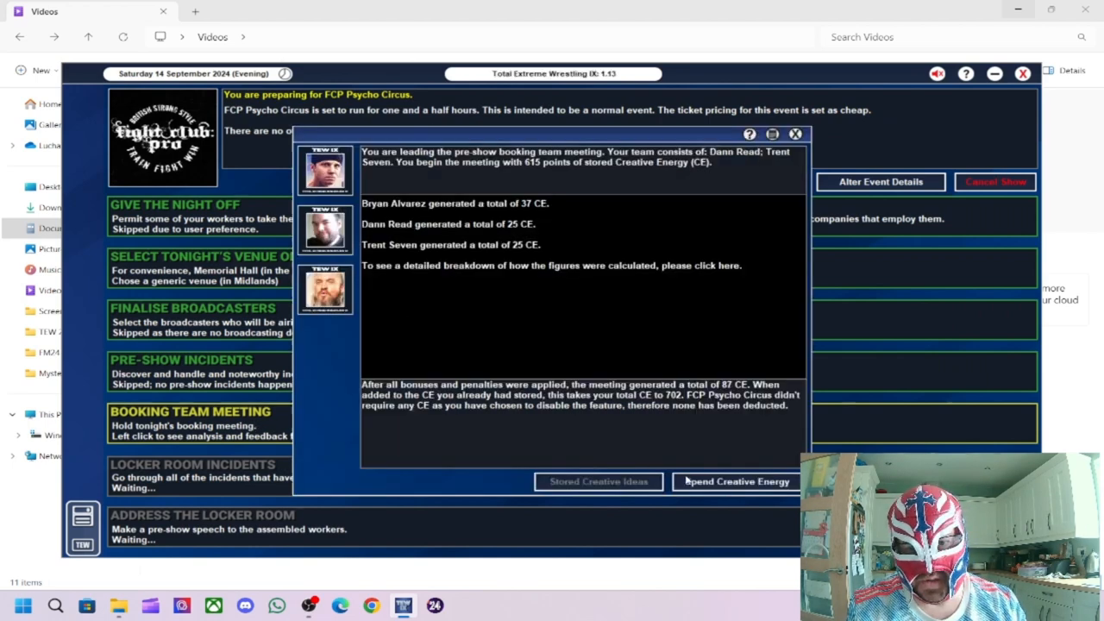
left_click(795, 134)
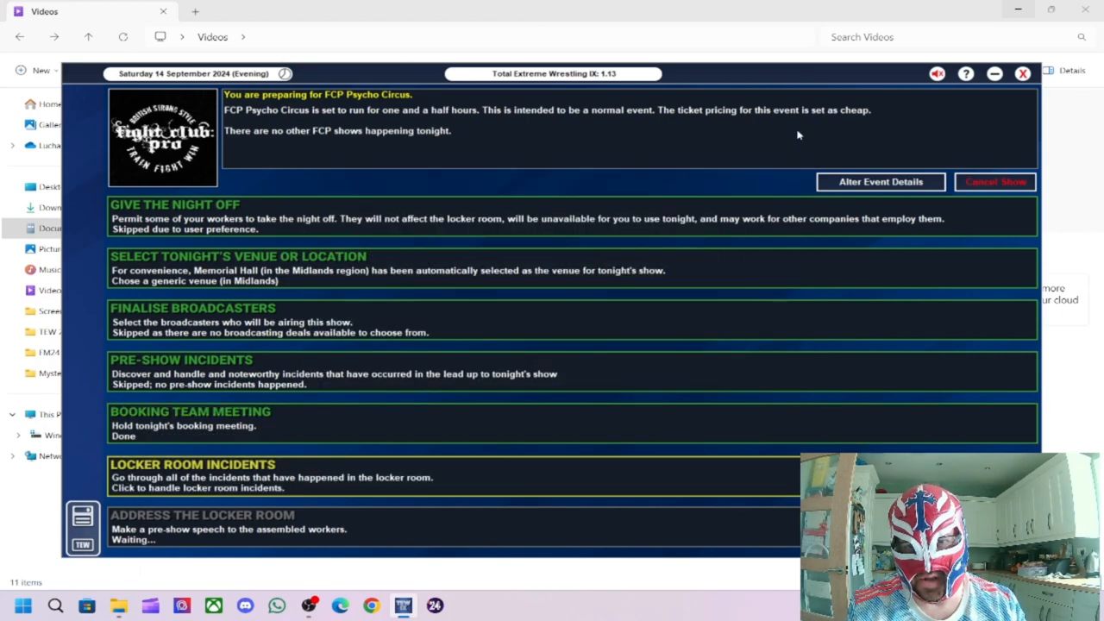
mouse_move(336, 479)
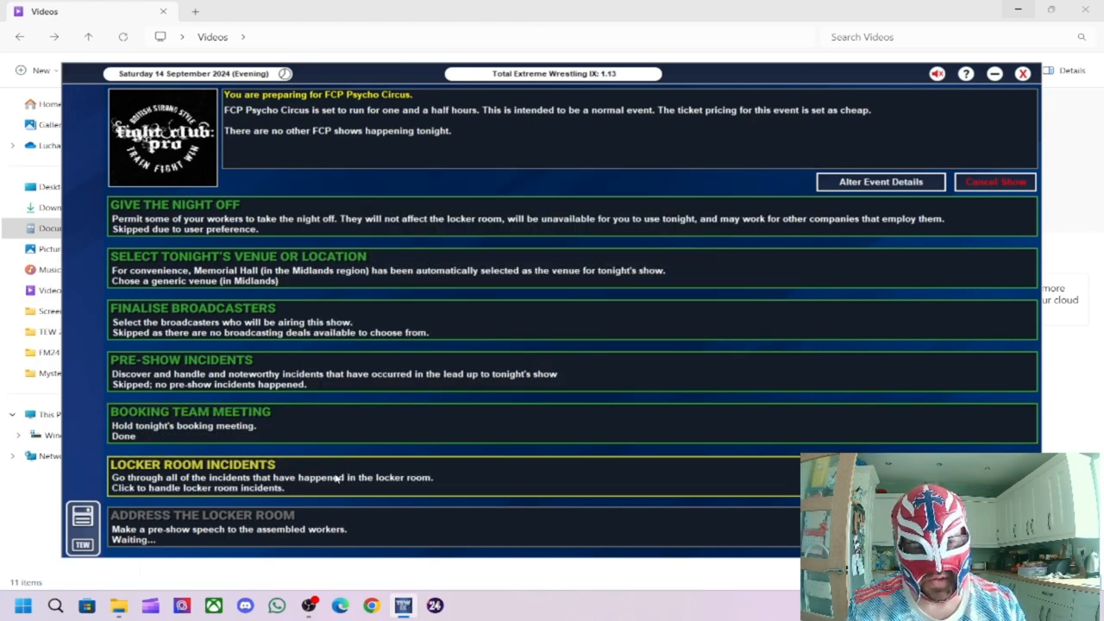
Step: Handle locker room incidents, acknowledging positive Wrestler's Court verdicts on Dann Read and Brady Phillips
left_click(259, 477)
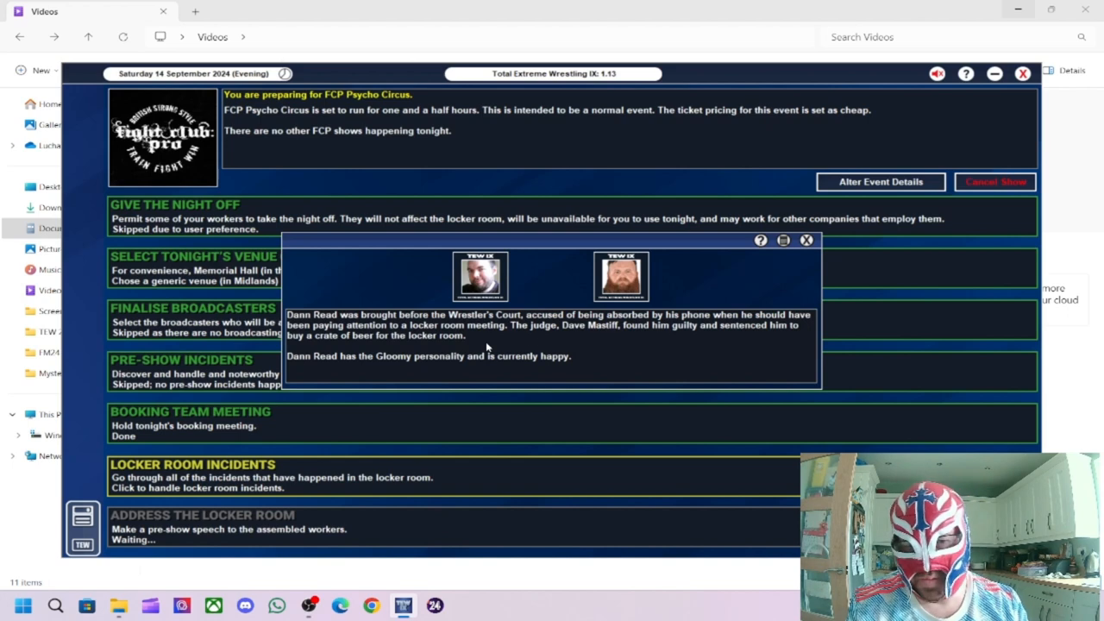
mouse_move(522, 319)
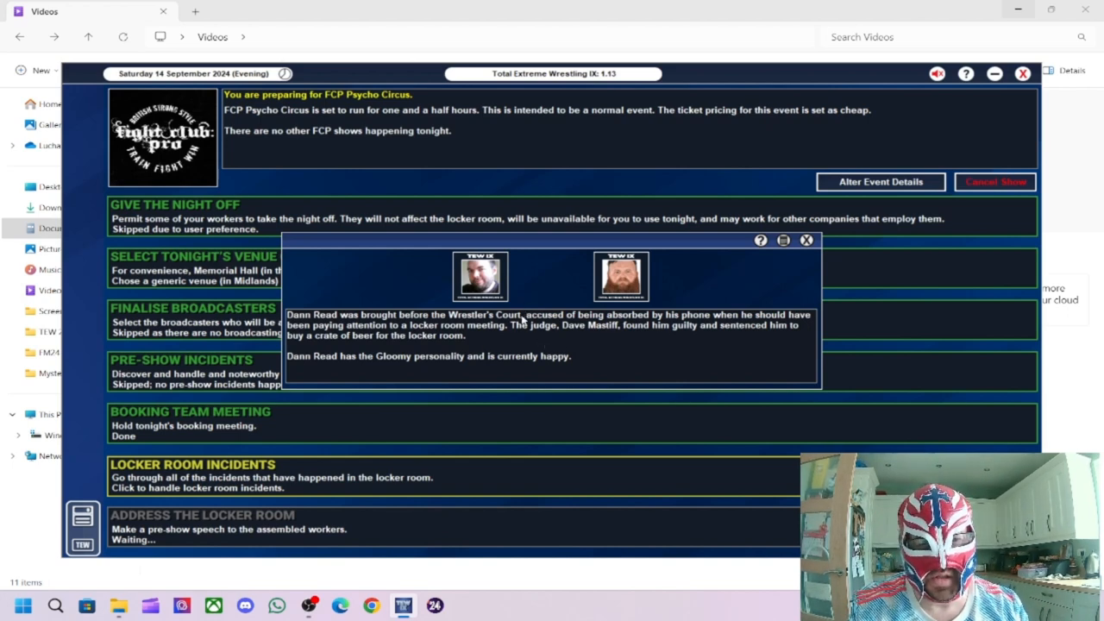
mouse_move(552, 301)
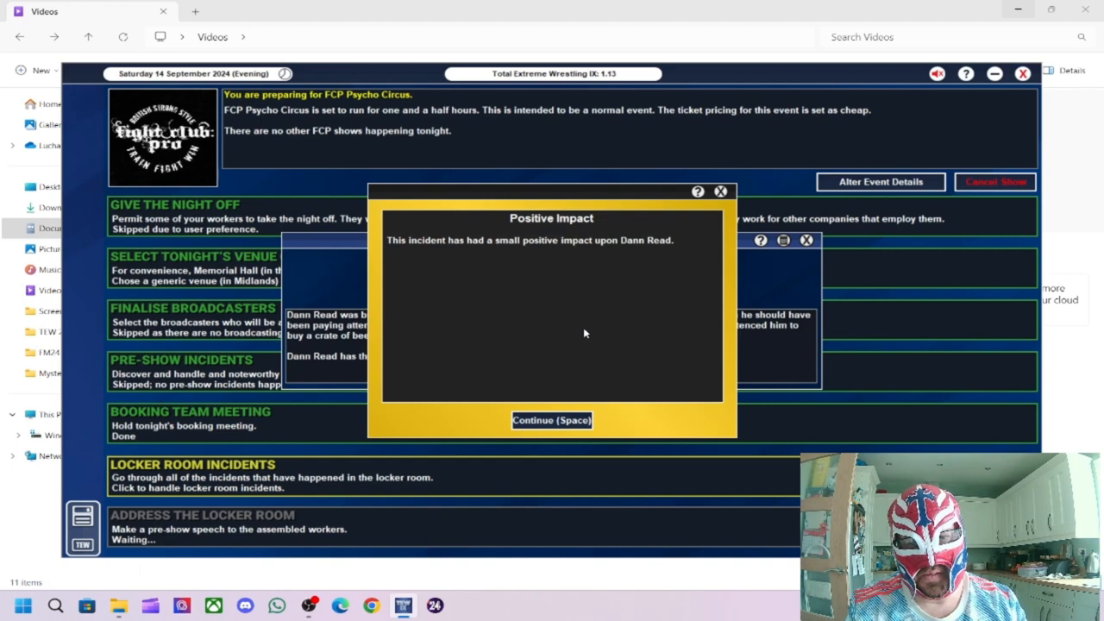
left_click(551, 420)
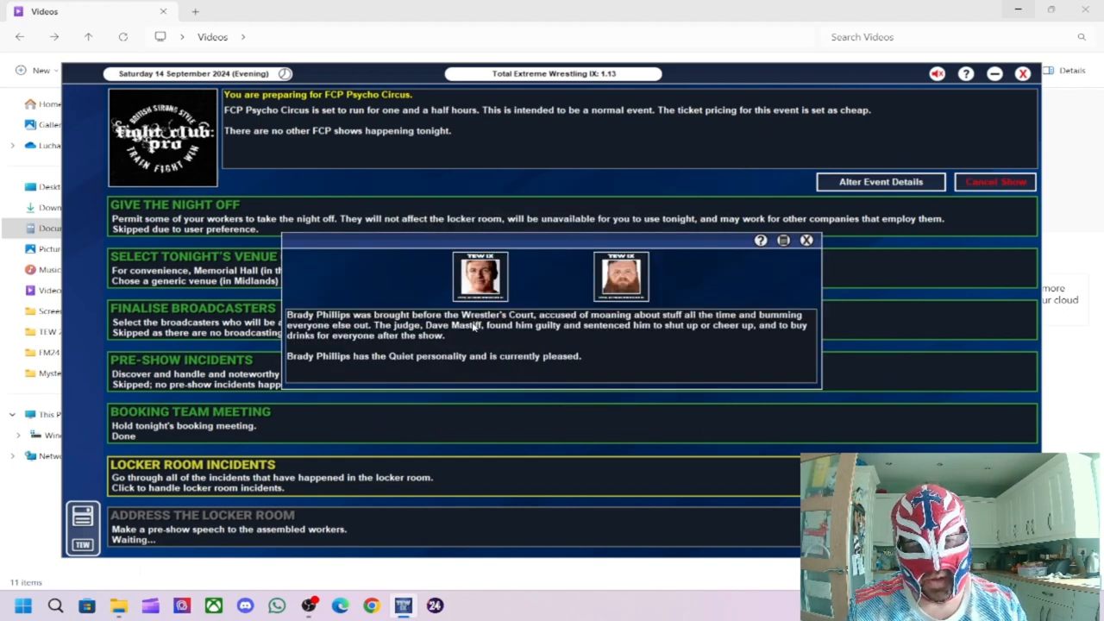
mouse_move(550, 329)
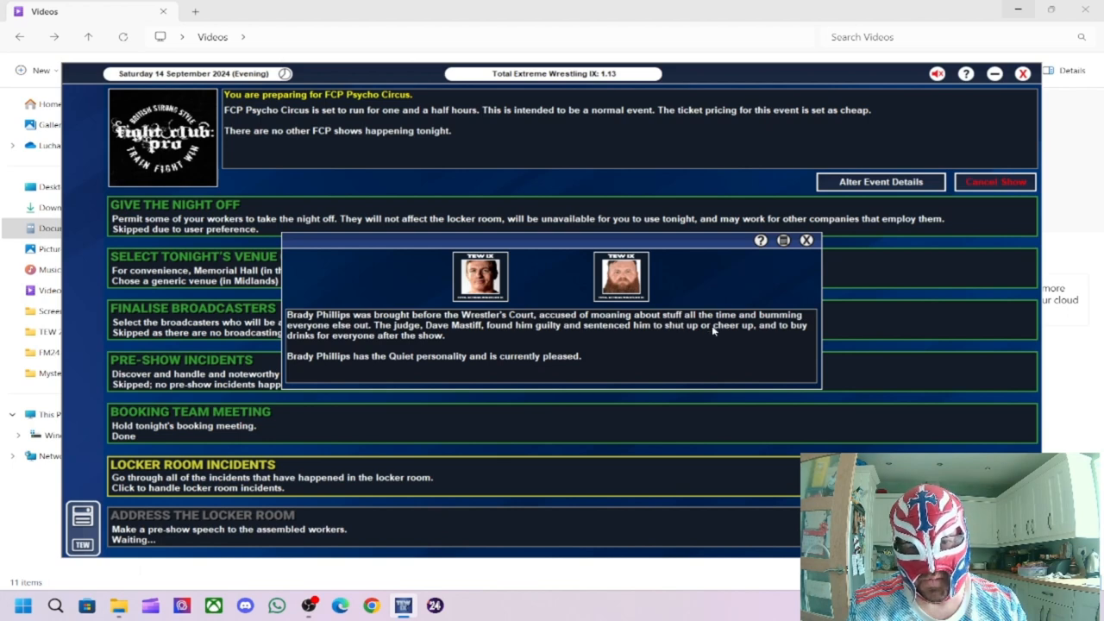
mouse_move(534, 337)
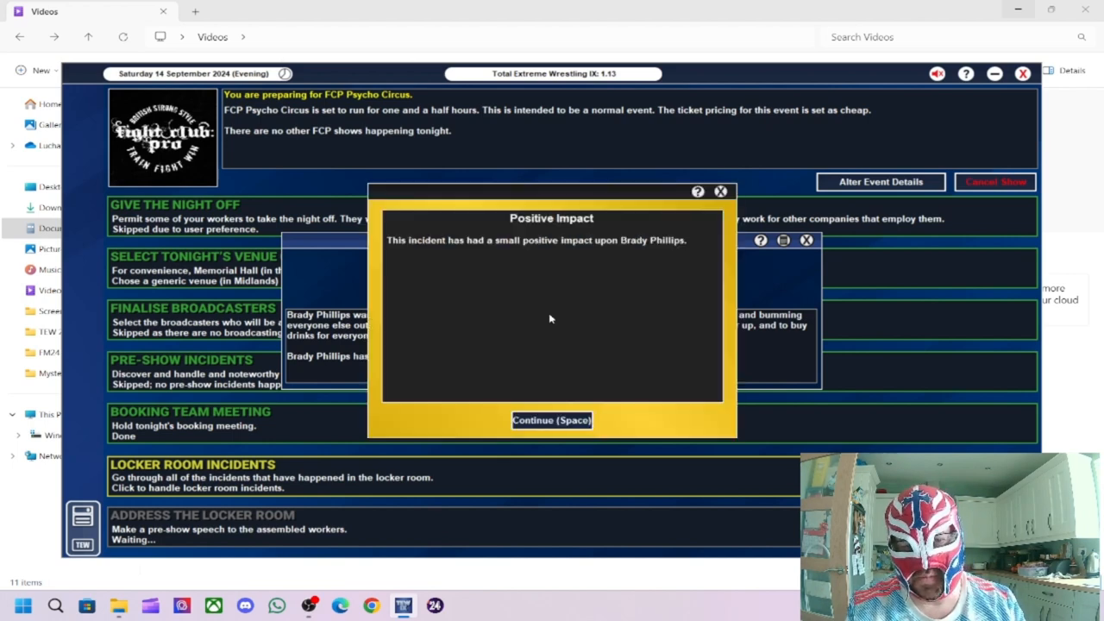
left_click(552, 420)
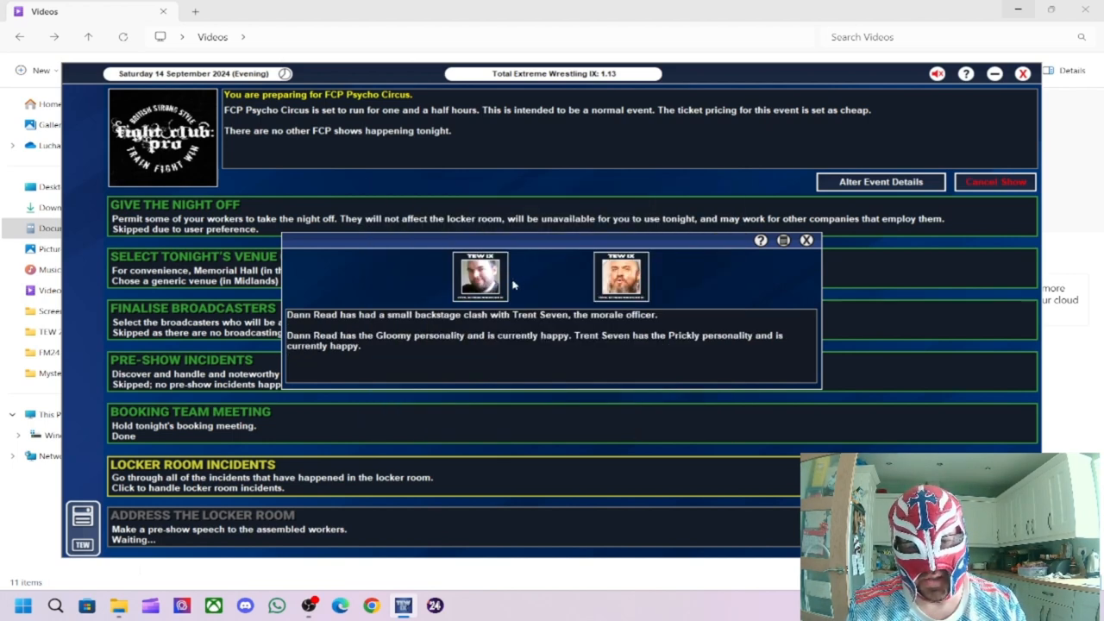
mouse_move(422, 320)
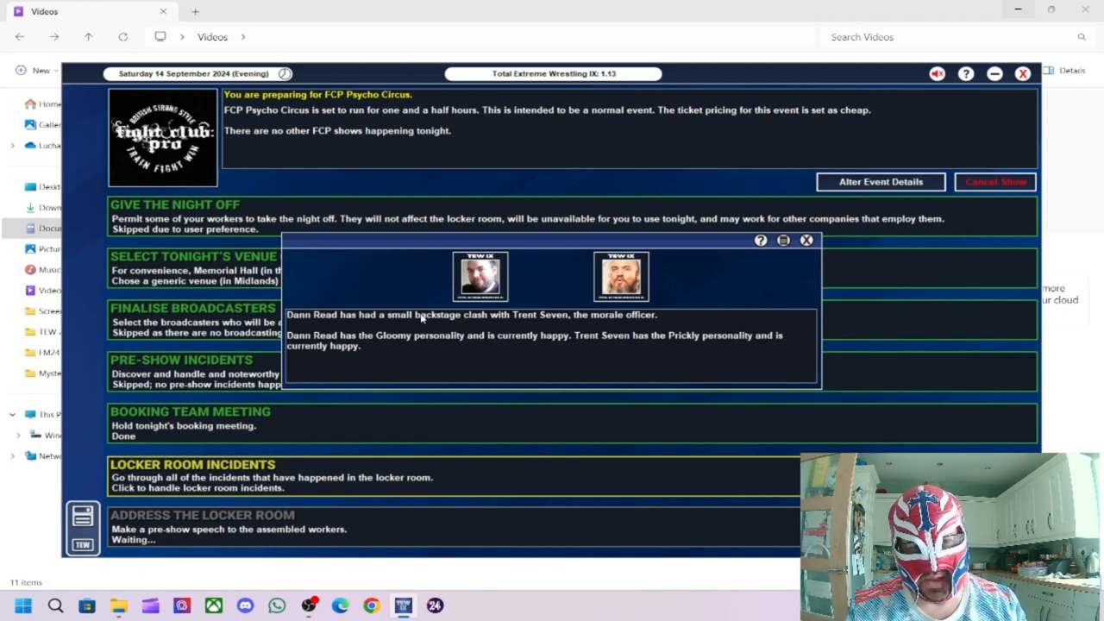
mouse_move(565, 336)
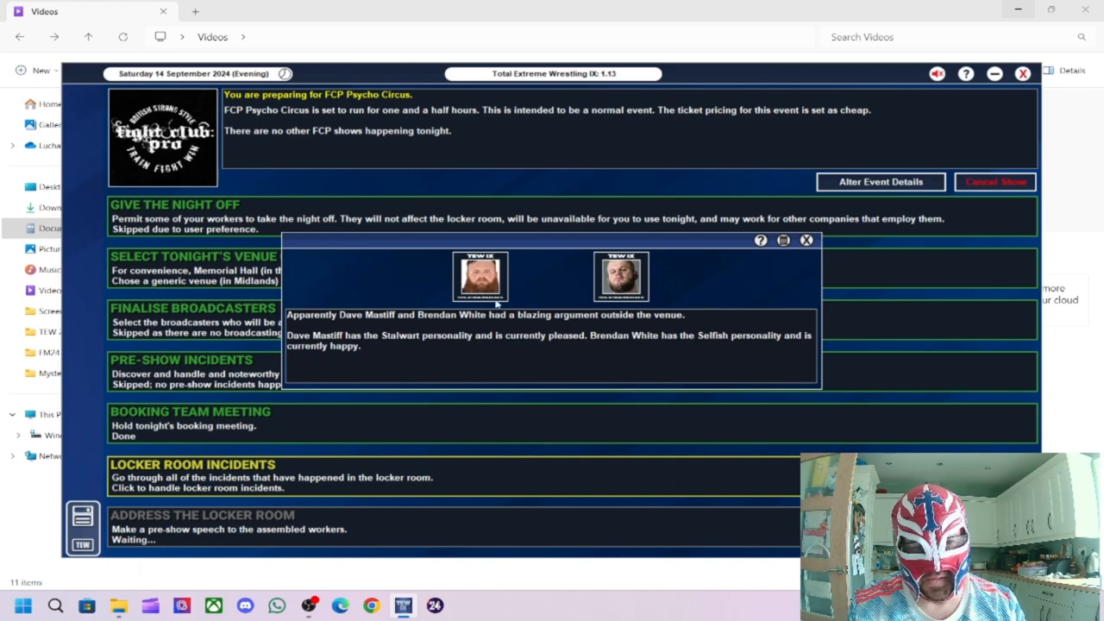
mouse_move(459, 322)
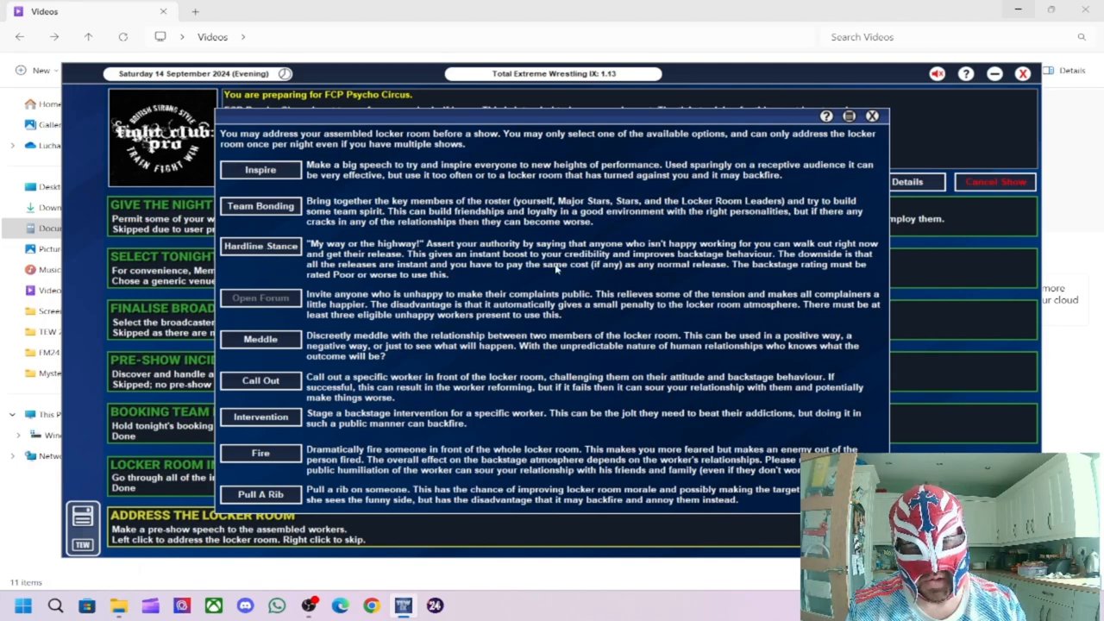
mouse_move(669, 225)
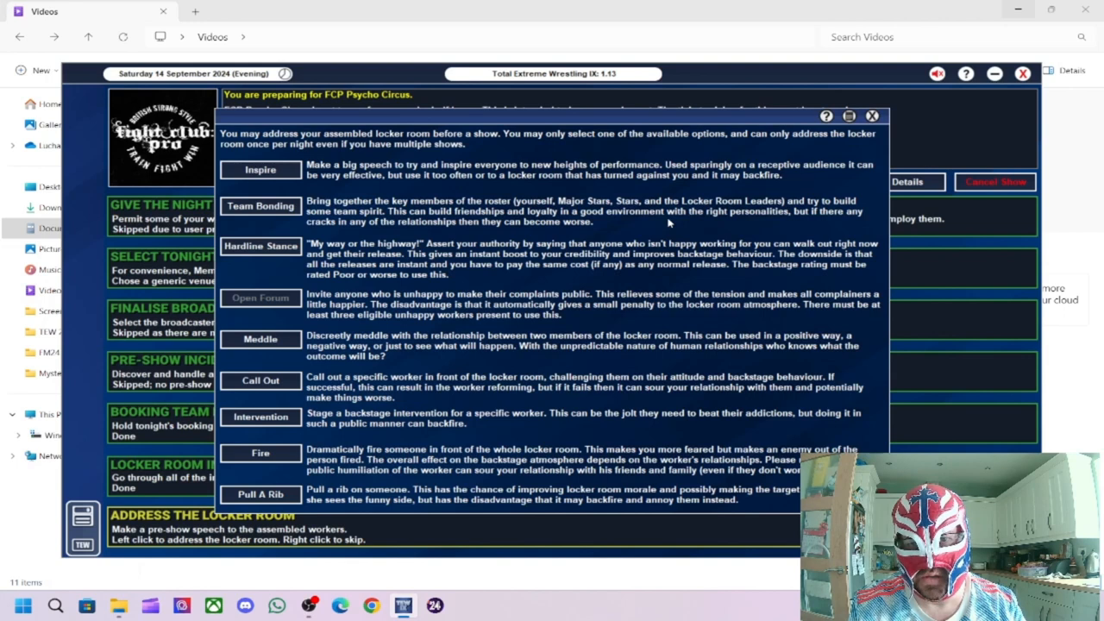
mouse_move(465, 283)
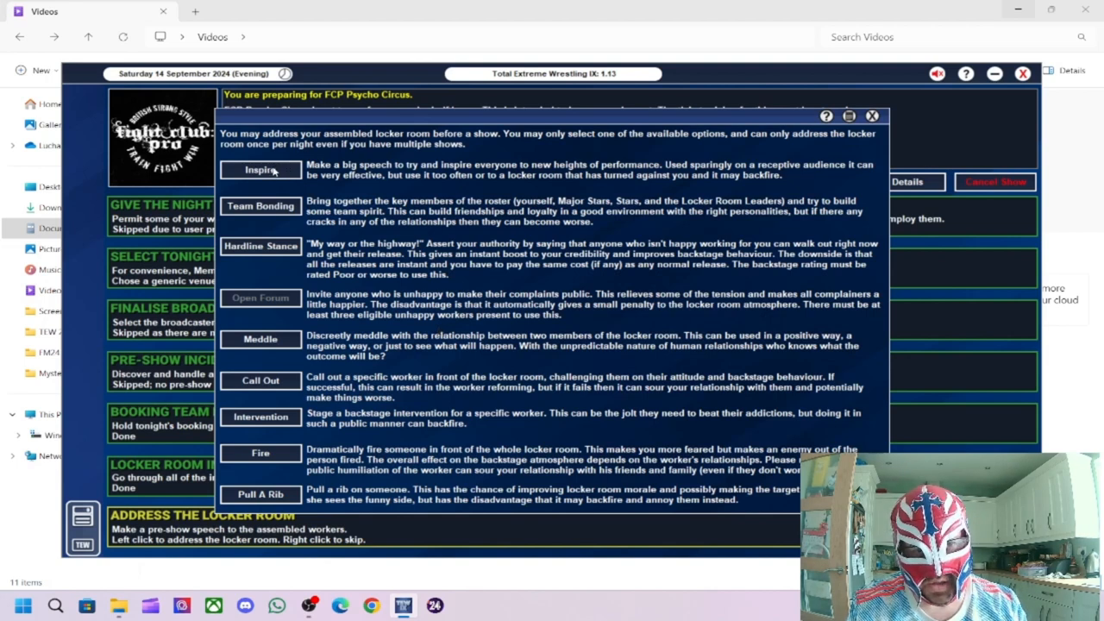
Step: Give the Psycho Circus locker room an inspirational speech and acknowledge its result
left_click(261, 169)
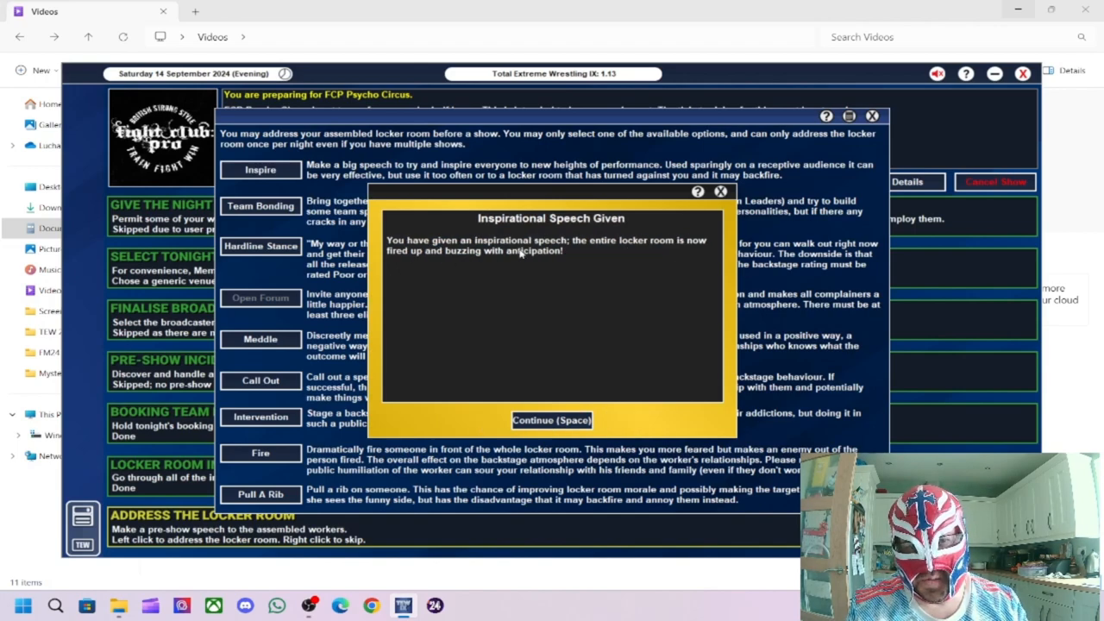
mouse_move(425, 269)
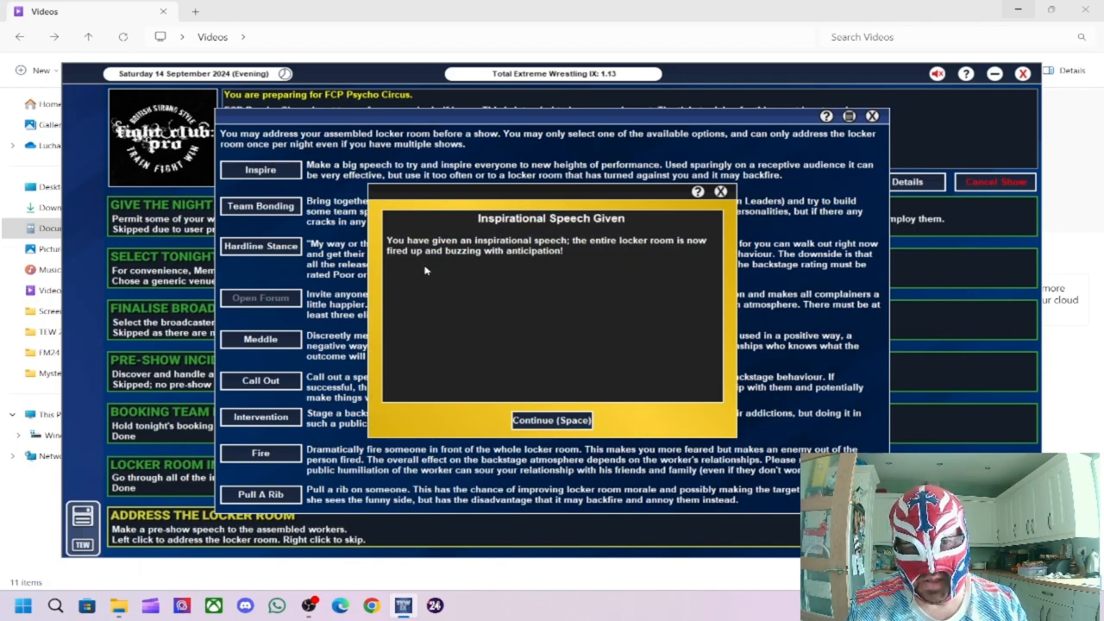
left_click(551, 420)
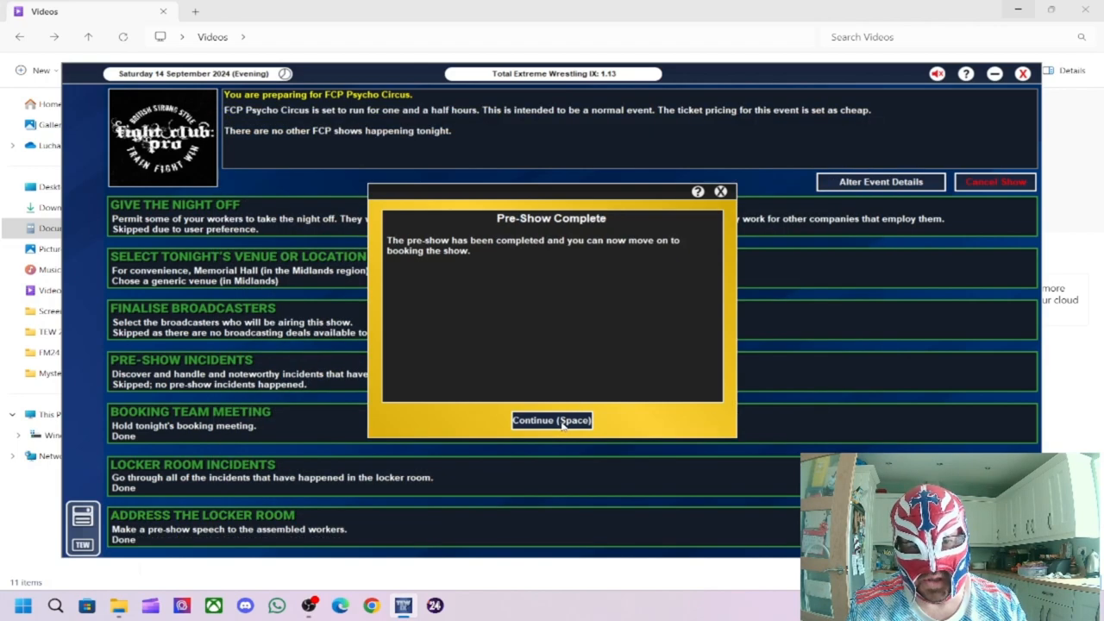
Step: Move to booking and set Bryan Alvarez against Omari from the men's division list
left_click(551, 420)
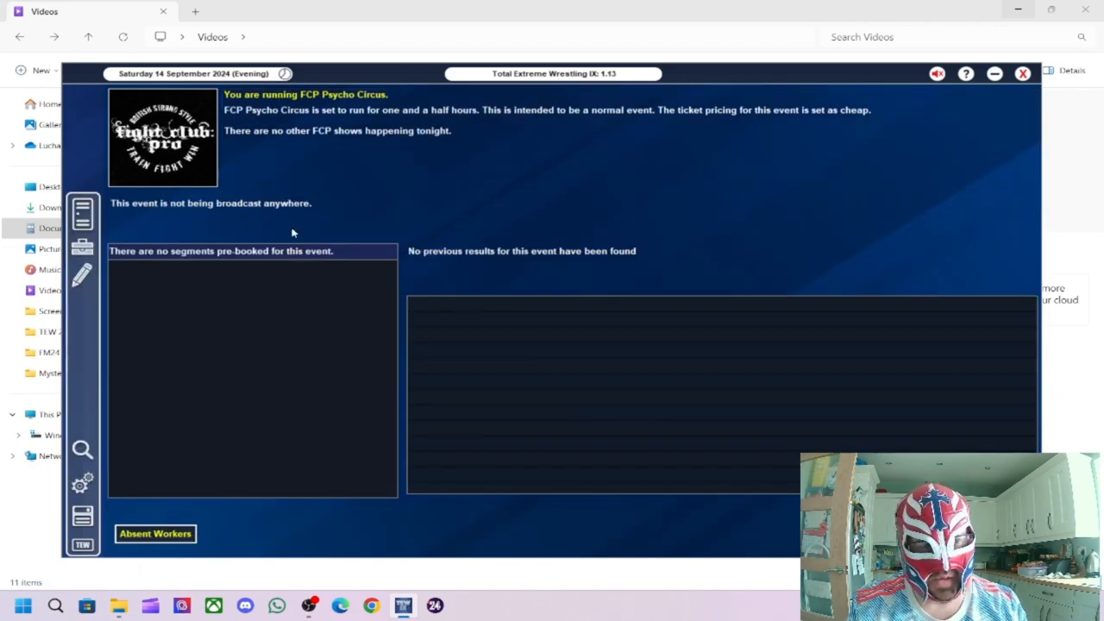
mouse_move(643, 403)
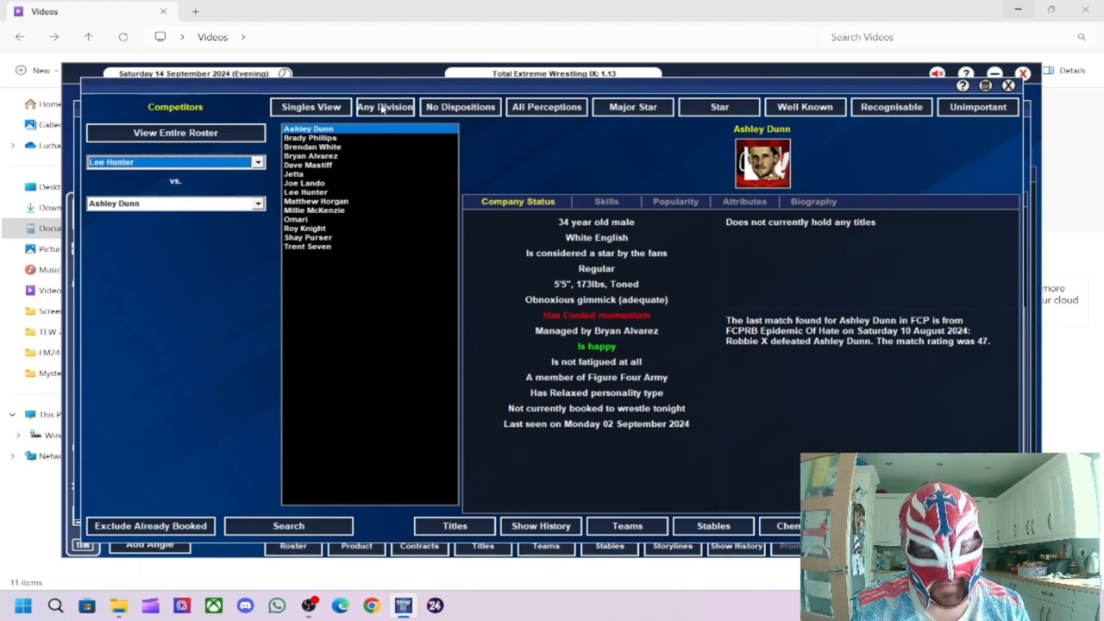
mouse_move(188, 526)
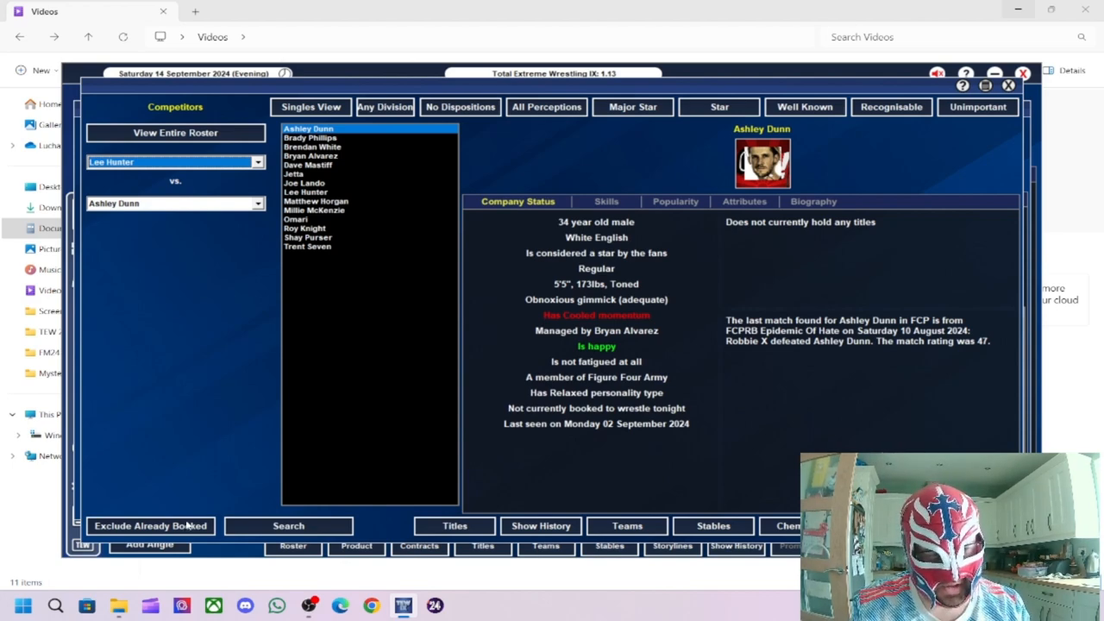
left_click(150, 526)
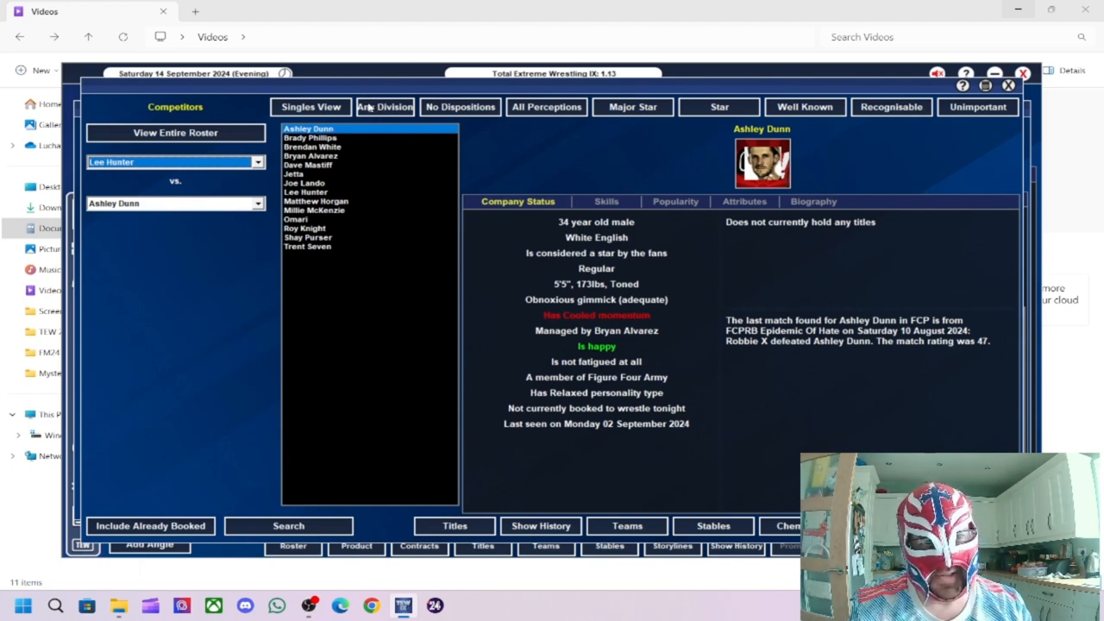
left_click(385, 106)
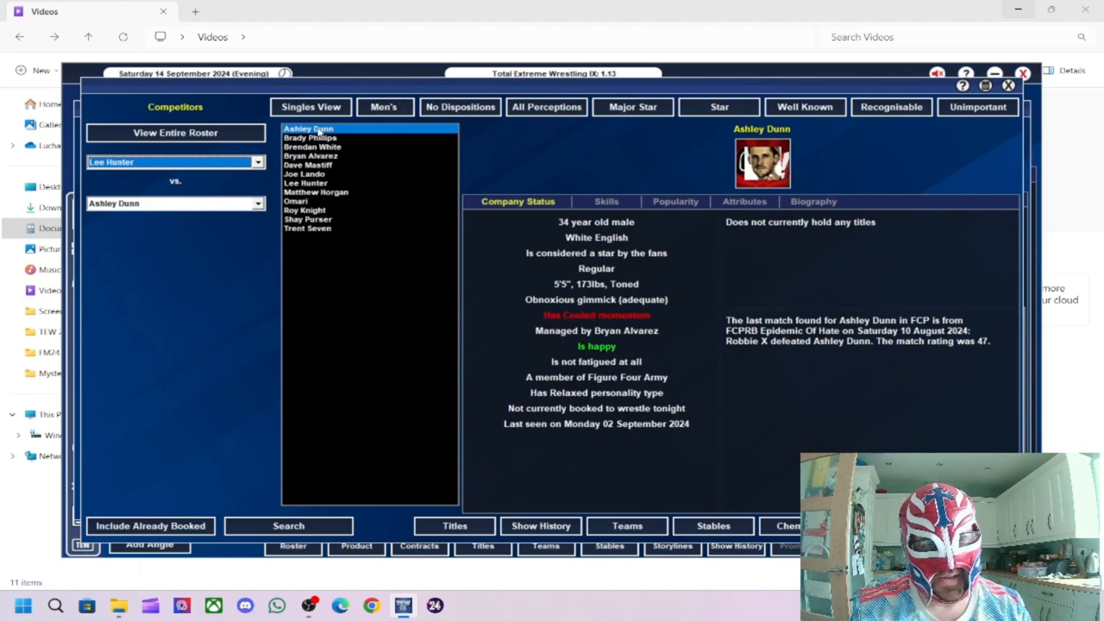
mouse_move(317, 176)
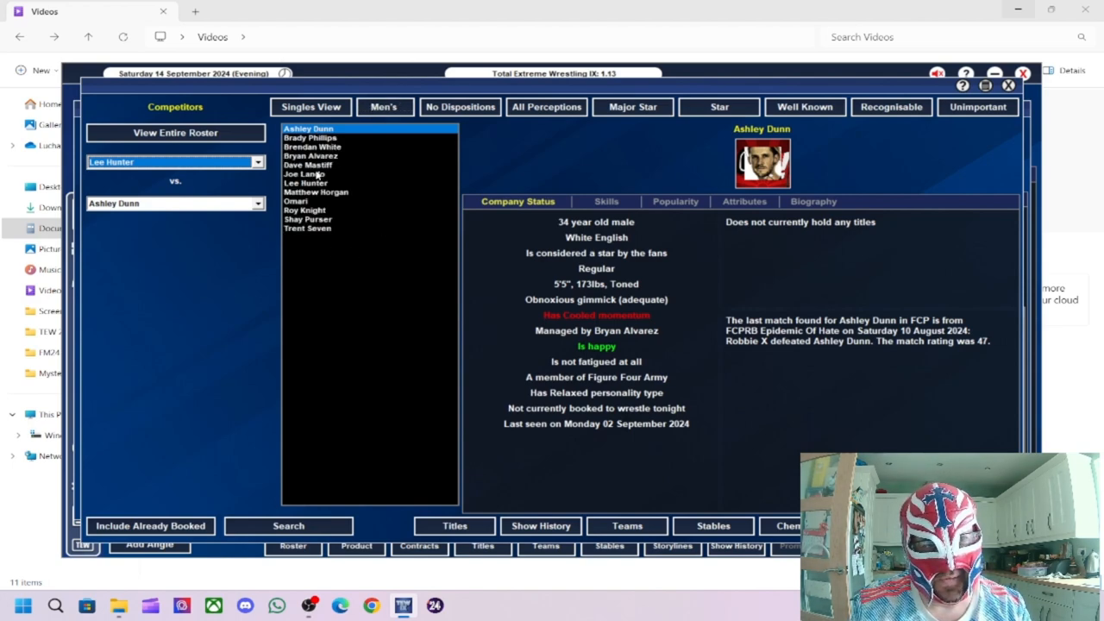
mouse_move(319, 220)
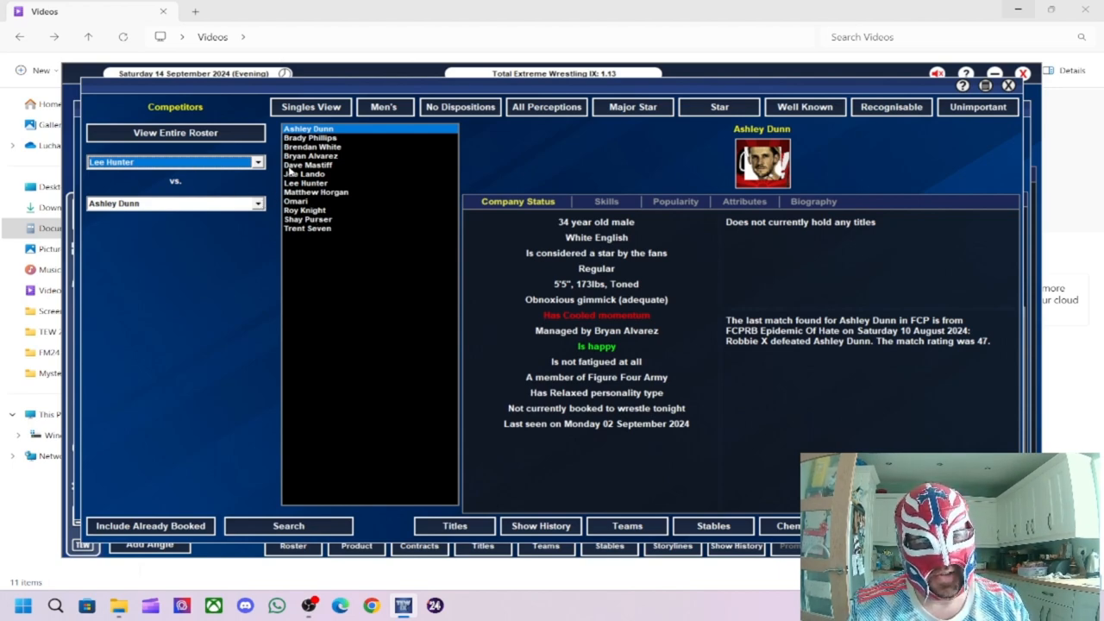
mouse_move(385, 170)
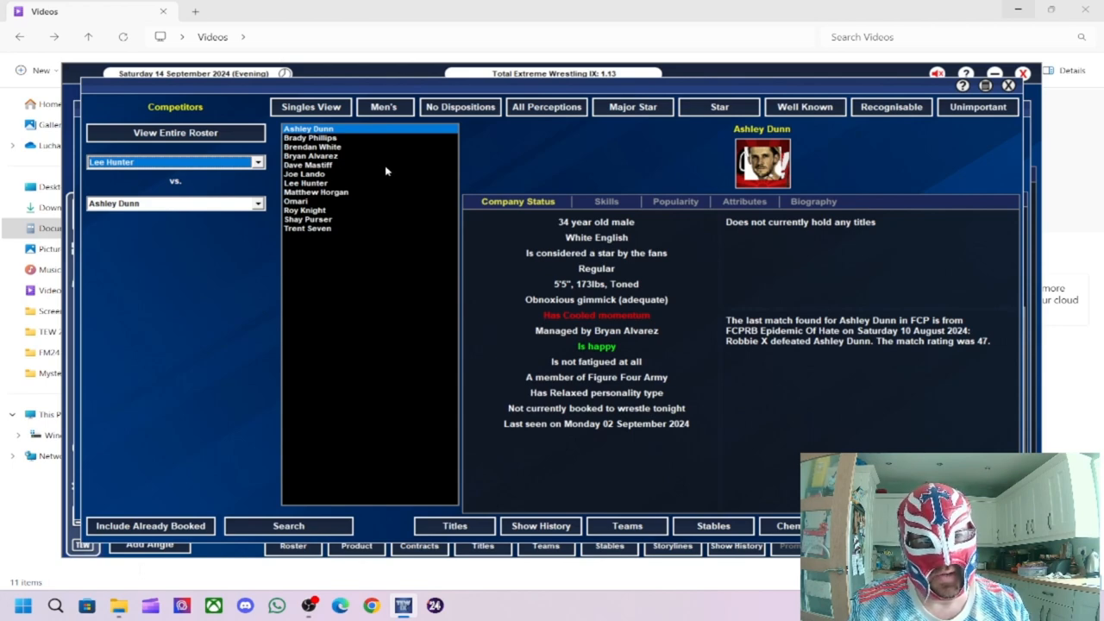
mouse_move(352, 171)
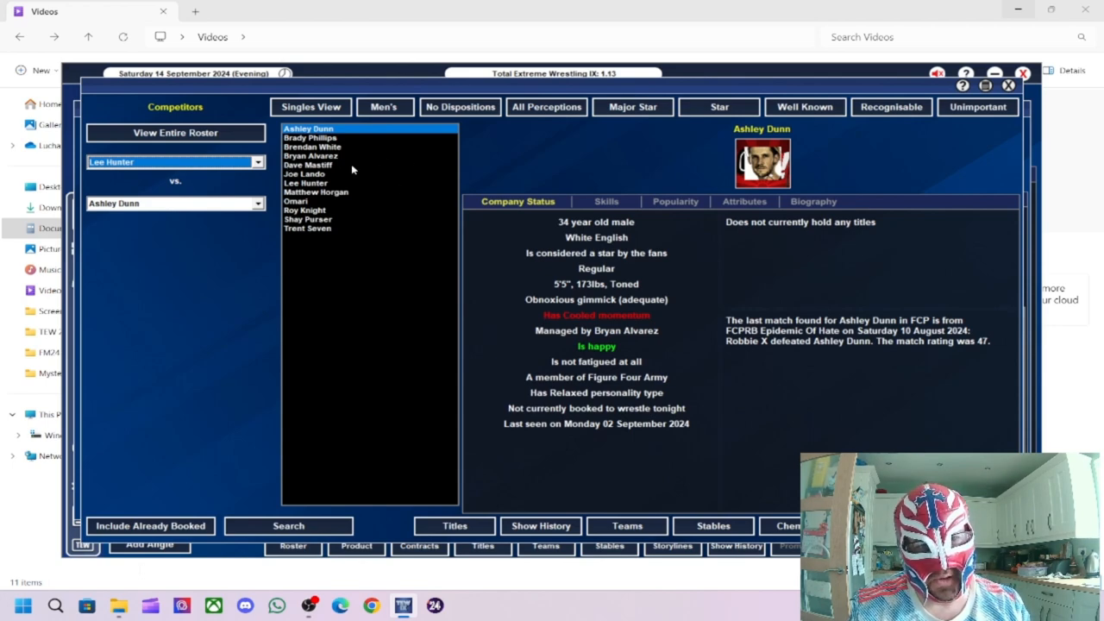
left_click(311, 156)
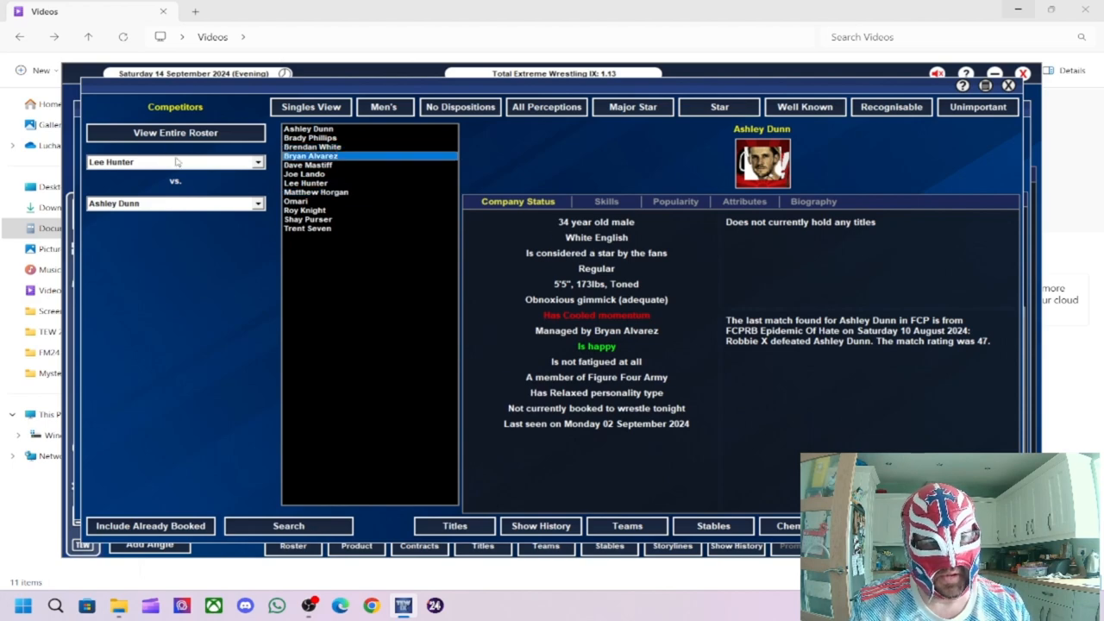
left_click(173, 161)
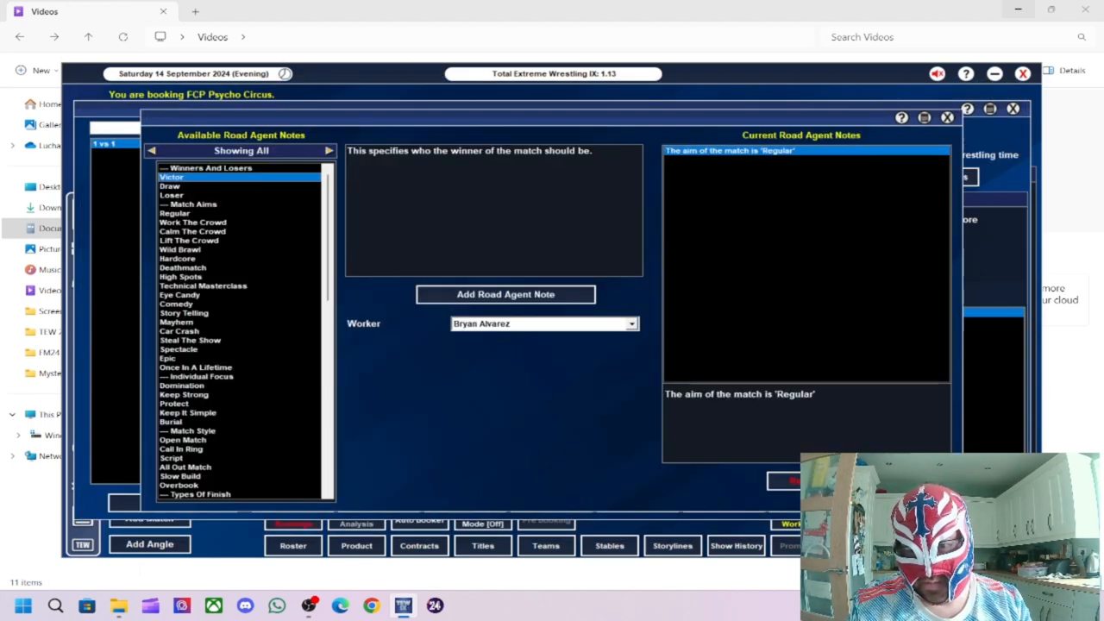
Step: Add road agent notes: Alvarez as victor, Cheap Win and Count Out Finish, then close
left_click(506, 294)
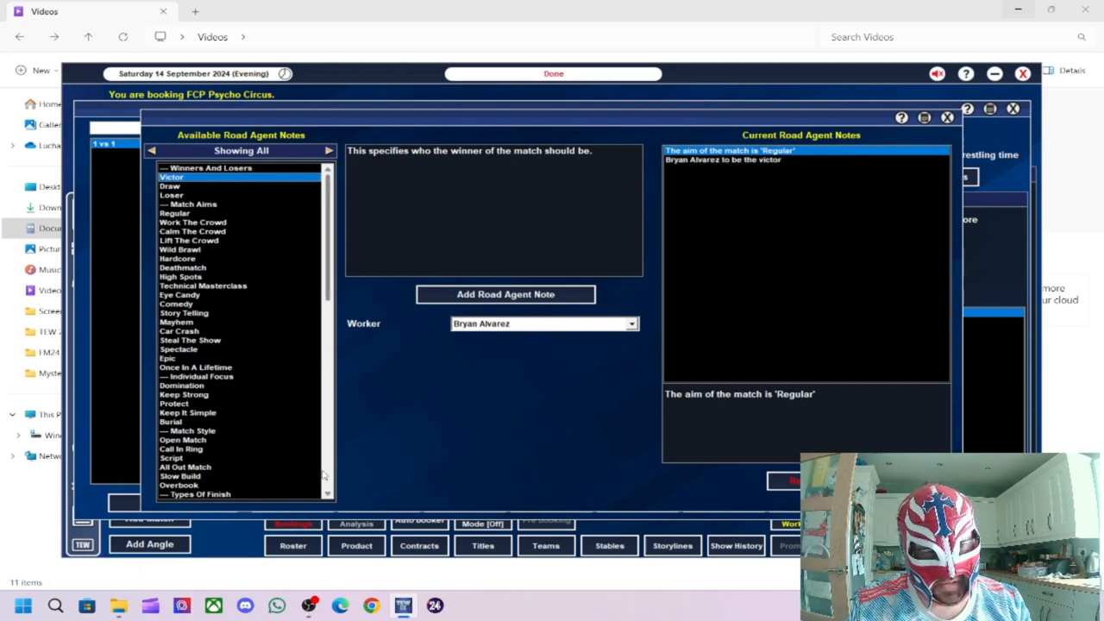
scroll("down", 3)
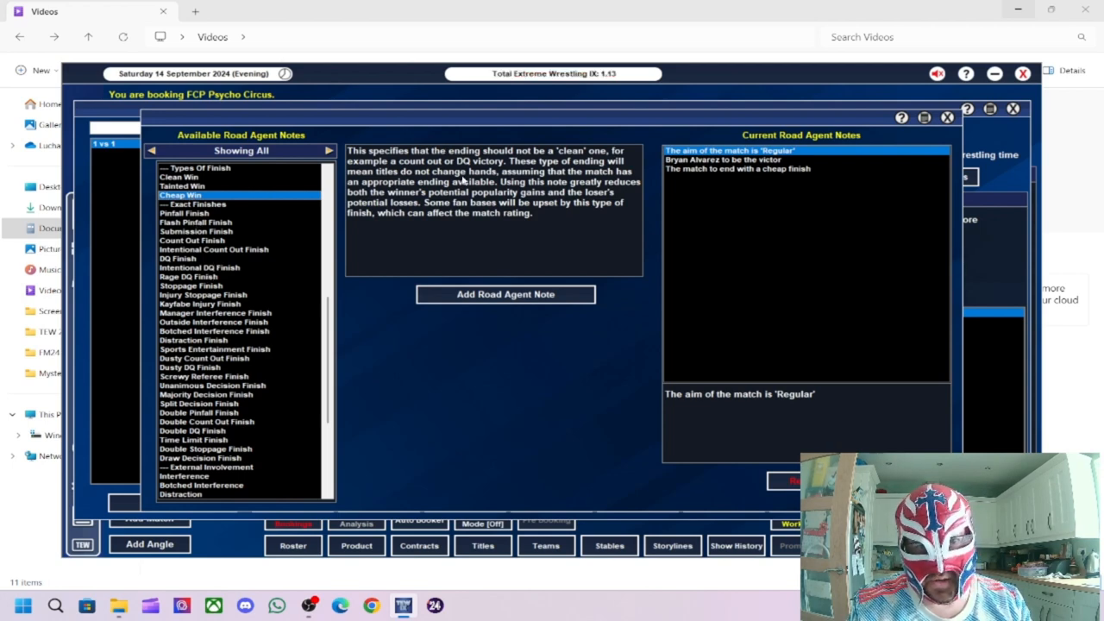
mouse_move(204, 250)
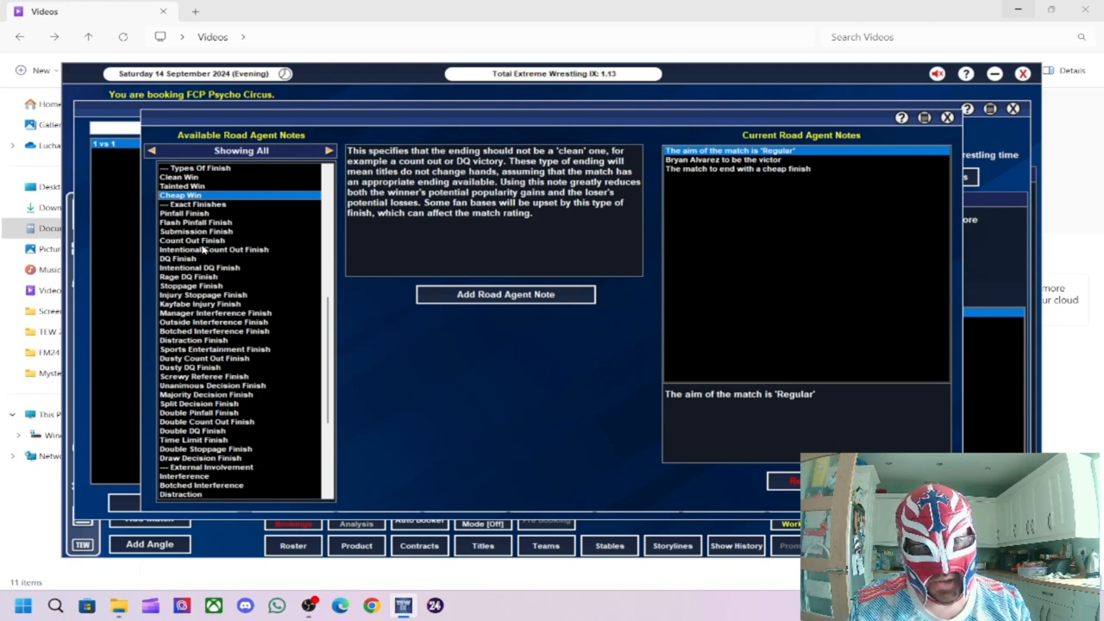
left_click(192, 240)
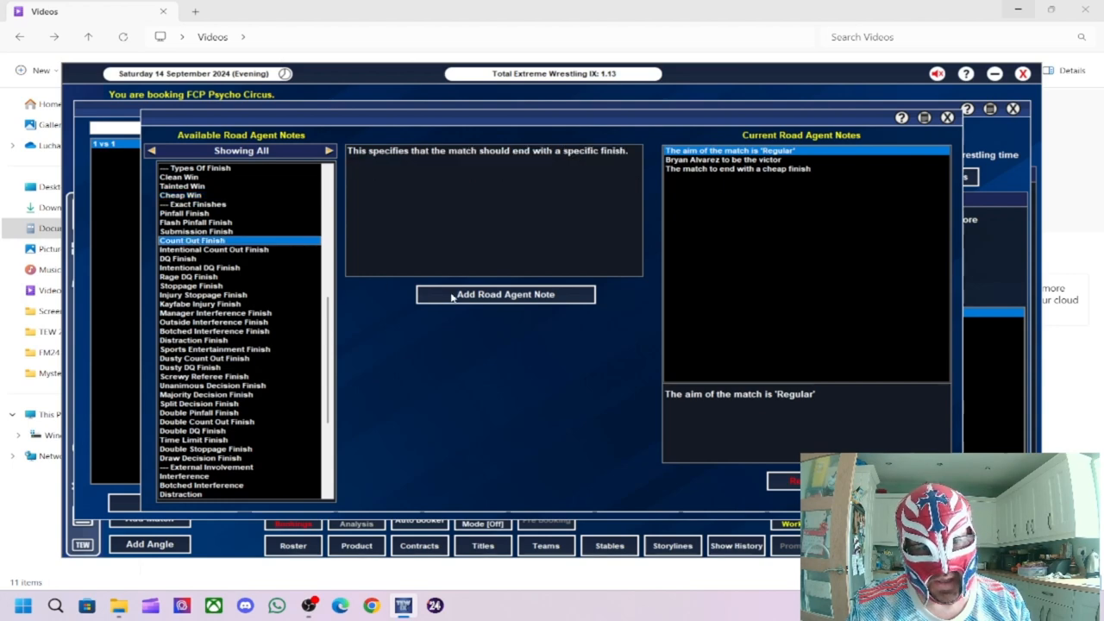
left_click(505, 294)
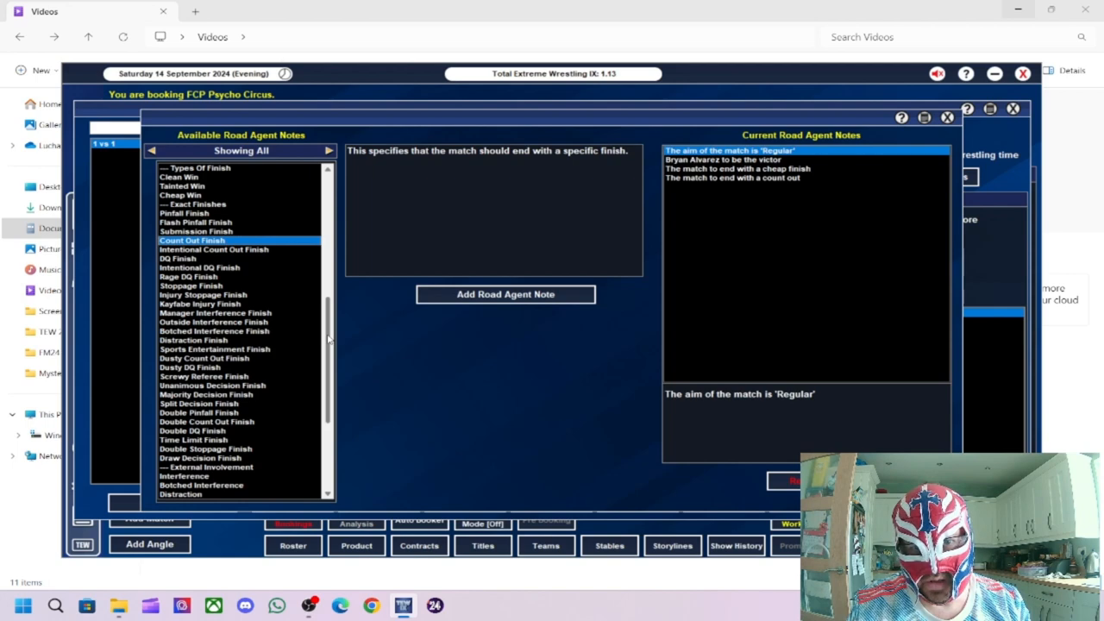
scroll("down", 3)
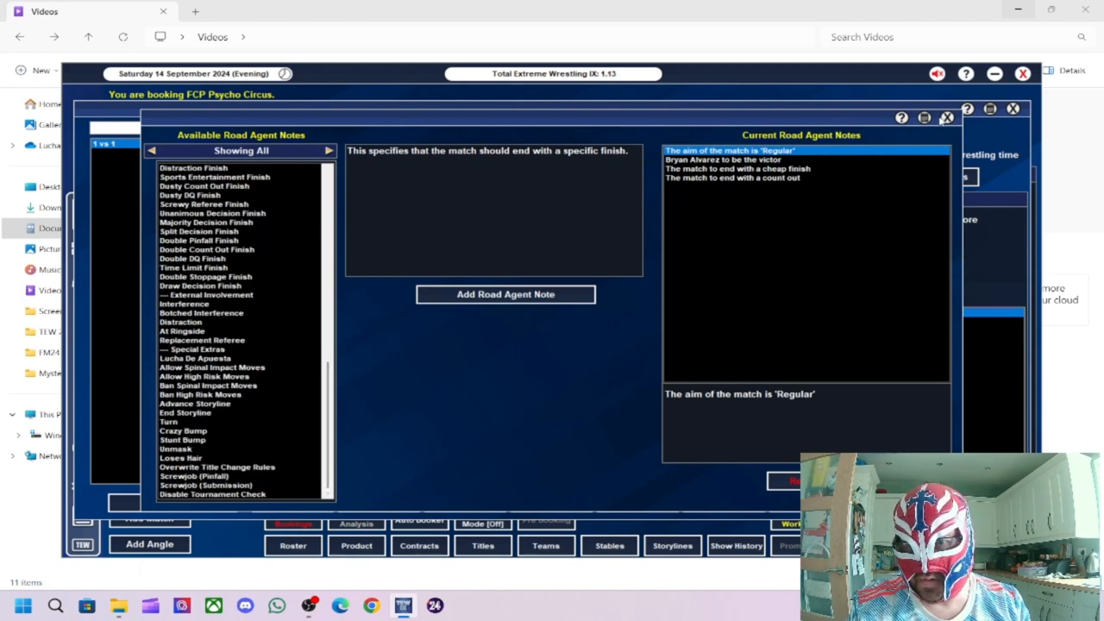
left_click(946, 117)
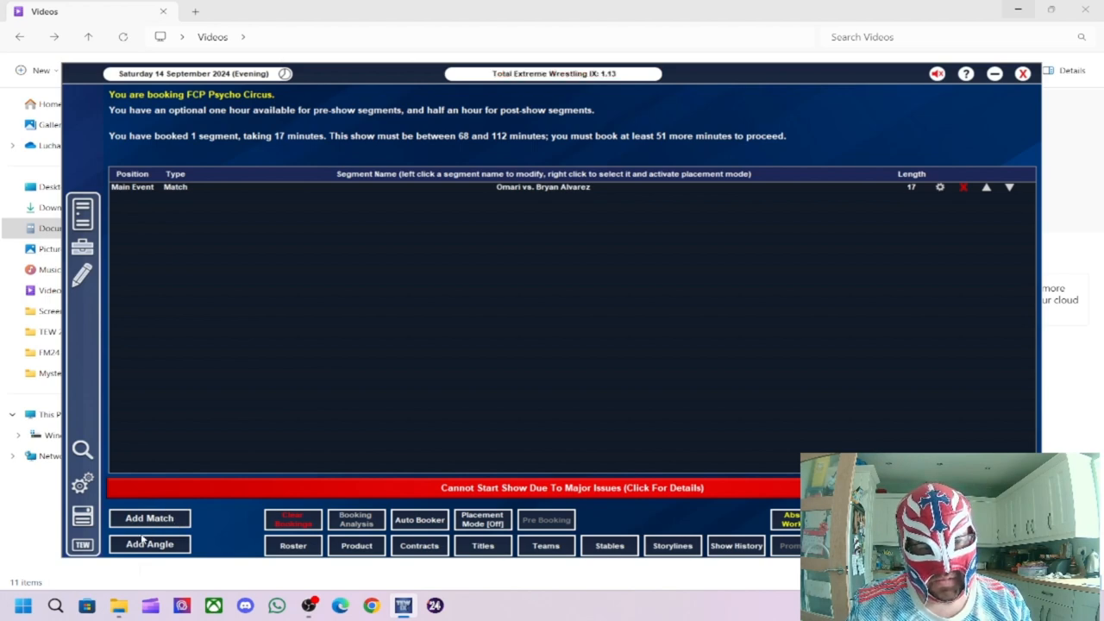
Step: Add an angle with Bryan Alvarez as attacker and Omari as victim
left_click(149, 543)
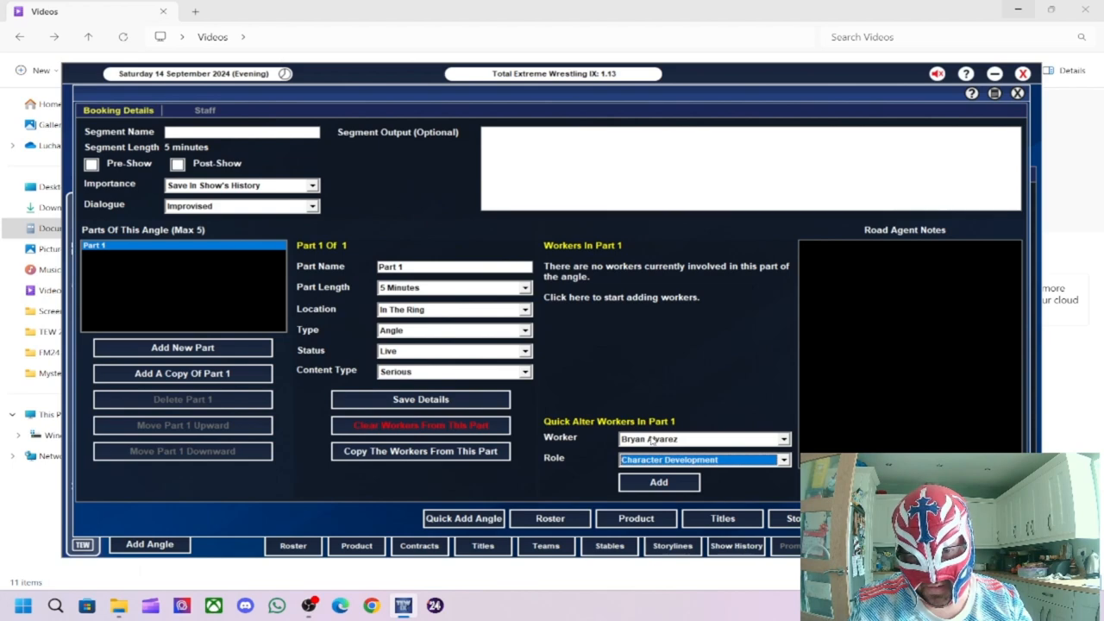
left_click(658, 482)
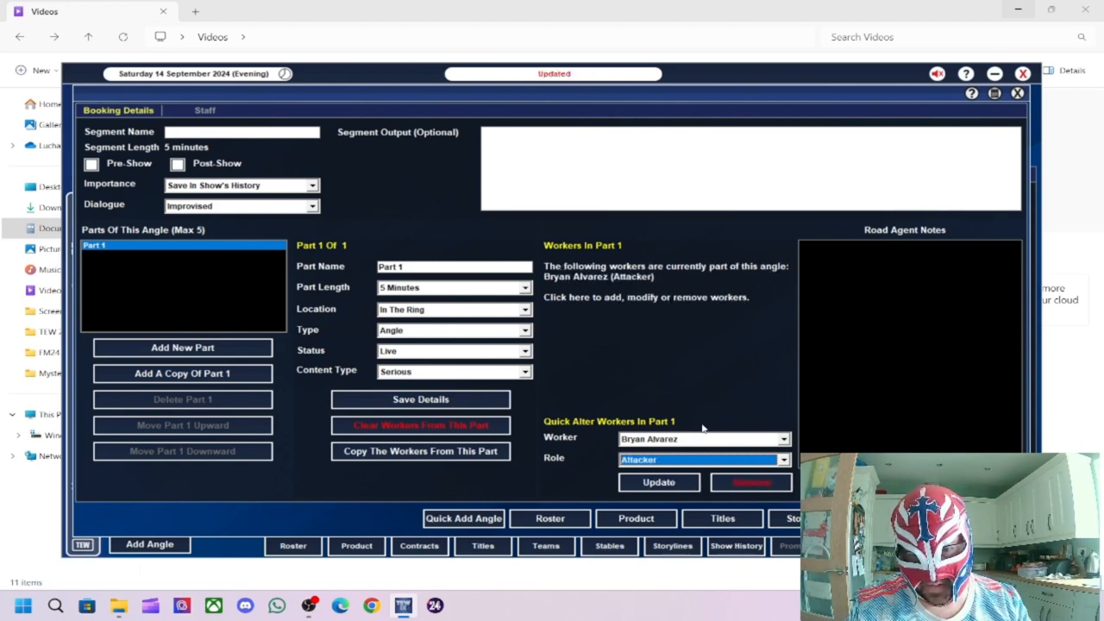
left_click(702, 438)
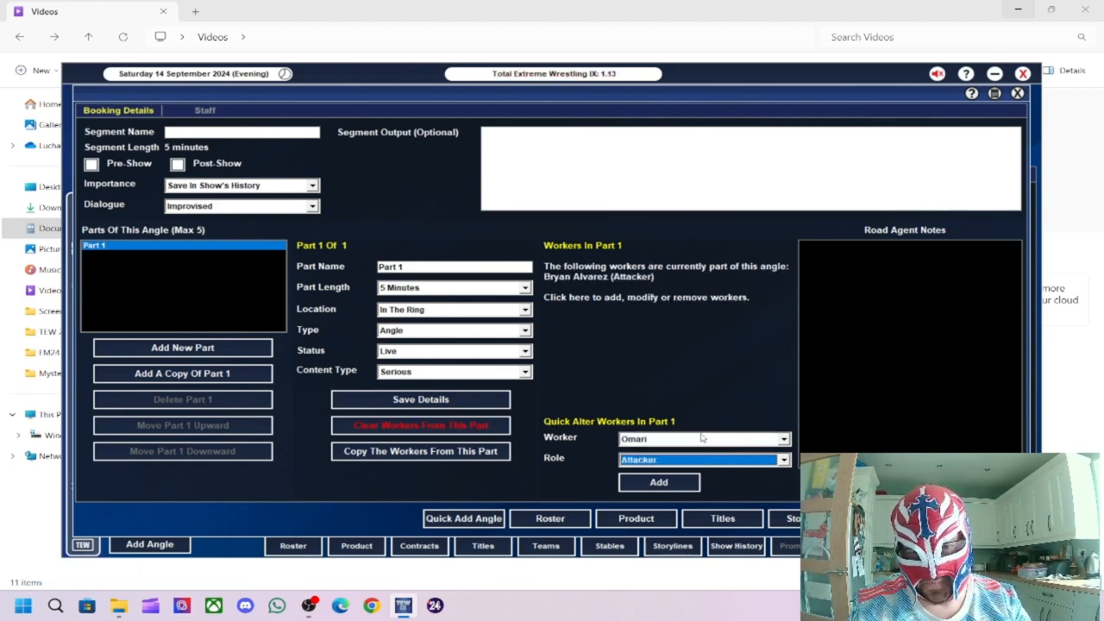
left_click(658, 481)
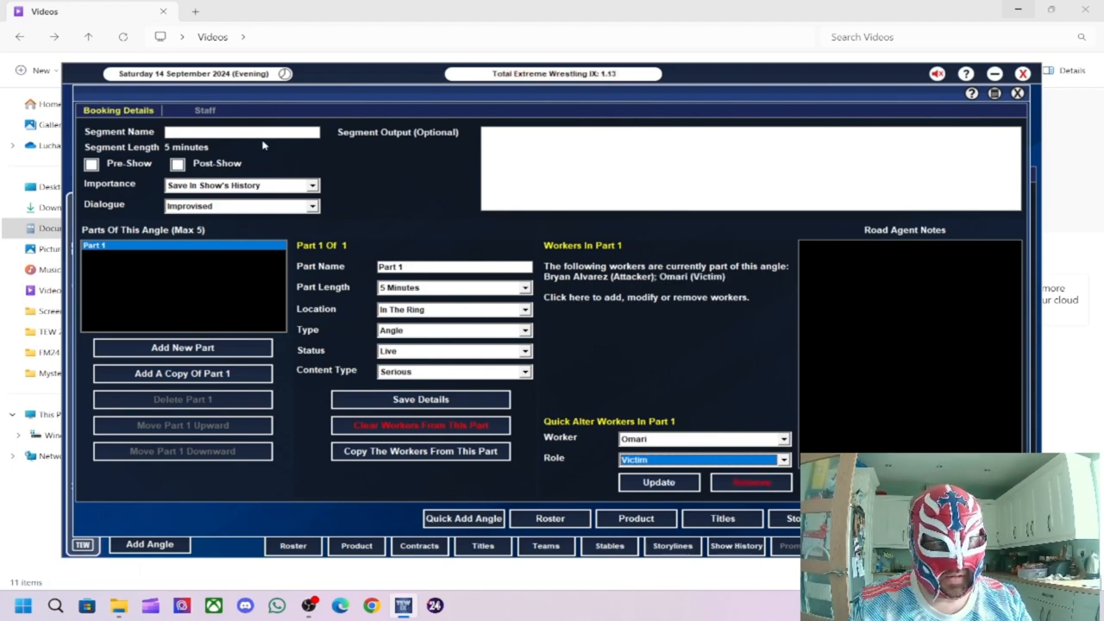
Step: Name the angle segment 'Alvarez Attacks Omari', correcting a mistyped word
type("Alva")
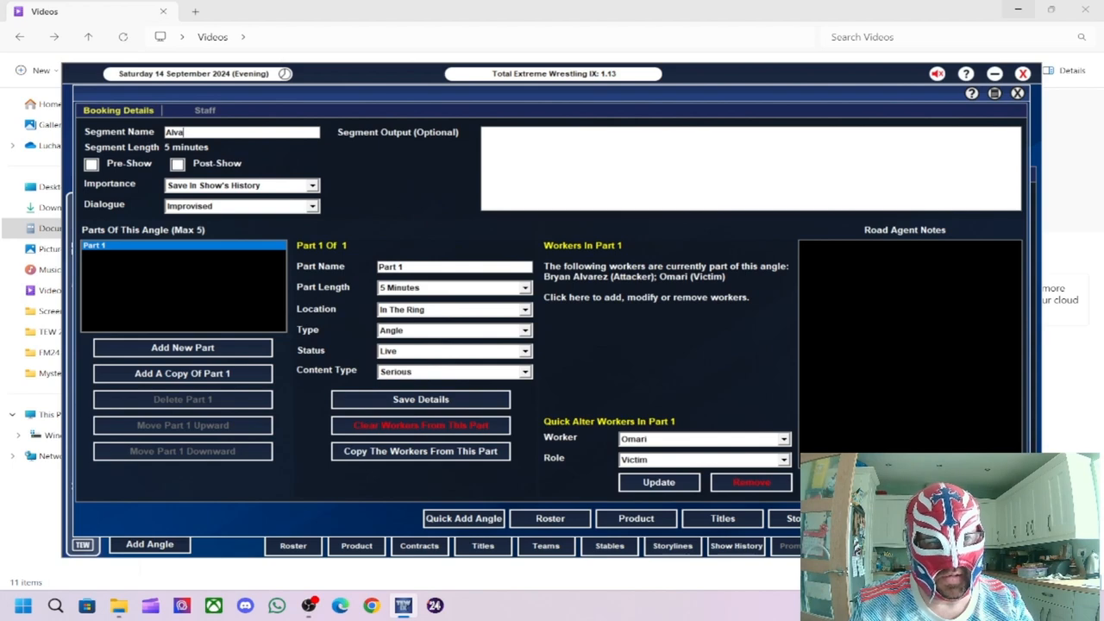
type("rez")
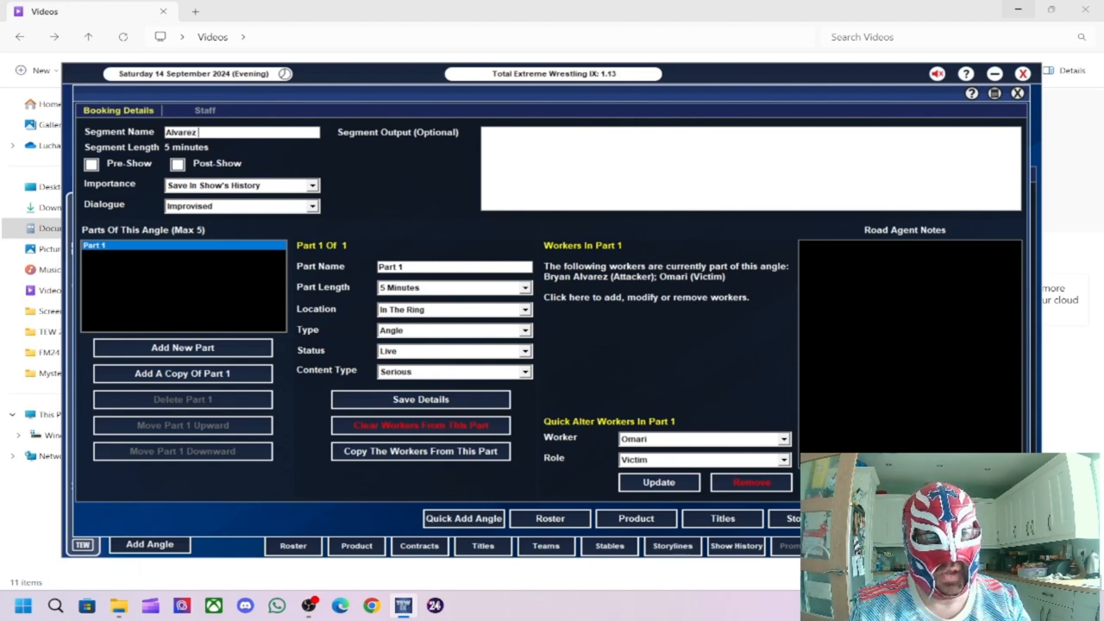
type("is")
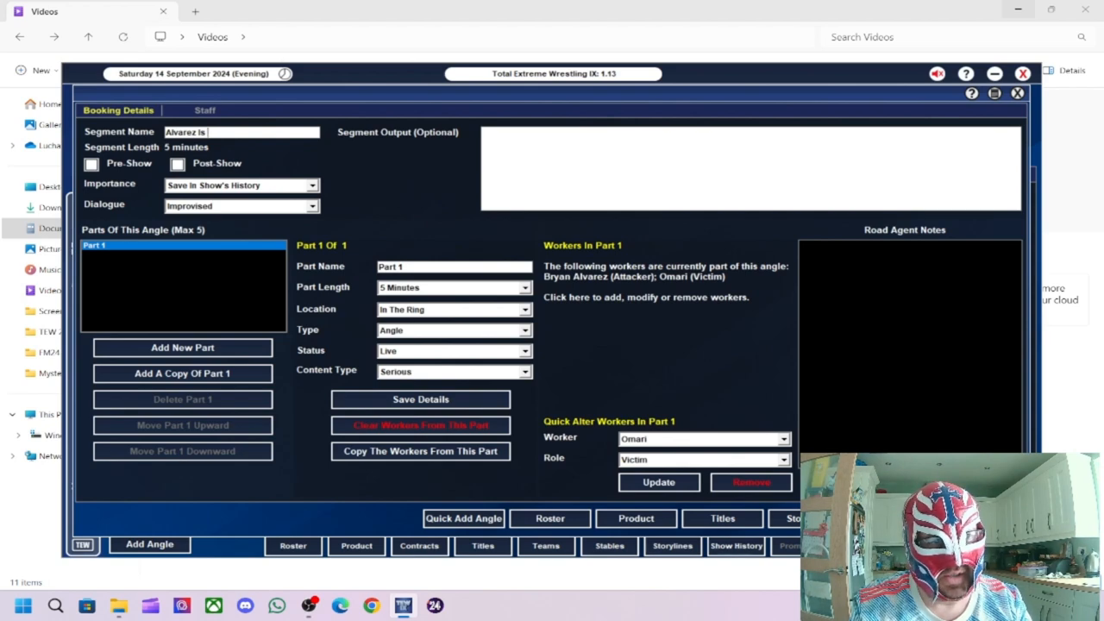
key("Backspace")
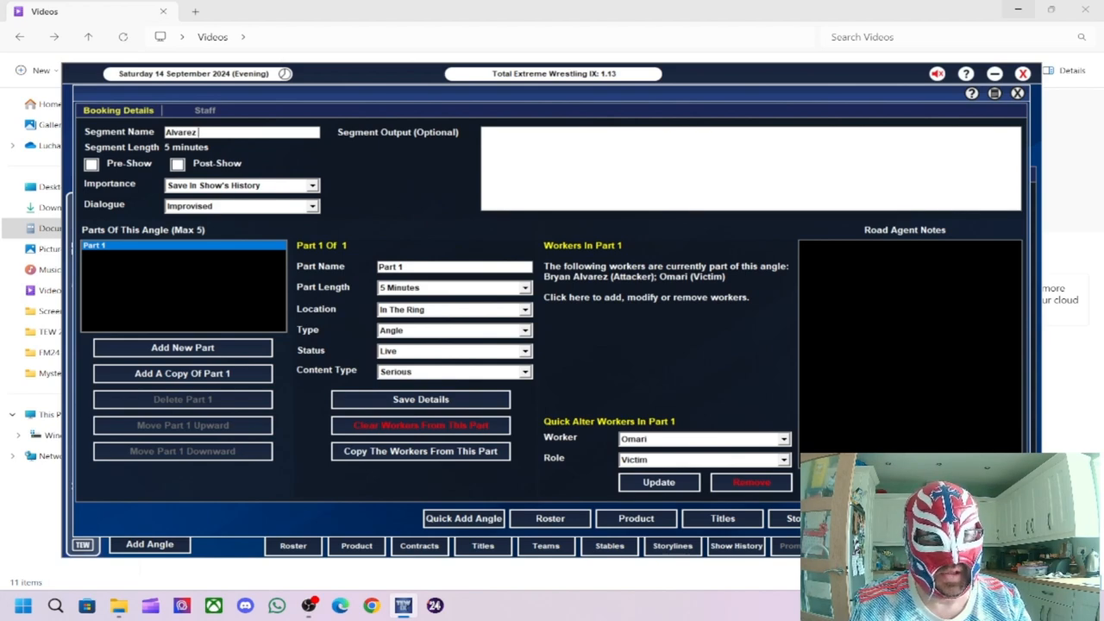
type("Atta")
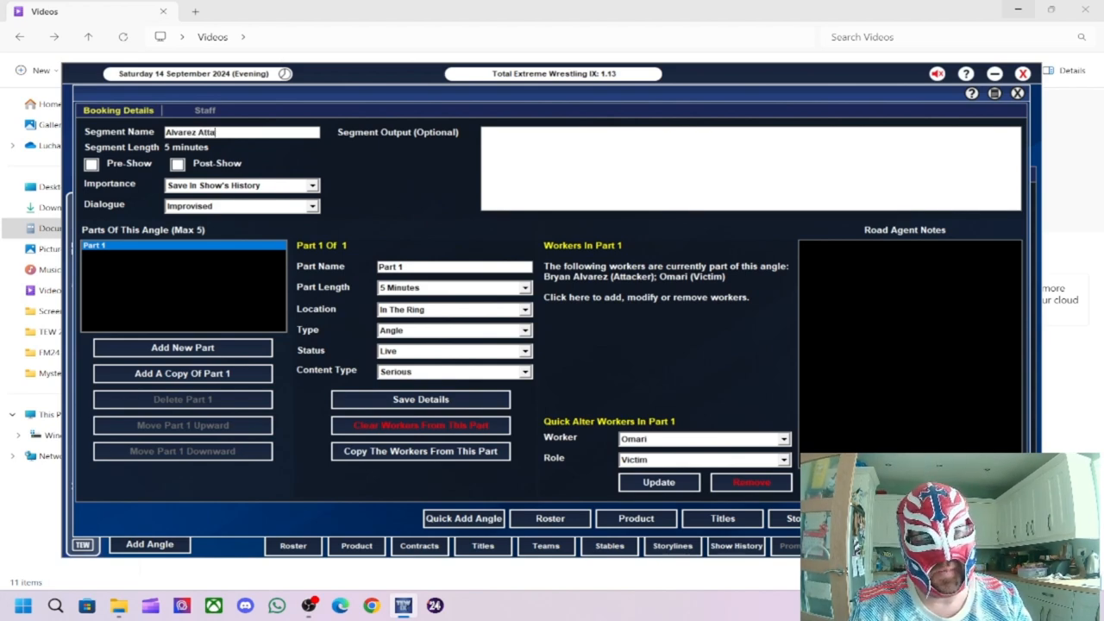
type("cks Omari")
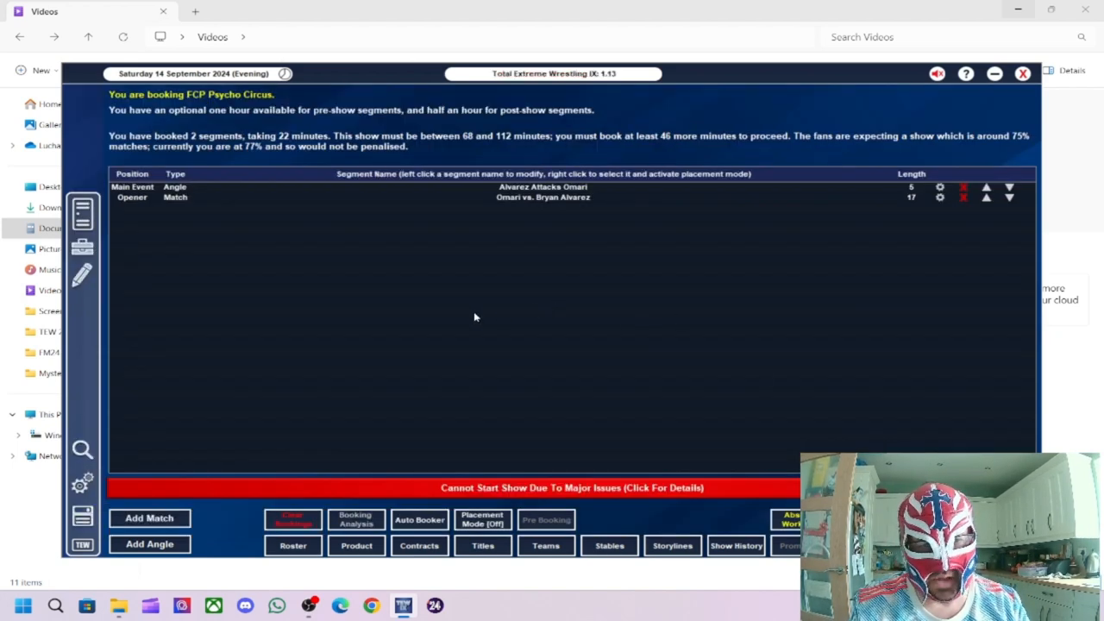
mouse_move(375, 329)
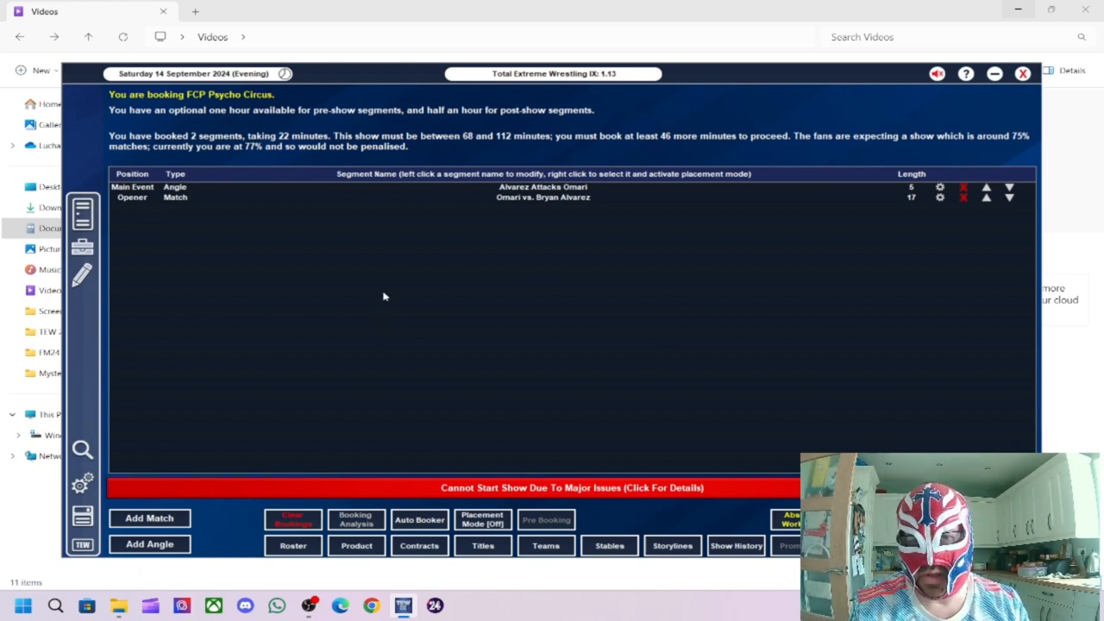
mouse_move(358, 281)
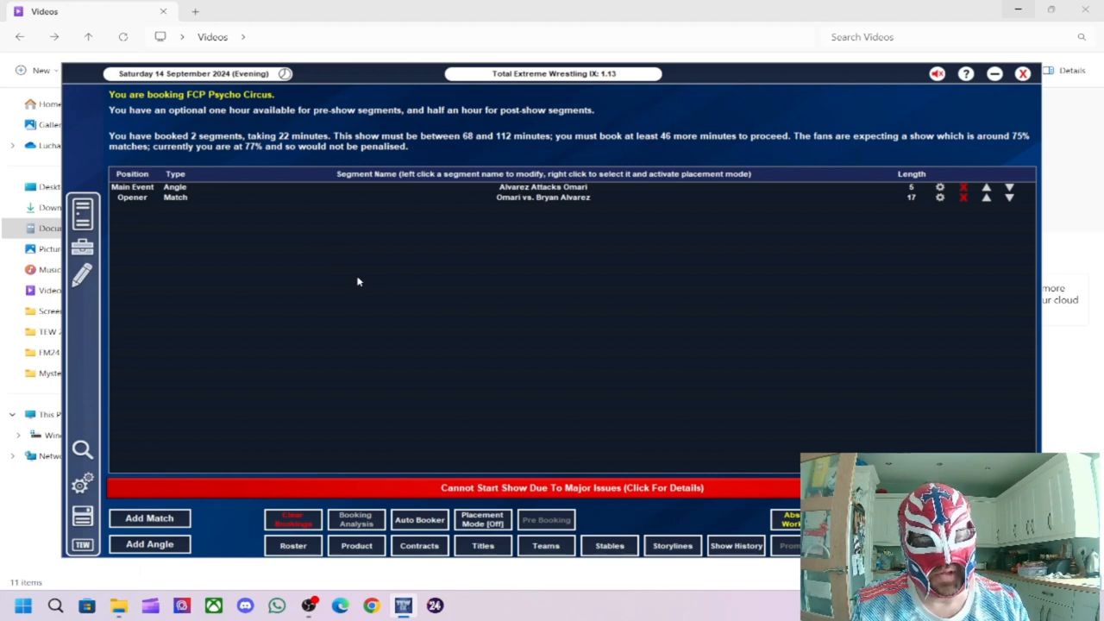
mouse_move(545, 220)
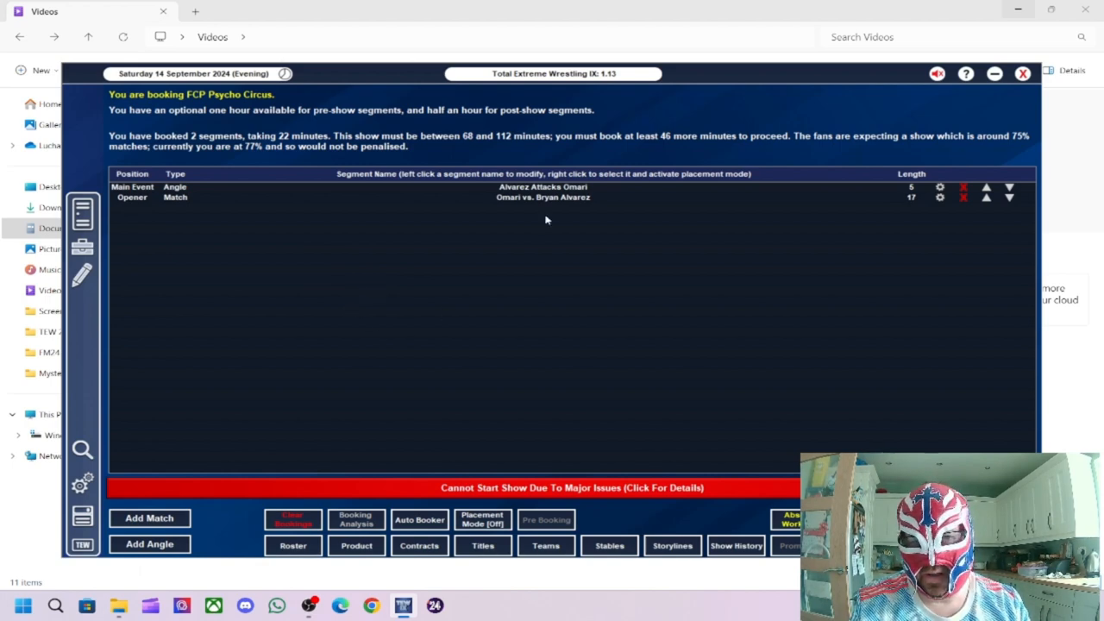
mouse_move(601, 270)
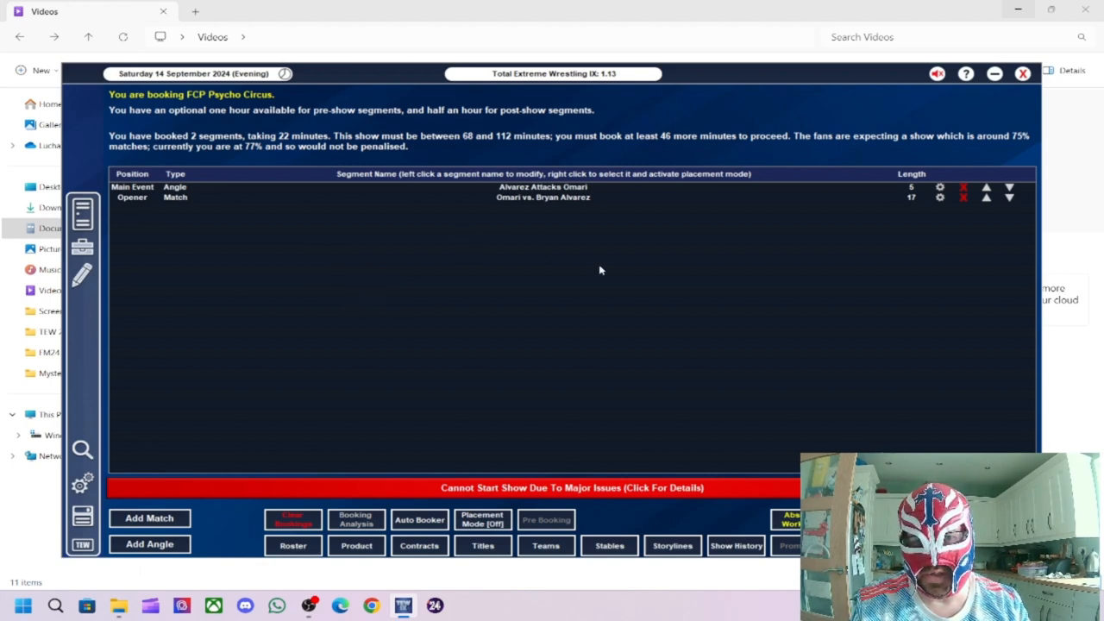
mouse_move(659, 304)
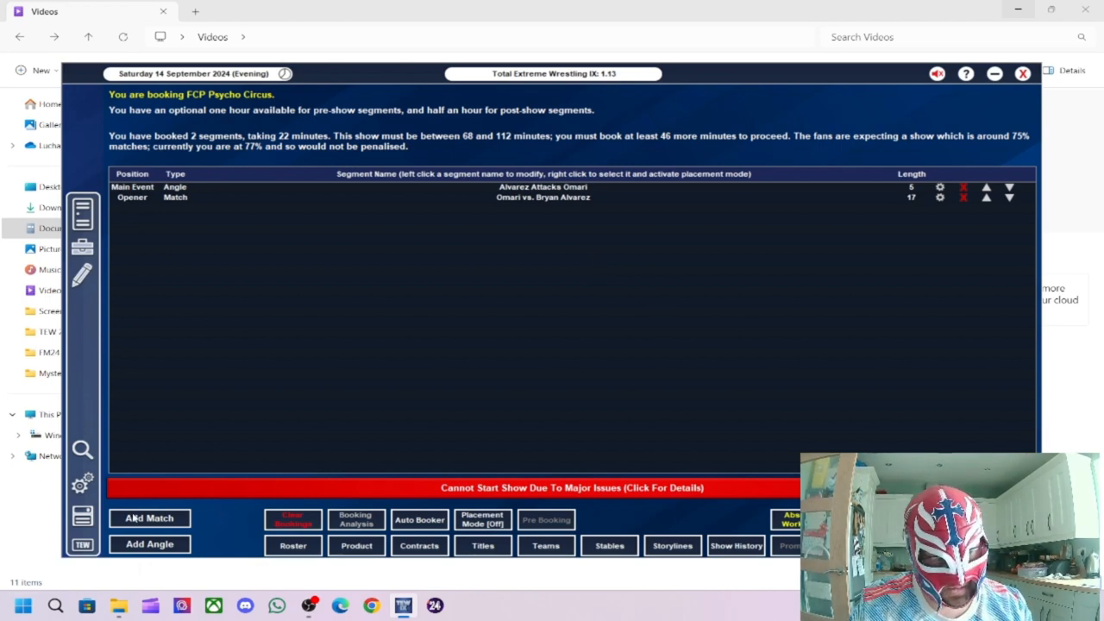
Step: Book Ashley Dunn vs. Lee Hunter with a Victor note for Lee Hunter and save it to the card
left_click(148, 518)
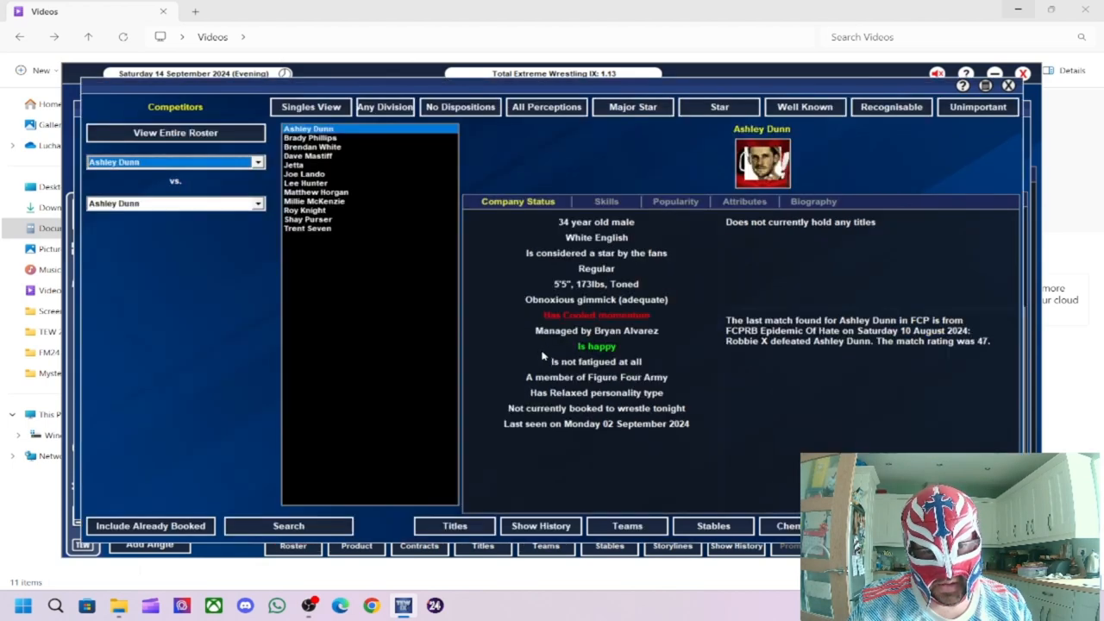
mouse_move(198, 155)
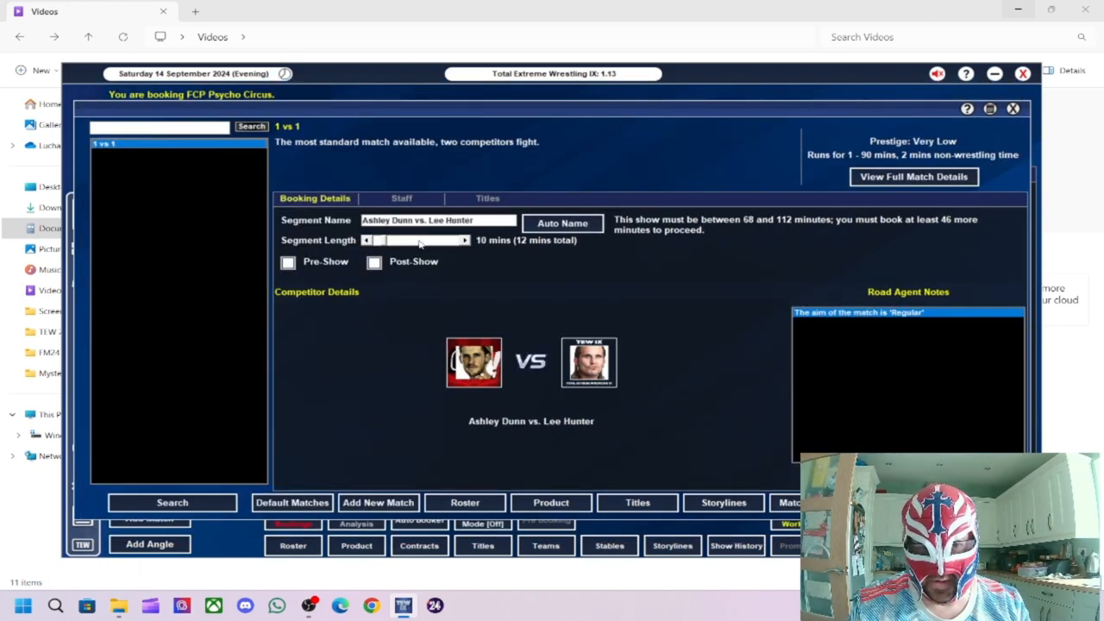
left_click(466, 240)
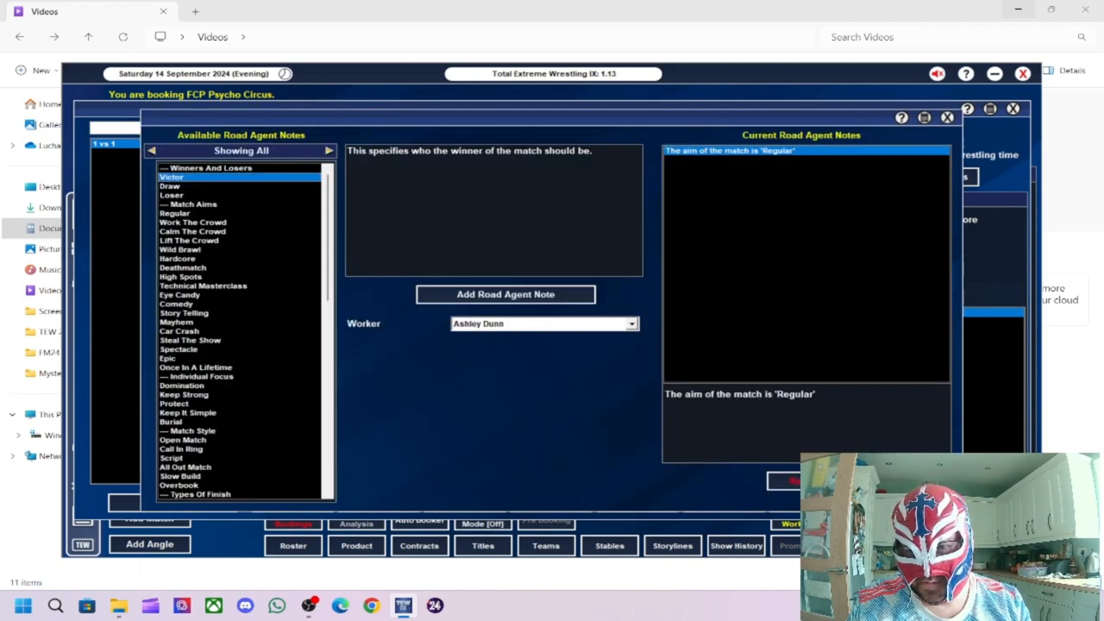
left_click(543, 323)
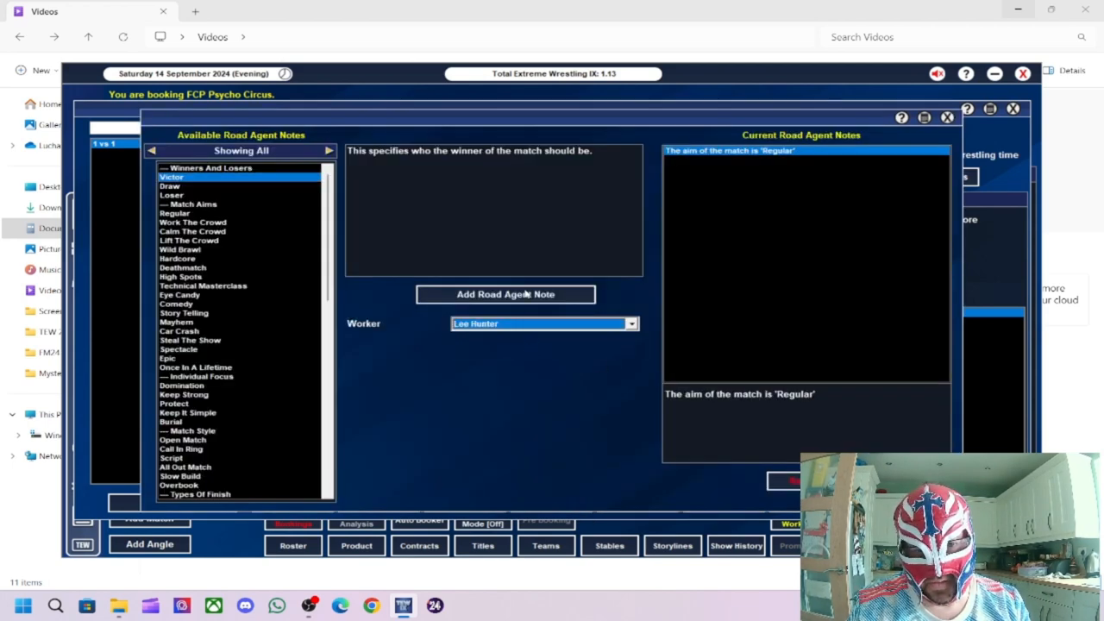
left_click(505, 294)
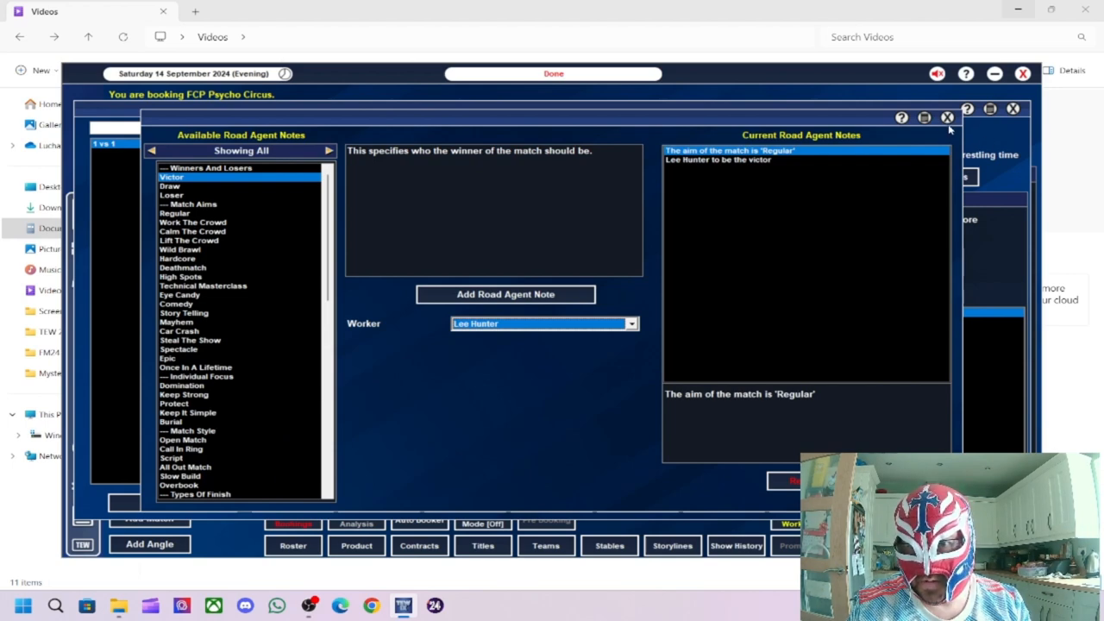
left_click(505, 294)
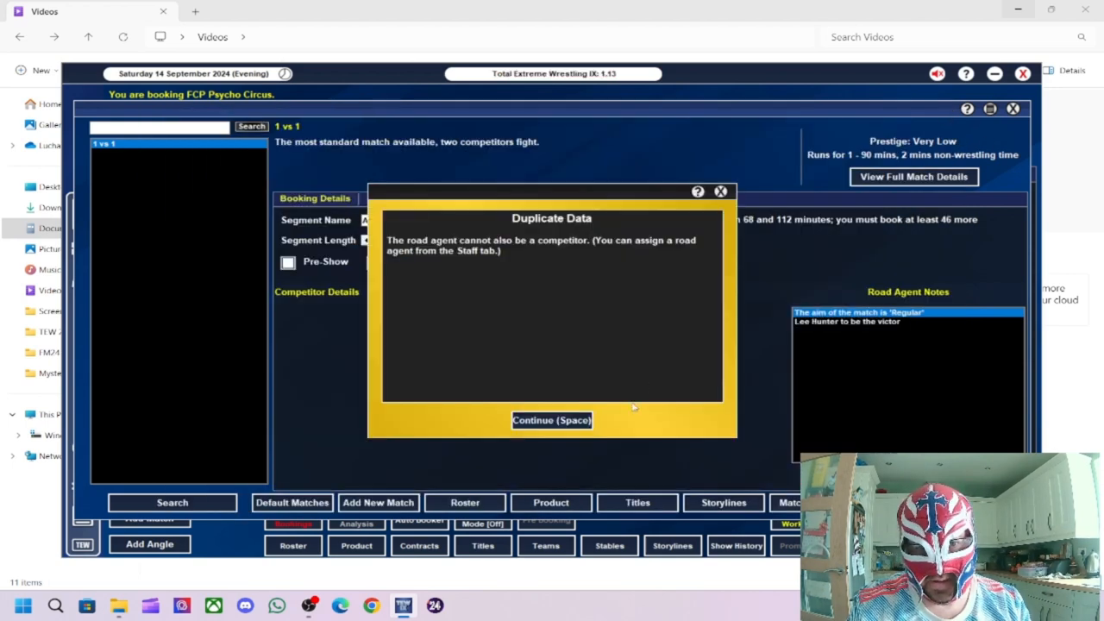
left_click(551, 420)
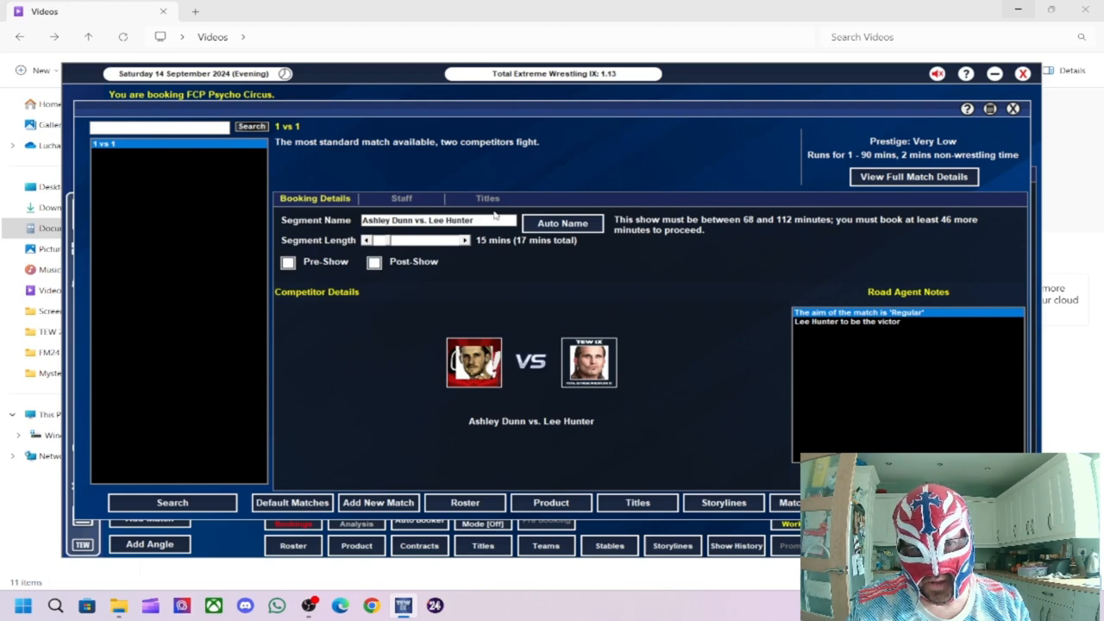
left_click(401, 197)
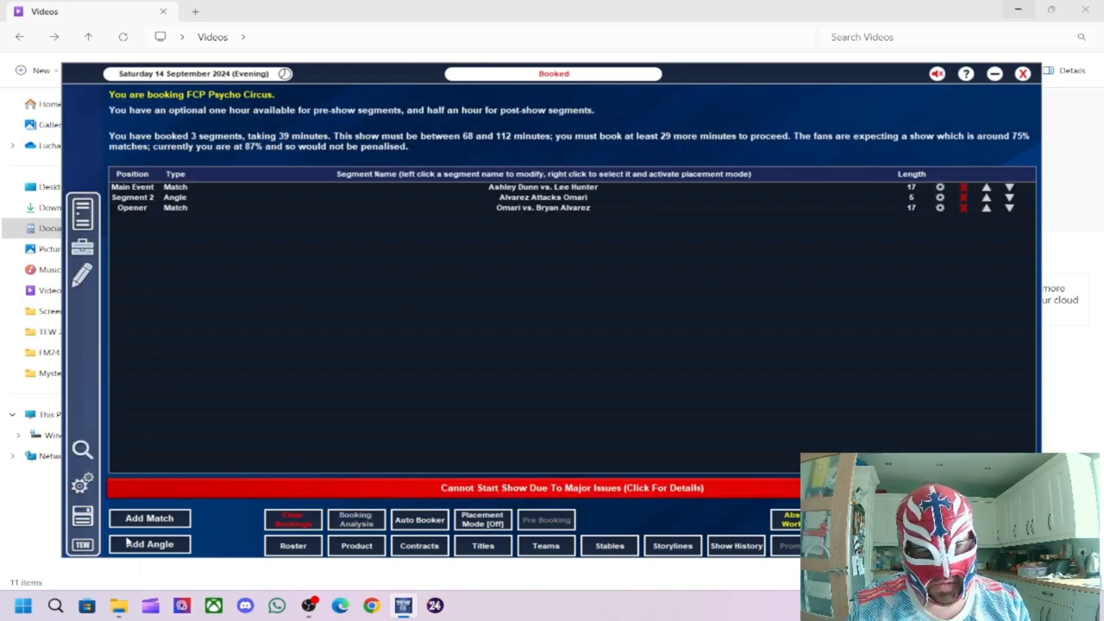
Step: Add an angle with Ashley Dunn attacking Lee Hunter, named 'Dunn Attacks Hunter'
left_click(148, 544)
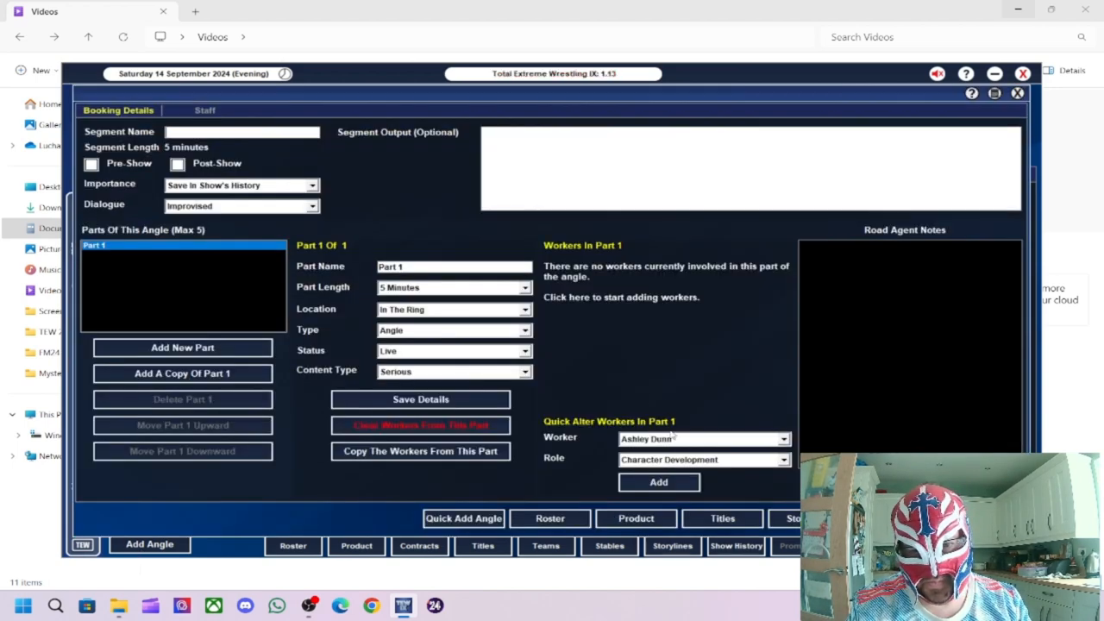
left_click(703, 459)
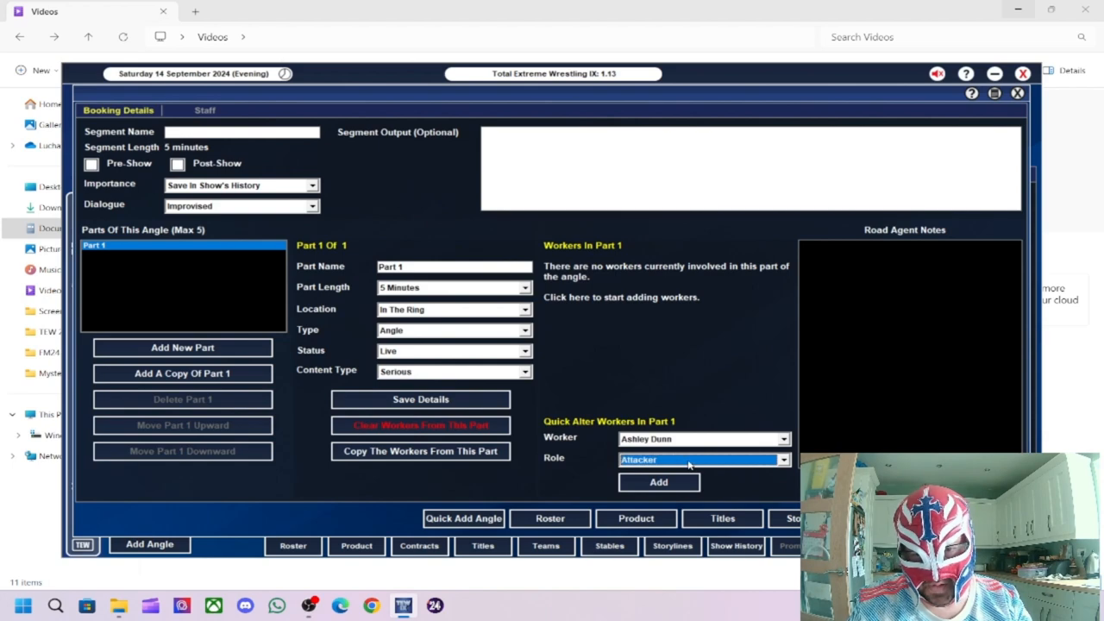
left_click(658, 482)
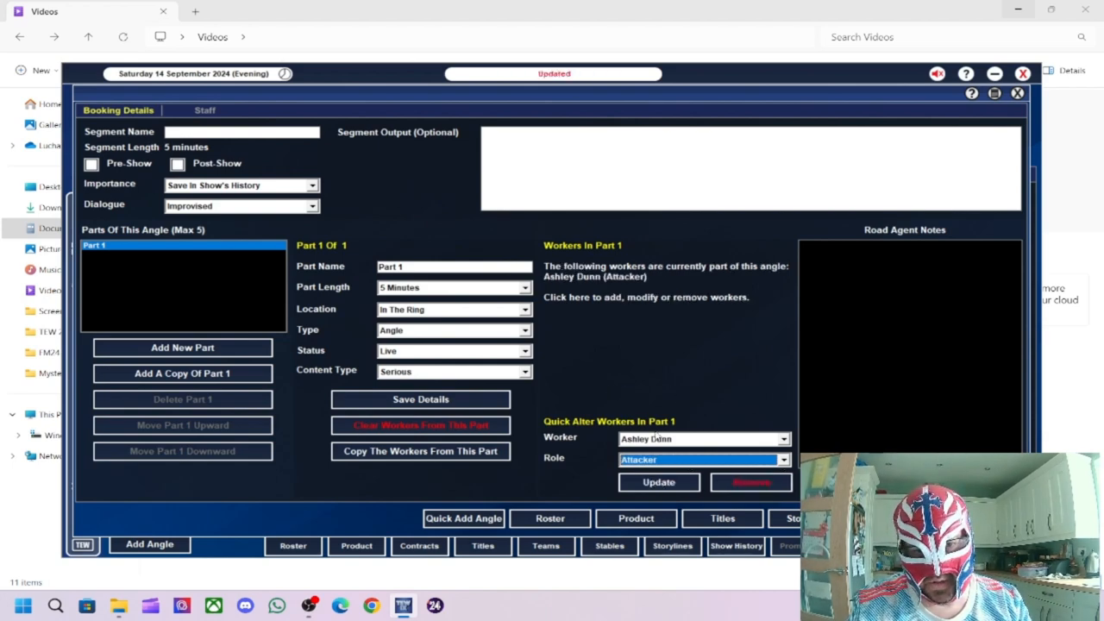
left_click(699, 439)
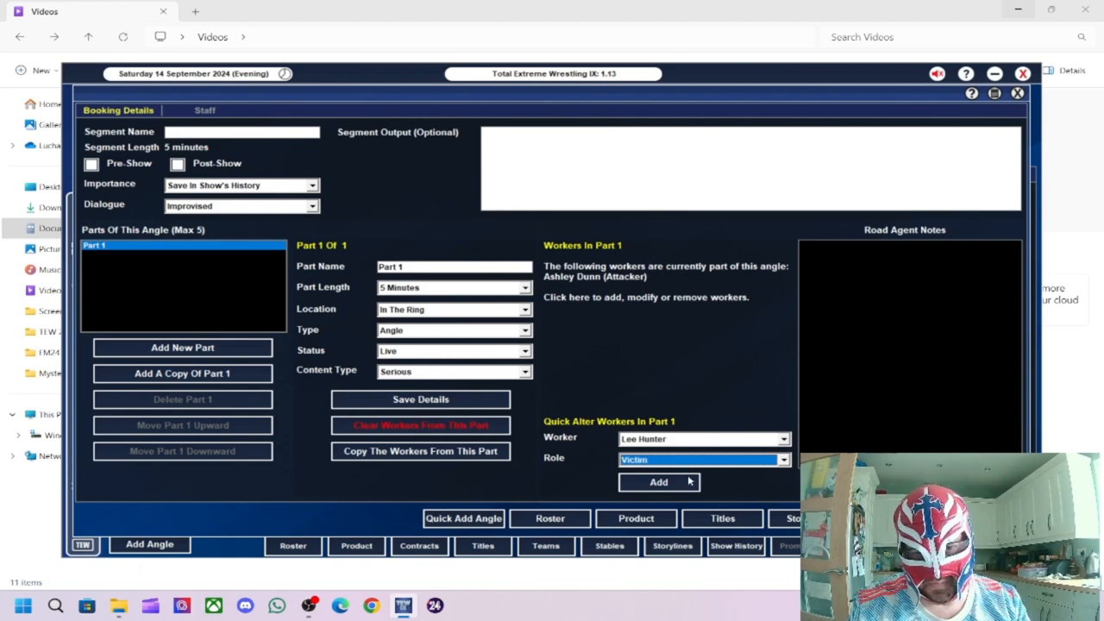
left_click(658, 481)
type("Dunn Attacks H")
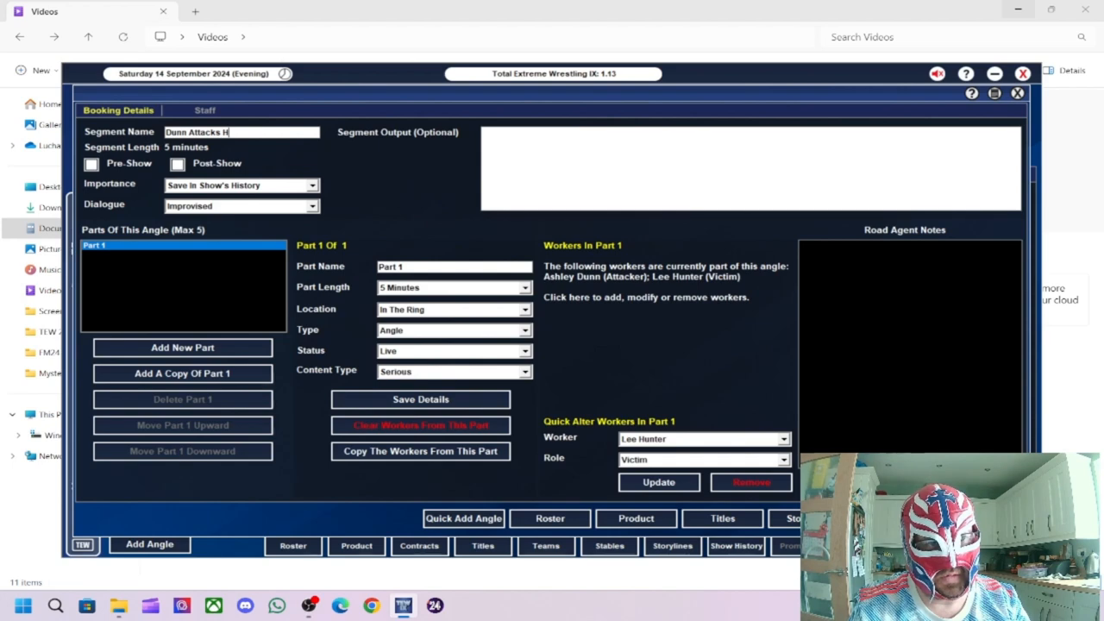
type("unter")
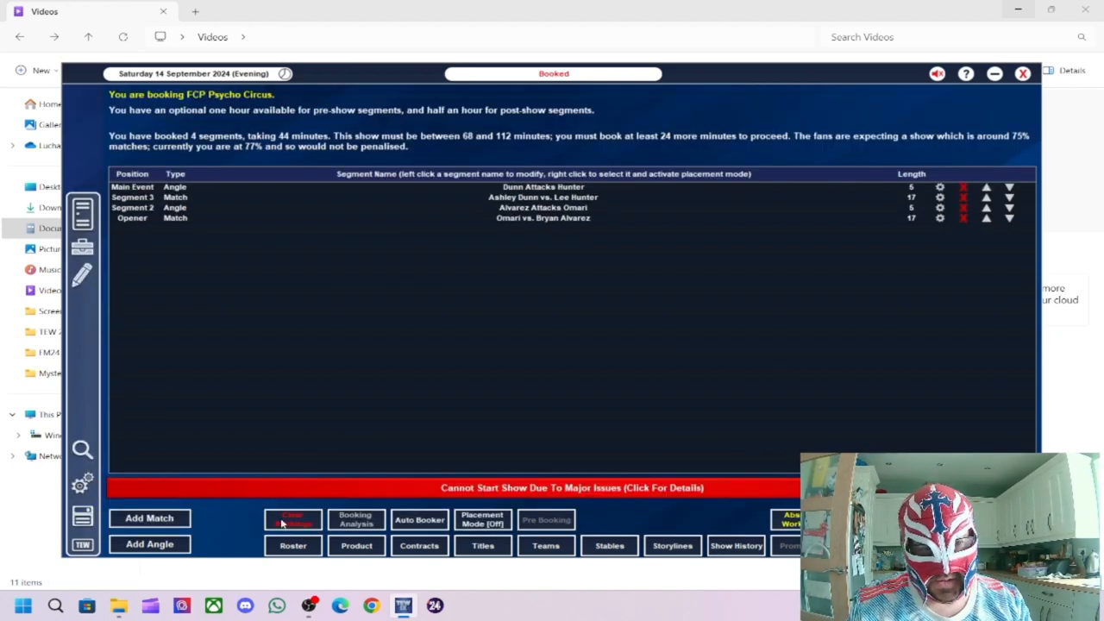
Step: Book a new match pairing Jetta with Millie McKenzie from the women's division
left_click(149, 518)
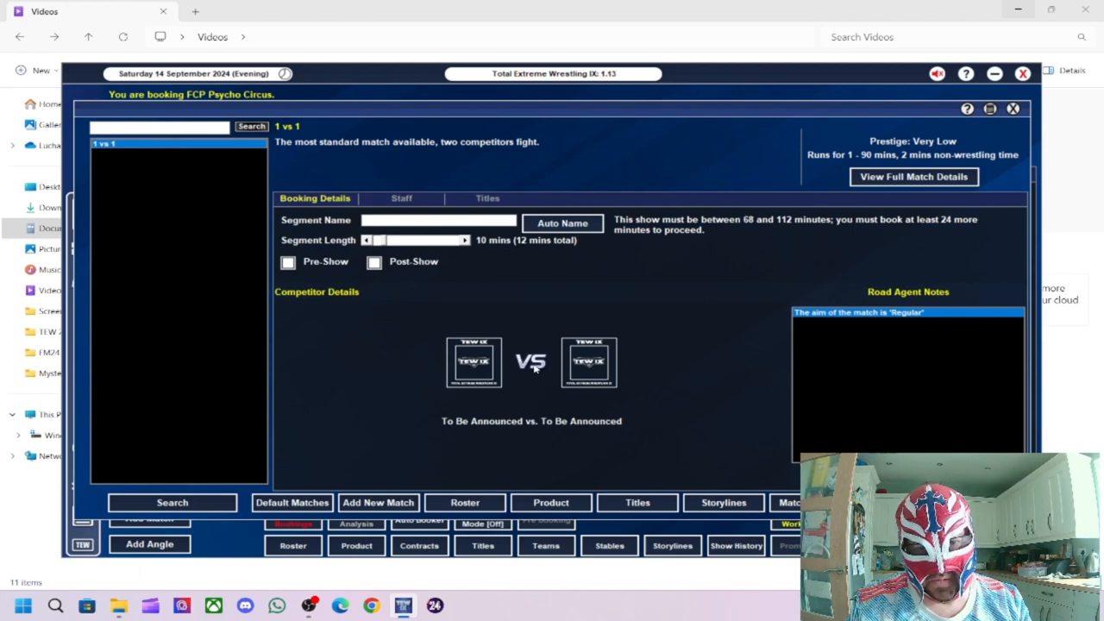
left_click(472, 362)
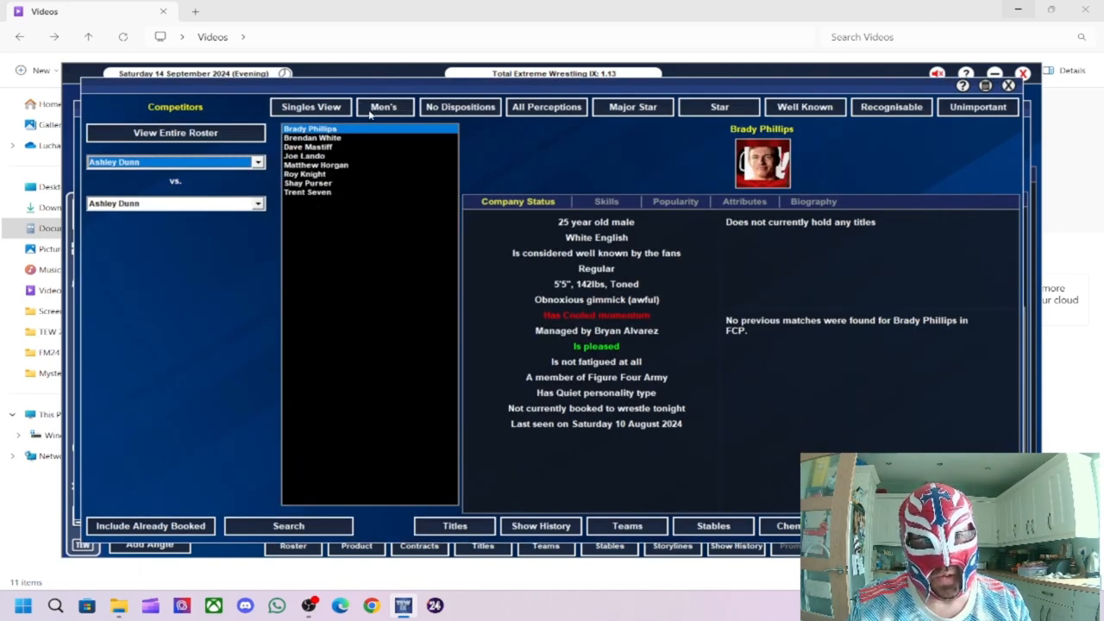
left_click(384, 106)
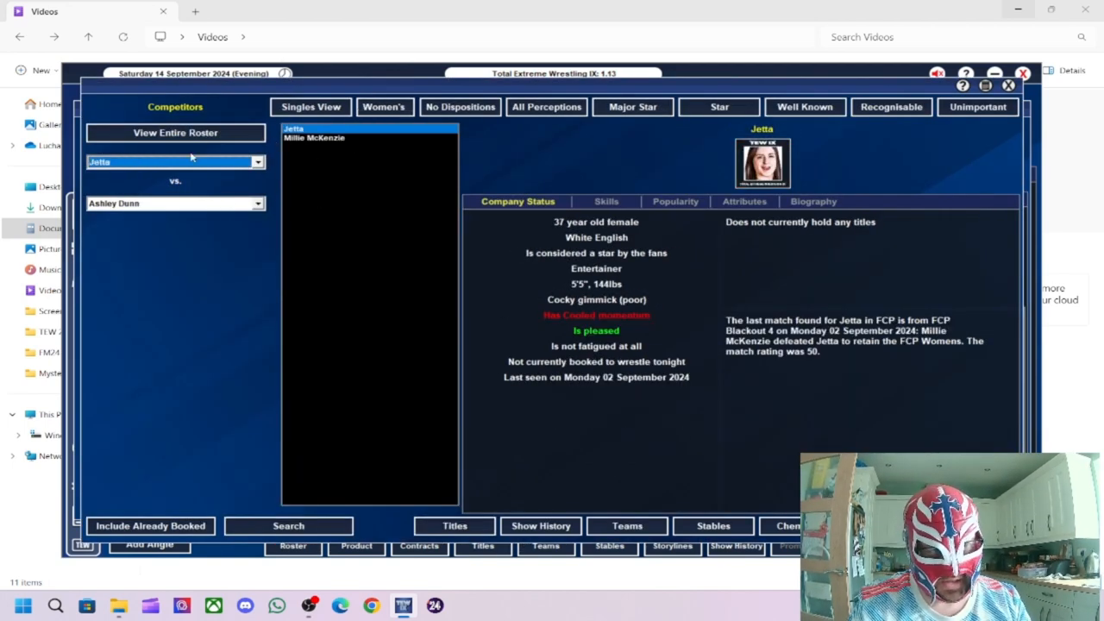
left_click(173, 202)
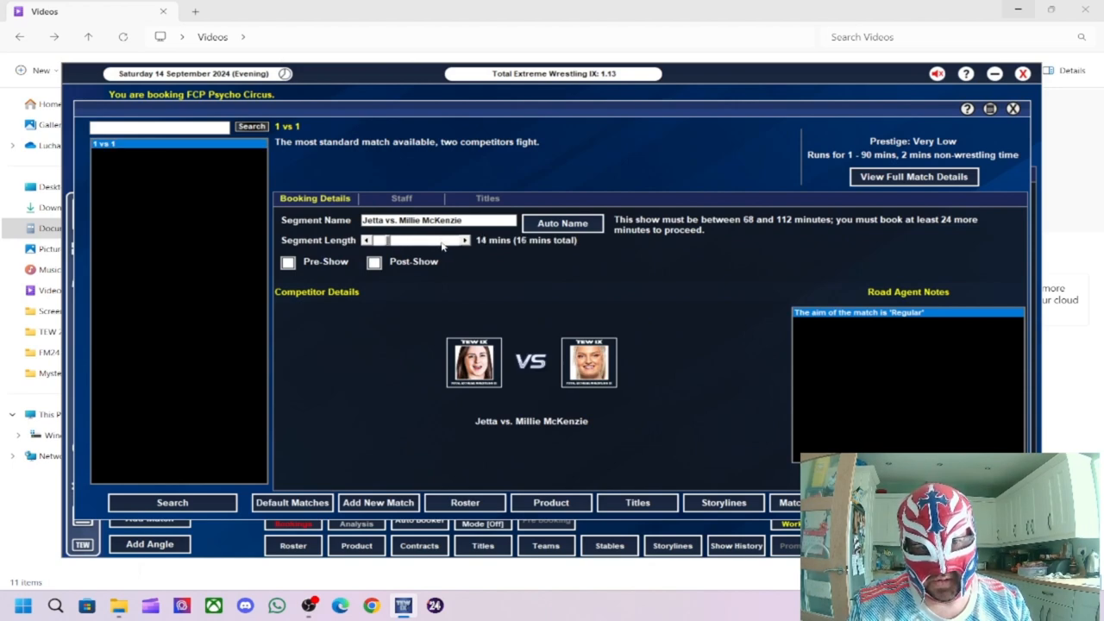
Step: Put the FCP Womens title on the line, aim to Steal The Show, and confirm without a set winner
left_click(488, 197)
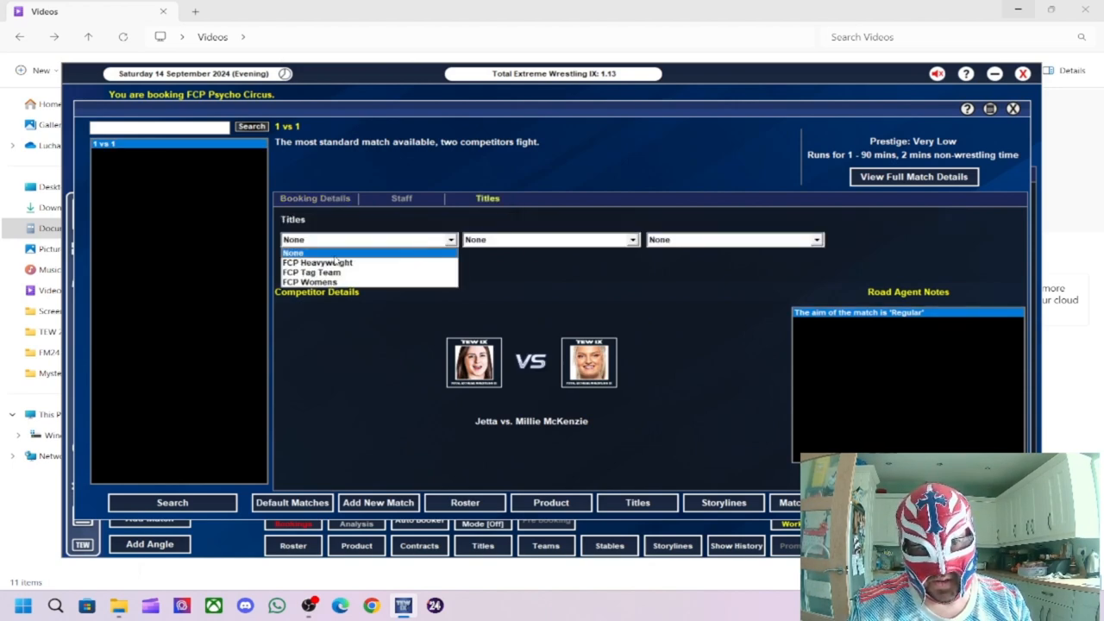
left_click(309, 281)
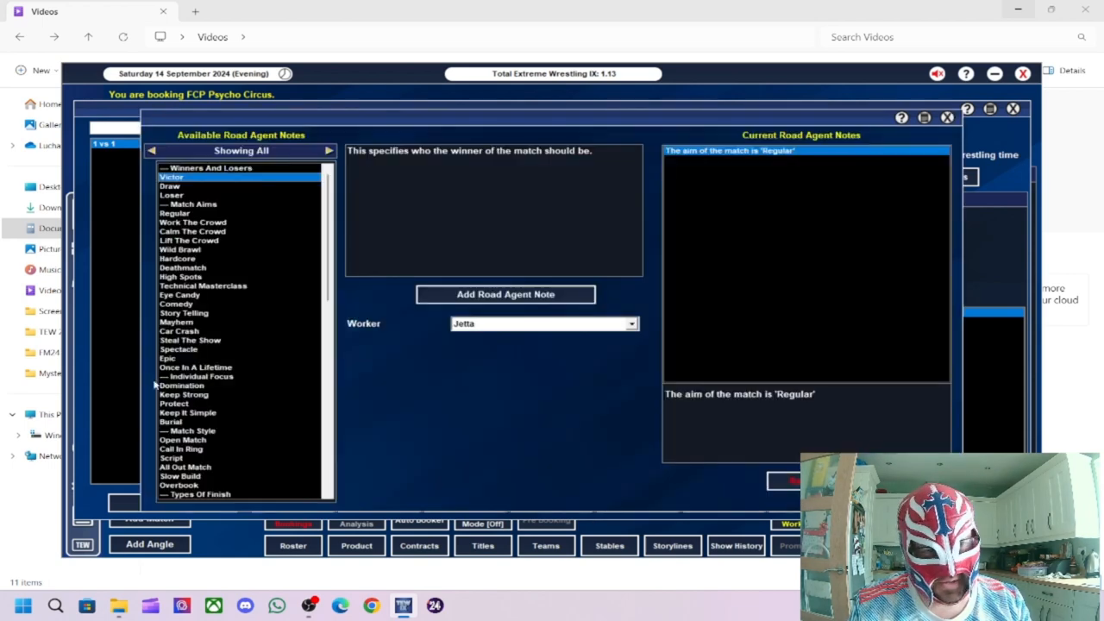
left_click(190, 340)
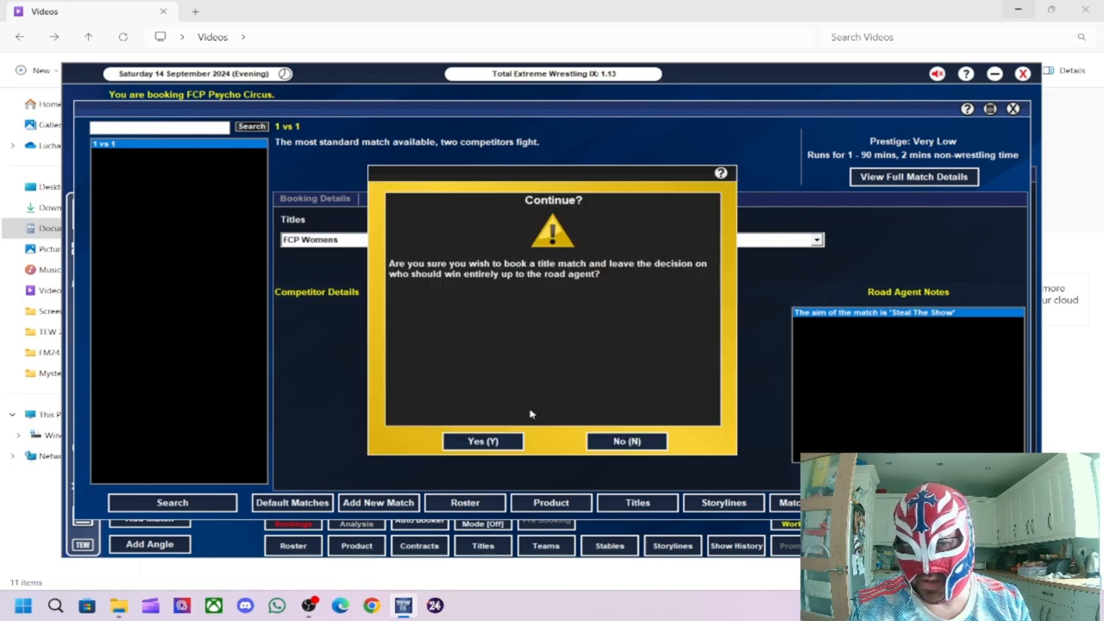
left_click(482, 441)
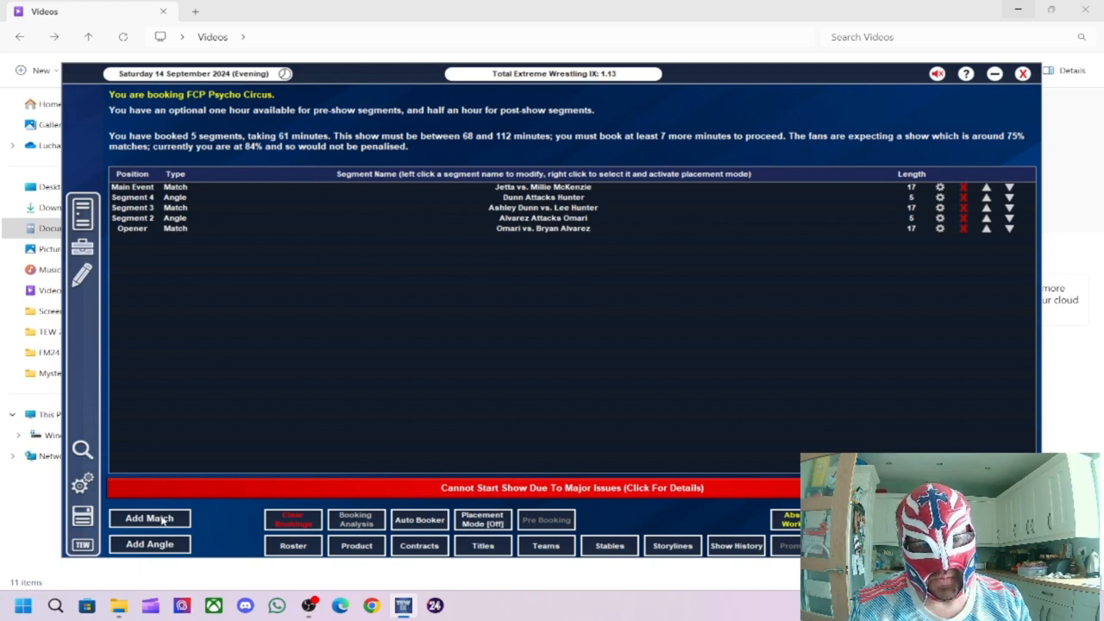
left_click(149, 518)
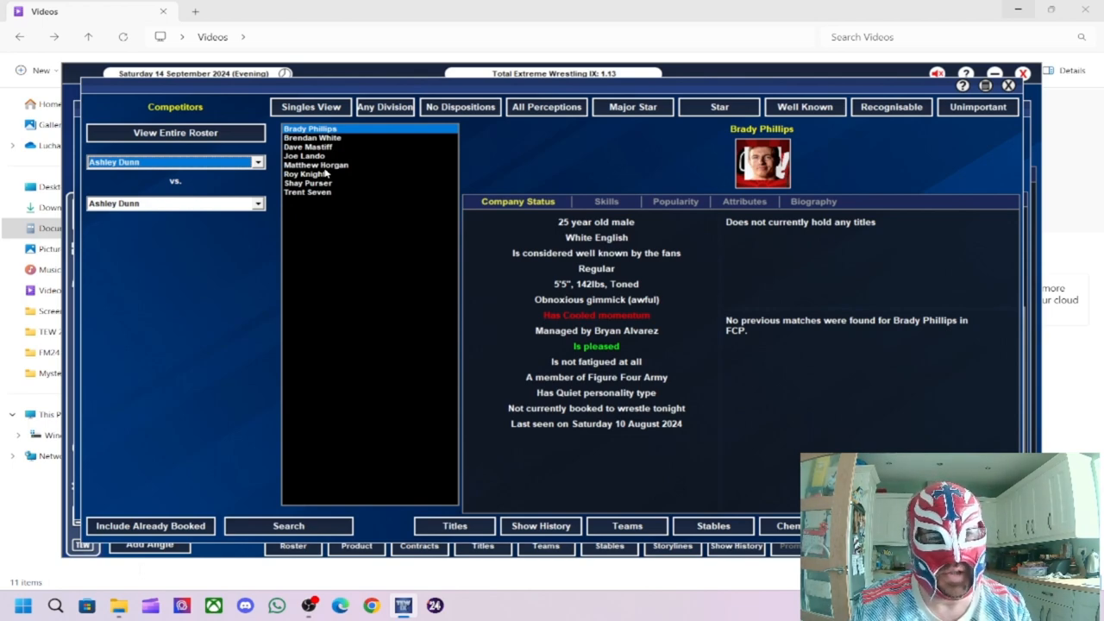
mouse_move(330, 130)
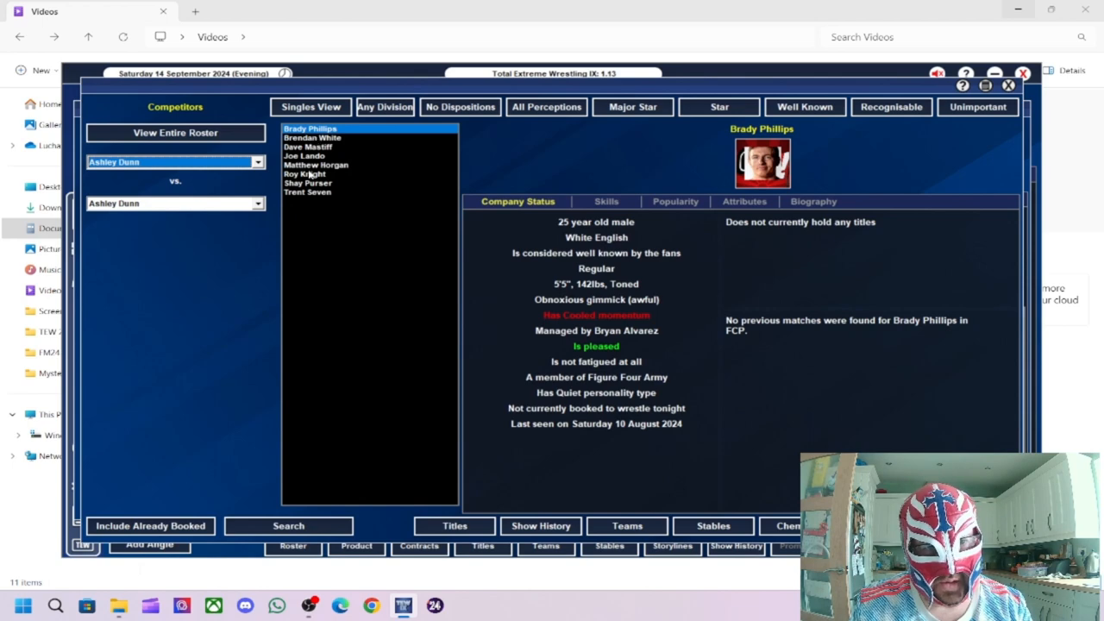
mouse_move(319, 185)
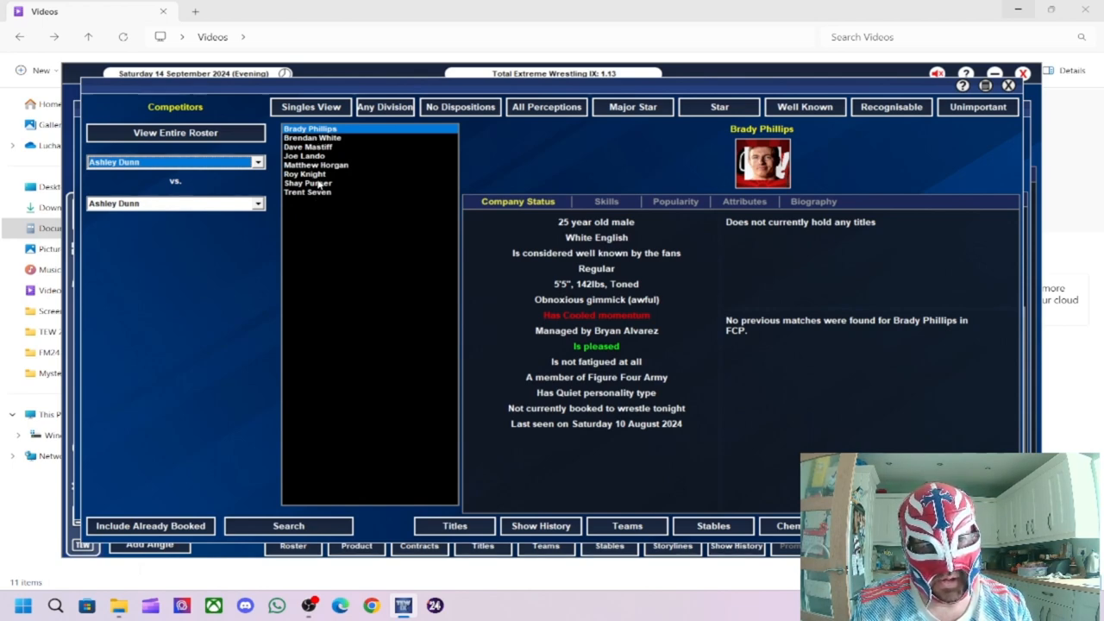
mouse_move(321, 197)
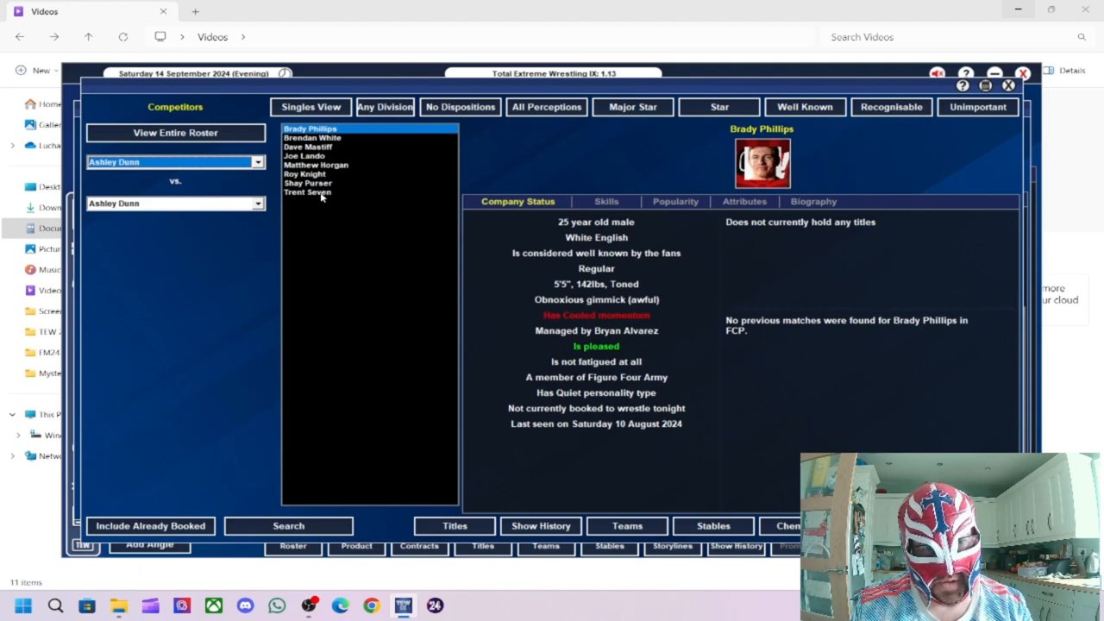
mouse_move(324, 172)
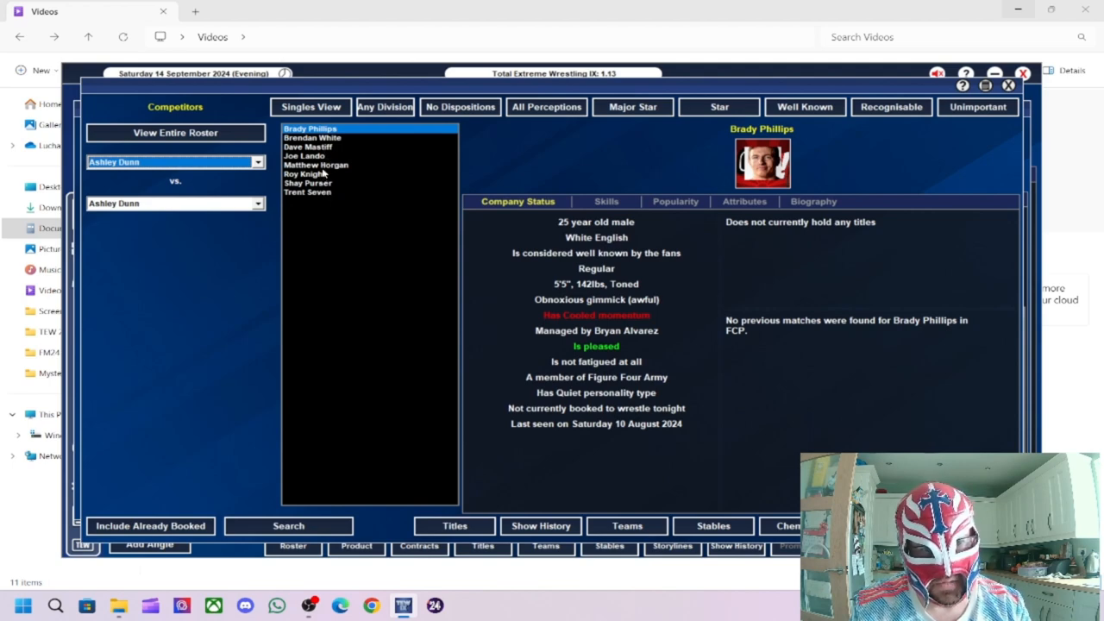
mouse_move(316, 175)
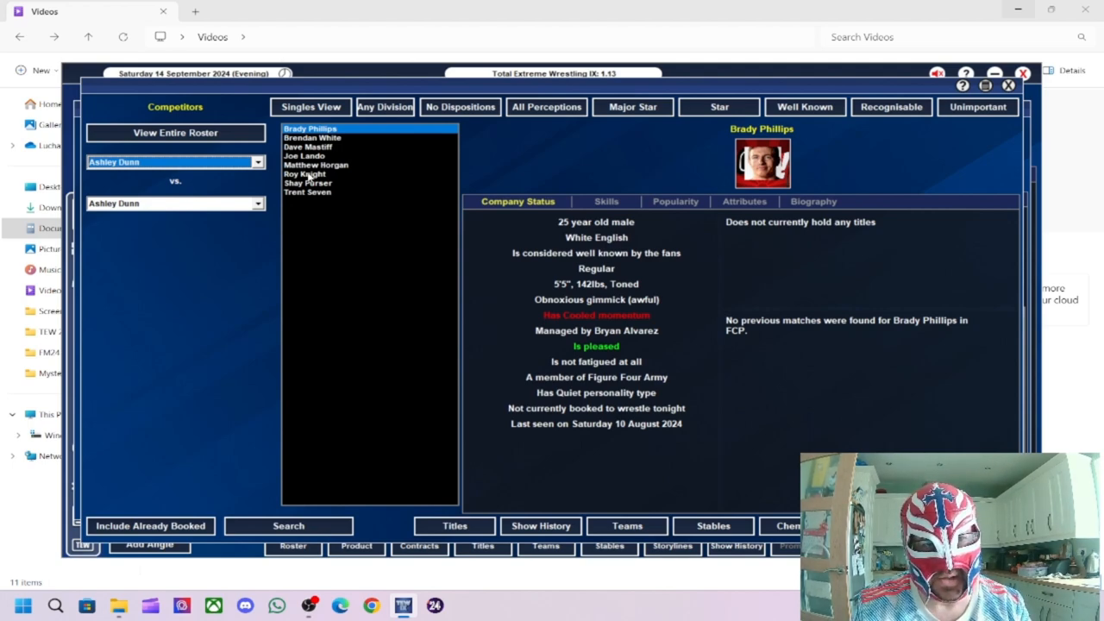
mouse_move(330, 147)
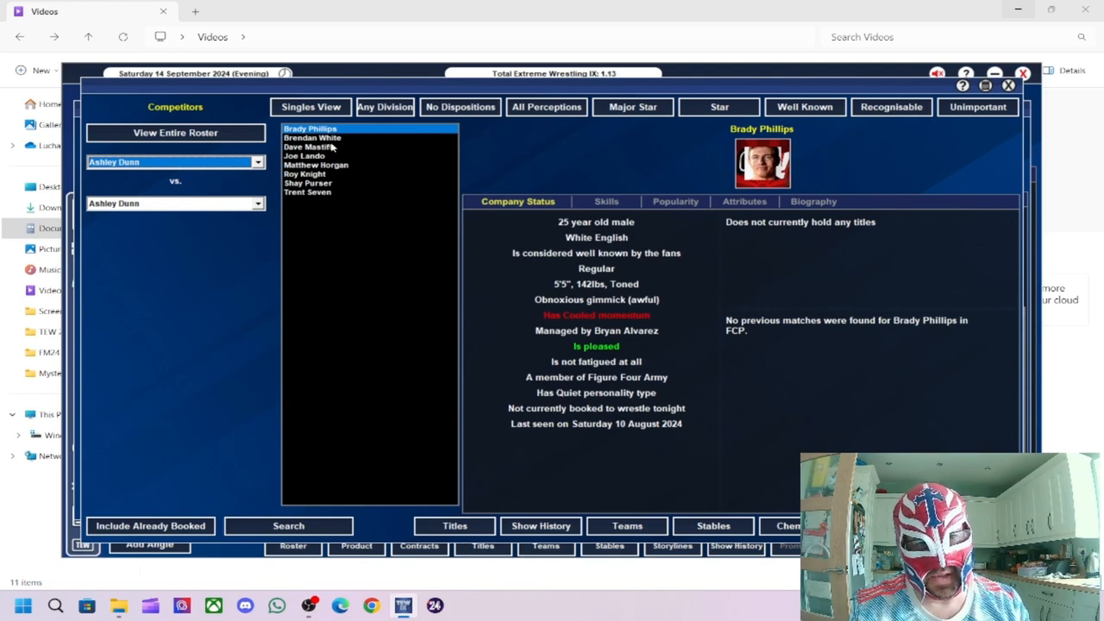
mouse_move(365, 224)
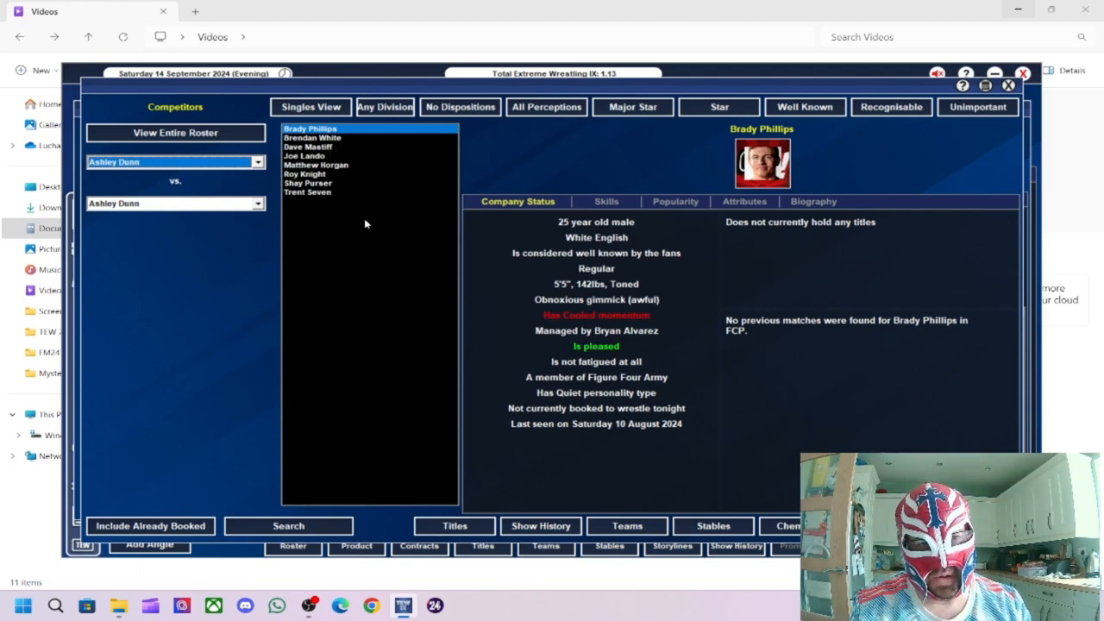
mouse_move(302, 181)
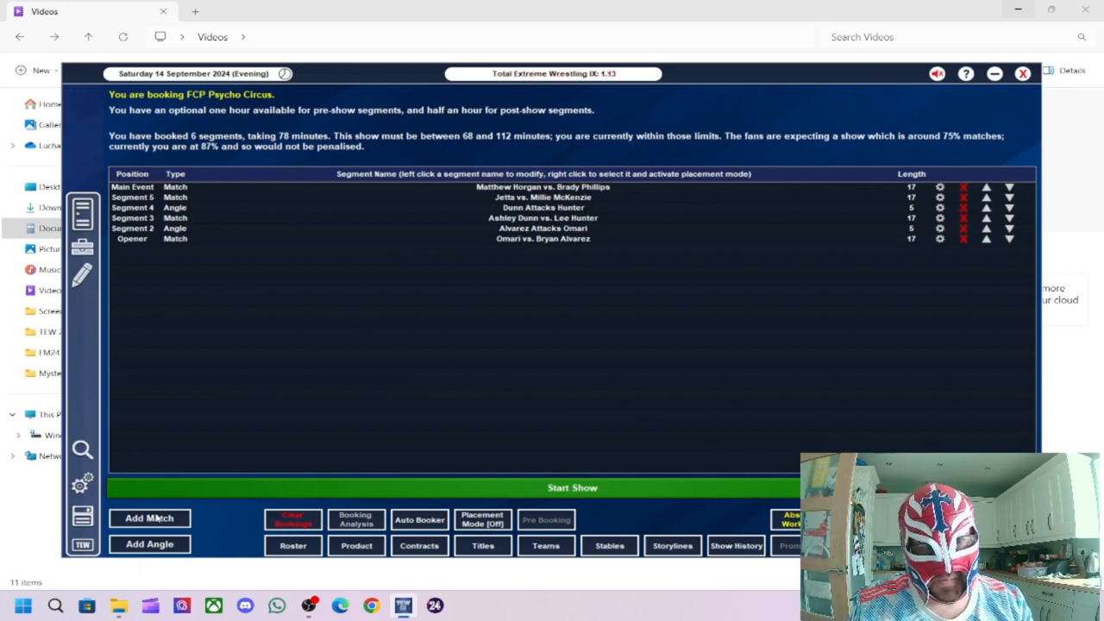
Step: Book Brendan White vs. Roy Knight and save it as the new main event
left_click(148, 517)
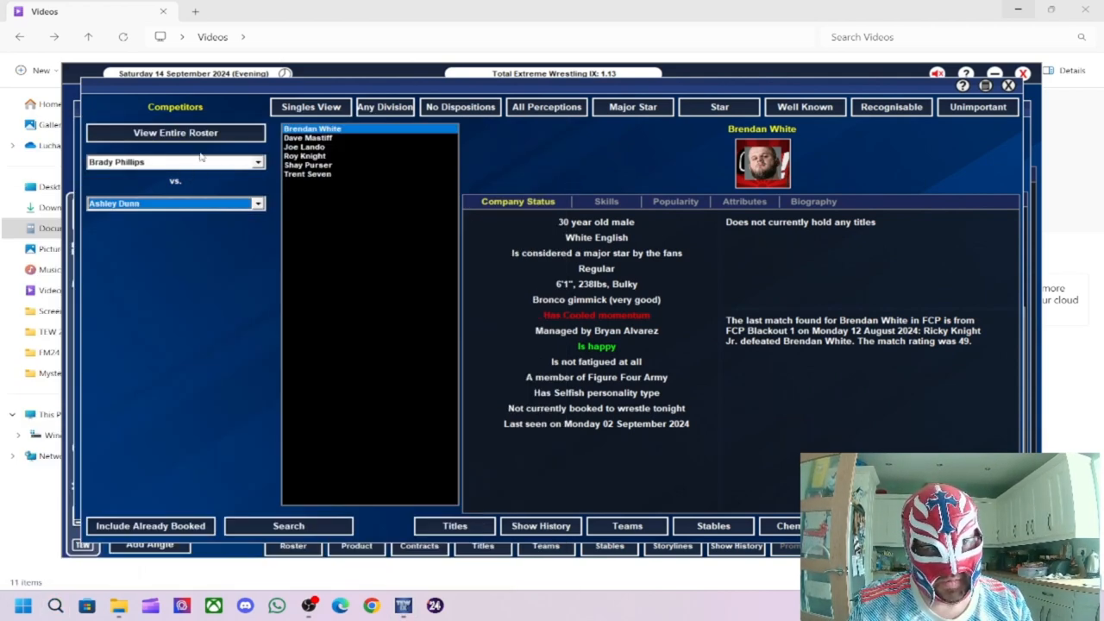
left_click(172, 162)
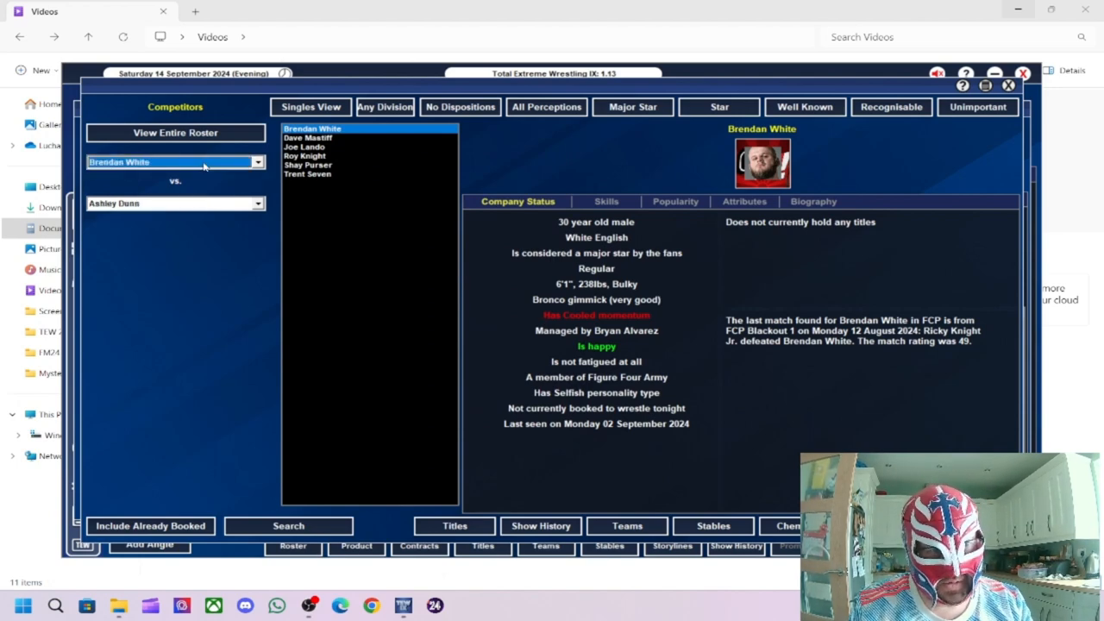
left_click(169, 203)
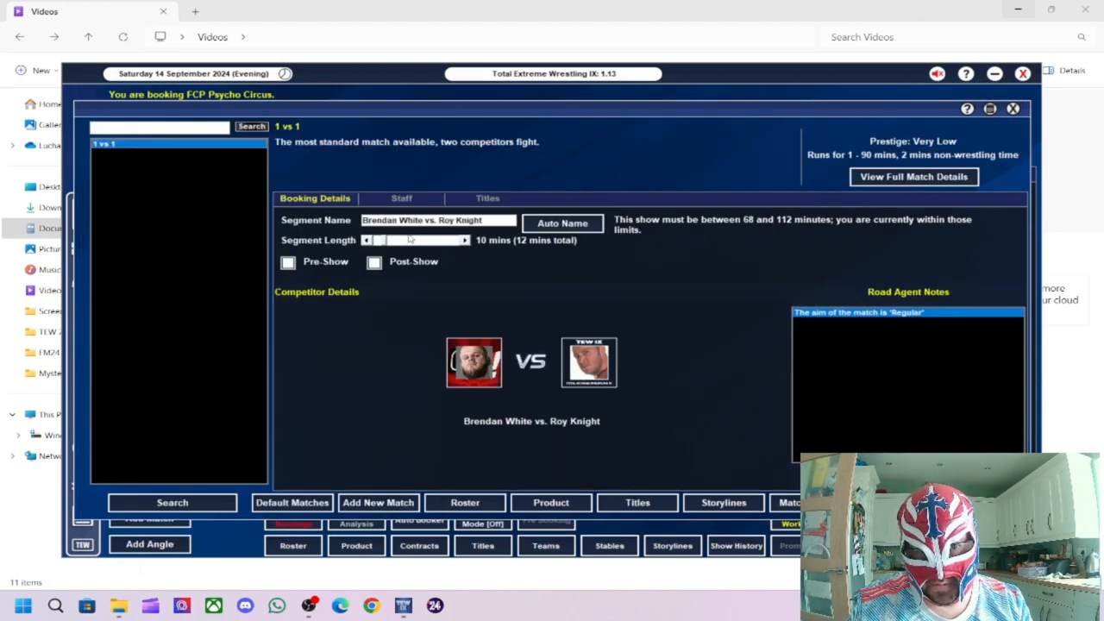
left_click(464, 240)
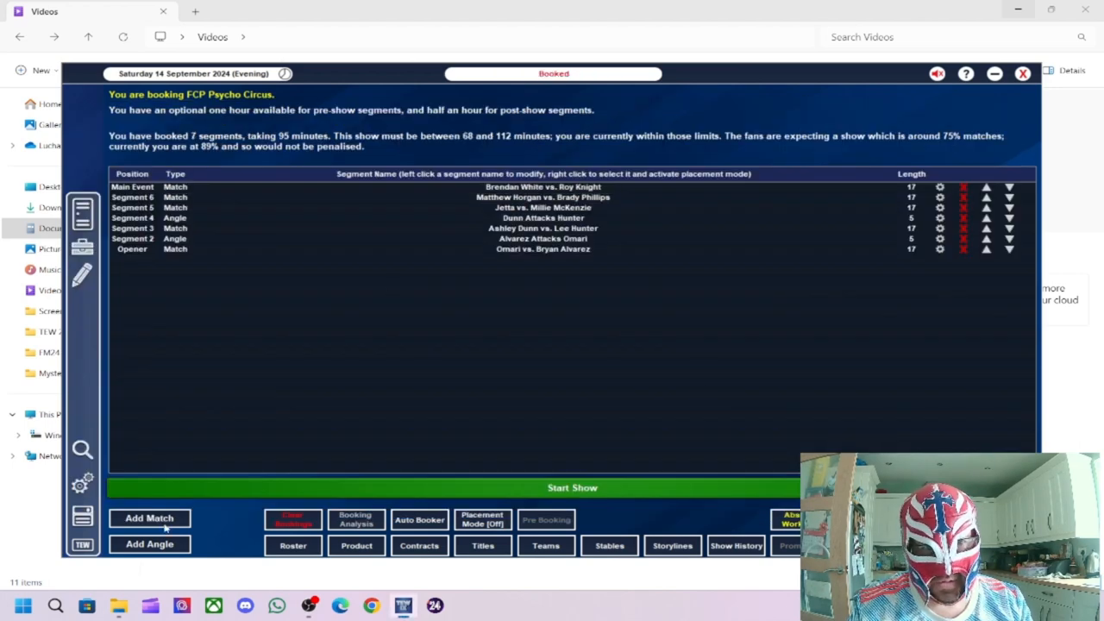
Step: Add an angle with Brendan White as attacker and Roy Knight as victim
left_click(149, 544)
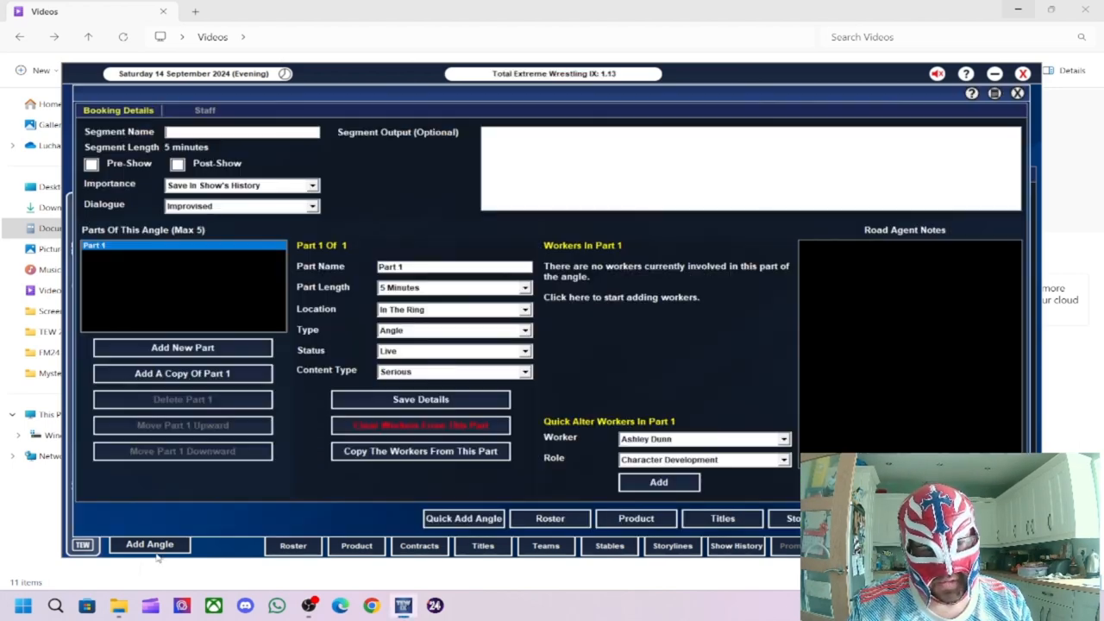
left_click(701, 439)
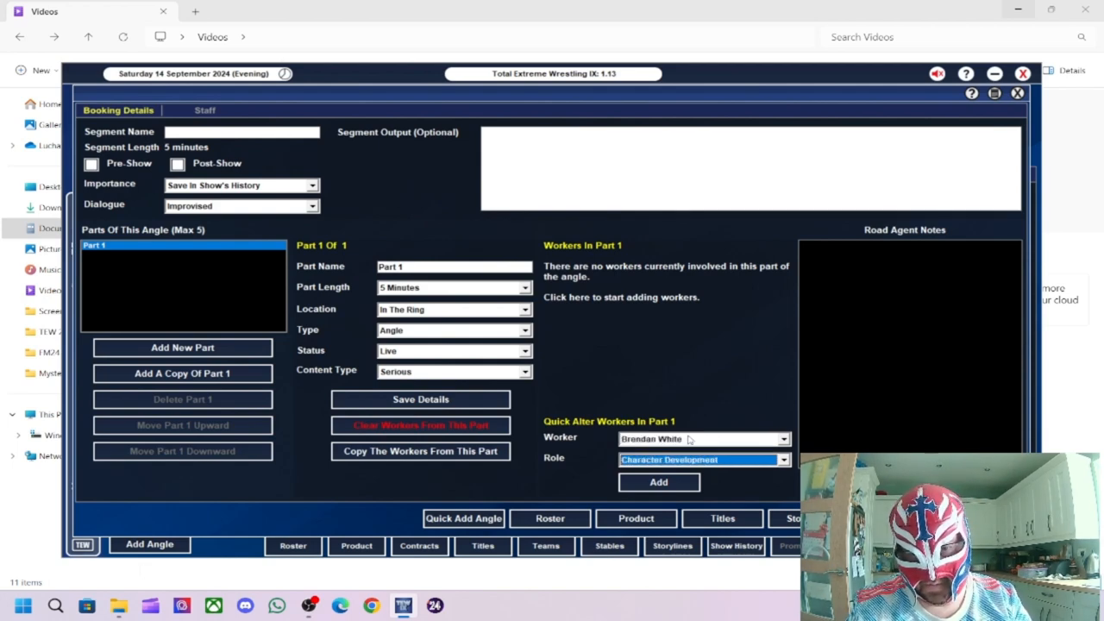
left_click(658, 482)
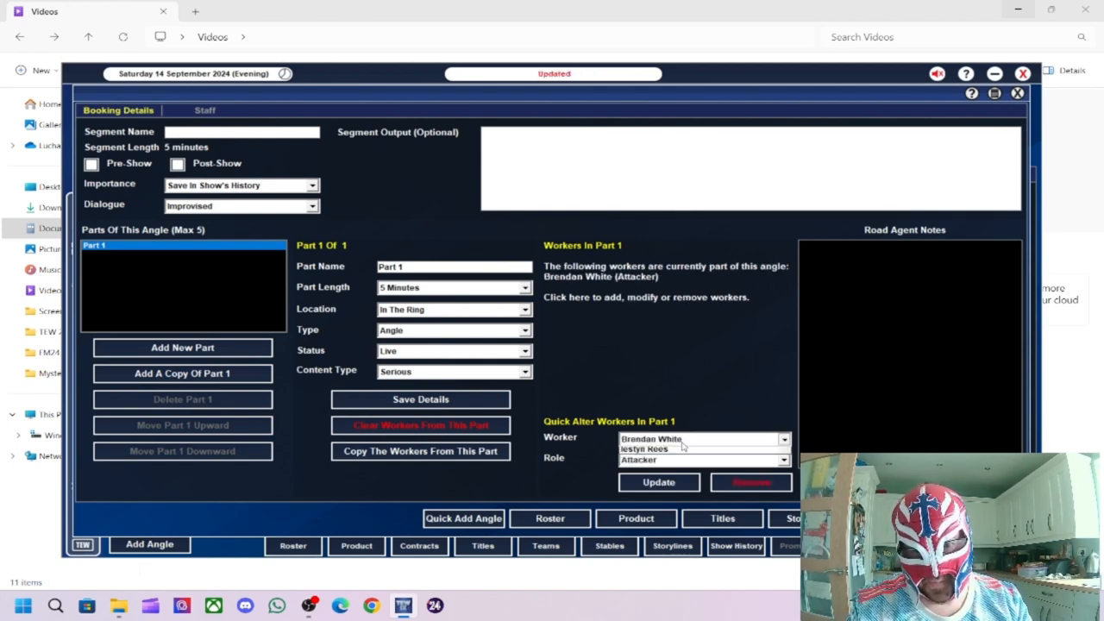
left_click(703, 439)
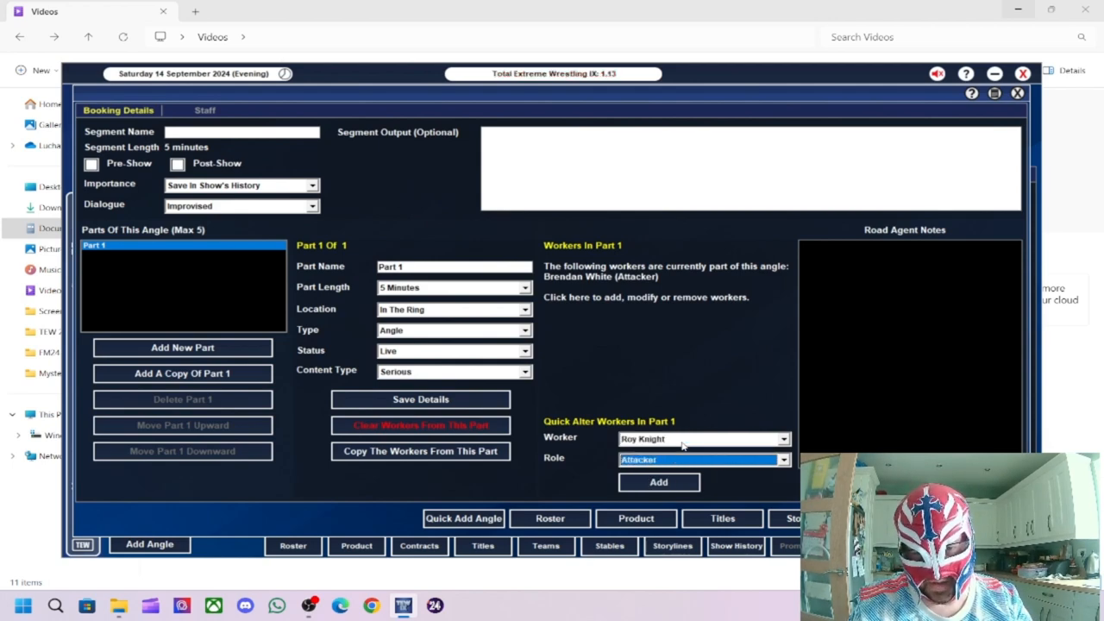
left_click(658, 482)
type("wHi")
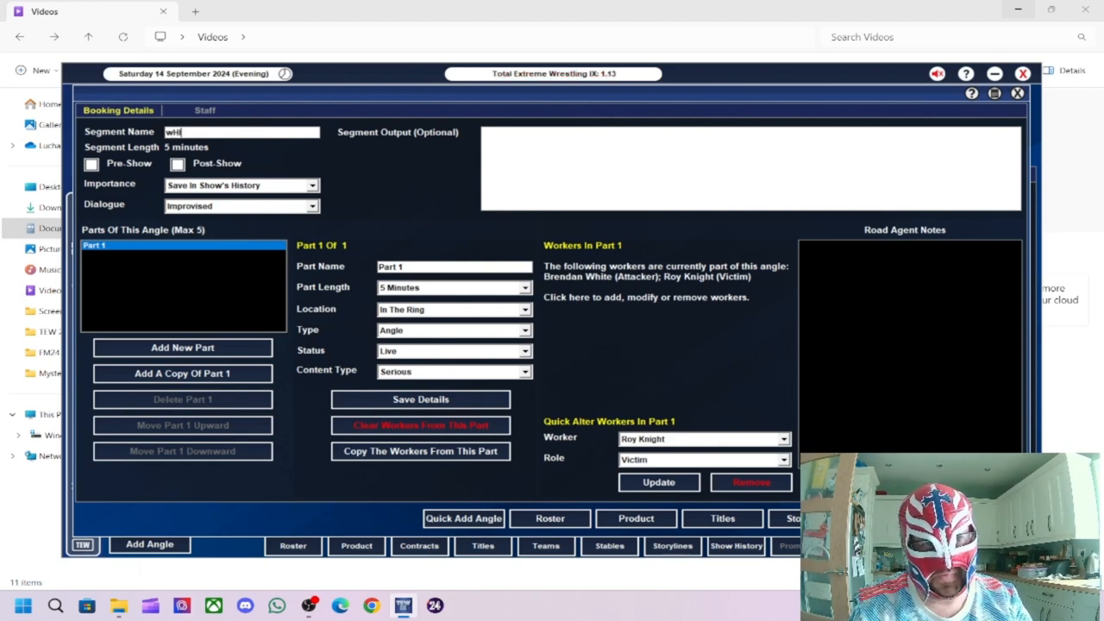
Step: Name the angle 'White Attacks Knight' and save it to the show
type("White Att")
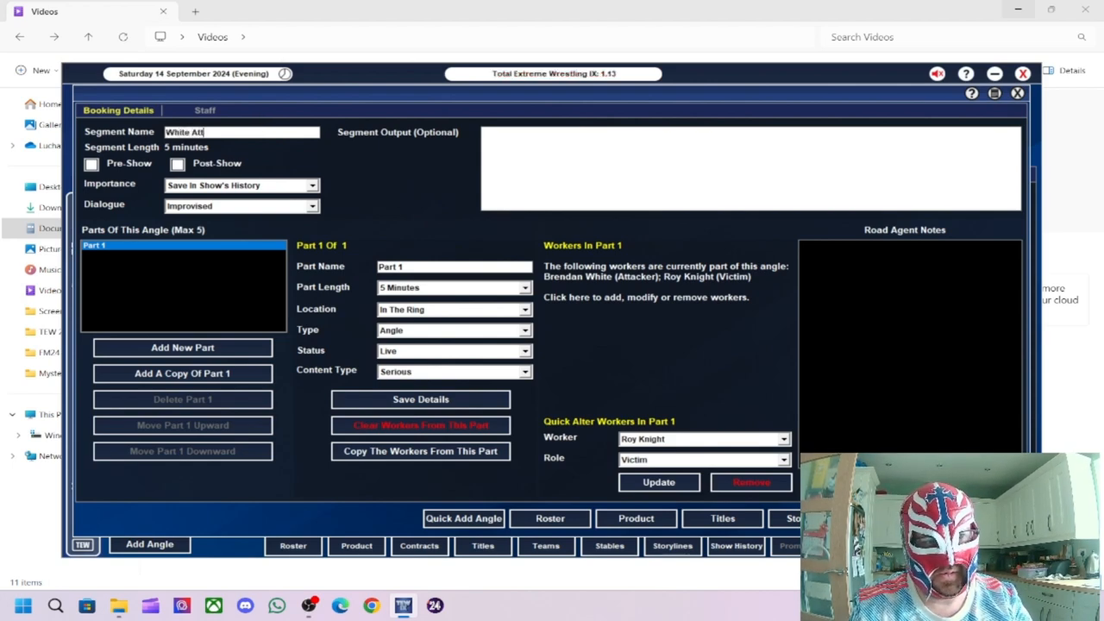
type("acks Knight")
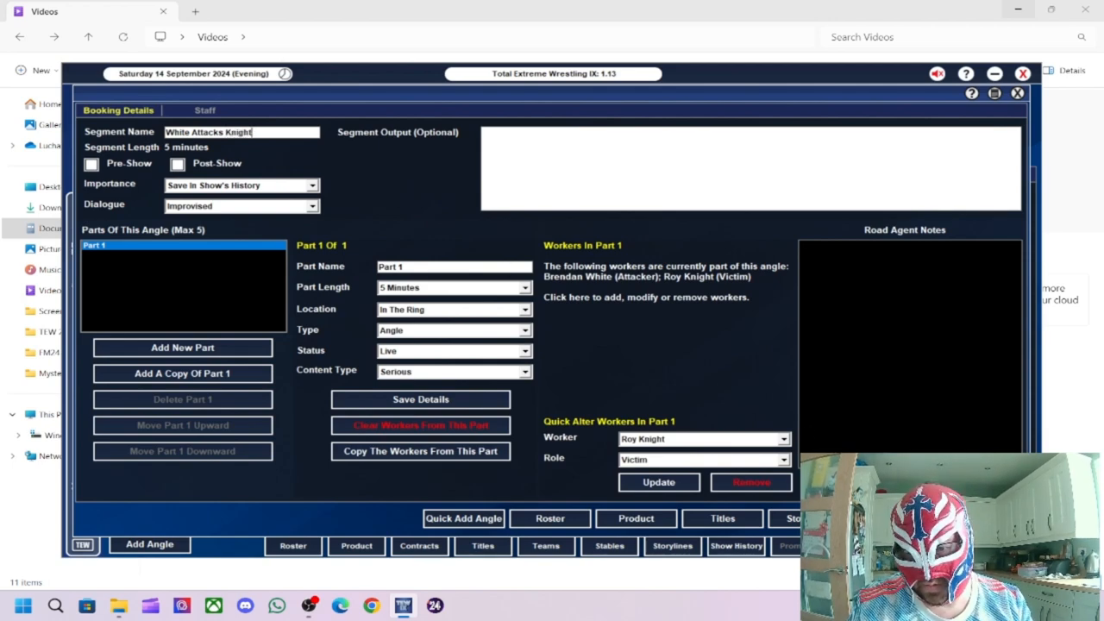
left_click(420, 399)
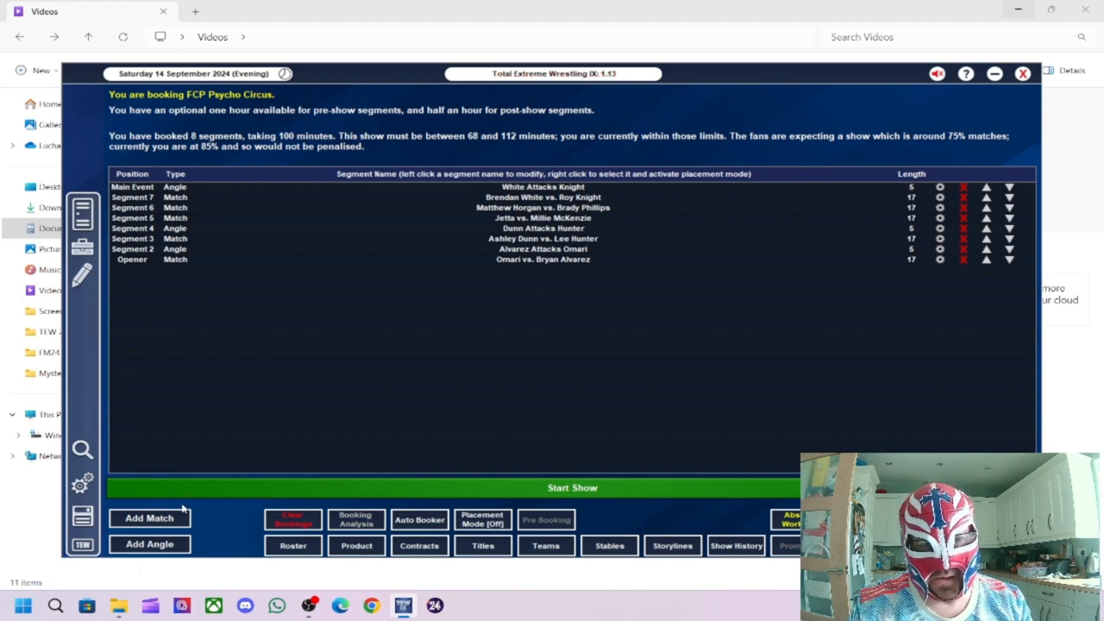
Step: Book Trent Seven vs. Dave Mastiff, auto-named, with the FCP Heavyweight title on the line
left_click(150, 518)
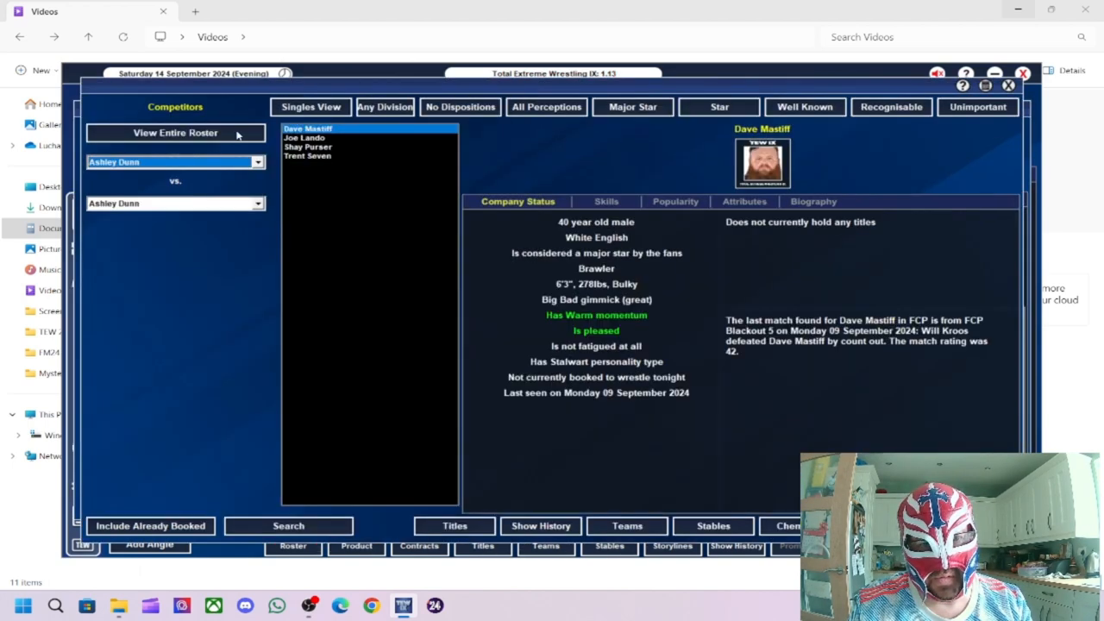
left_click(173, 162)
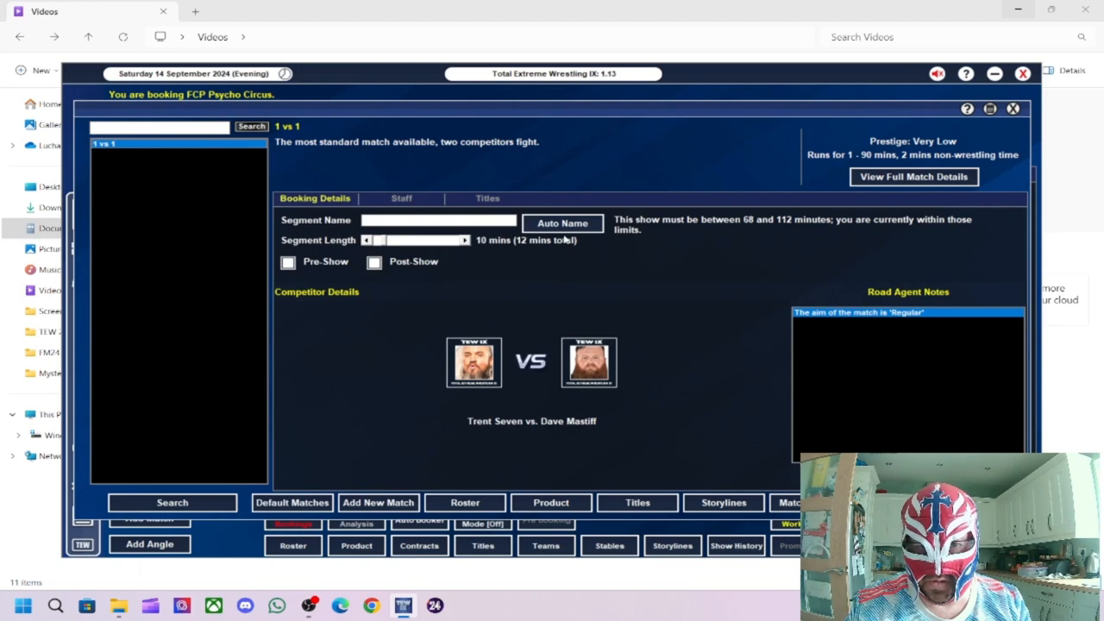
left_click(563, 223)
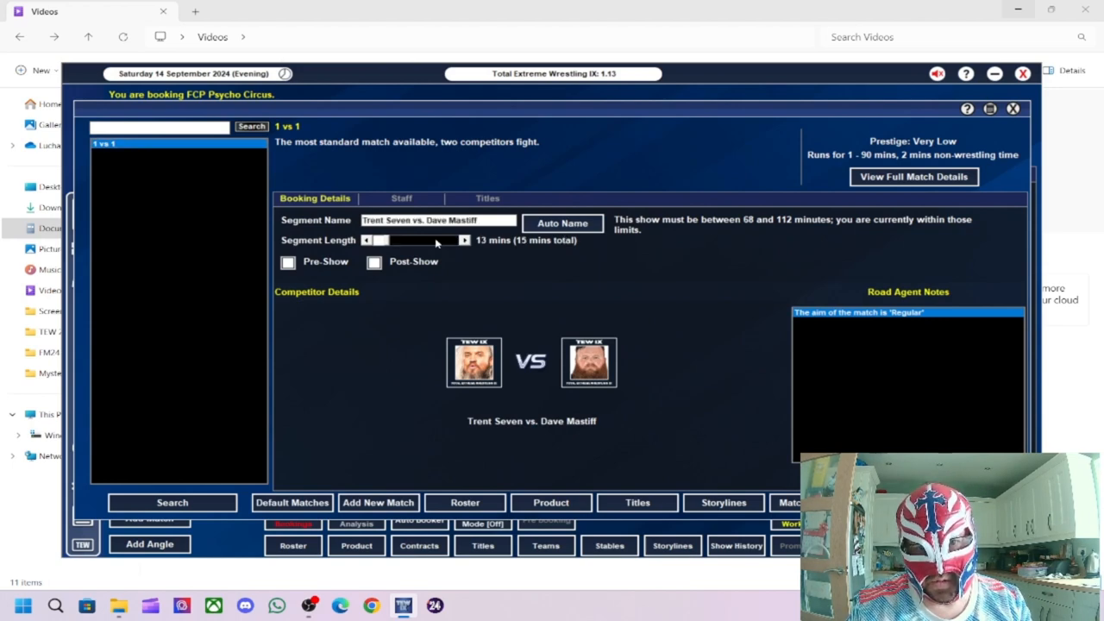
left_click(488, 198)
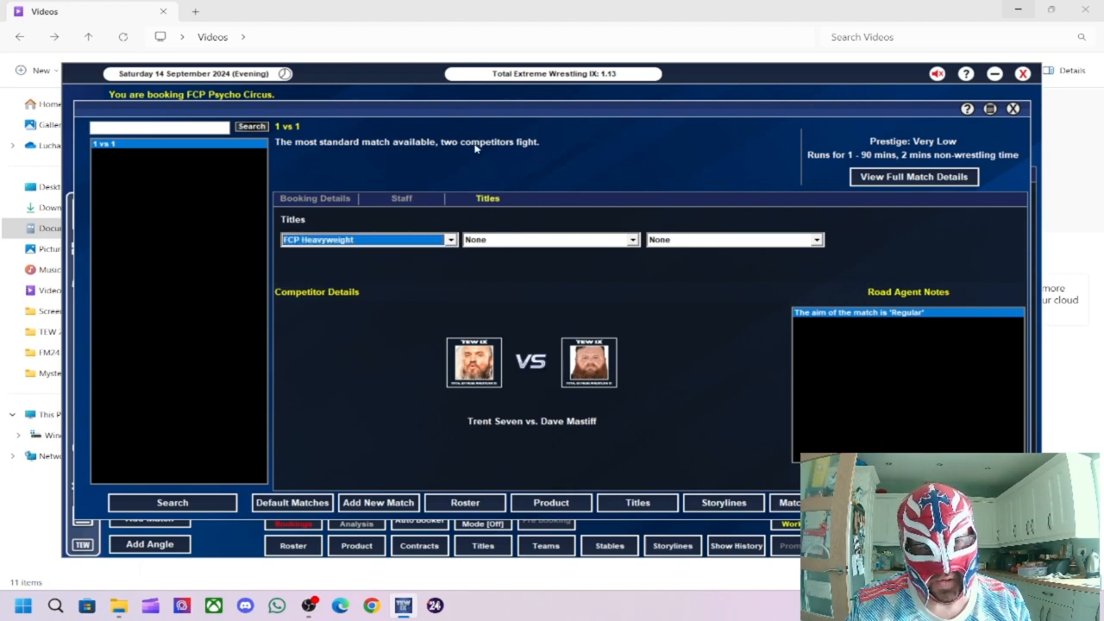
Step: Add road agent notes: Trent Seven as victor, Story Telling aim and All Out Match
left_click(315, 197)
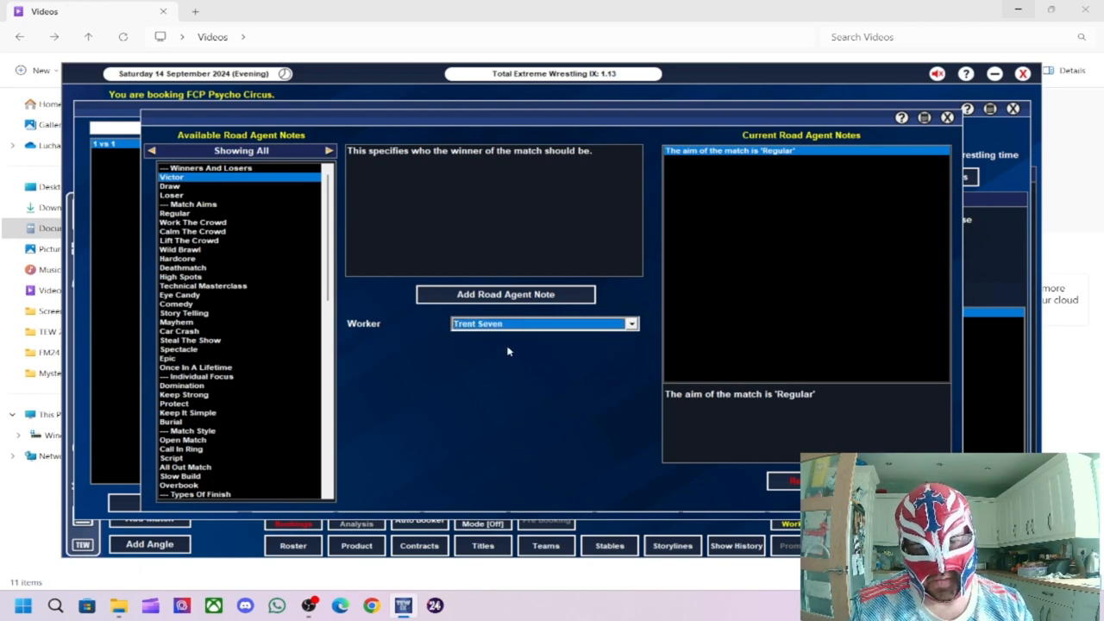
left_click(504, 294)
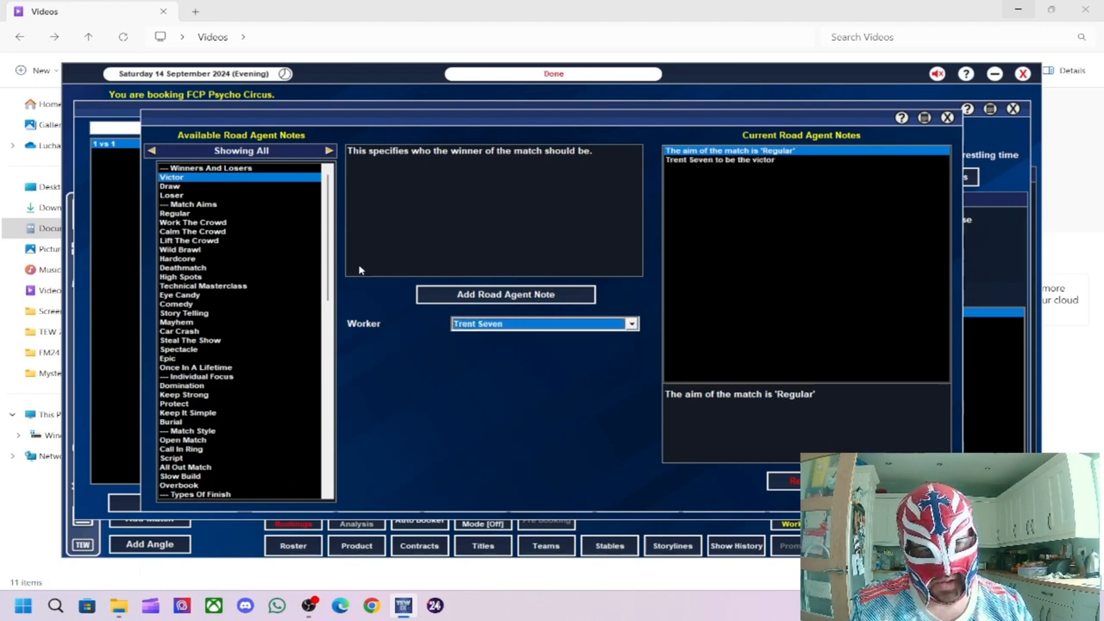
left_click(184, 312)
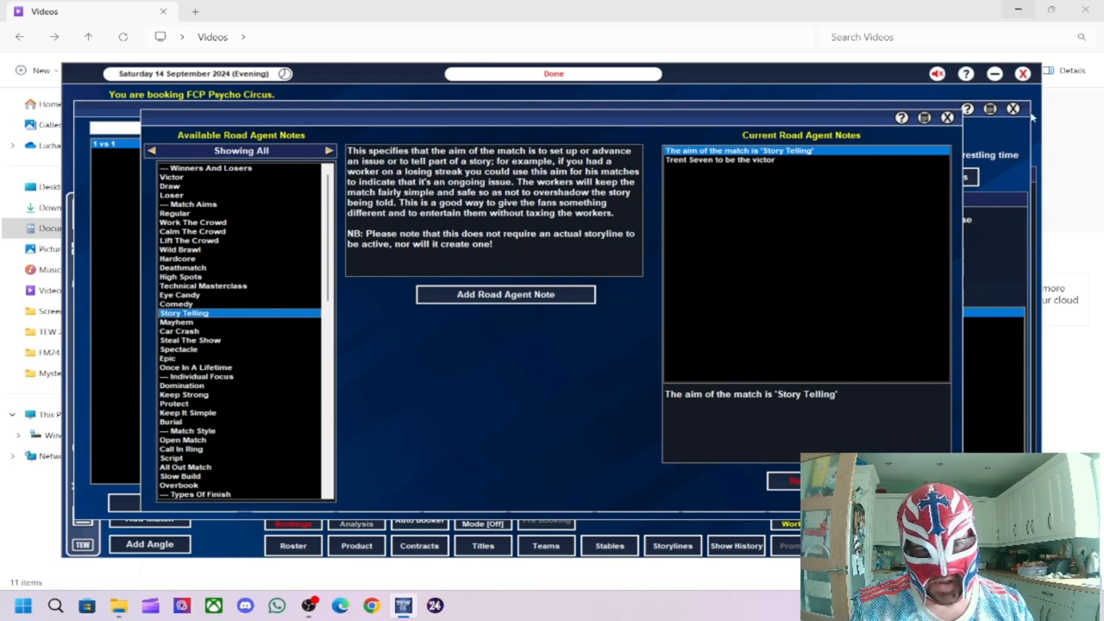
mouse_move(214, 479)
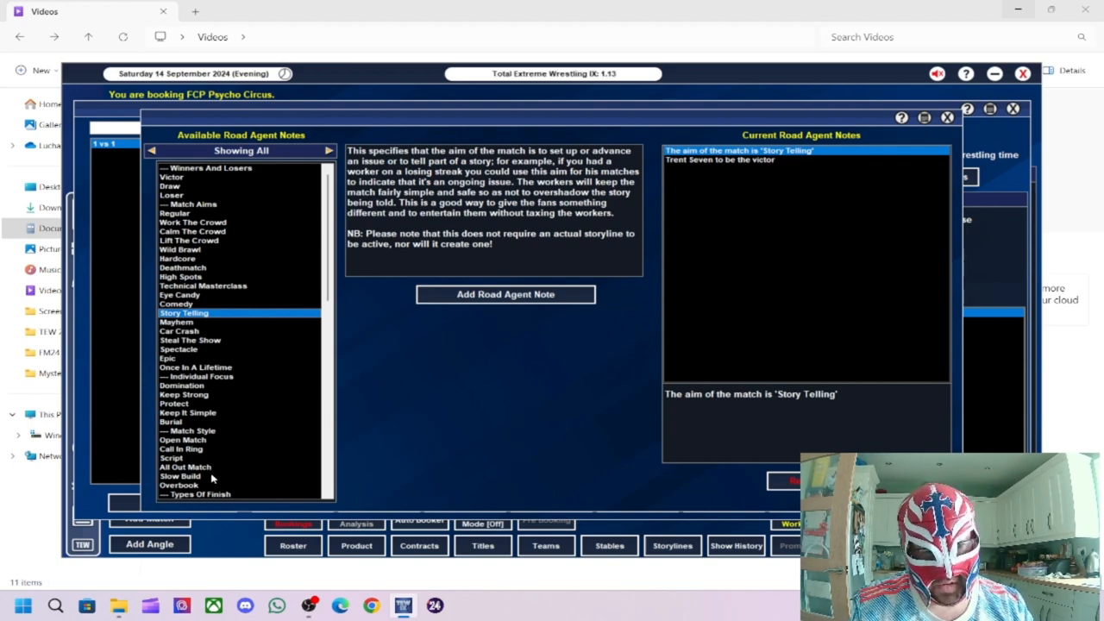
left_click(184, 467)
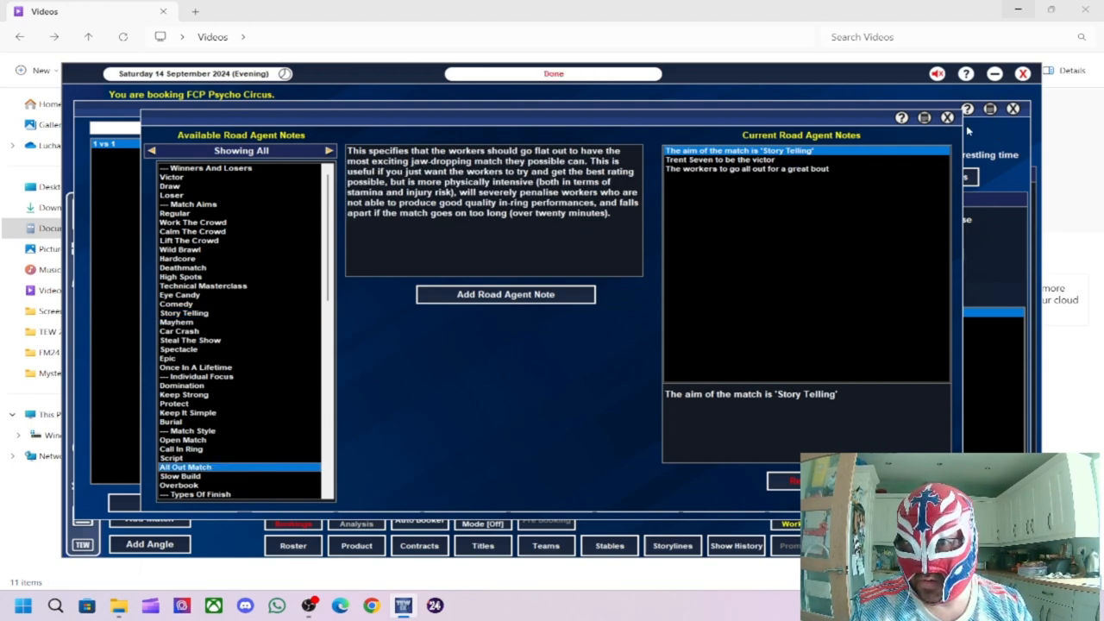
left_click(948, 116)
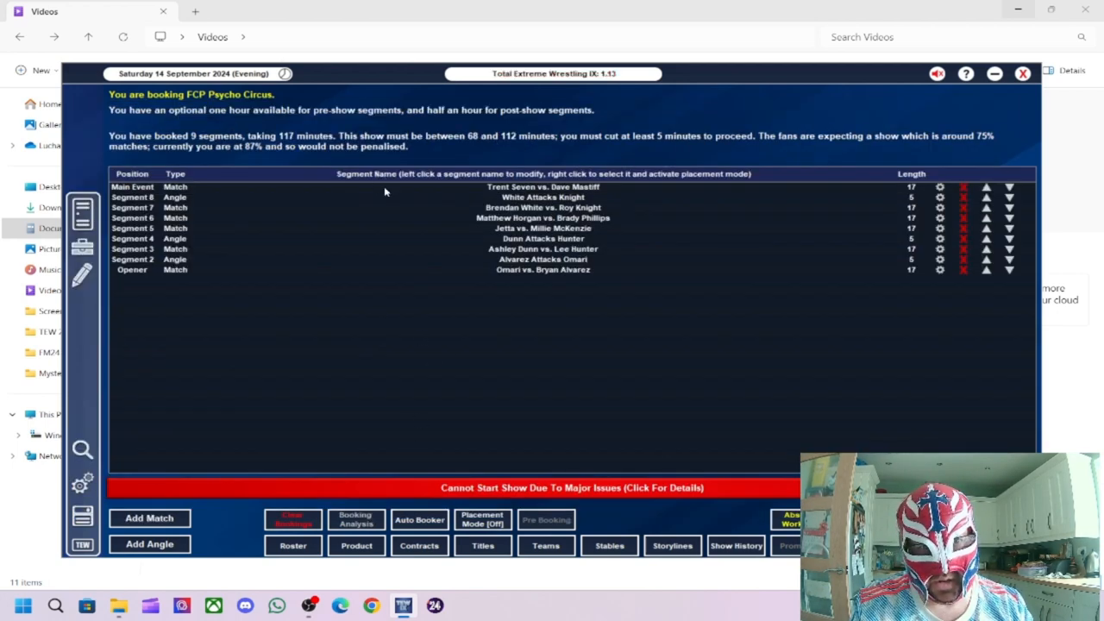
mouse_move(545, 267)
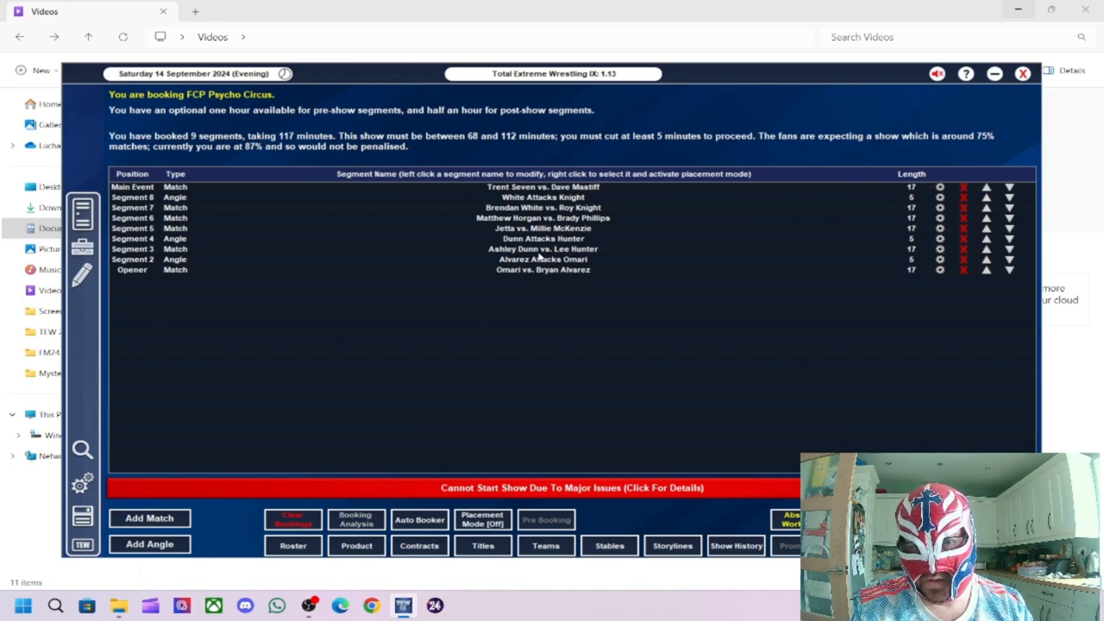
Step: Shorten Ashley Dunn vs. Lee Hunter to 12 minutes so Psycho Circus totals 112 minutes
left_click(542, 248)
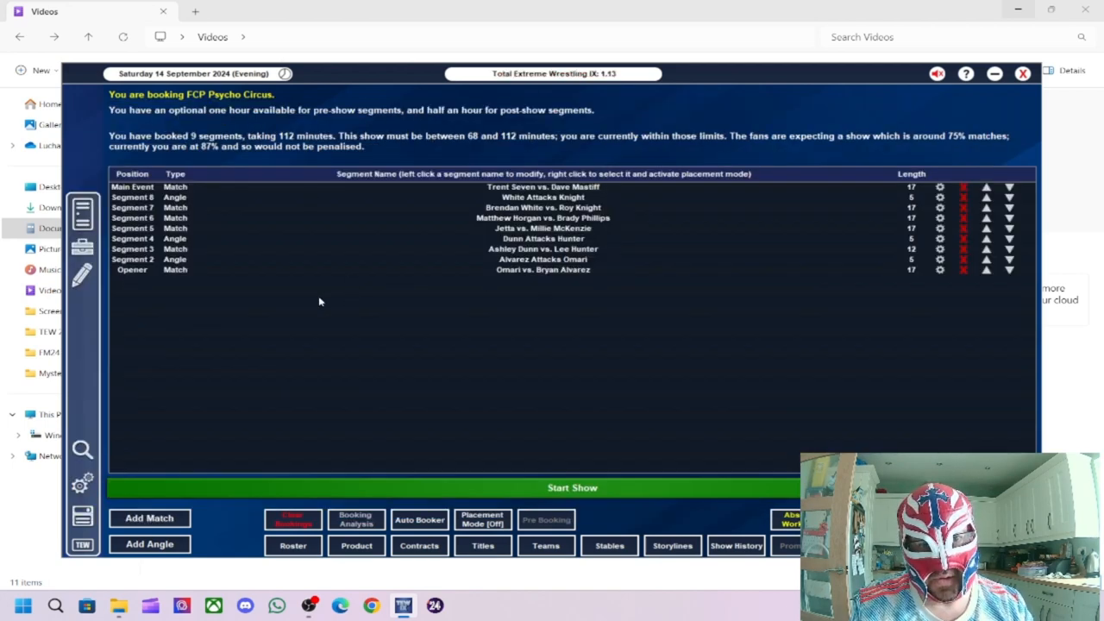
mouse_move(315, 224)
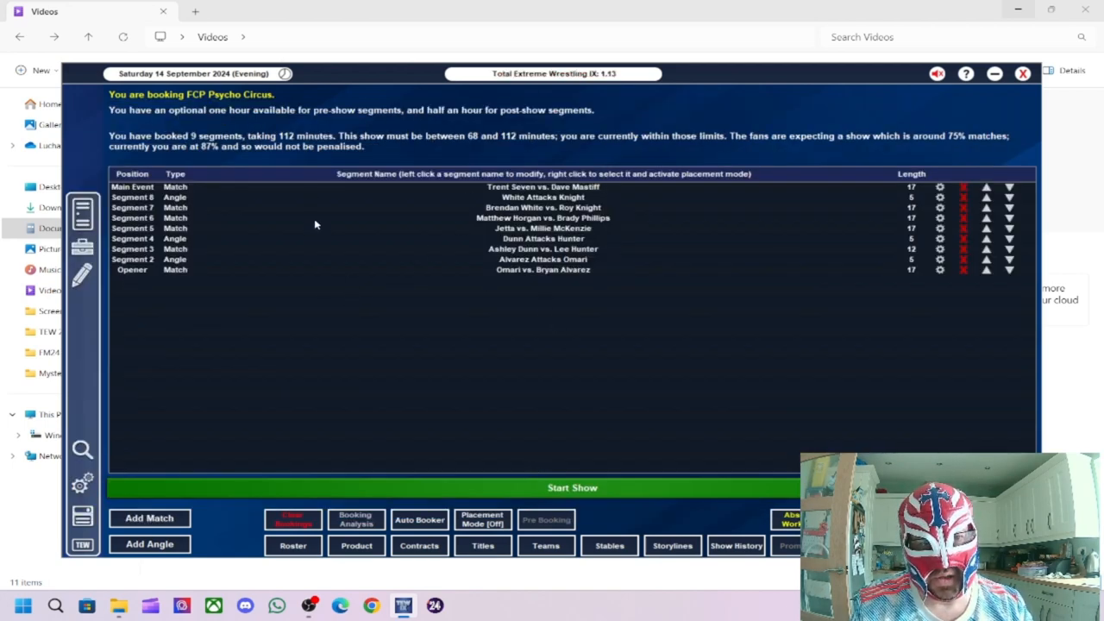
mouse_move(573, 427)
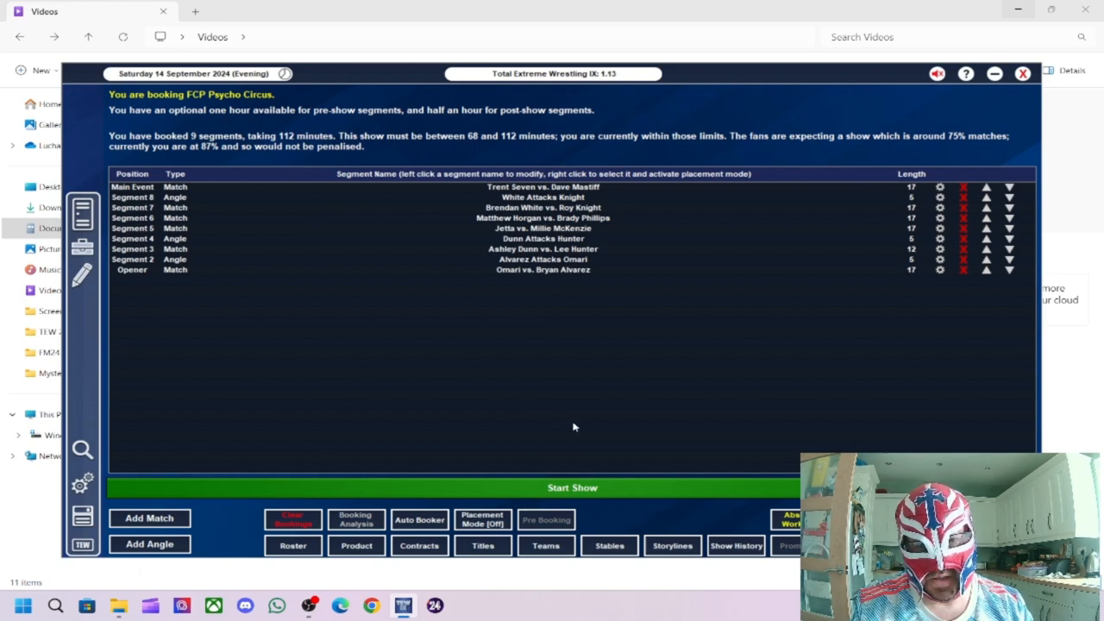
Step: Run FCP Psycho Circus, reaching Bryan Alvarez's count-out win over Omari rated 34
left_click(571, 487)
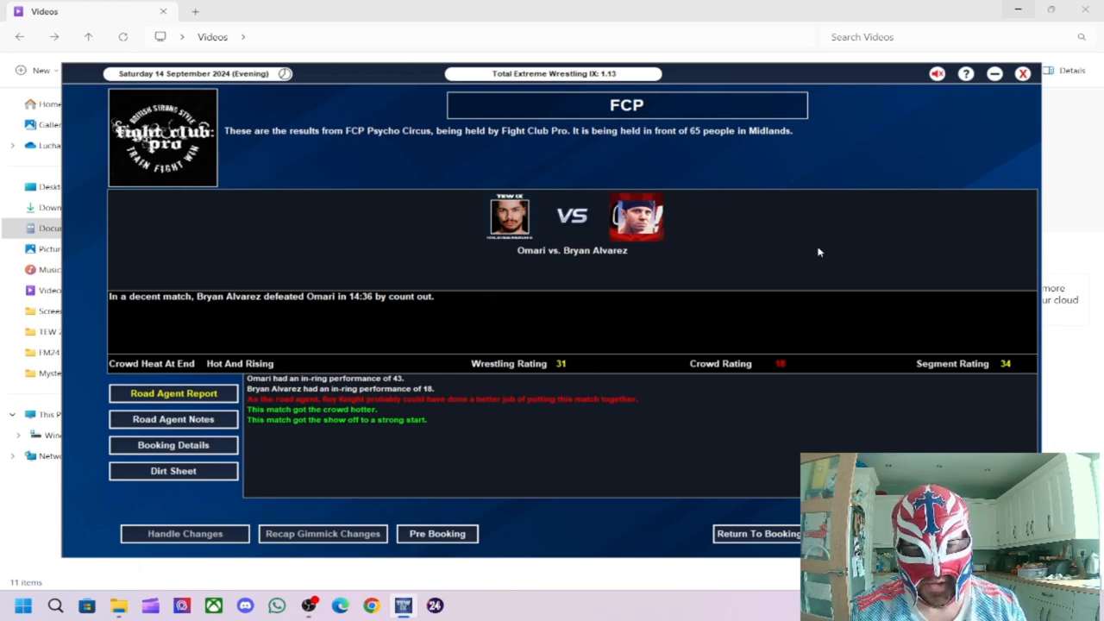
mouse_move(546, 369)
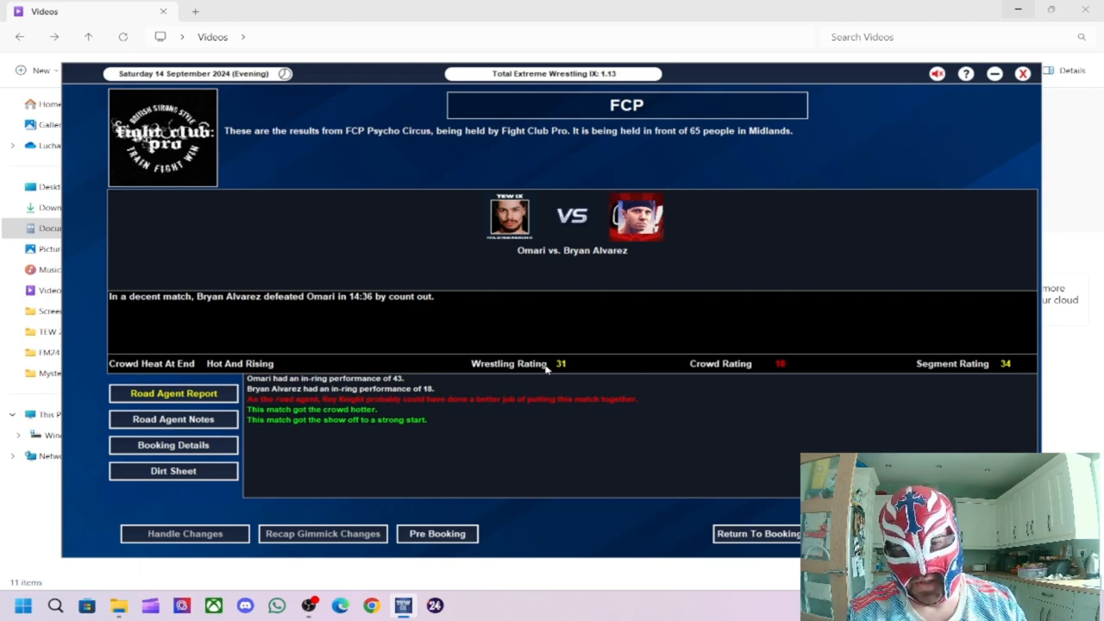
mouse_move(791, 367)
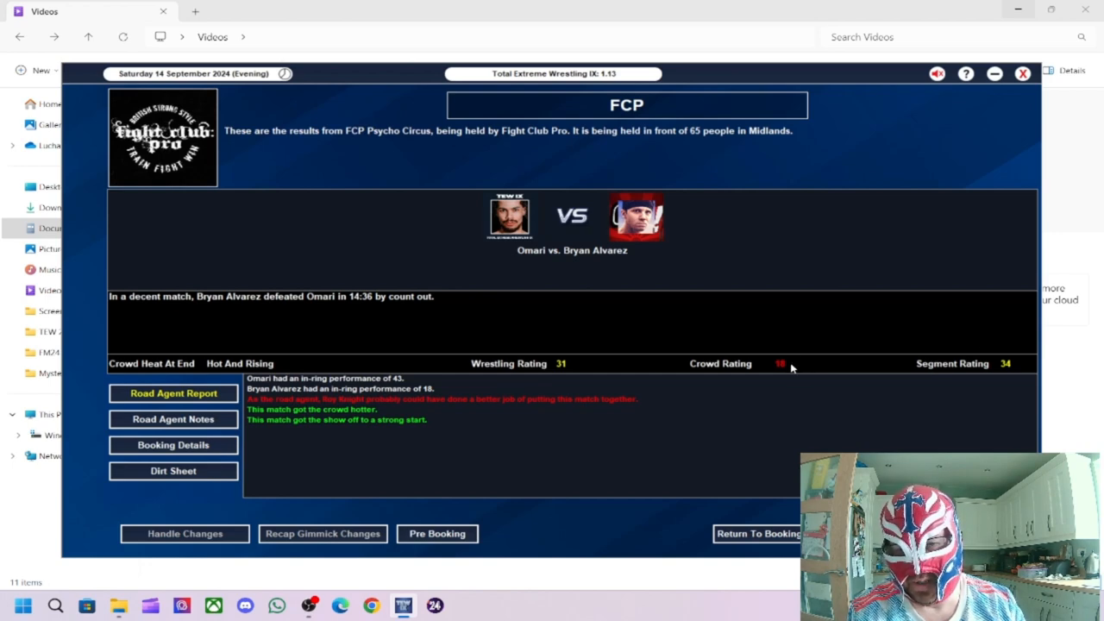
mouse_move(1010, 366)
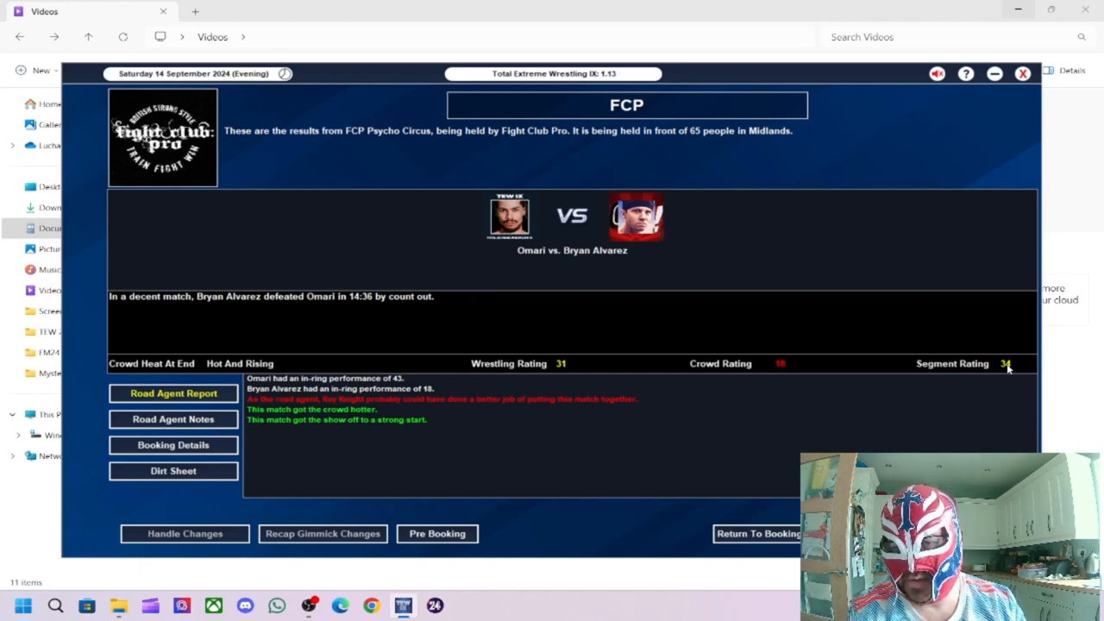
mouse_move(341, 379)
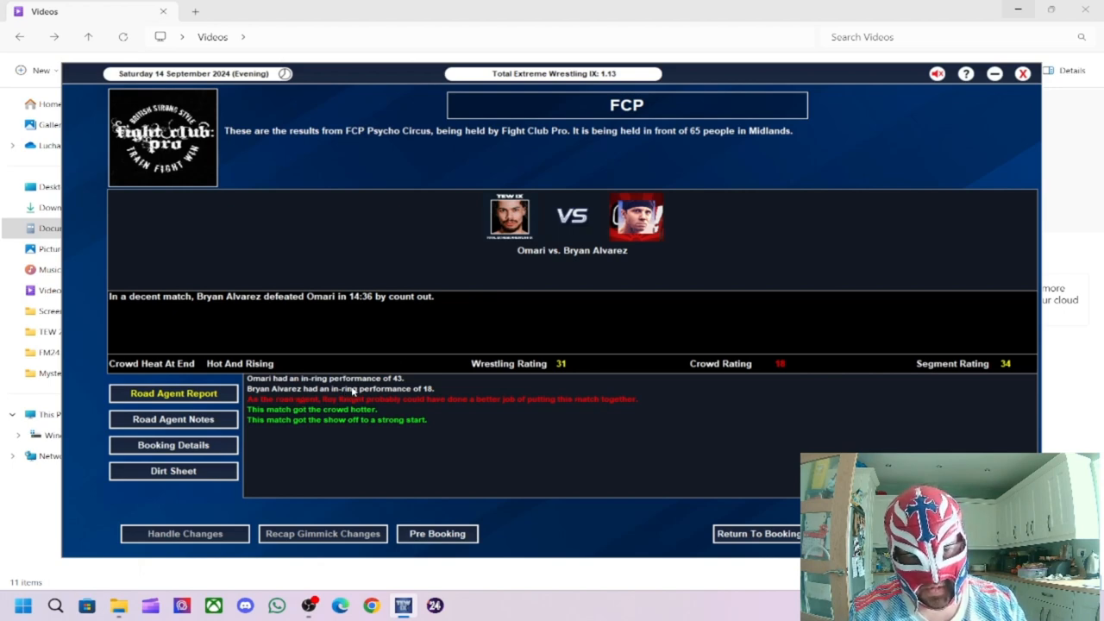
mouse_move(434, 397)
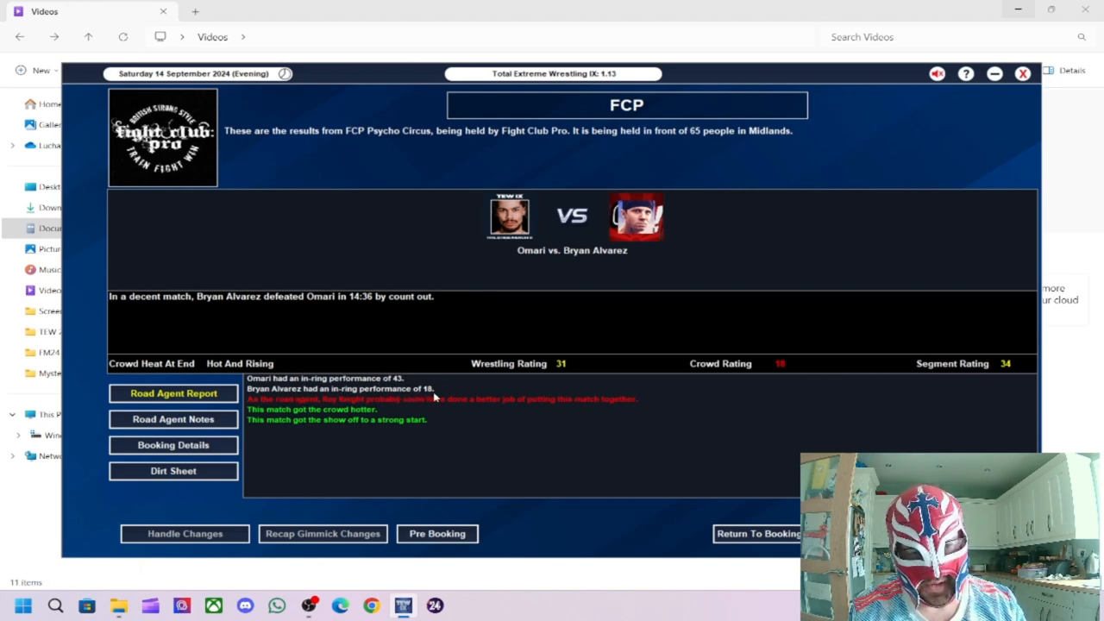
mouse_move(592, 411)
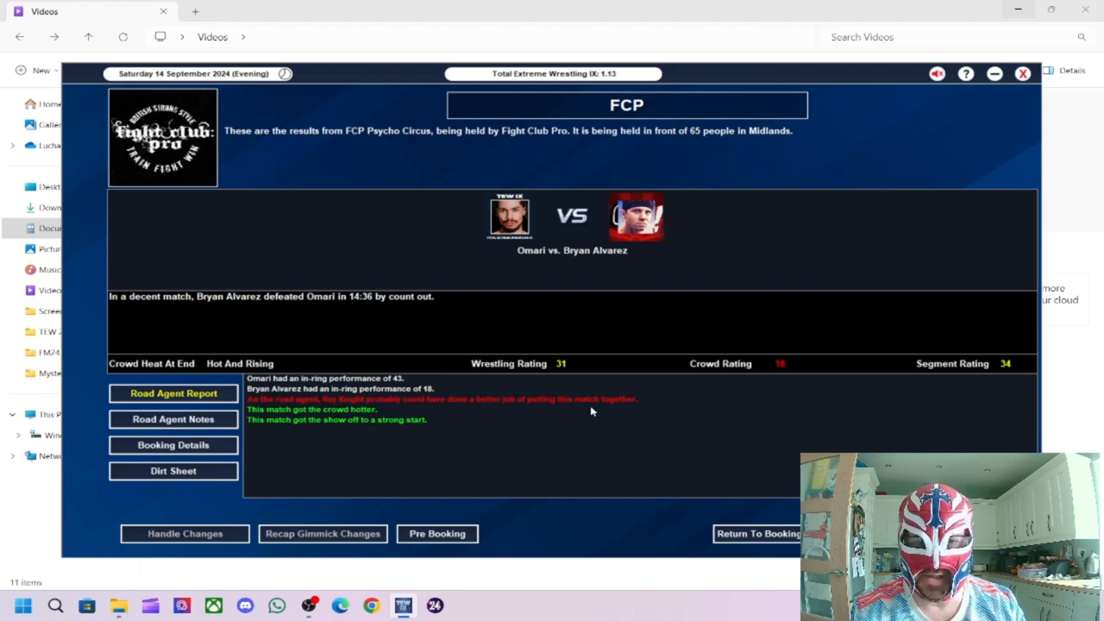
mouse_move(603, 405)
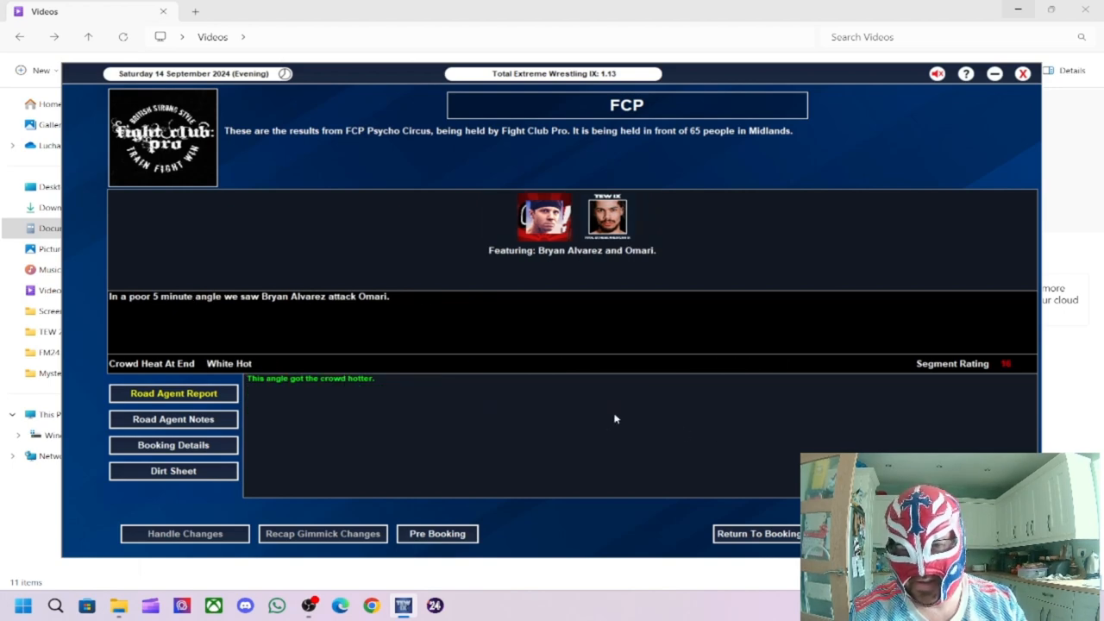
mouse_move(734, 443)
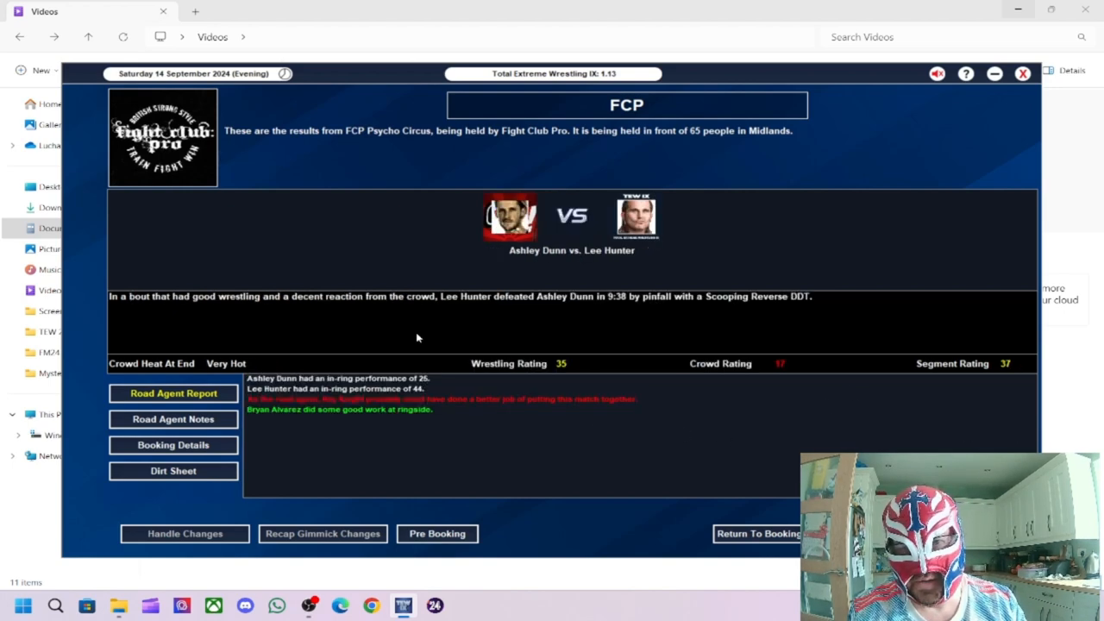
mouse_move(564, 455)
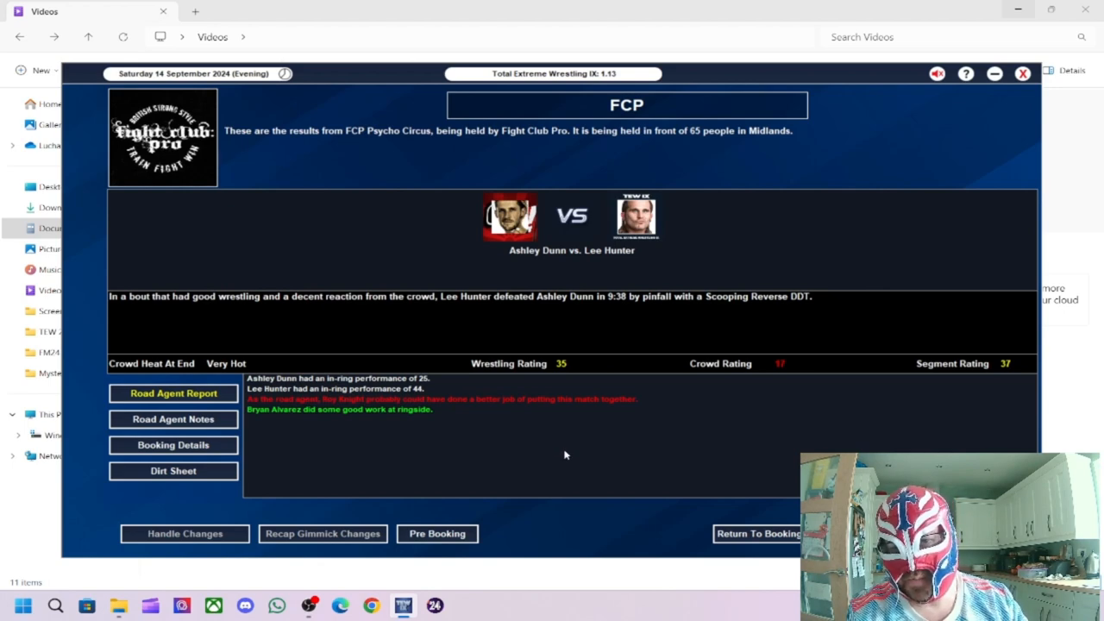
mouse_move(535, 311)
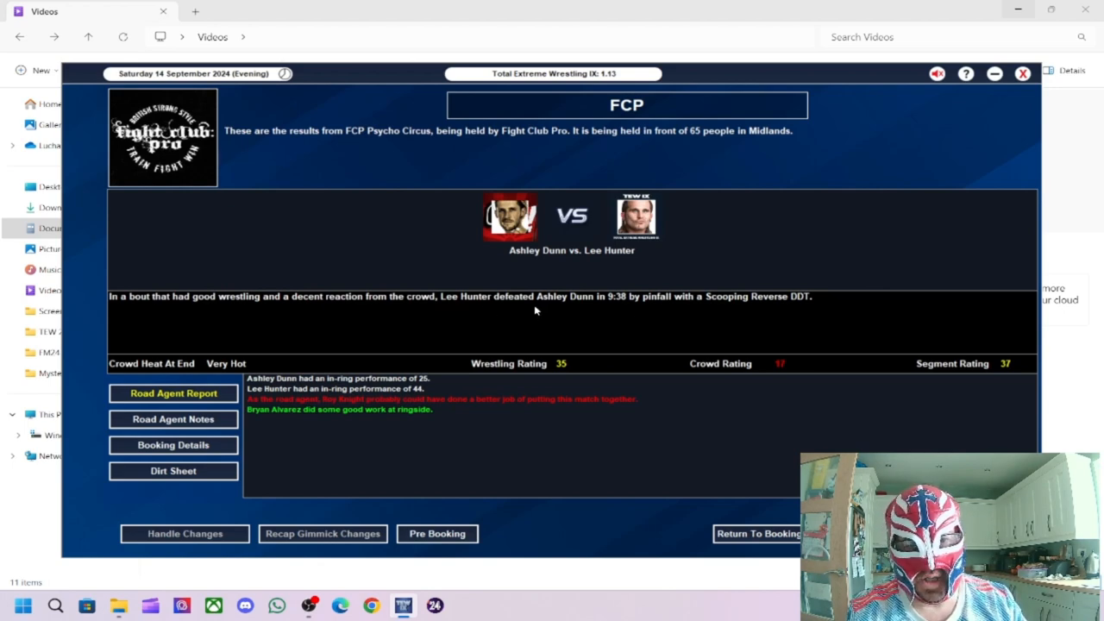
mouse_move(811, 417)
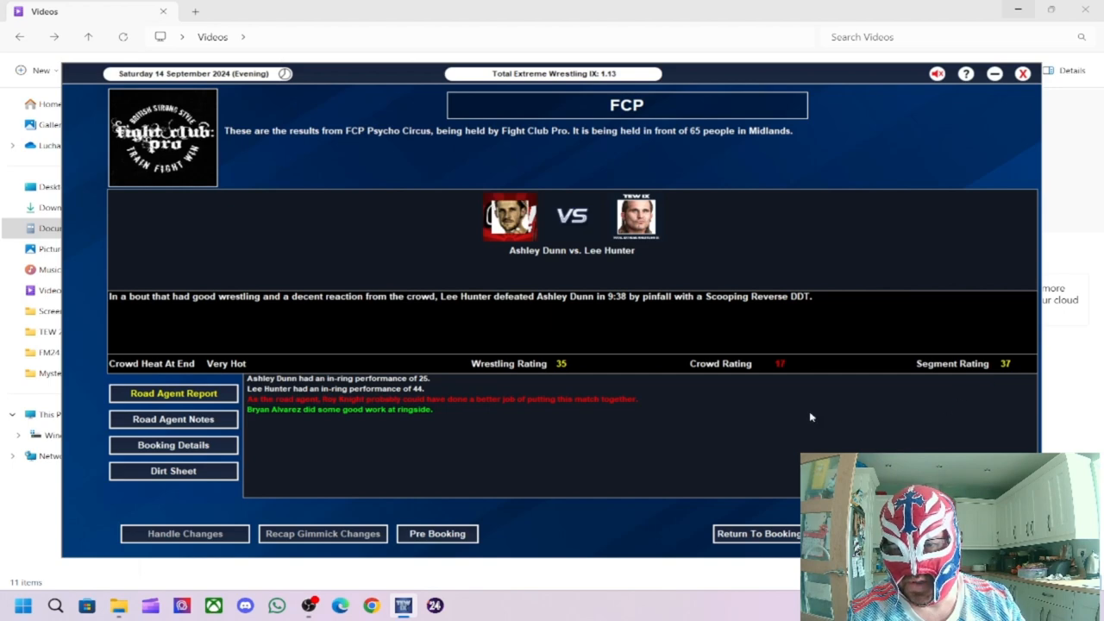
mouse_move(488, 441)
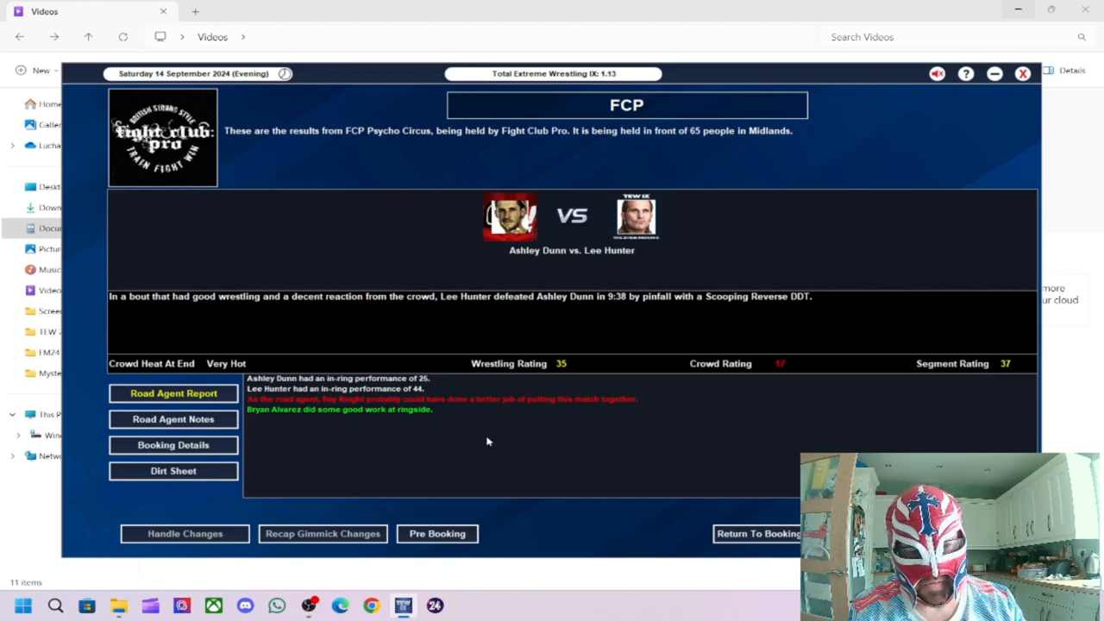
mouse_move(514, 408)
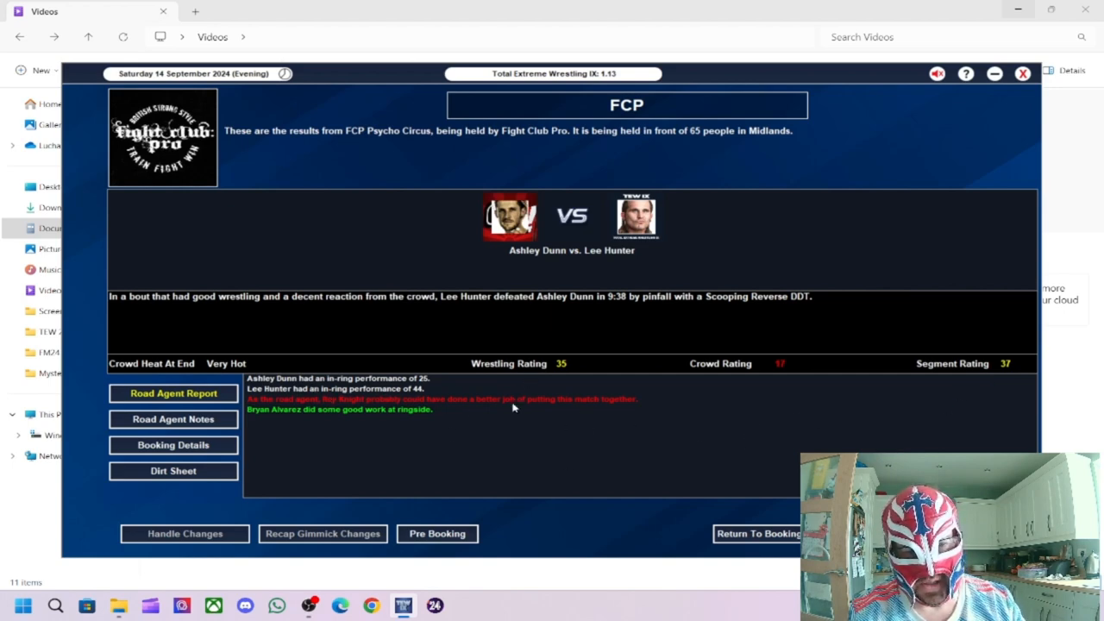
mouse_move(420, 436)
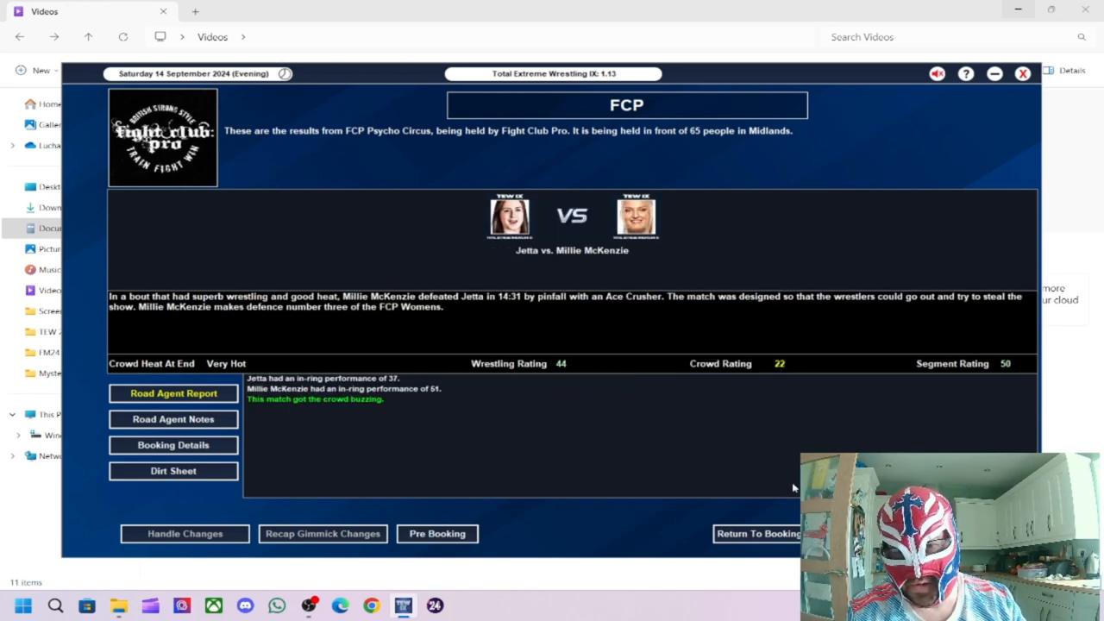
mouse_move(818, 450)
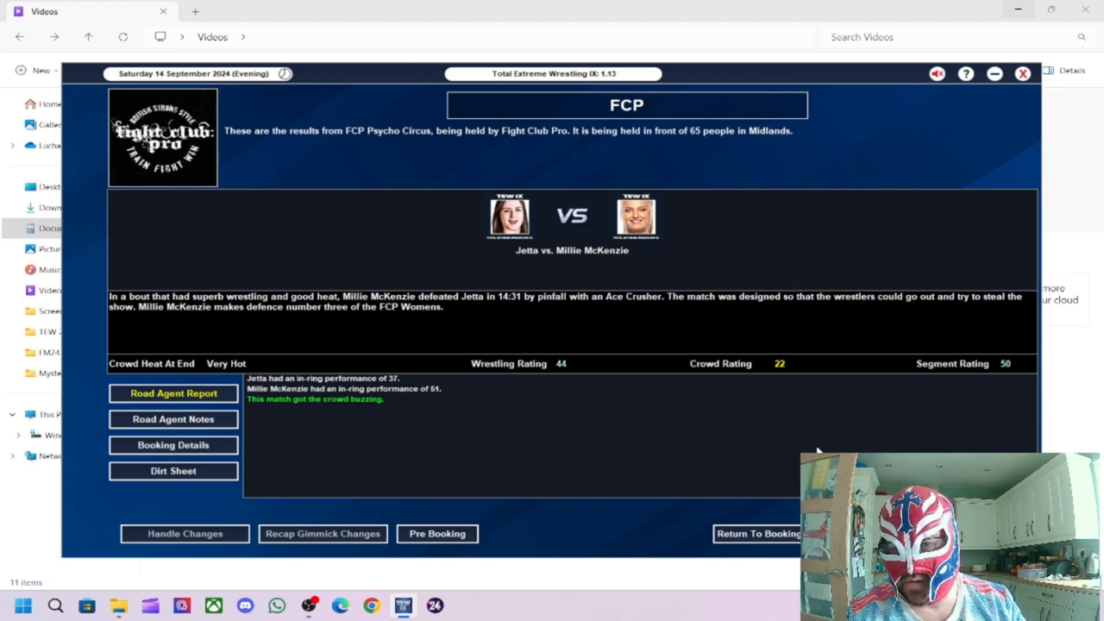
mouse_move(562, 377)
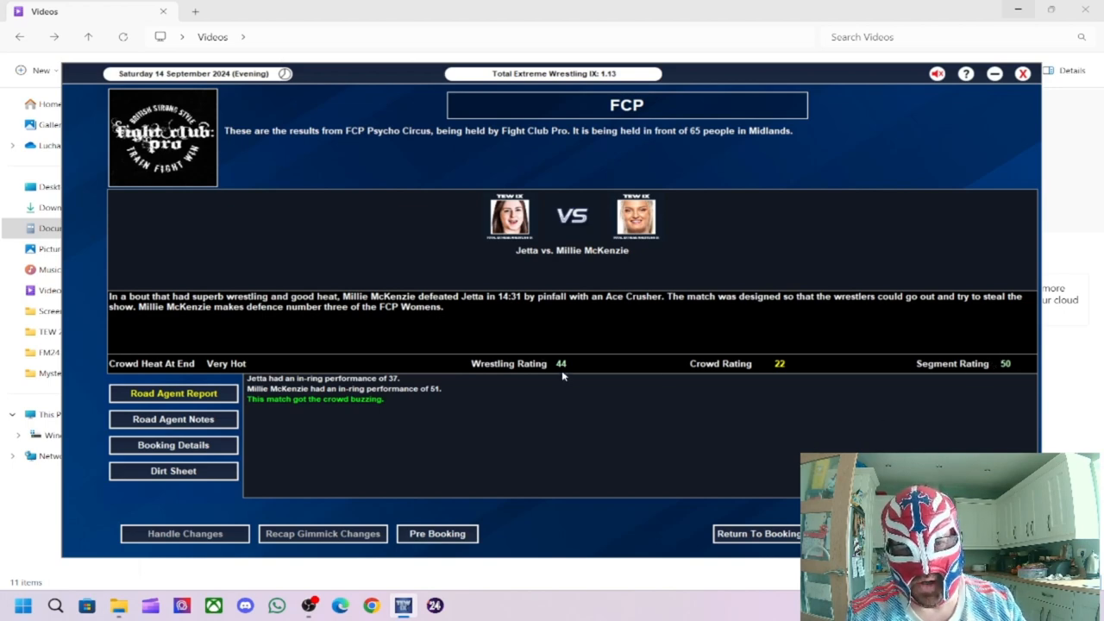
mouse_move(529, 318)
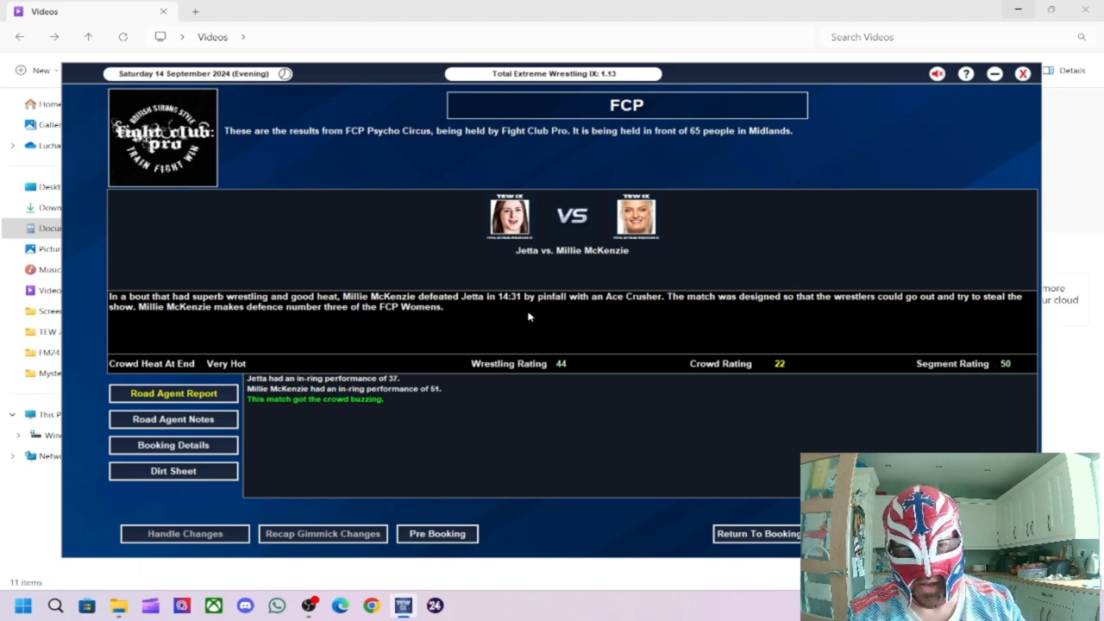
mouse_move(799, 311)
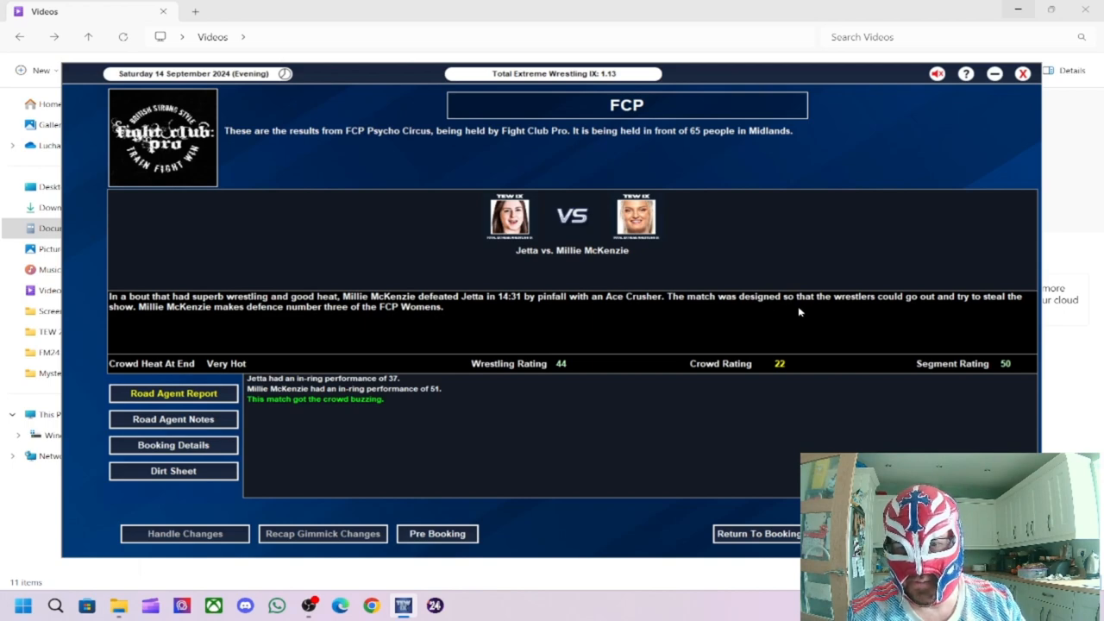
mouse_move(374, 392)
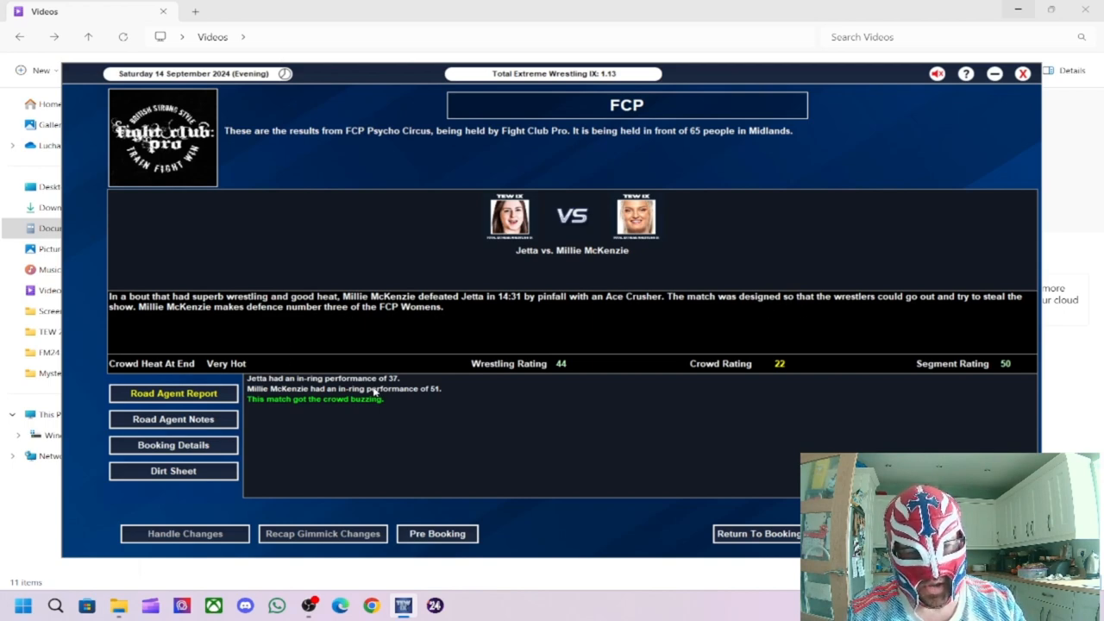
mouse_move(438, 395)
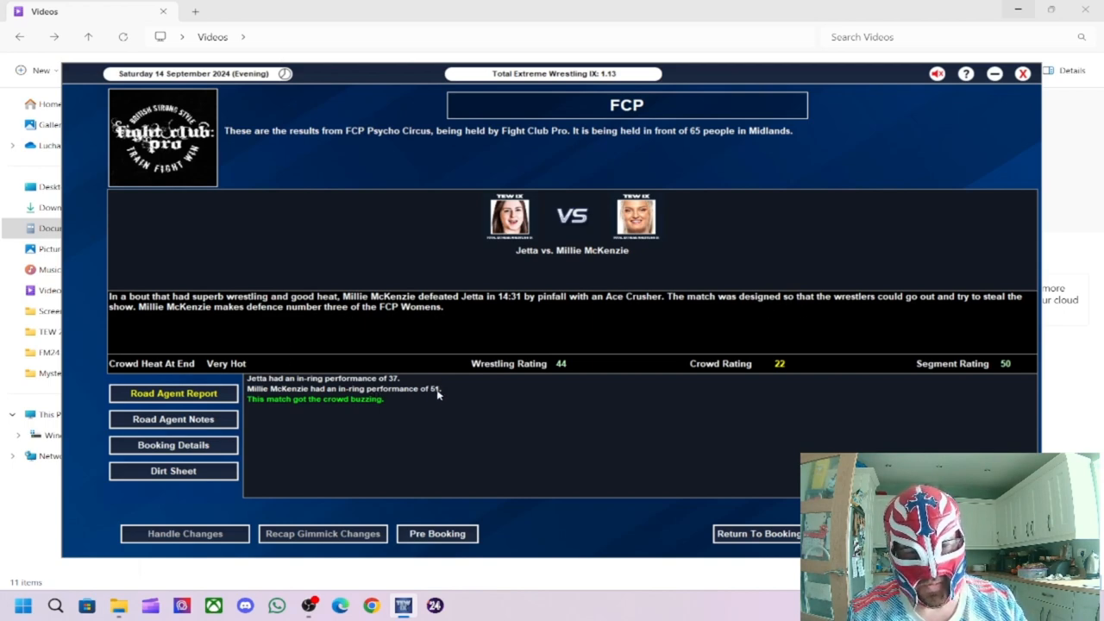
mouse_move(422, 393)
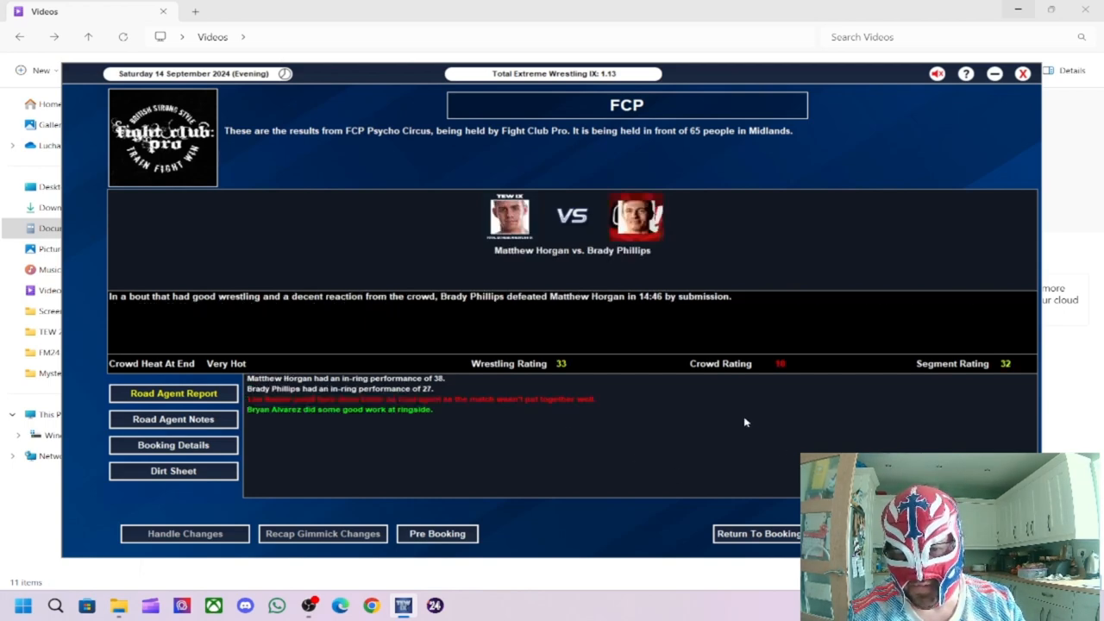
mouse_move(732, 414)
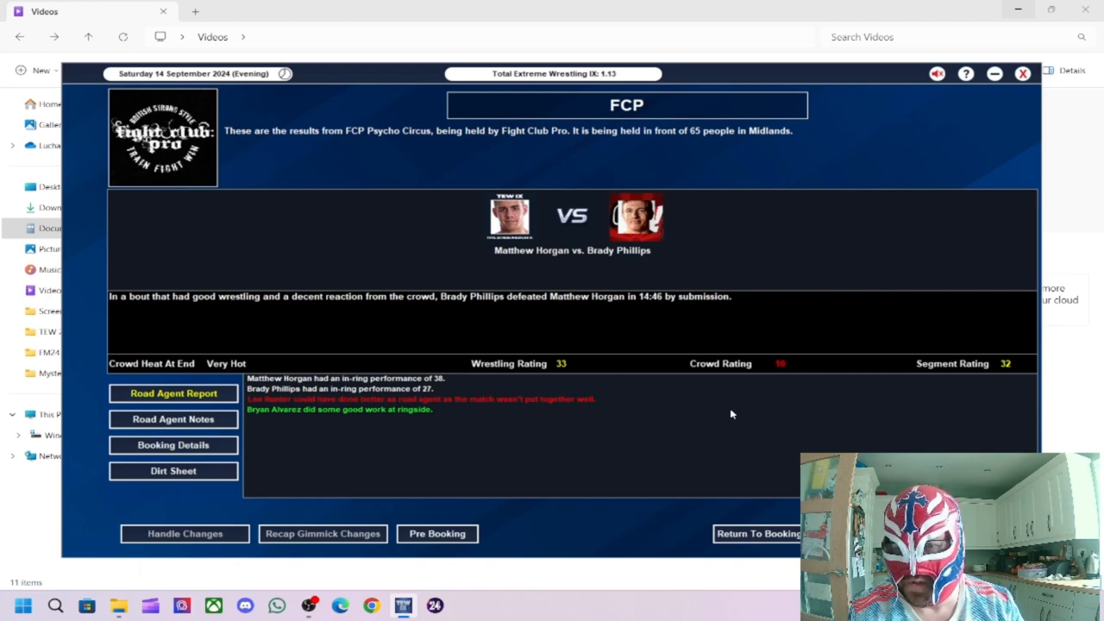
mouse_move(444, 328)
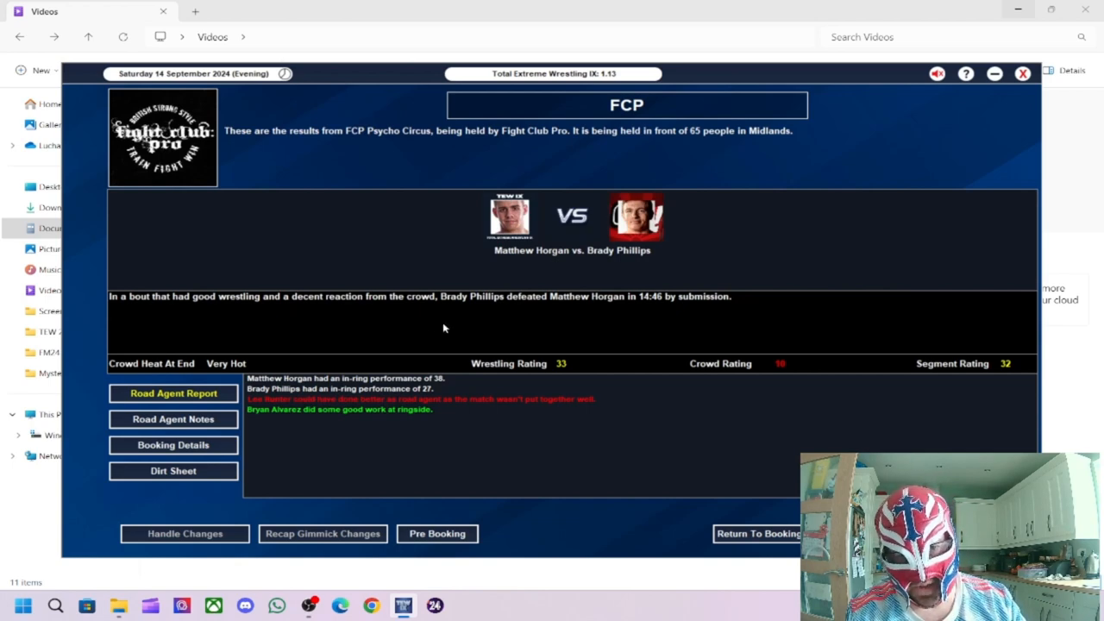
mouse_move(646, 315)
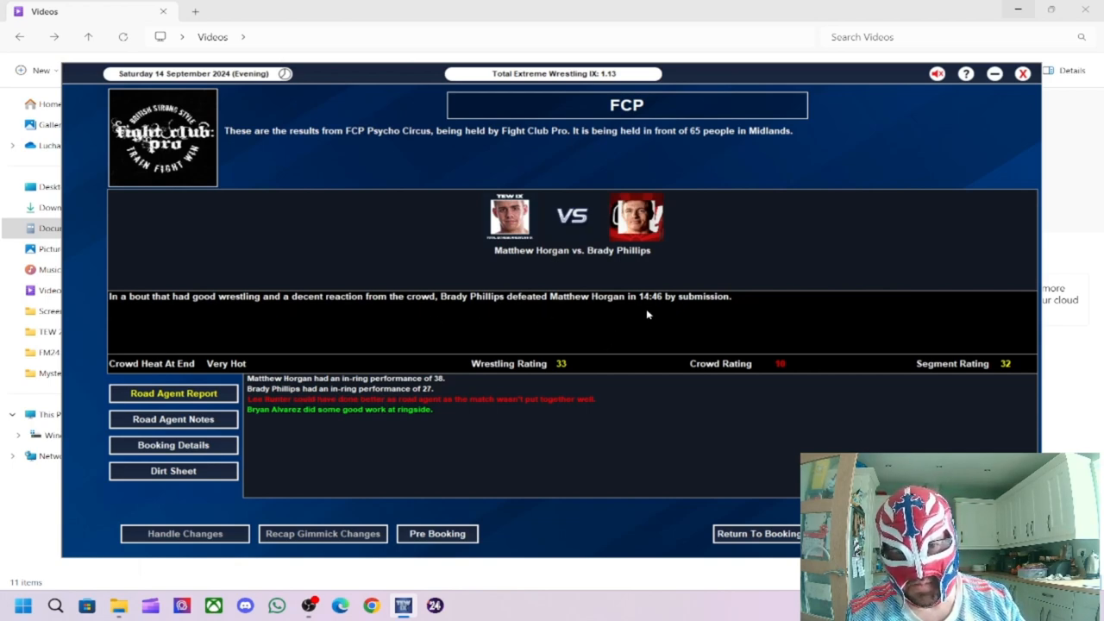
mouse_move(966, 336)
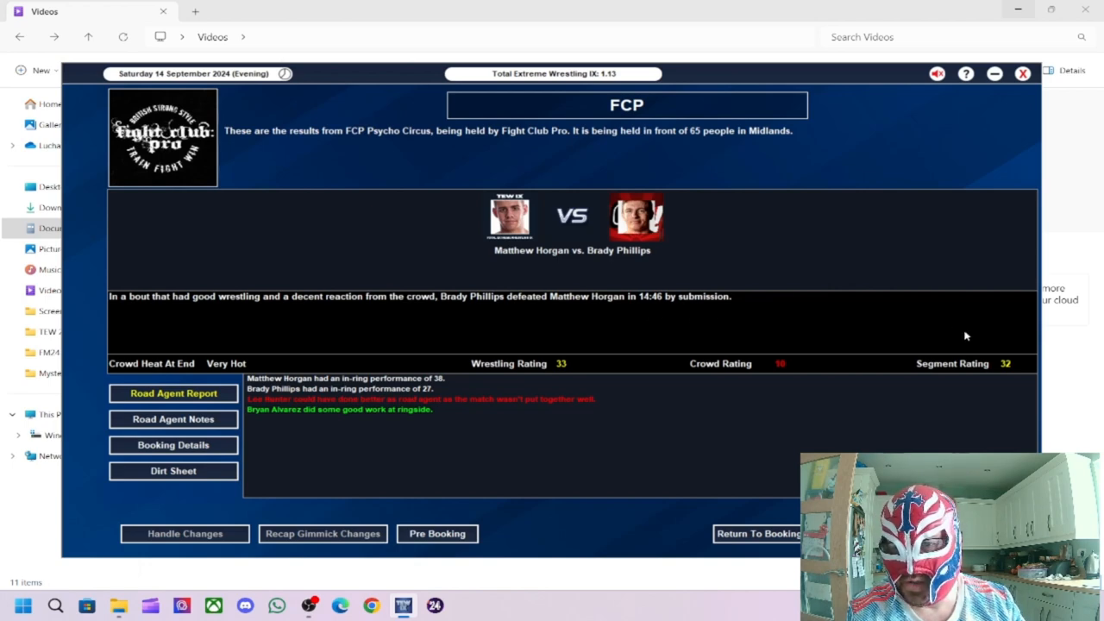
mouse_move(561, 383)
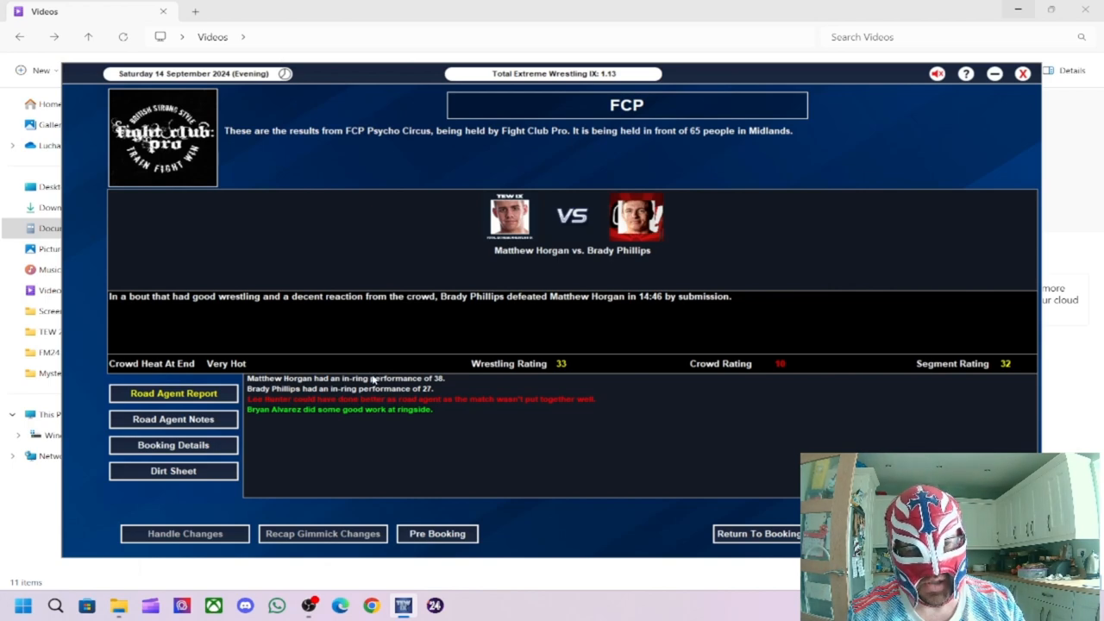
mouse_move(586, 364)
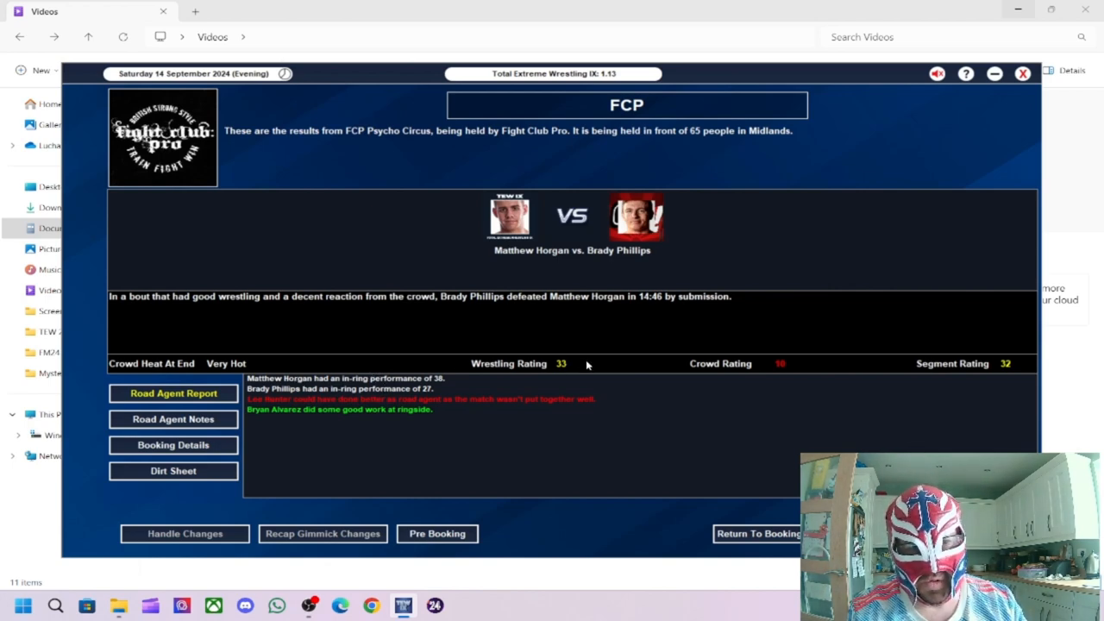
mouse_move(473, 414)
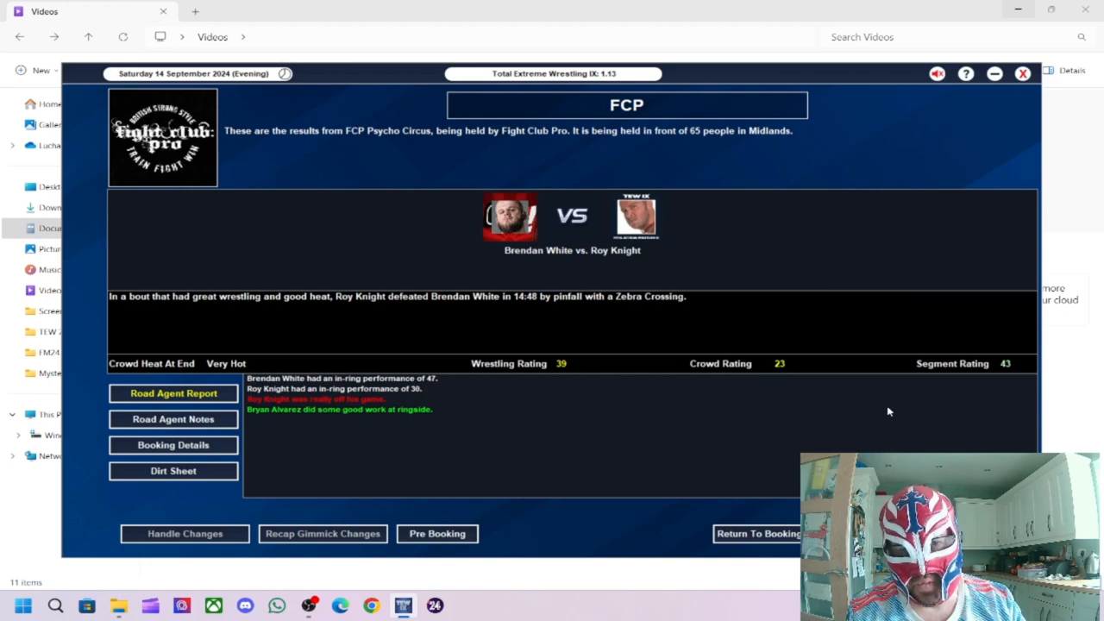
mouse_move(795, 406)
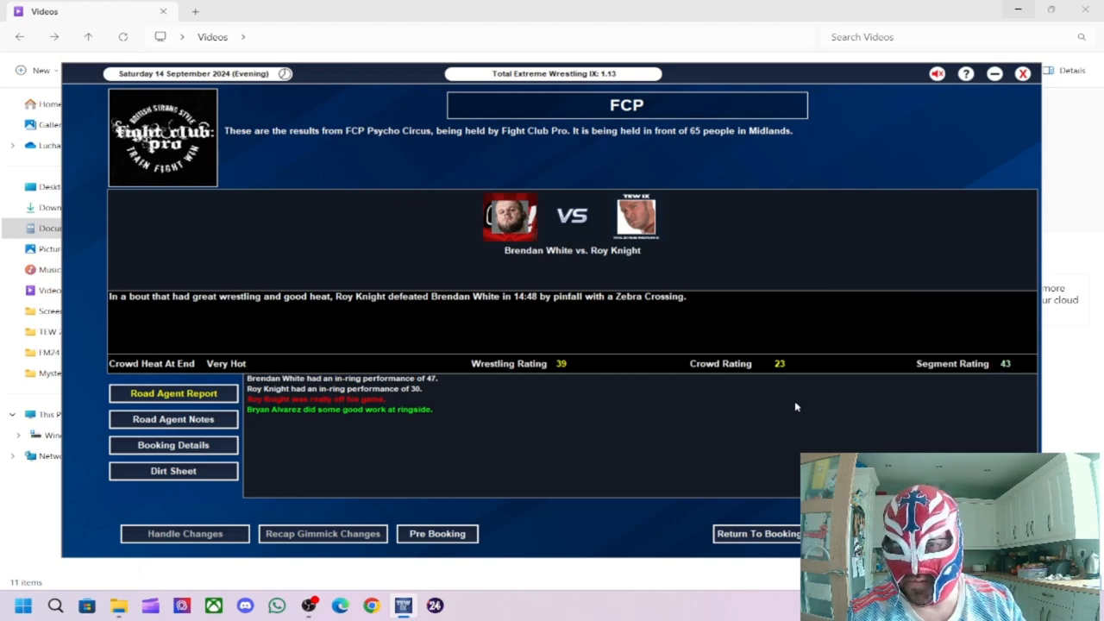
mouse_move(517, 454)
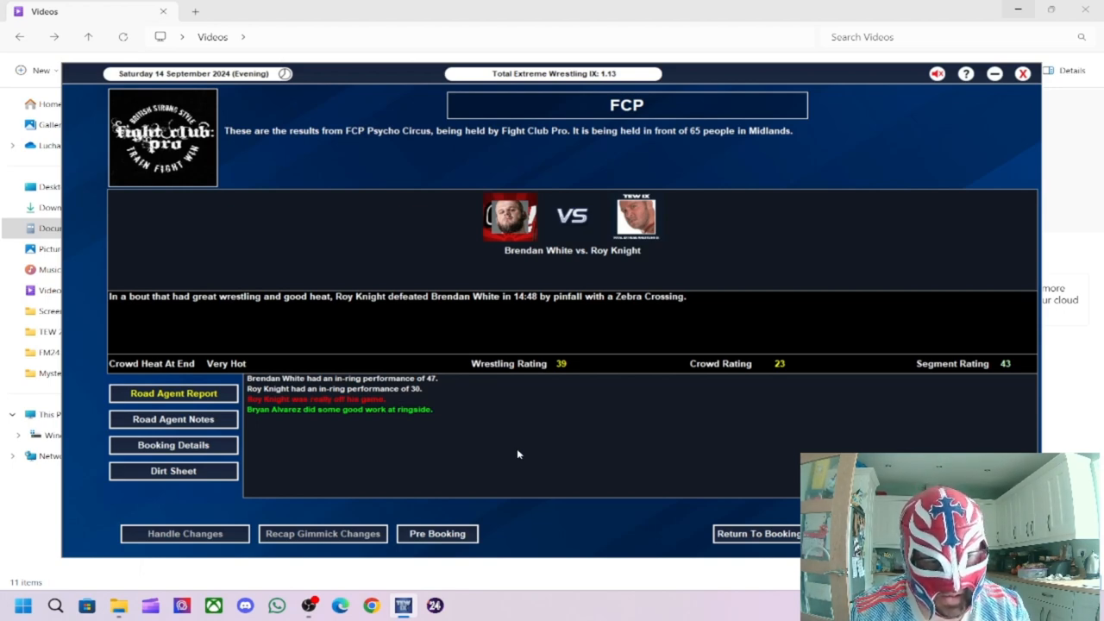
mouse_move(455, 425)
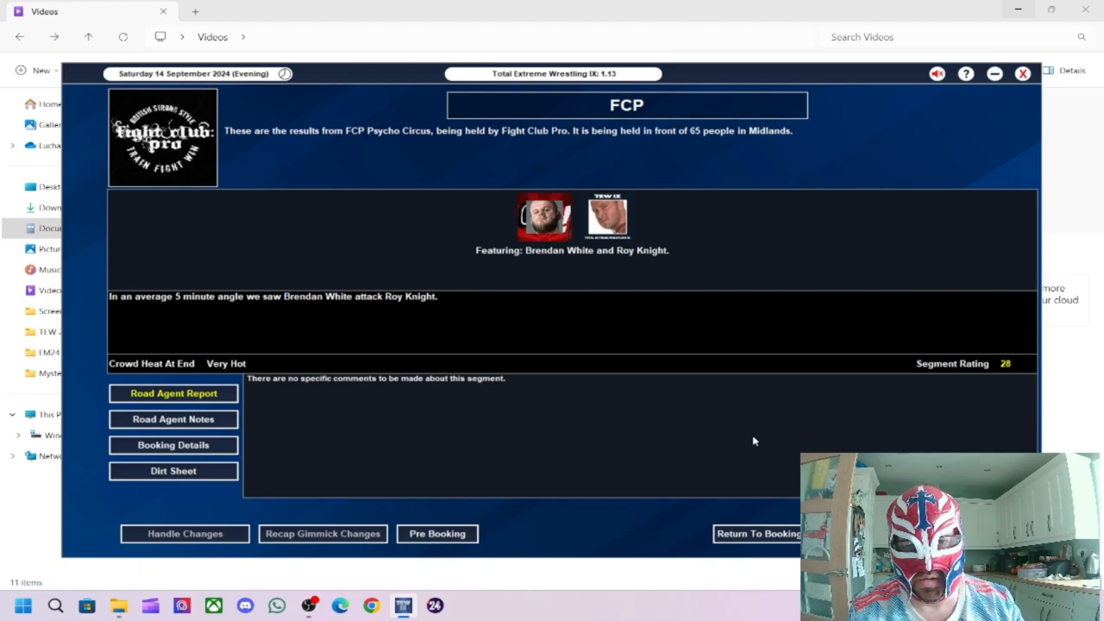
mouse_move(956, 379)
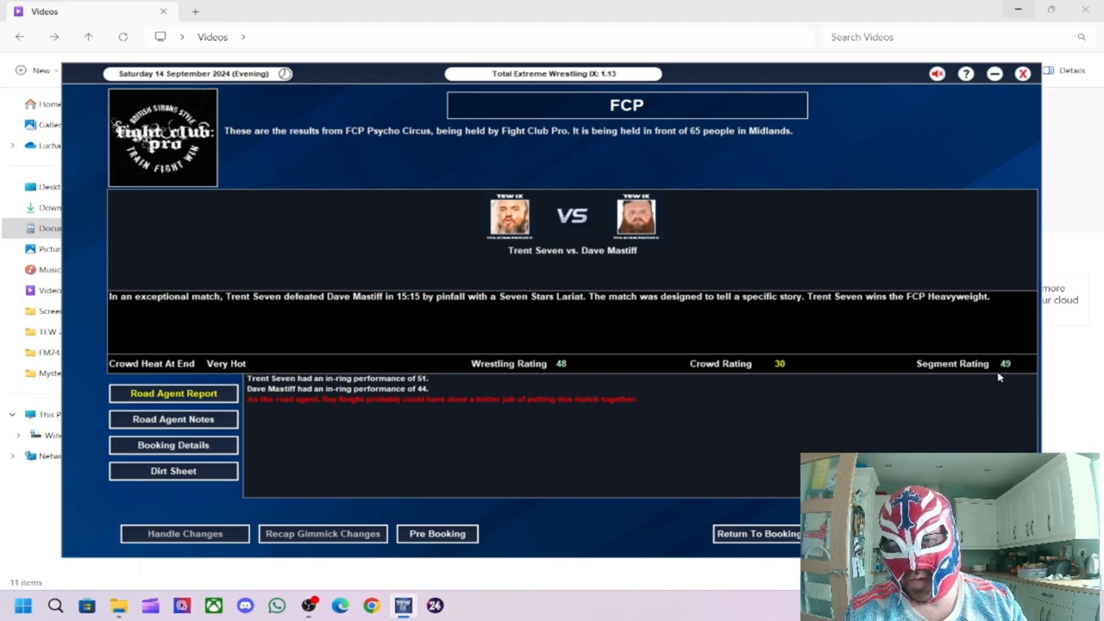
mouse_move(382, 313)
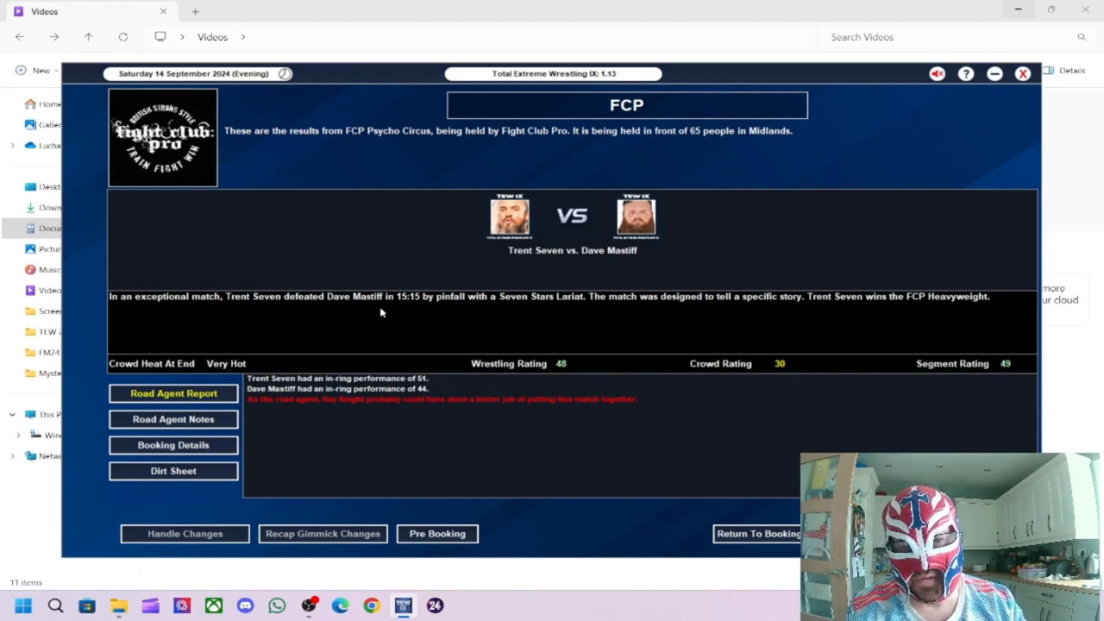
mouse_move(655, 308)
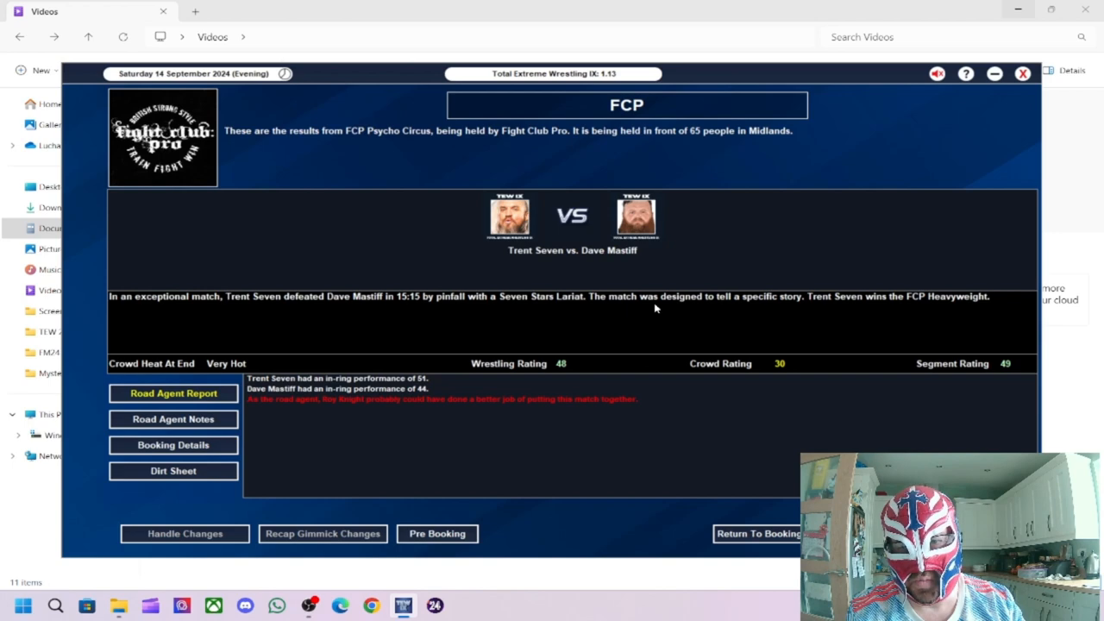
mouse_move(951, 362)
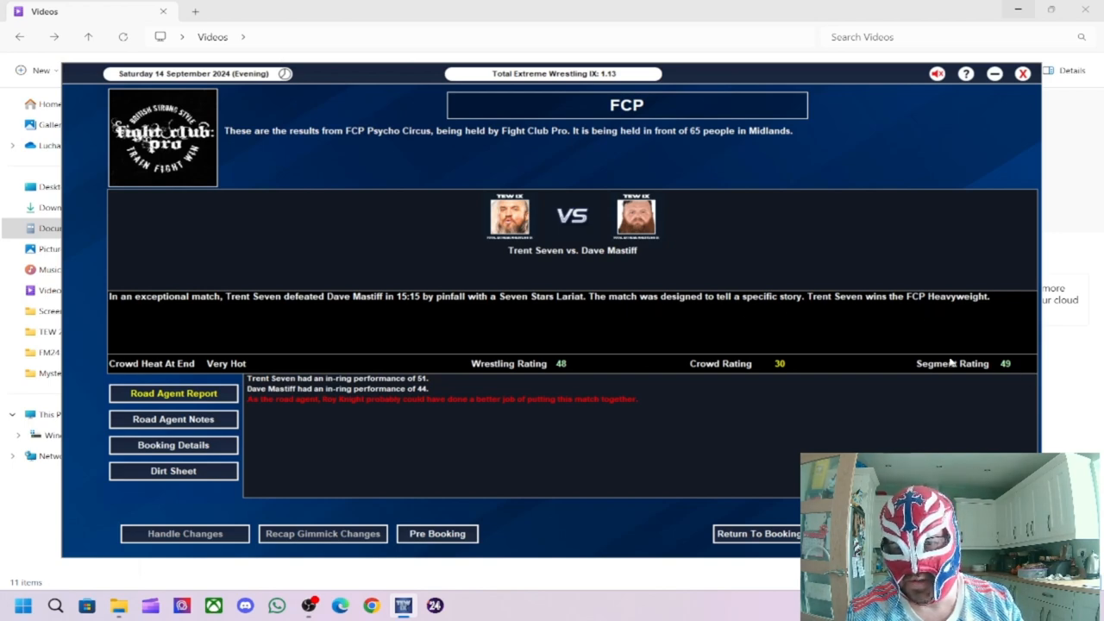
mouse_move(555, 362)
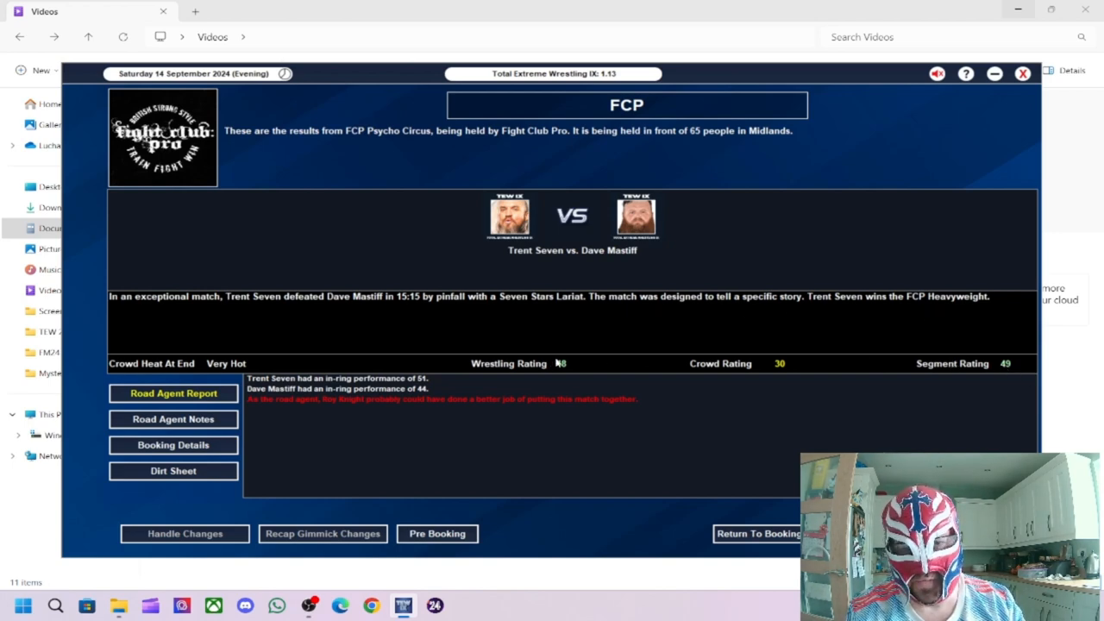
mouse_move(436, 374)
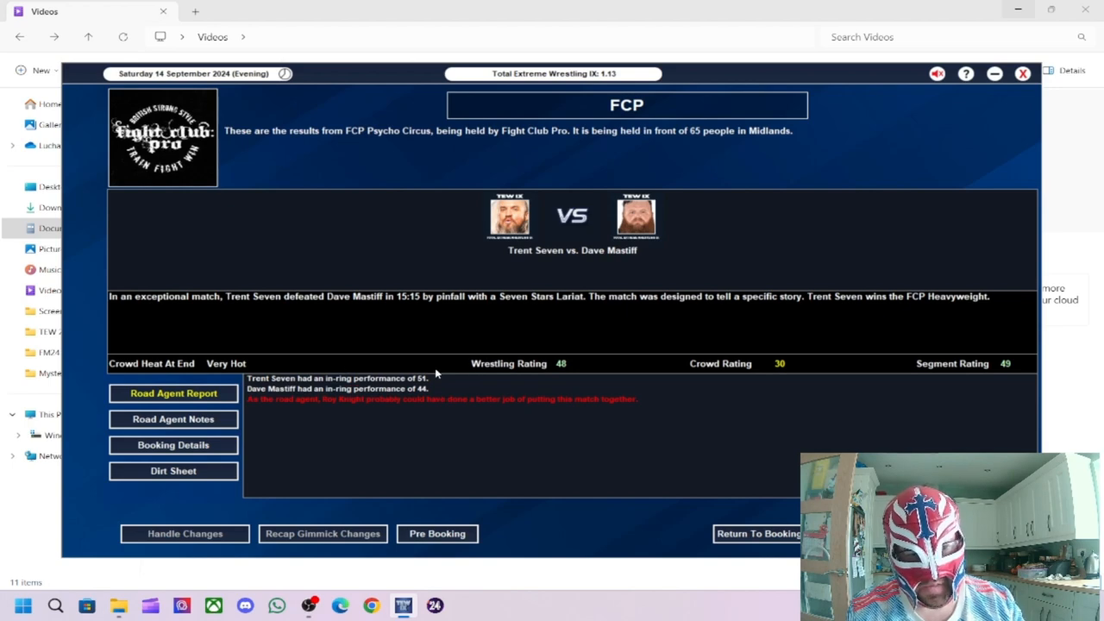
mouse_move(345, 413)
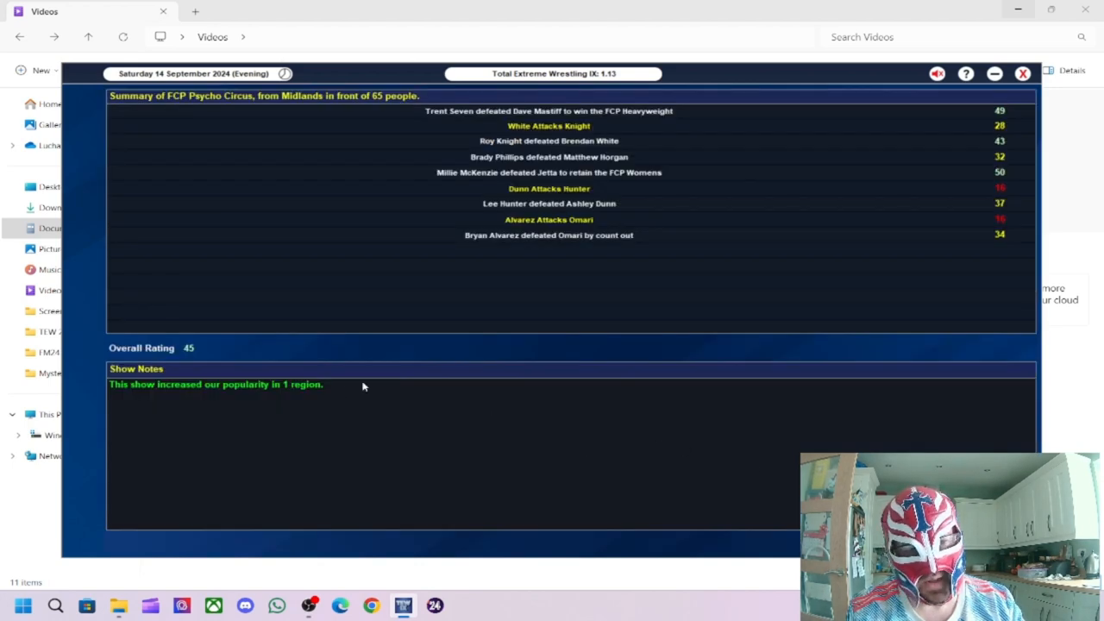
mouse_move(278, 393)
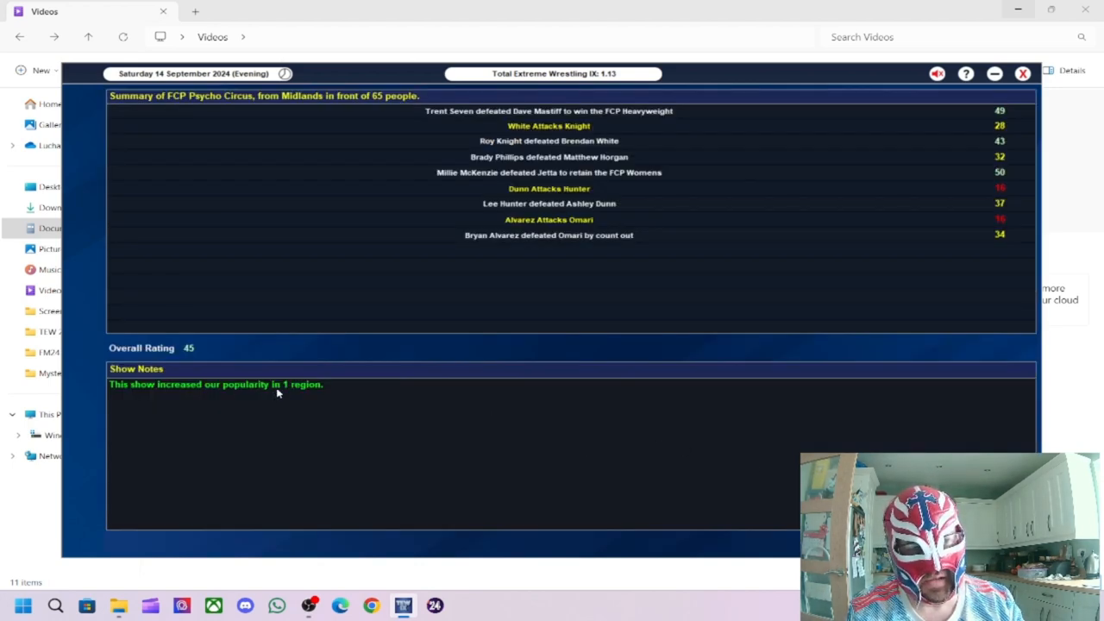
mouse_move(205, 356)
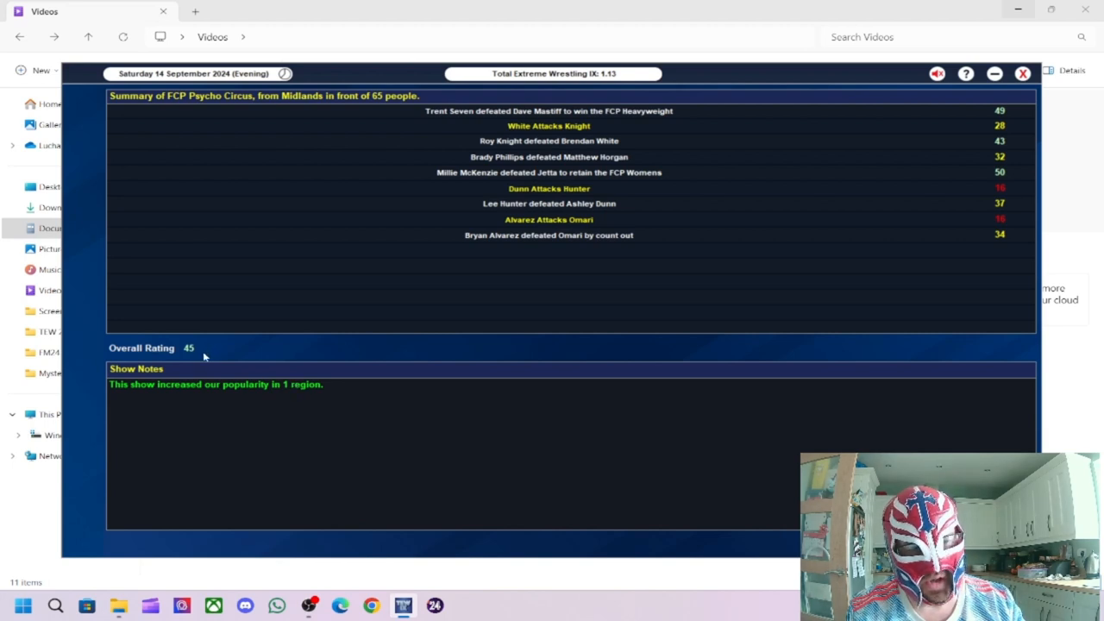
mouse_move(383, 322)
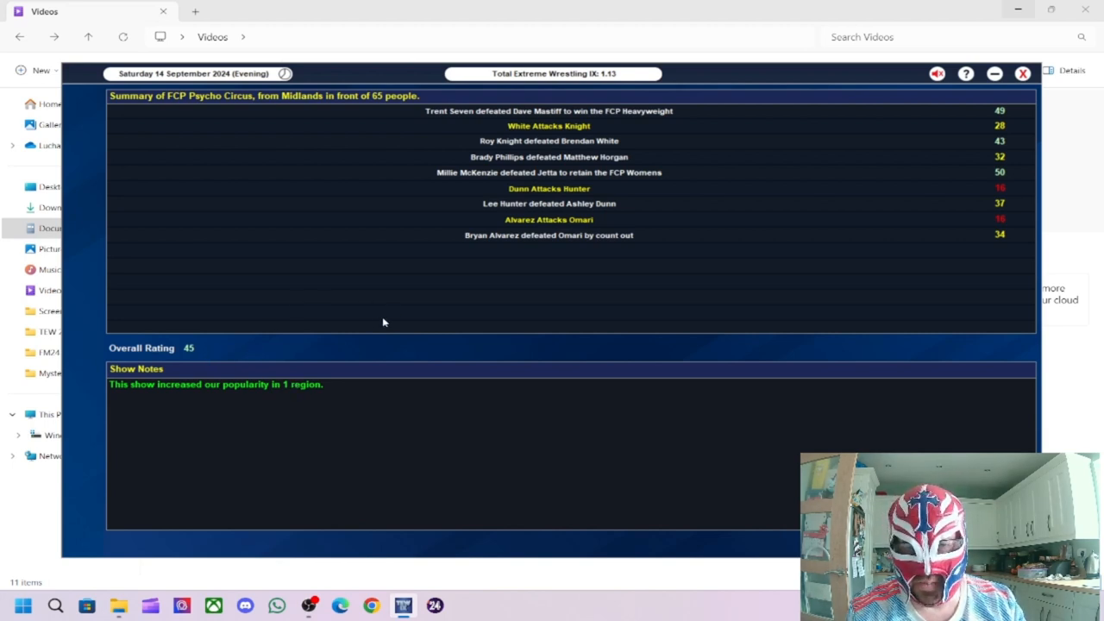
mouse_move(399, 293)
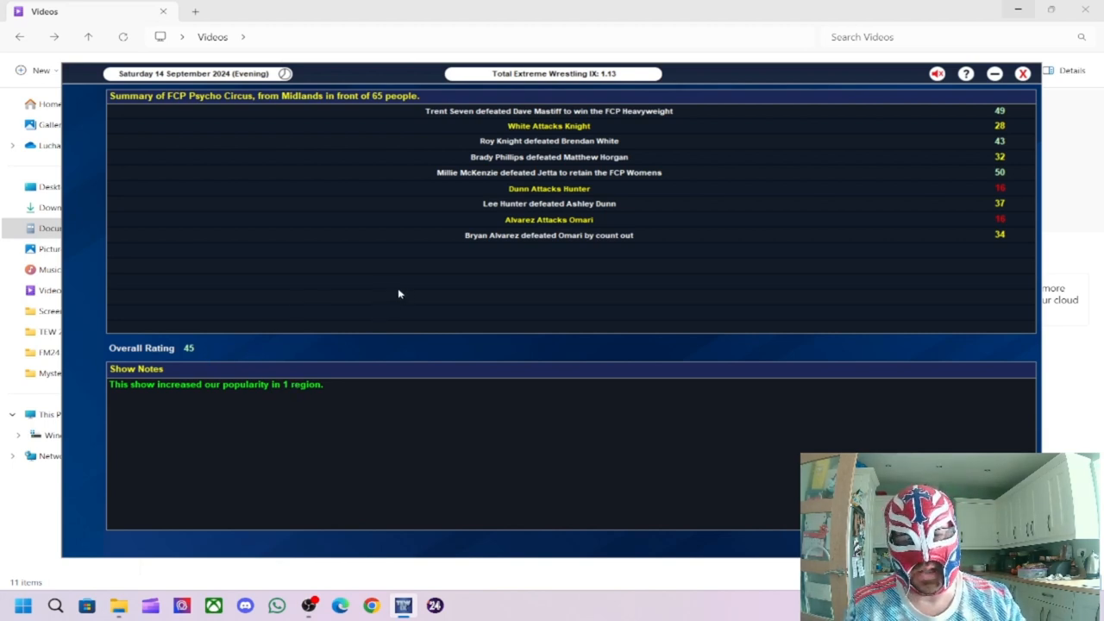
mouse_move(369, 111)
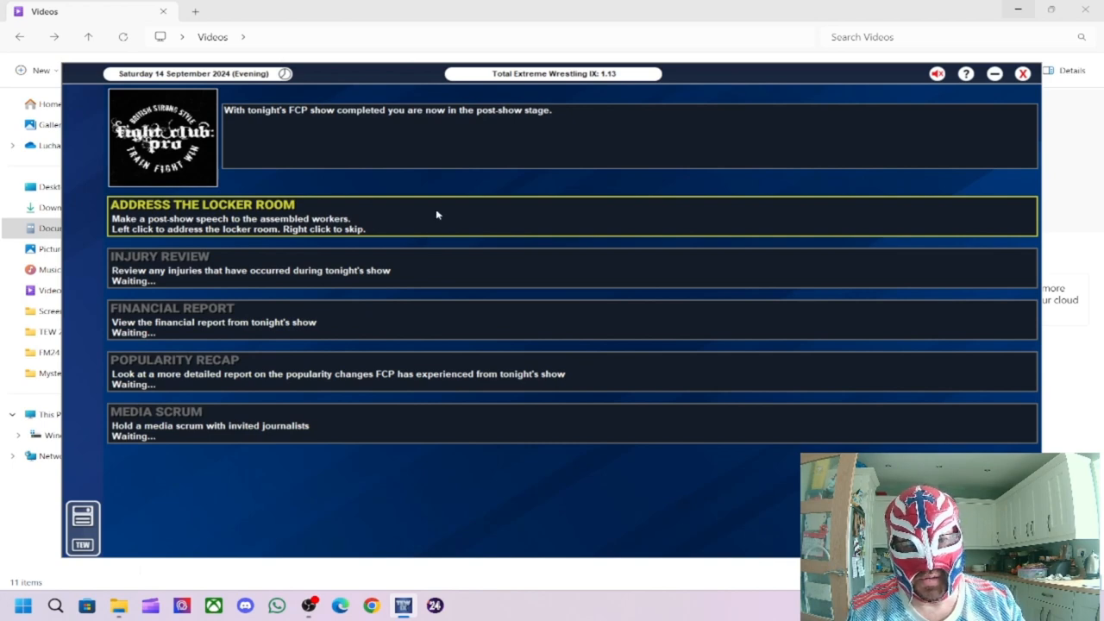
Step: Give the post-show locker room speech and continue past Post-Show Complete to Sunday's office
left_click(435, 215)
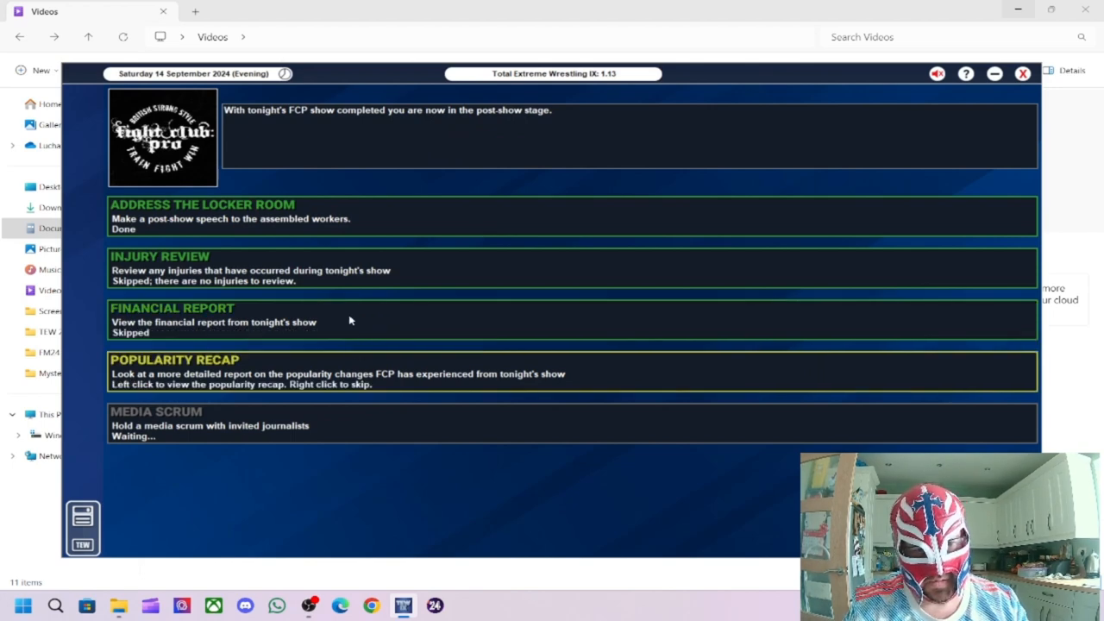
mouse_move(192, 364)
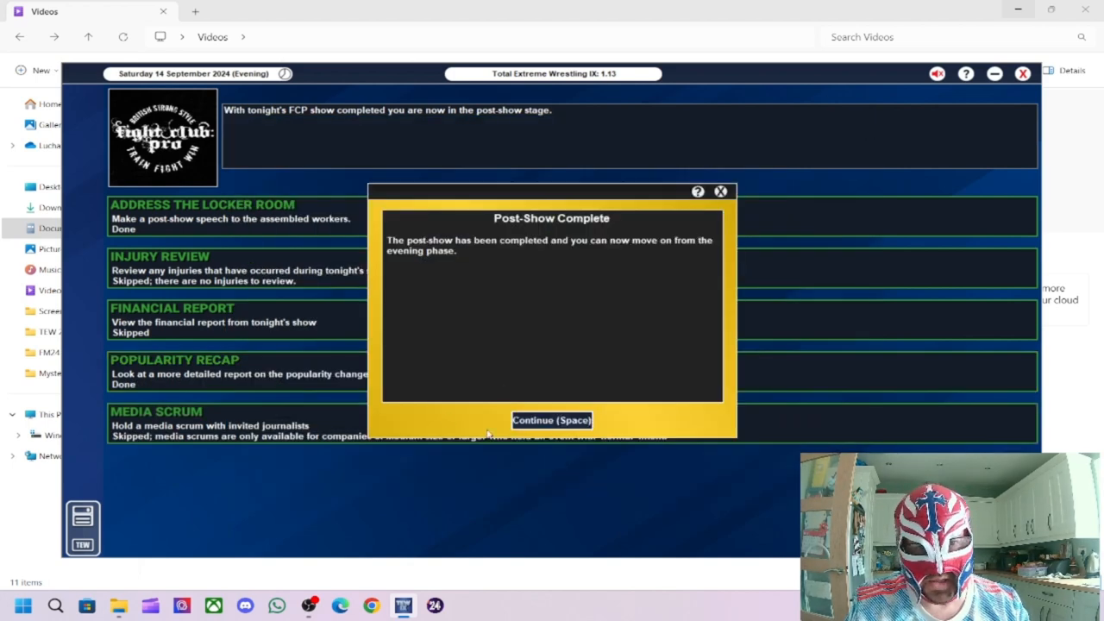
left_click(551, 420)
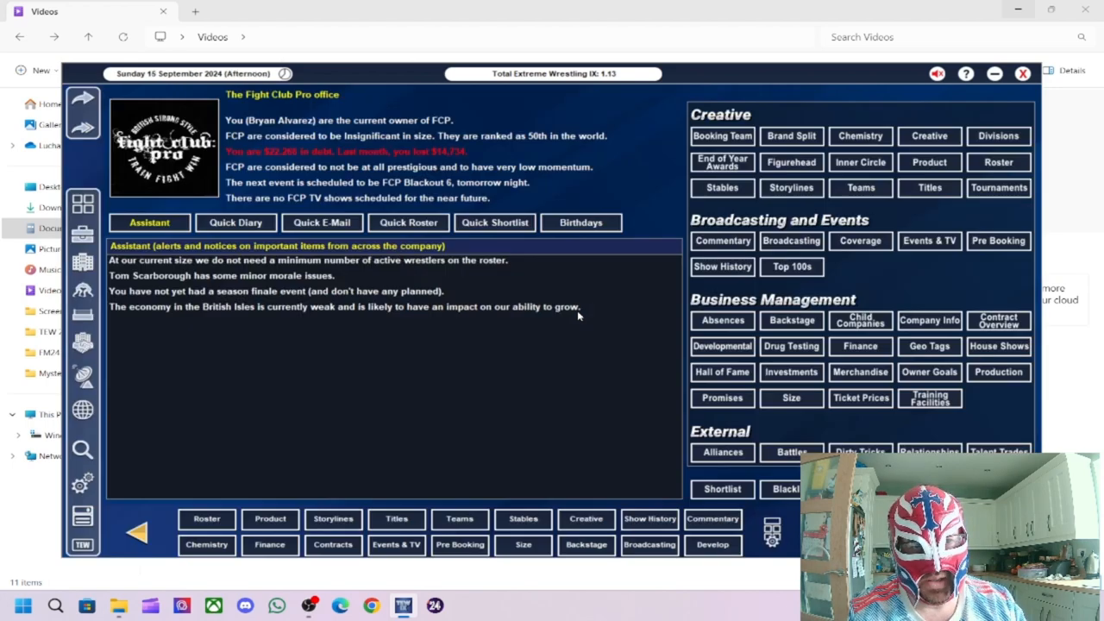
mouse_move(429, 134)
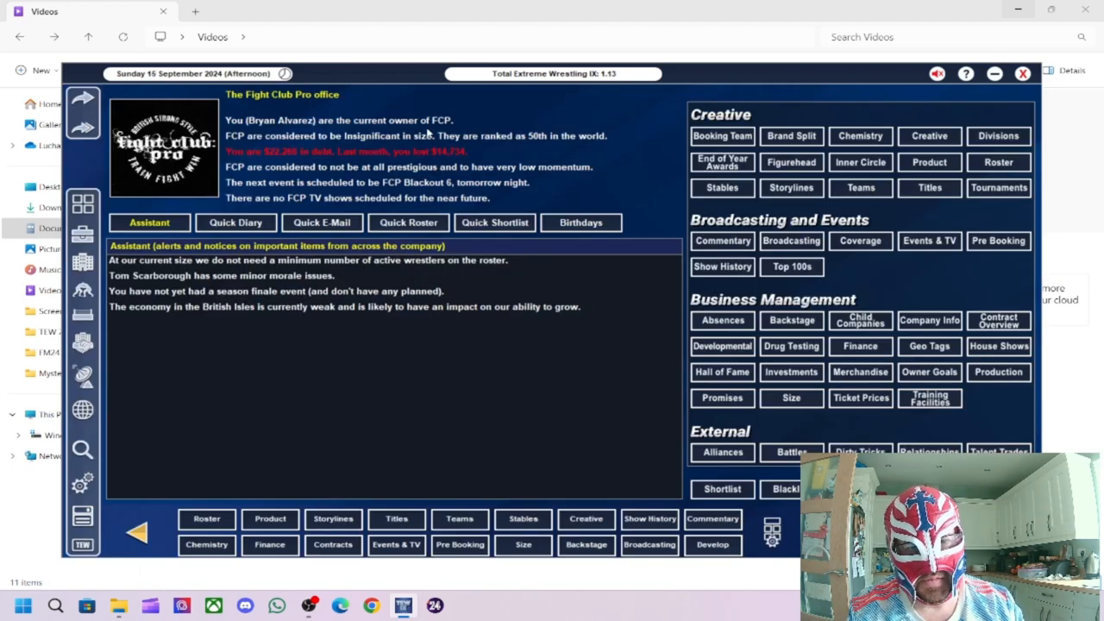
mouse_move(531, 388)
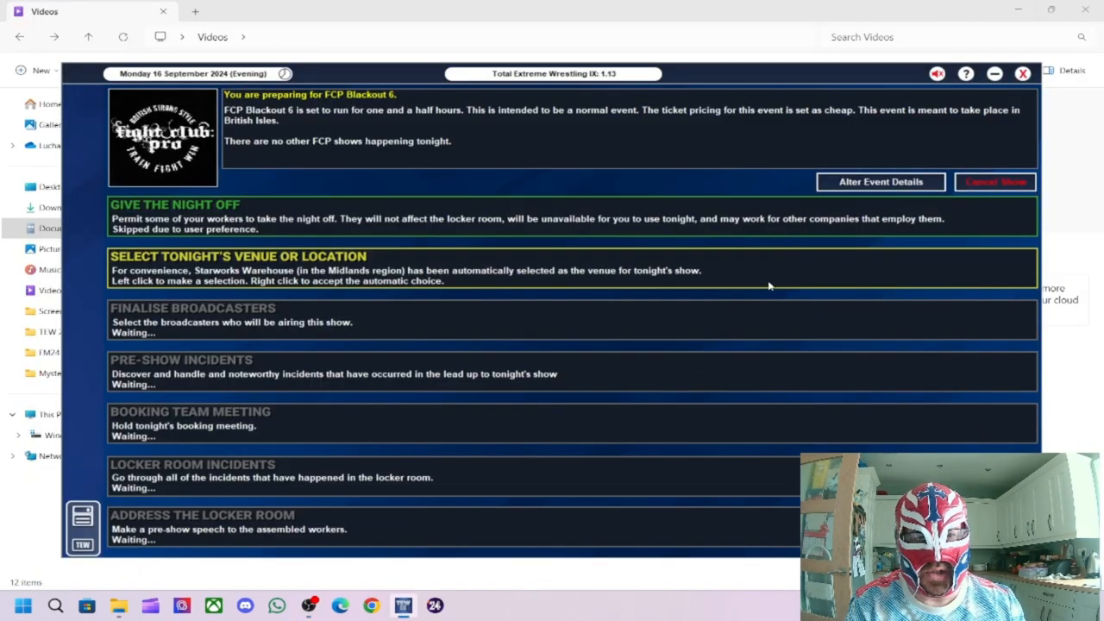
mouse_move(663, 180)
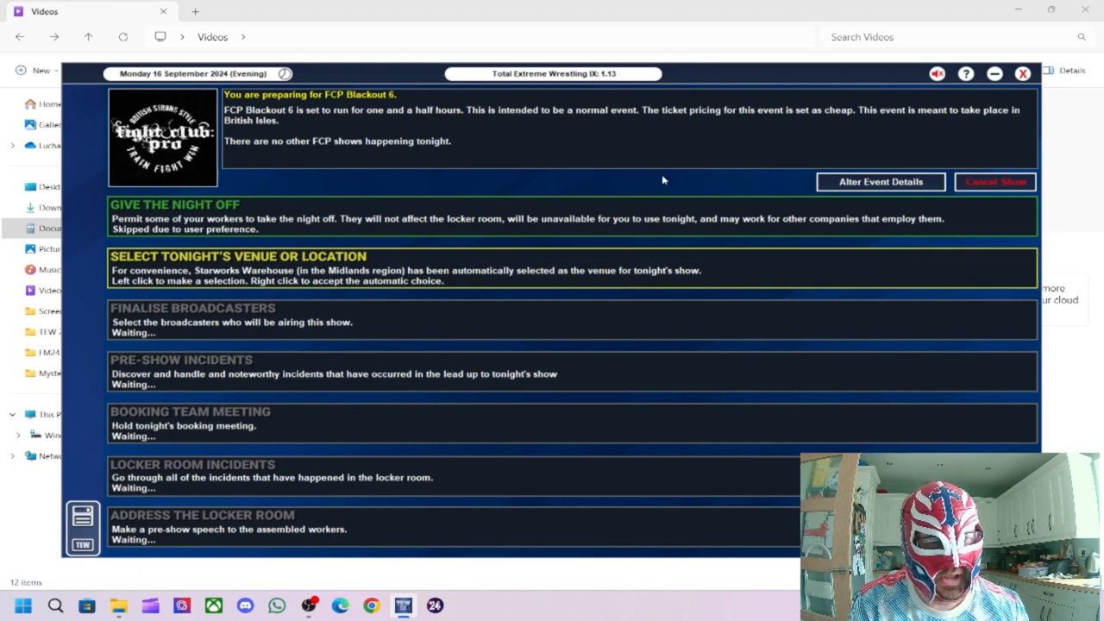
mouse_move(494, 271)
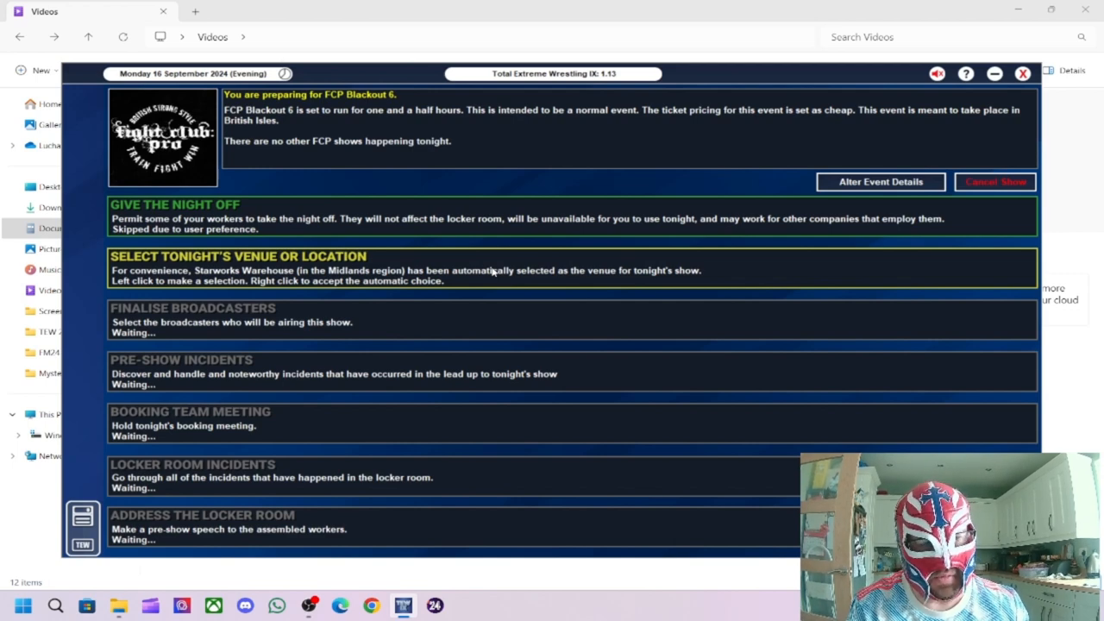
mouse_move(507, 288)
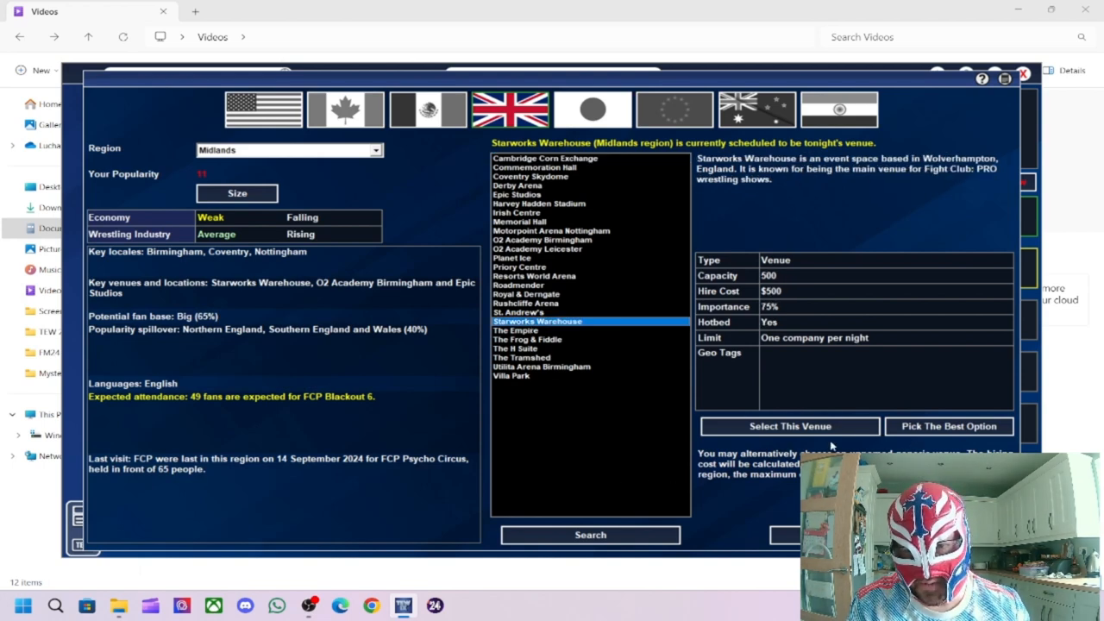
Step: Confirm Starworks Warehouse as the venue for FCP Blackout 6
left_click(789, 425)
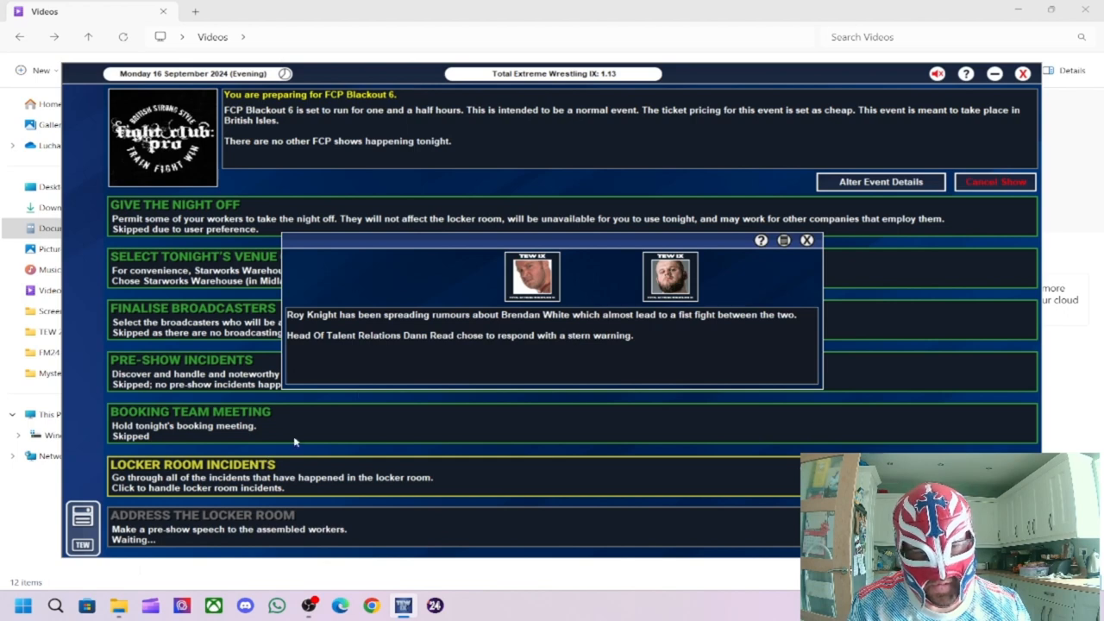
mouse_move(450, 340)
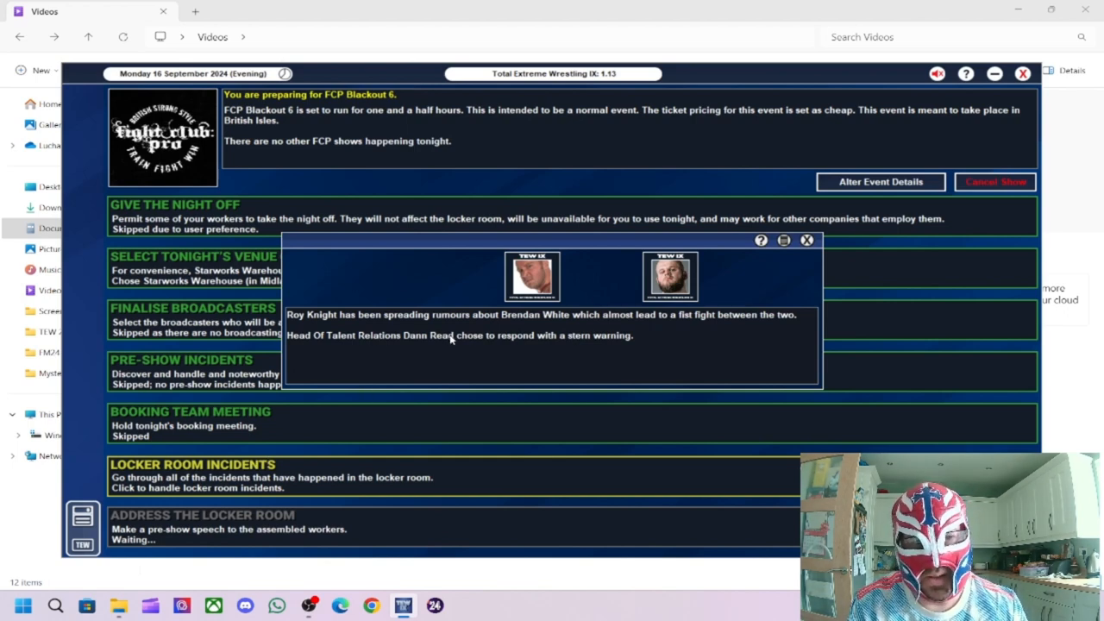
mouse_move(528, 346)
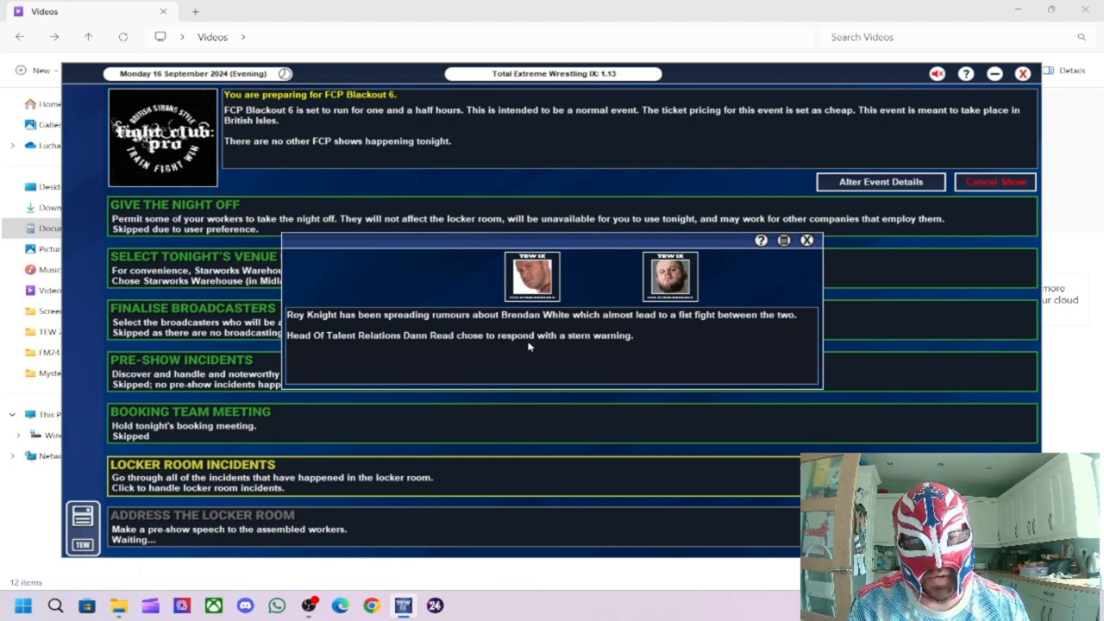
mouse_move(567, 326)
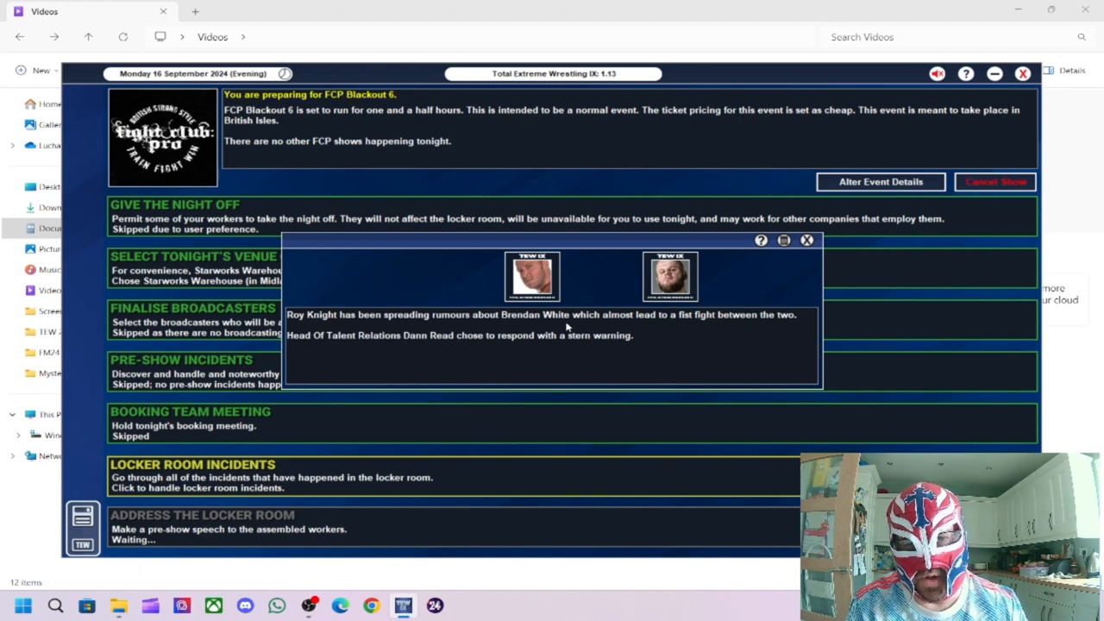
mouse_move(598, 328)
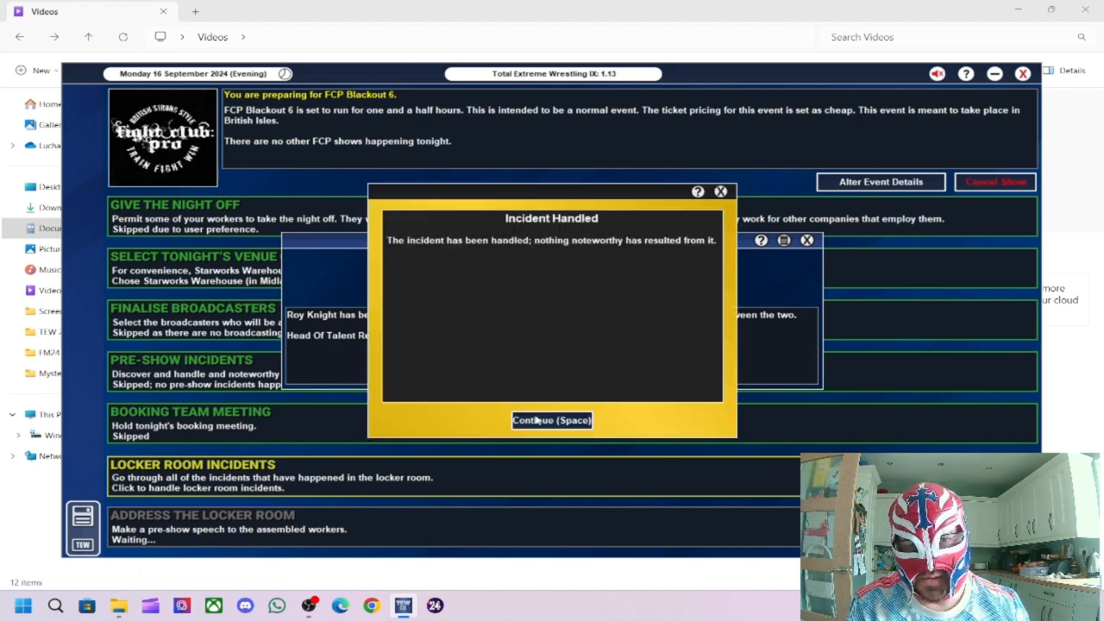
Step: Resolve the Knight/White and Trent Seven incidents and the drills report, completing the incidents phase
left_click(551, 420)
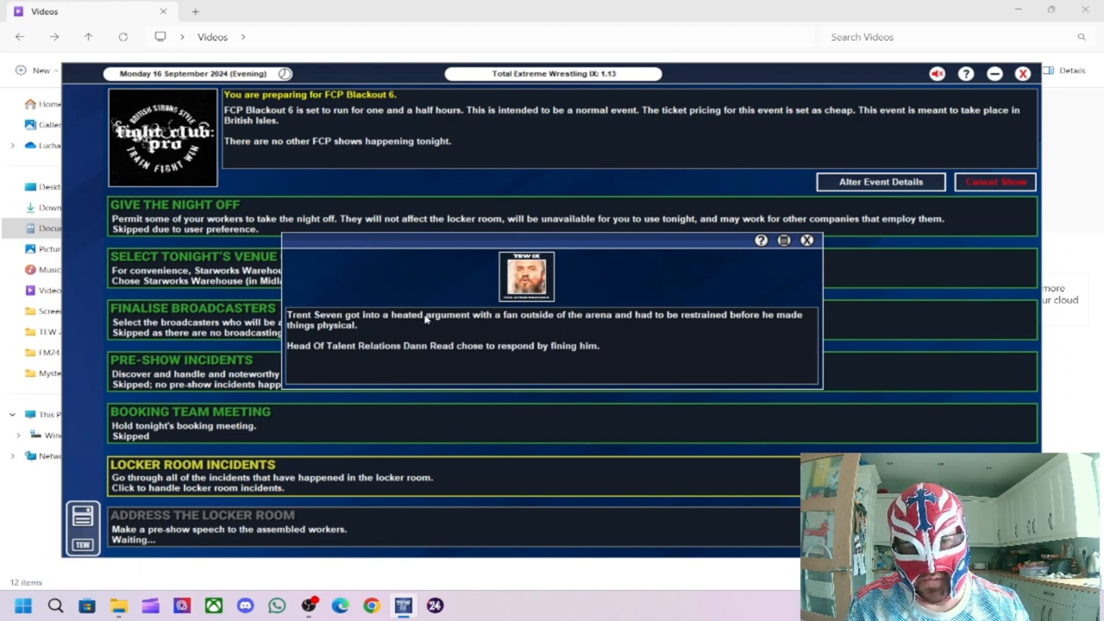
mouse_move(599, 319)
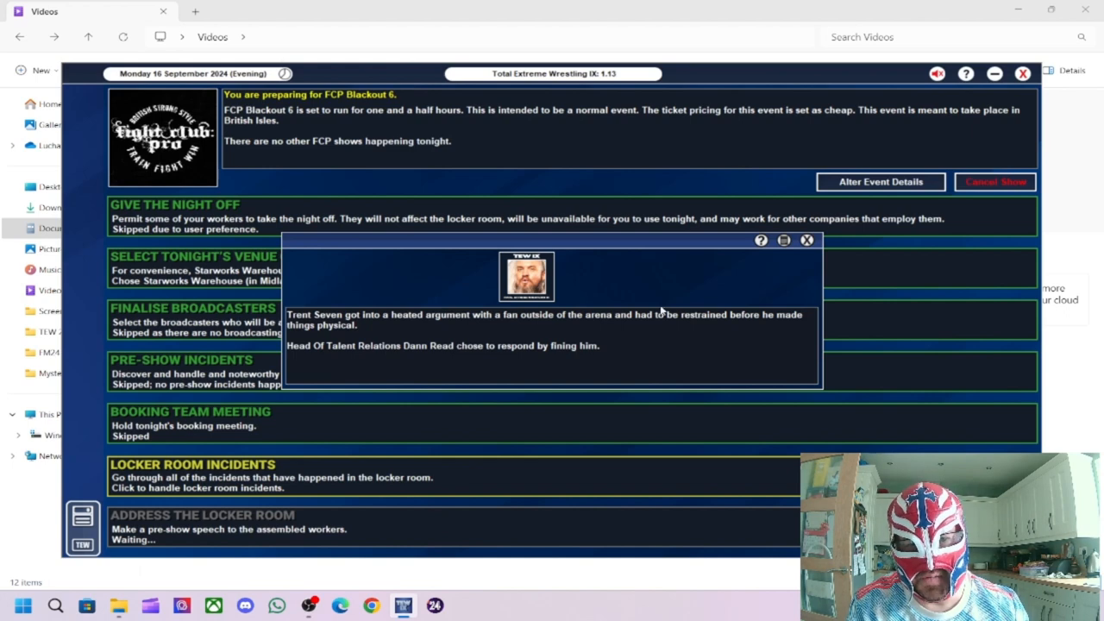
mouse_move(653, 329)
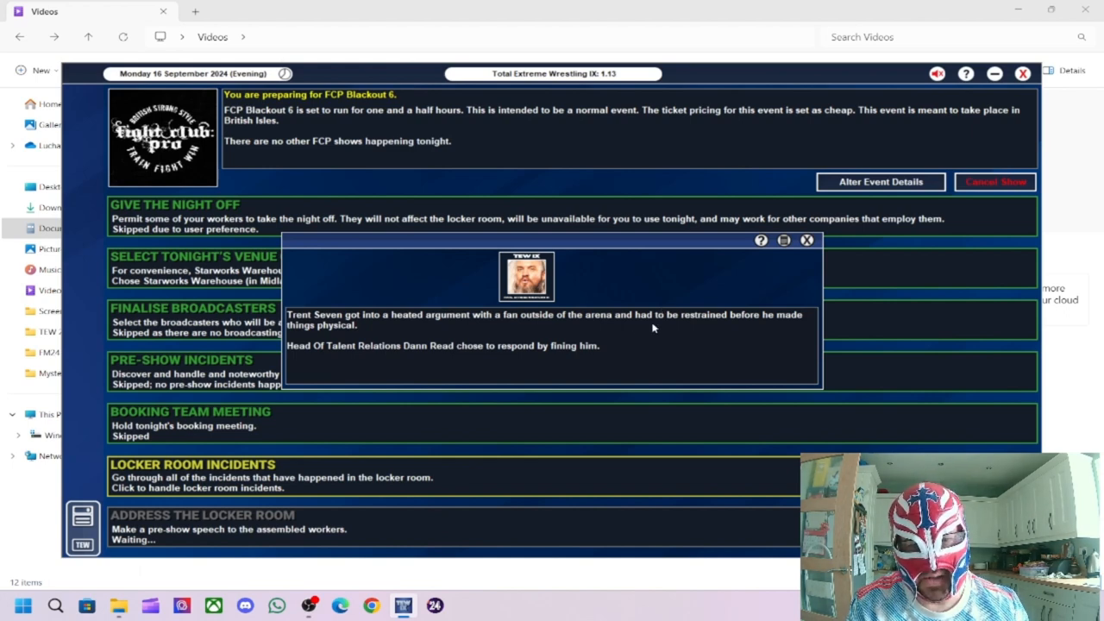
mouse_move(582, 345)
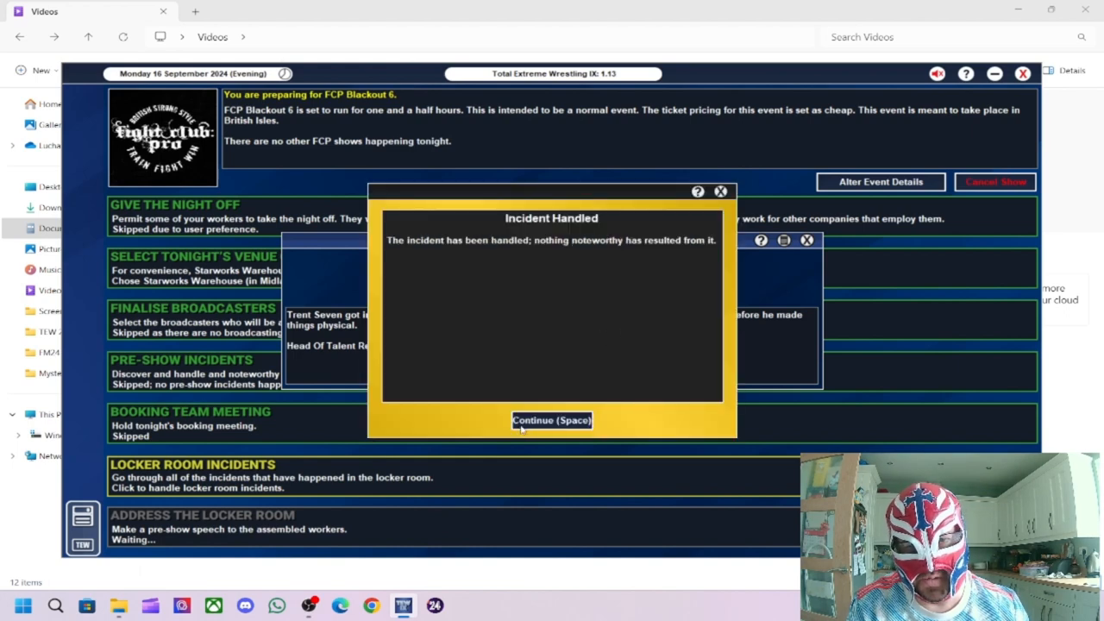
left_click(551, 420)
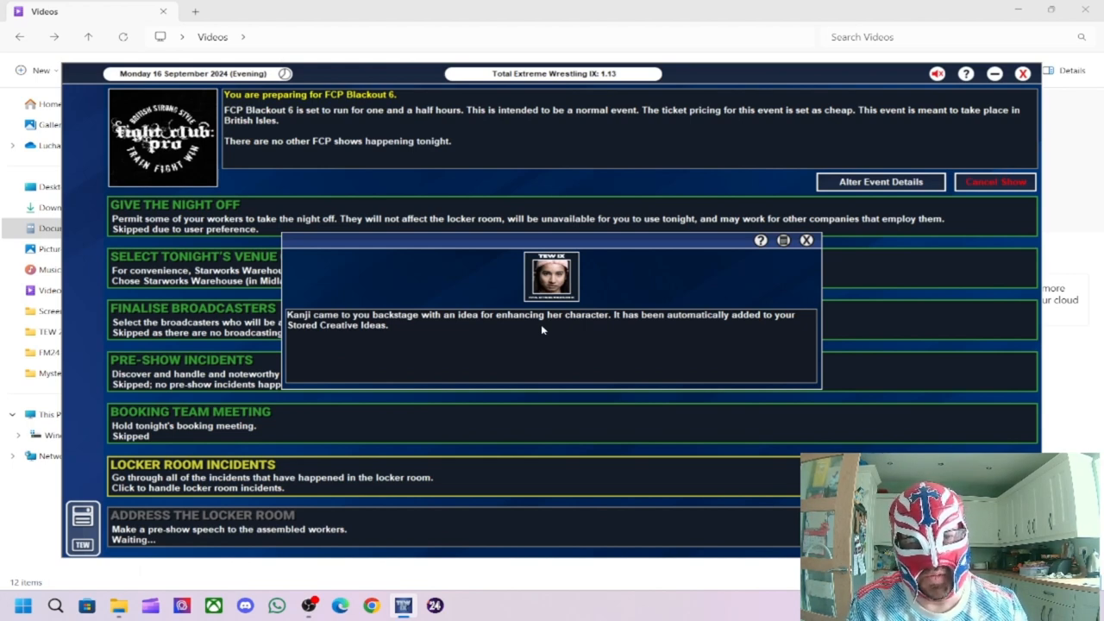
mouse_move(547, 319)
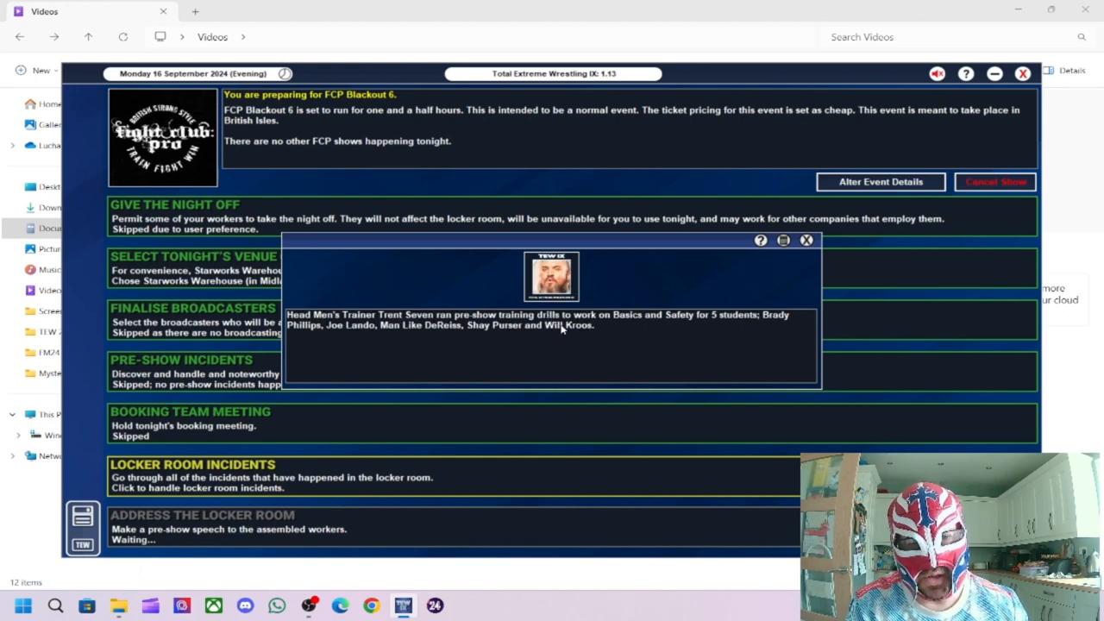
left_click(805, 240)
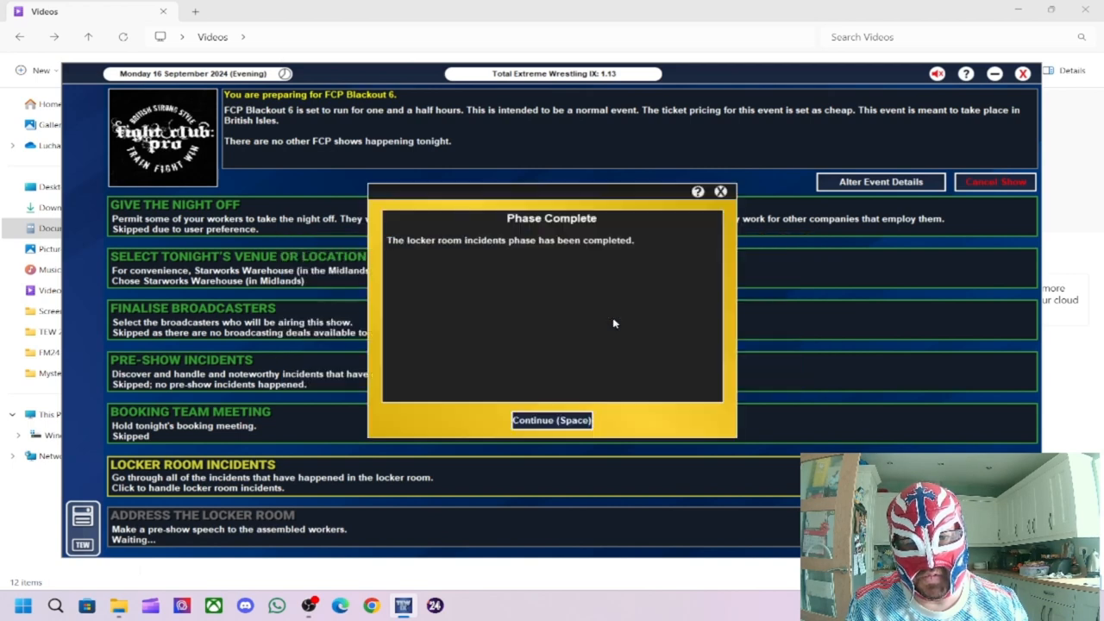
left_click(551, 420)
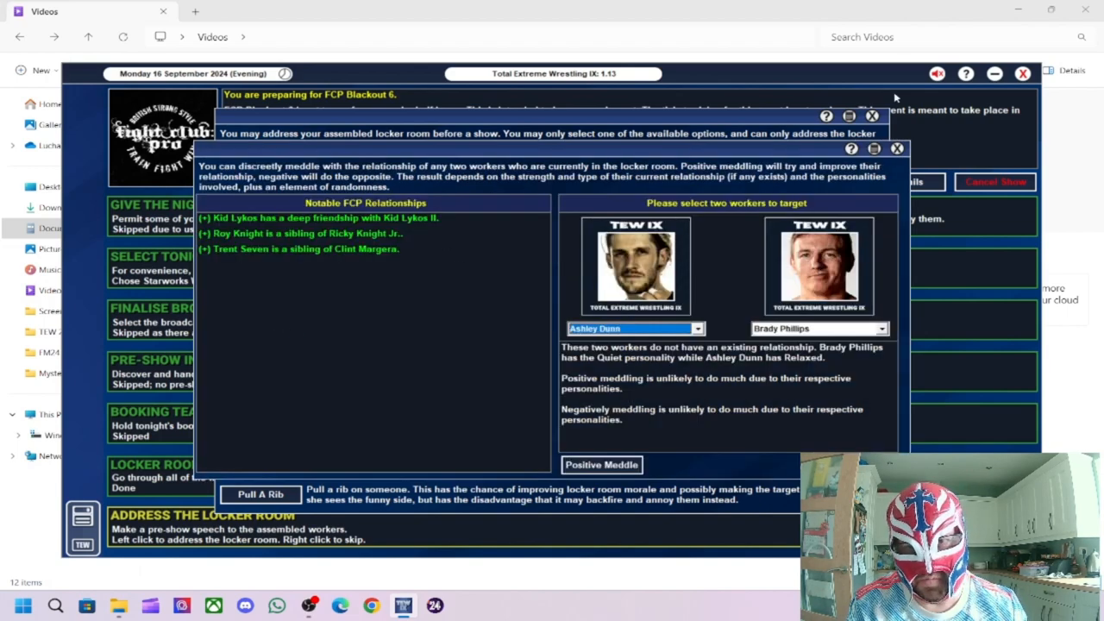
Step: Attempt an intervention on Trent Seven, accept it cannot be staged, and complete the pre-show
left_click(897, 148)
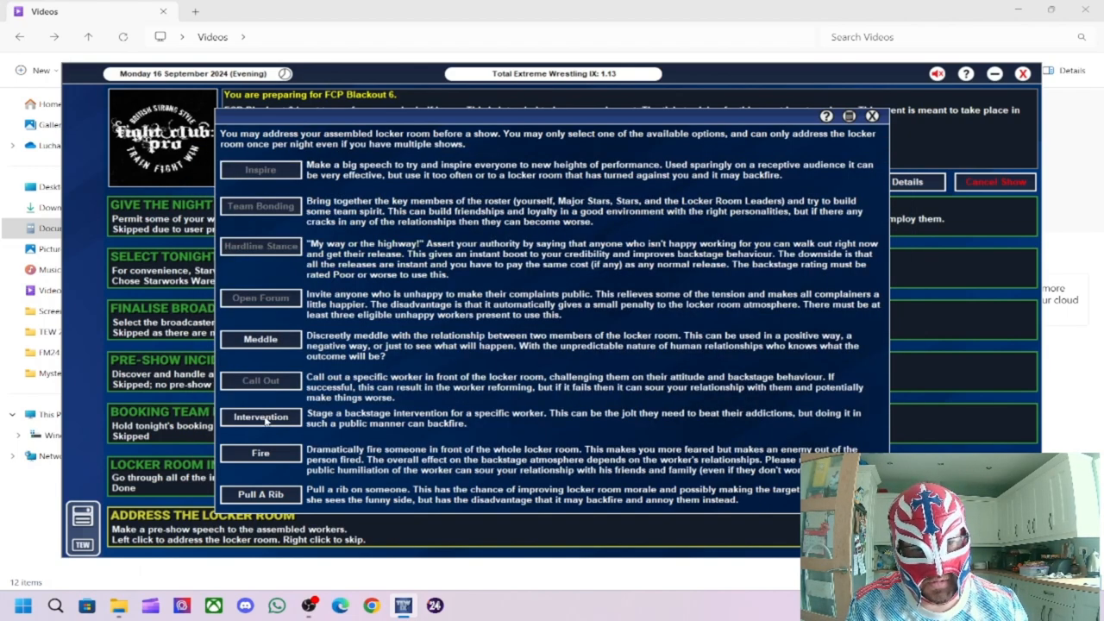
mouse_move(265, 425)
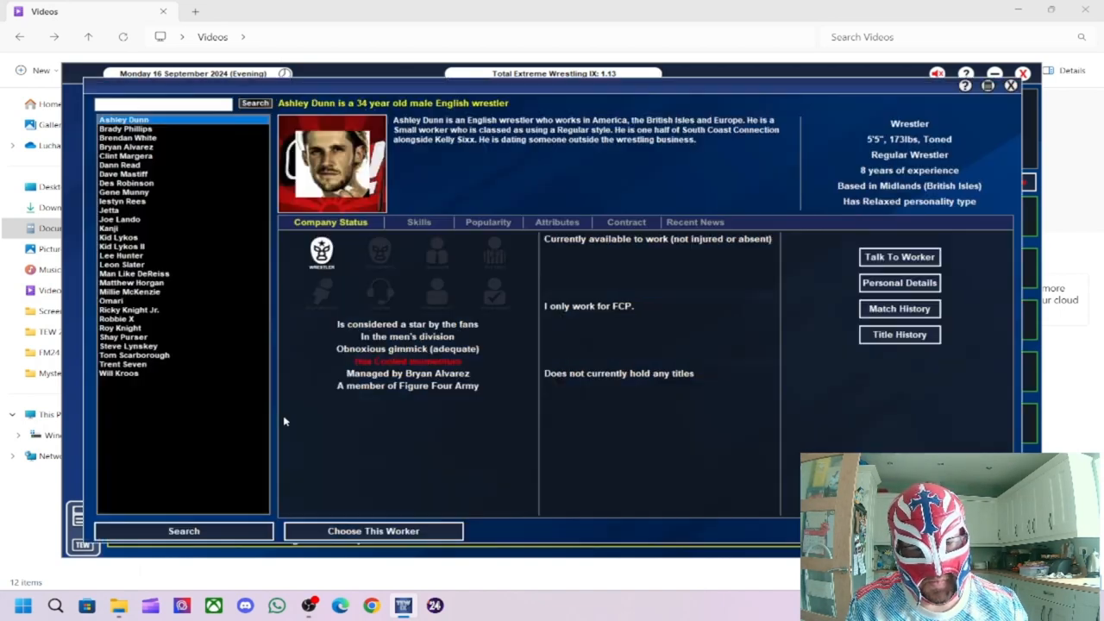
mouse_move(152, 365)
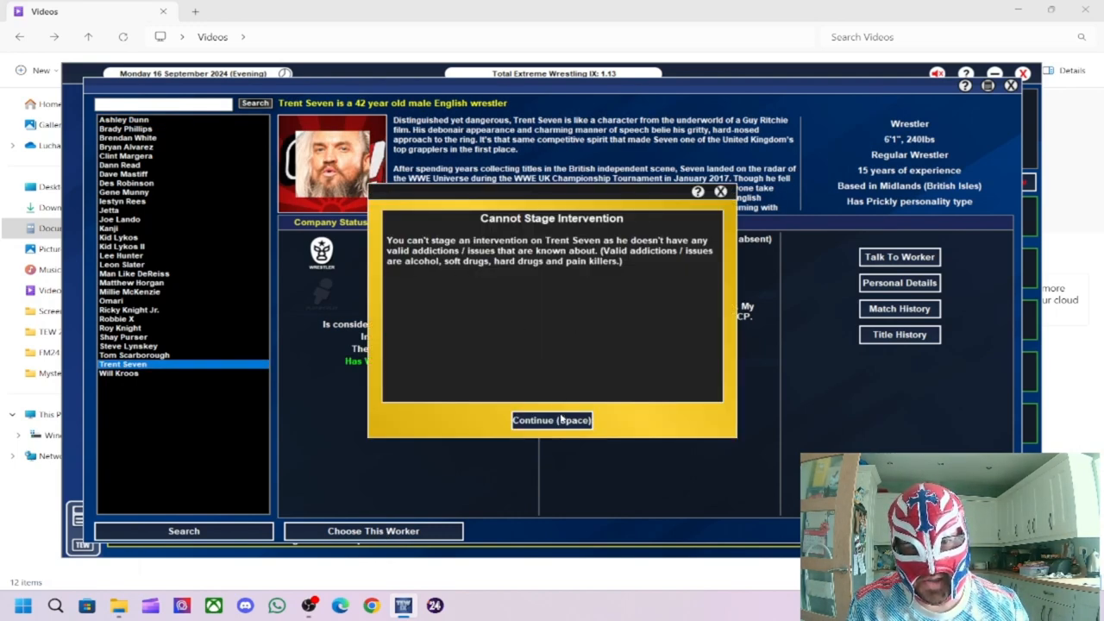
left_click(551, 420)
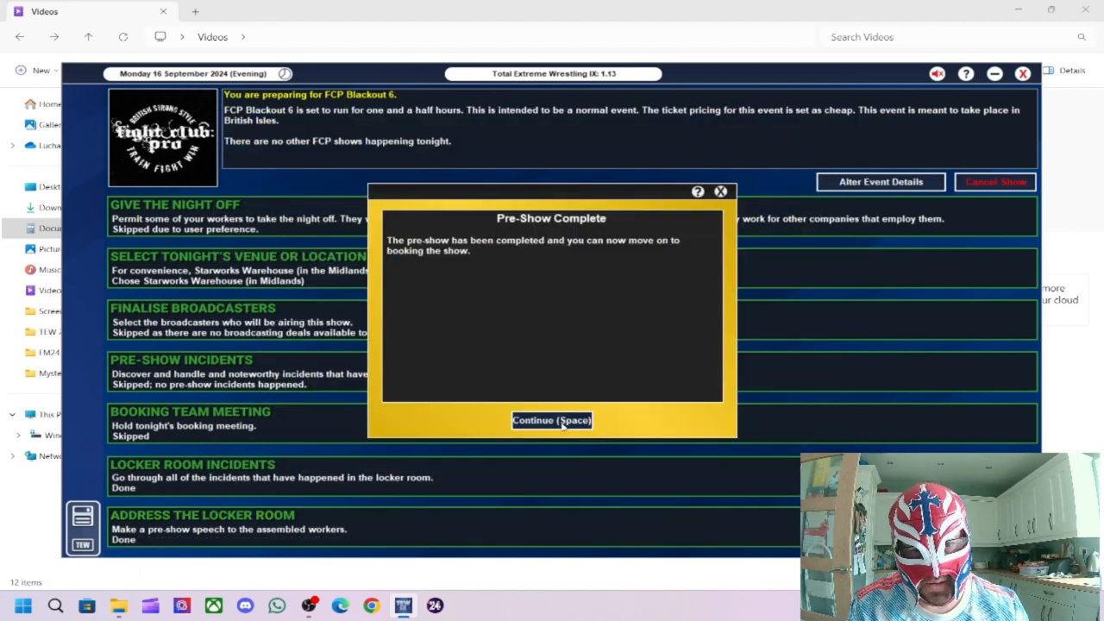
left_click(551, 420)
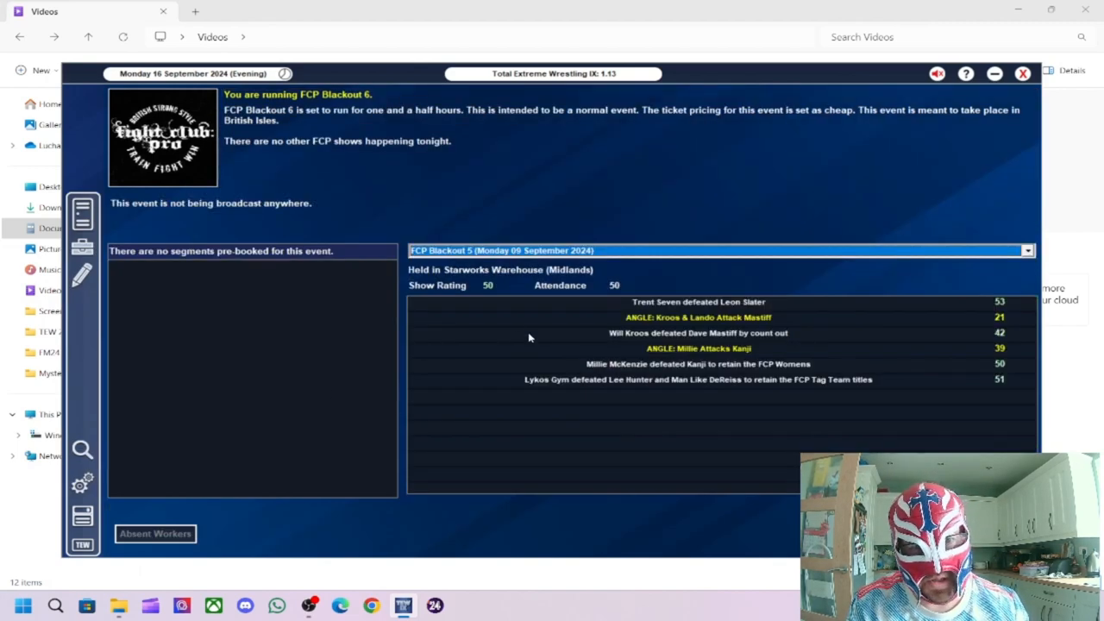
mouse_move(489, 288)
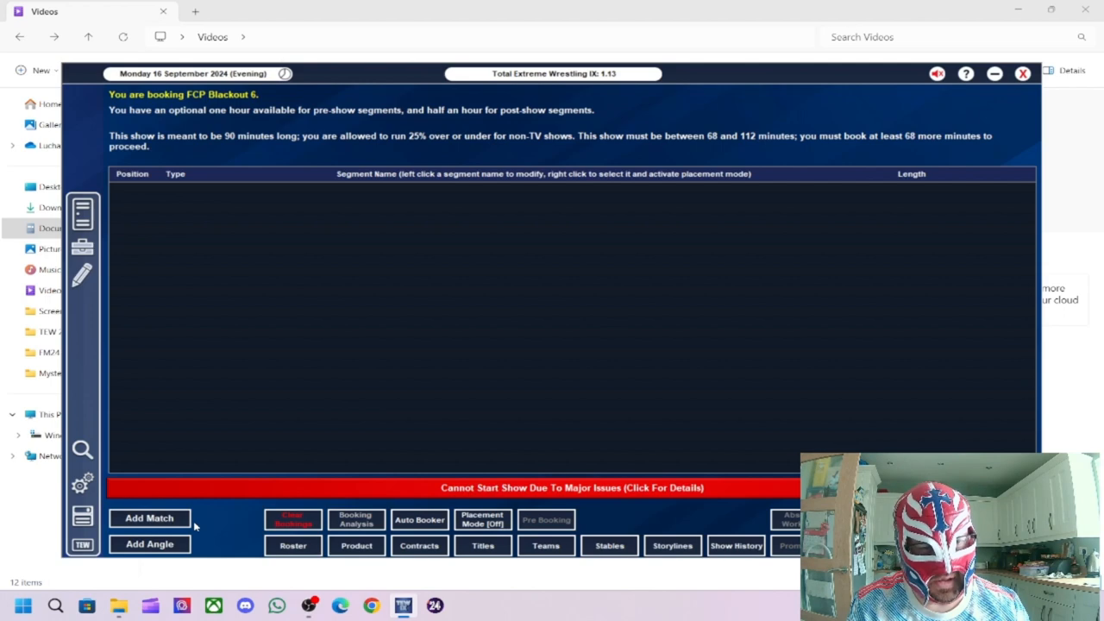
Step: Book Kid Lykos vs. Omari as a 17-minute auto-named singles match
left_click(150, 518)
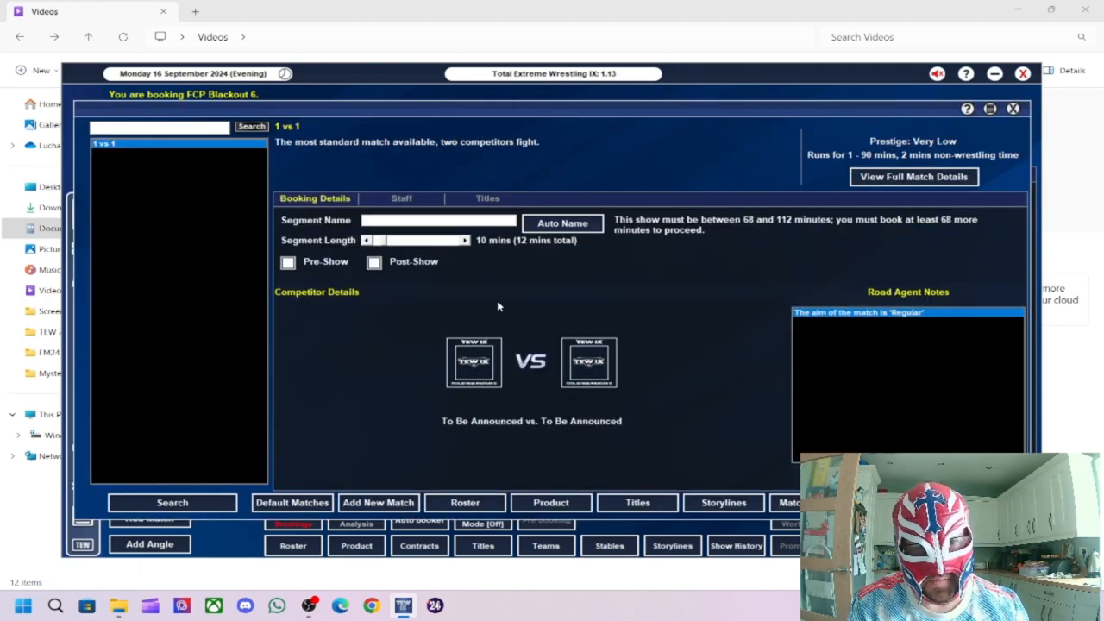
left_click(473, 362)
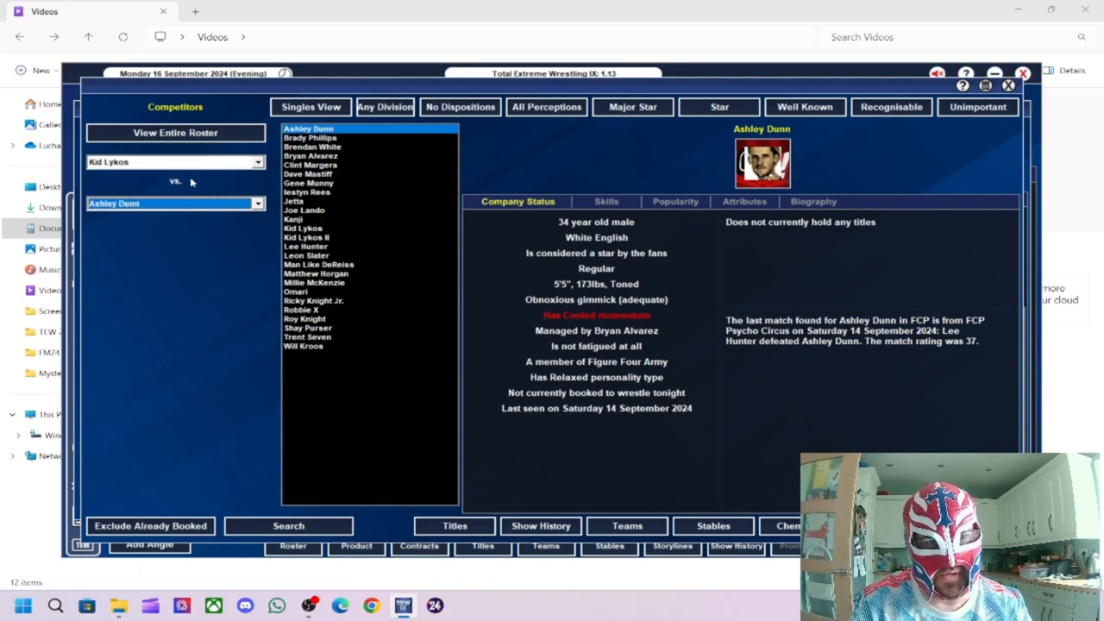
mouse_move(268, 288)
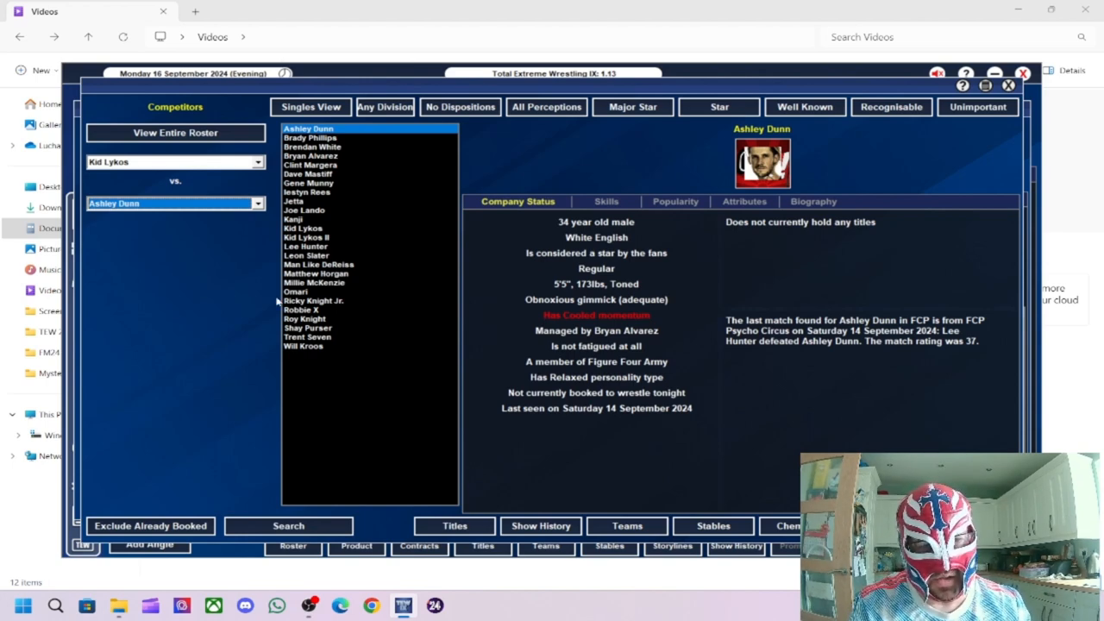
mouse_move(255, 333)
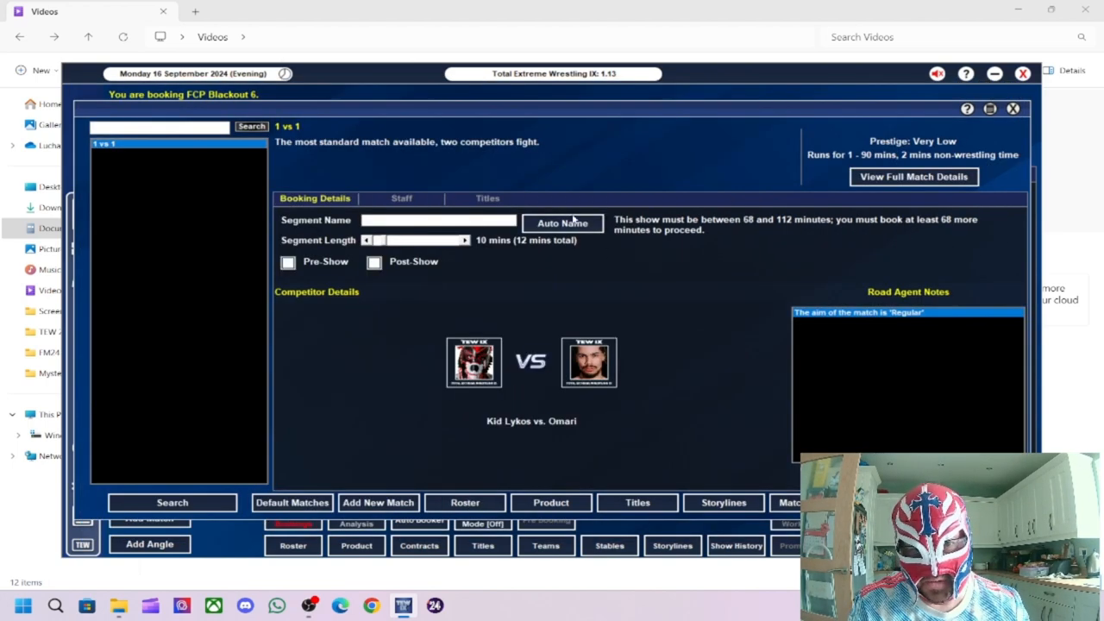
left_click(562, 224)
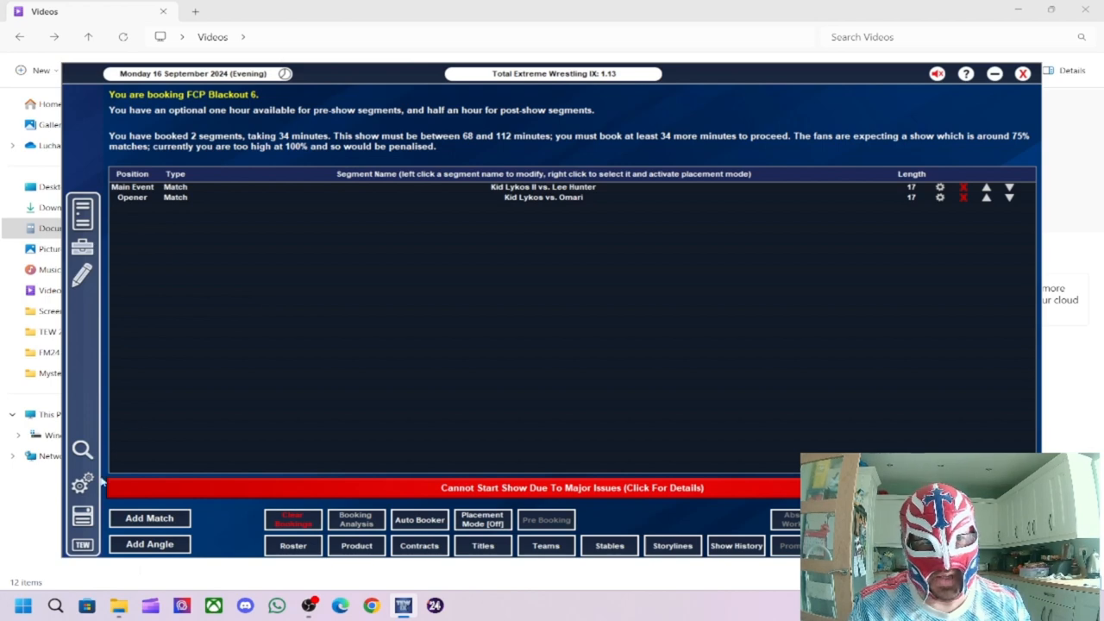
Step: Book a 5-minute angle 'Hunter Attacks Lykos II' with Lee Hunter attacking Kid Lykos II
left_click(150, 543)
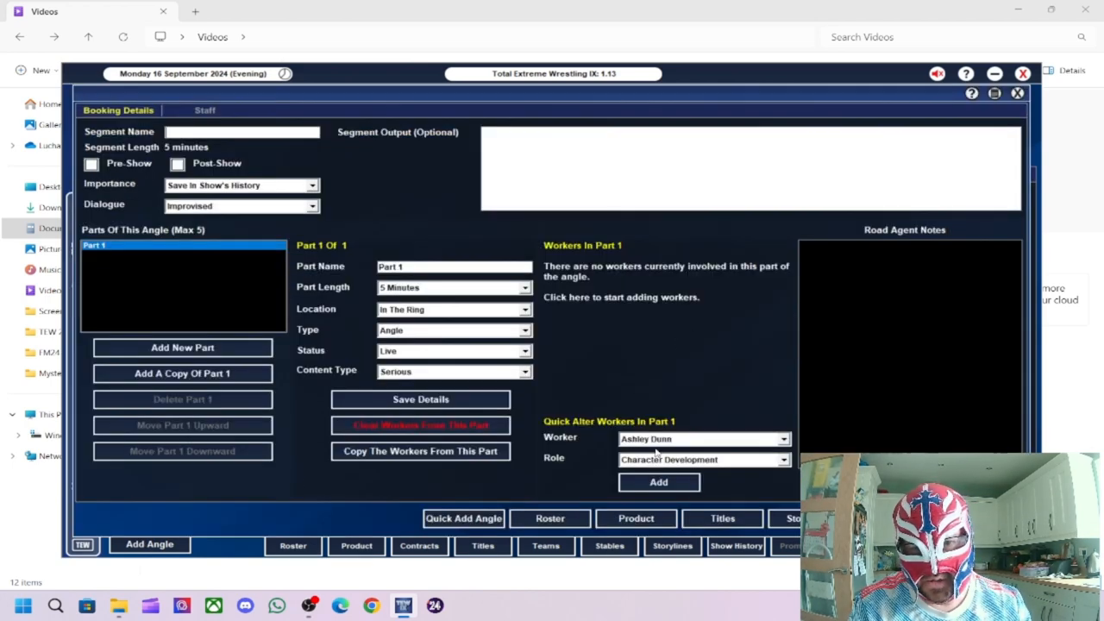
left_click(703, 439)
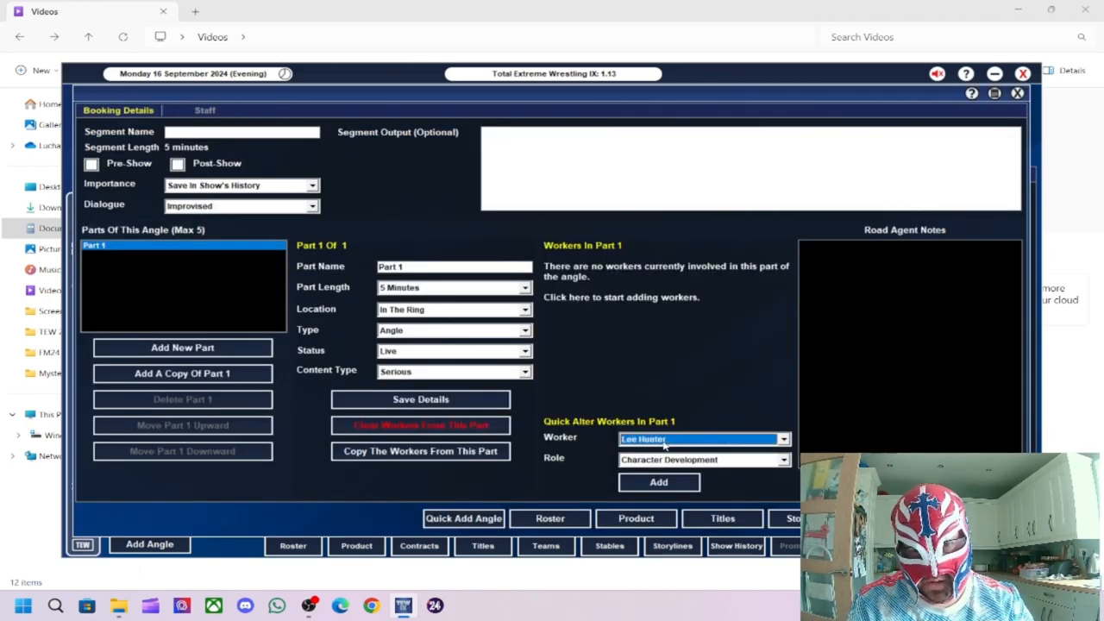
left_click(703, 459)
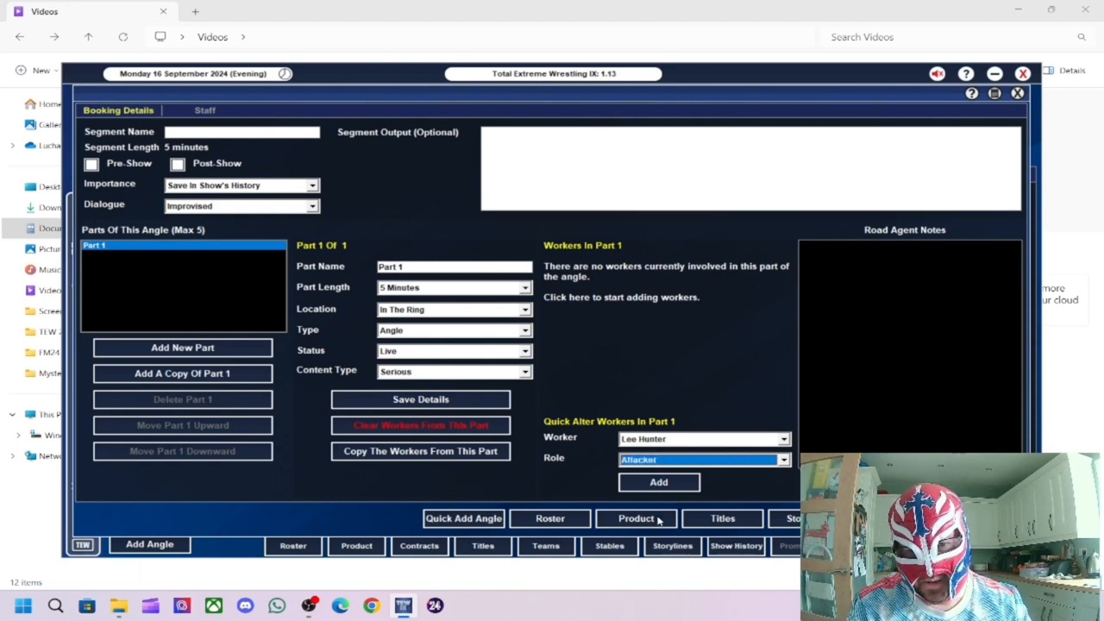
left_click(658, 482)
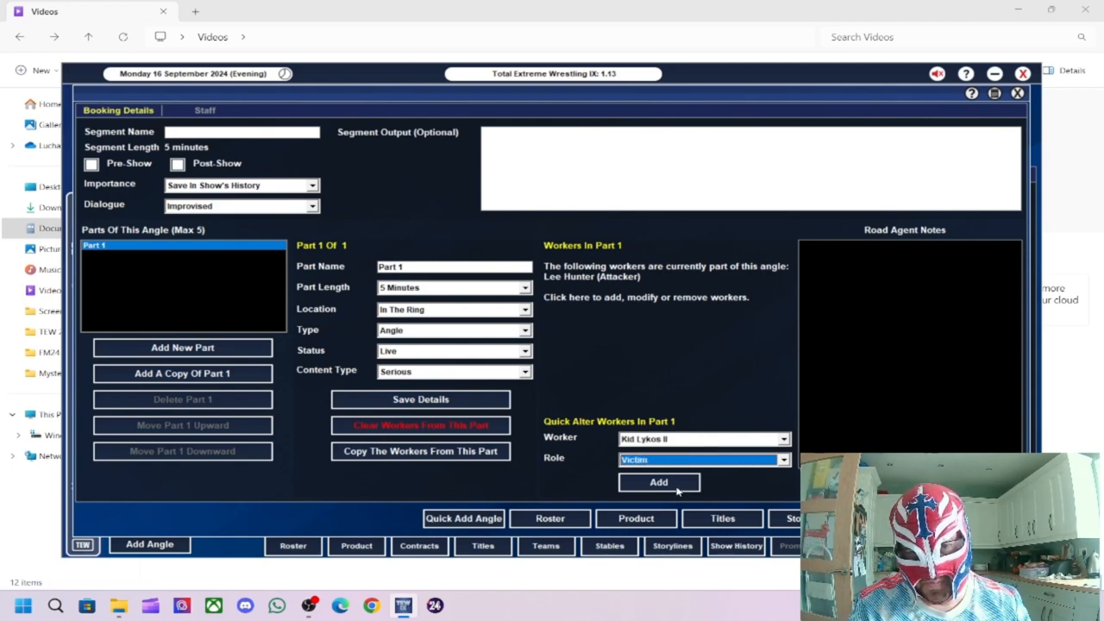
left_click(659, 482)
type("Hunter Attacks")
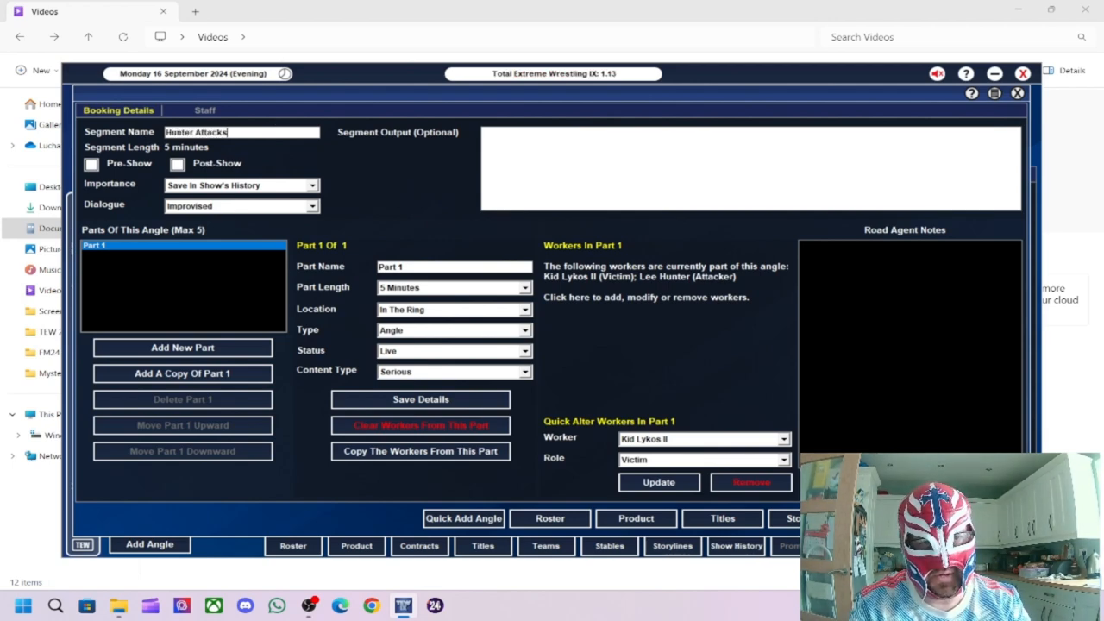
type("Lykos")
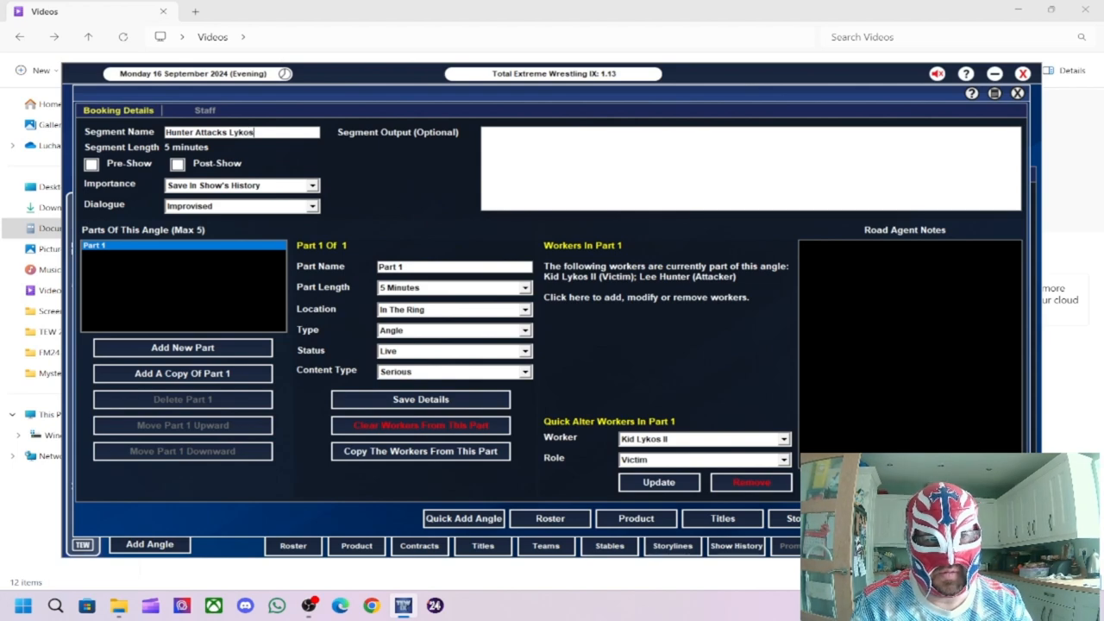
type("II")
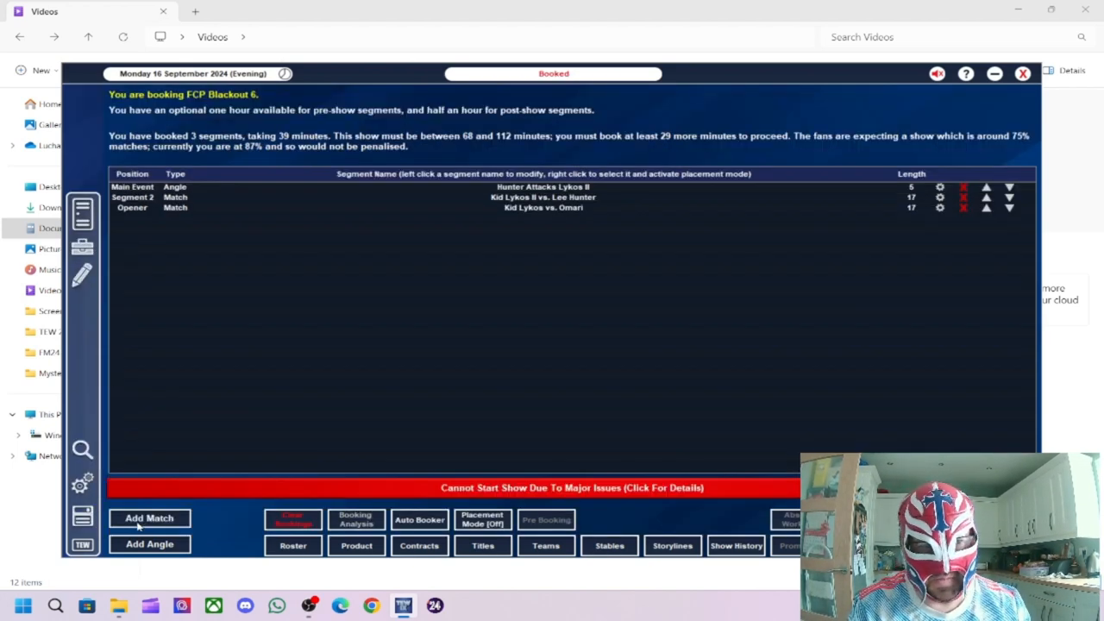
Step: Book Iestyn Rees vs. Leon Slater, then a 5-minute 'Rees Attacks Slater' angle with Rees attacking Slater
left_click(149, 517)
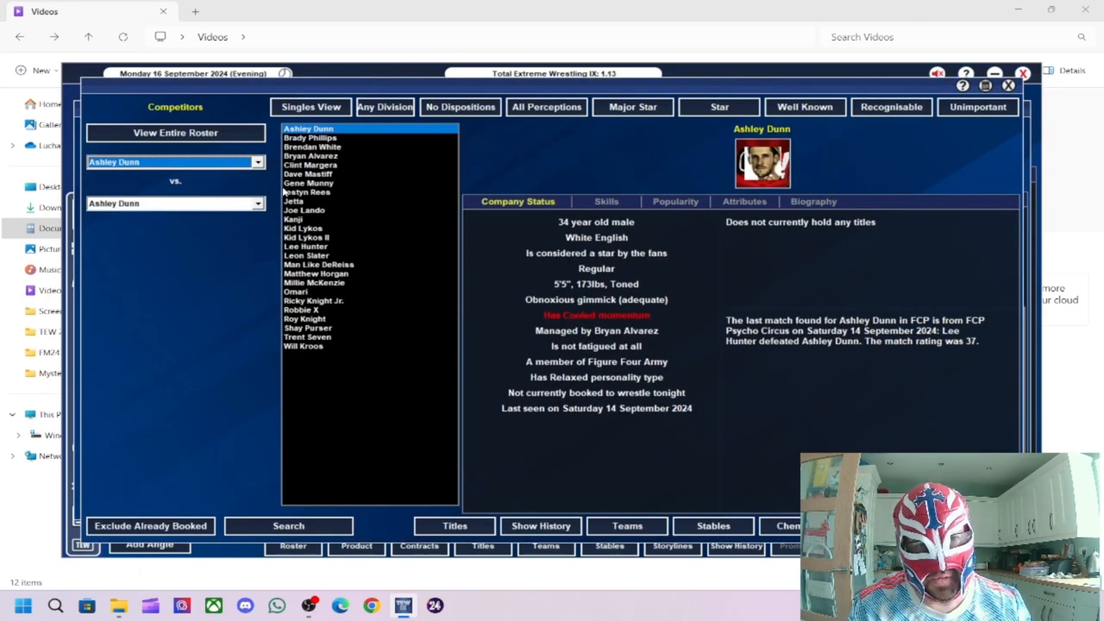
left_click(306, 191)
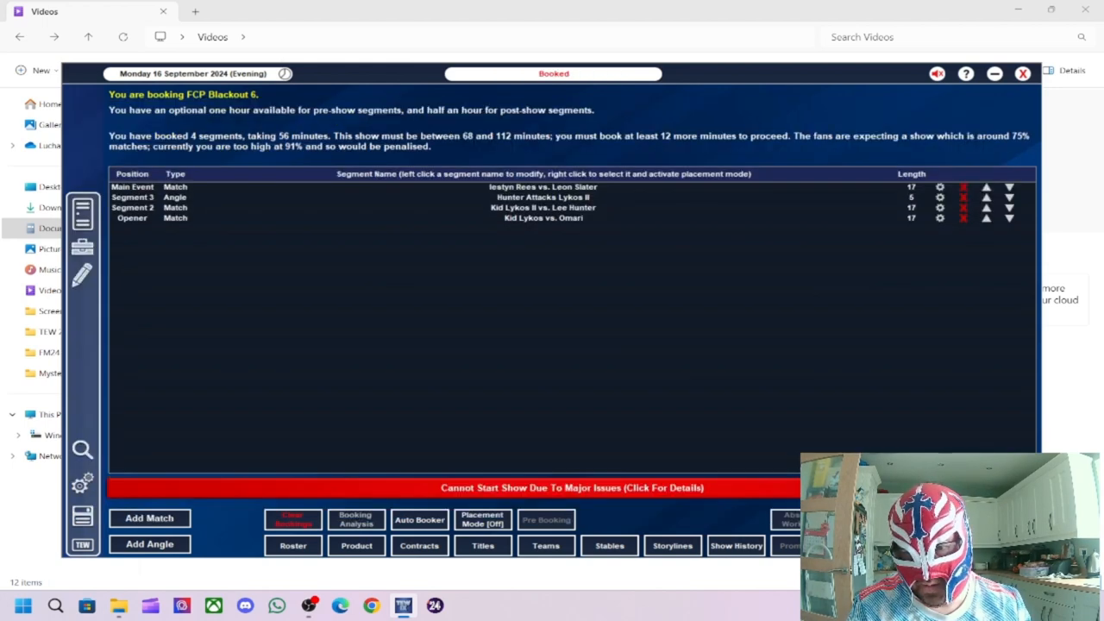
left_click(149, 543)
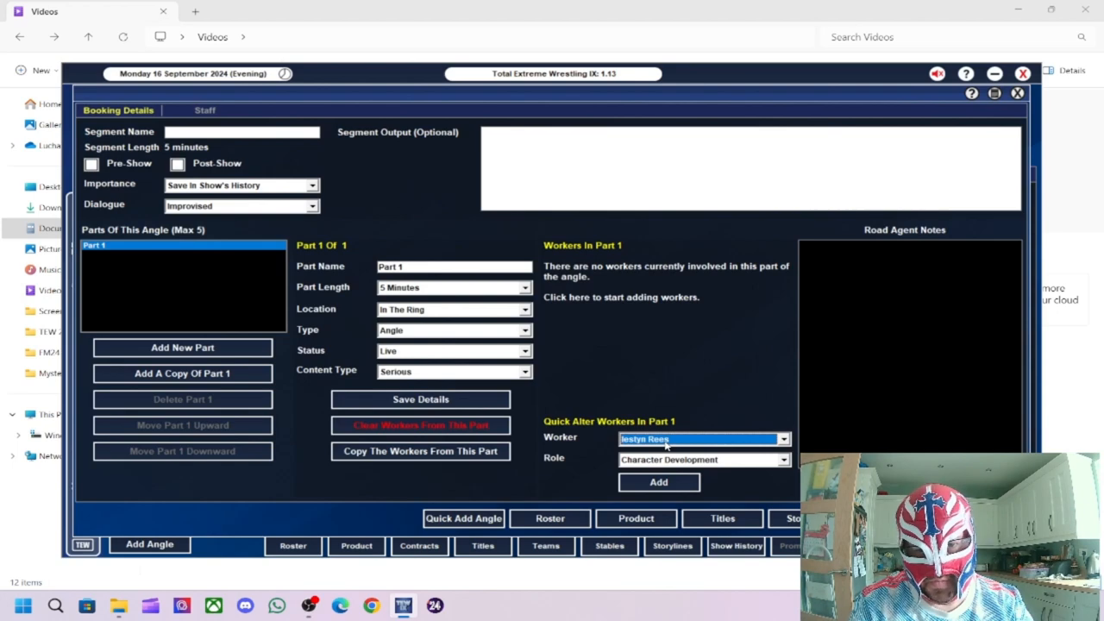
left_click(703, 458)
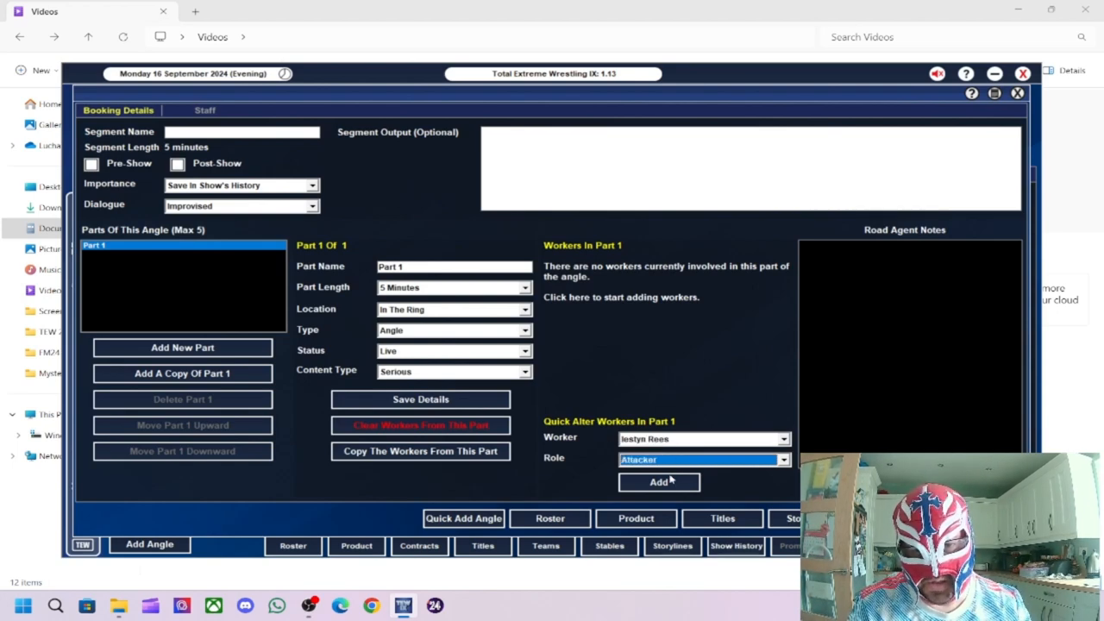
left_click(658, 481)
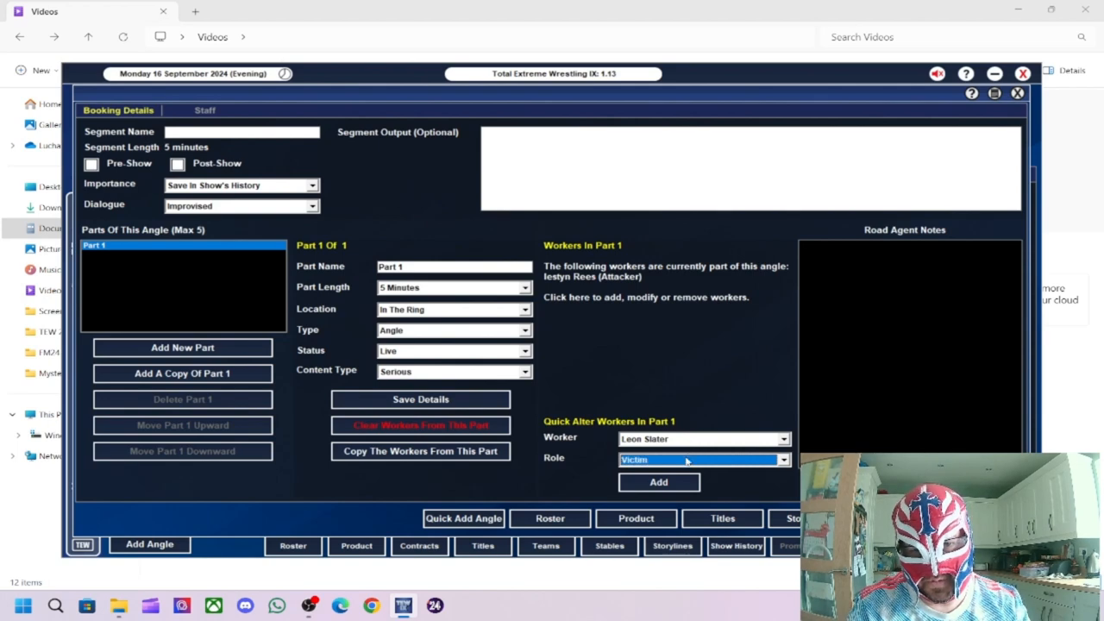
left_click(658, 482)
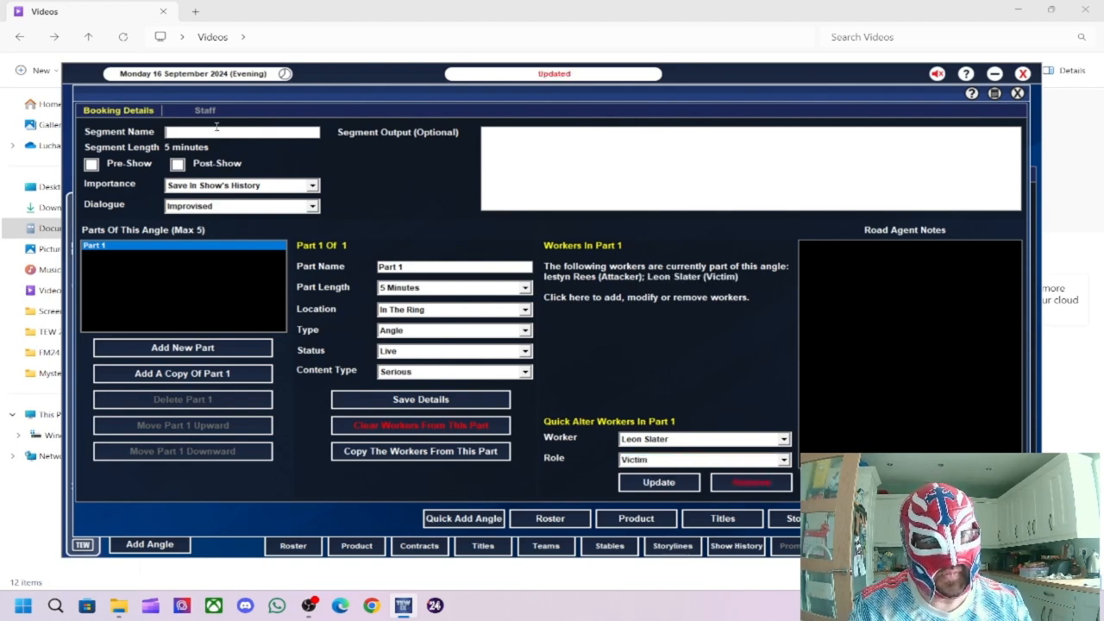
type("Rees A")
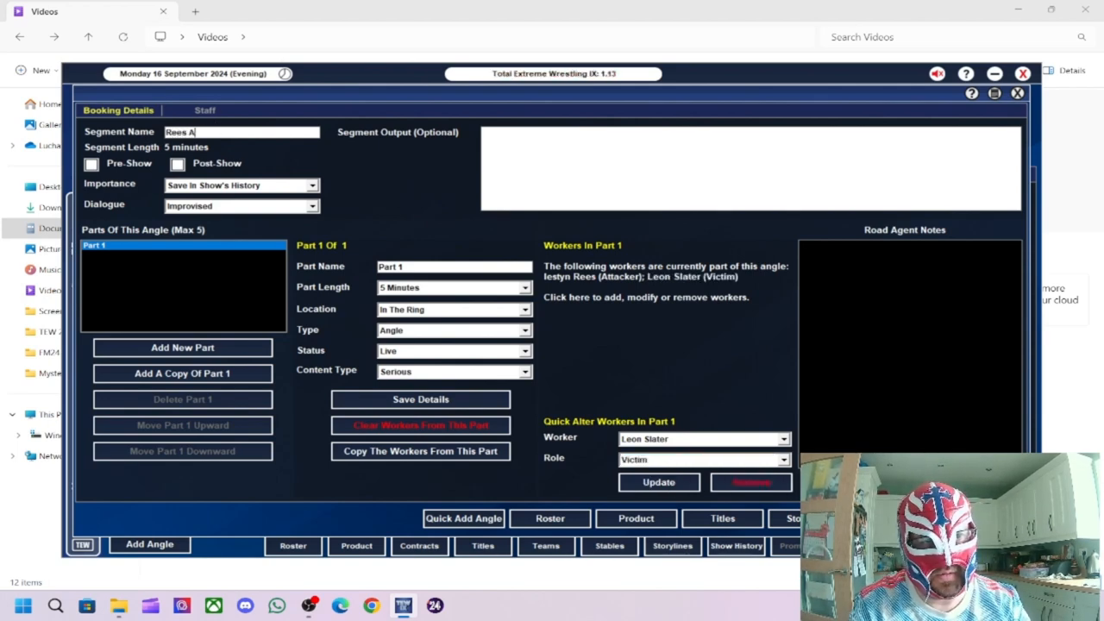
type("ttacks")
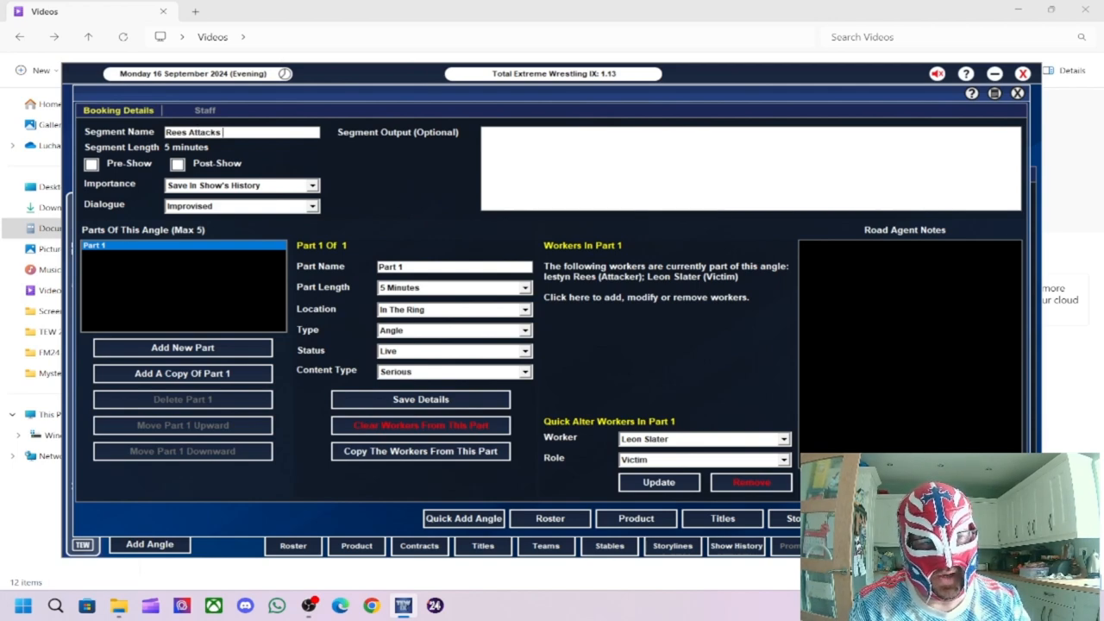
type("Slater")
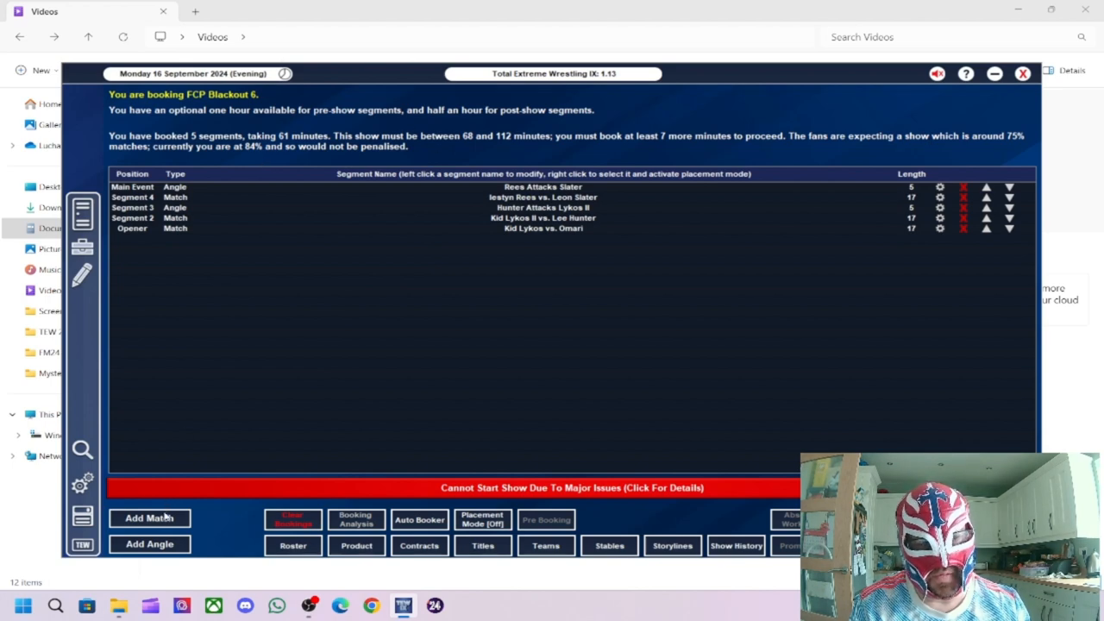
Step: Book a new match with Trent Seven as winner and a Wild Brawl aim, accepting the road agent conflict
left_click(149, 517)
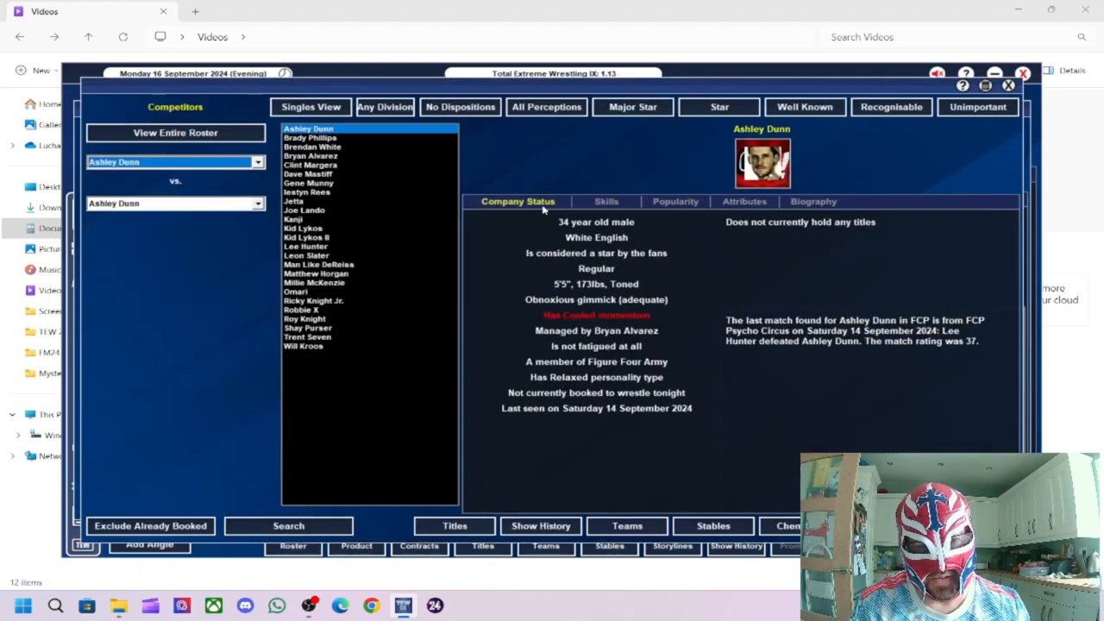
left_click(172, 161)
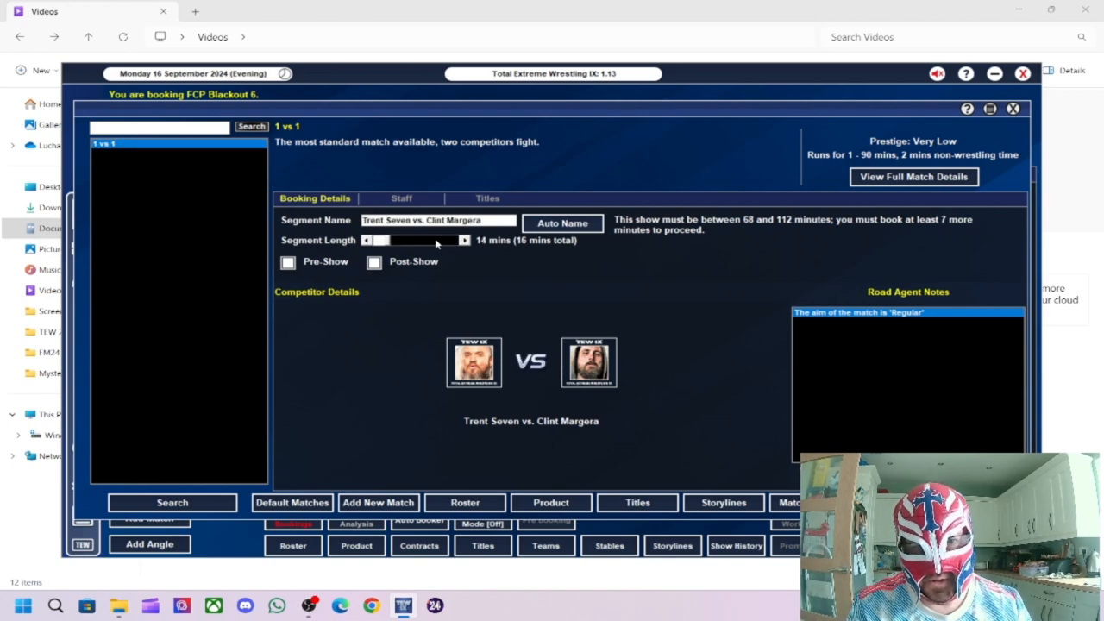
left_click(488, 198)
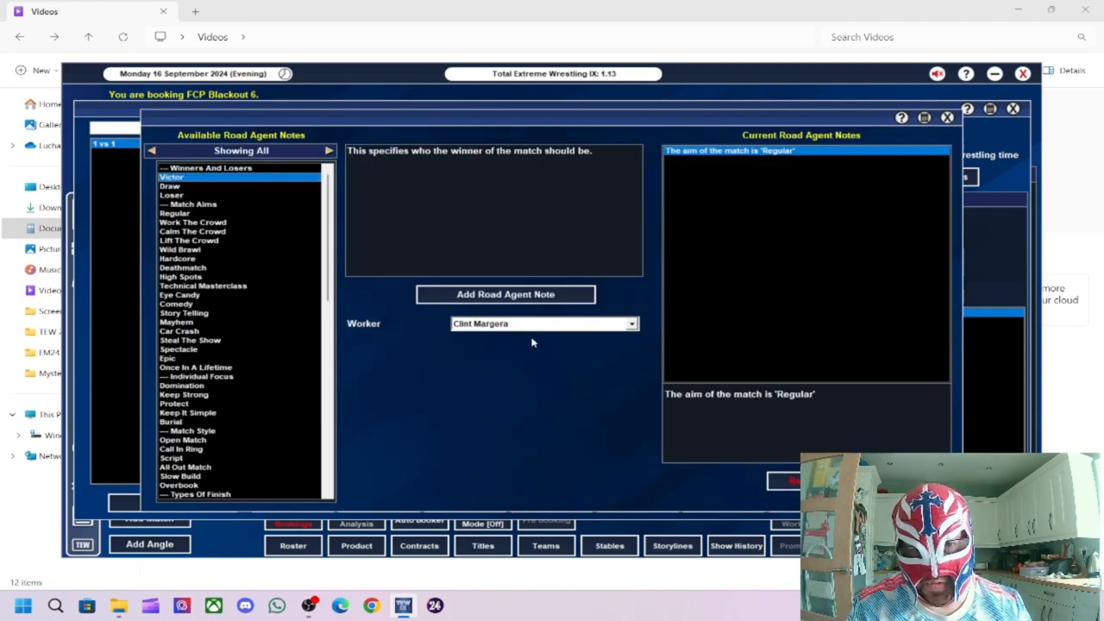
left_click(505, 294)
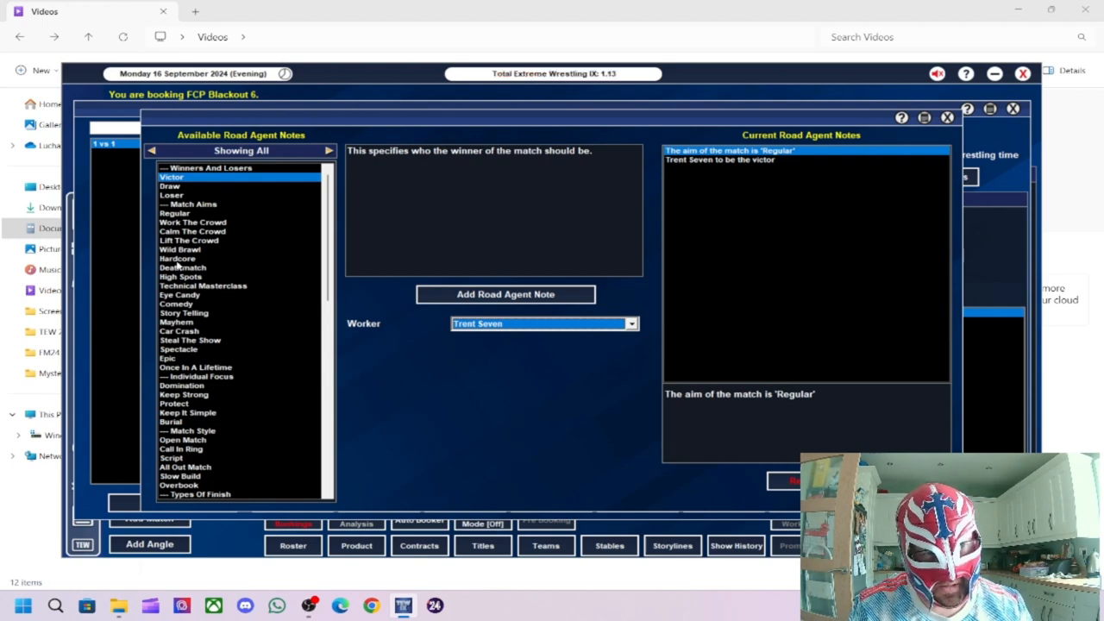
left_click(179, 250)
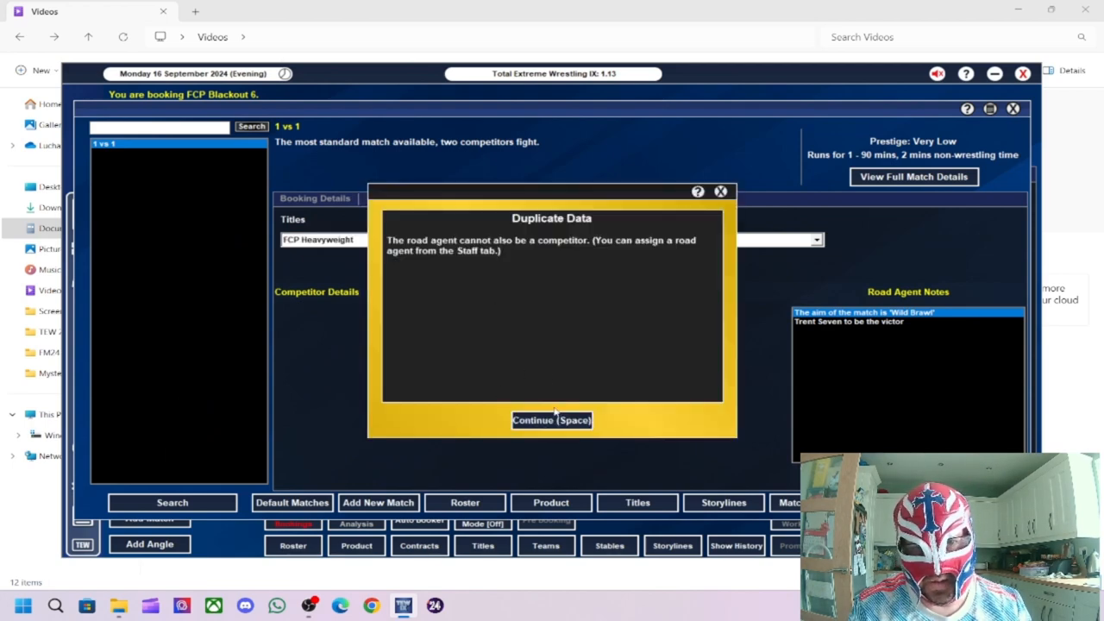
left_click(551, 420)
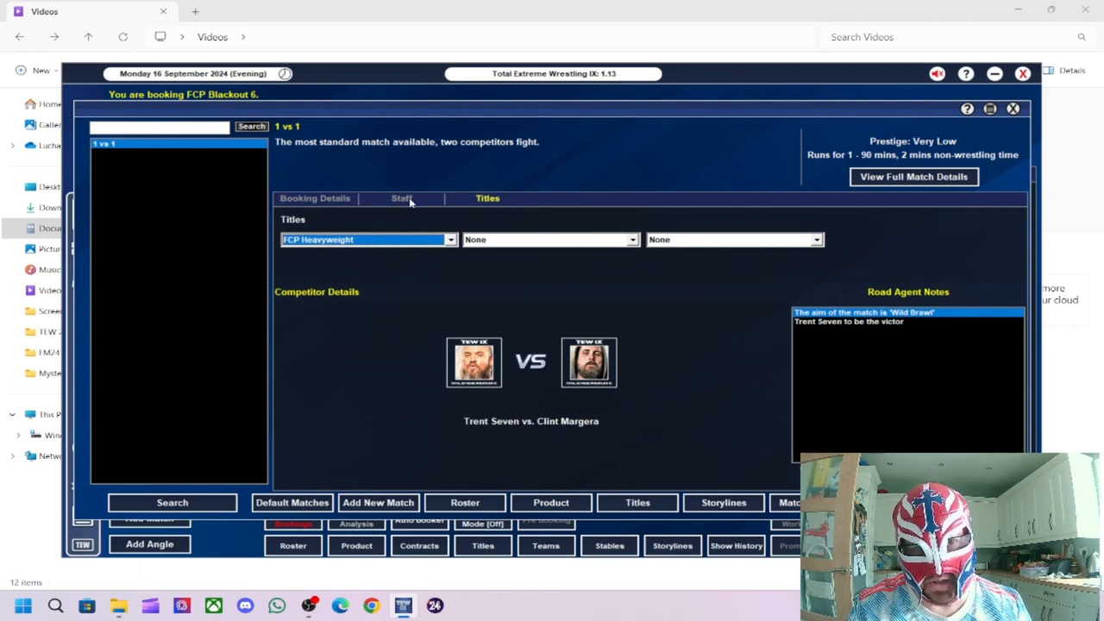
Step: Make Dave Mastiff the match's road agent and dismiss his stamina advice
left_click(401, 197)
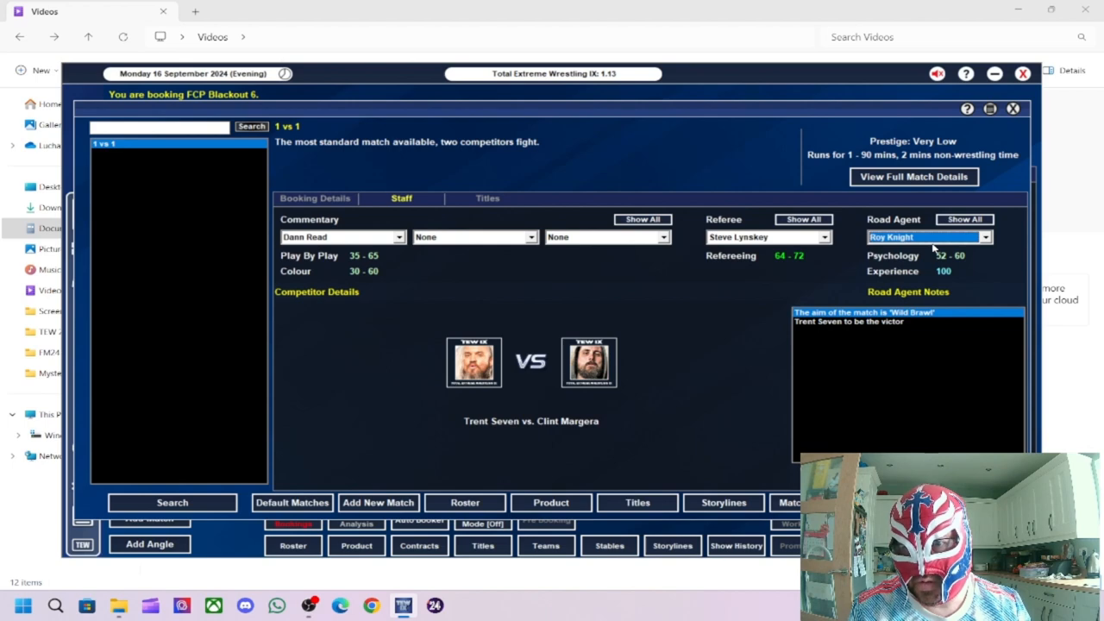
left_click(923, 237)
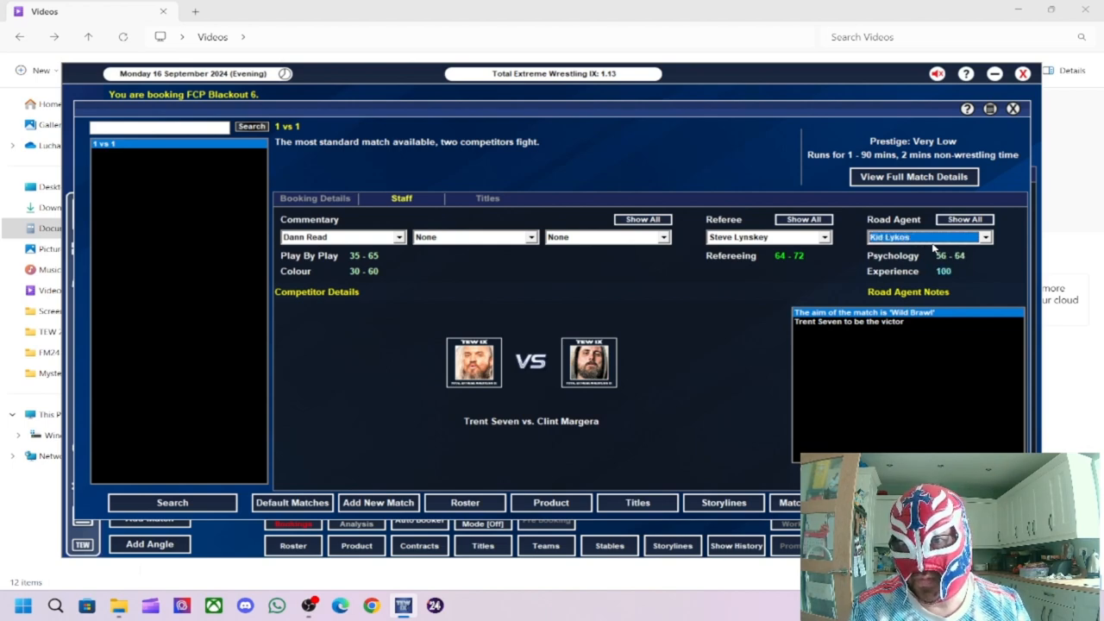
left_click(927, 236)
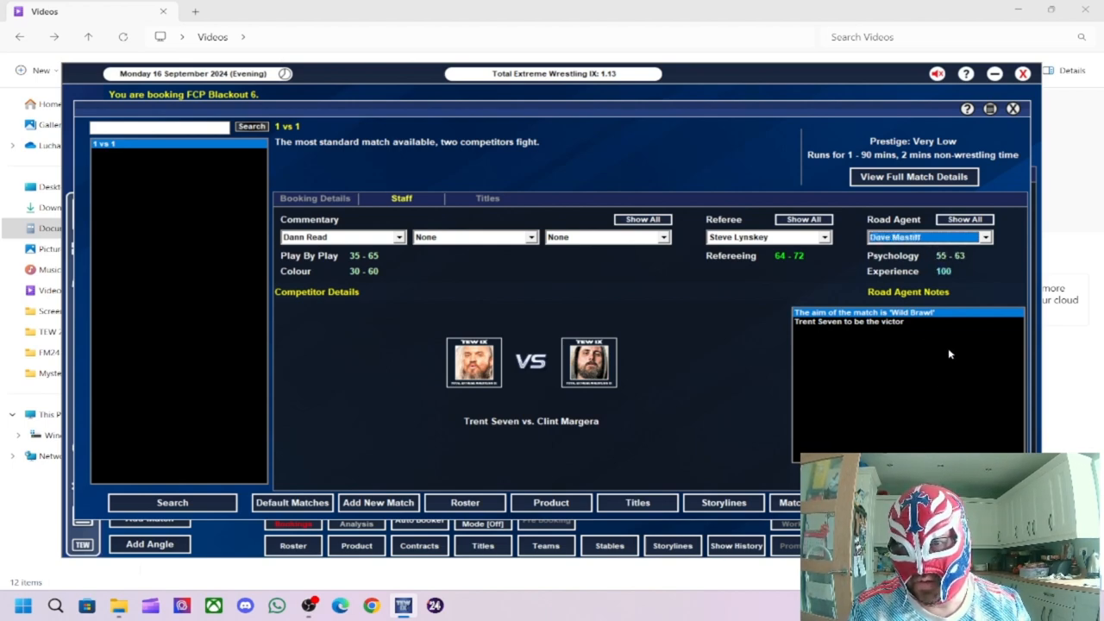
left_click(926, 236)
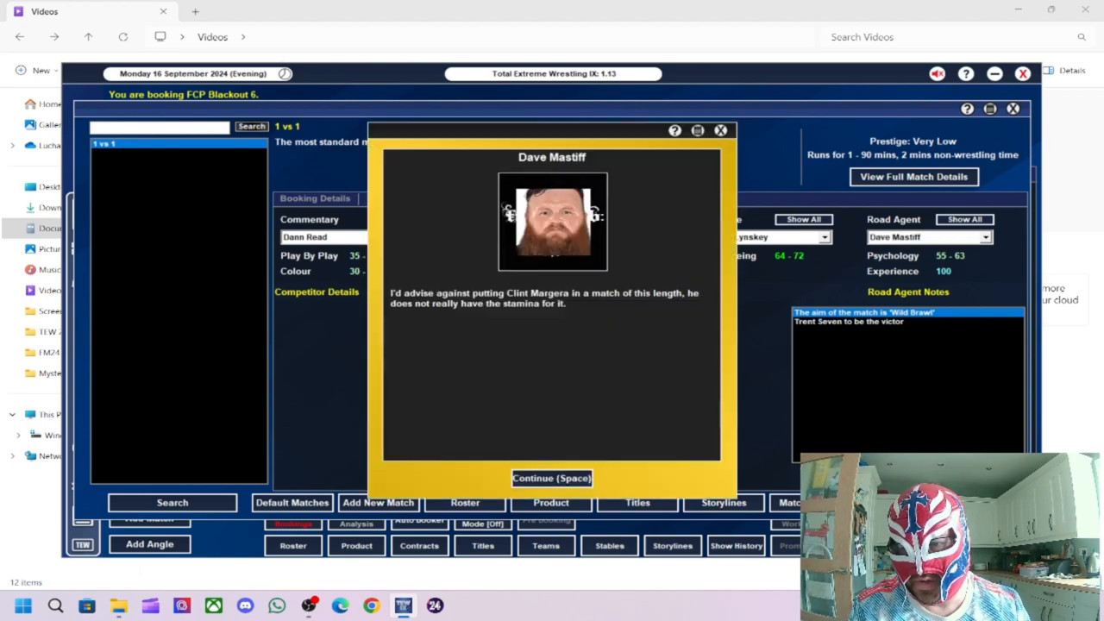
mouse_move(539, 485)
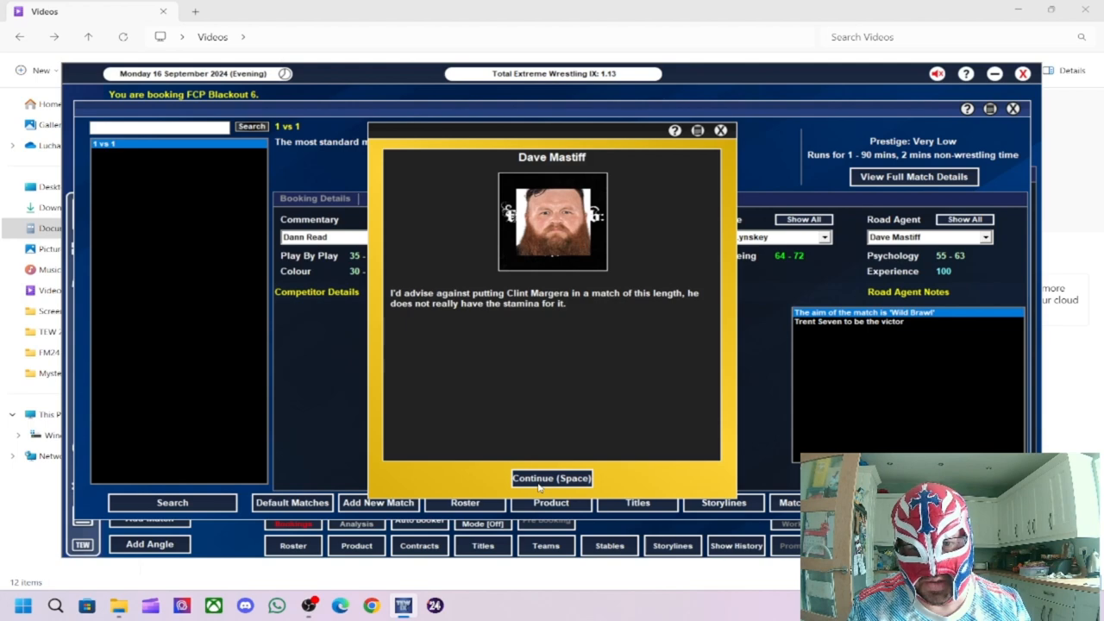
left_click(551, 478)
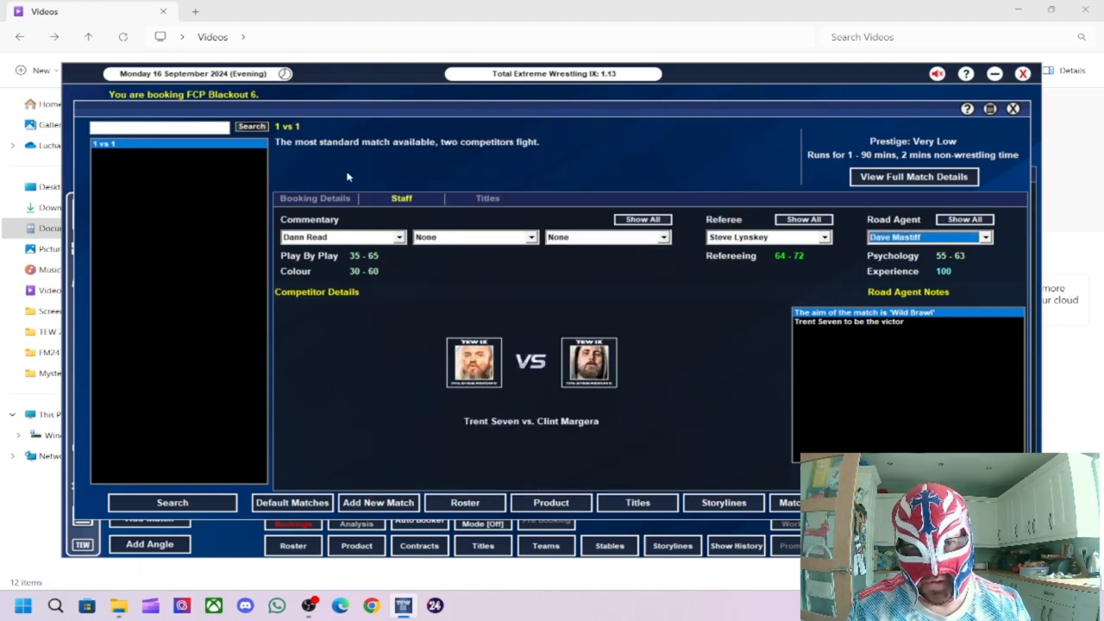
left_click(314, 197)
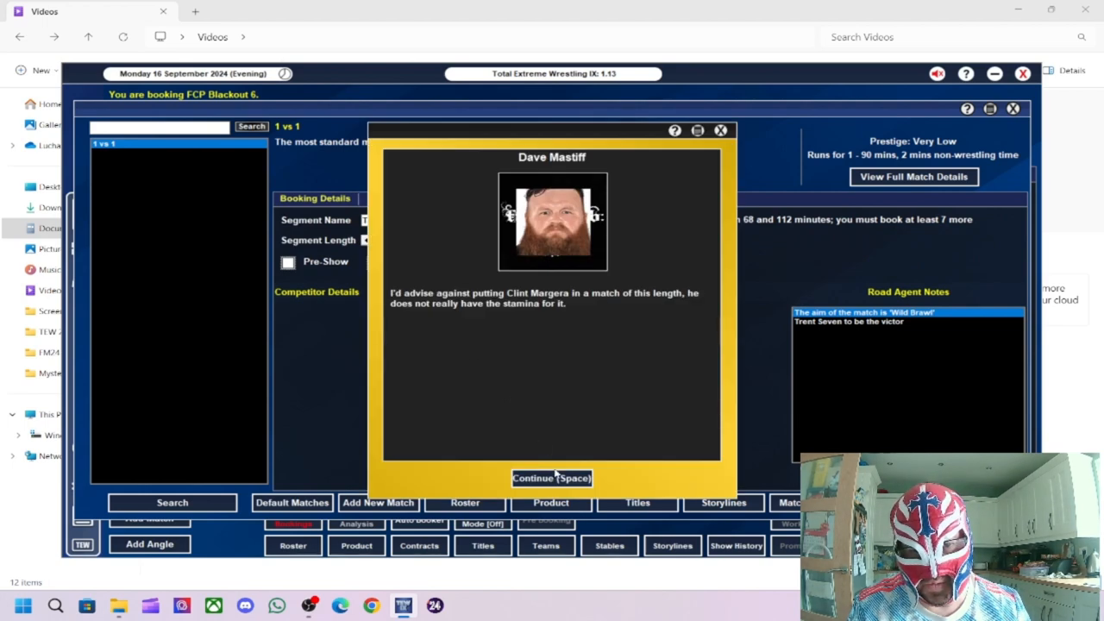
left_click(551, 478)
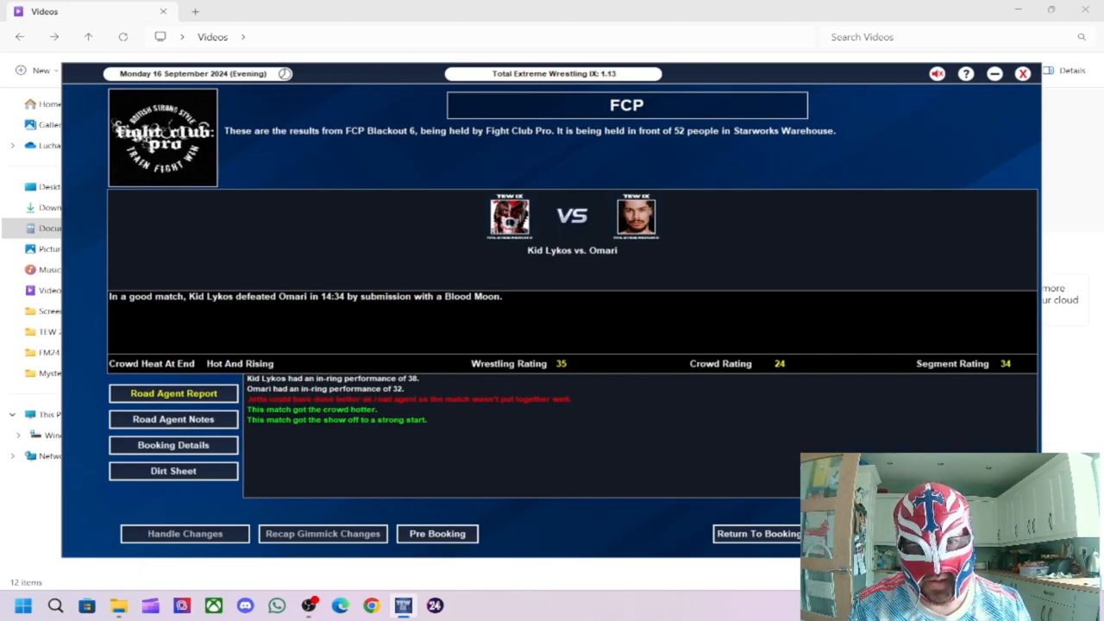
mouse_move(746, 457)
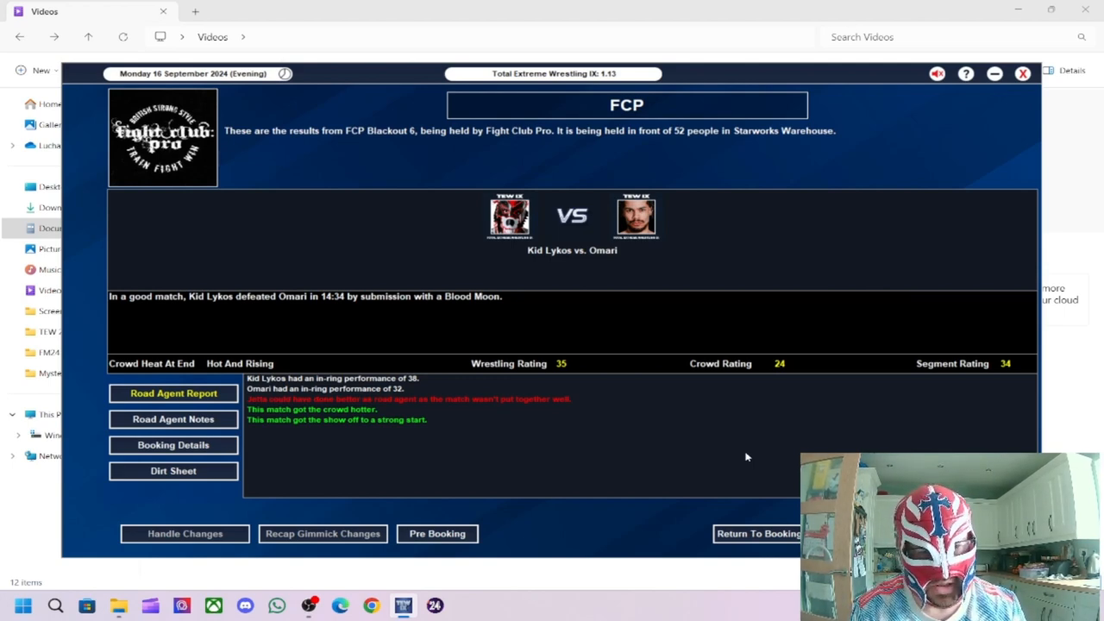
mouse_move(407, 419)
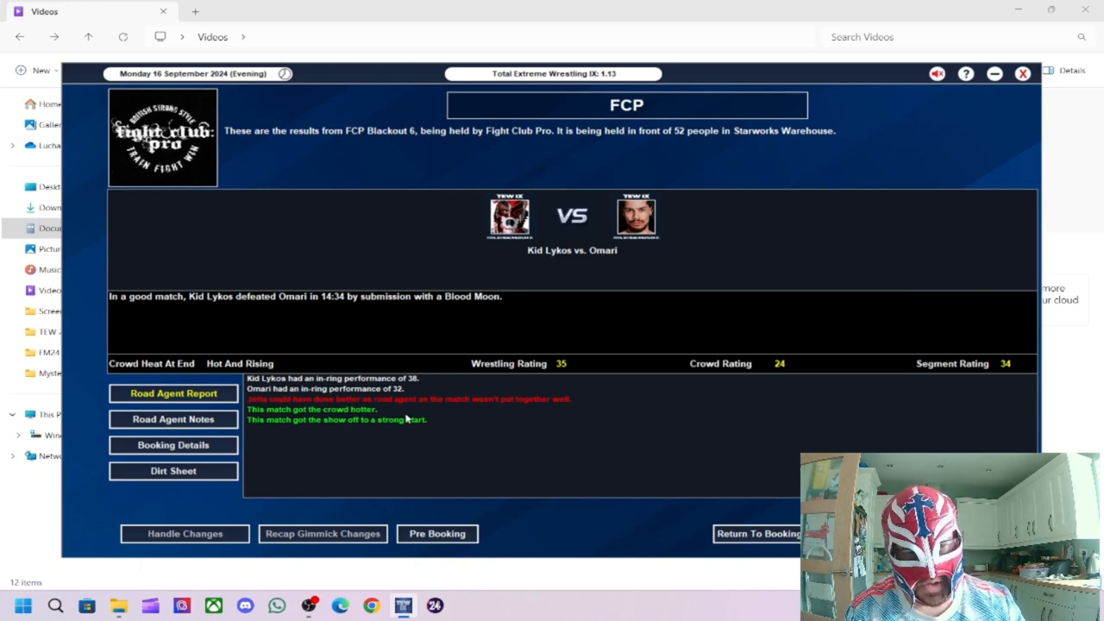
mouse_move(672, 480)
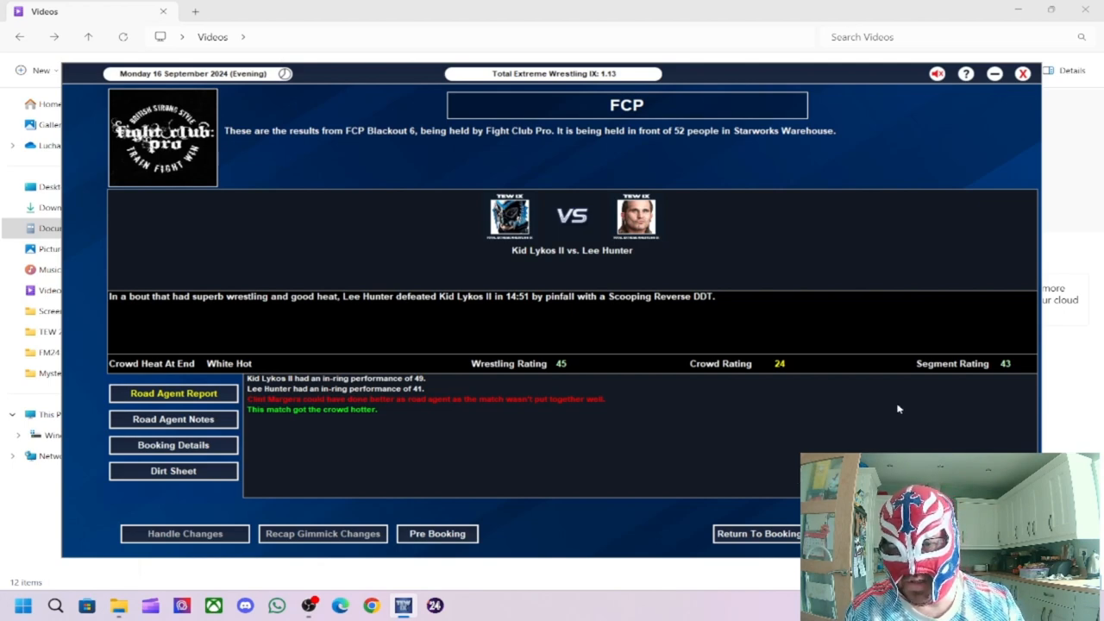
mouse_move(559, 373)
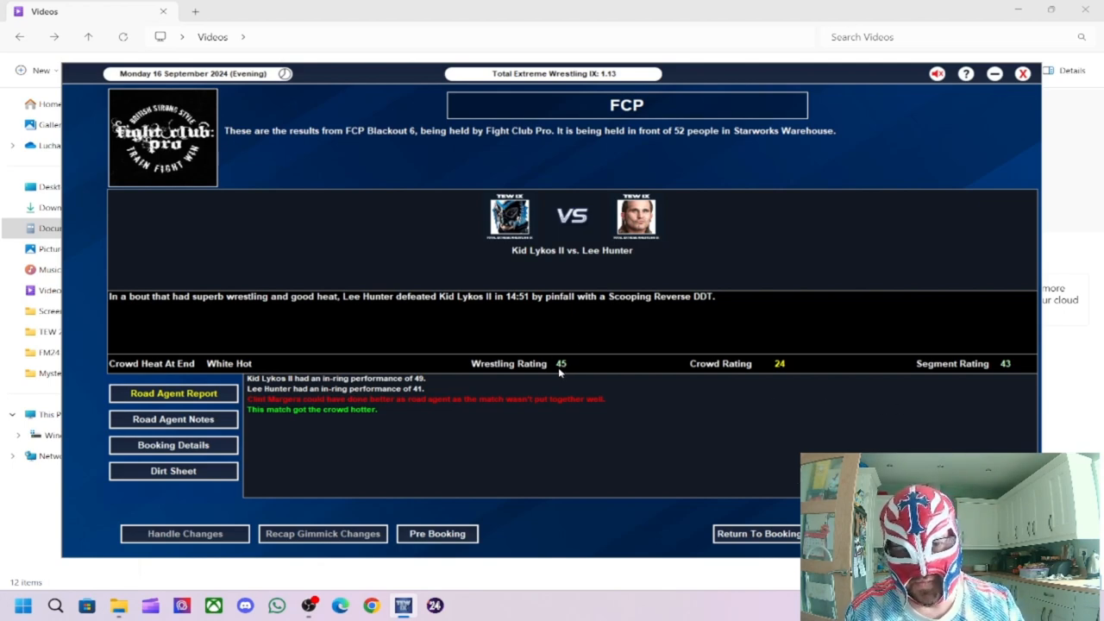
mouse_move(594, 320)
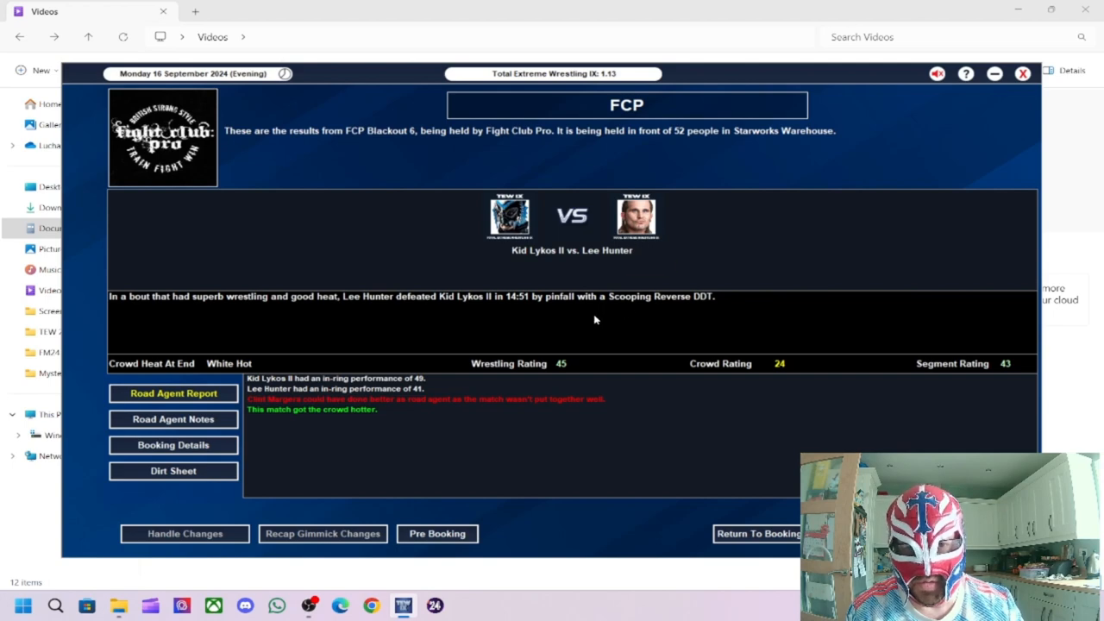
mouse_move(604, 330)
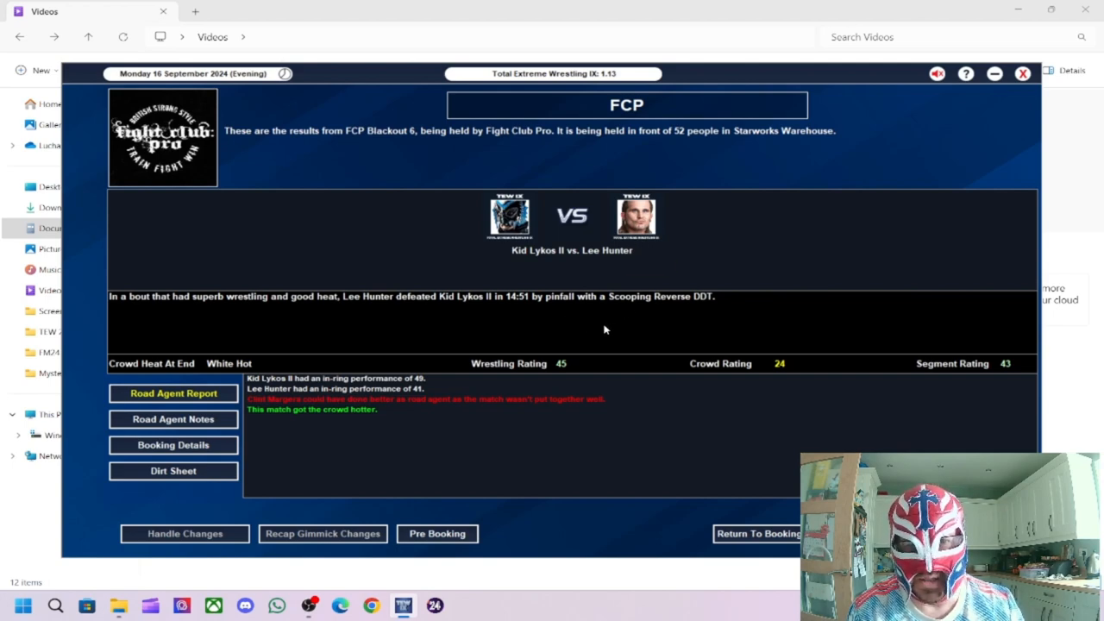
mouse_move(548, 404)
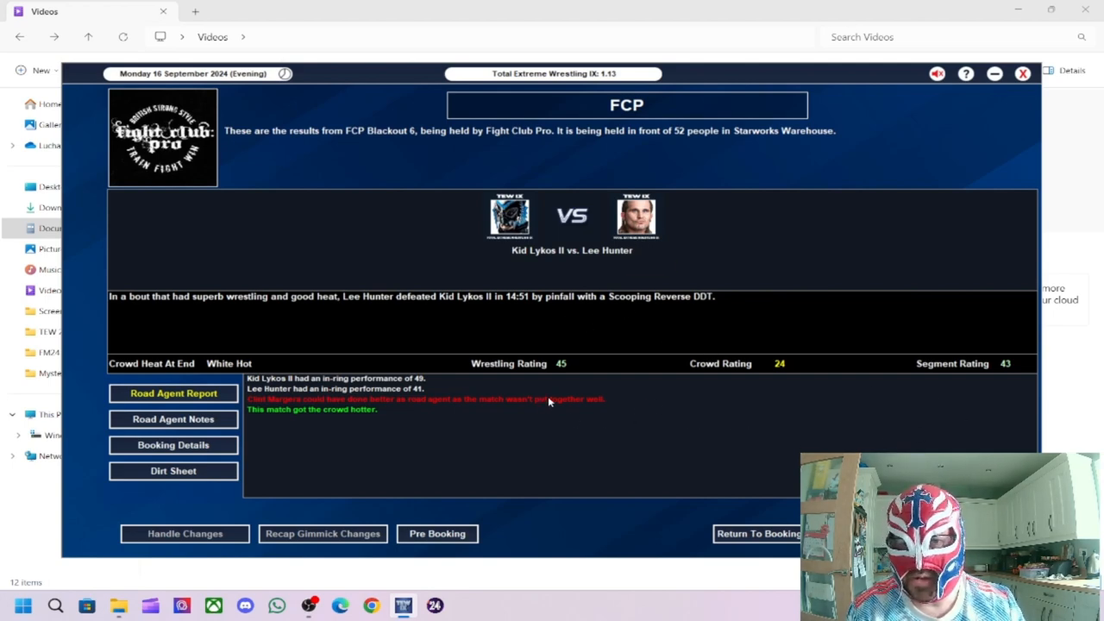
mouse_move(593, 340)
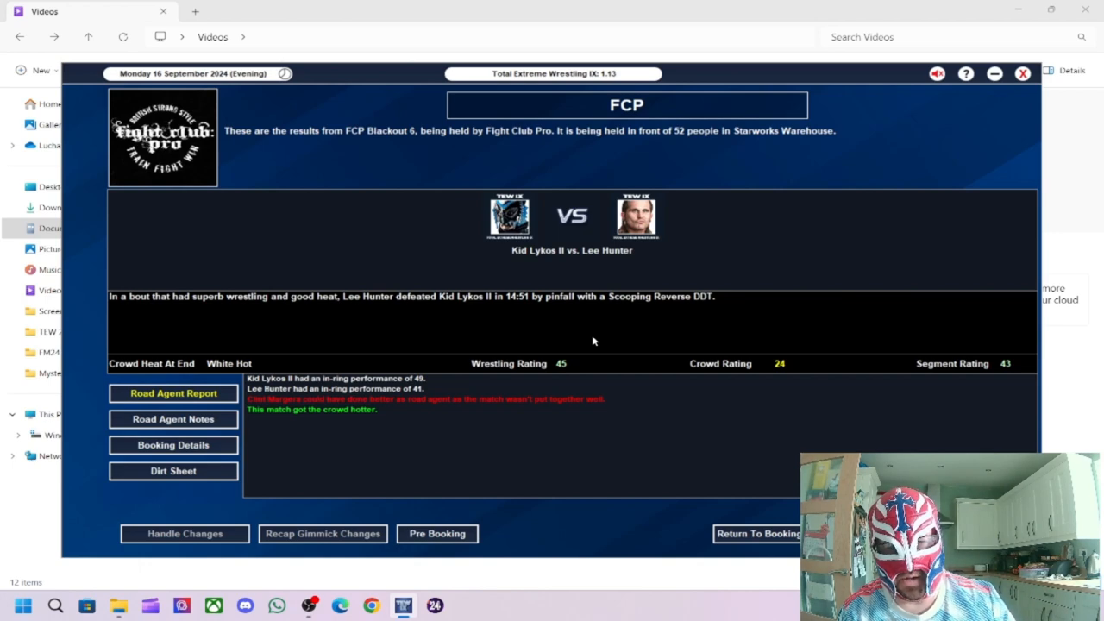
mouse_move(959, 368)
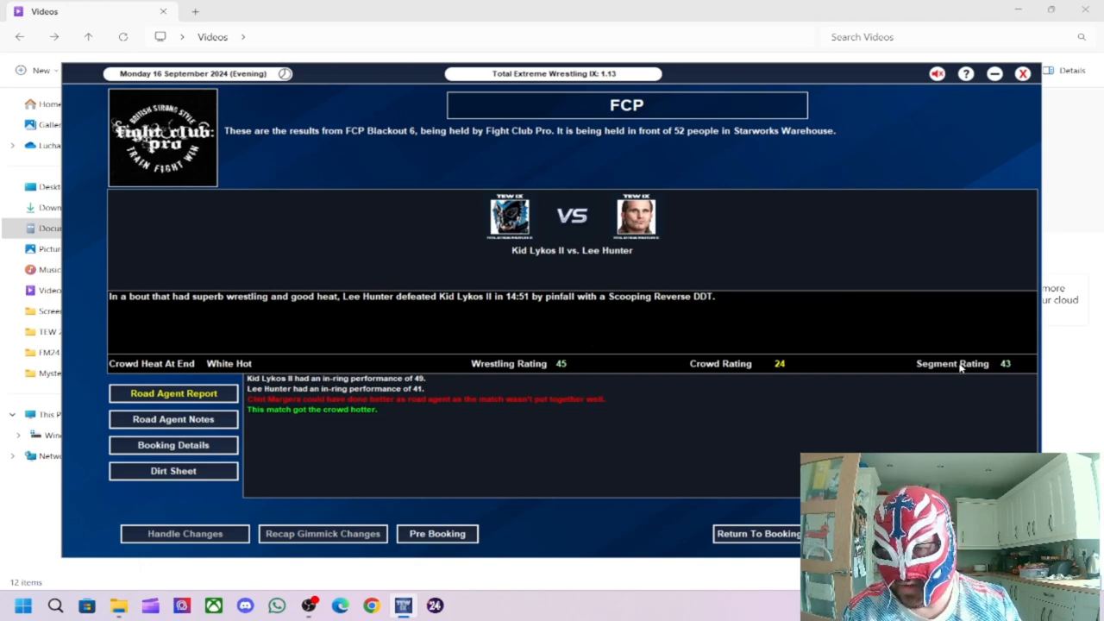
mouse_move(447, 384)
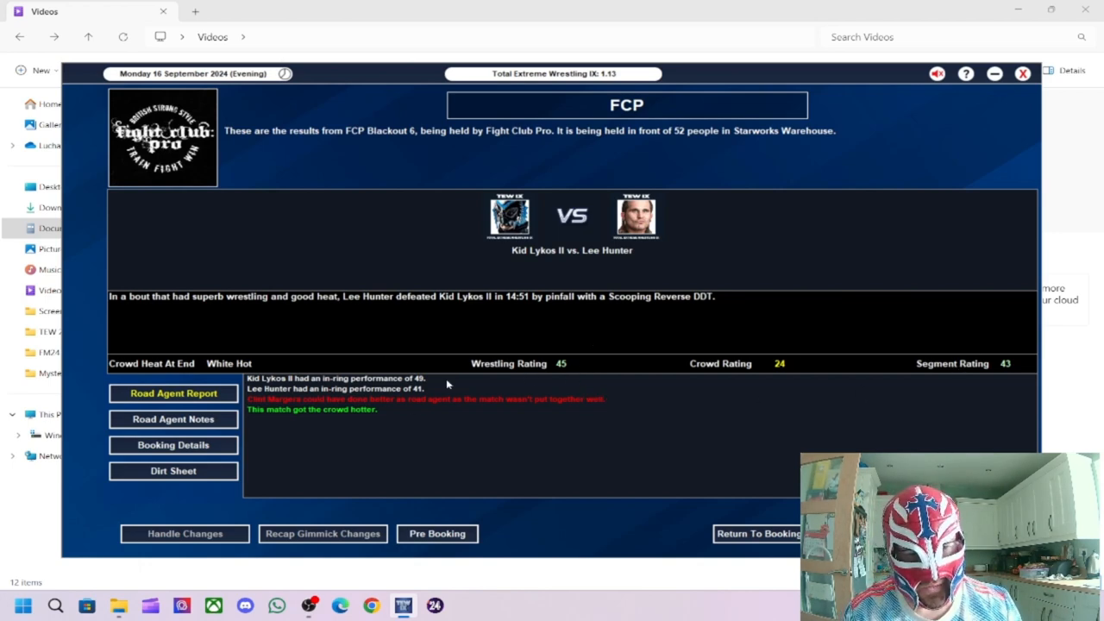
mouse_move(414, 386)
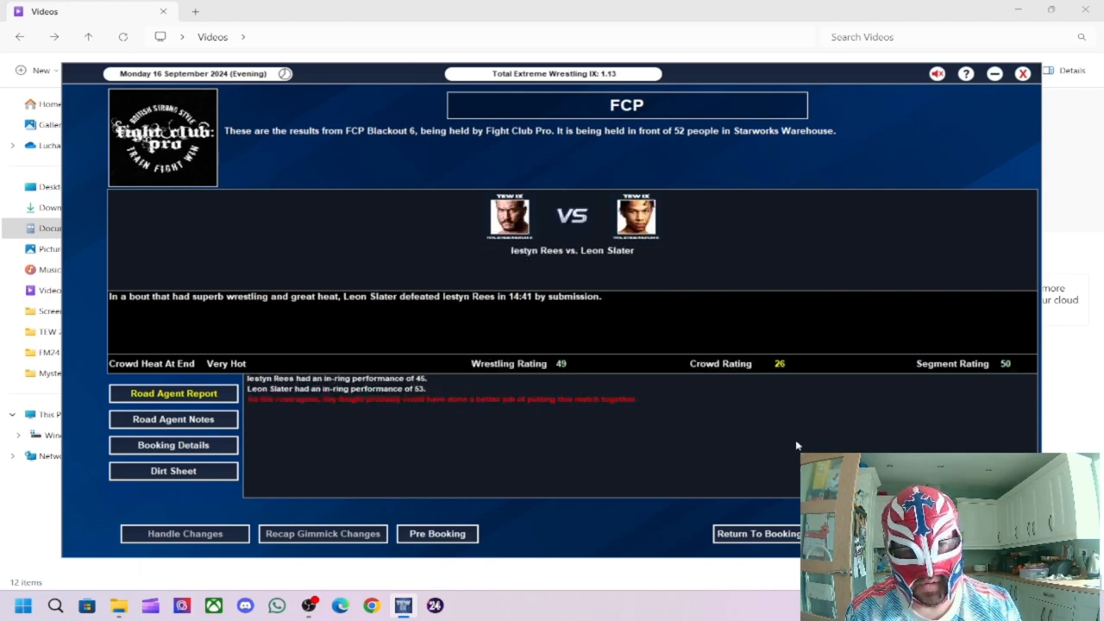
mouse_move(698, 445)
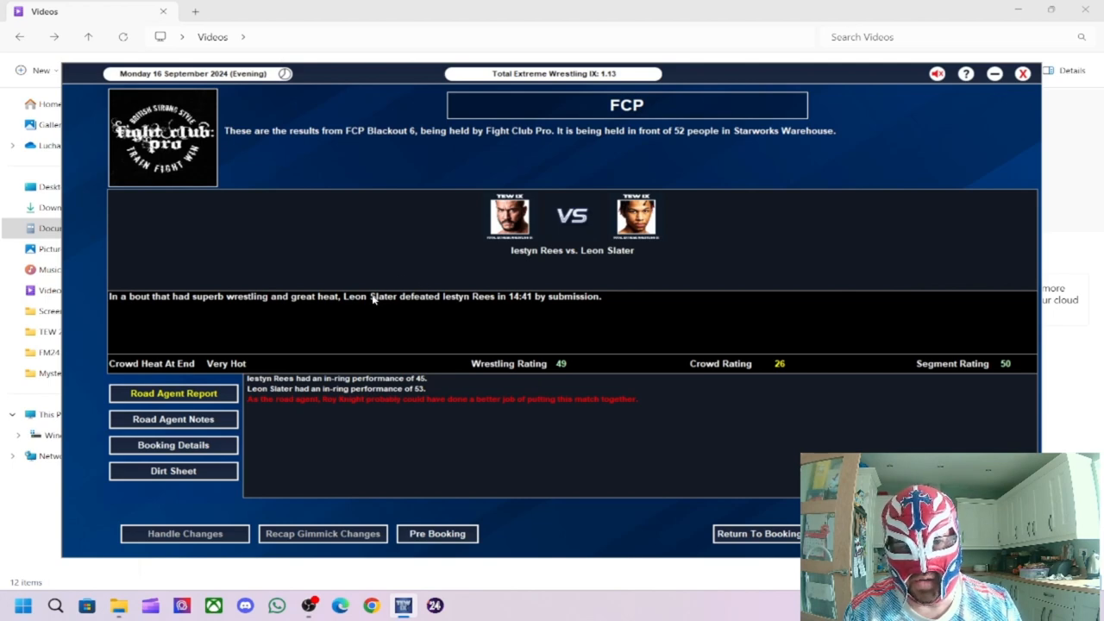
mouse_move(470, 316)
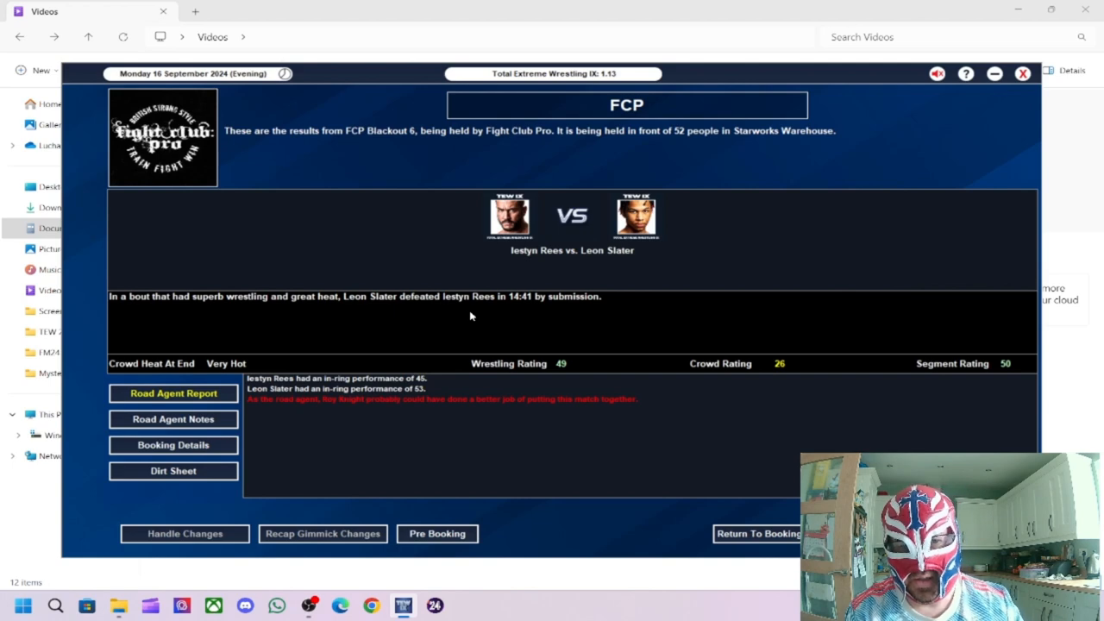
mouse_move(384, 393)
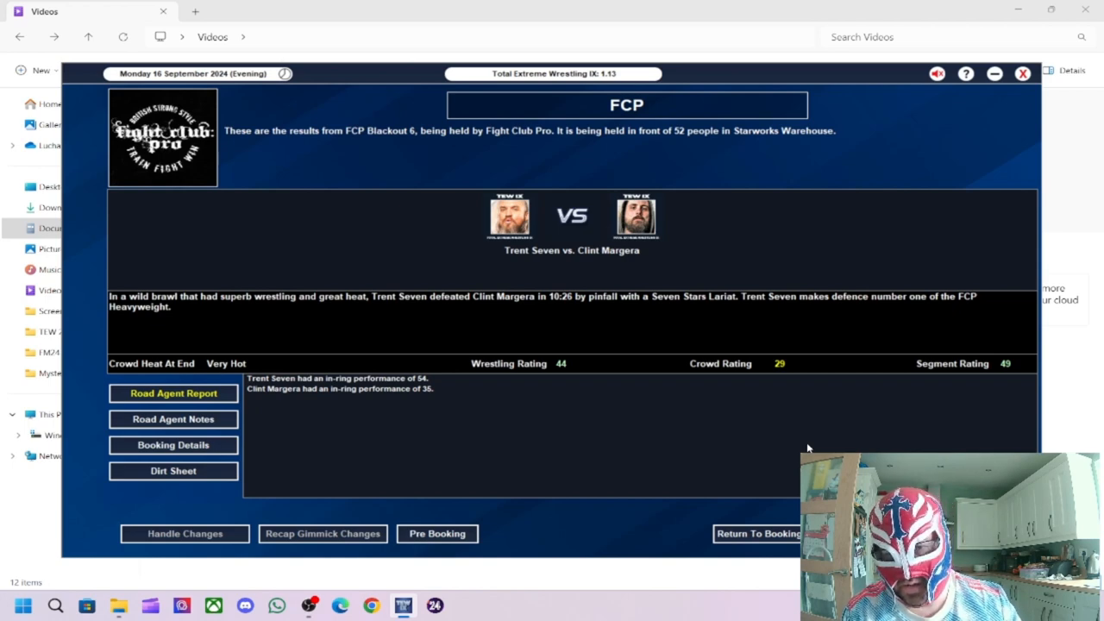
mouse_move(534, 377)
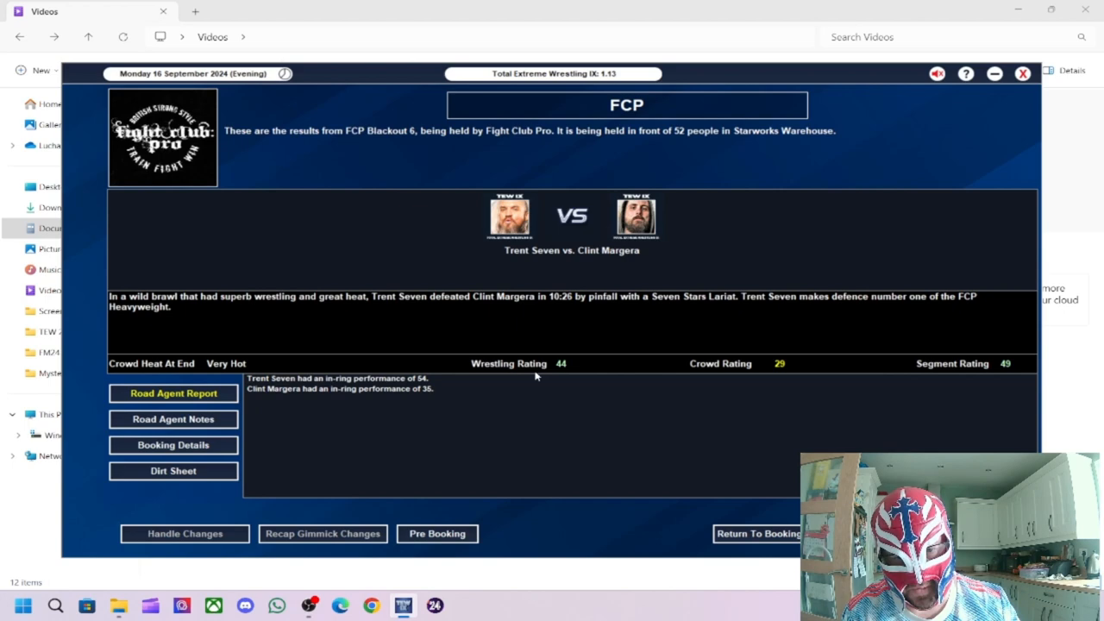
mouse_move(397, 385)
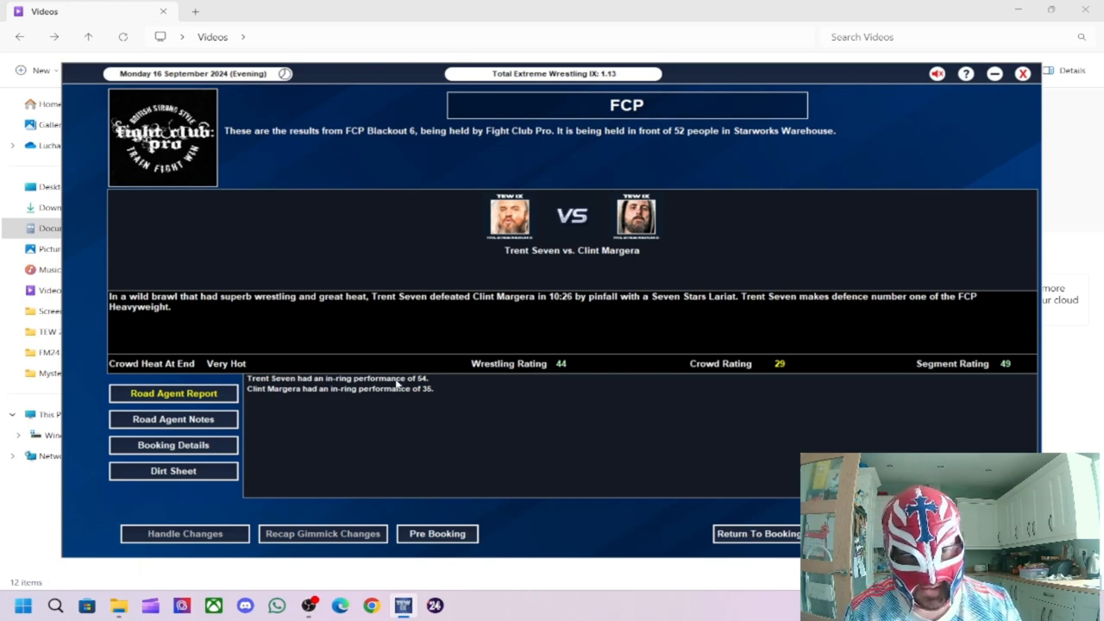
mouse_move(396, 385)
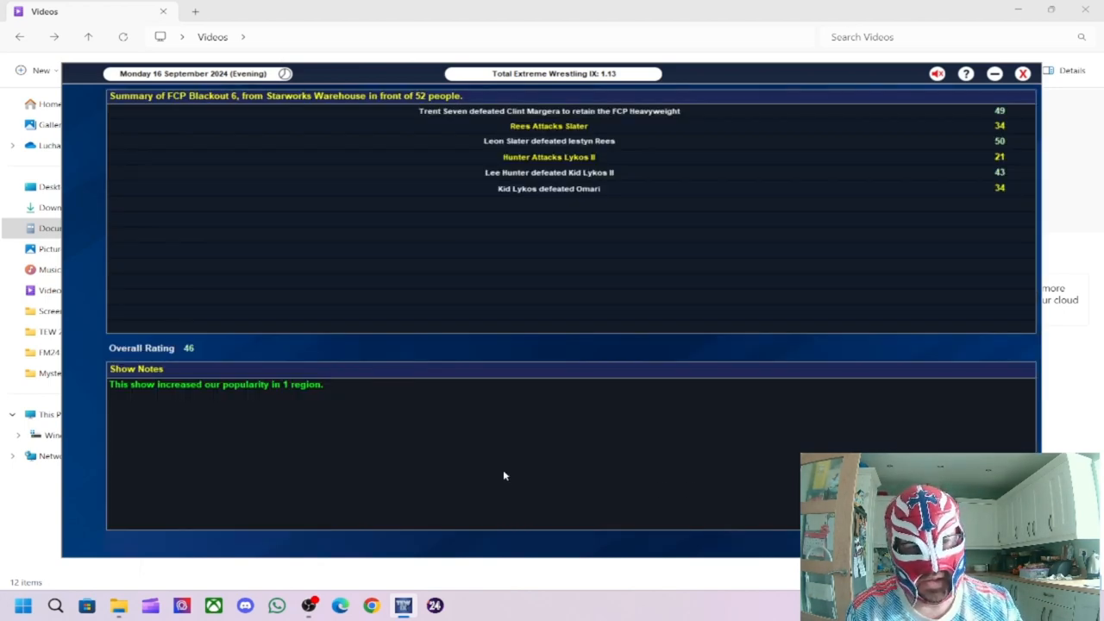
mouse_move(278, 391)
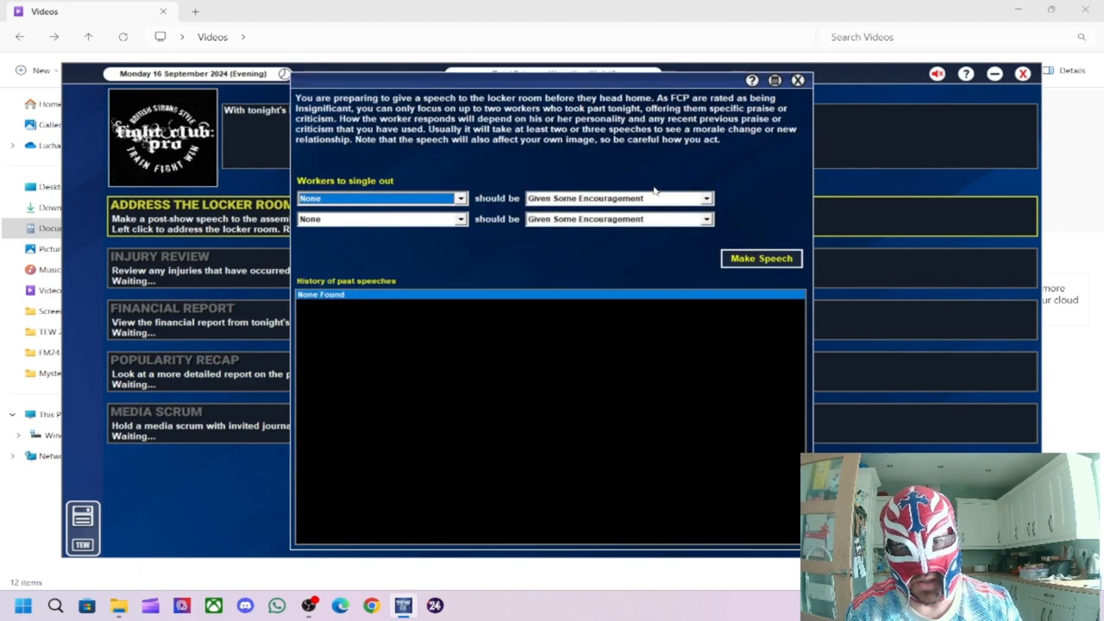
Step: Skip the locker room speech, review the financial report and popularity recap, and finish the post-show
left_click(797, 80)
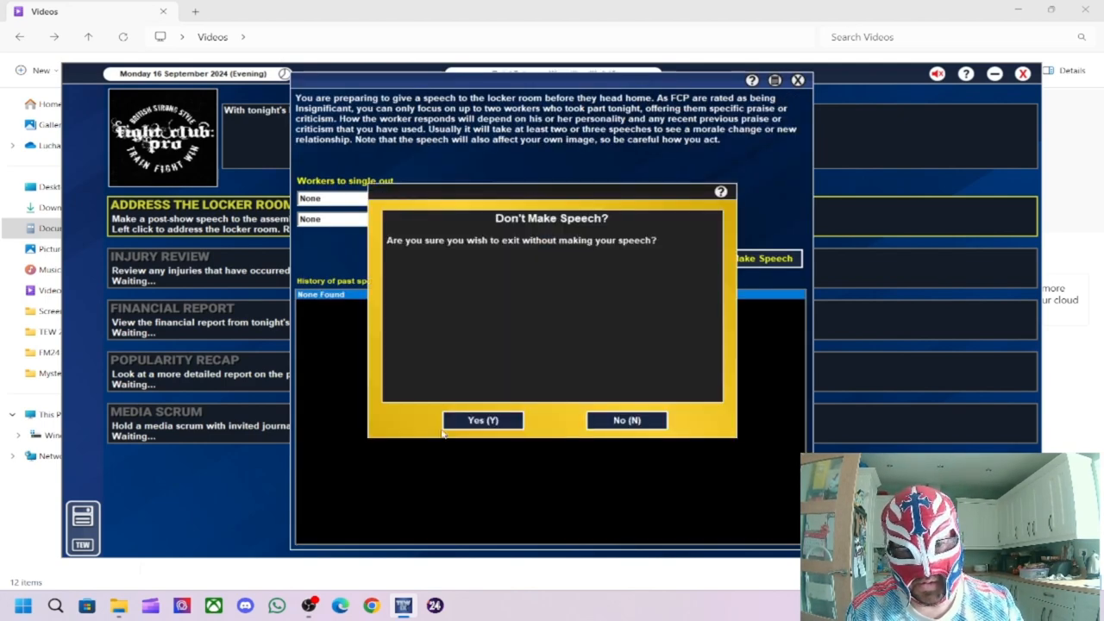
left_click(483, 420)
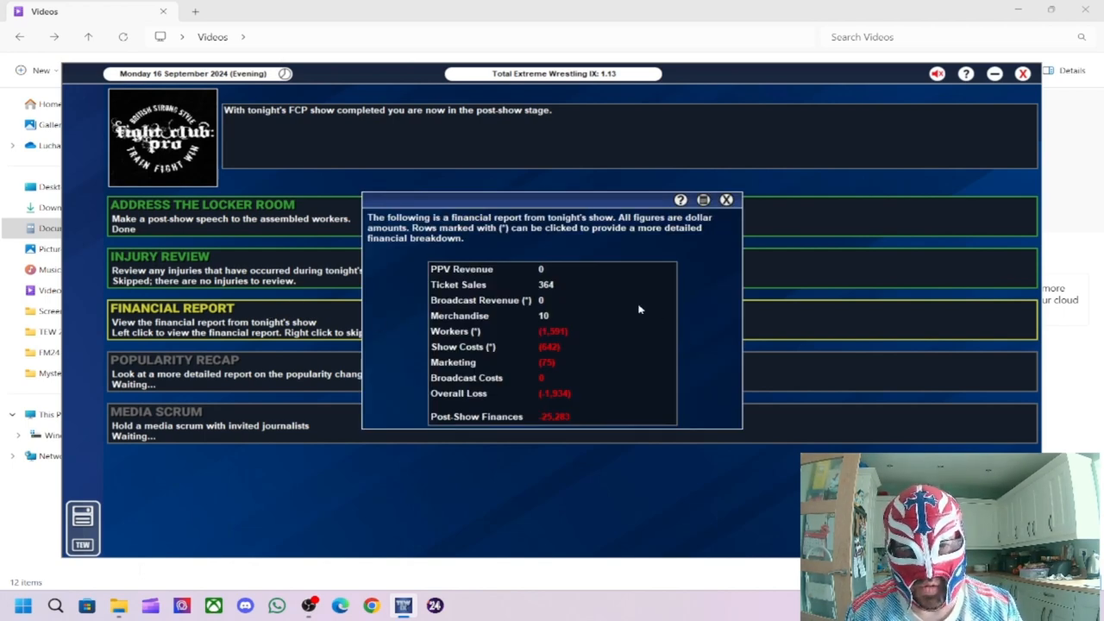
mouse_move(549, 304)
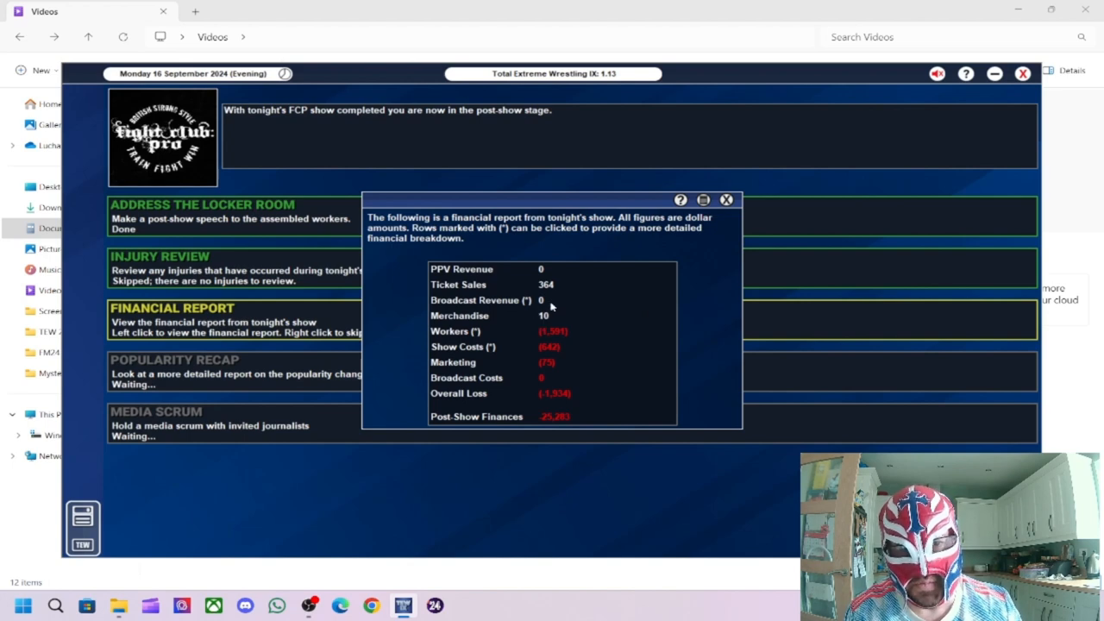
mouse_move(556, 296)
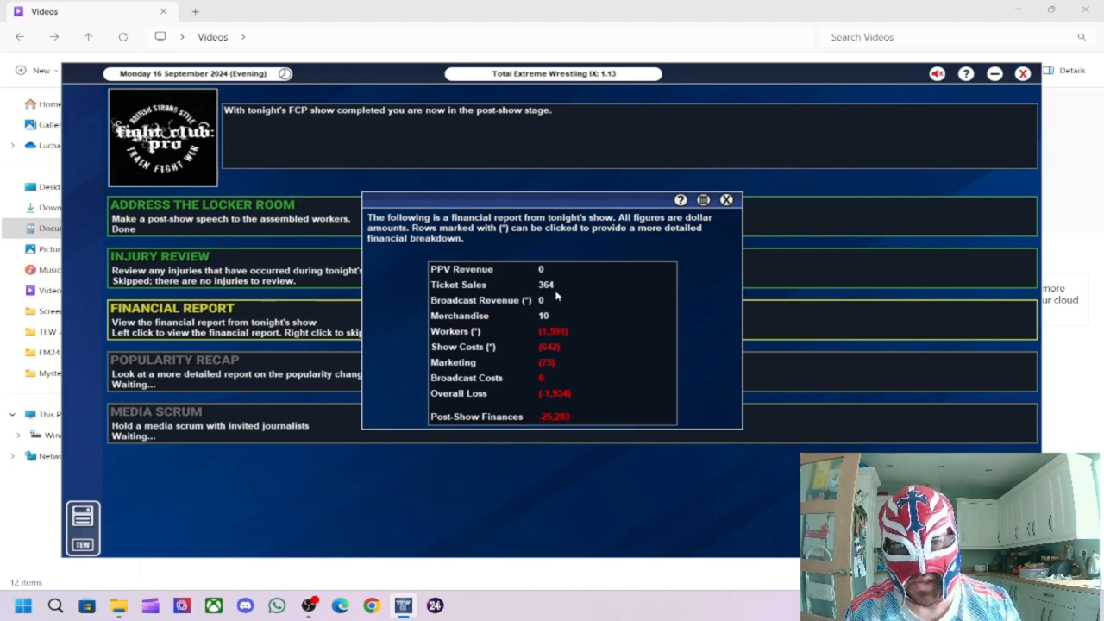
mouse_move(556, 328)
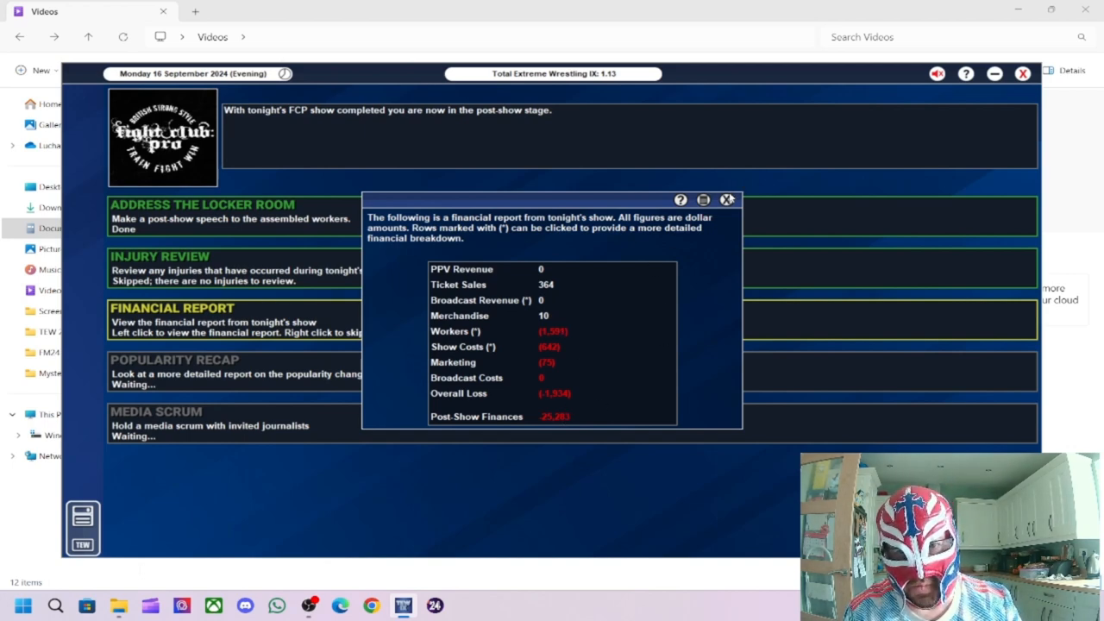
left_click(726, 199)
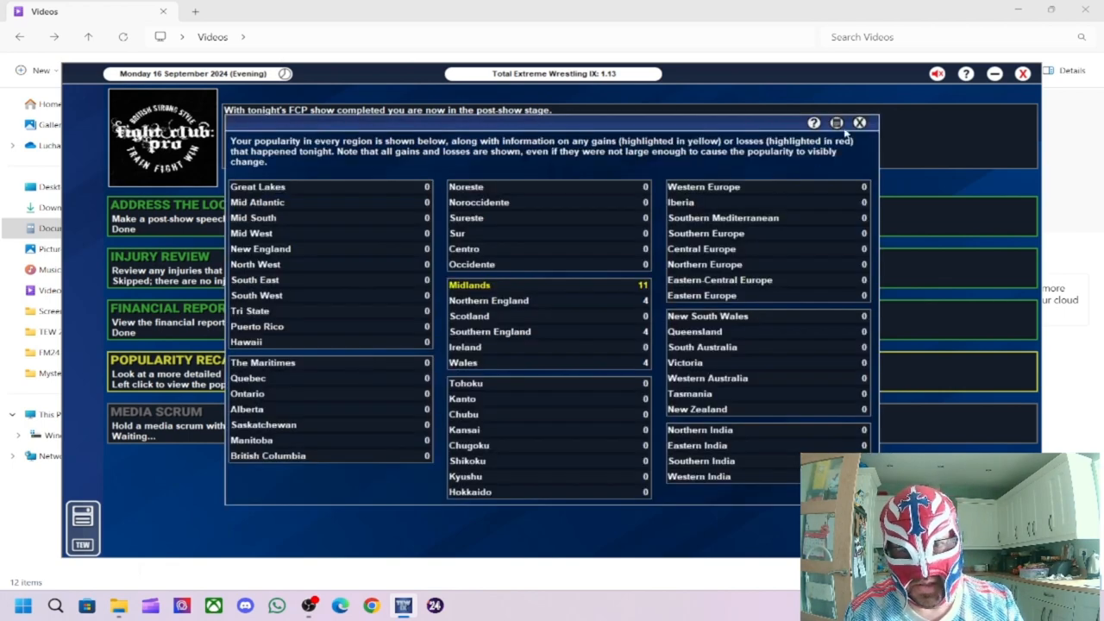
left_click(859, 123)
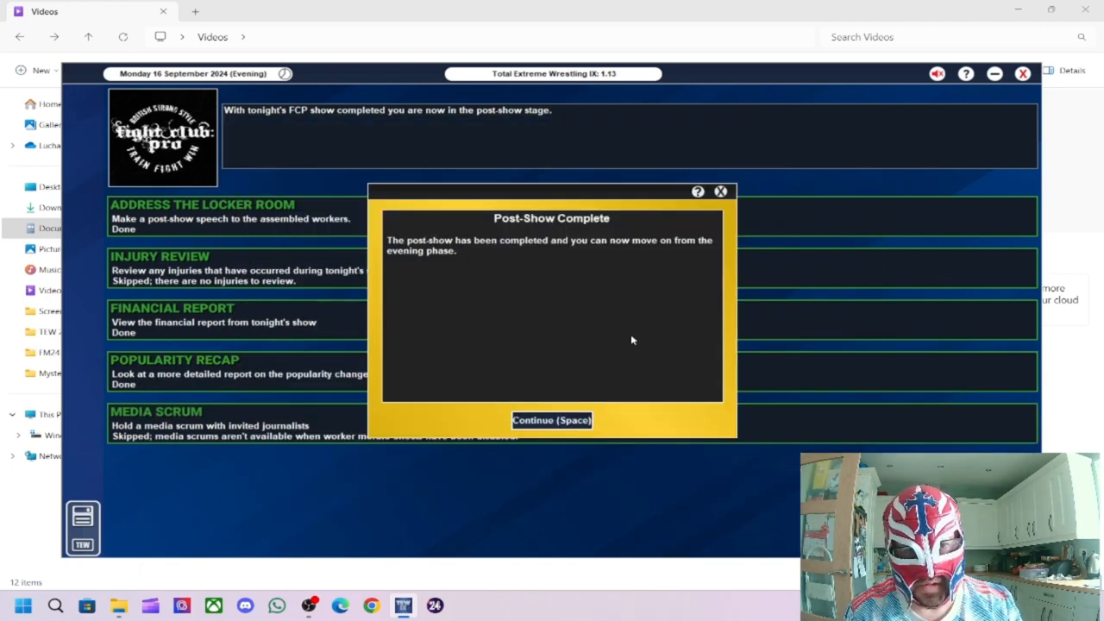
left_click(551, 420)
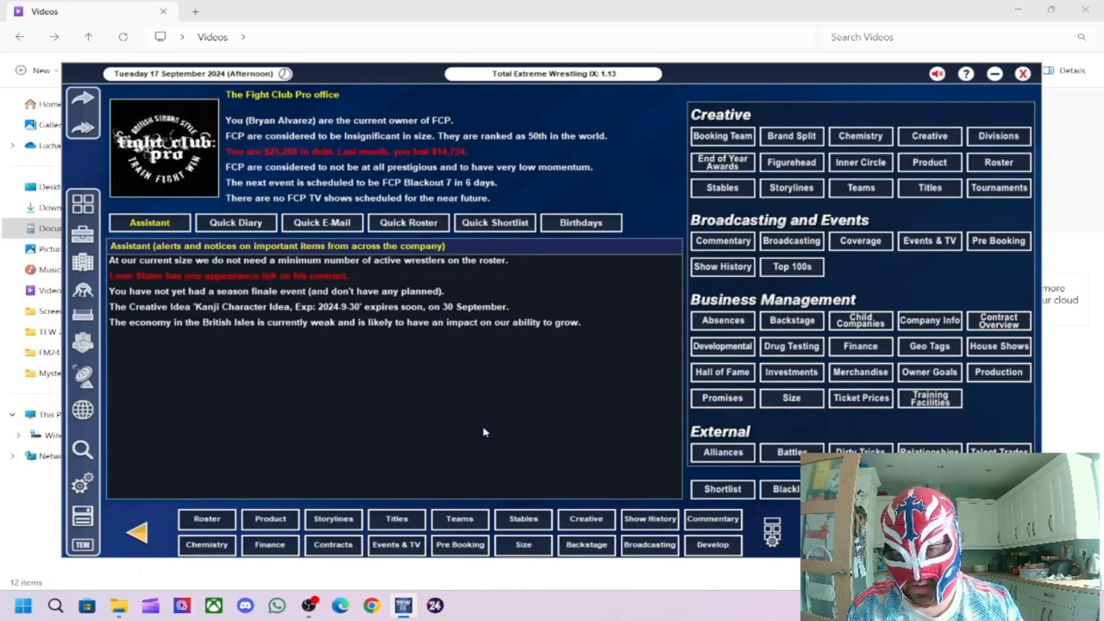
Step: Read and delete the tag title change mail, then return to the office
left_click(321, 223)
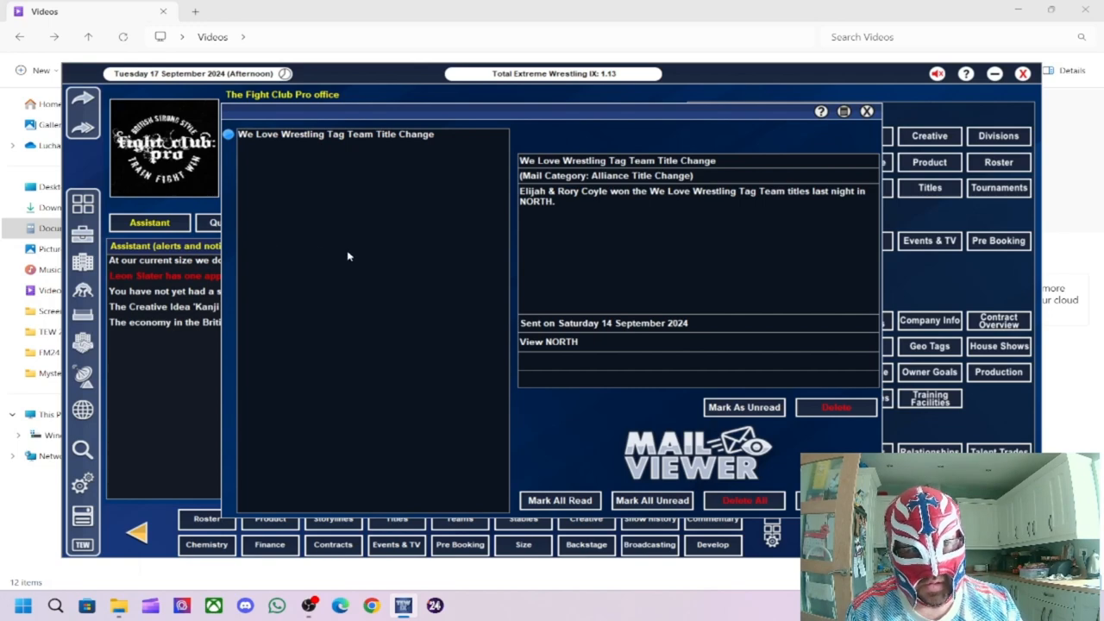
mouse_move(378, 156)
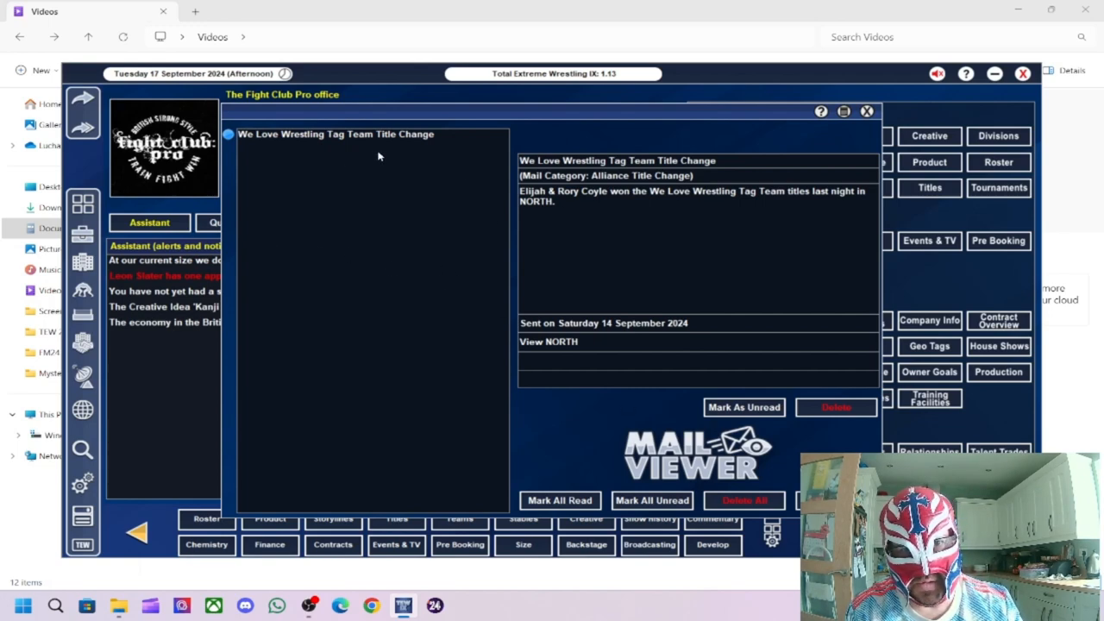
mouse_move(578, 208)
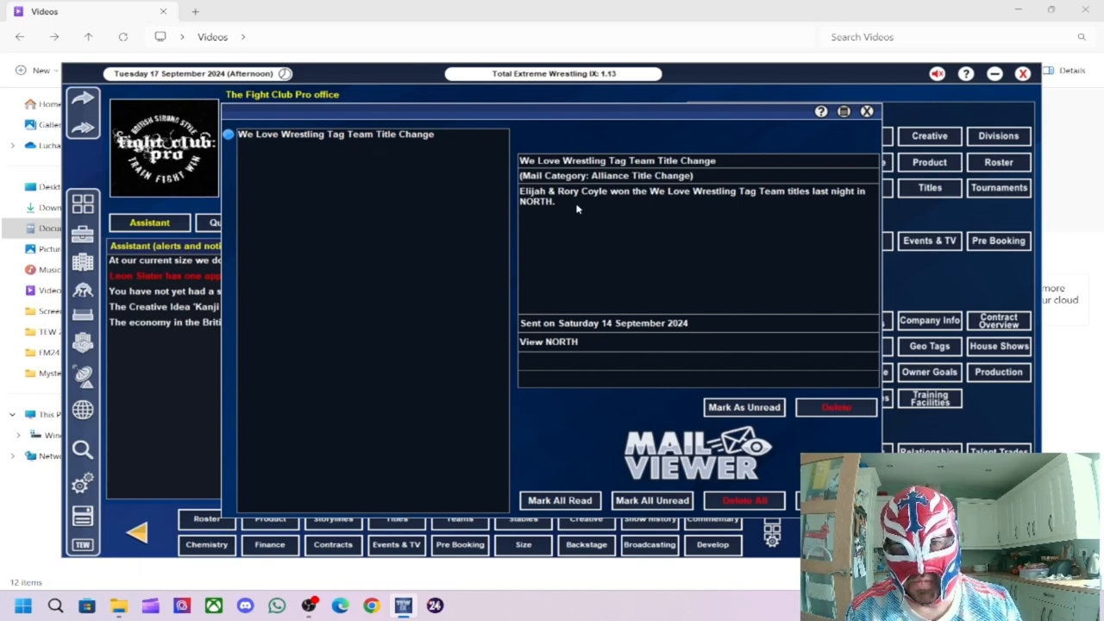
mouse_move(719, 208)
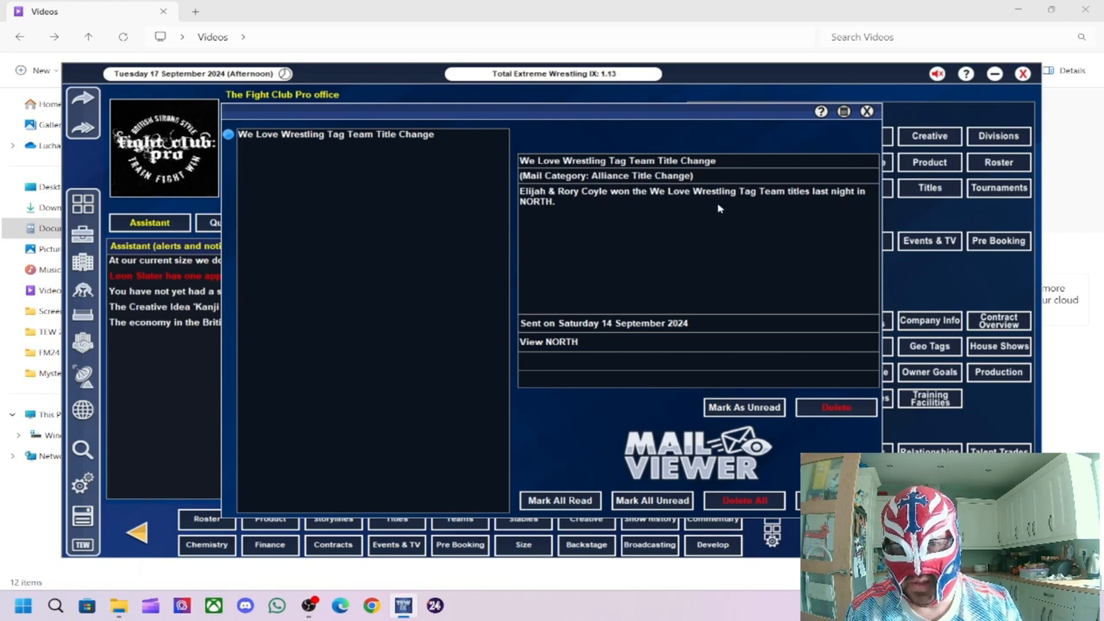
mouse_move(834, 201)
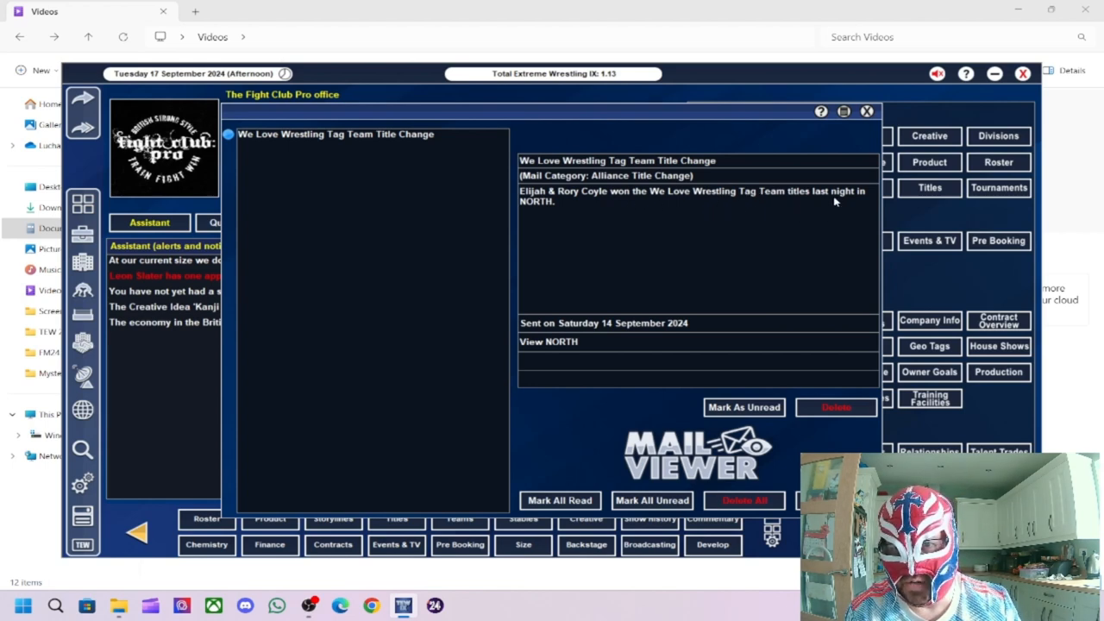
mouse_move(878, 435)
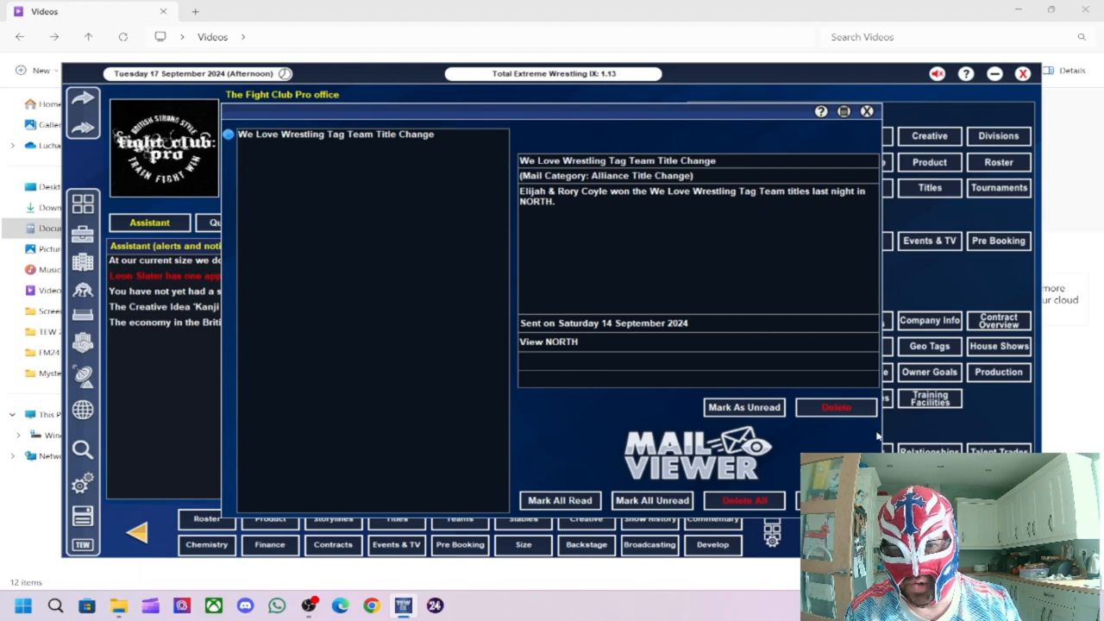
left_click(835, 408)
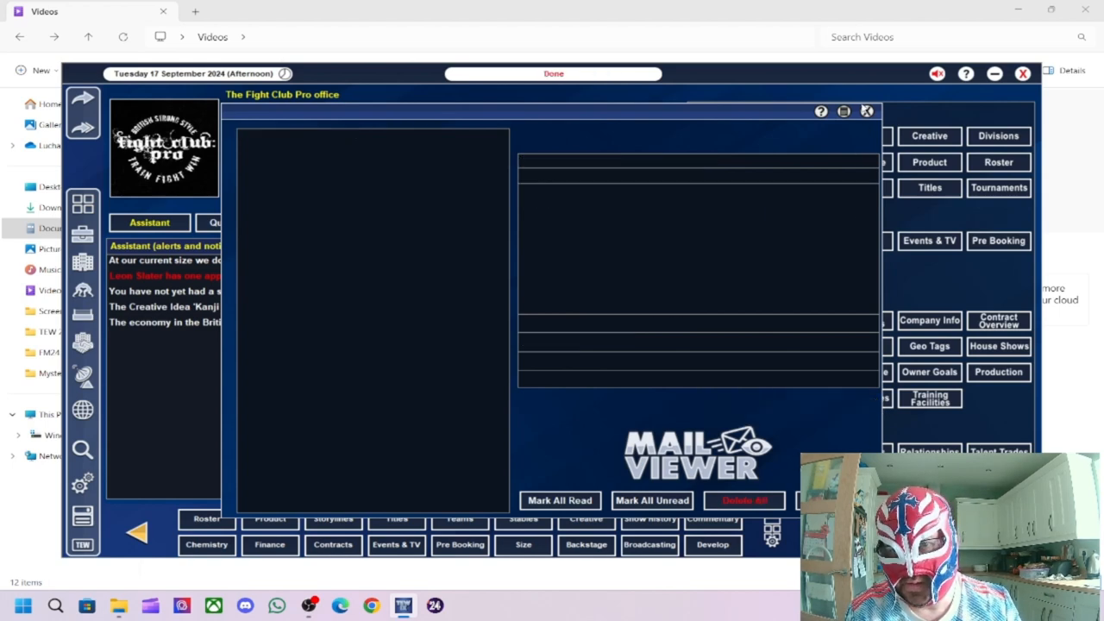
left_click(867, 110)
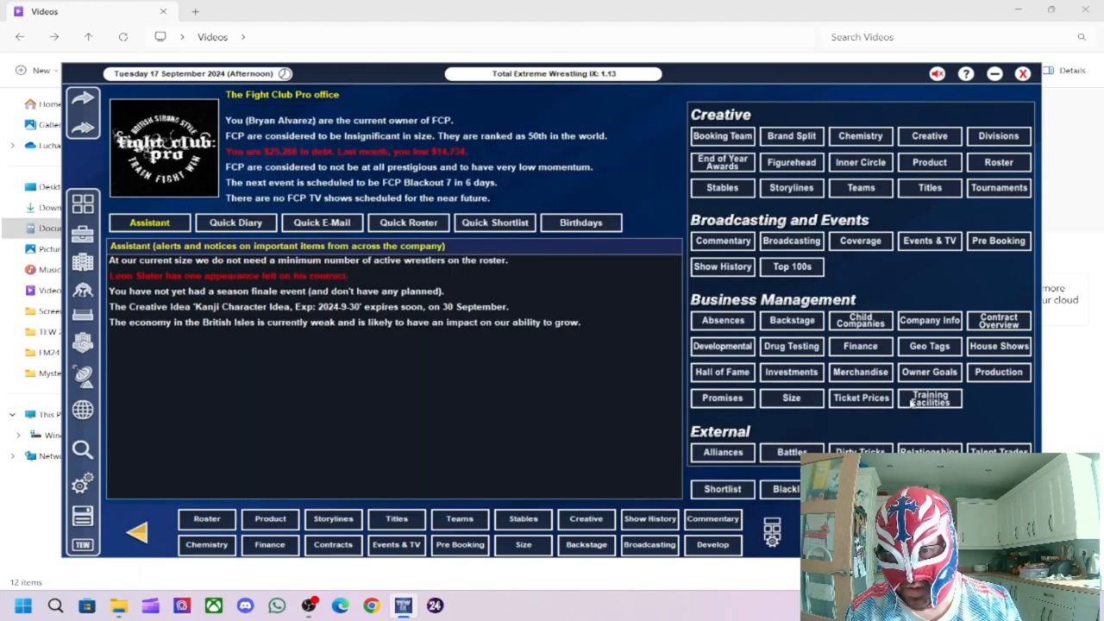
Step: Check the We Love Wrestling Tag Team title holders in the alliance titles list
left_click(722, 452)
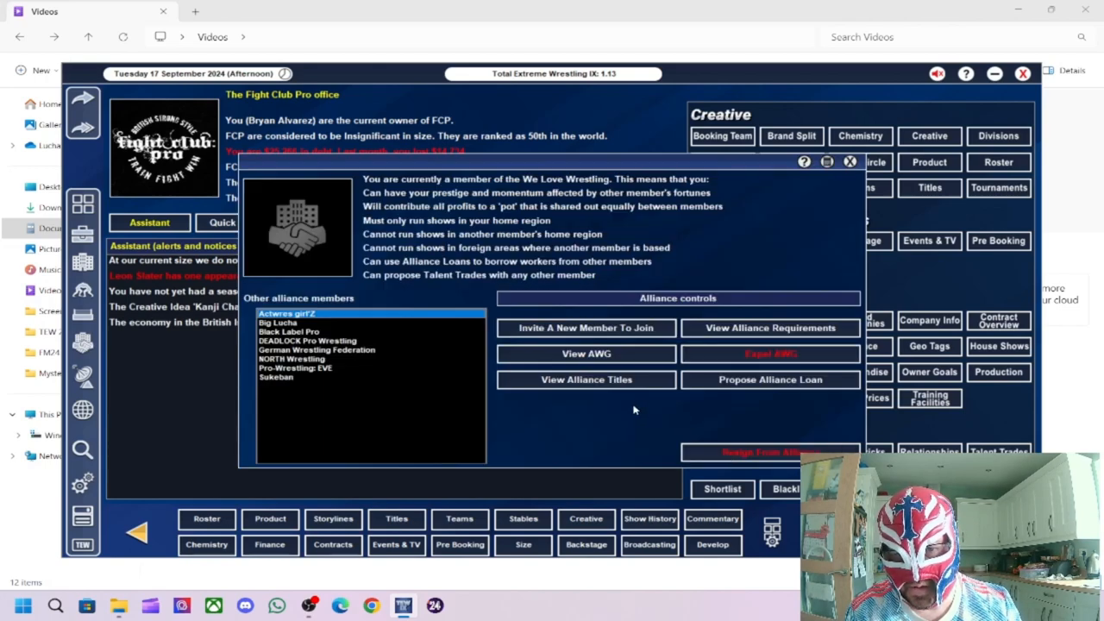
left_click(585, 380)
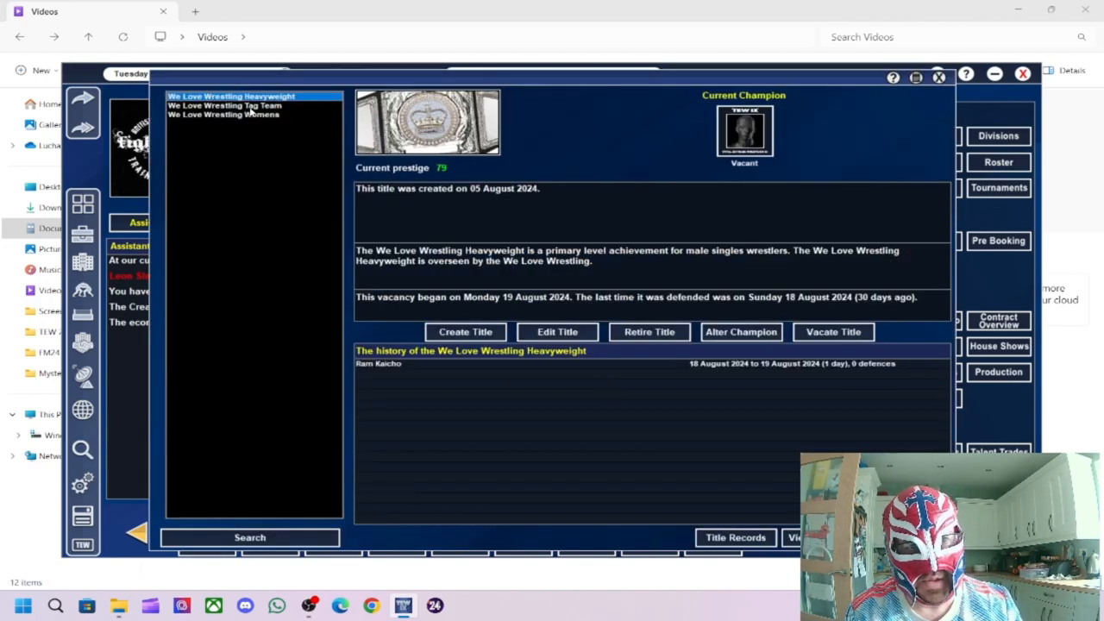
mouse_move(237, 112)
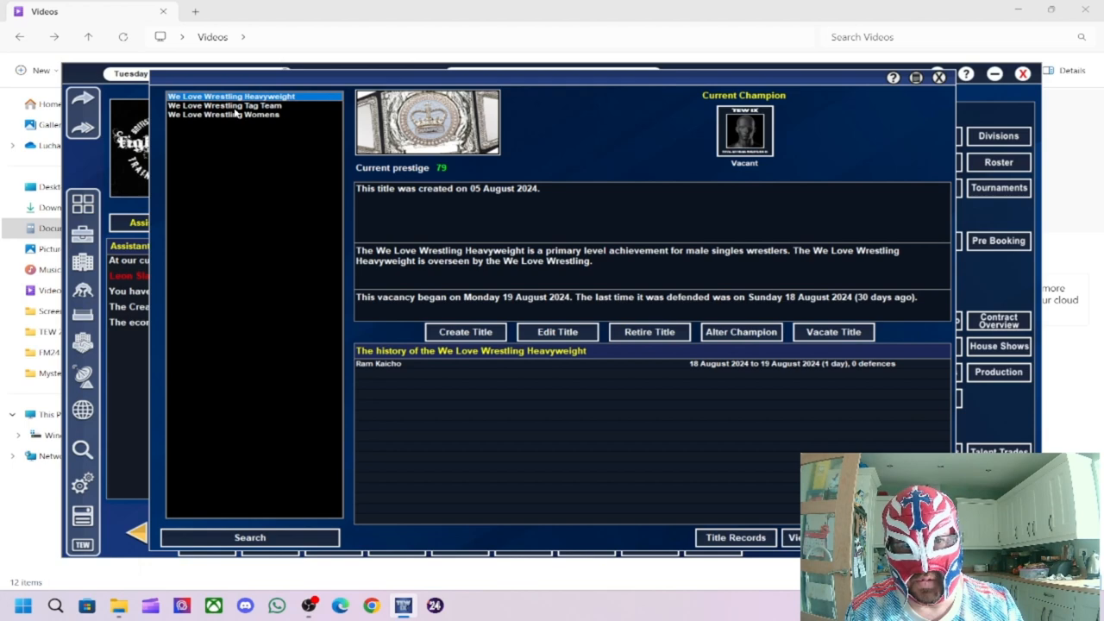
left_click(225, 104)
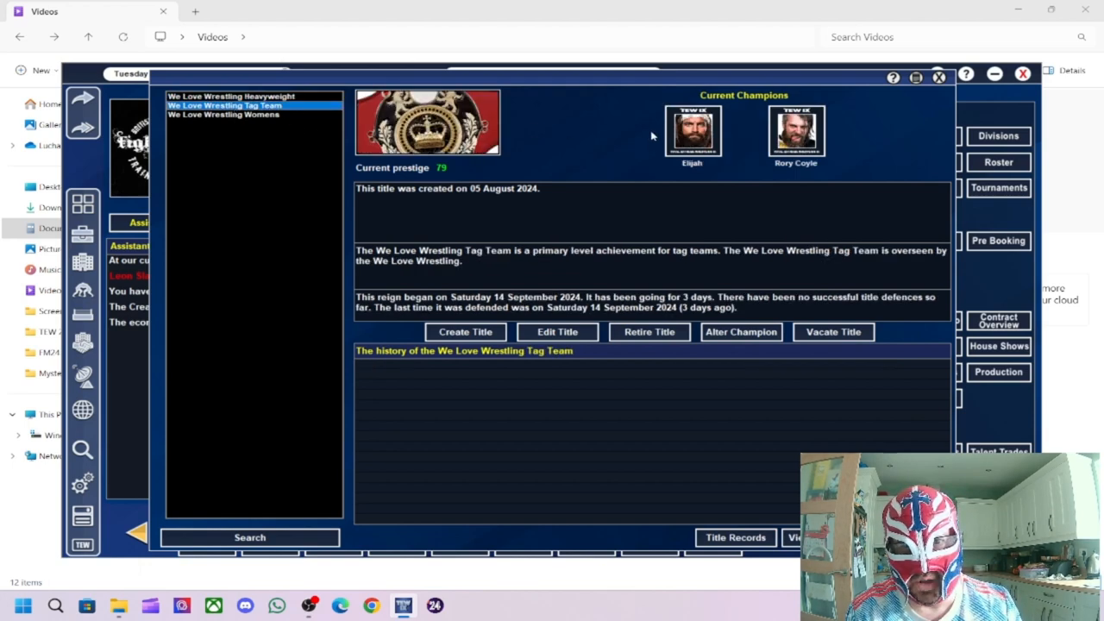
mouse_move(219, 75)
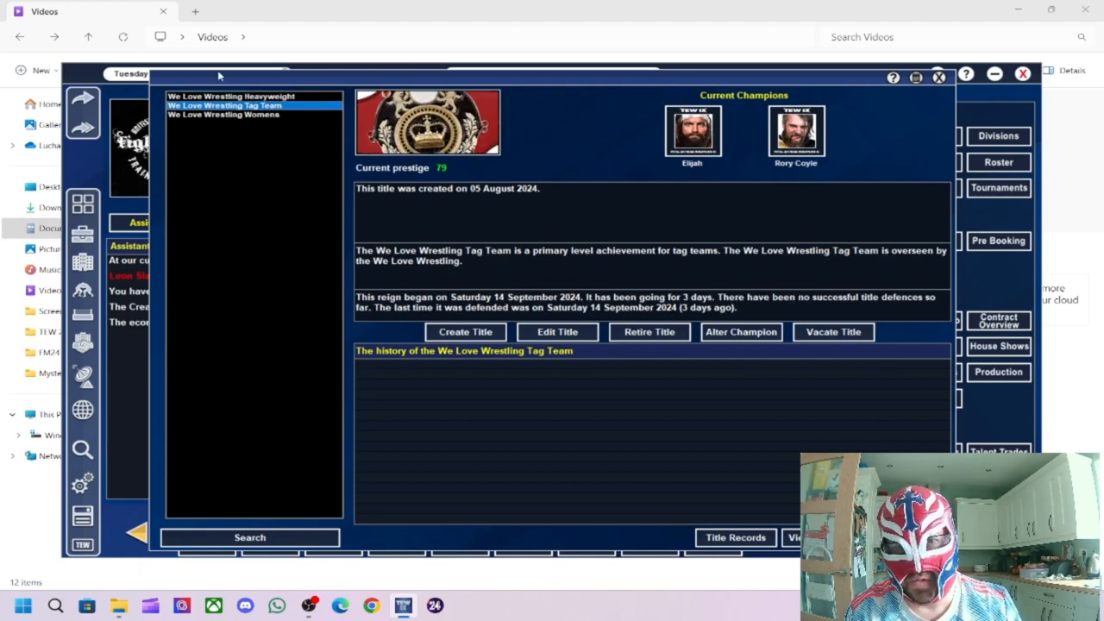
left_click(223, 115)
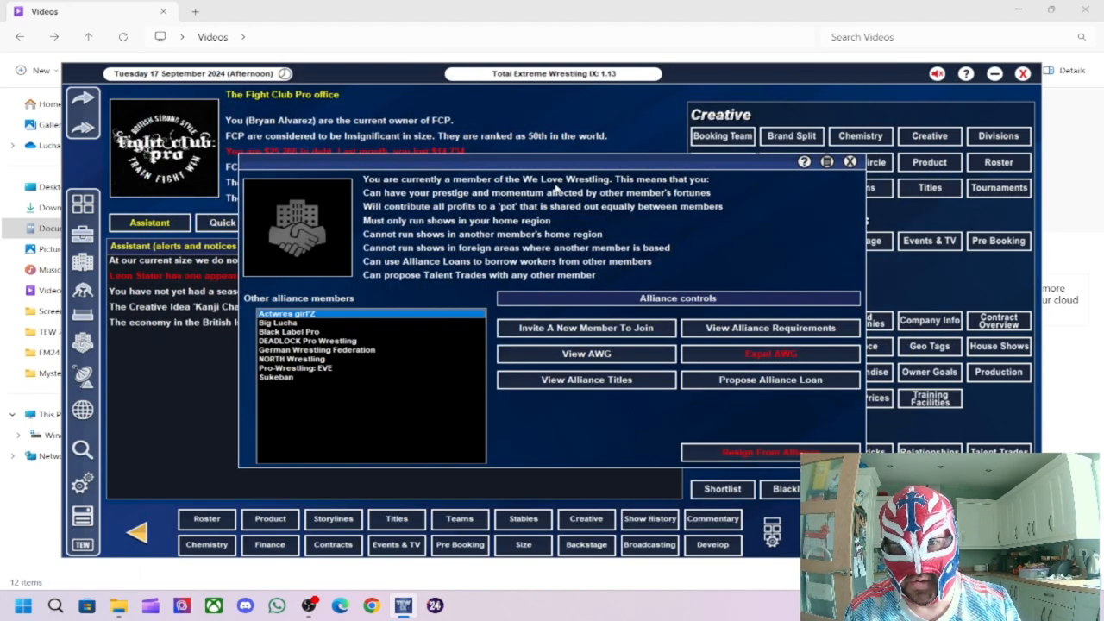
left_click(850, 161)
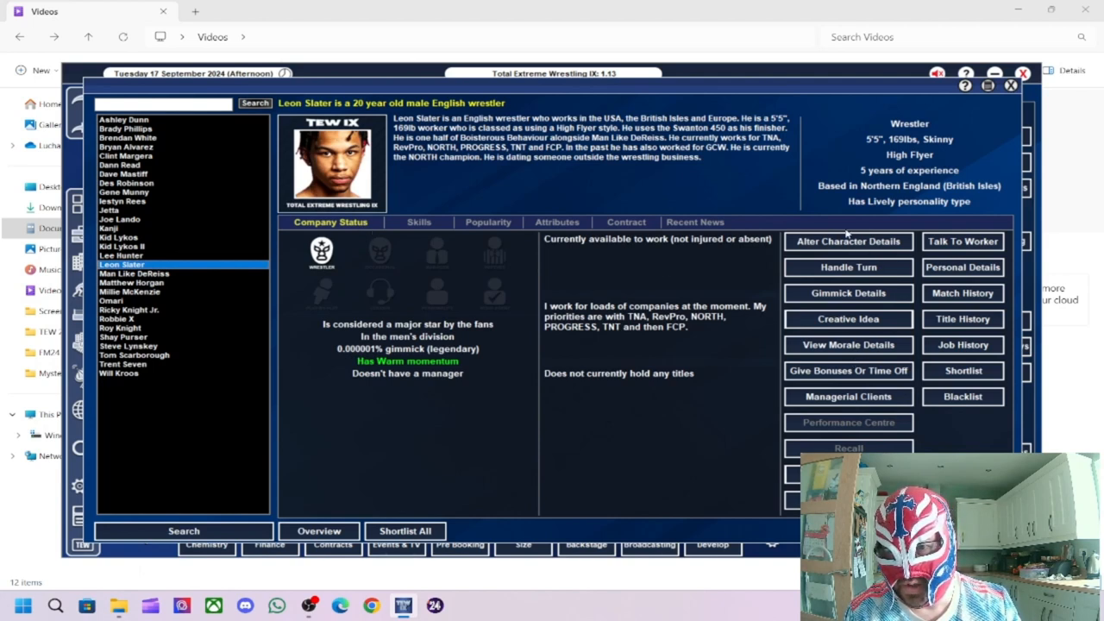
mouse_move(787, 334)
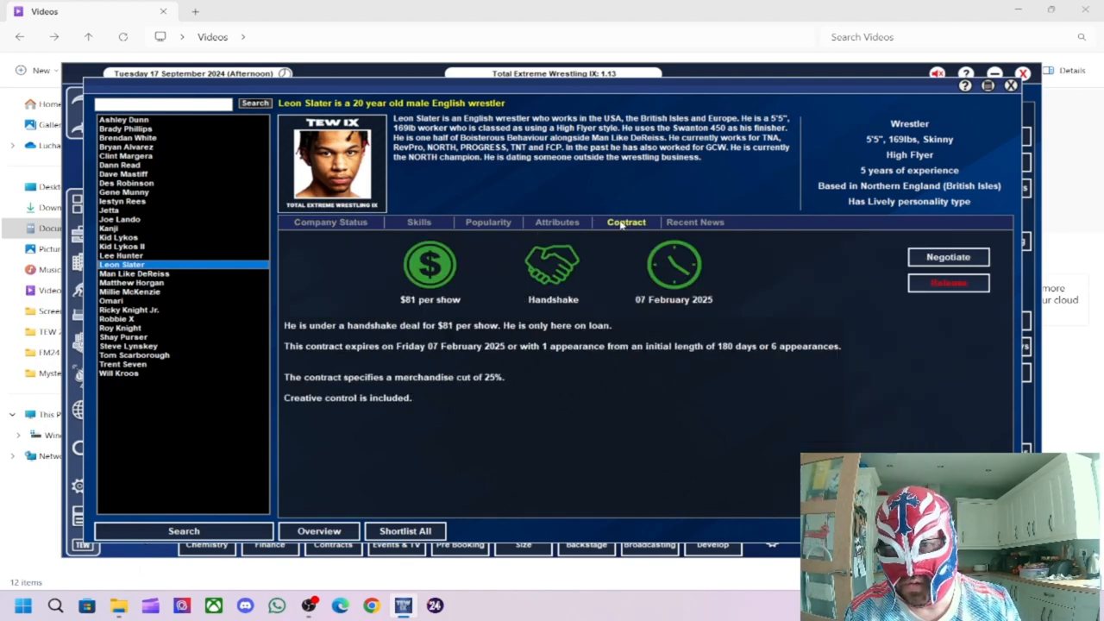
Step: Attempt to renegotiate Leon Slater's contract and acknowledge the on-loan block
left_click(948, 256)
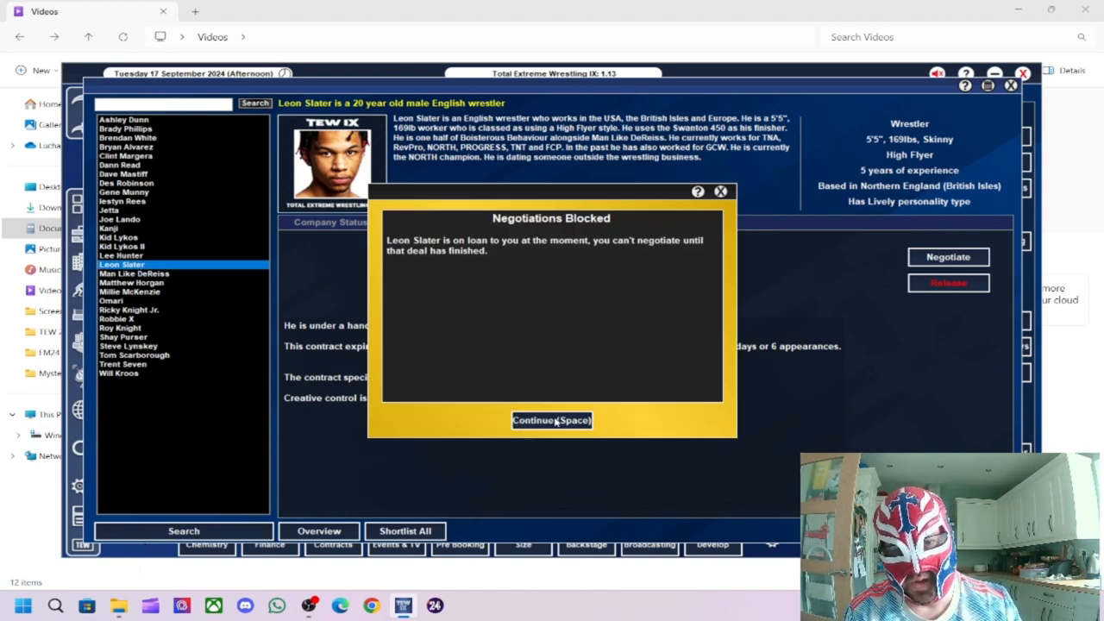
left_click(551, 420)
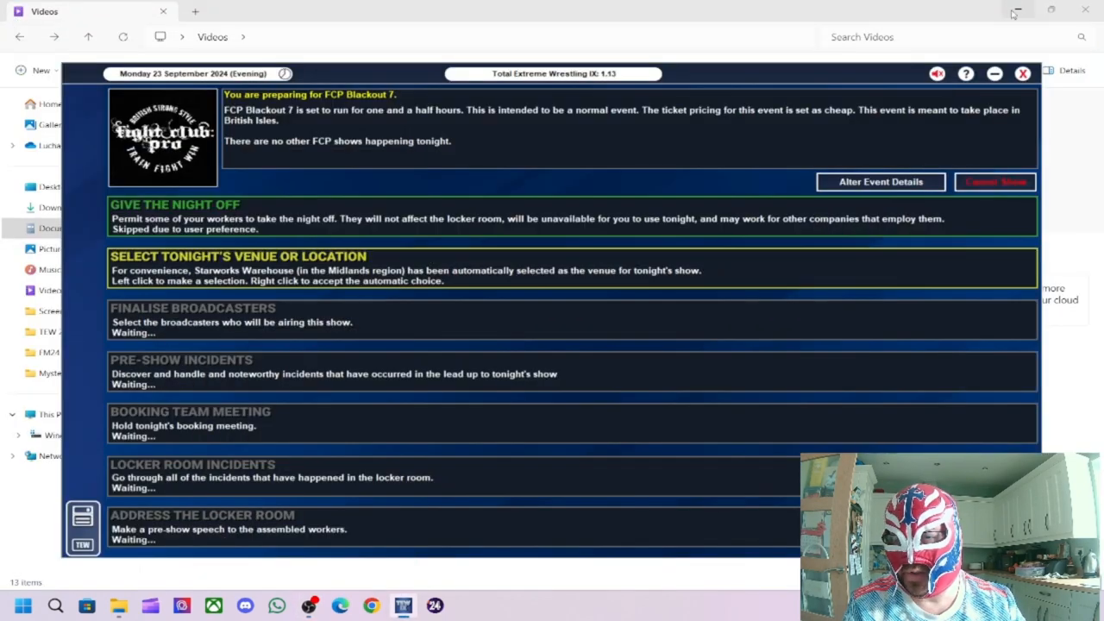
mouse_move(381, 199)
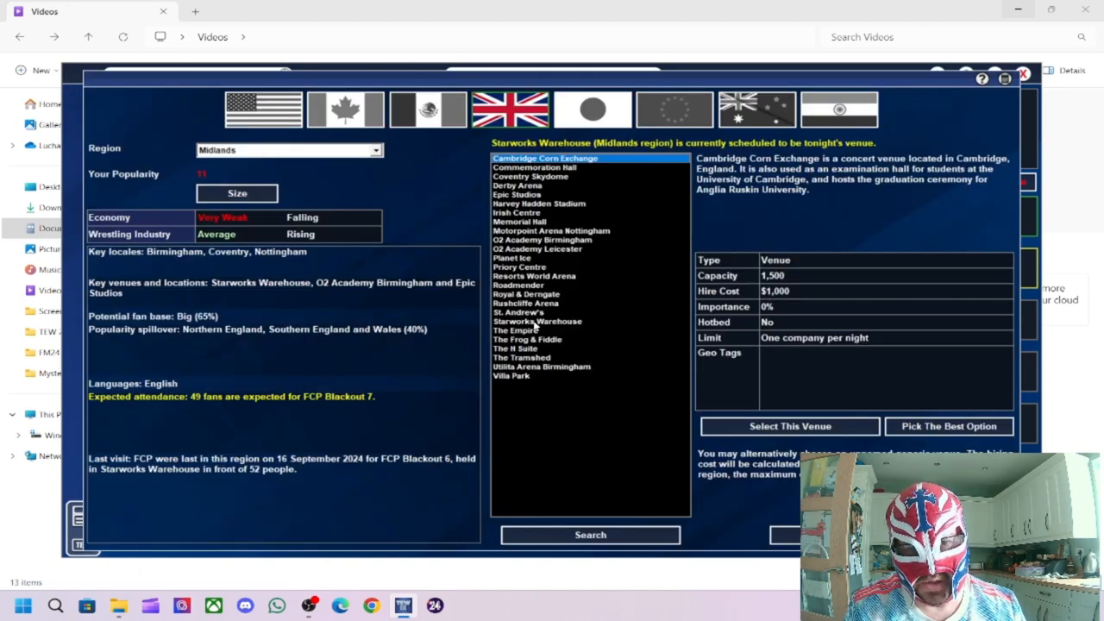
Step: Hold Blackout 7 at Starworks Warehouse and spend creative energy on a Kid Lykos II Character Idea
left_click(537, 320)
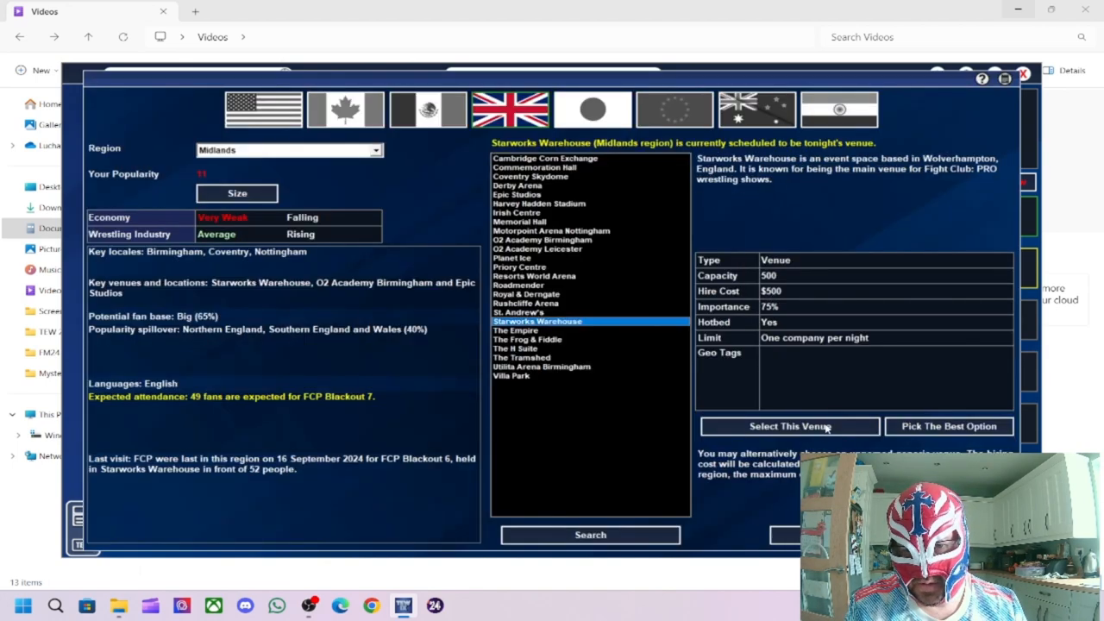
left_click(788, 425)
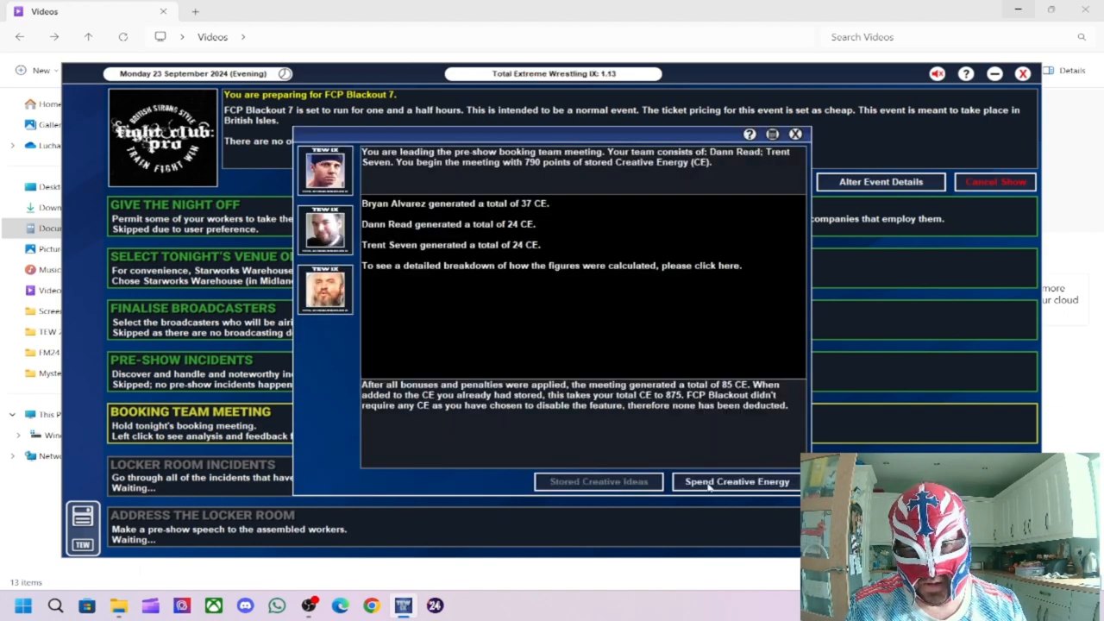
left_click(736, 481)
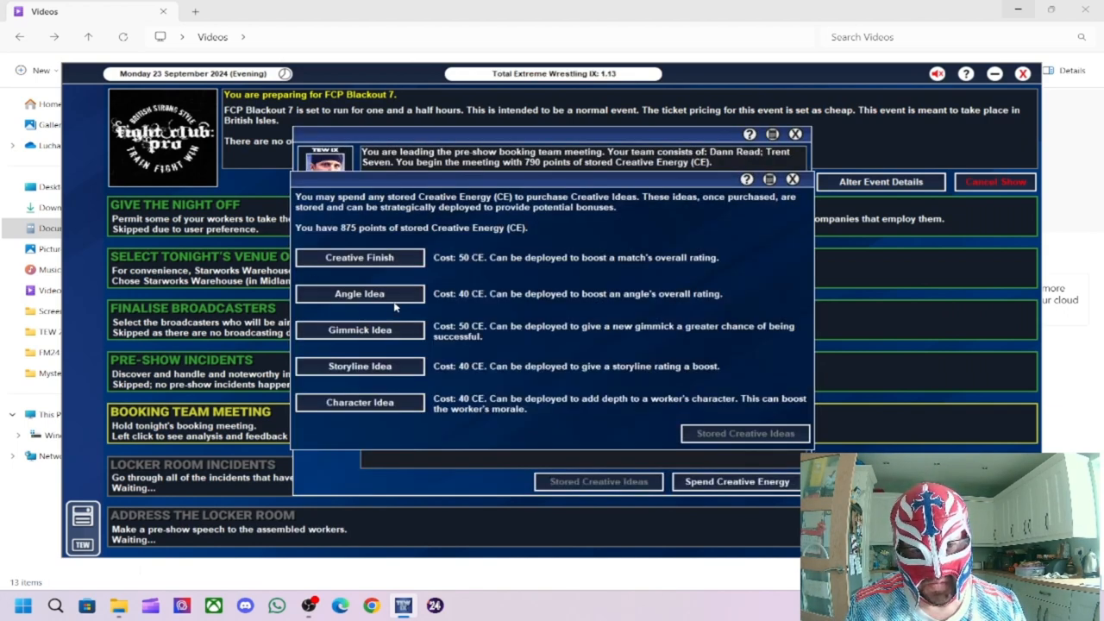
mouse_move(375, 222)
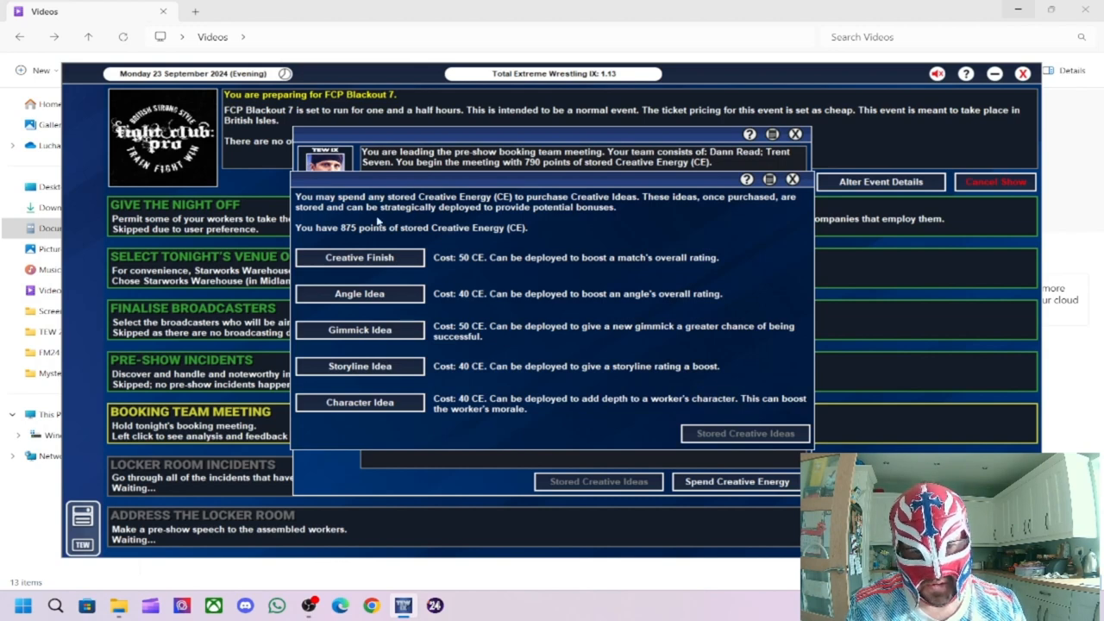
mouse_move(389, 403)
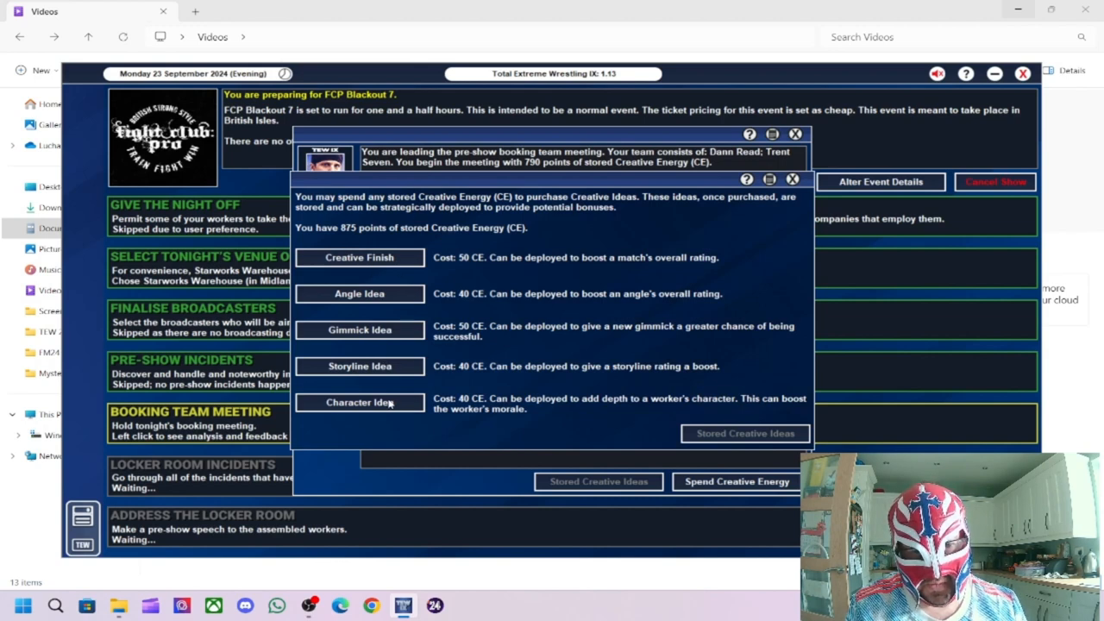
left_click(359, 402)
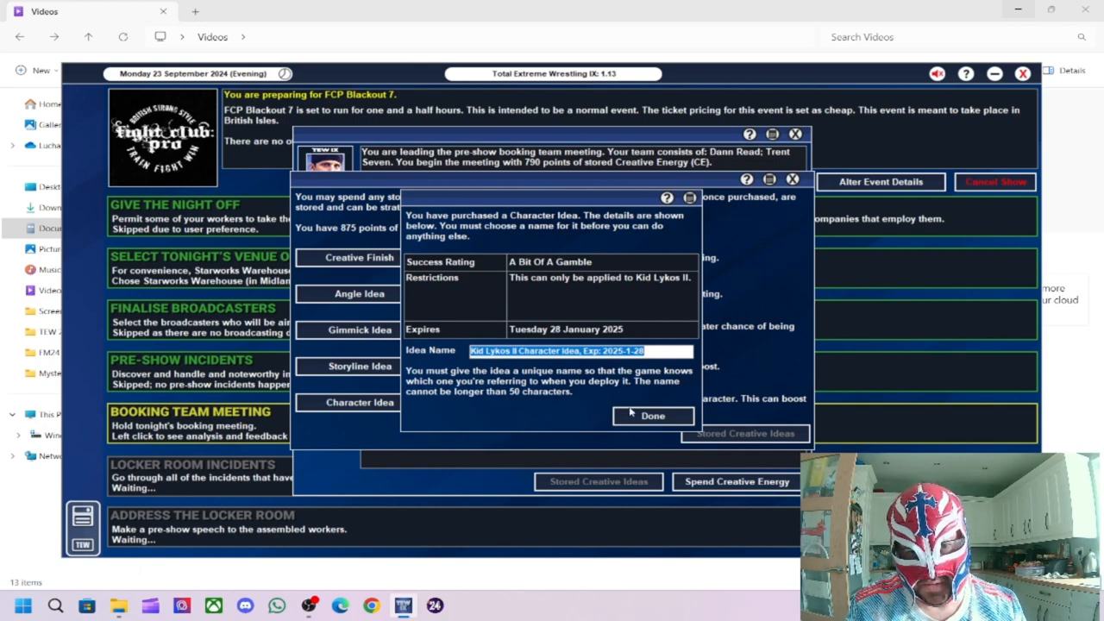
left_click(652, 416)
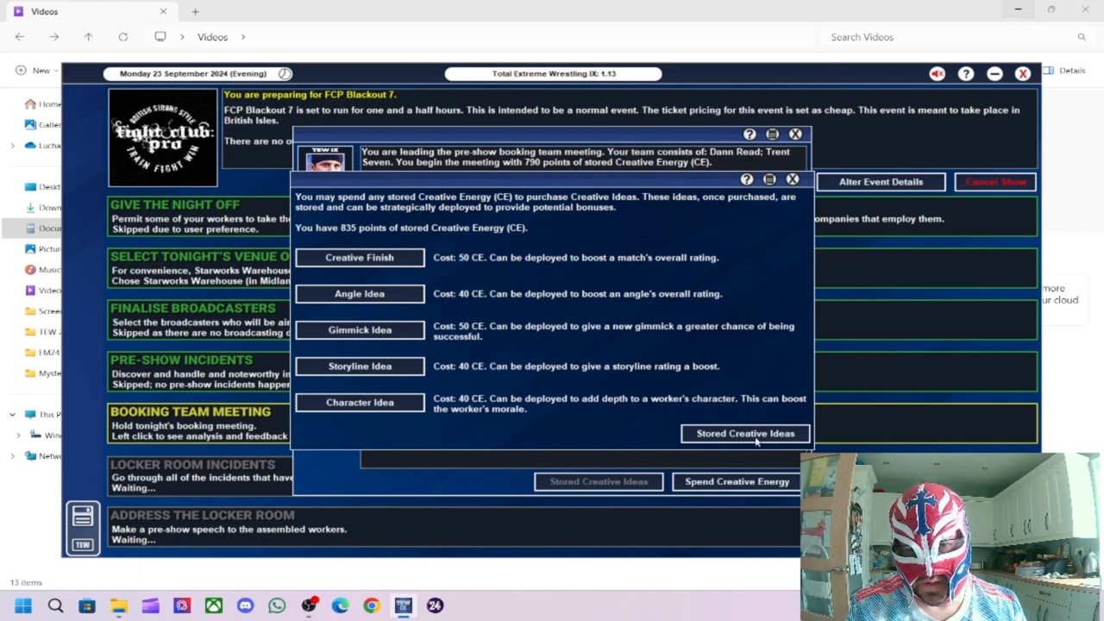
left_click(744, 433)
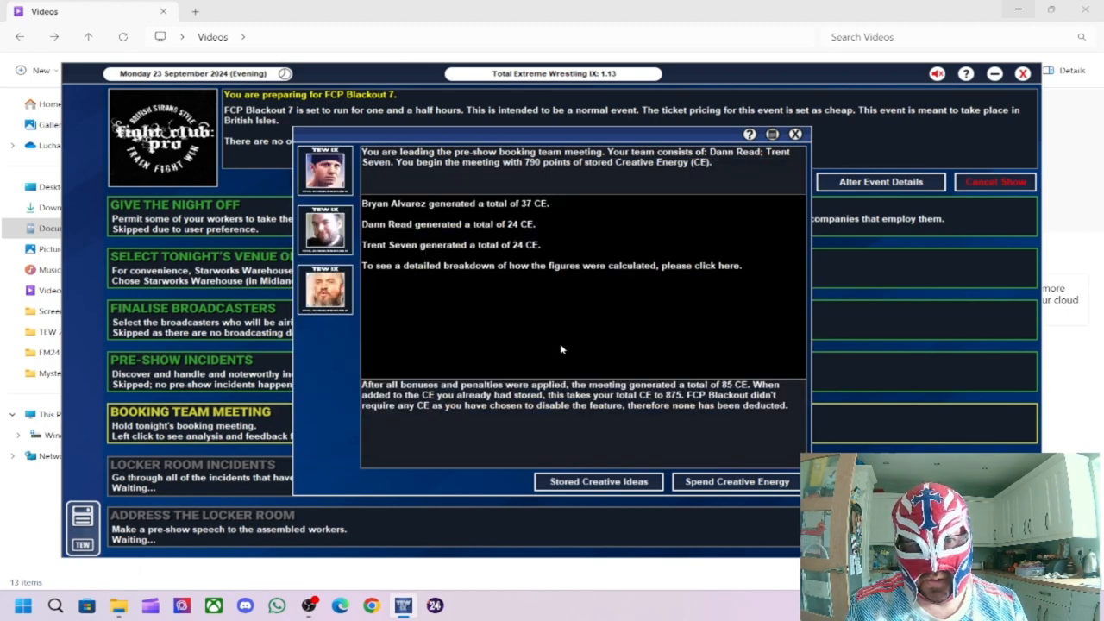
left_click(795, 134)
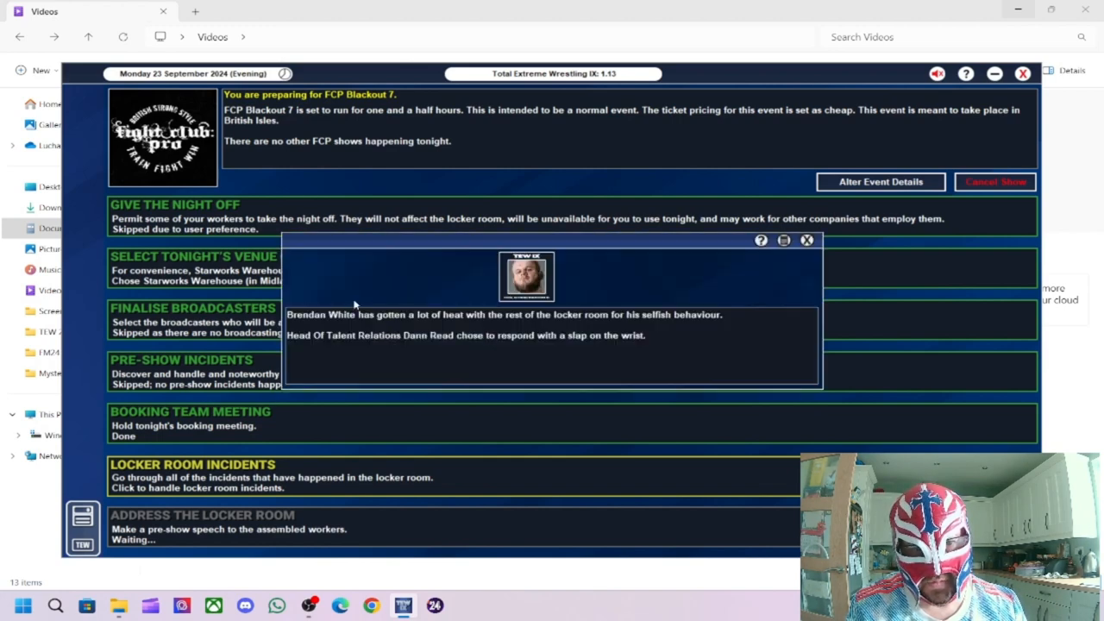
mouse_move(422, 330)
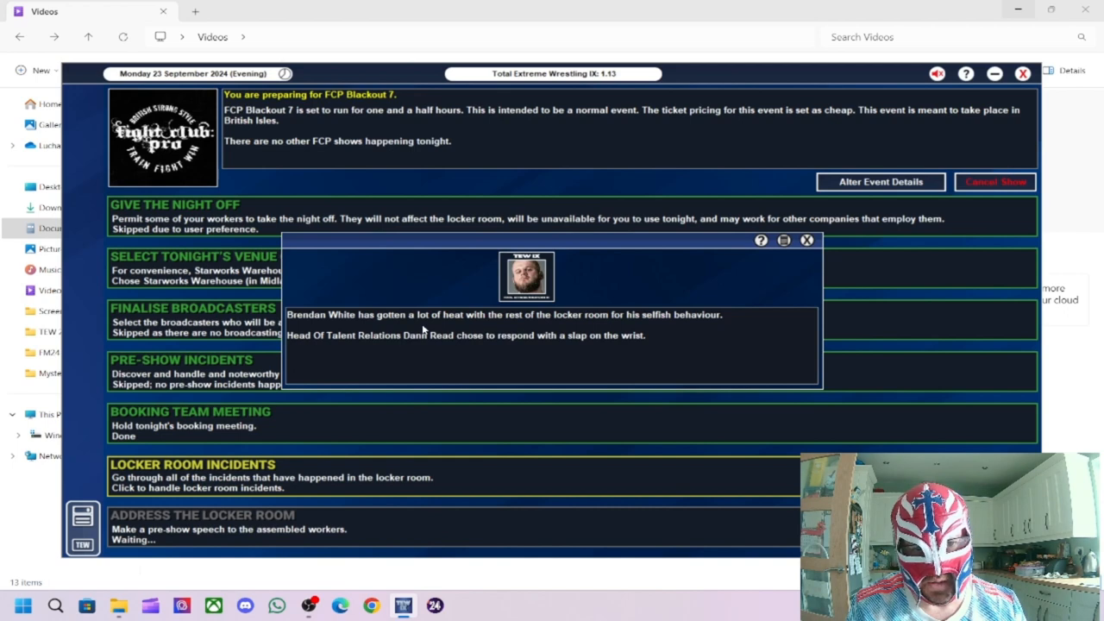
mouse_move(533, 326)
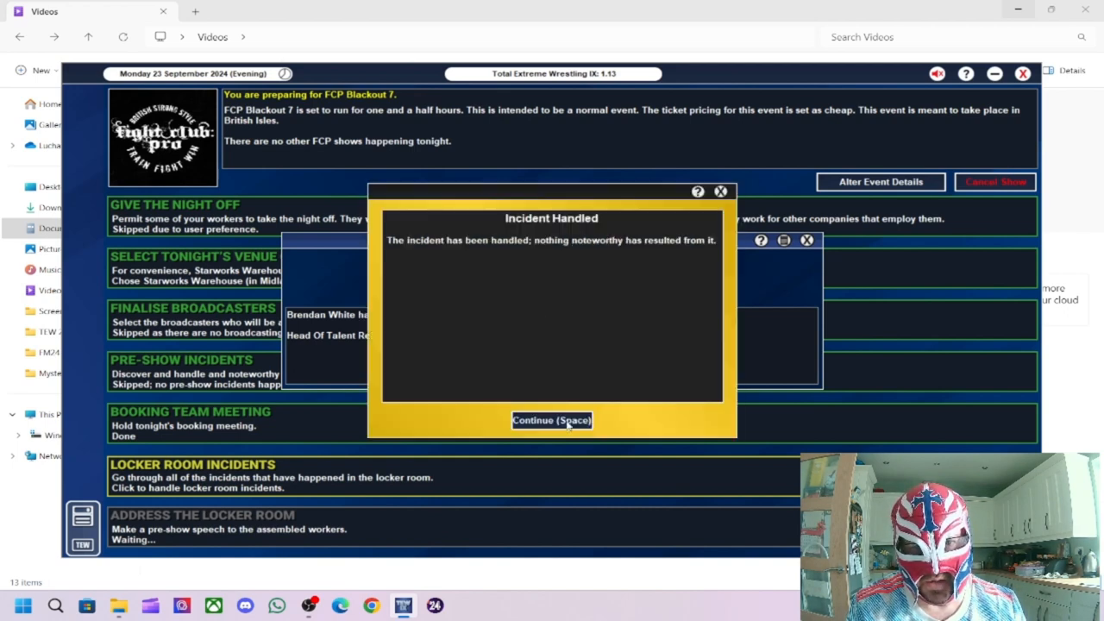
Step: Acknowledge each locker room incident, including Steve Lynskey's Wrestler's Court sentence, until the phase completes
left_click(551, 420)
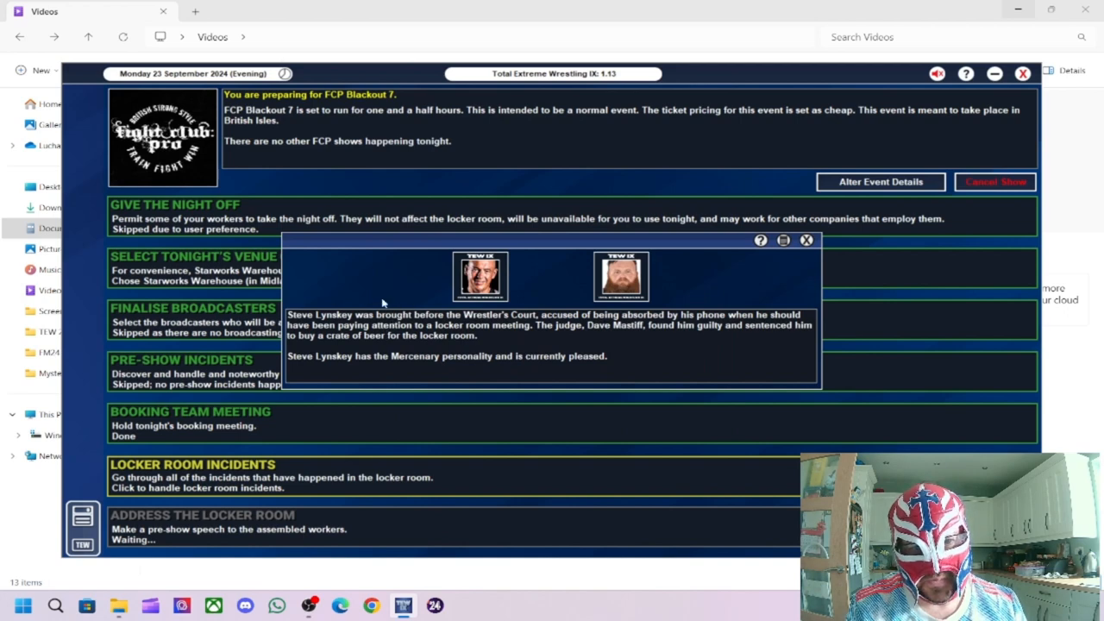
mouse_move(388, 332)
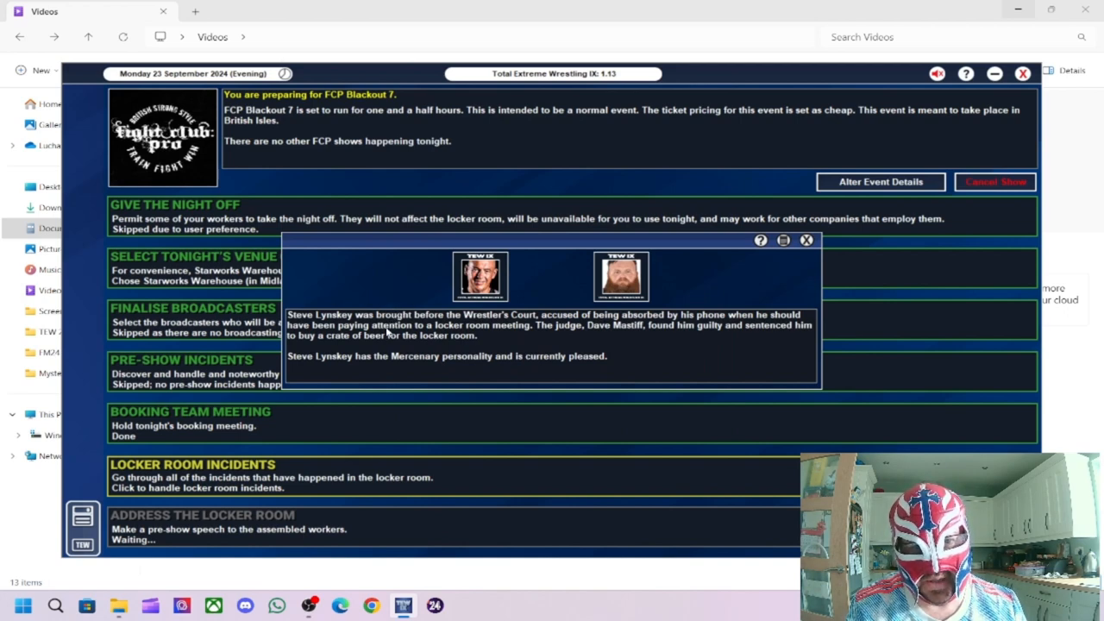
mouse_move(592, 321)
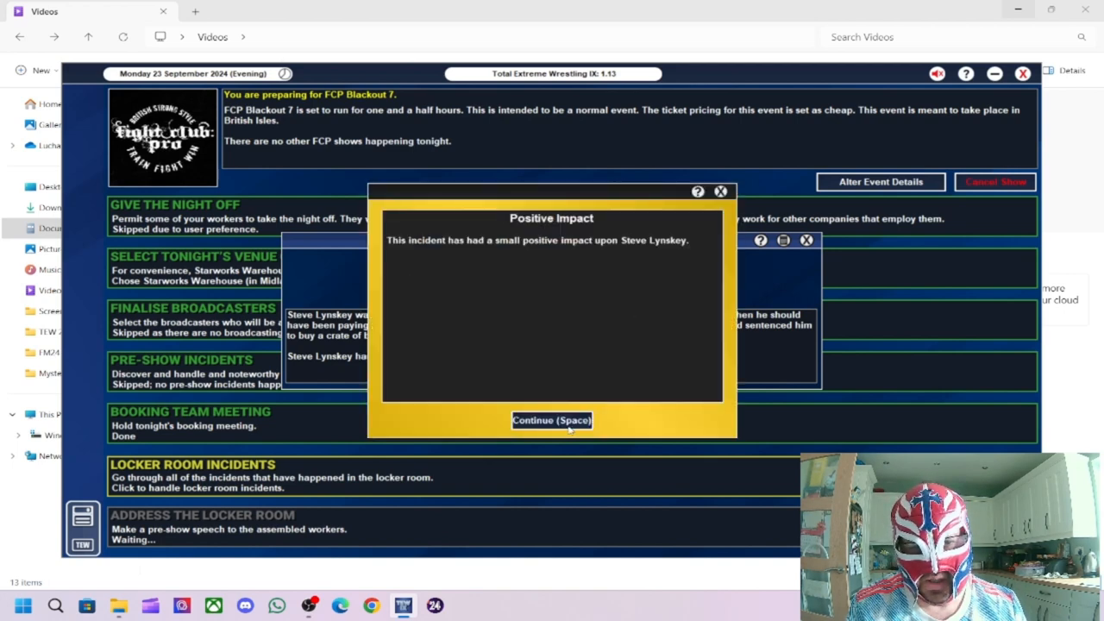
left_click(551, 420)
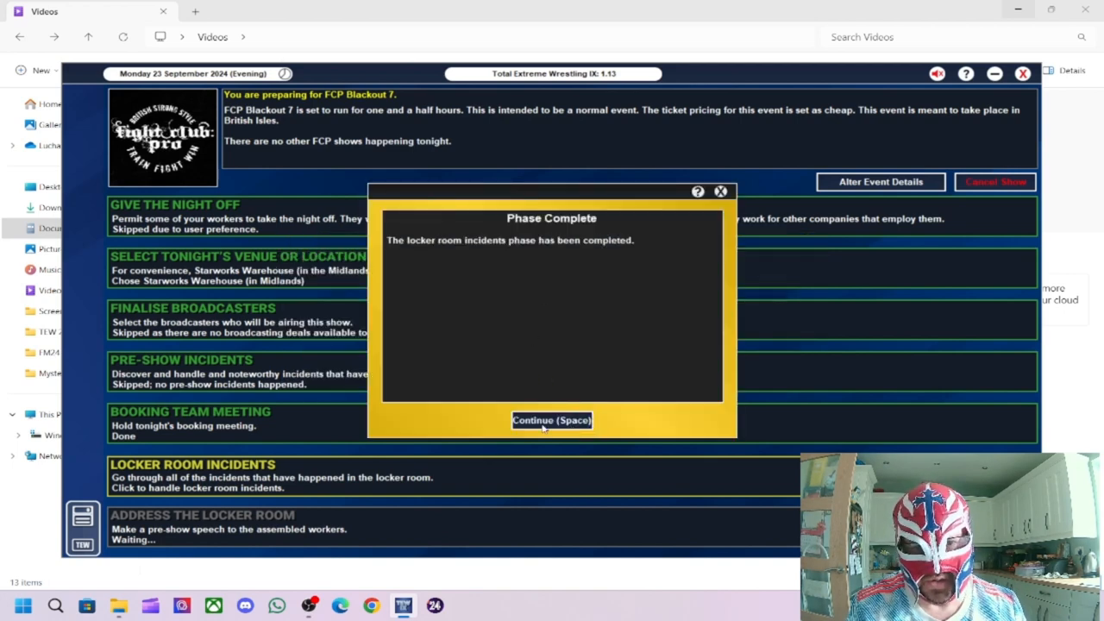
left_click(551, 420)
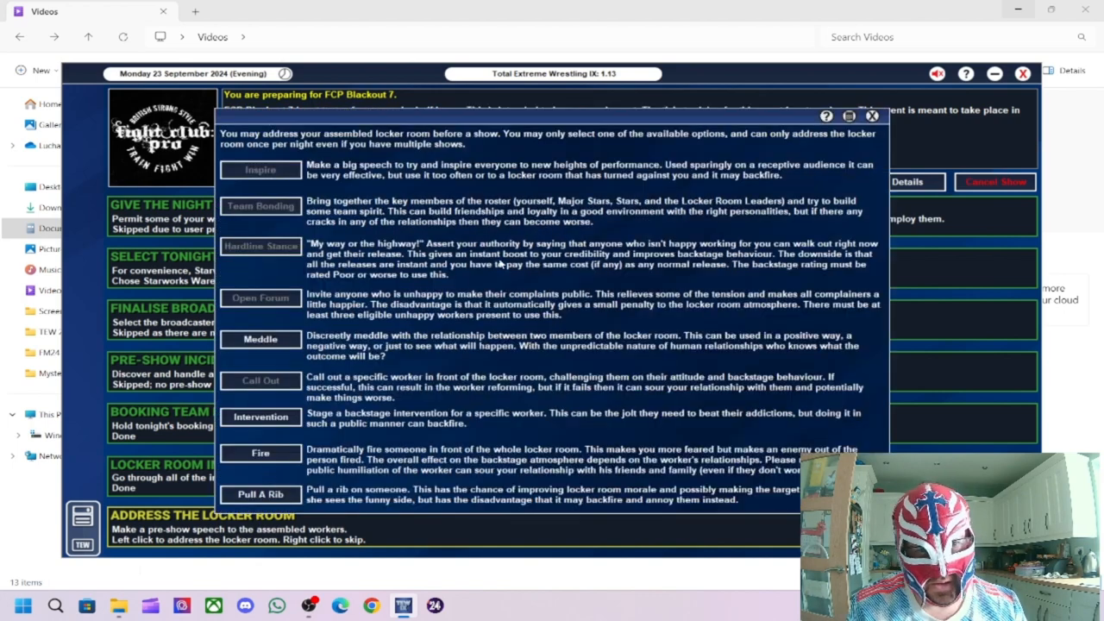
mouse_move(341, 326)
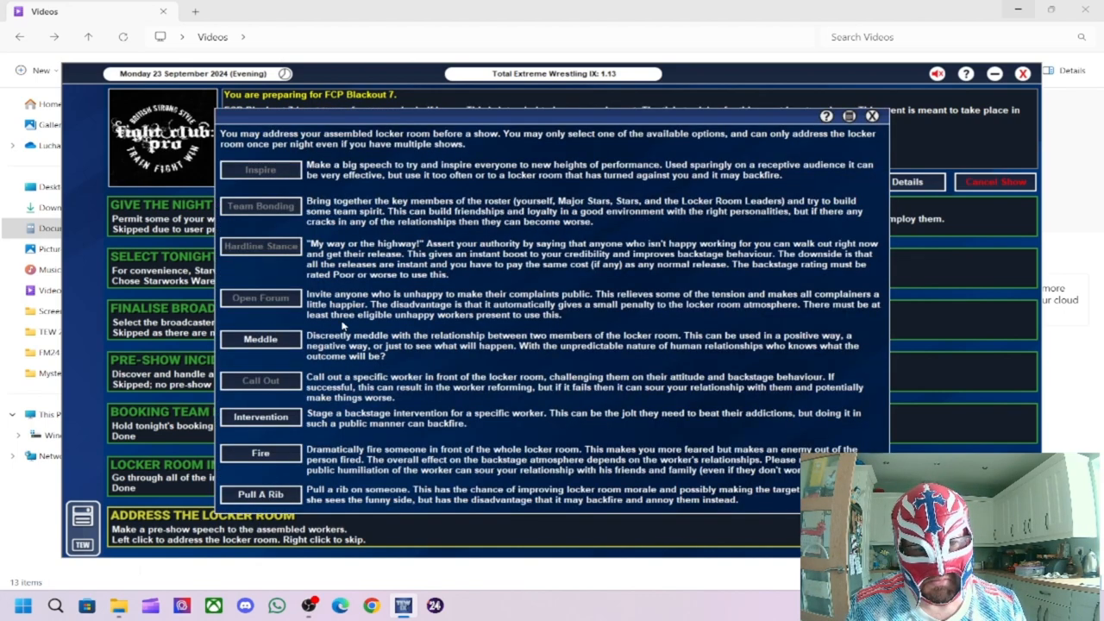
mouse_move(848, 145)
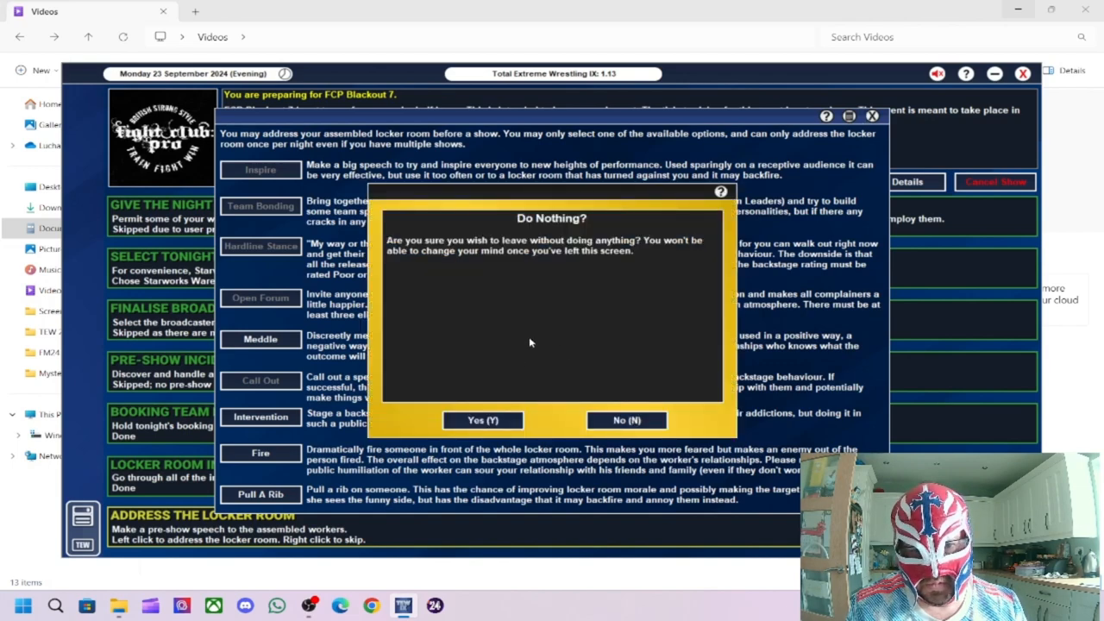
Step: Confirm doing nothing instead of addressing the locker room
left_click(483, 420)
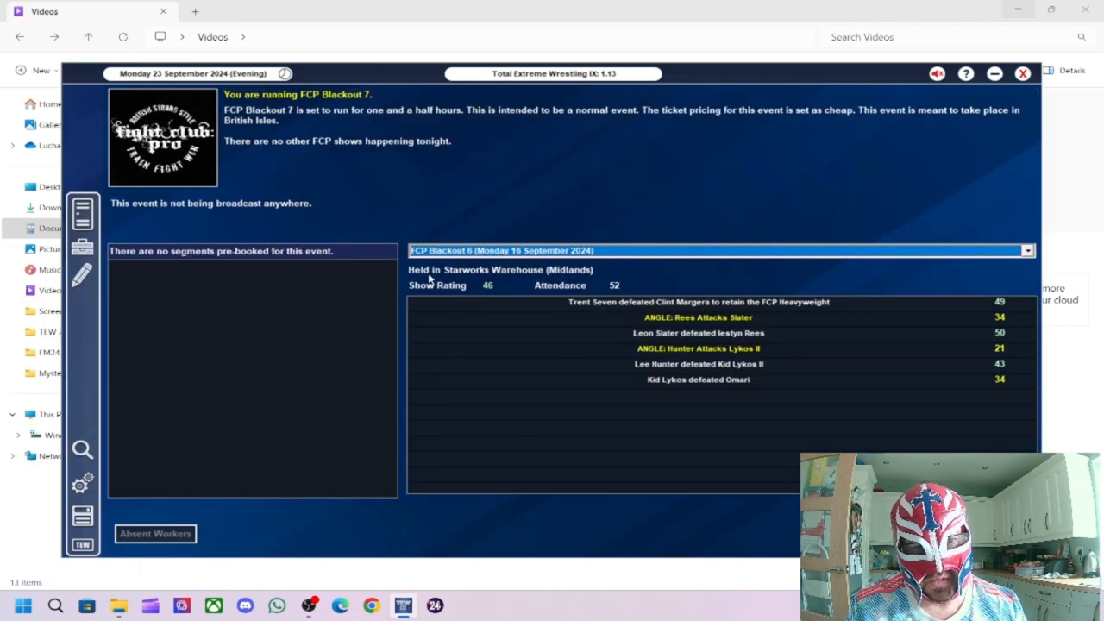
mouse_move(435, 301)
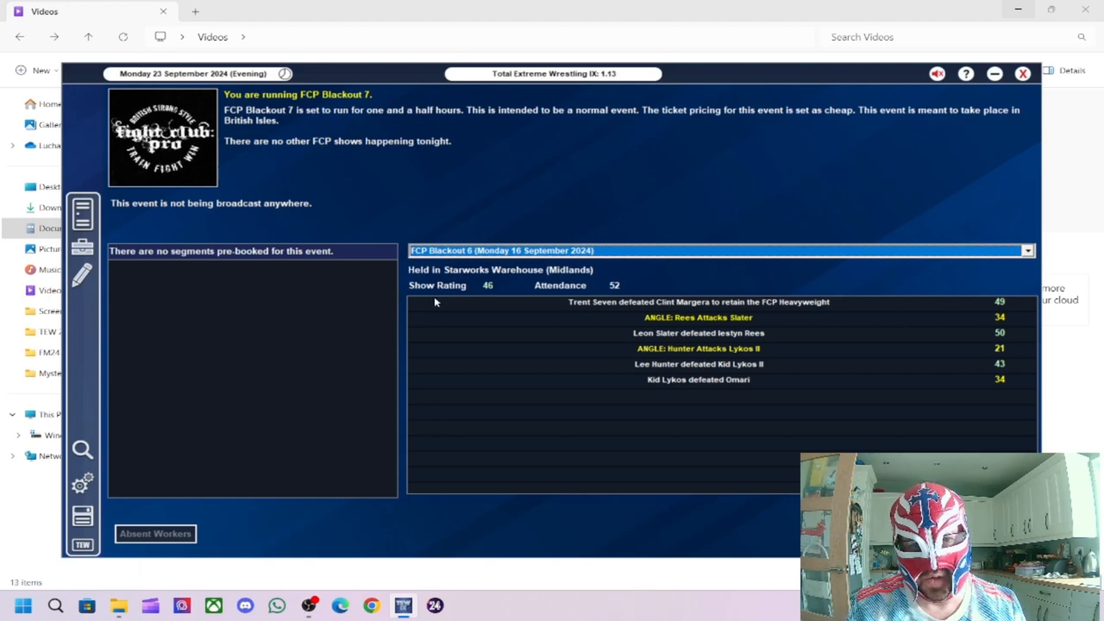
mouse_move(336, 308)
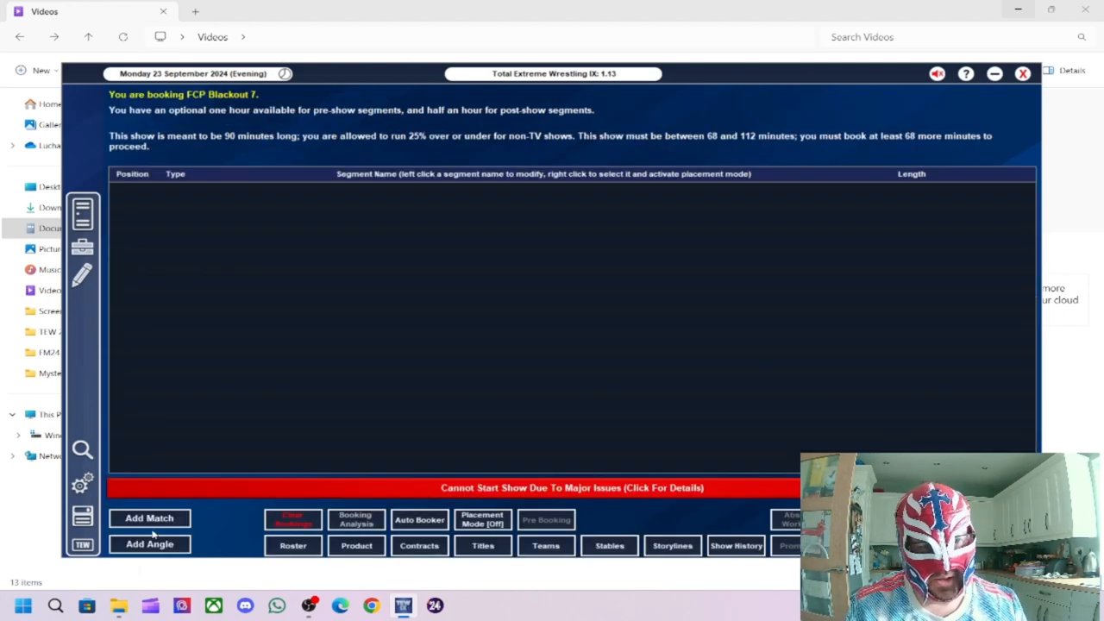
Step: Book a 17-minute auto-named Ricky Knight Jr. vs. Kid Lykos II match
left_click(149, 517)
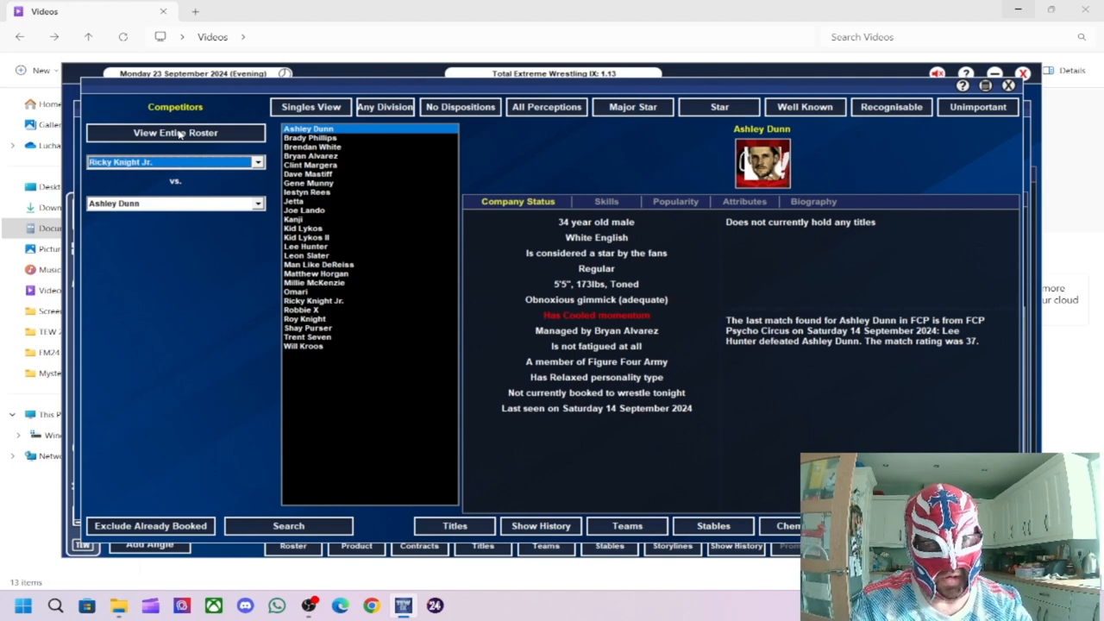
left_click(172, 203)
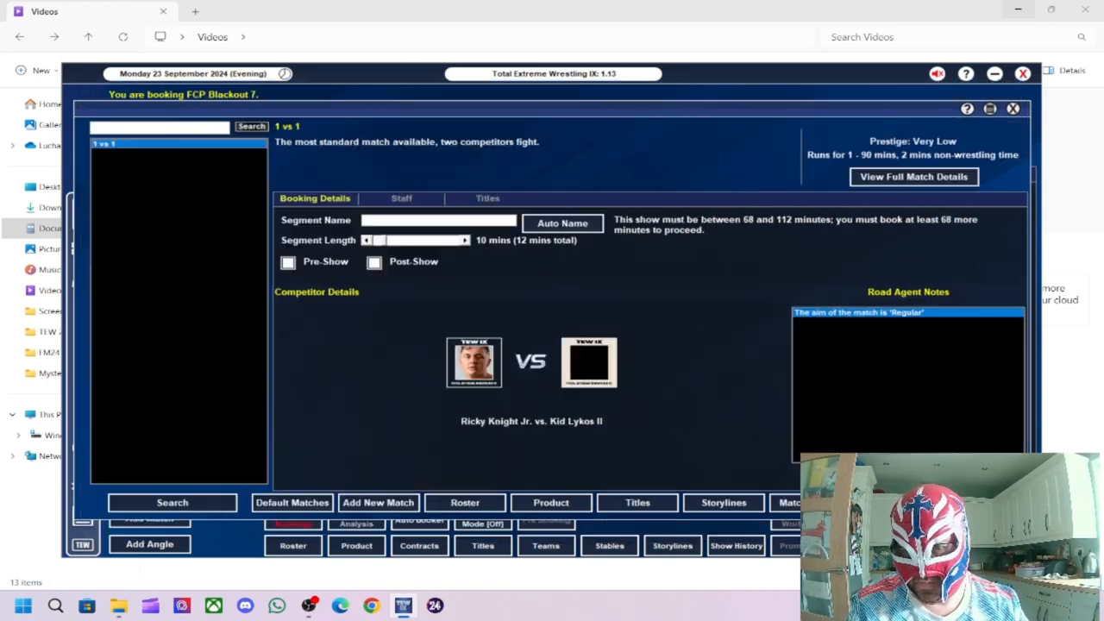
left_click(563, 223)
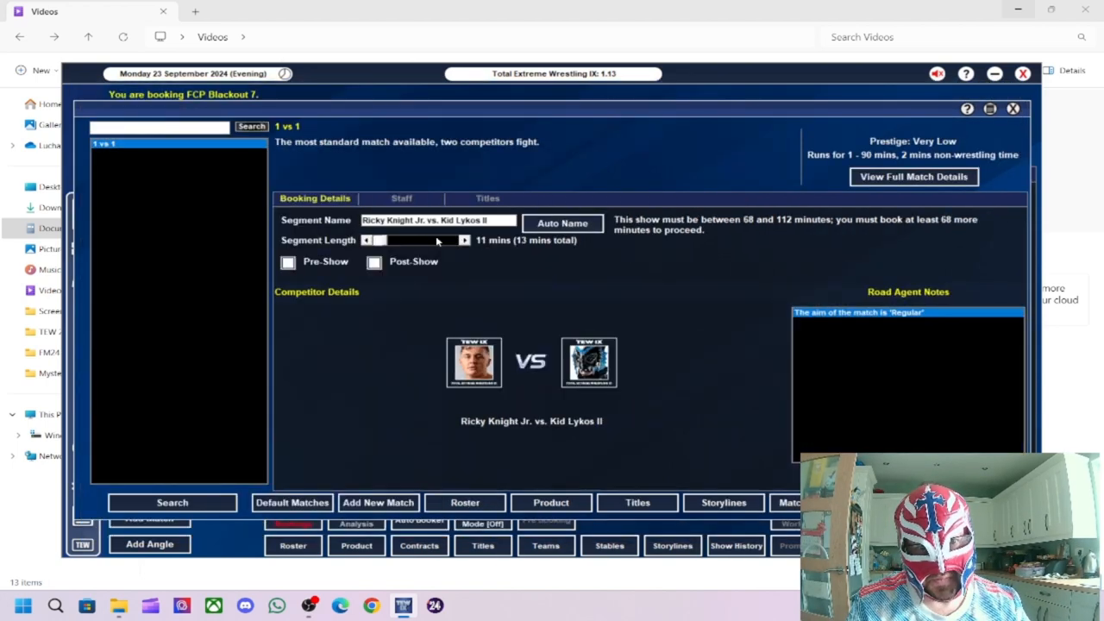
left_click(464, 240)
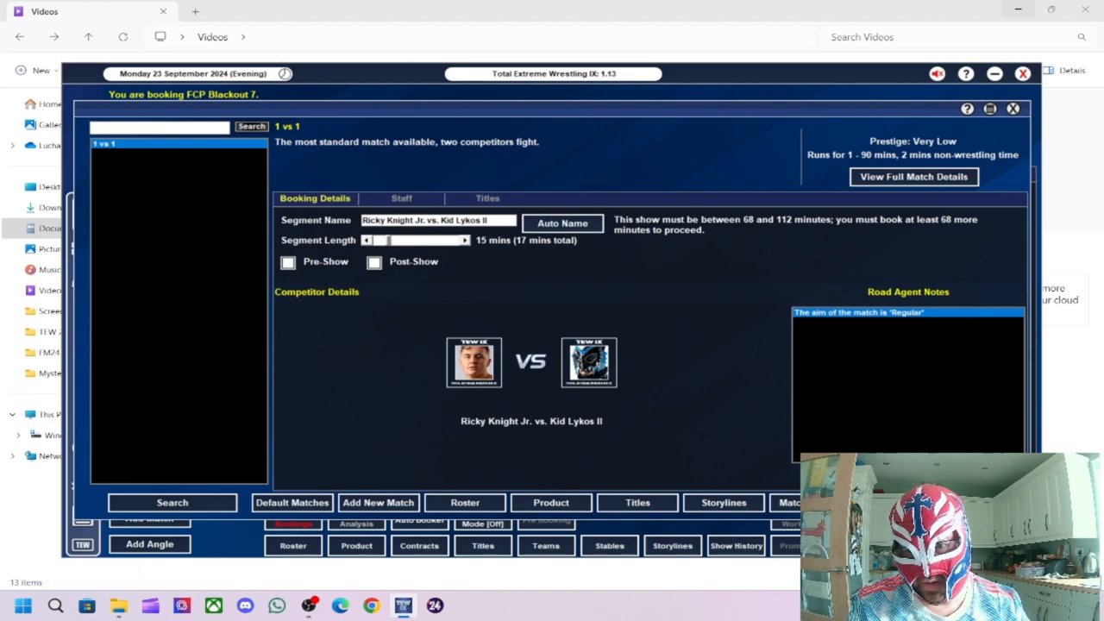
Step: Add an angle with Knight as attacker and Lykos II as victim, named 'Knight Jnr Attacks Lykos II'
left_click(149, 543)
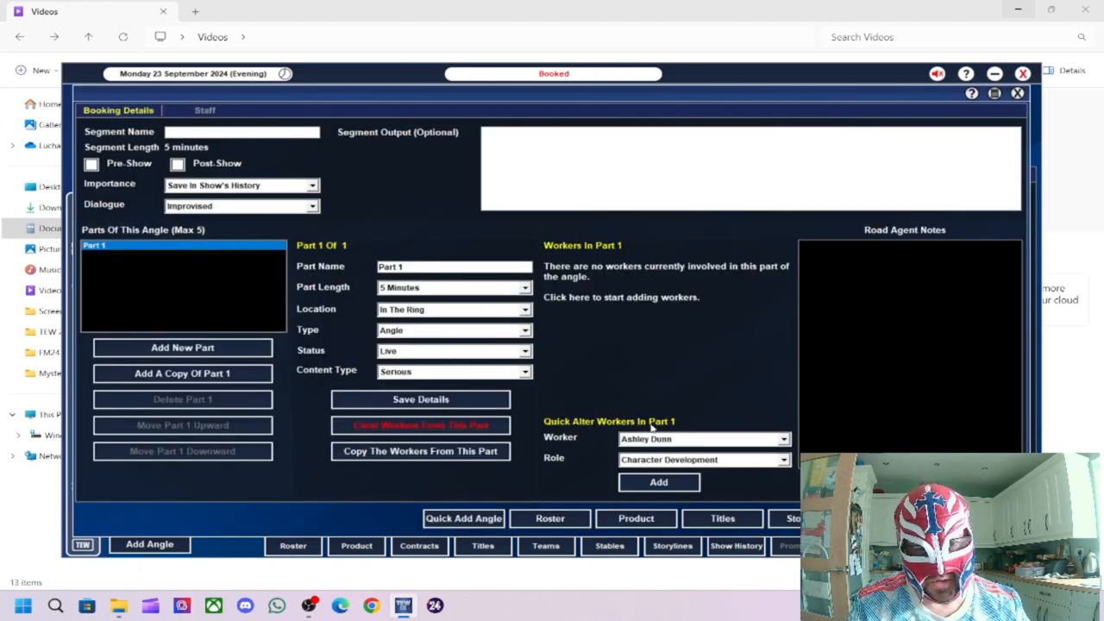
left_click(702, 439)
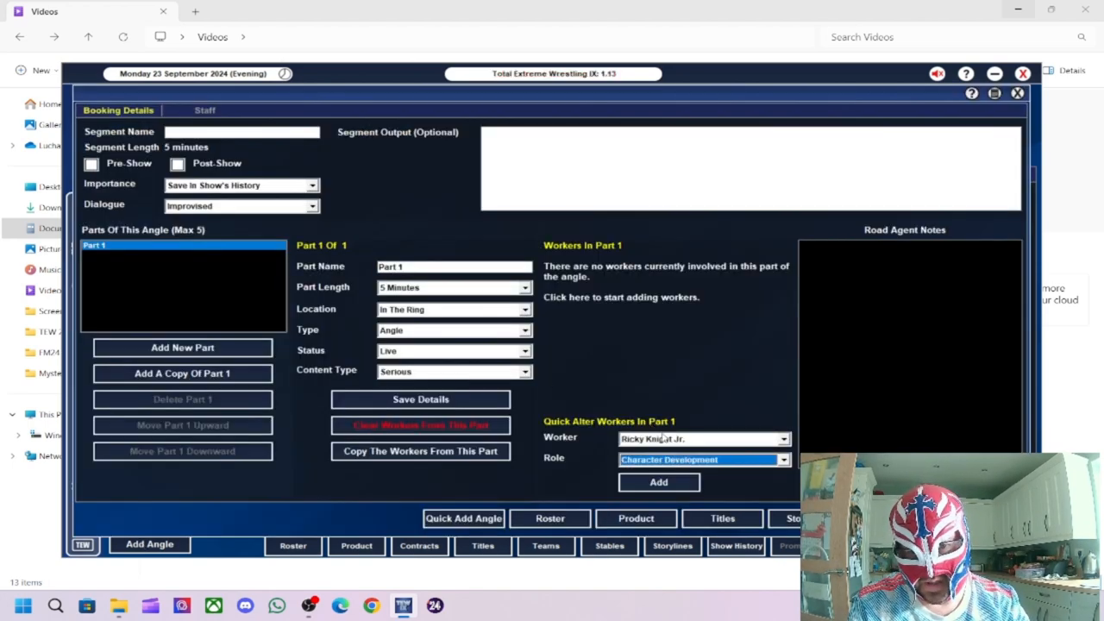
left_click(658, 482)
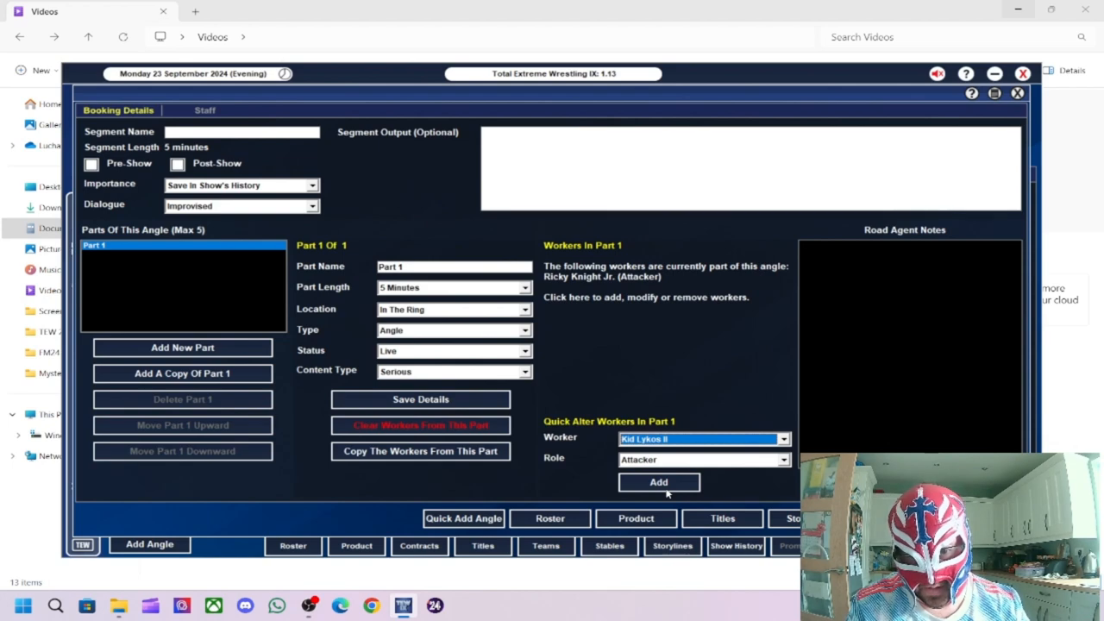
left_click(702, 459)
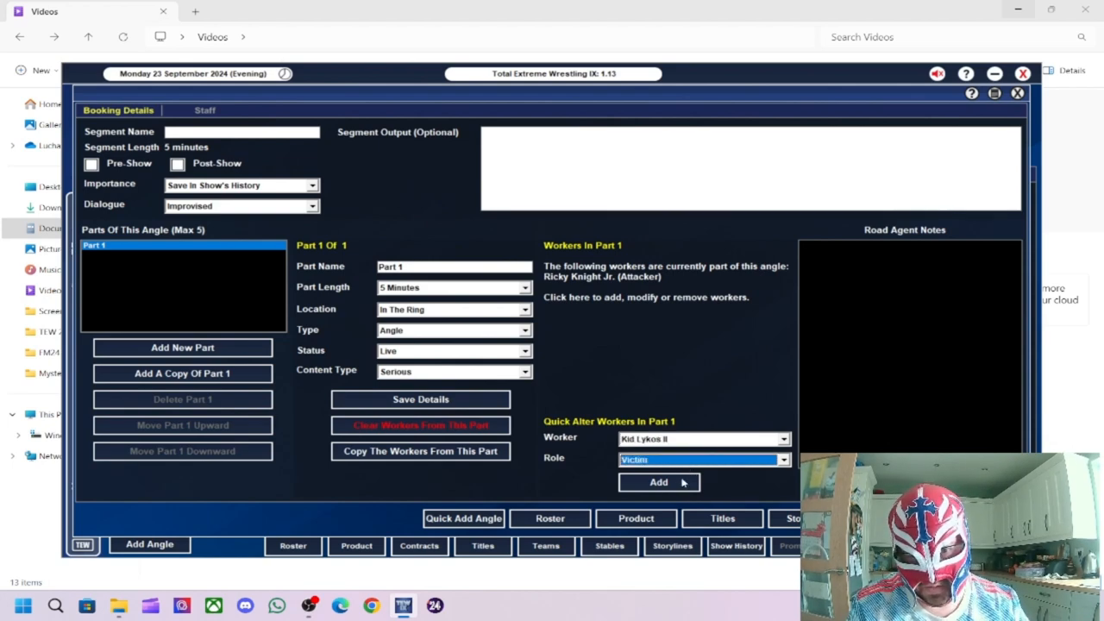
left_click(658, 481)
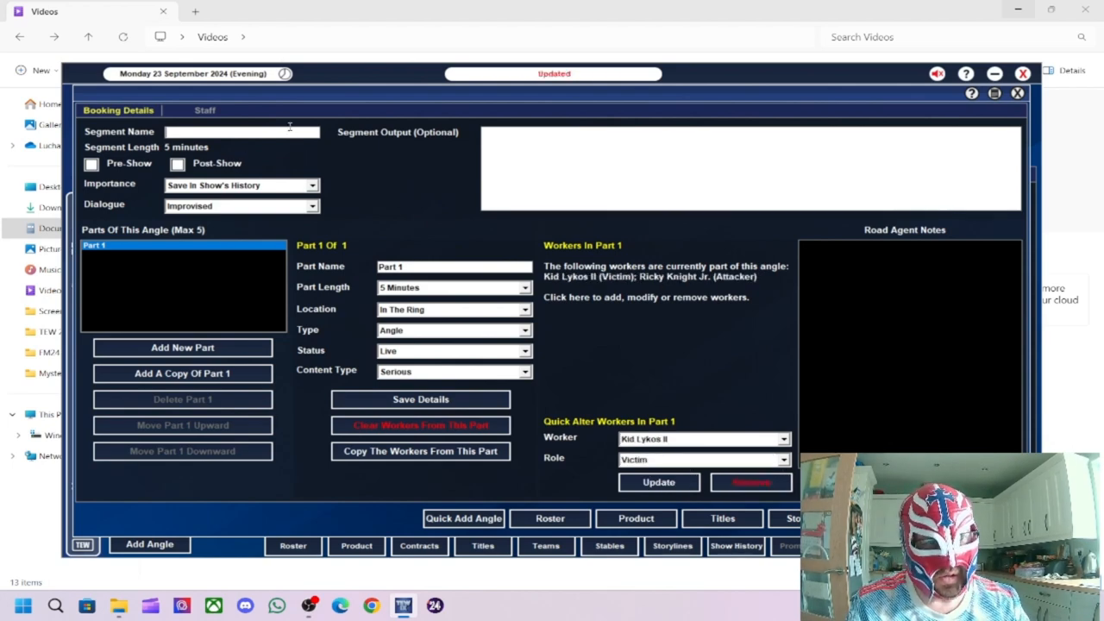
type("Knight Jnr")
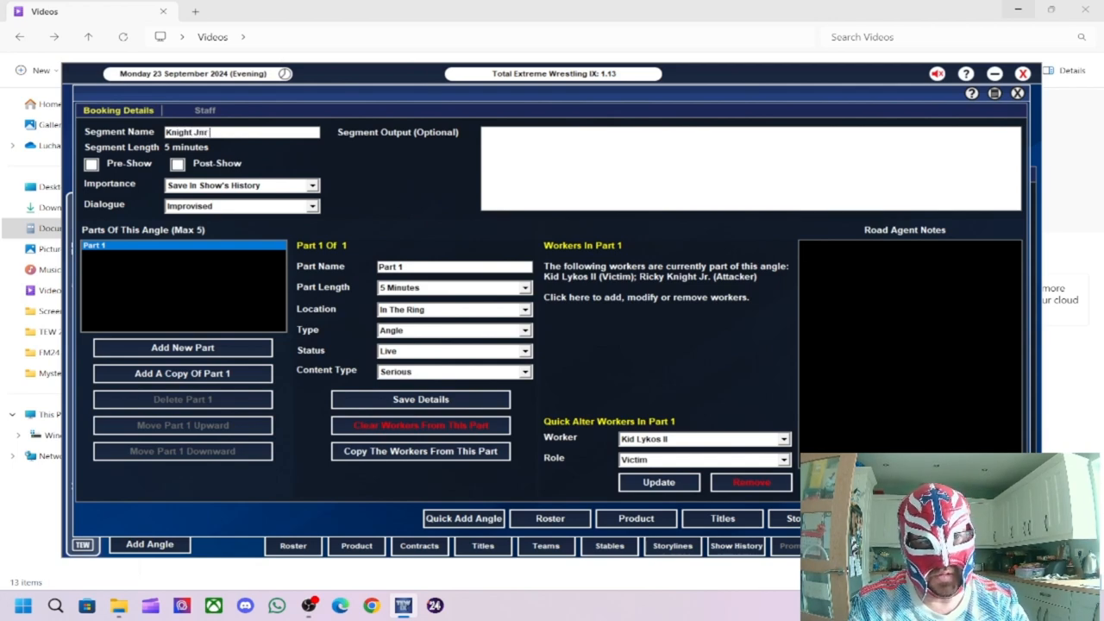
type("Attacks L")
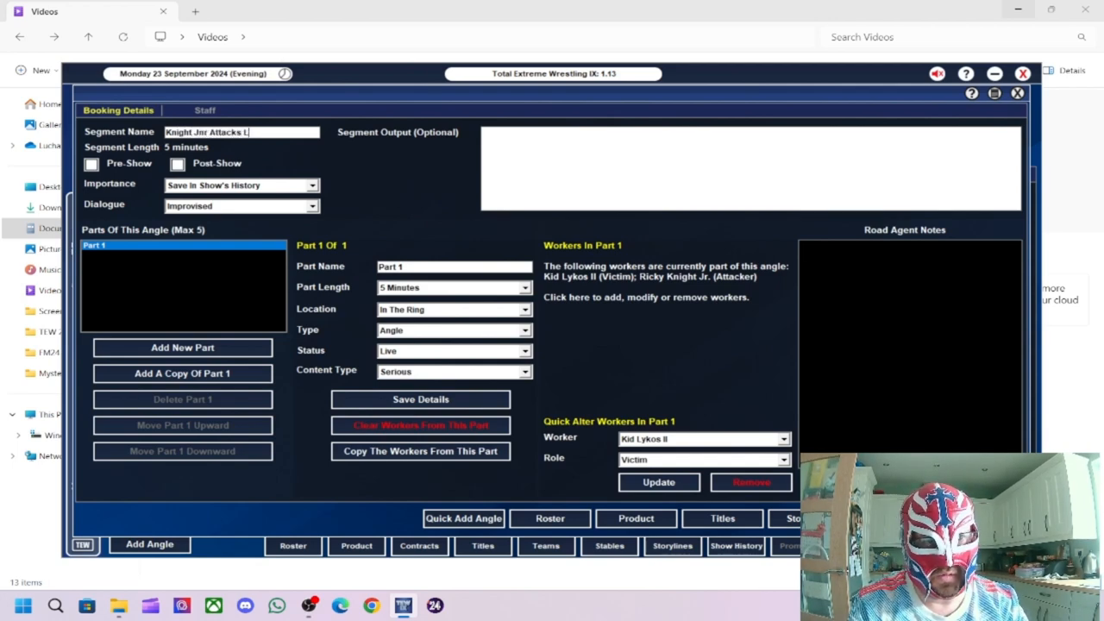
type("ykos")
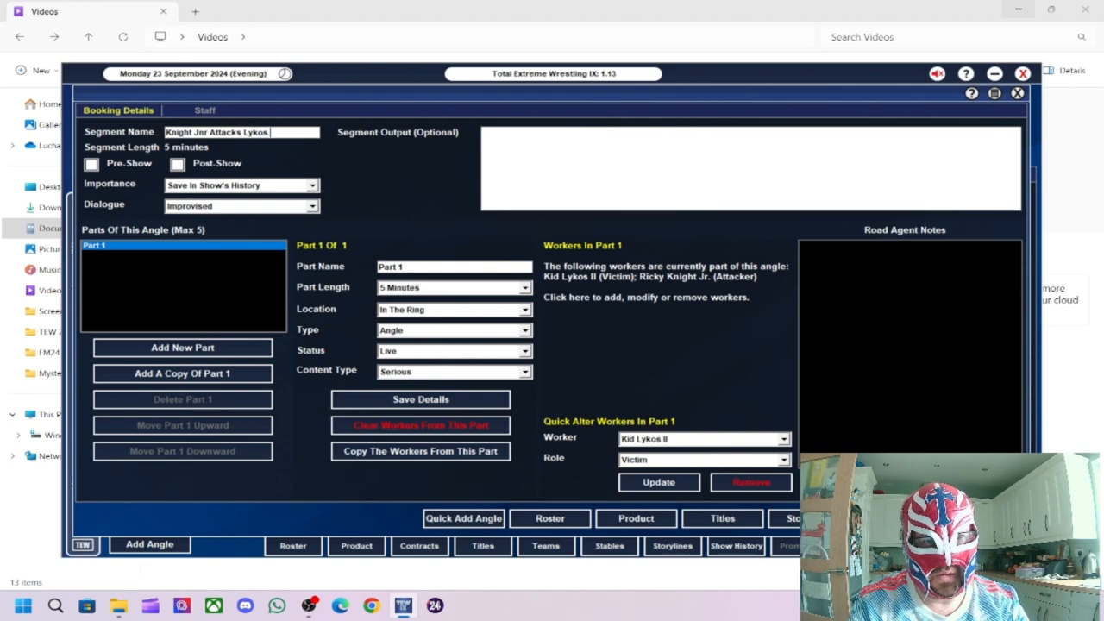
type("II")
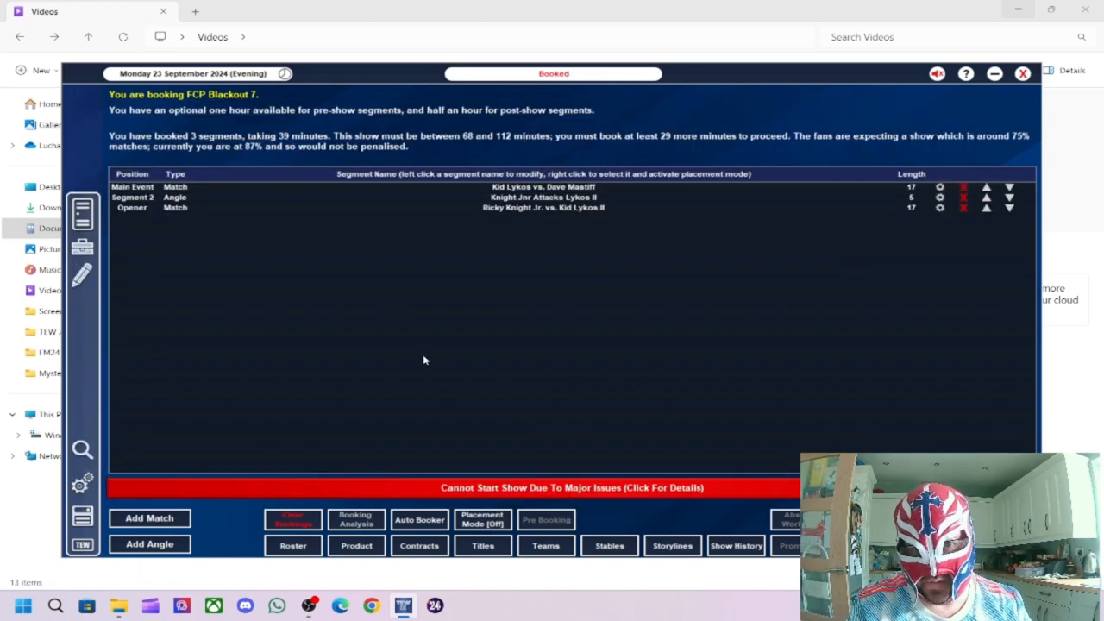
Step: Book a Gene Munny vs. Man Like DeReiss match, hiding already-booked workers
left_click(149, 517)
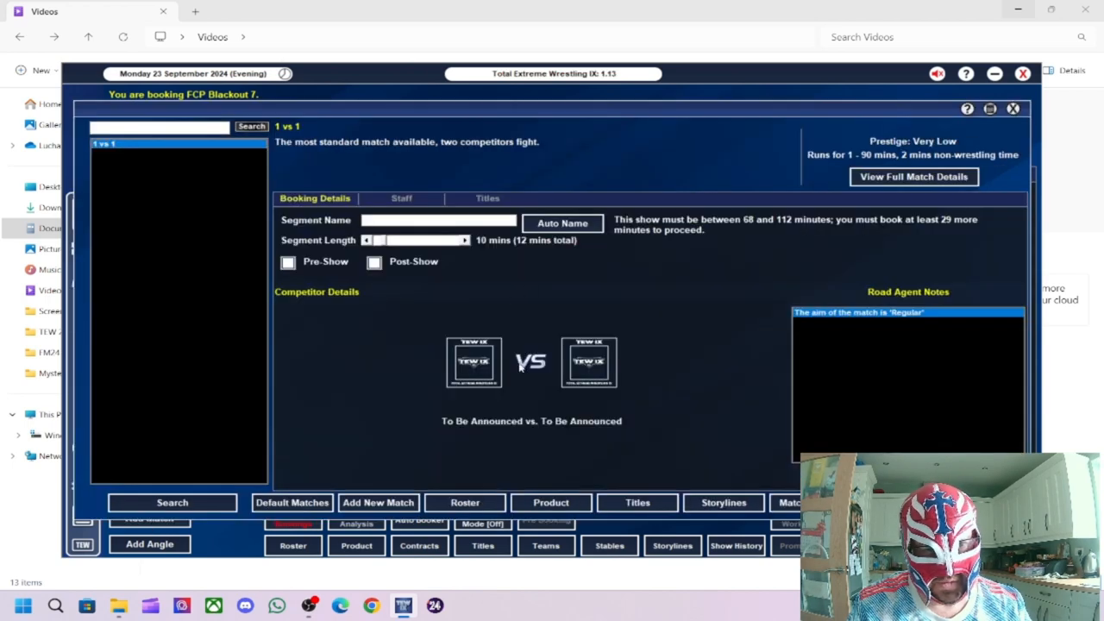
left_click(473, 362)
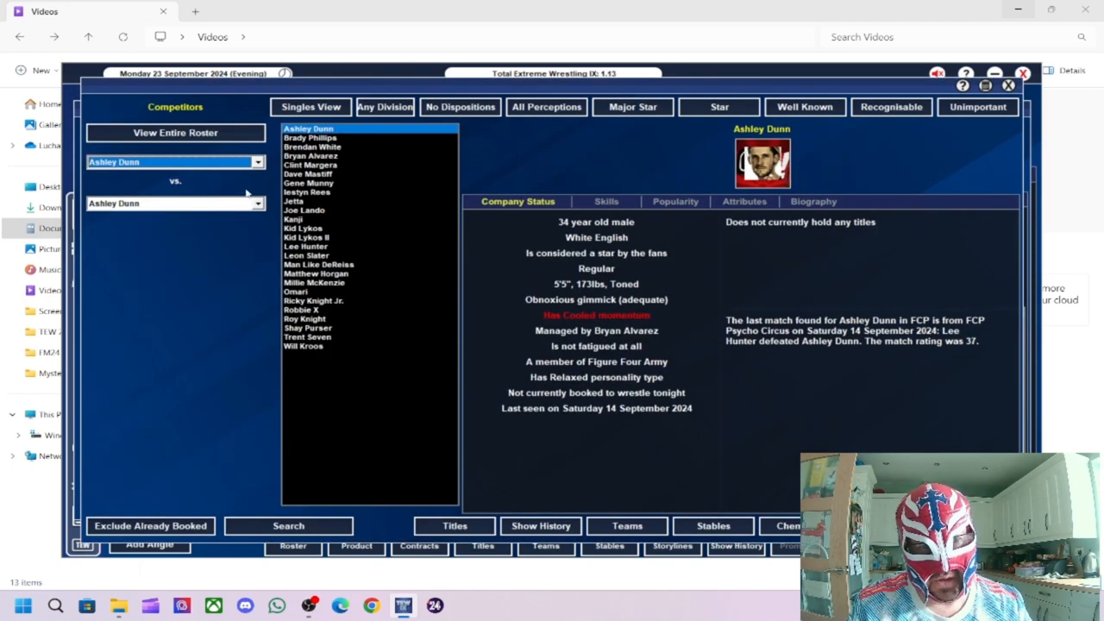
mouse_move(301, 323)
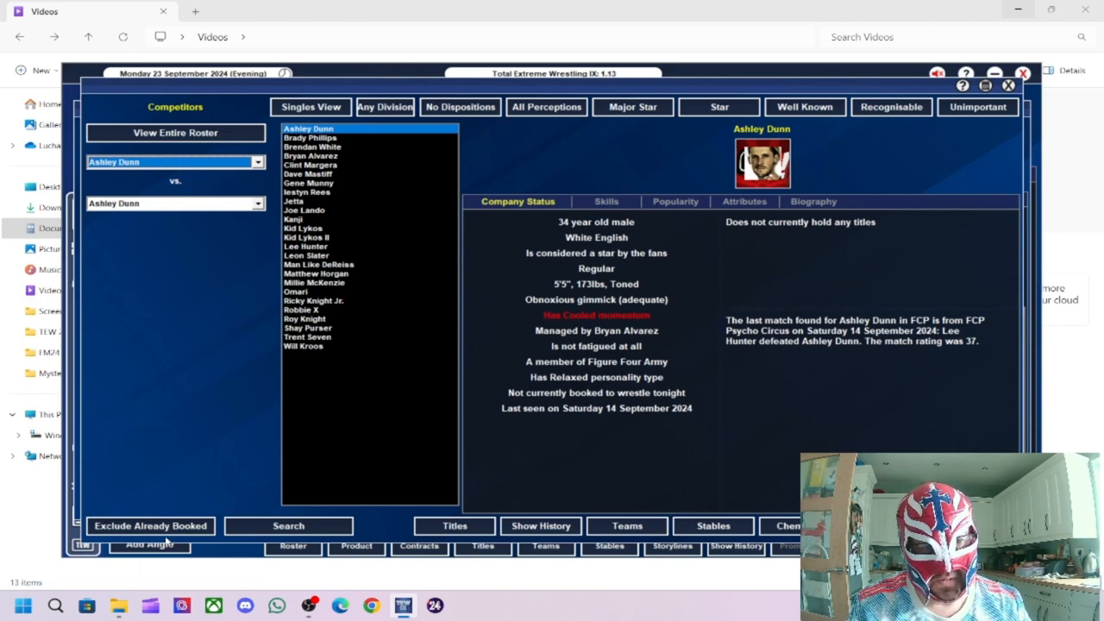
left_click(150, 525)
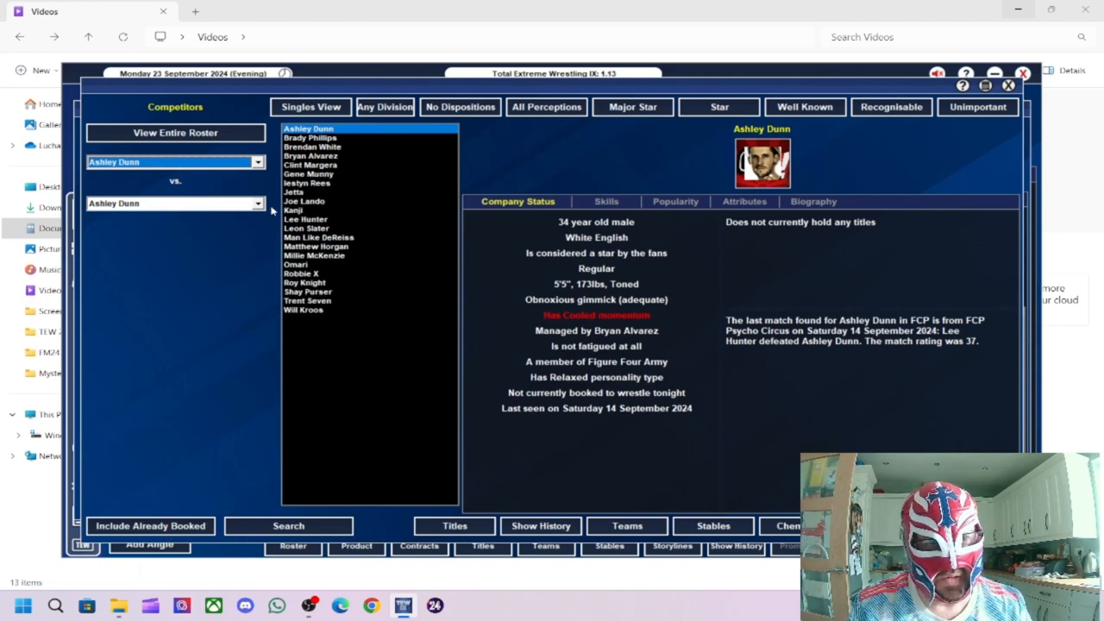
mouse_move(321, 192)
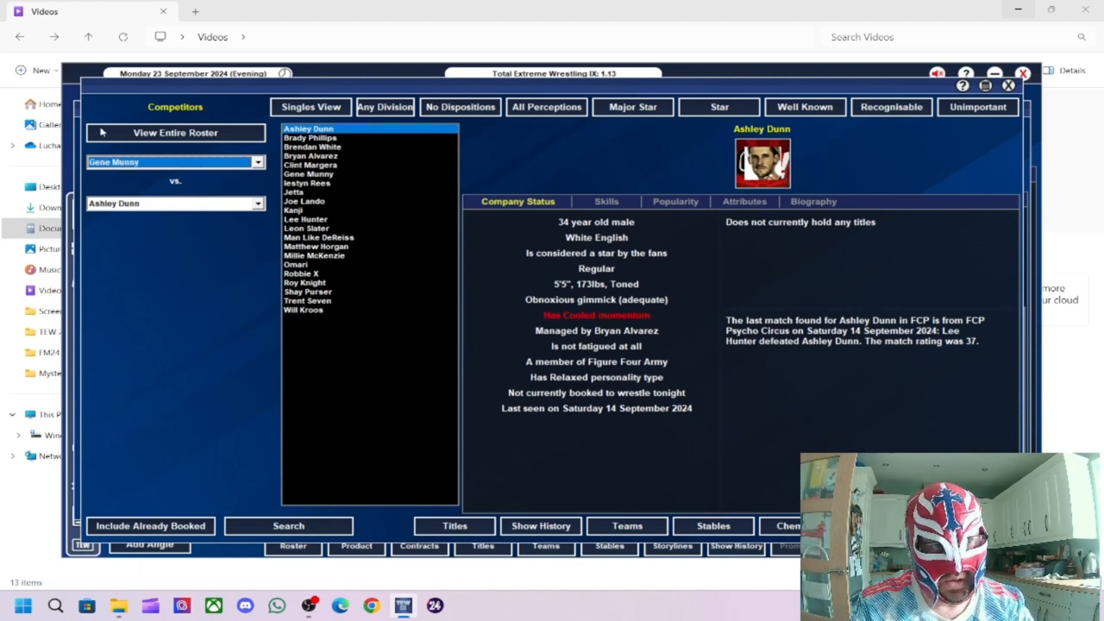
left_click(168, 203)
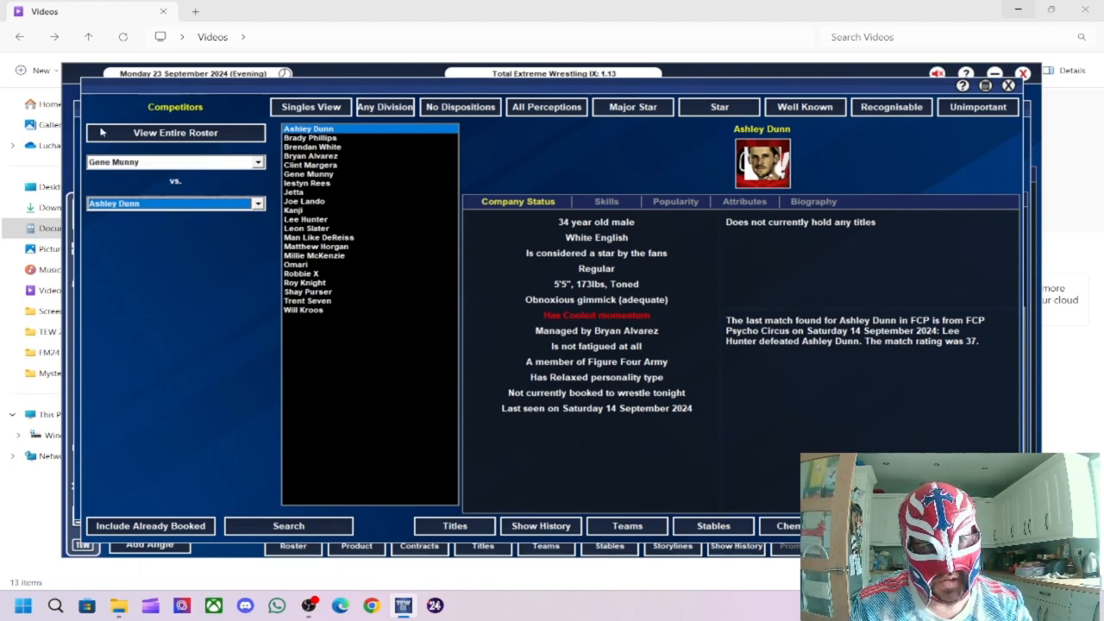
left_click(318, 237)
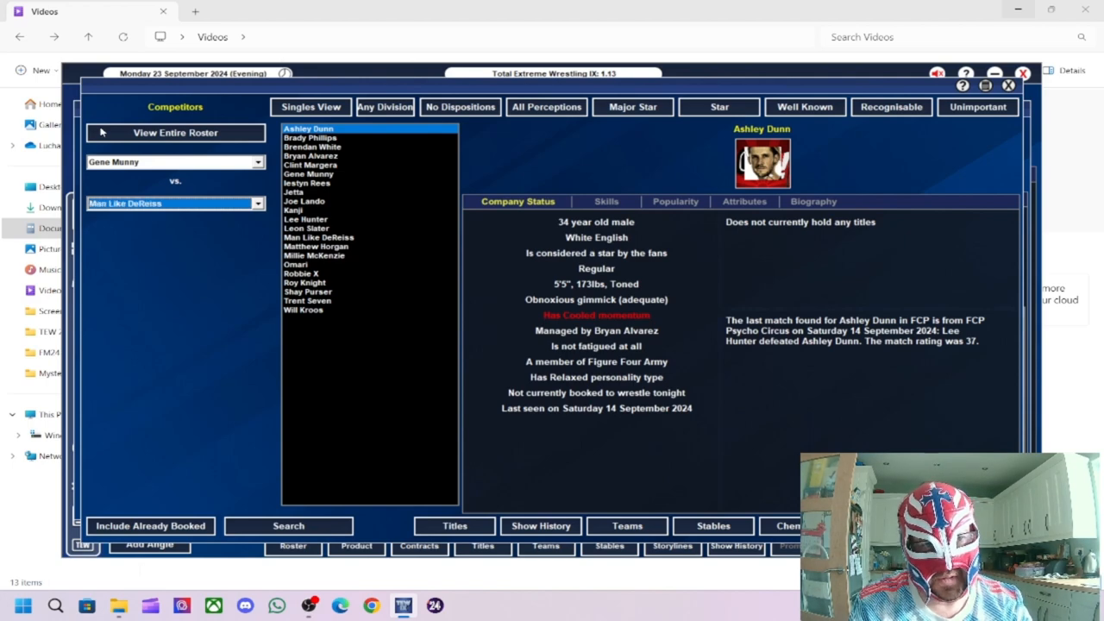
mouse_move(102, 132)
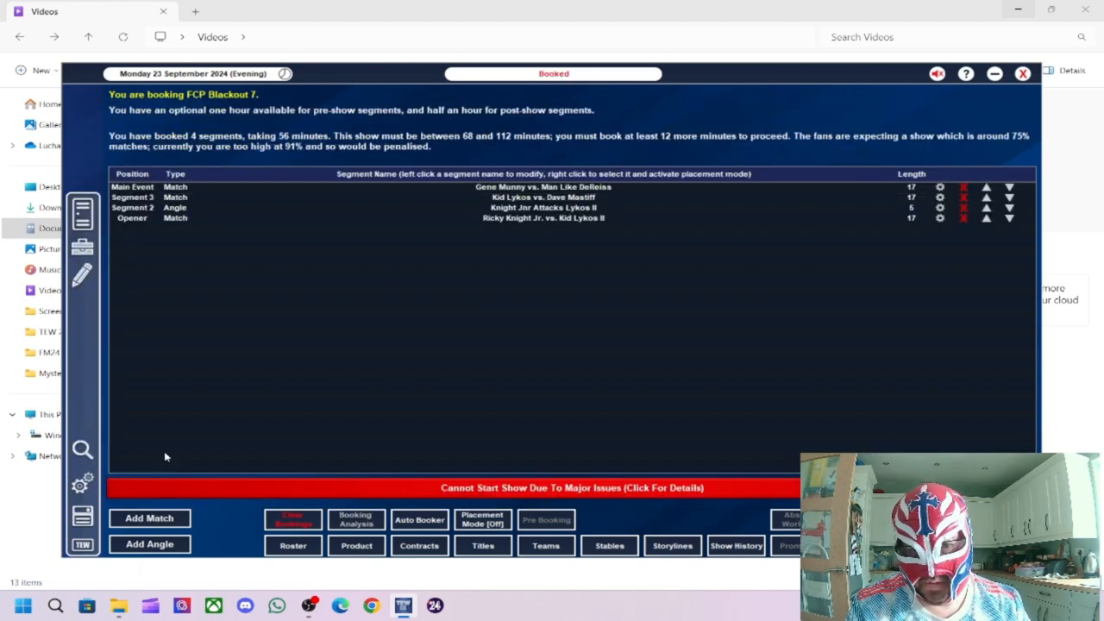
Step: Add an angle with Munny attacking DeReiss, named 'Munny Attacks DeReiss'
left_click(149, 544)
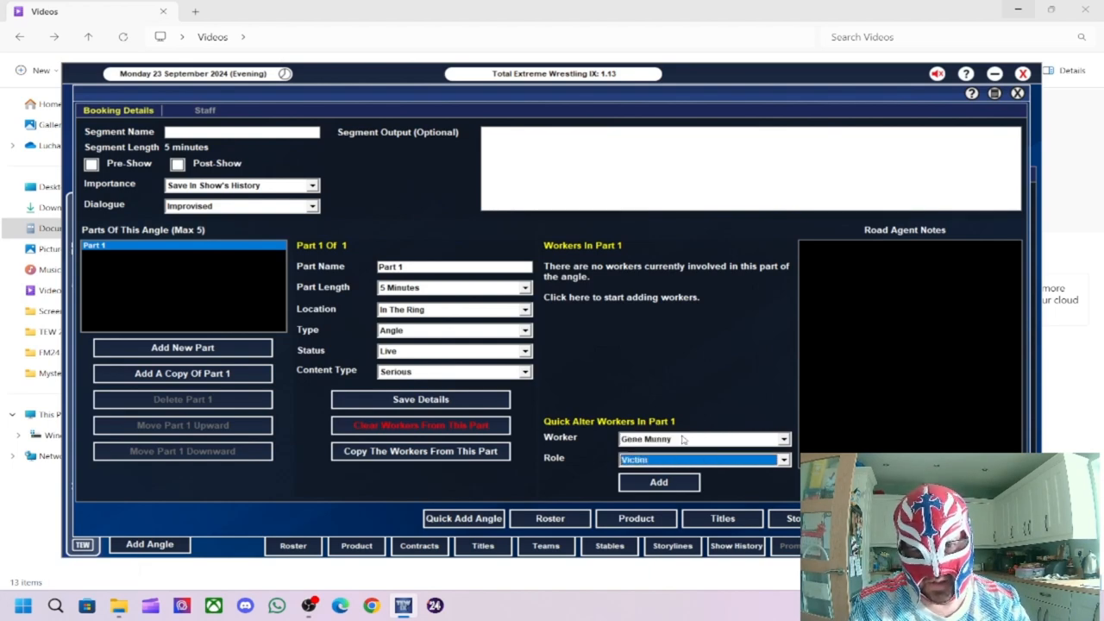
left_click(658, 482)
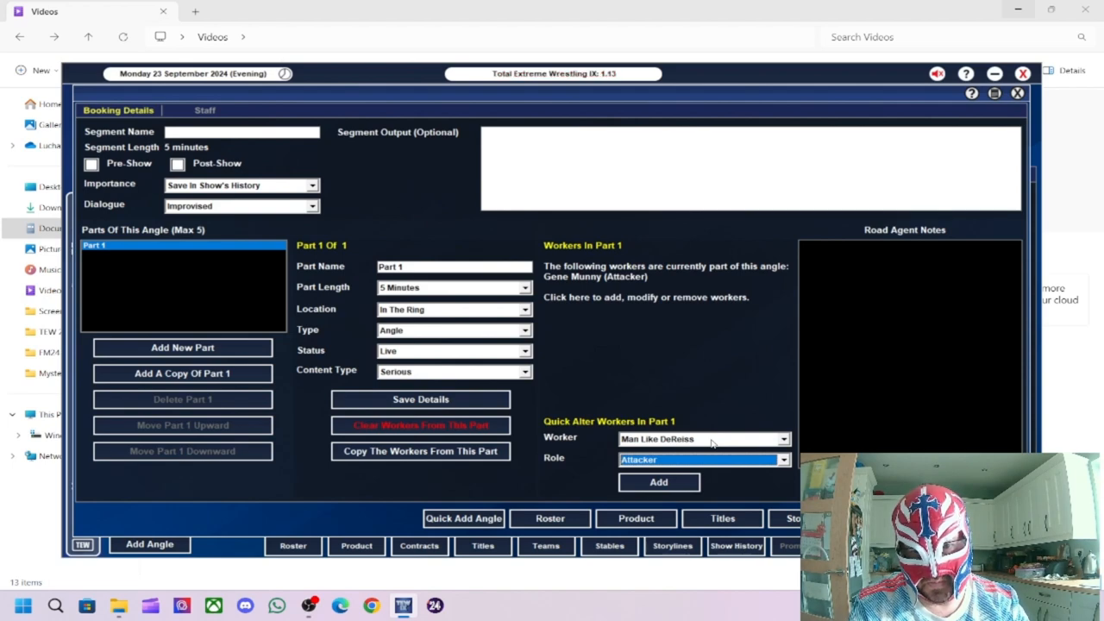
left_click(658, 482)
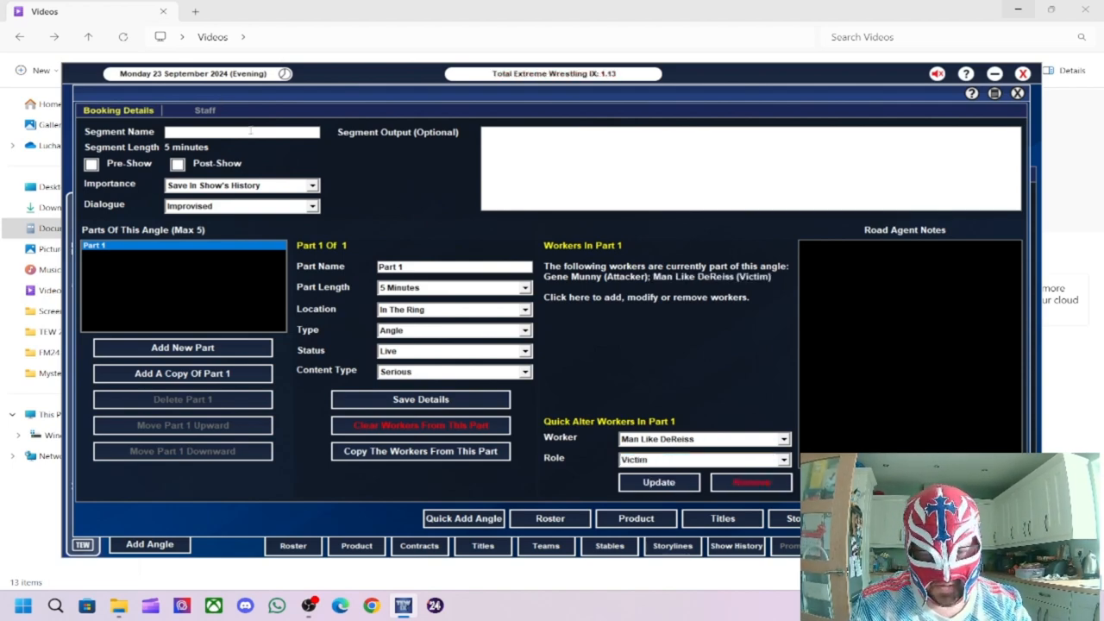
type("Munry")
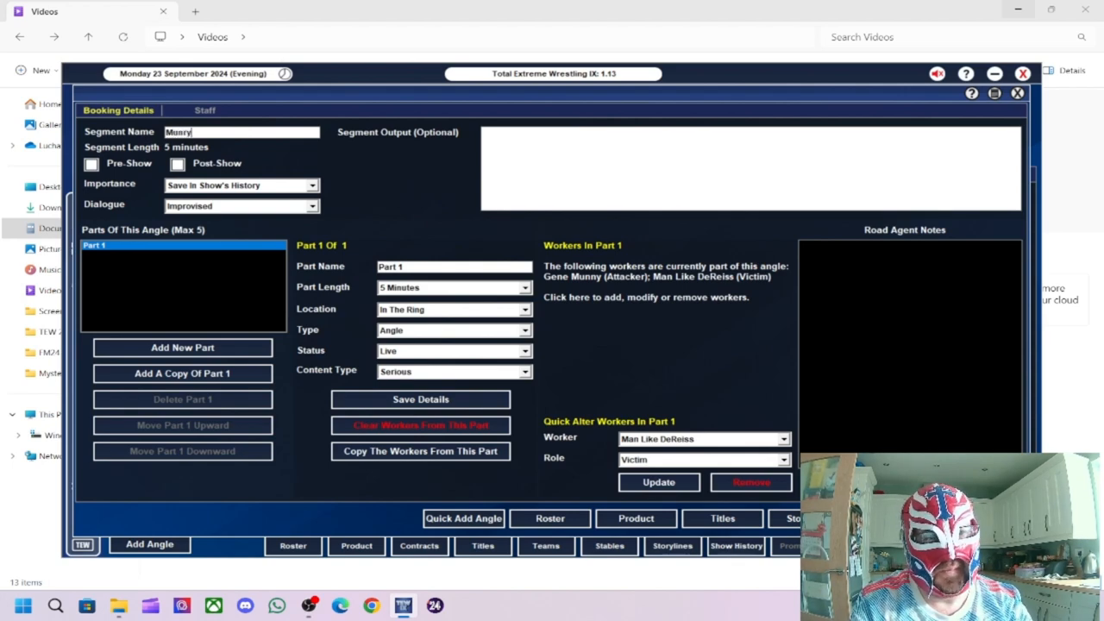
type("Attacks")
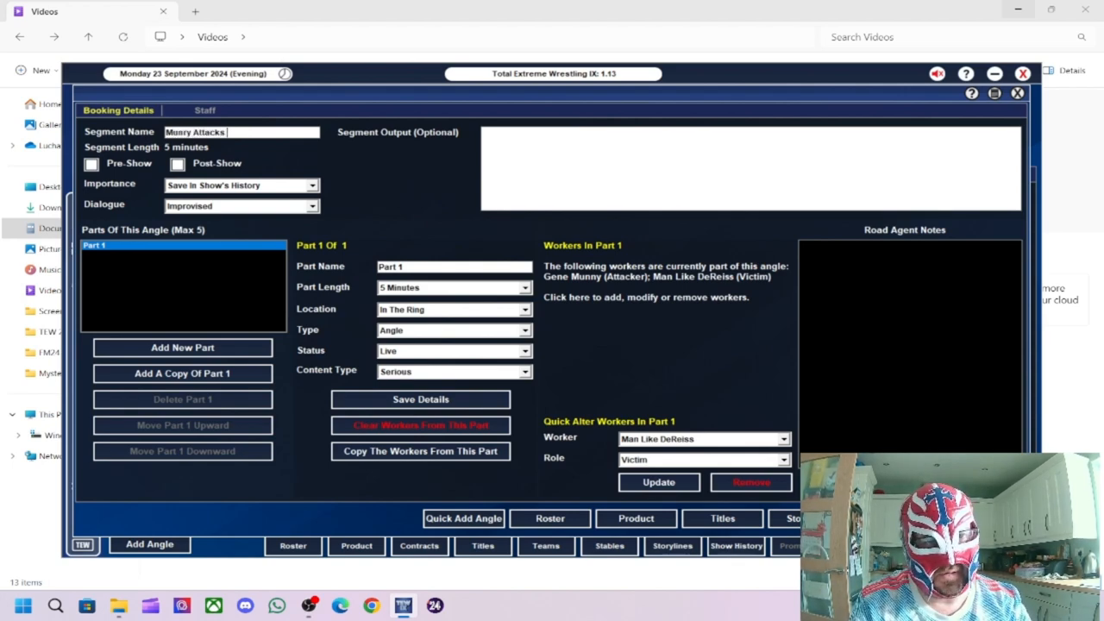
type("D")
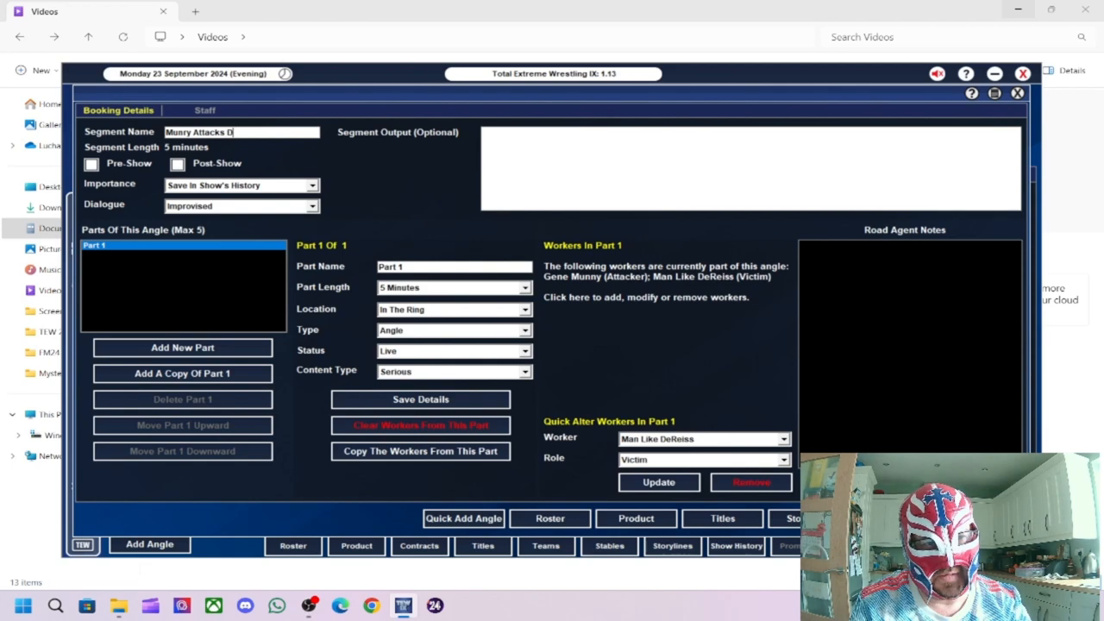
type("eRe")
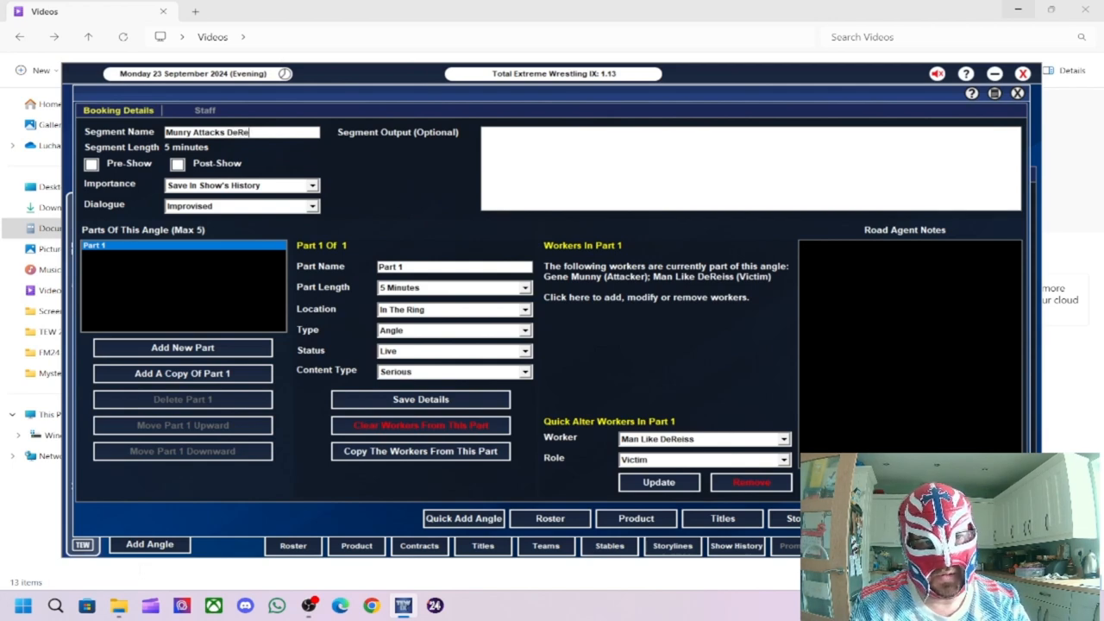
type("iss")
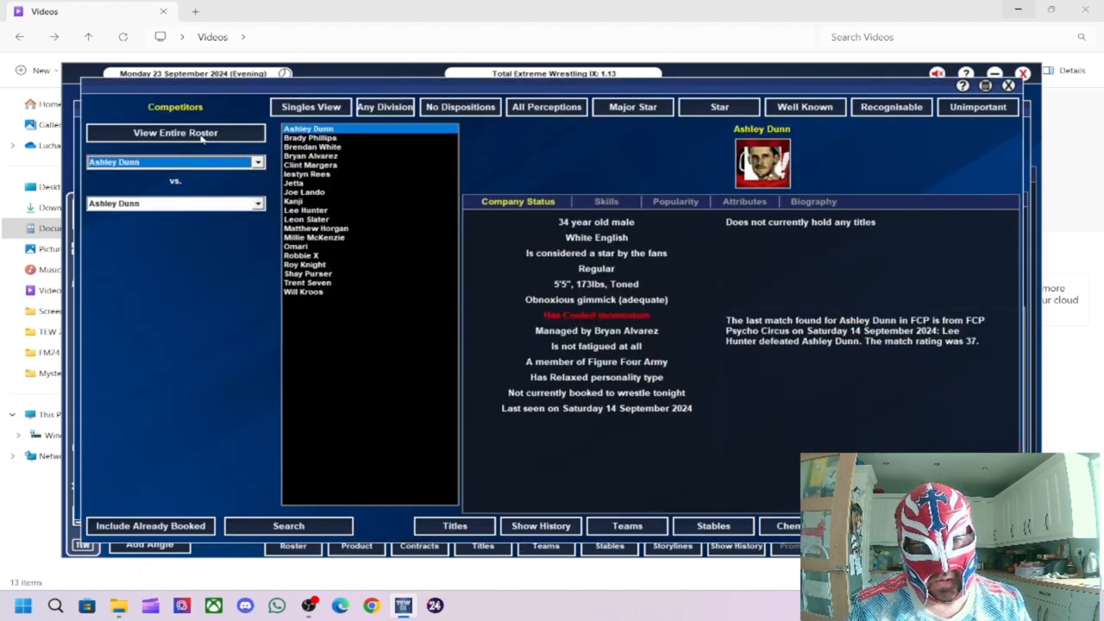
Step: Pick Brendan White as opponent and note Trent Seven wins an open match with White kept strong
left_click(307, 282)
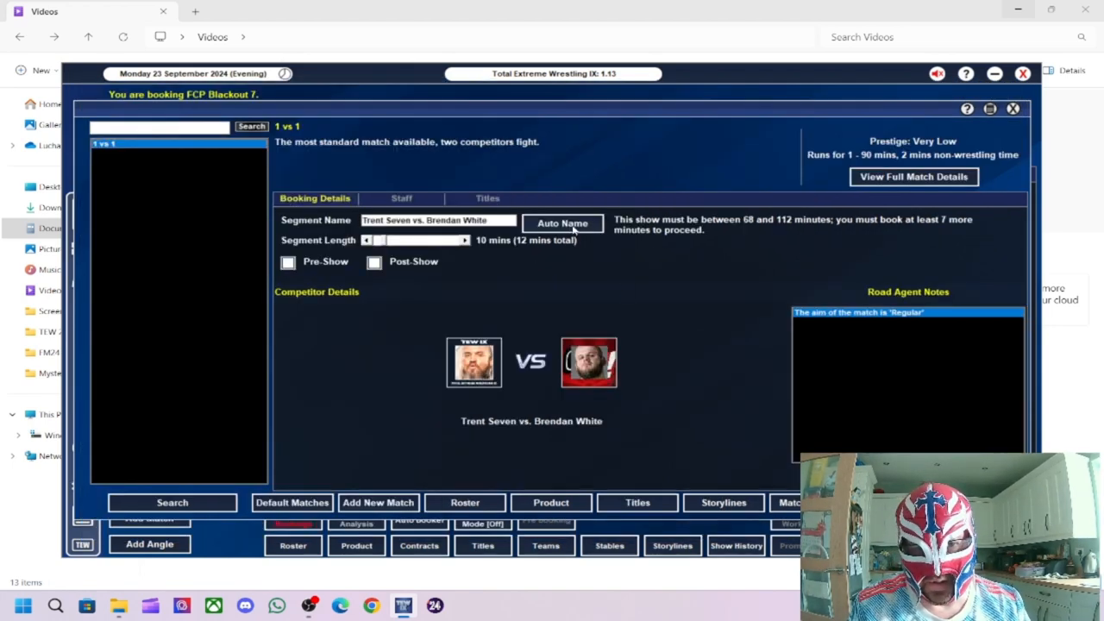
mouse_move(436, 250)
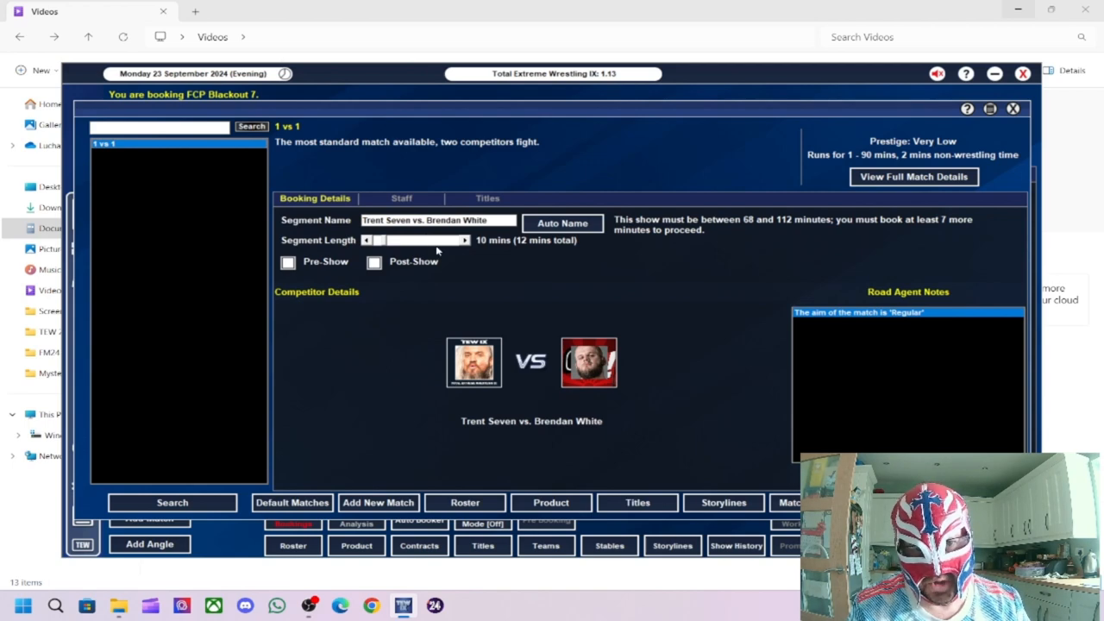
left_click(457, 240)
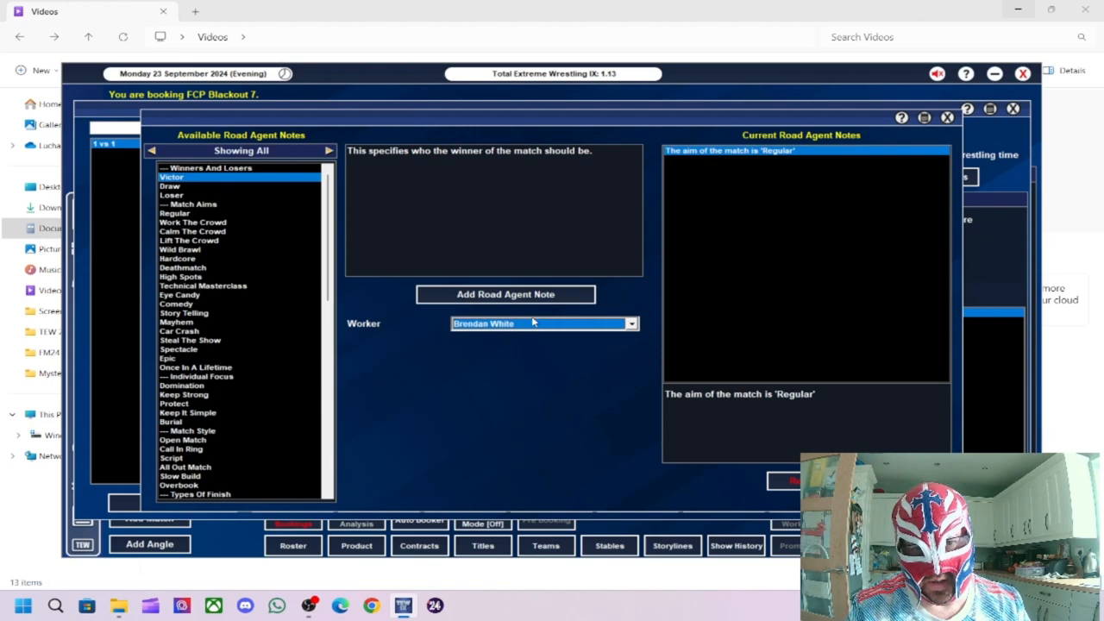
left_click(506, 294)
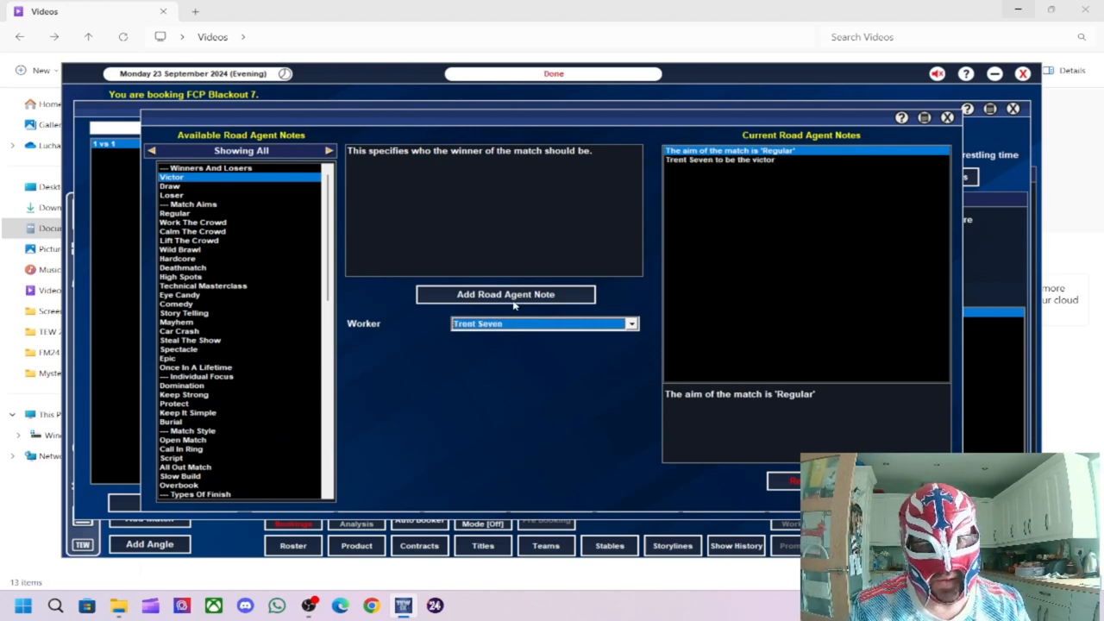
left_click(182, 440)
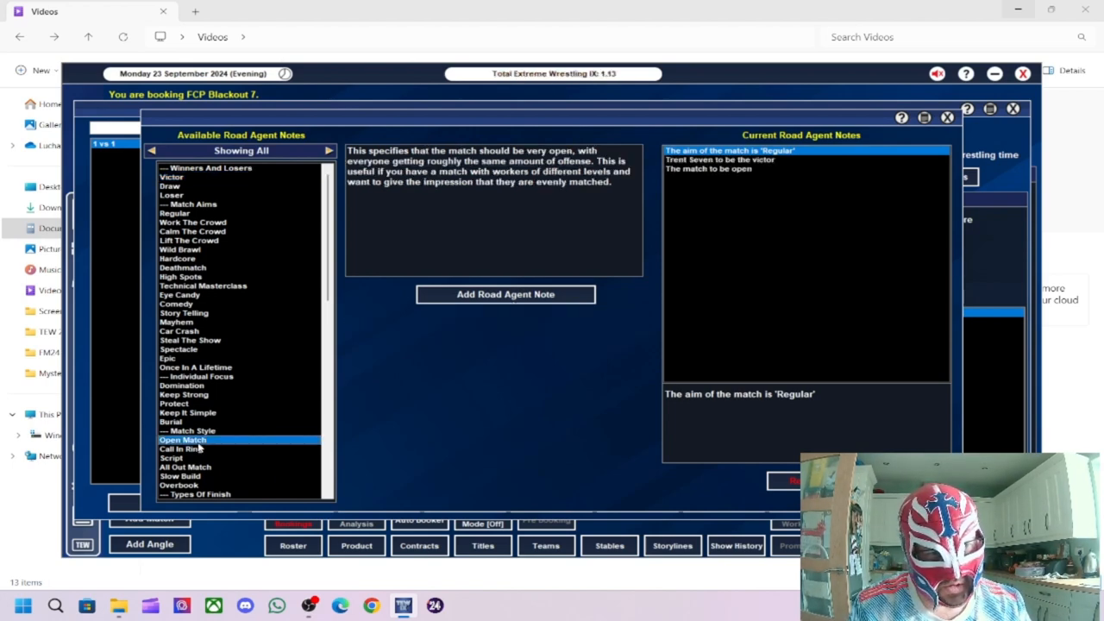
left_click(183, 395)
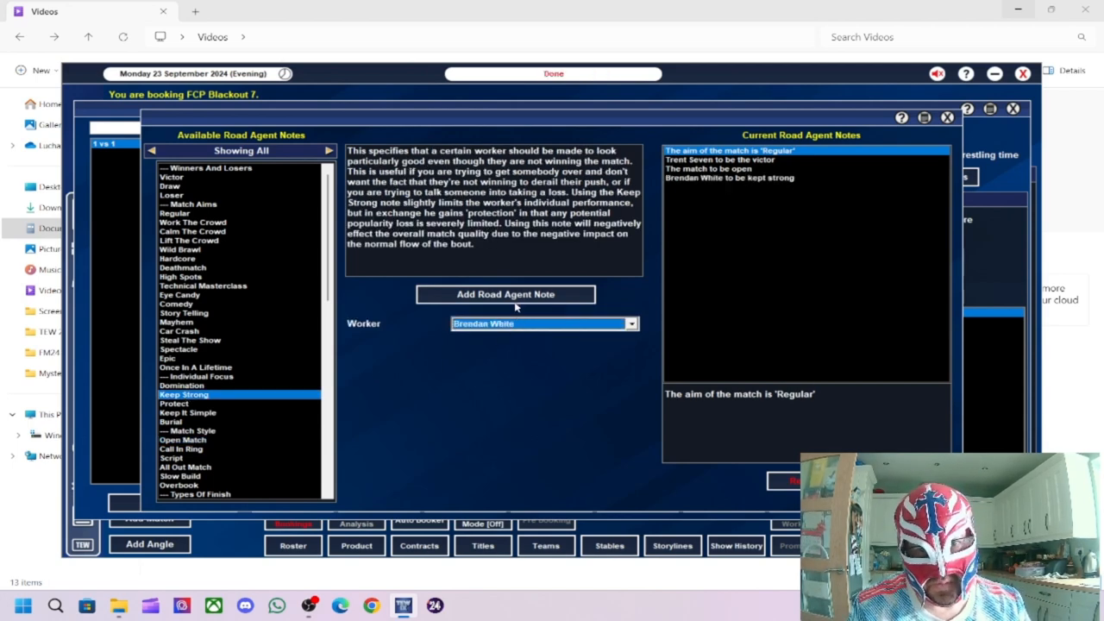
left_click(184, 312)
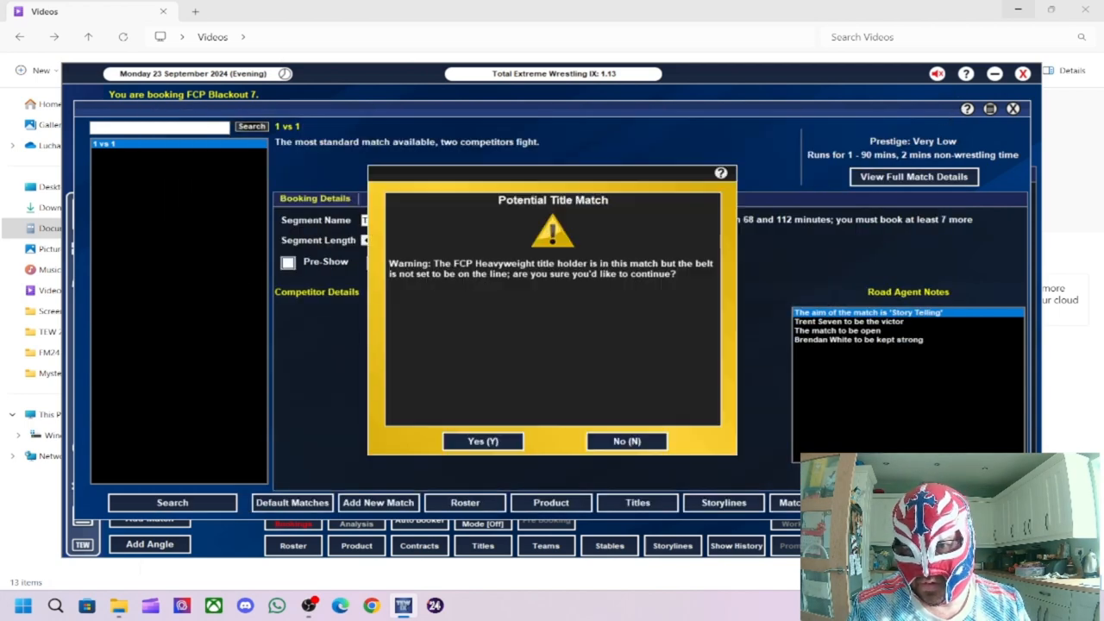
Step: Decline the no-title warning, put the FCP Heavyweight title on the line, and save the match
left_click(482, 441)
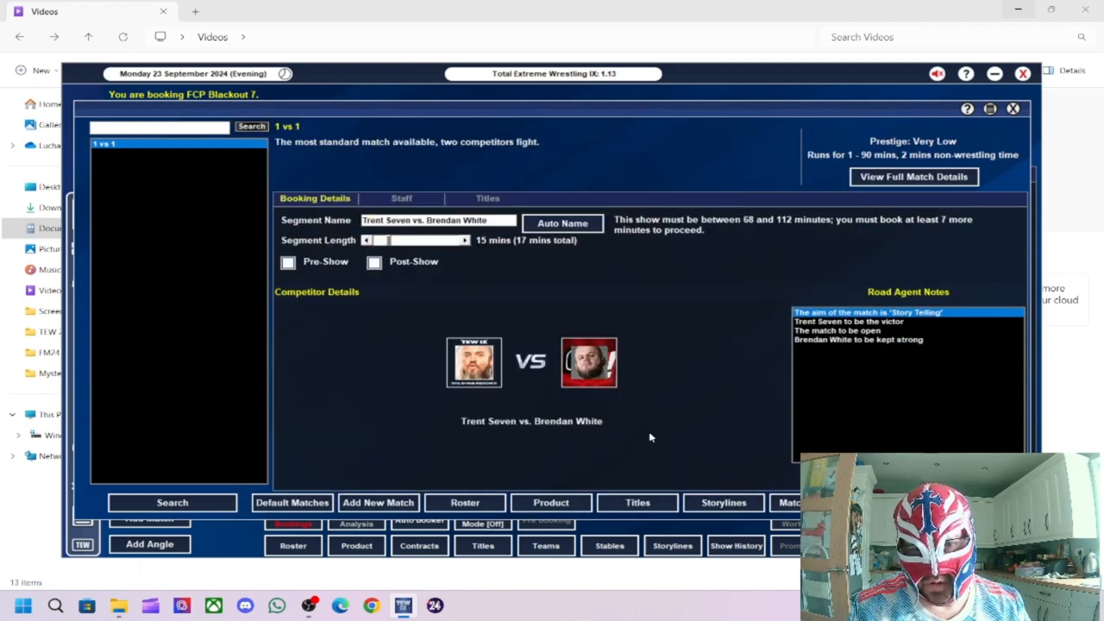
left_click(487, 198)
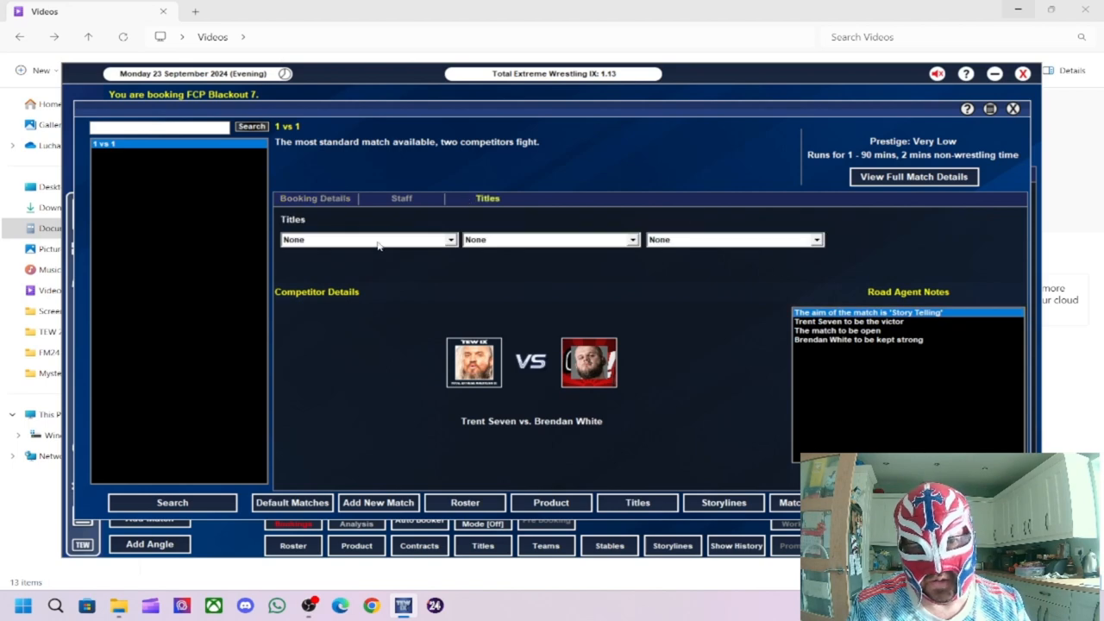
left_click(362, 239)
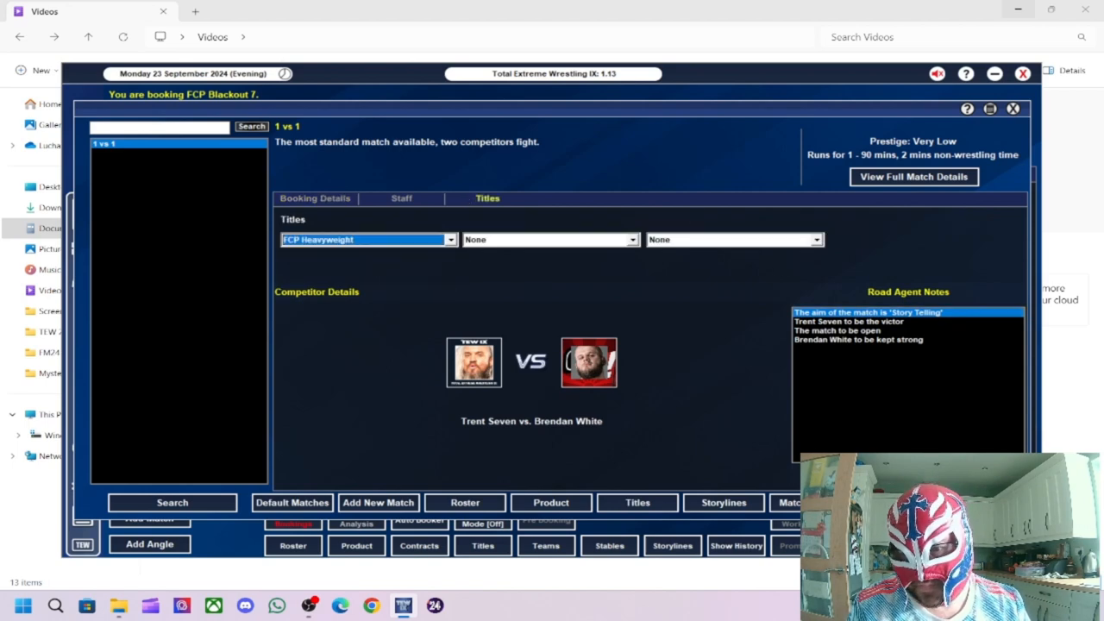
left_click(1013, 108)
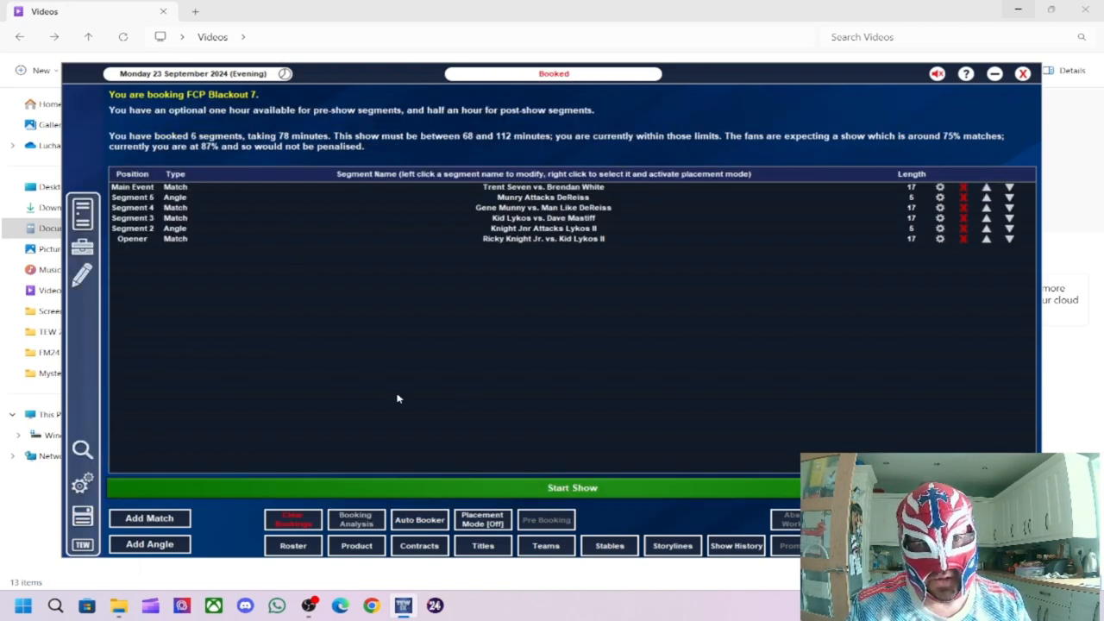
Step: Start running FCP Blackout 7
left_click(572, 487)
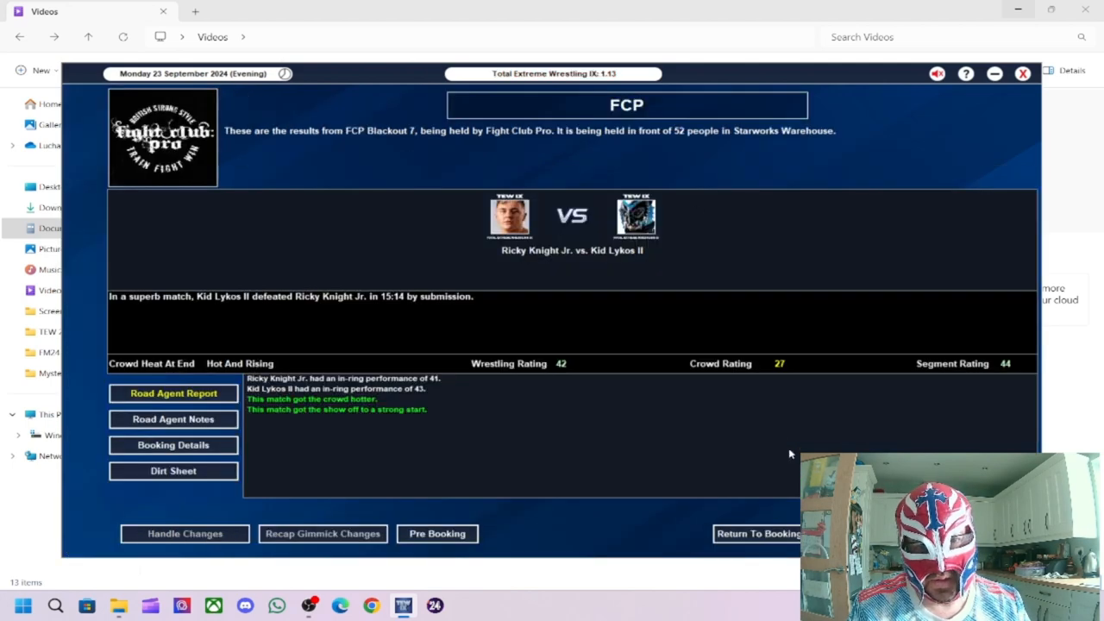
mouse_move(831, 415)
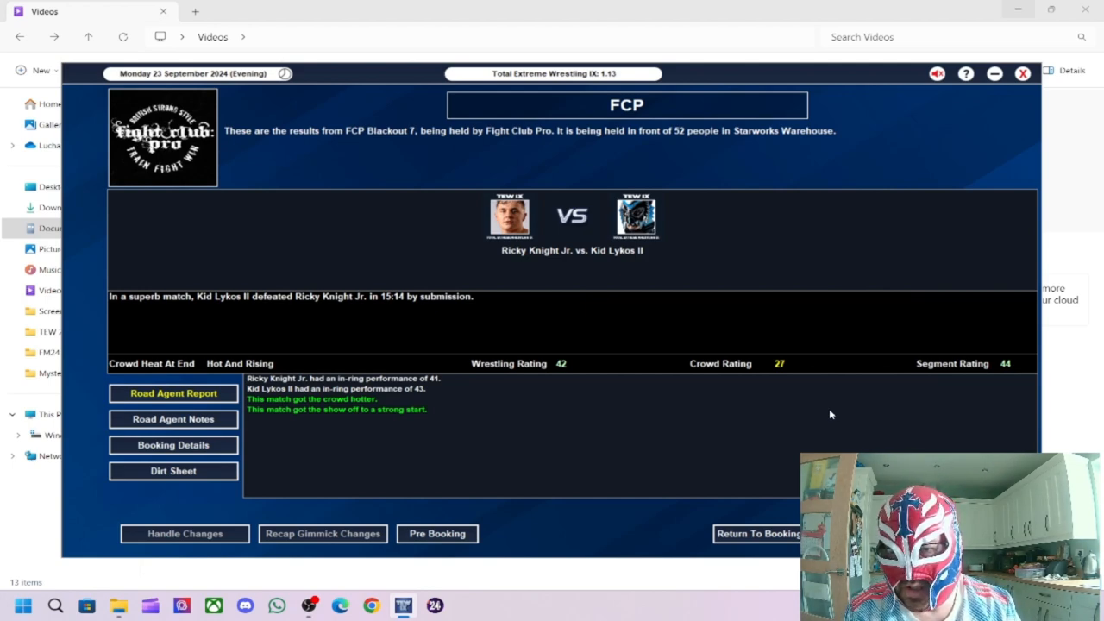
mouse_move(517, 385)
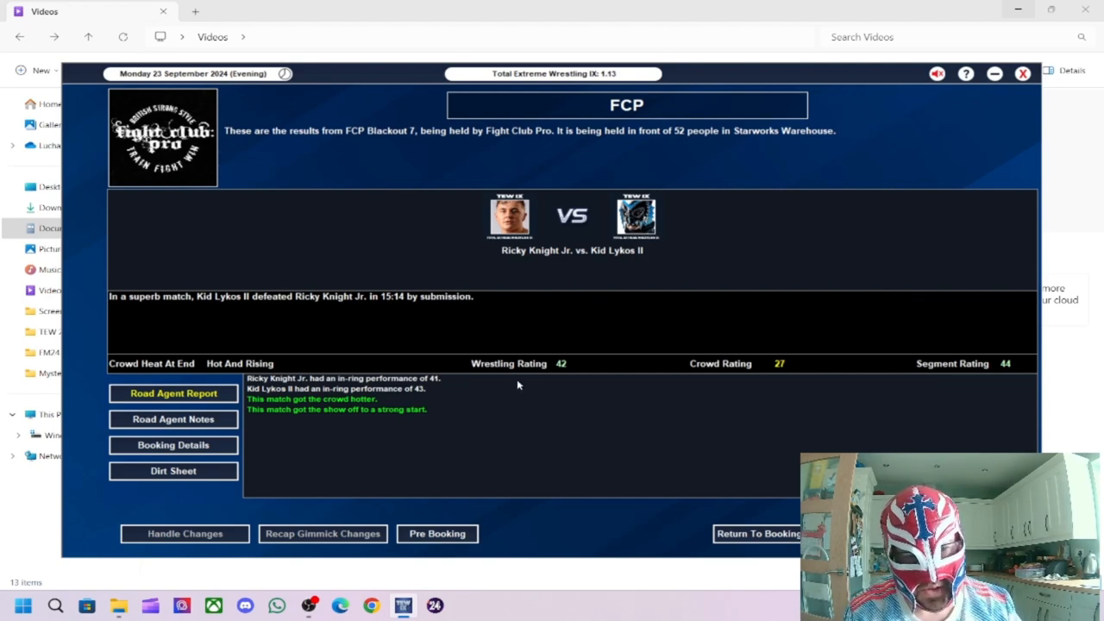
mouse_move(489, 387)
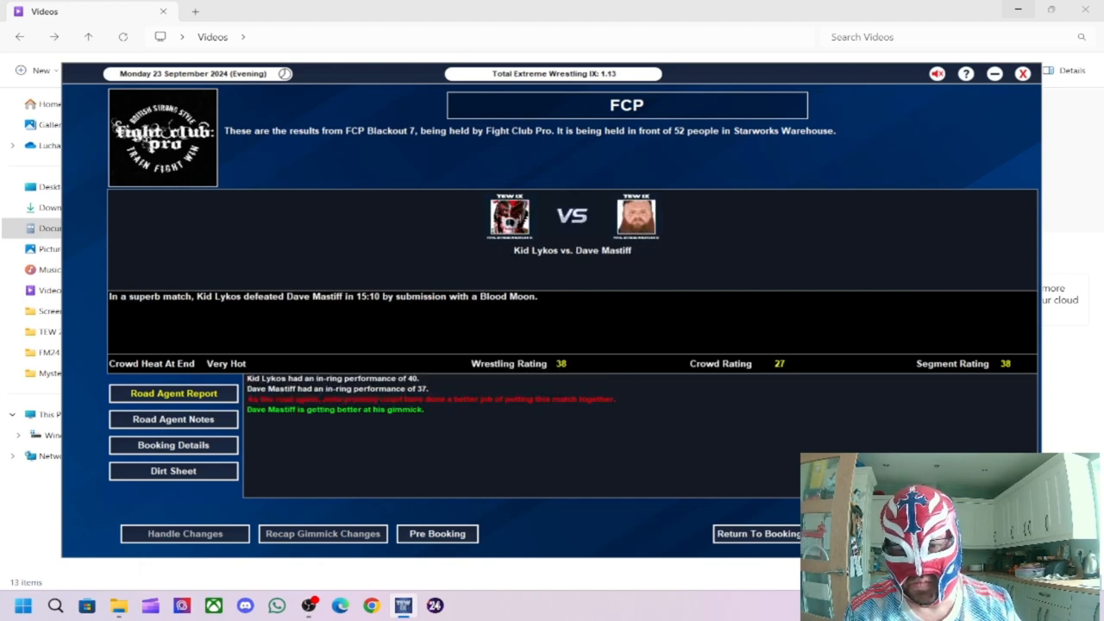
mouse_move(755, 441)
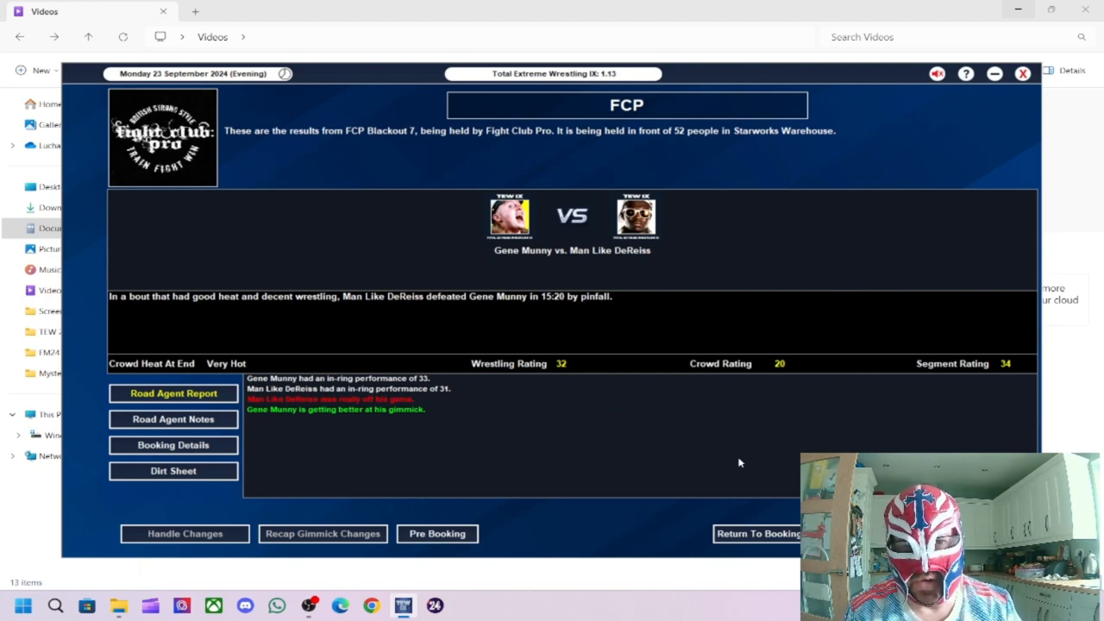
mouse_move(603, 430)
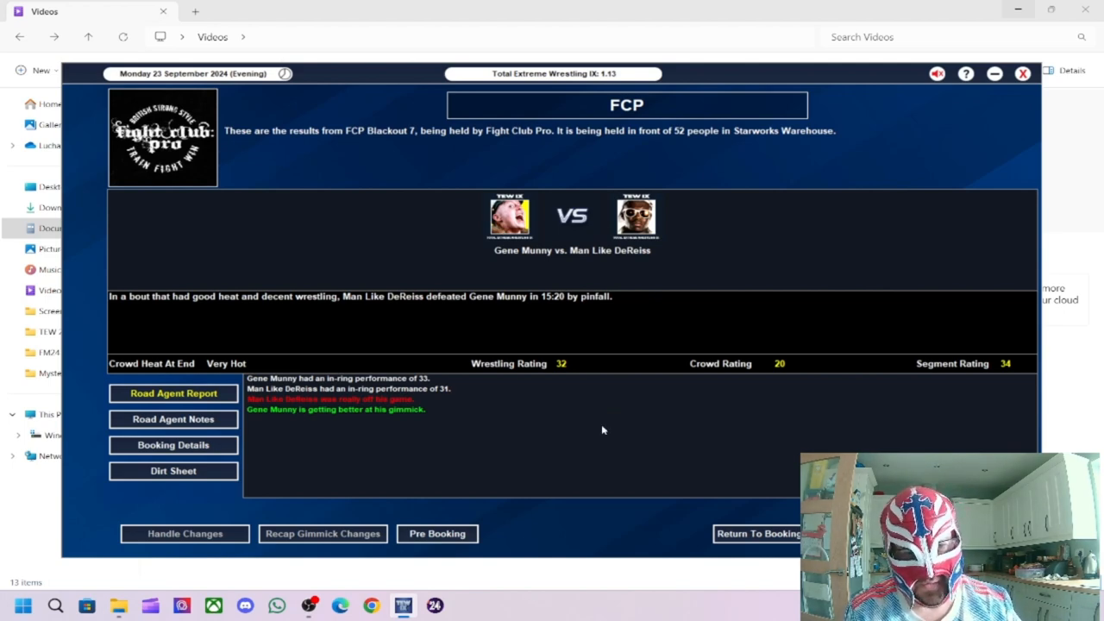
mouse_move(434, 423)
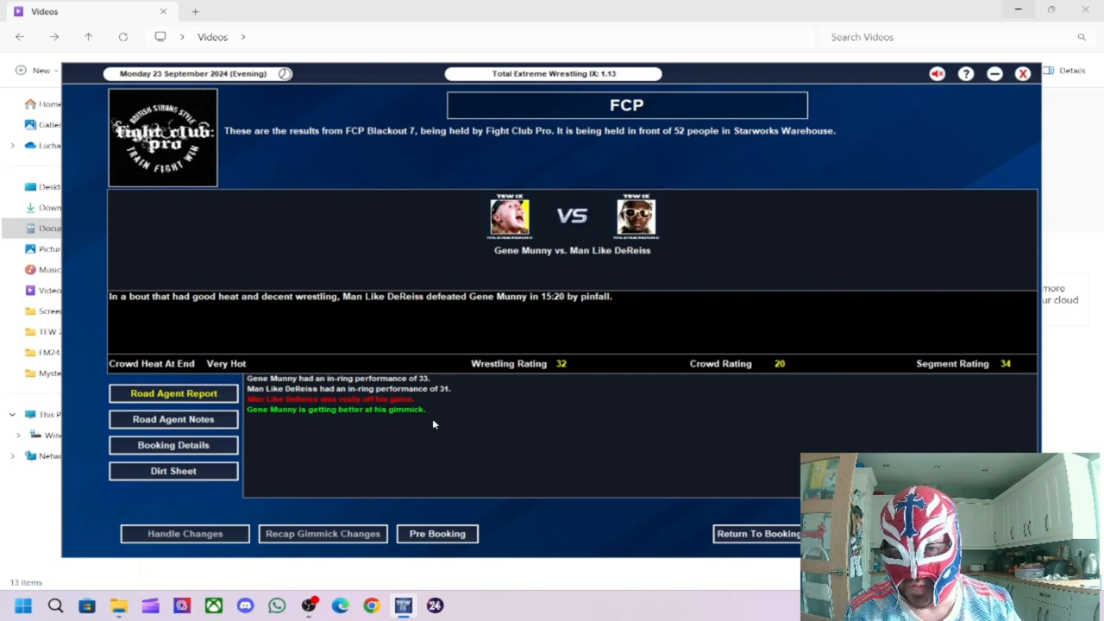
mouse_move(601, 442)
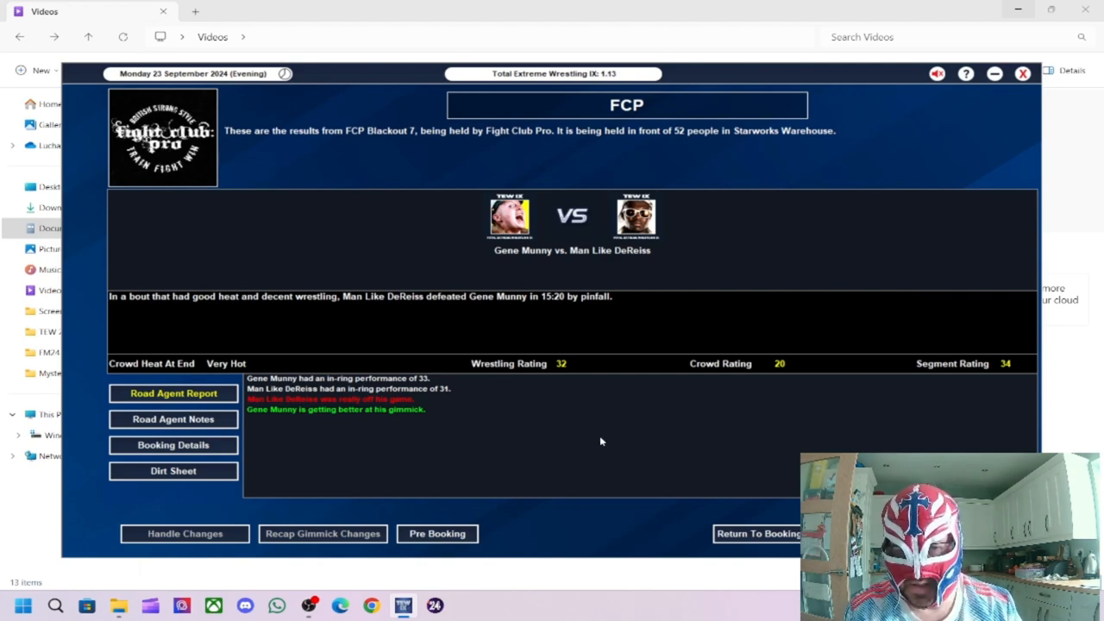
mouse_move(918, 388)
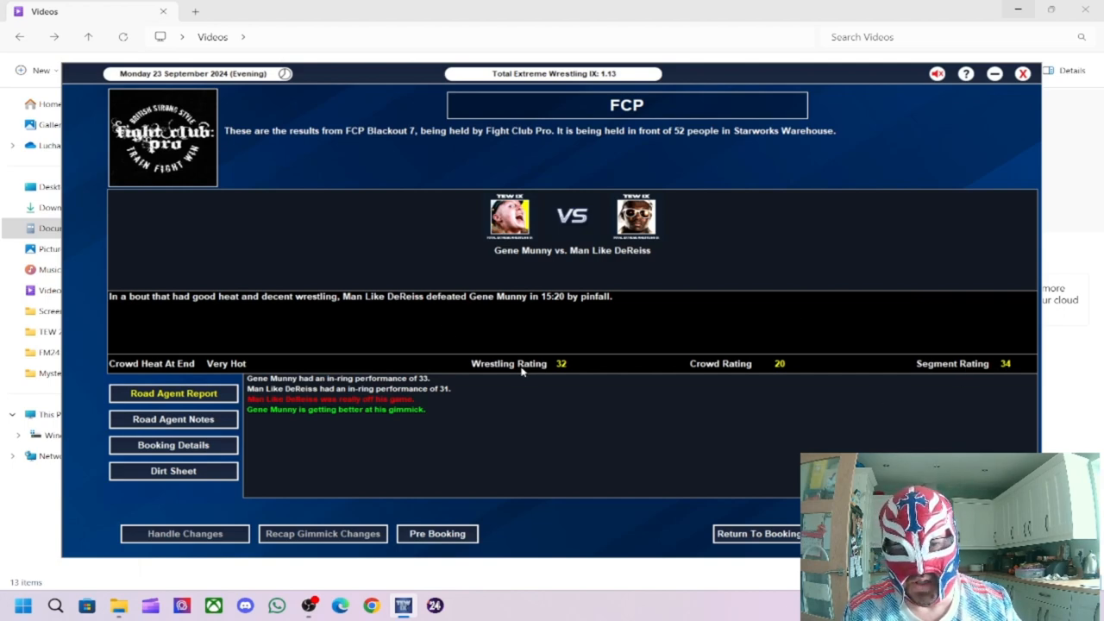
mouse_move(529, 313)
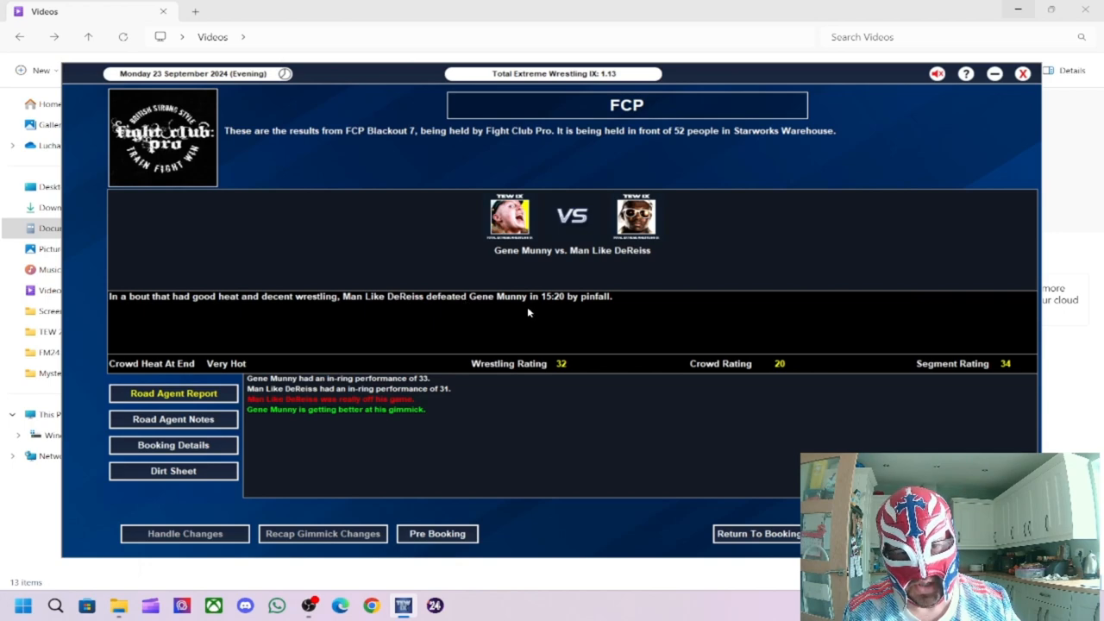
mouse_move(603, 345)
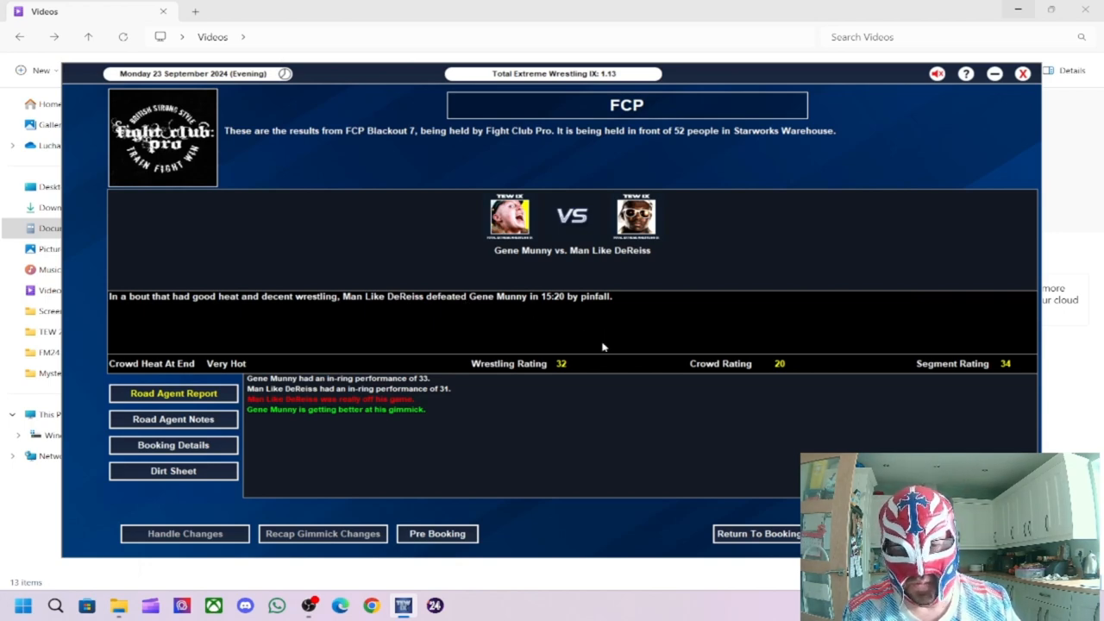
mouse_move(658, 412)
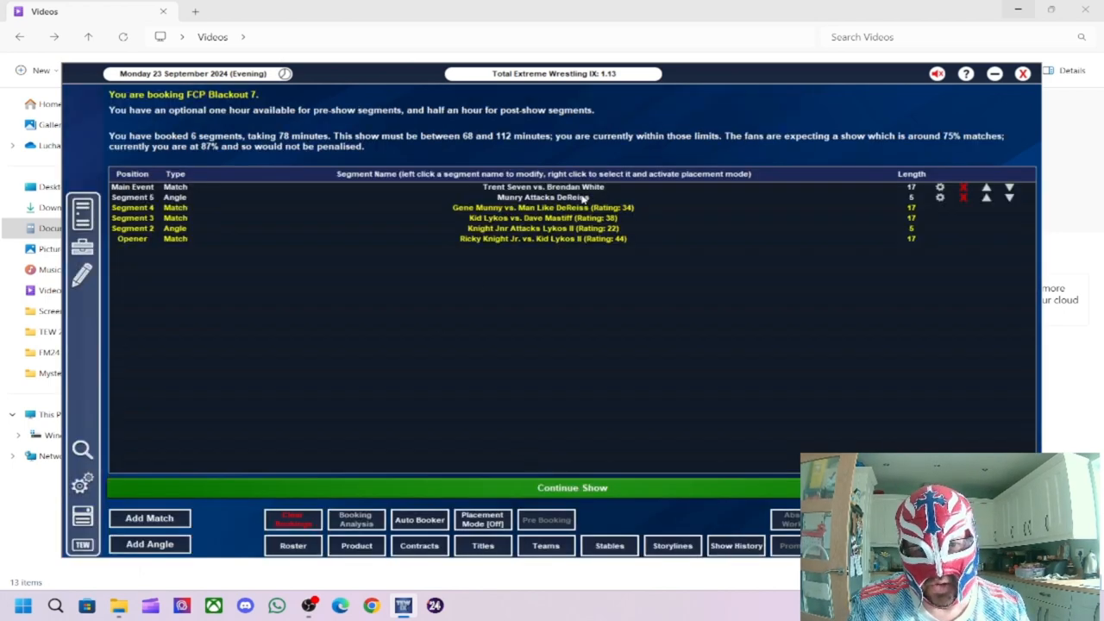
Step: Review the Munny Attacks DeReiss angle's booking details and return to the card
left_click(543, 196)
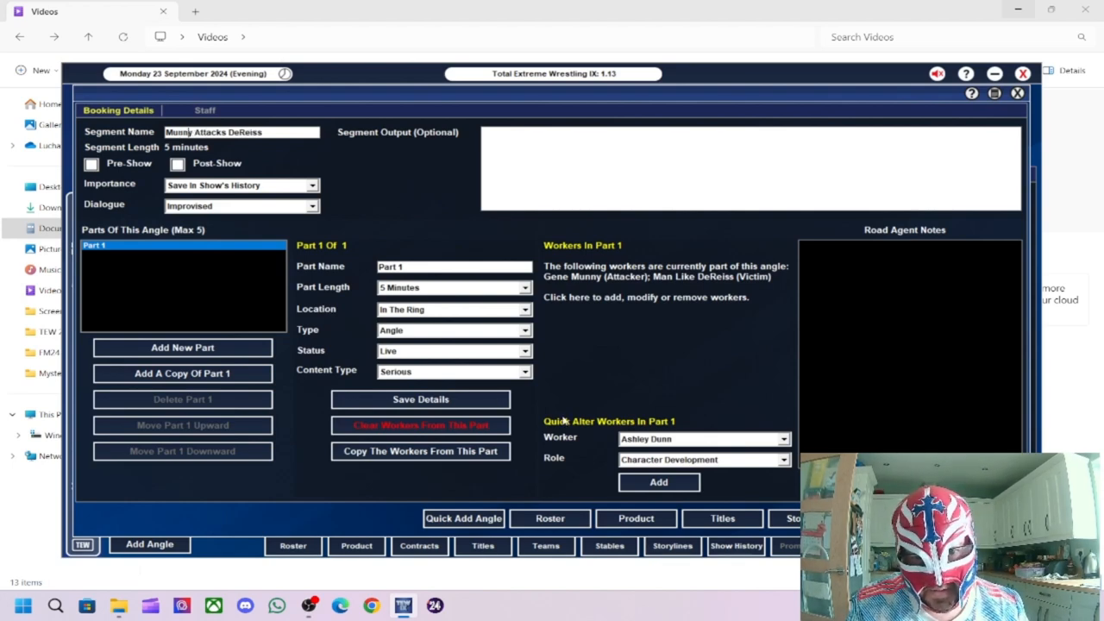
left_click(420, 398)
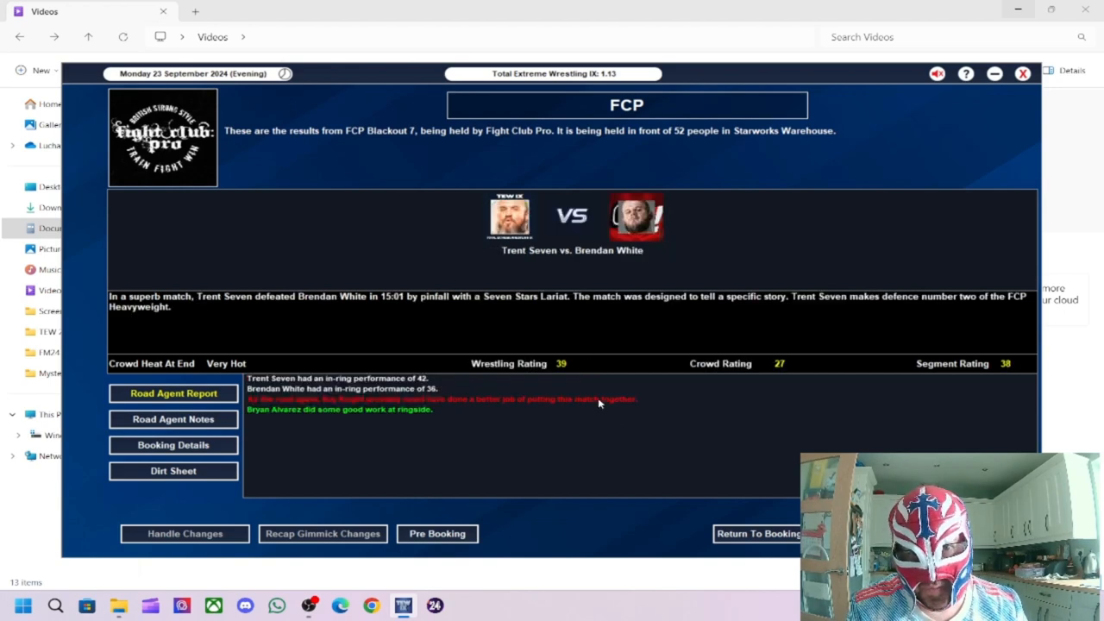
mouse_move(635, 444)
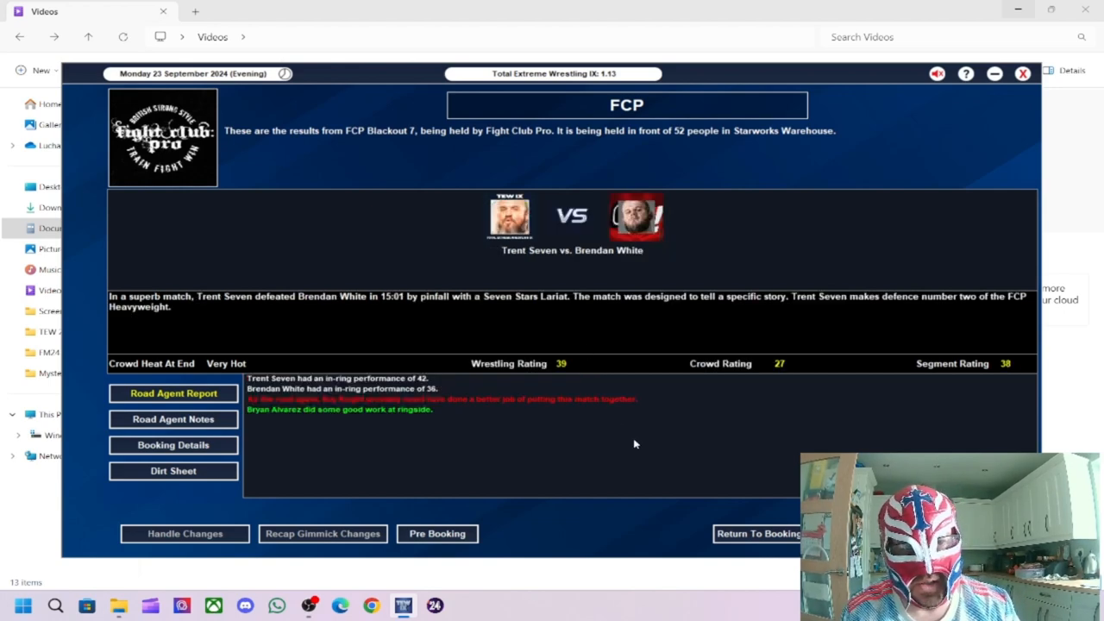
mouse_move(927, 405)
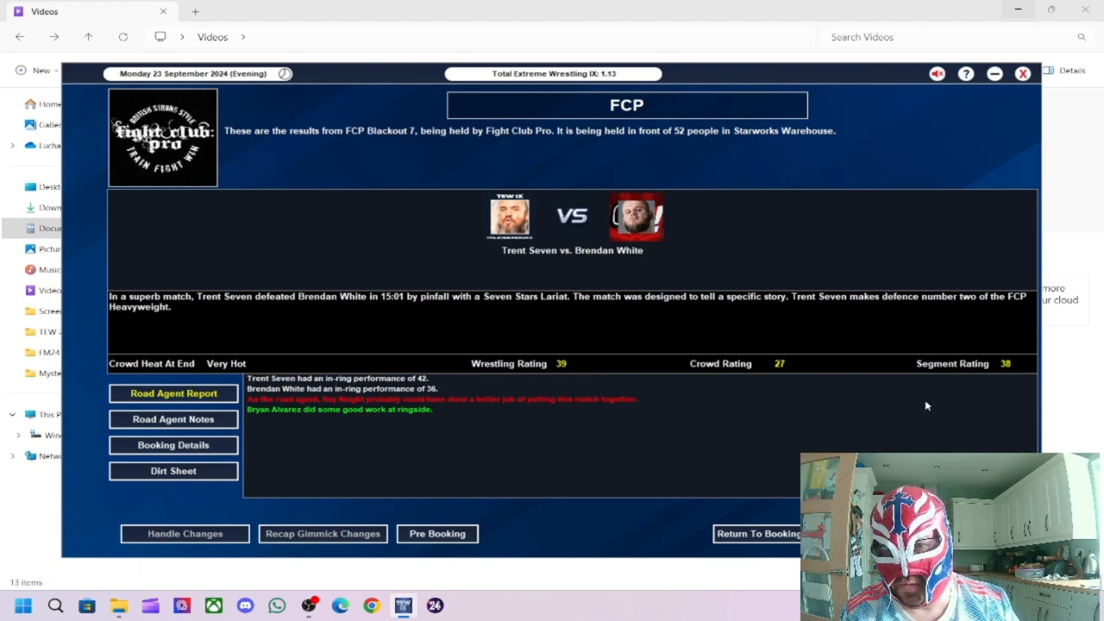
mouse_move(527, 377)
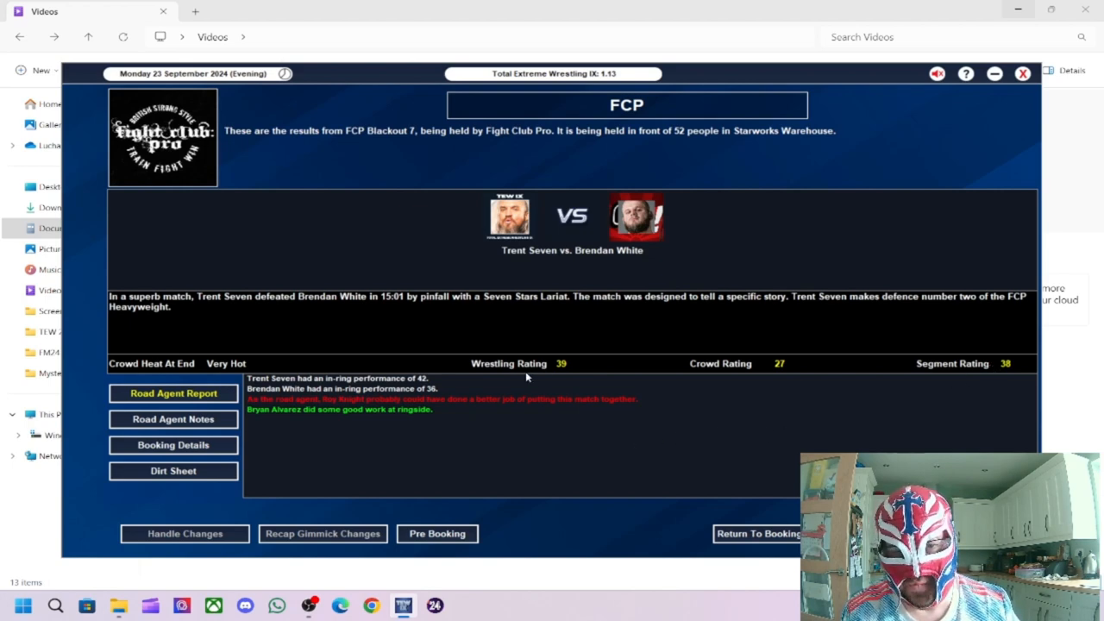
mouse_move(333, 395)
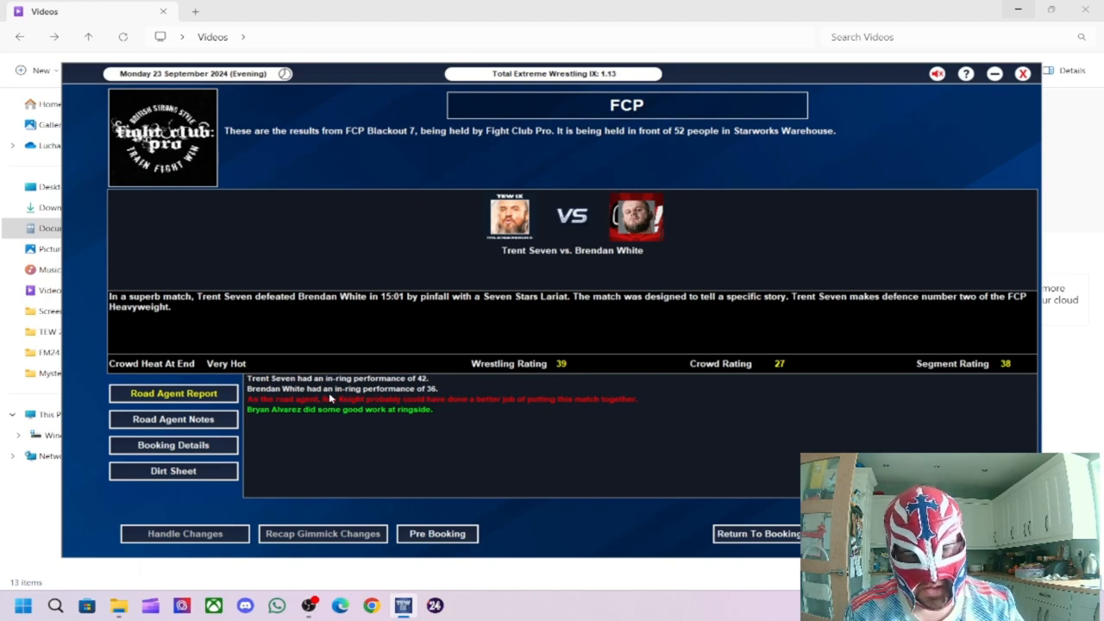
mouse_move(638, 457)
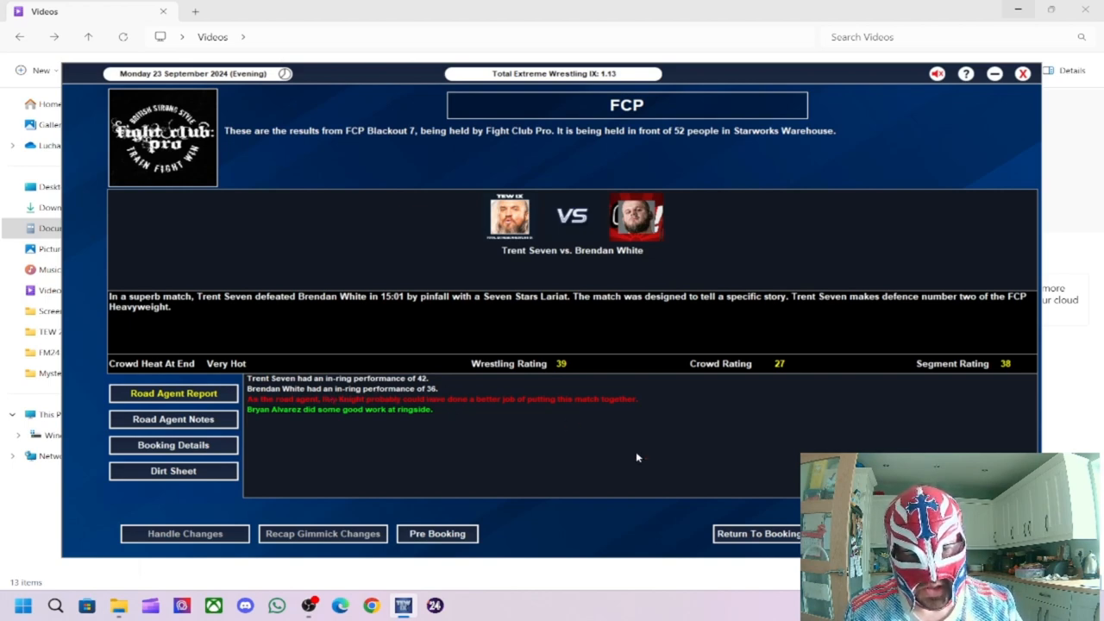
mouse_move(524, 435)
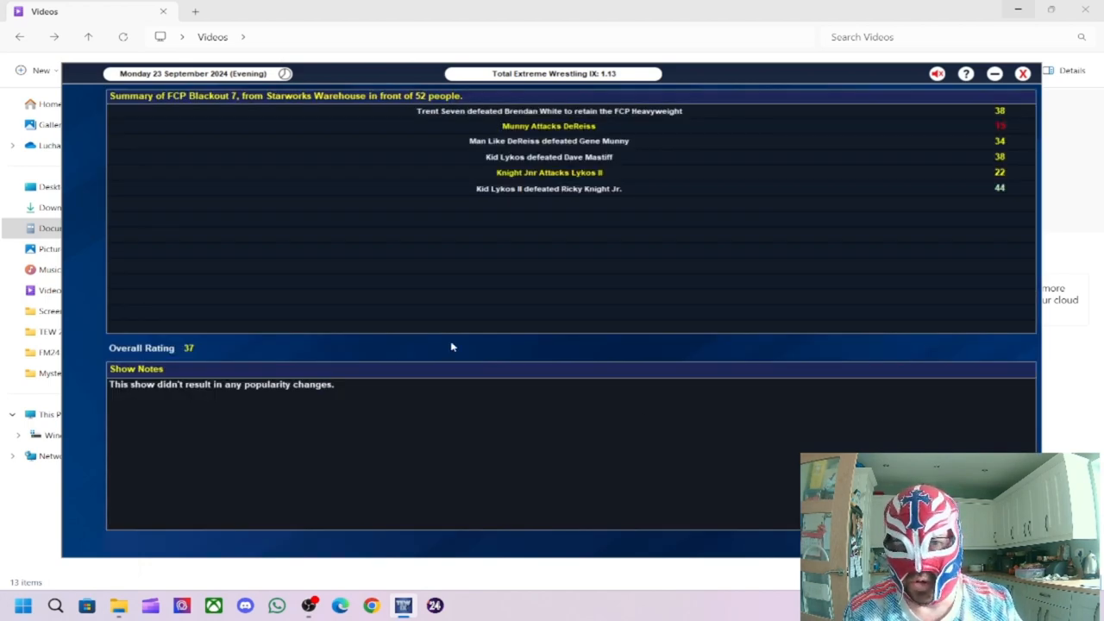
mouse_move(473, 320)
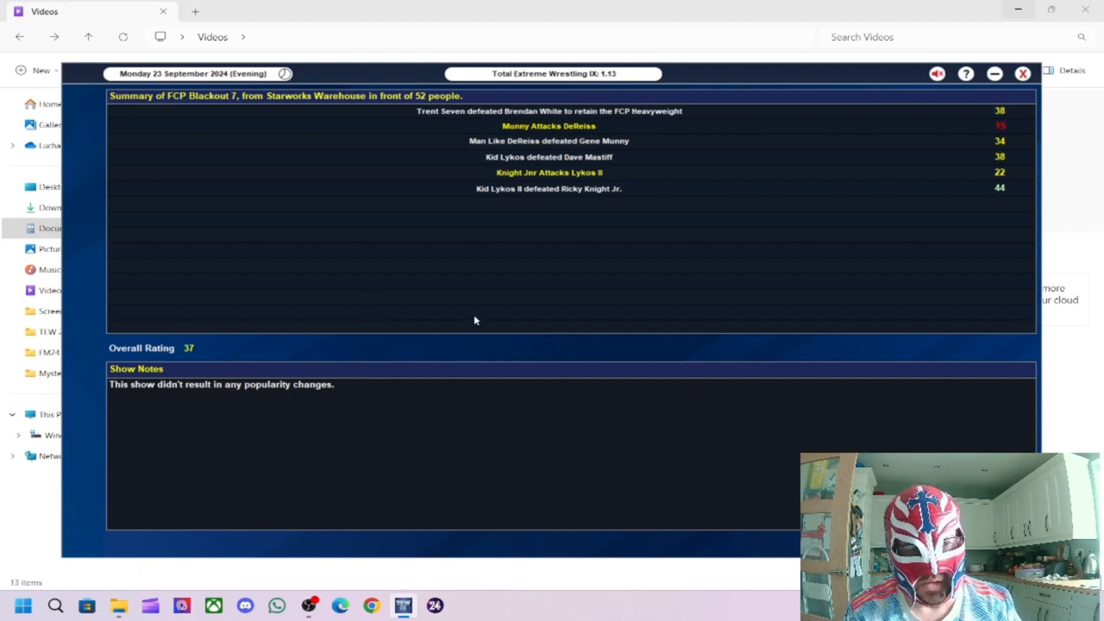
mouse_move(200, 360)
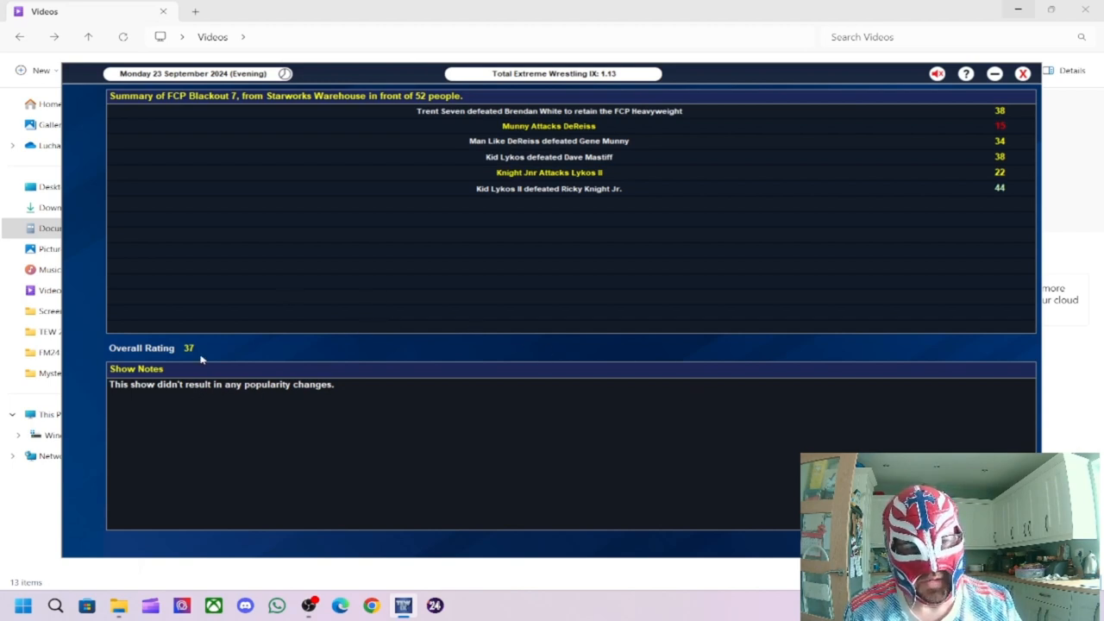
mouse_move(193, 361)
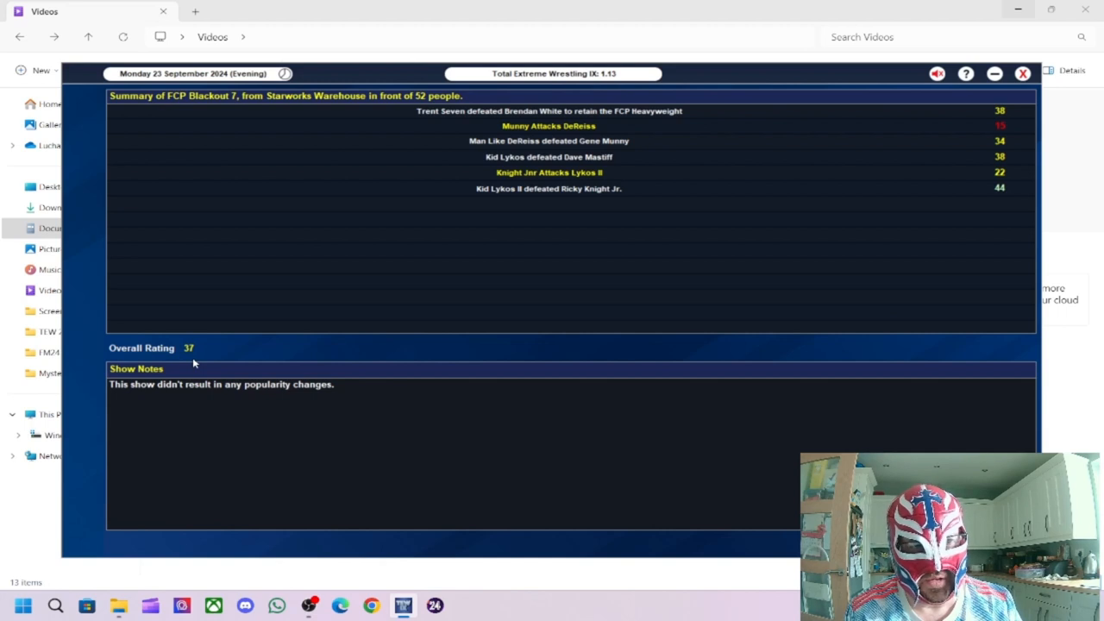
mouse_move(393, 101)
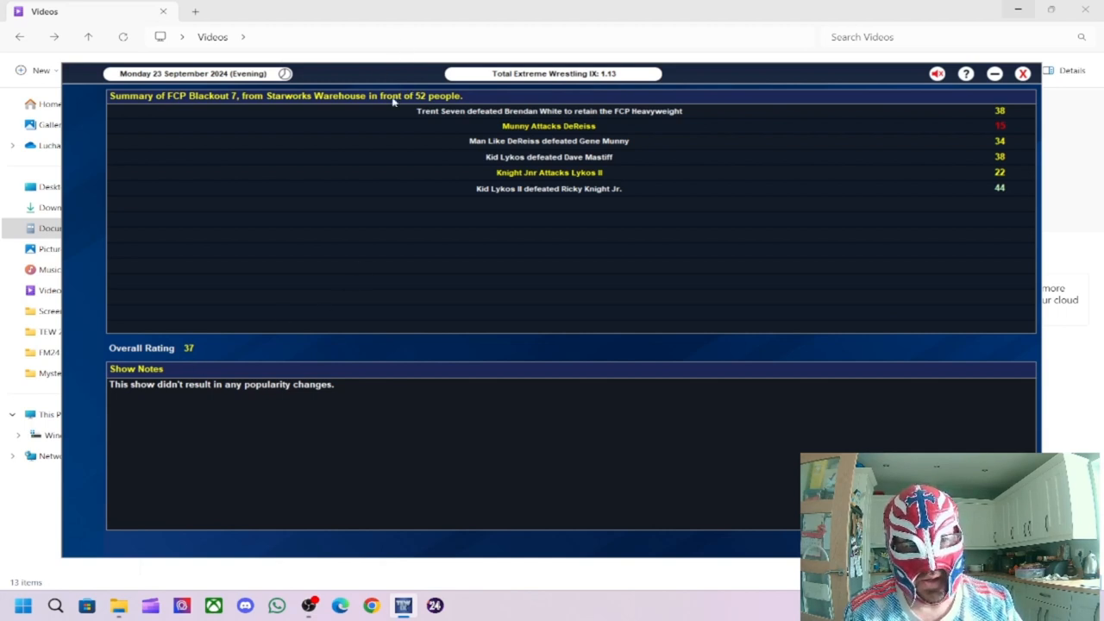
mouse_move(438, 122)
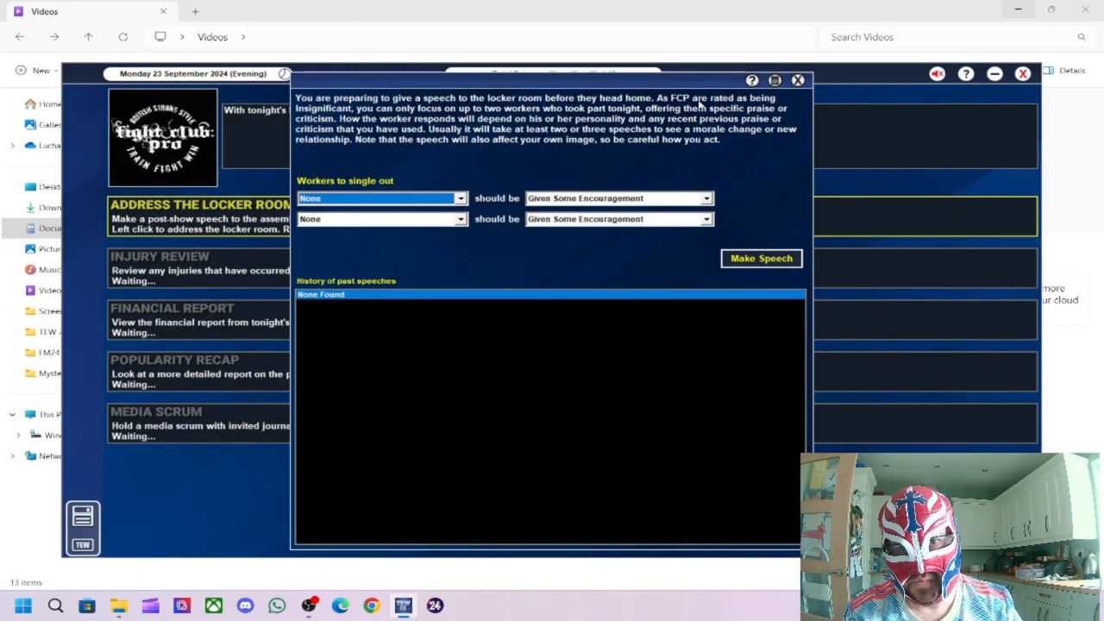
Step: Exit the locker room without a speech, then dismiss the financial report showing a 2,061 loss
left_click(797, 80)
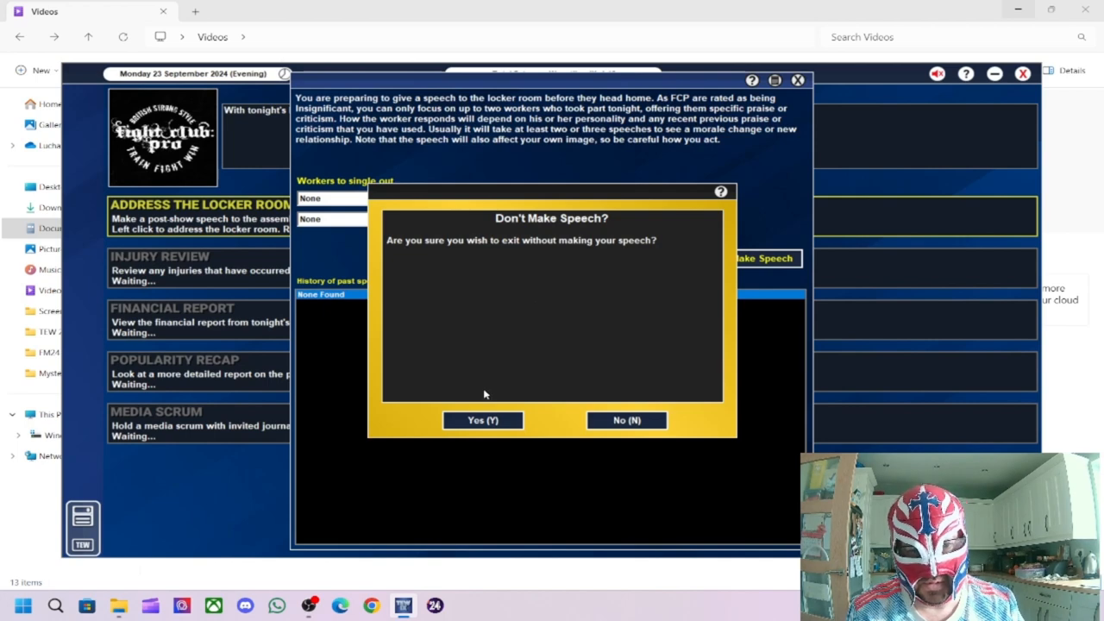
left_click(483, 420)
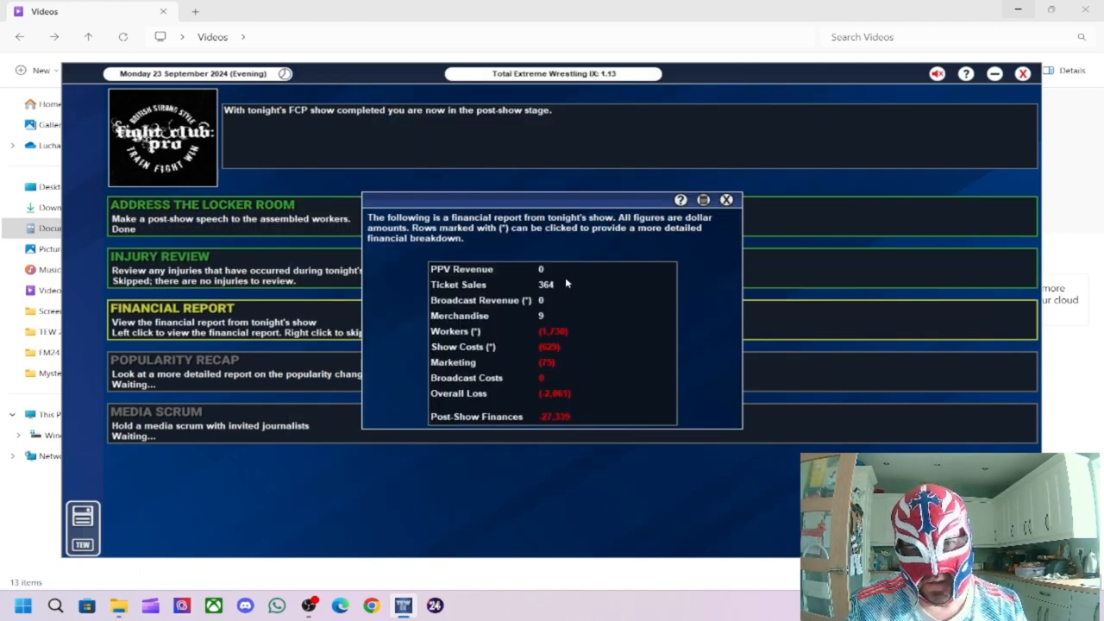
mouse_move(654, 318)
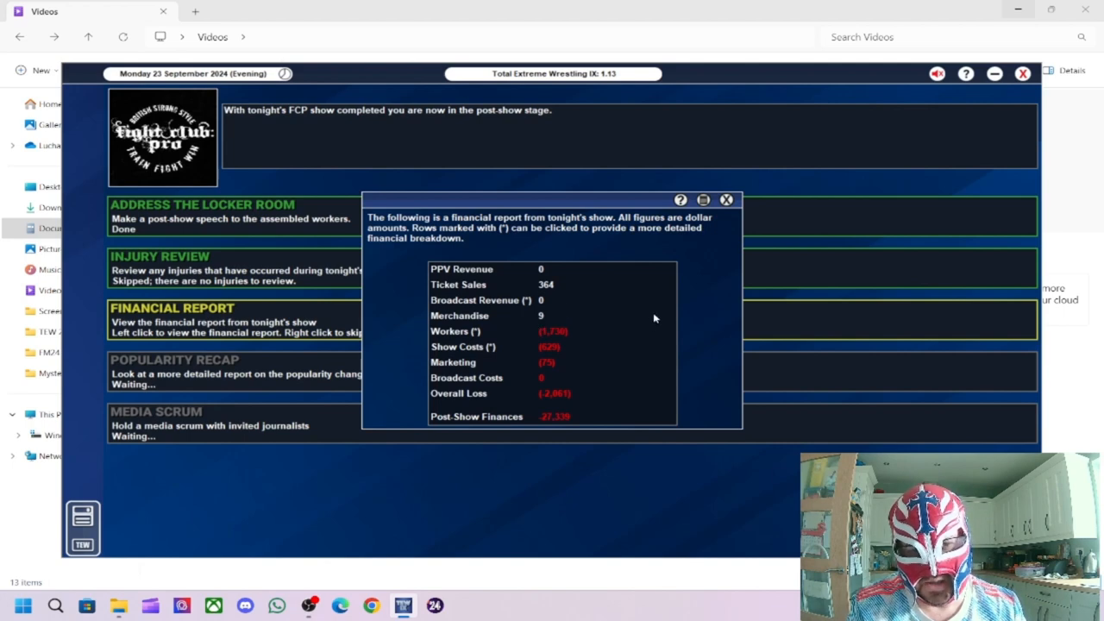
mouse_move(720, 204)
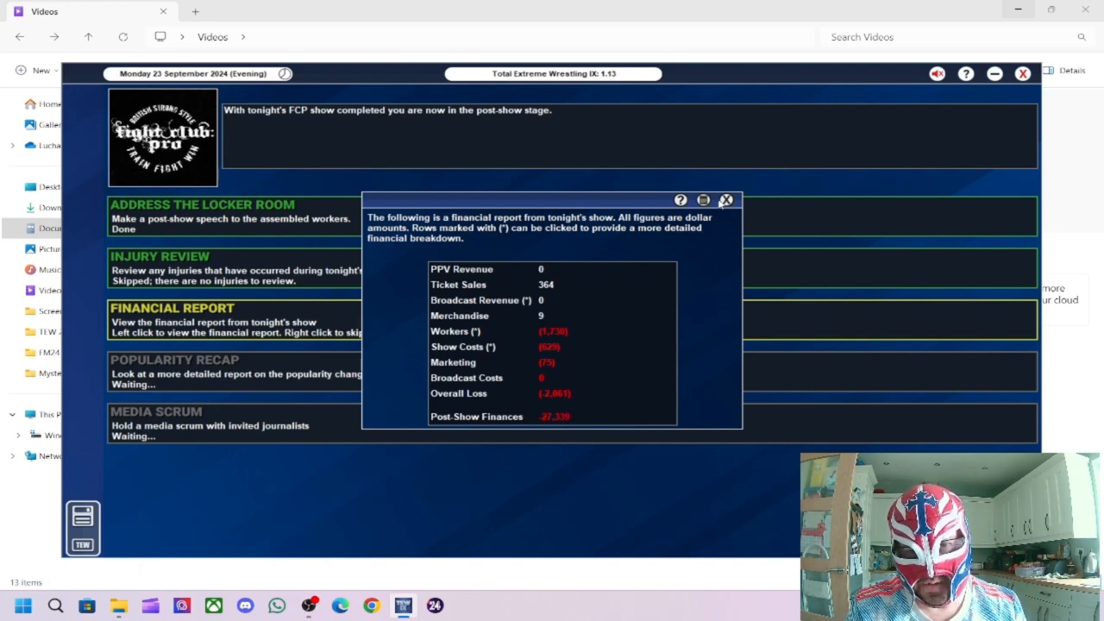
left_click(726, 200)
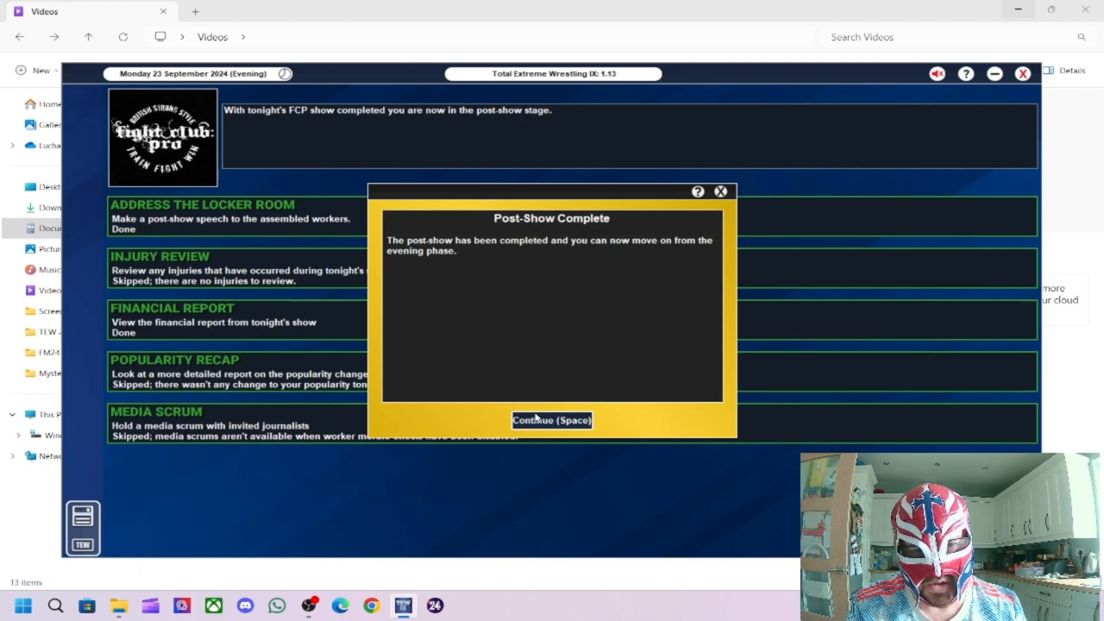
Step: Continue past Post-Show Complete to reach the Fight Club Pro office on Tuesday 24 September
left_click(551, 420)
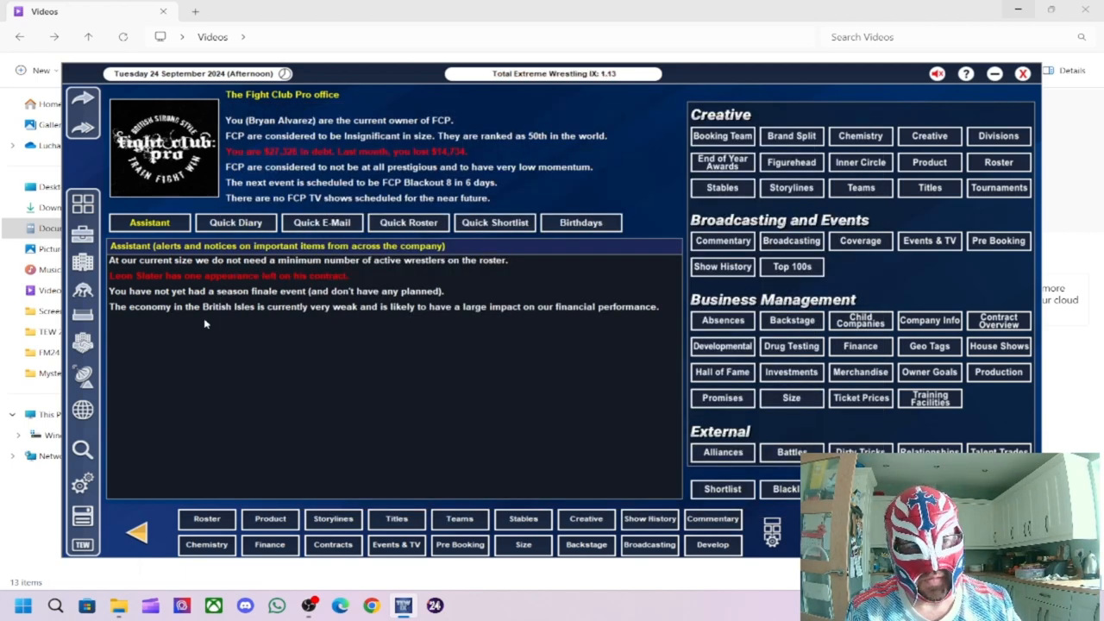
mouse_move(279, 313)
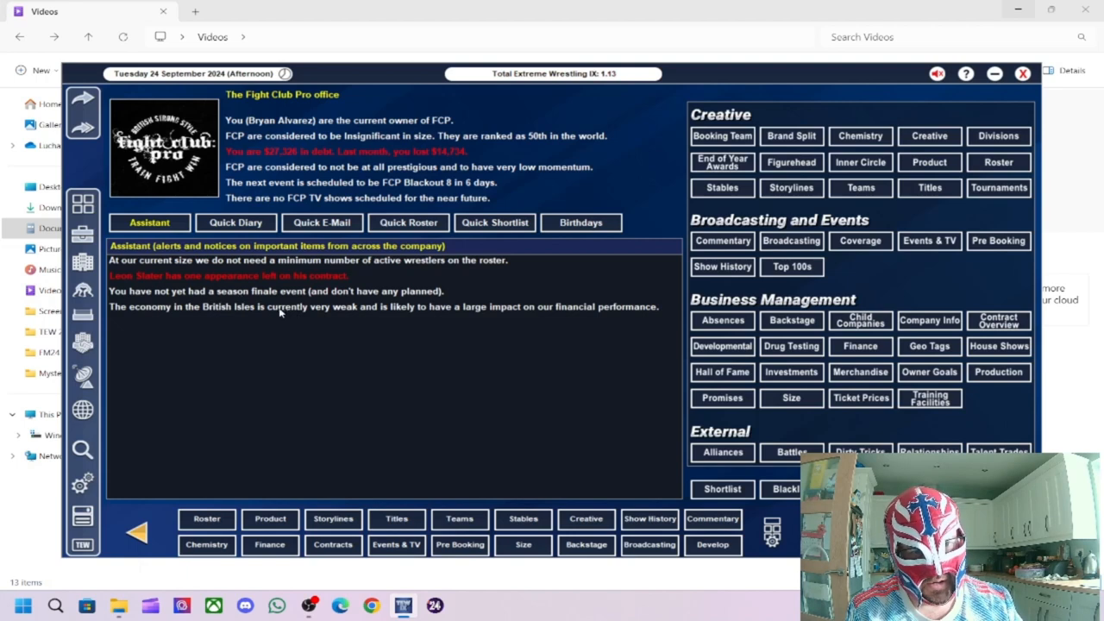
mouse_move(231, 482)
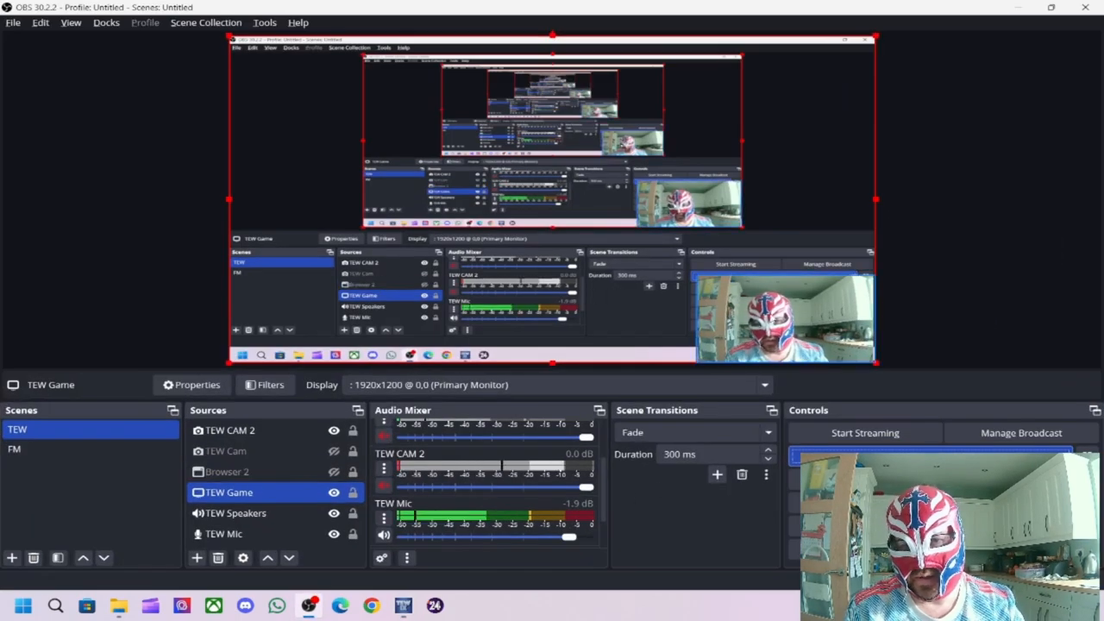
left_click(229, 430)
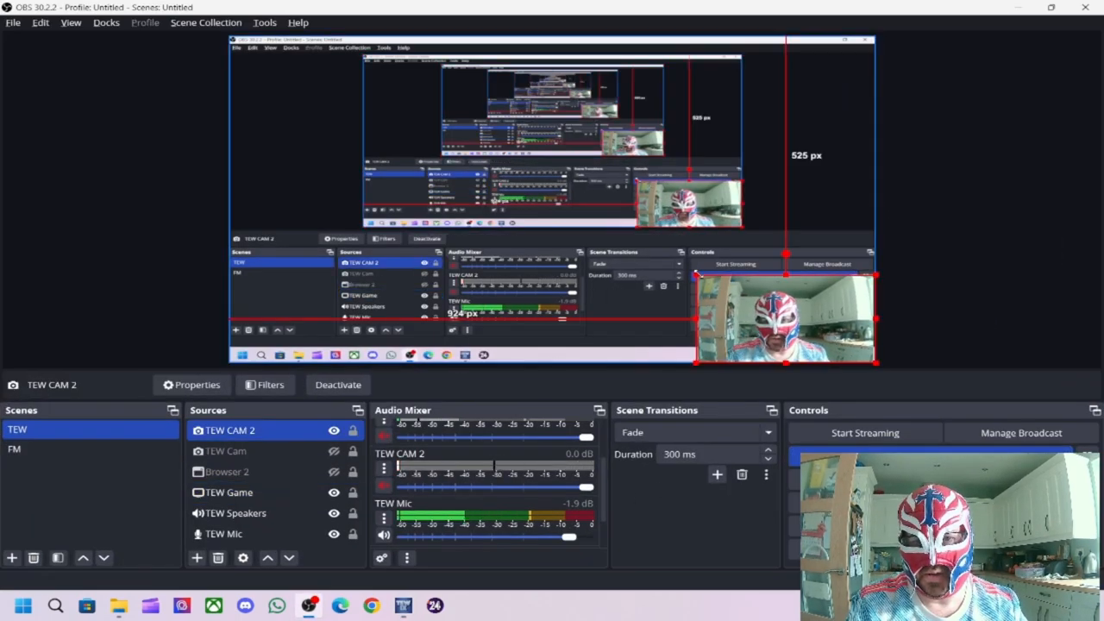